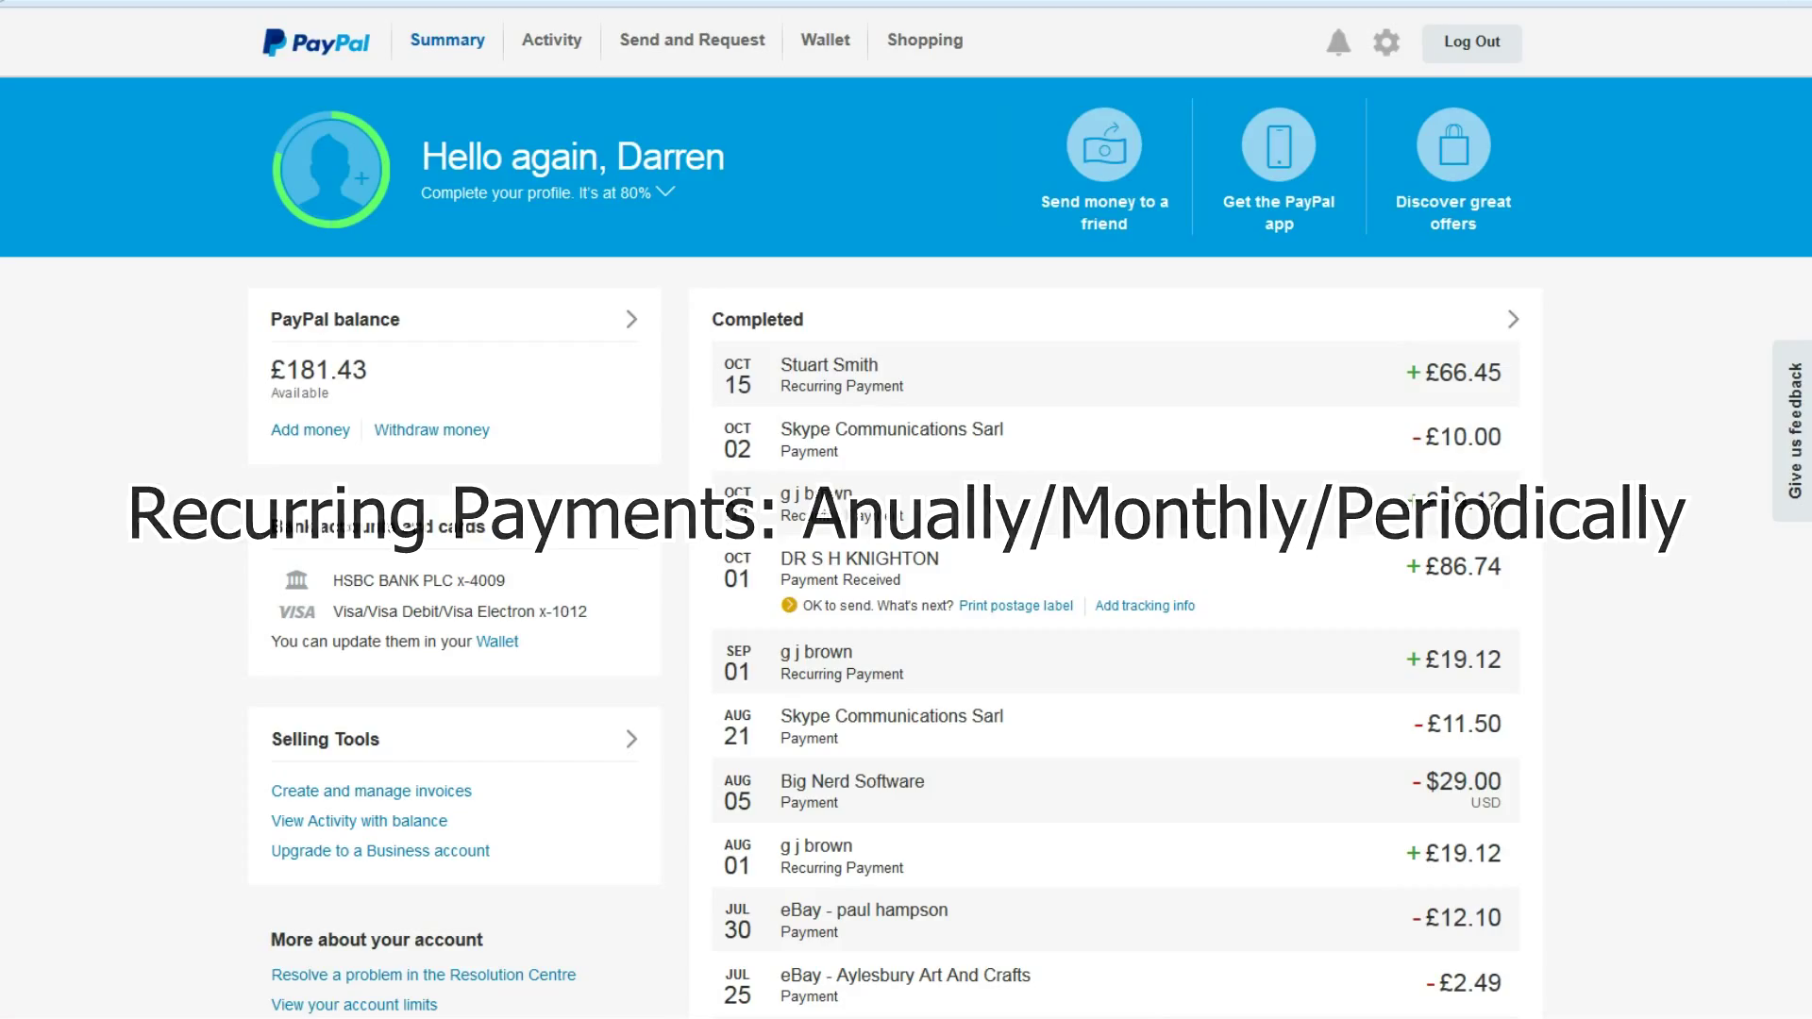
mouse_move(885, 511)
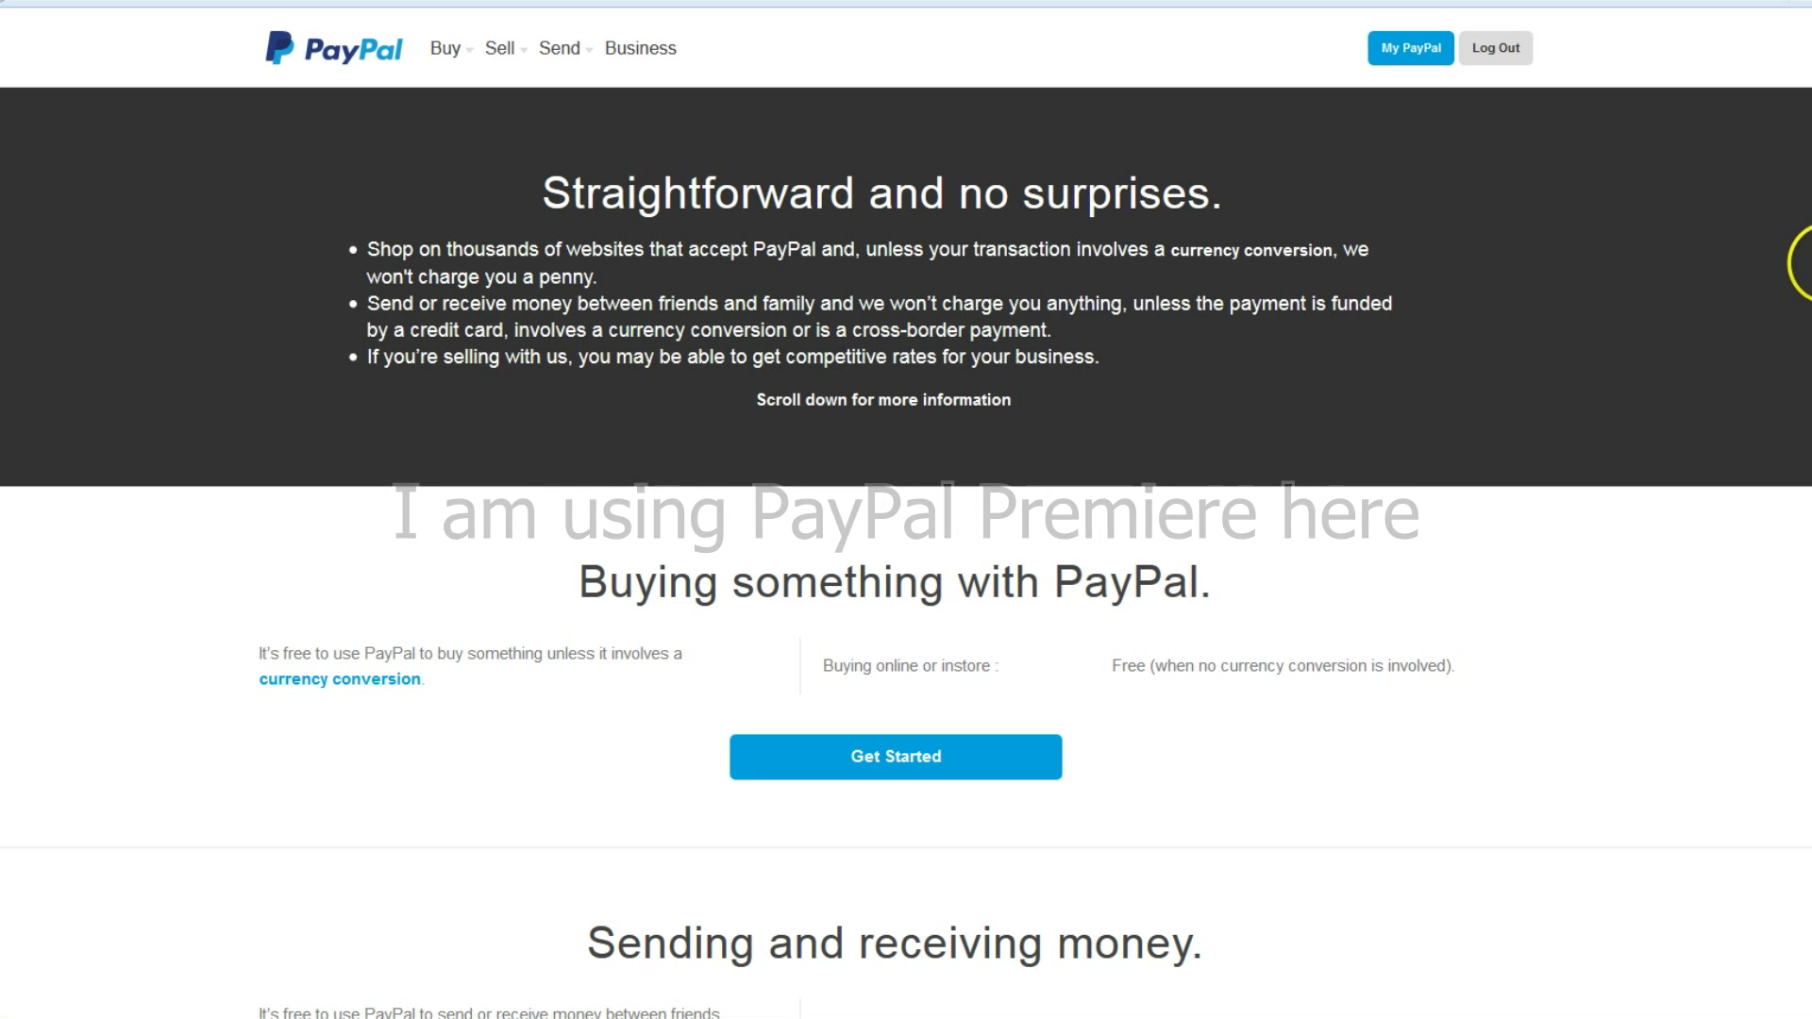
Scroll the fees page down to the 3.4% + 20p credit card fee under Sending and receiving money.
scroll("down", 3)
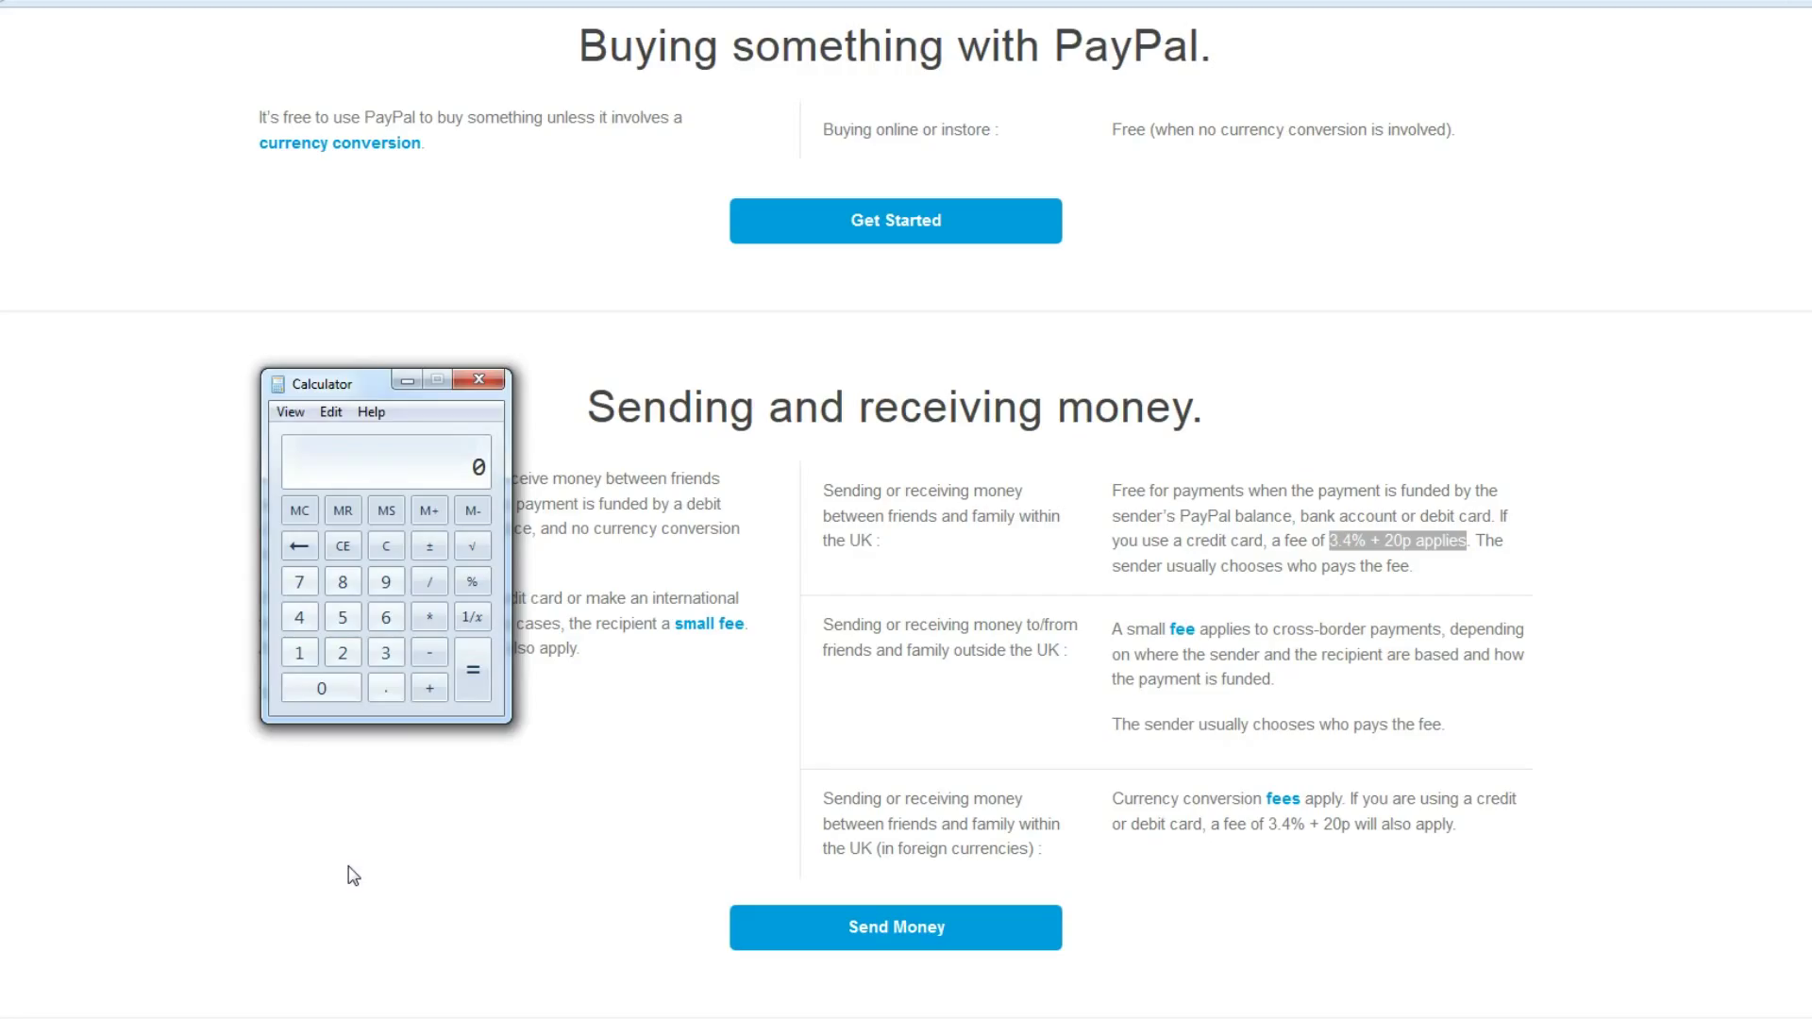
Calculate the 3.4% fee on a £100 payment (0.034 × 100) in Calculator.
left_click(321, 689)
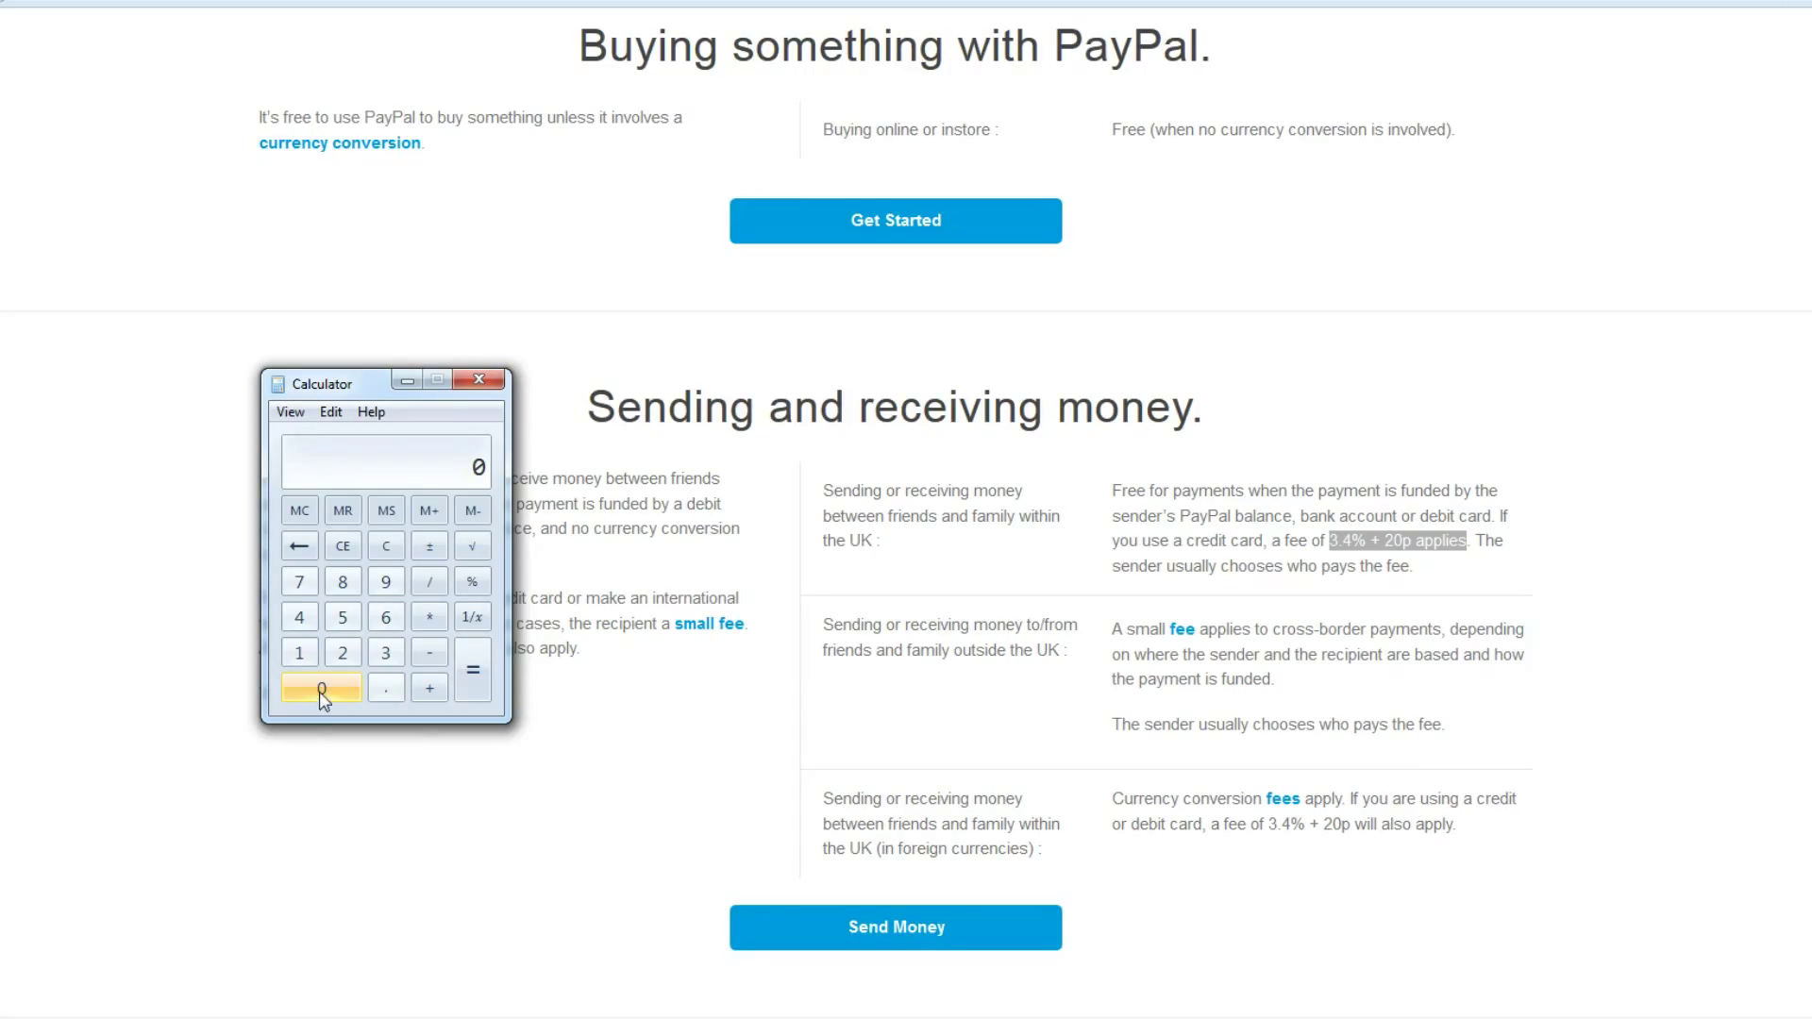
left_click(386, 650)
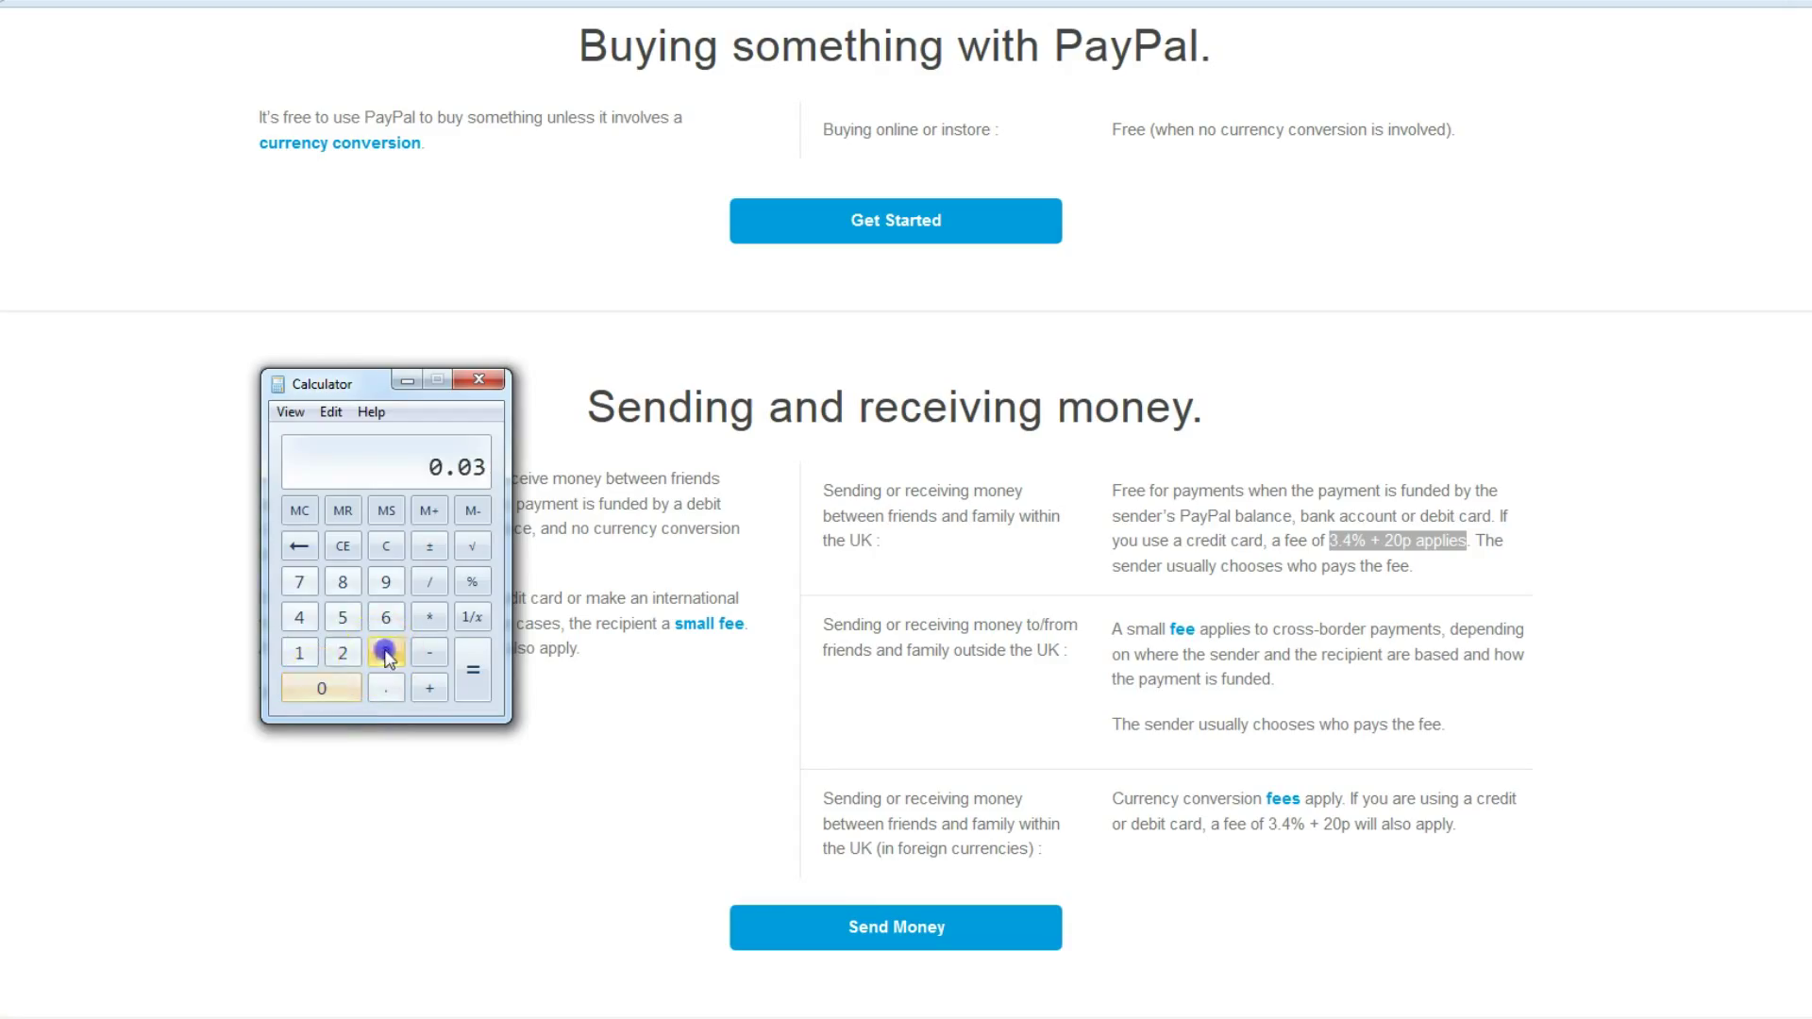
left_click(299, 617)
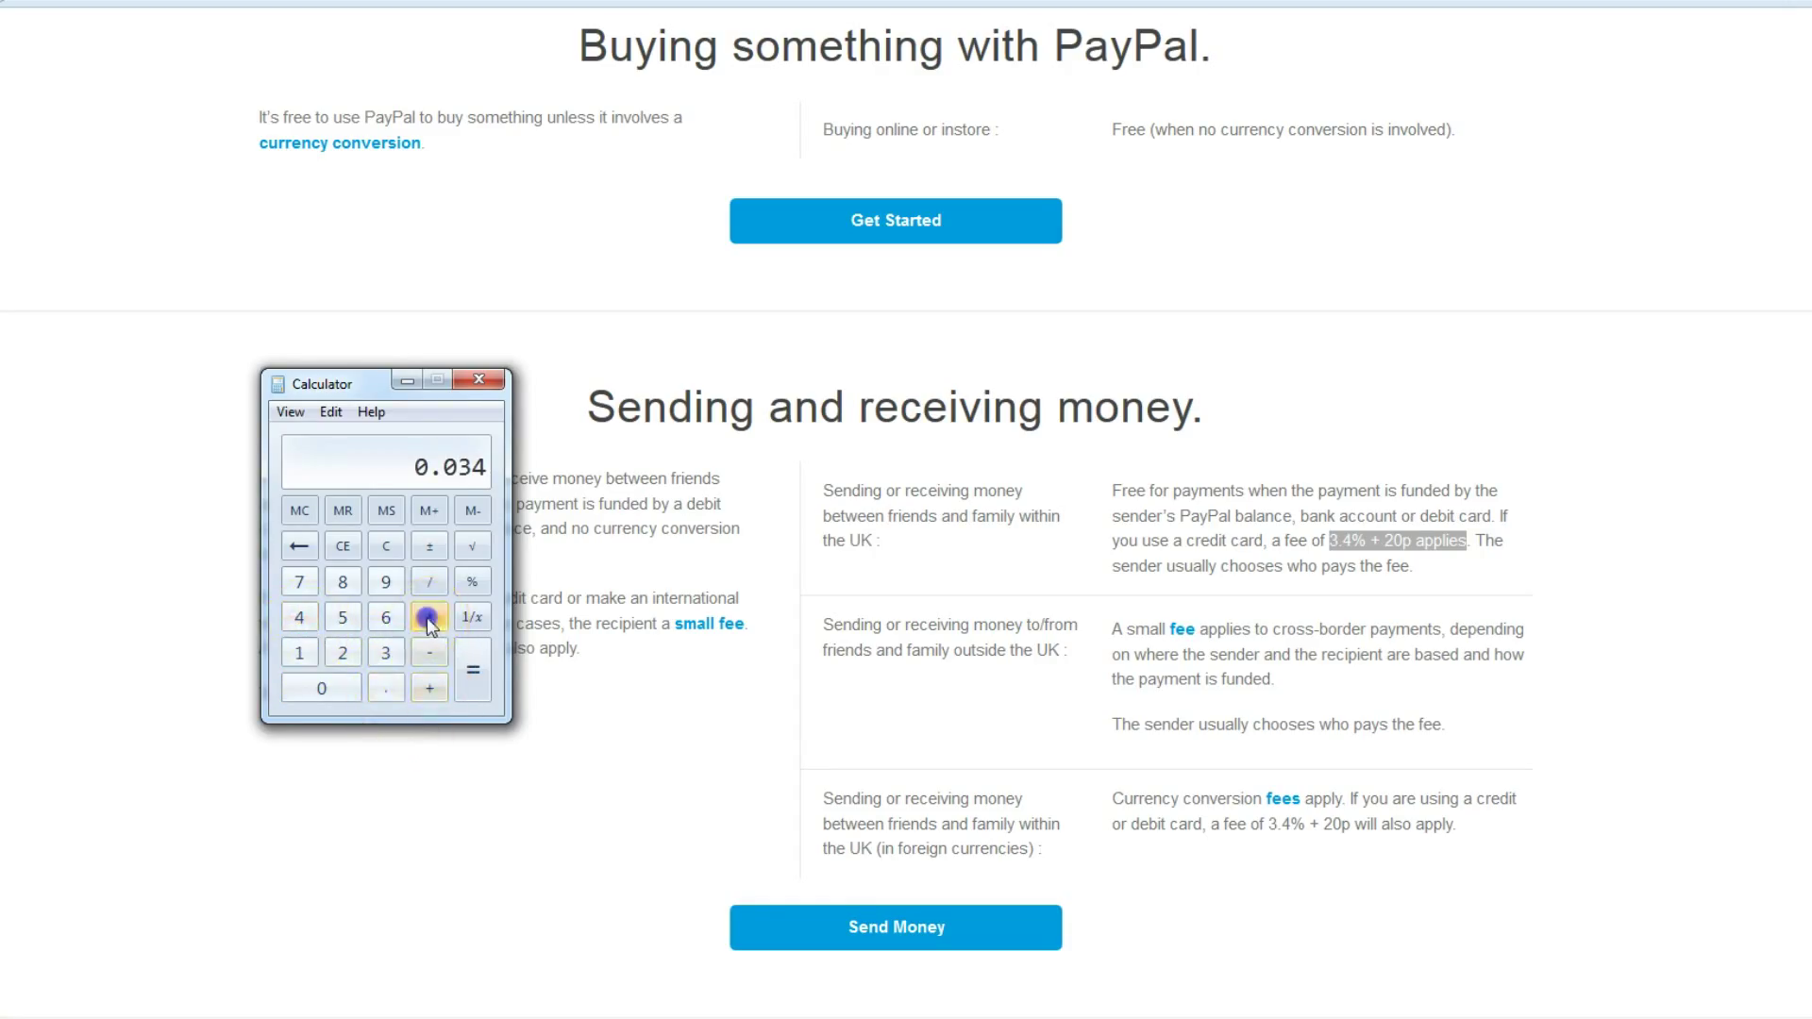
left_click(320, 688)
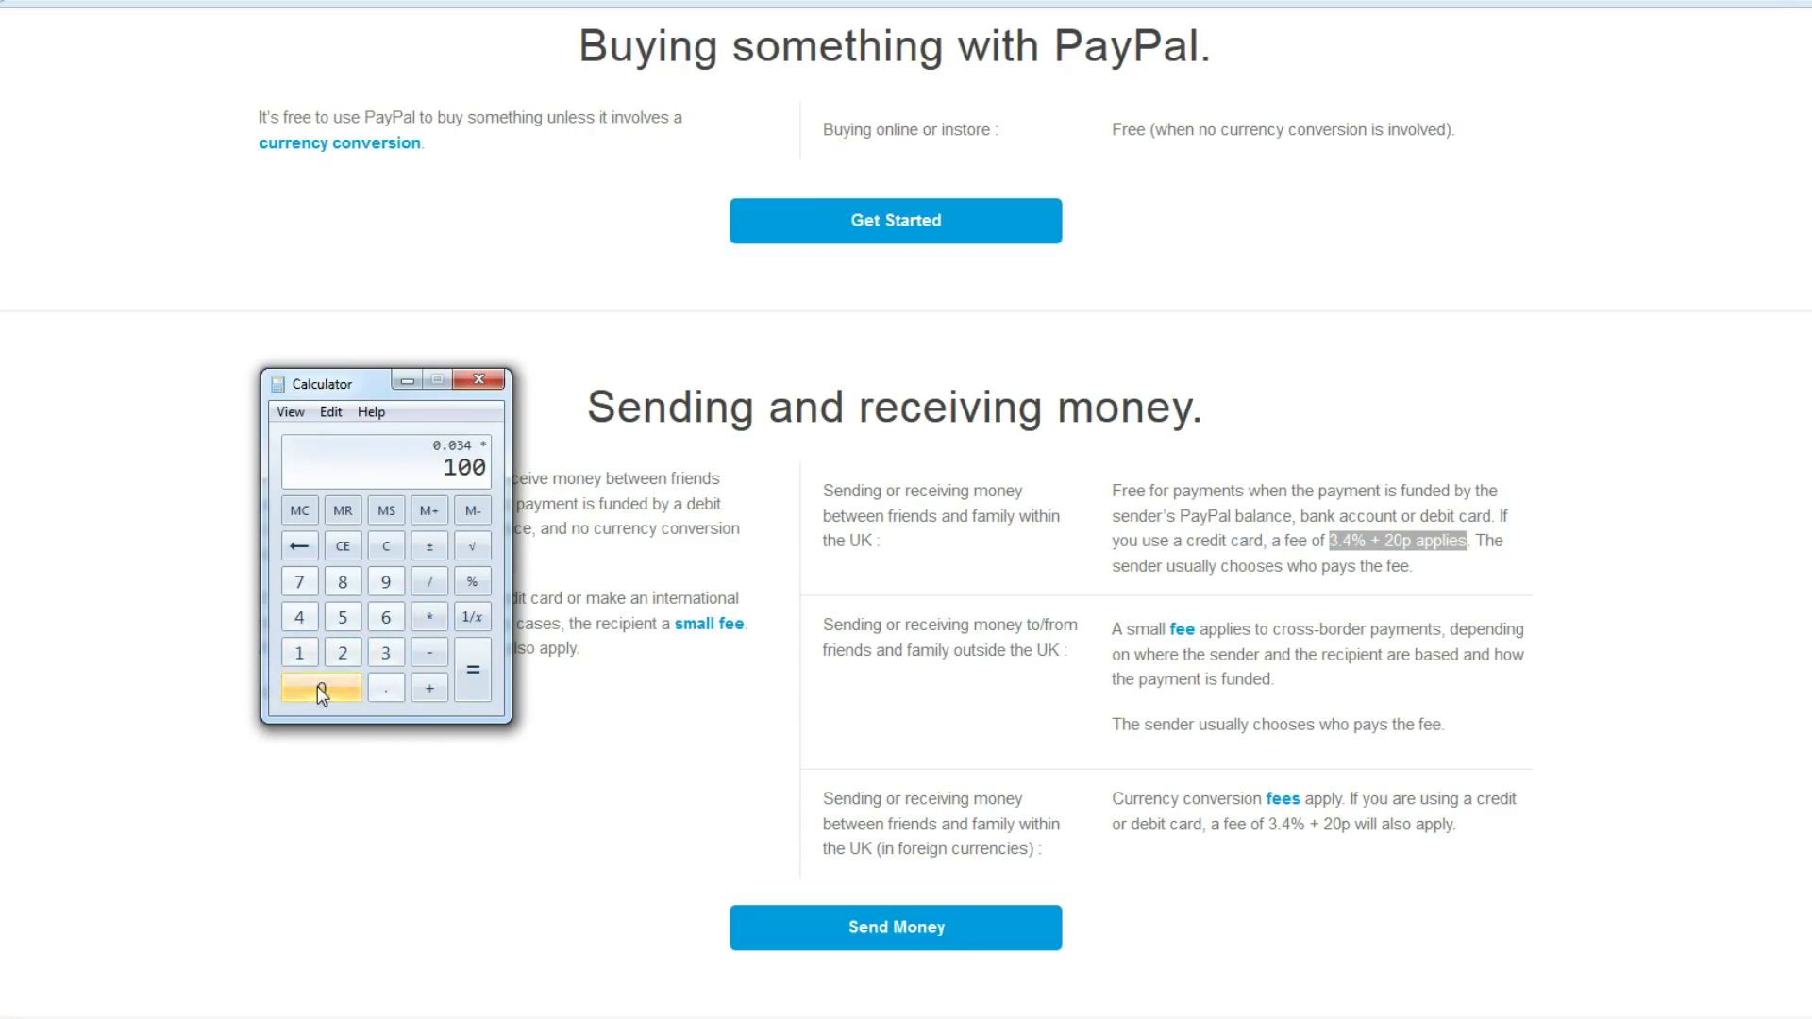
left_click(472, 652)
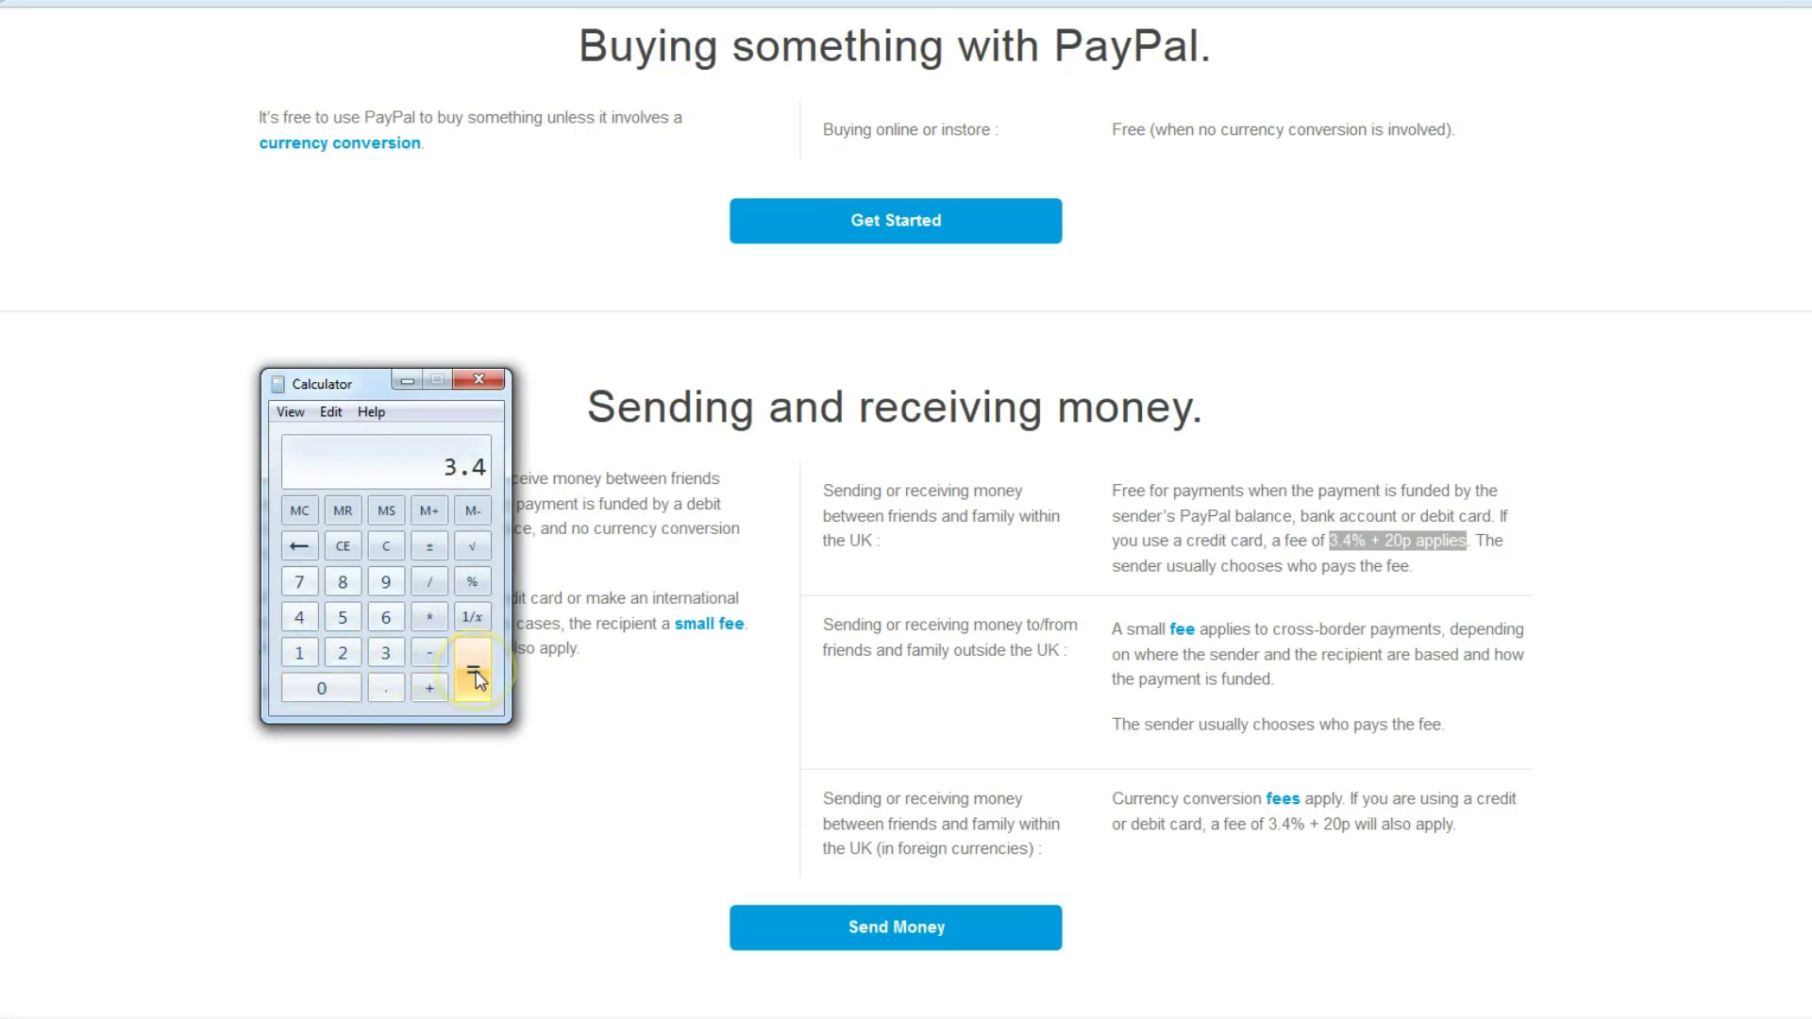
mouse_move(436, 690)
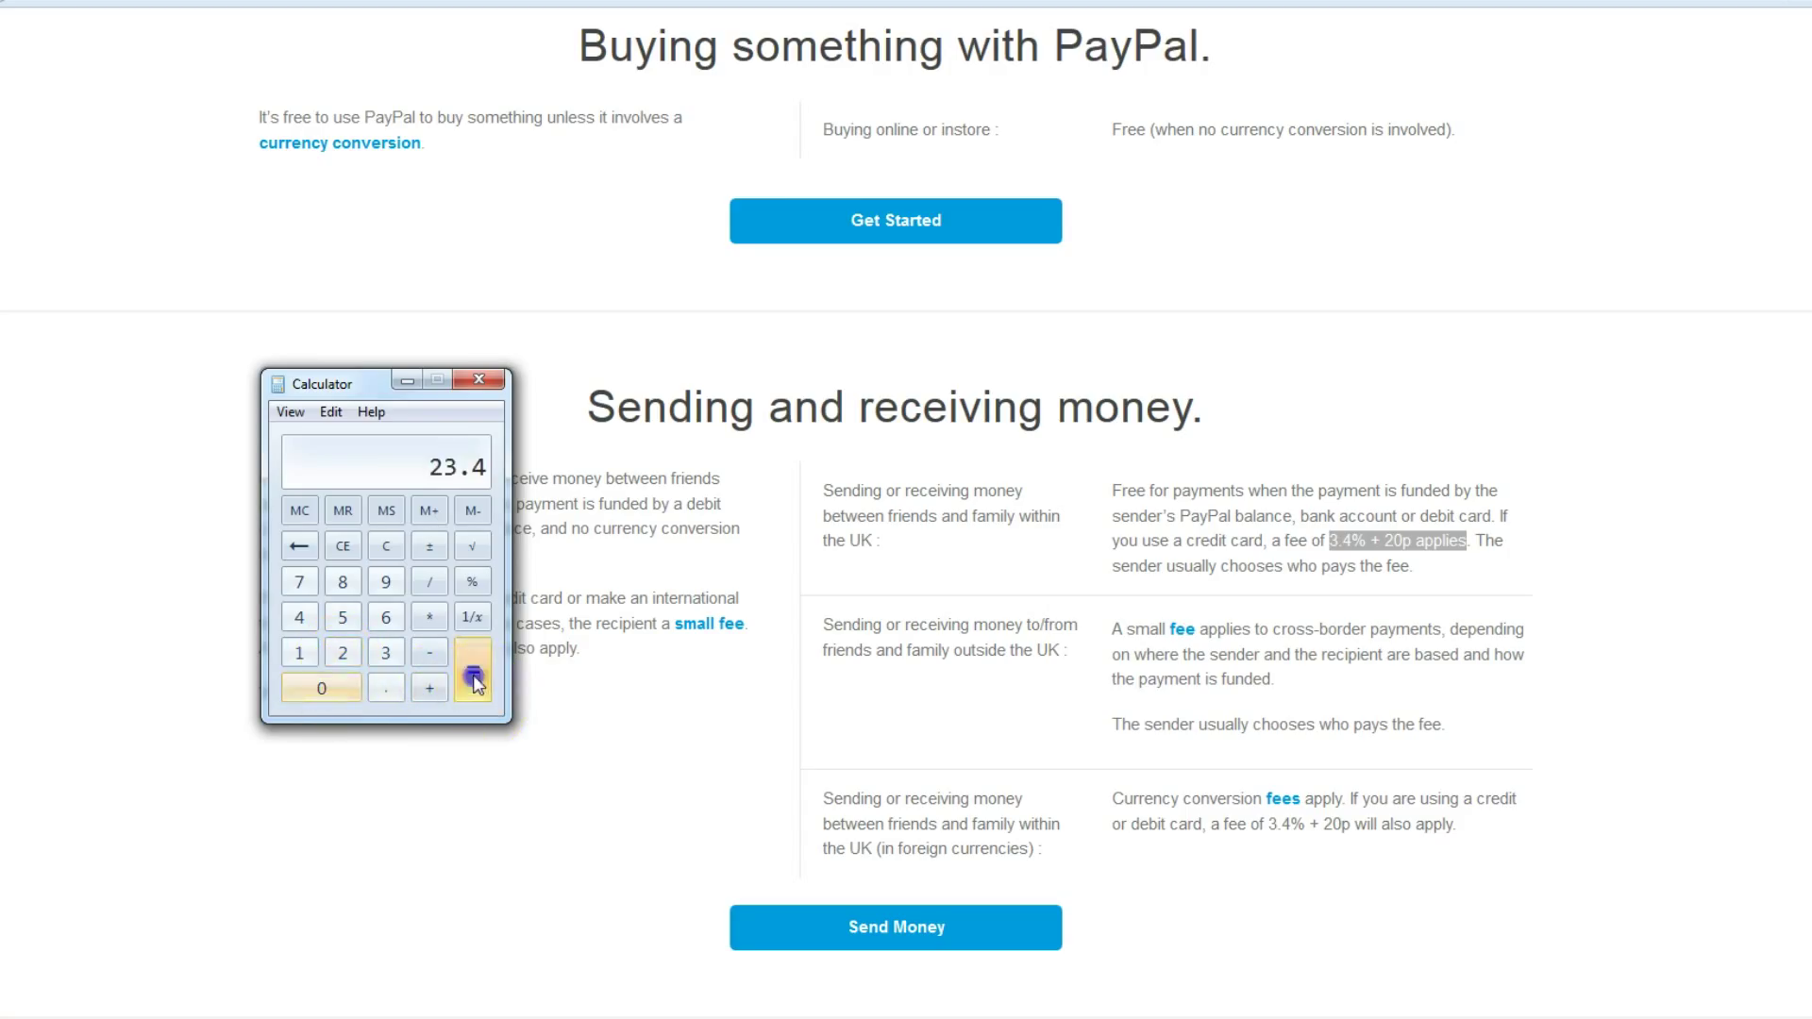
Clear the display and add the 3.40 percentage fee to the 0.20 fixed charge.
left_click(385, 546)
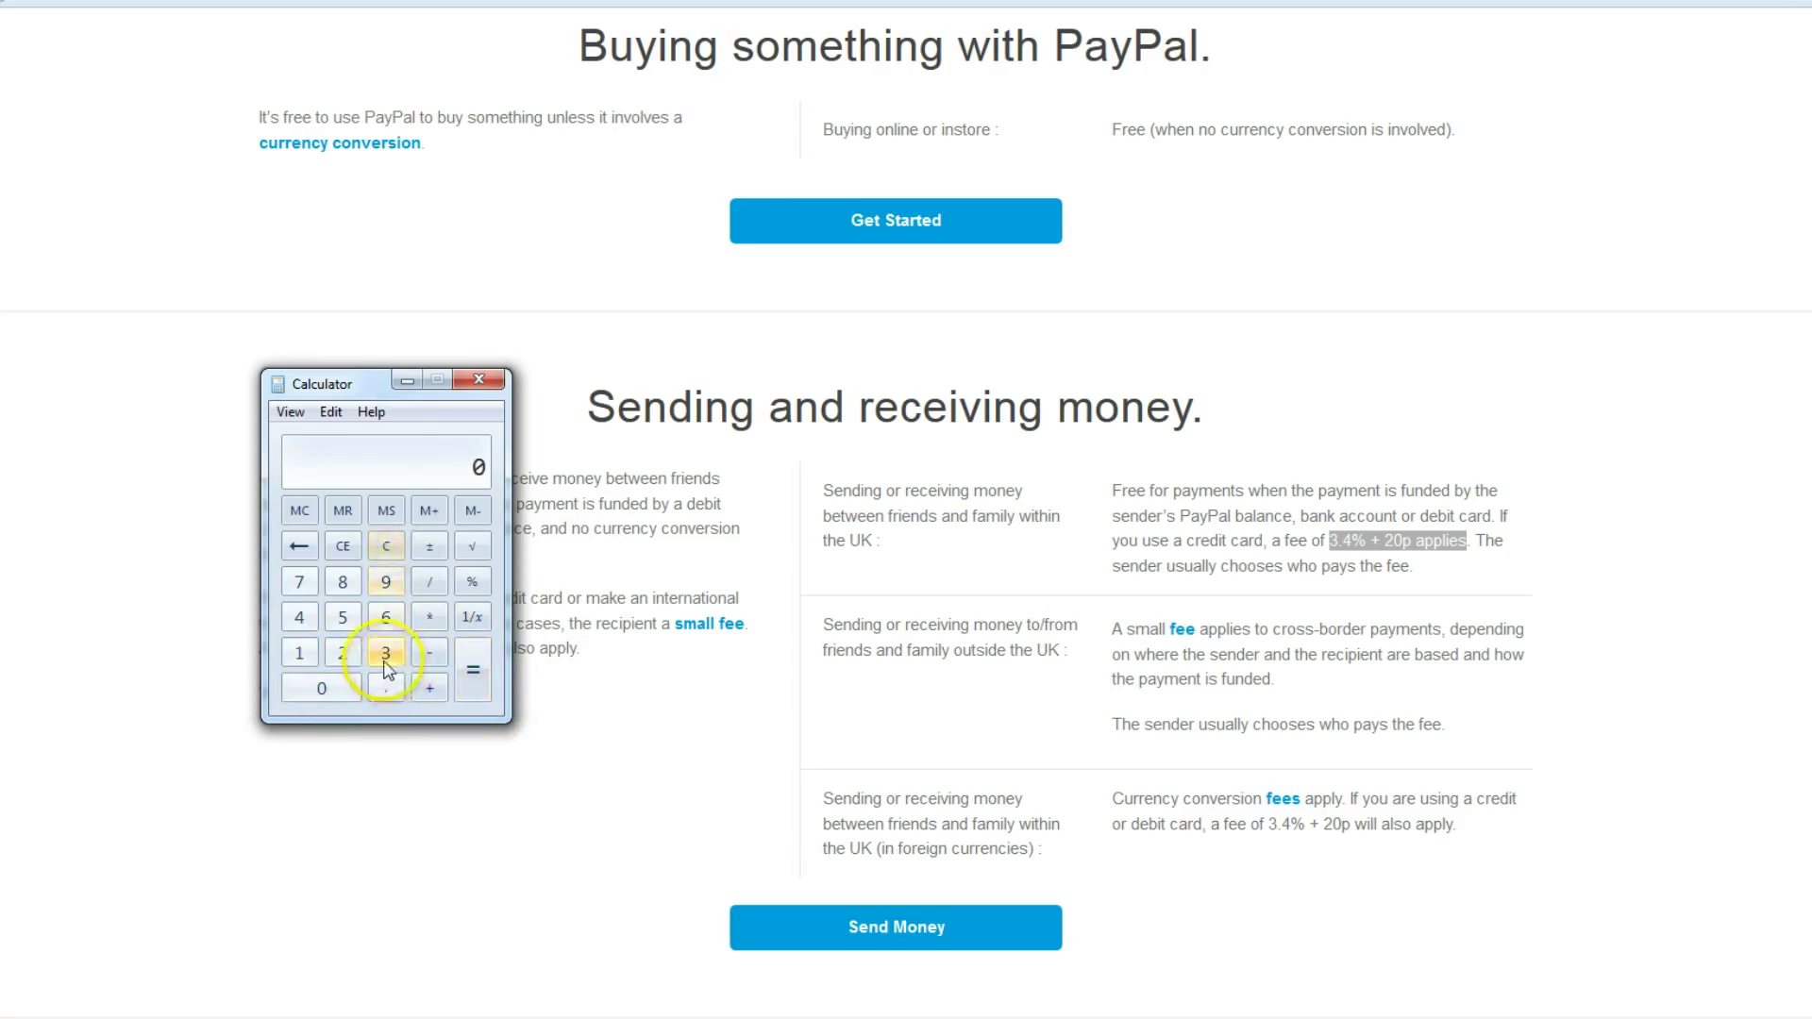
left_click(321, 688)
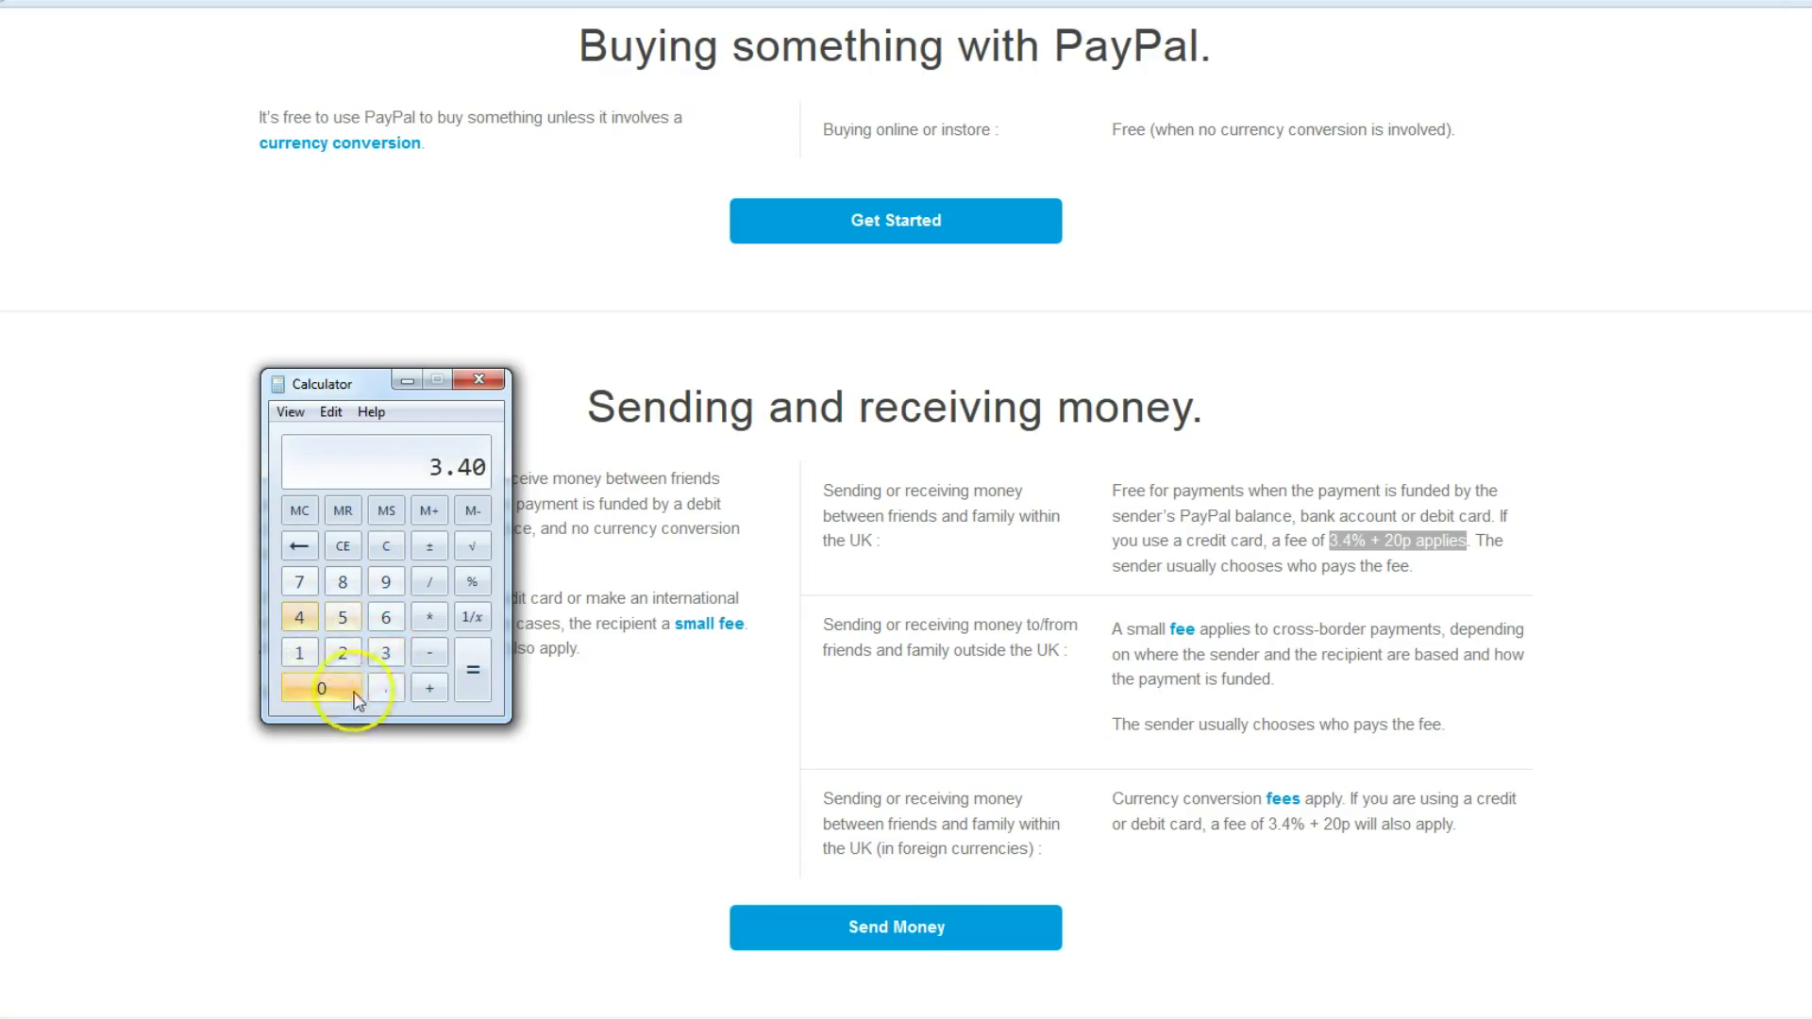
left_click(342, 652)
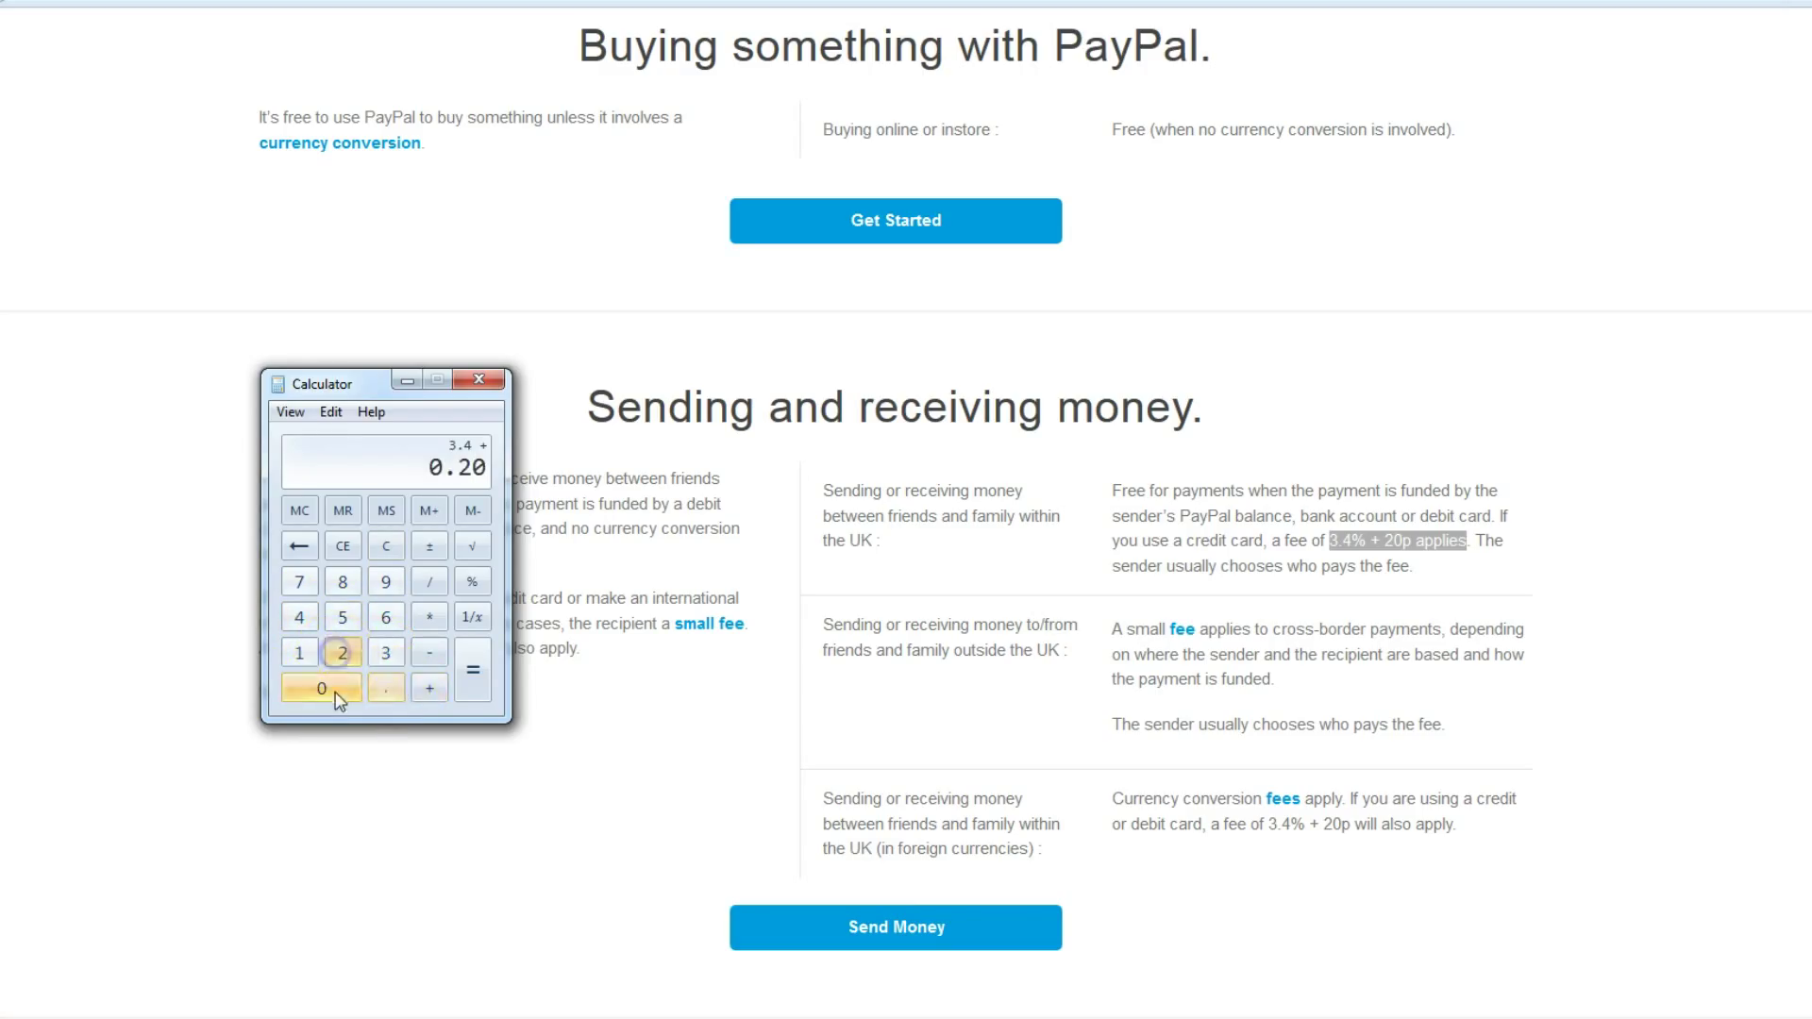
left_click(472, 668)
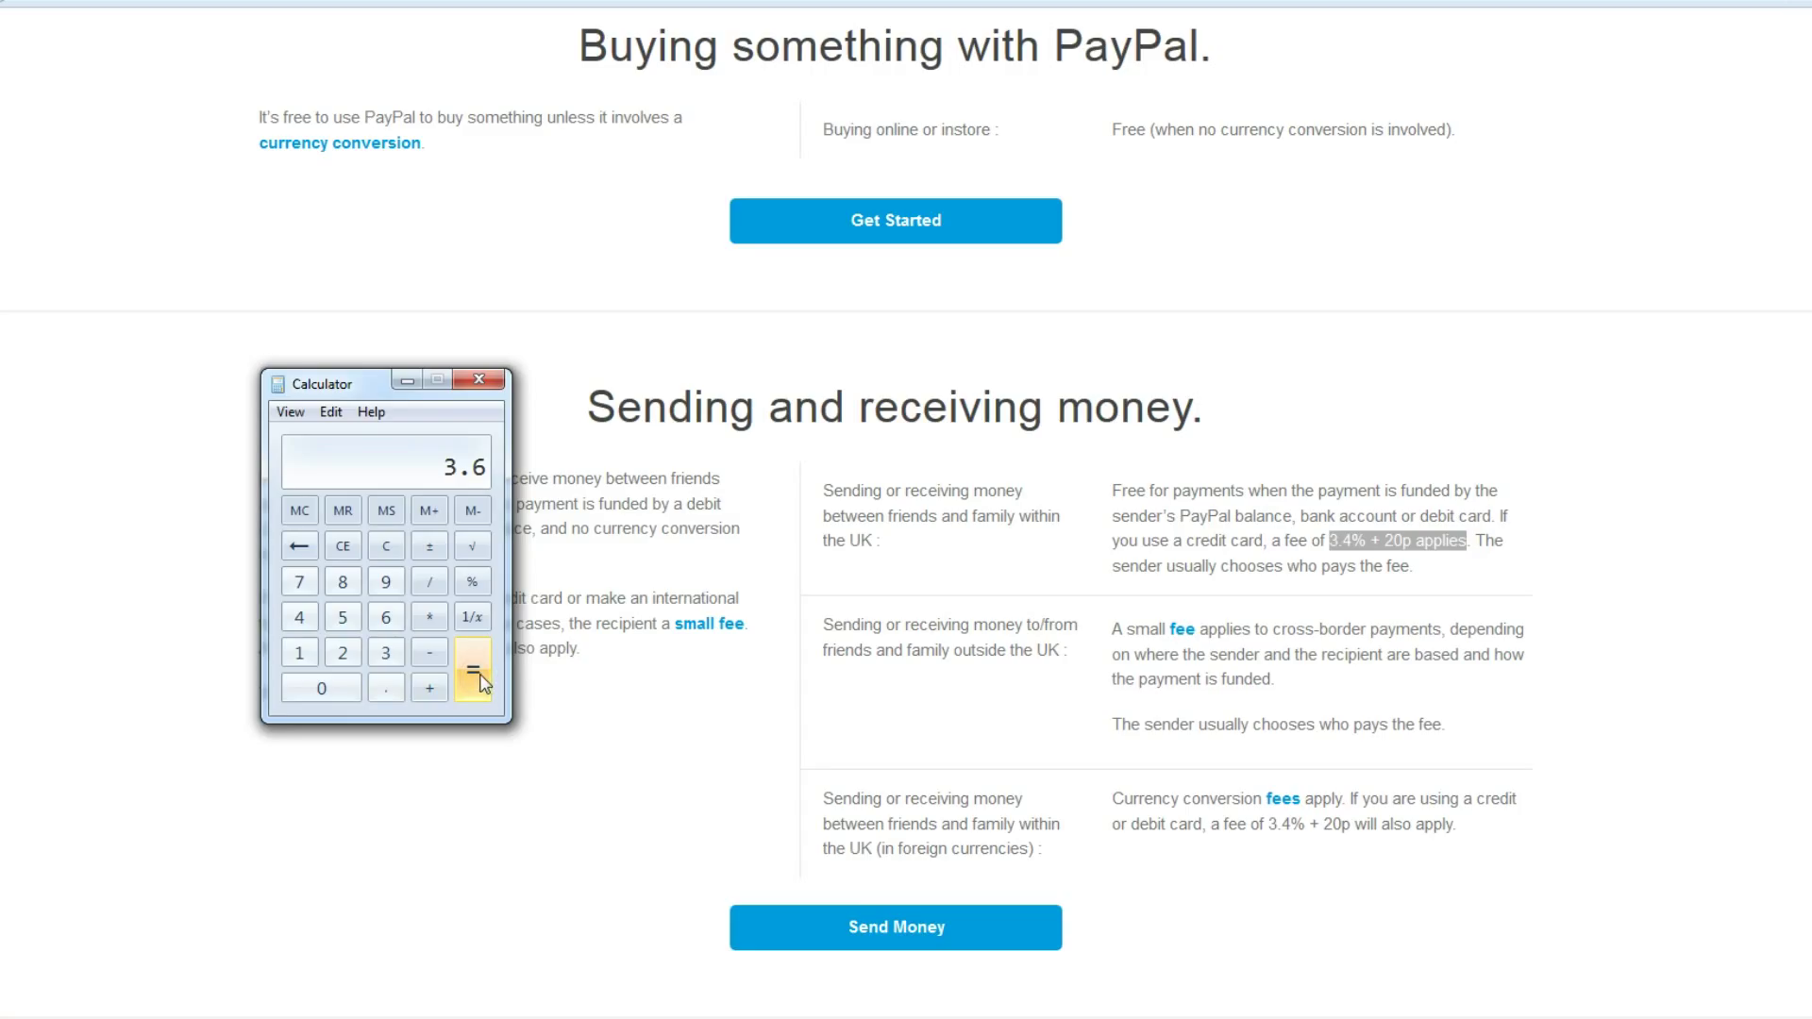
Subtract the 3.6 total fee from 100 to get 96.4.
left_click(385, 546)
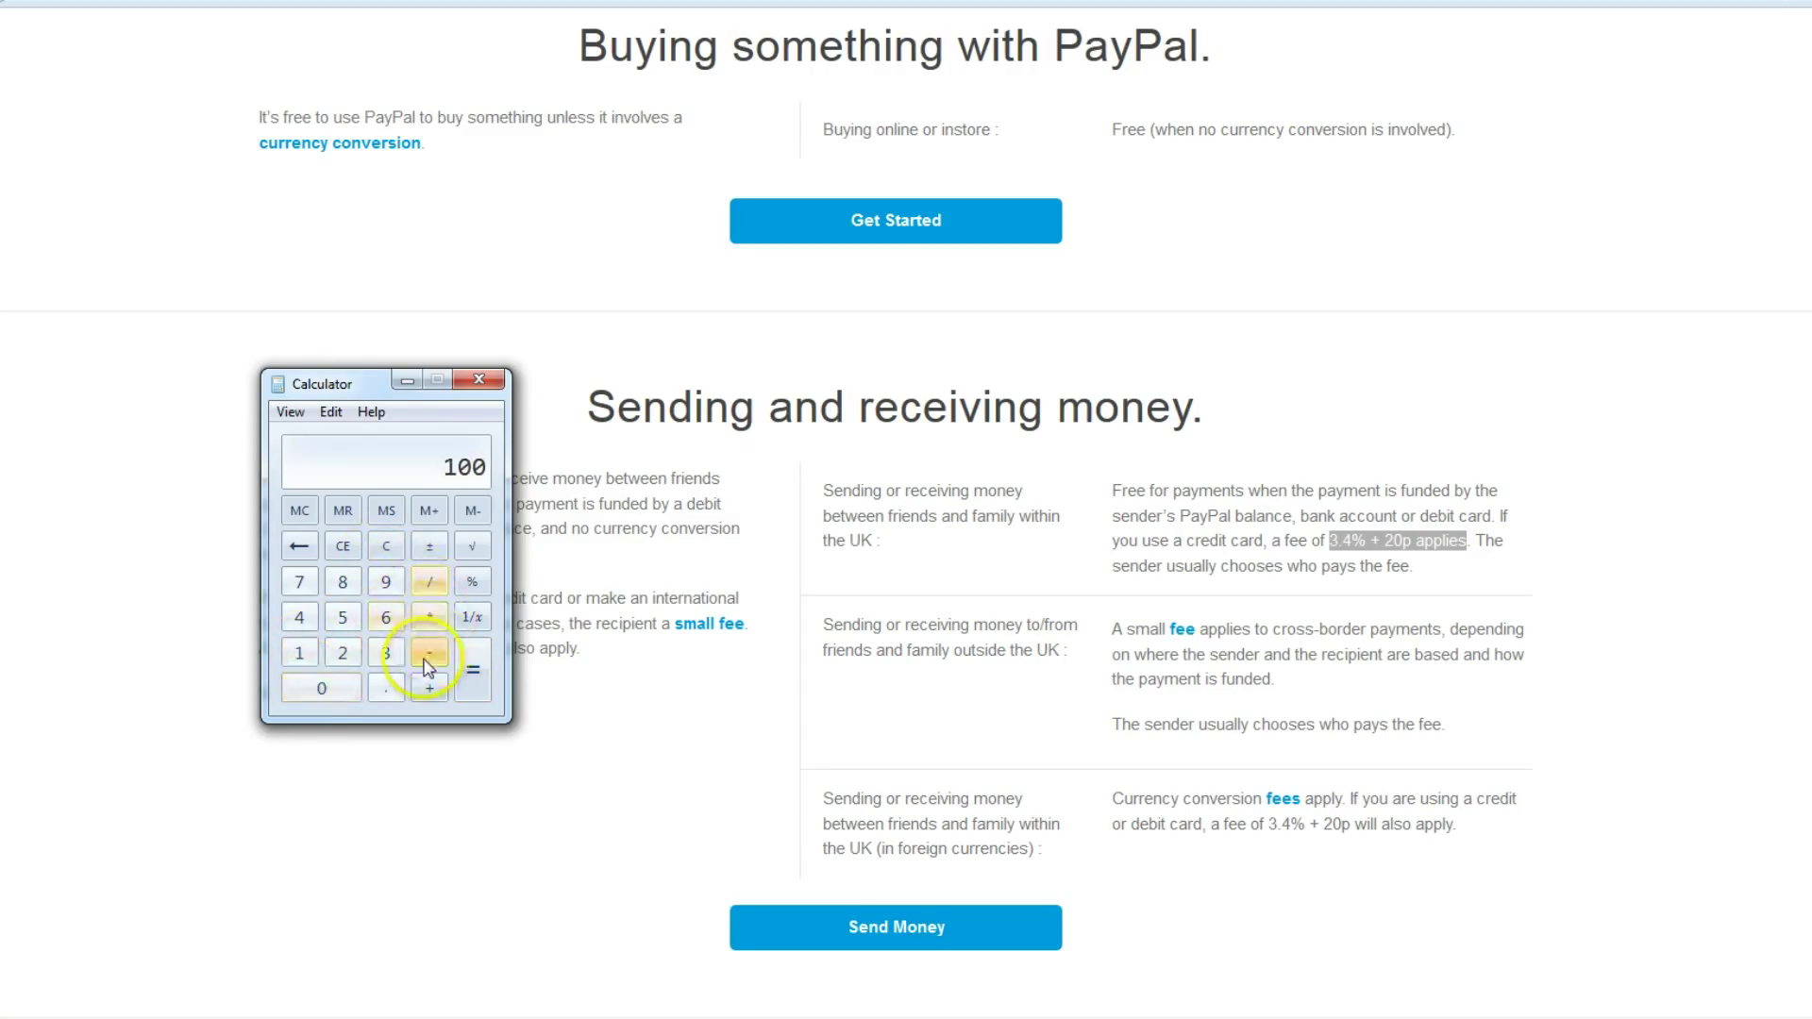
left_click(385, 617)
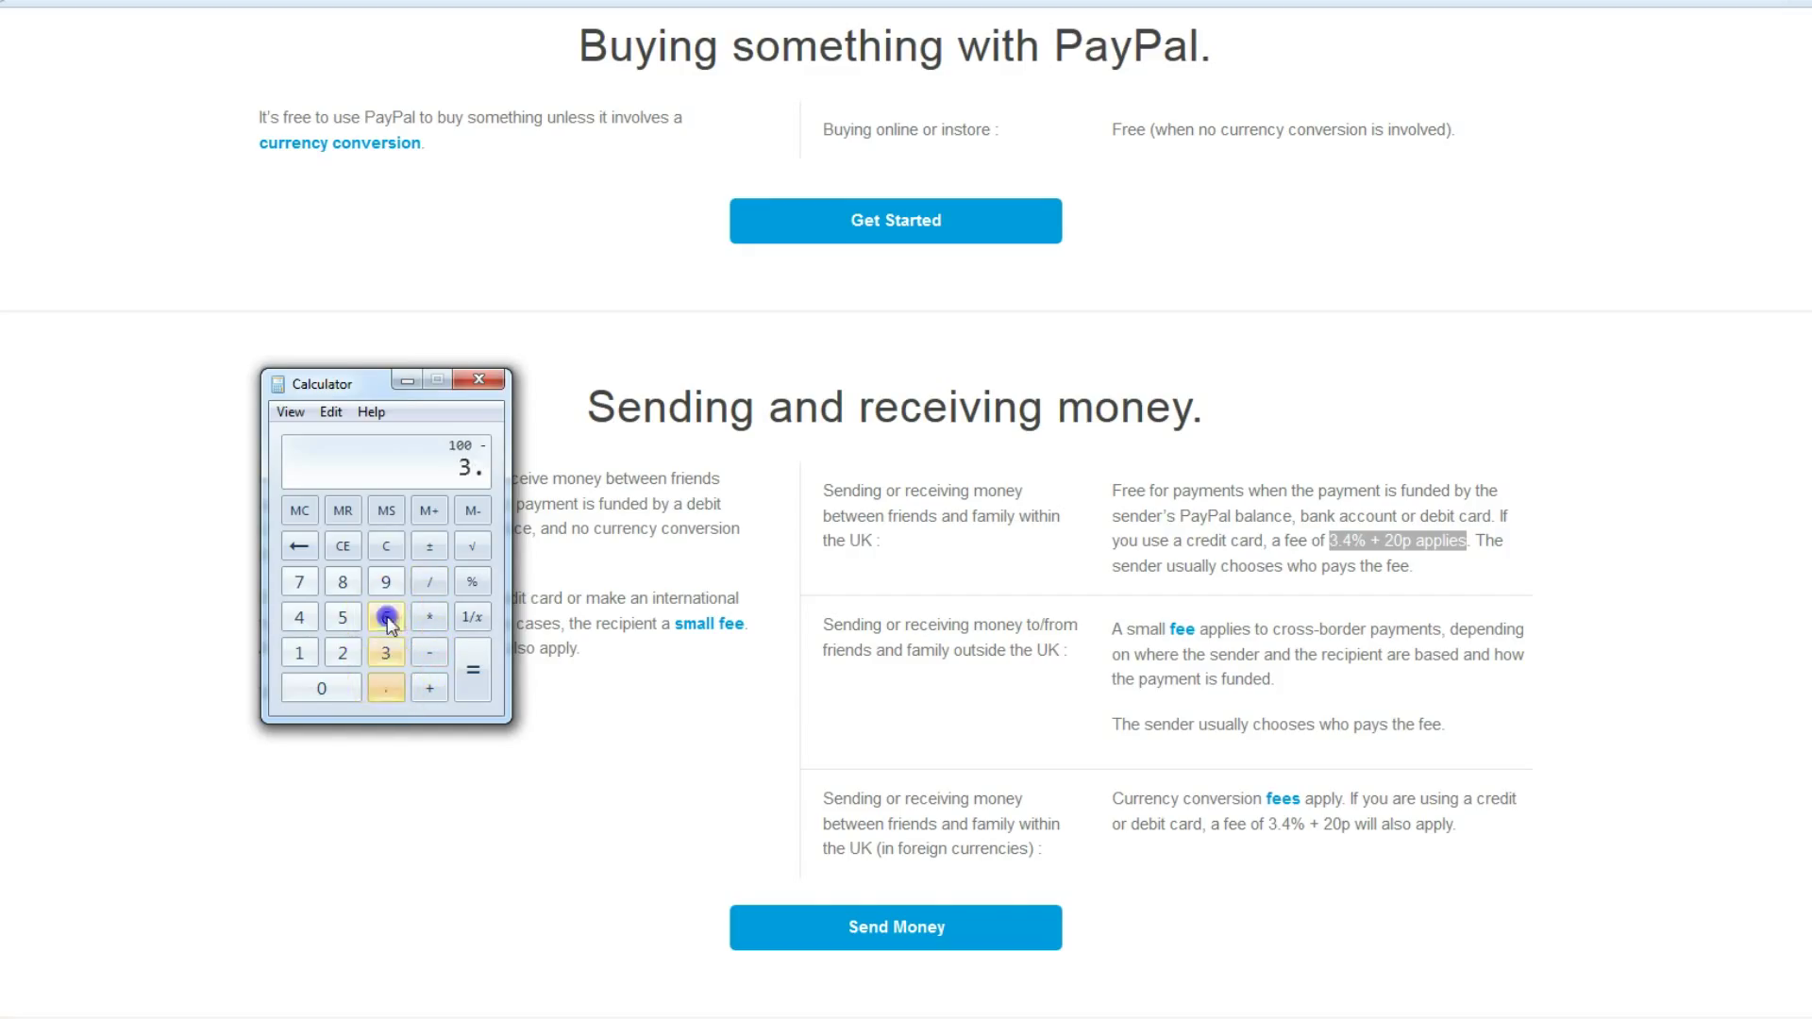
left_click(472, 668)
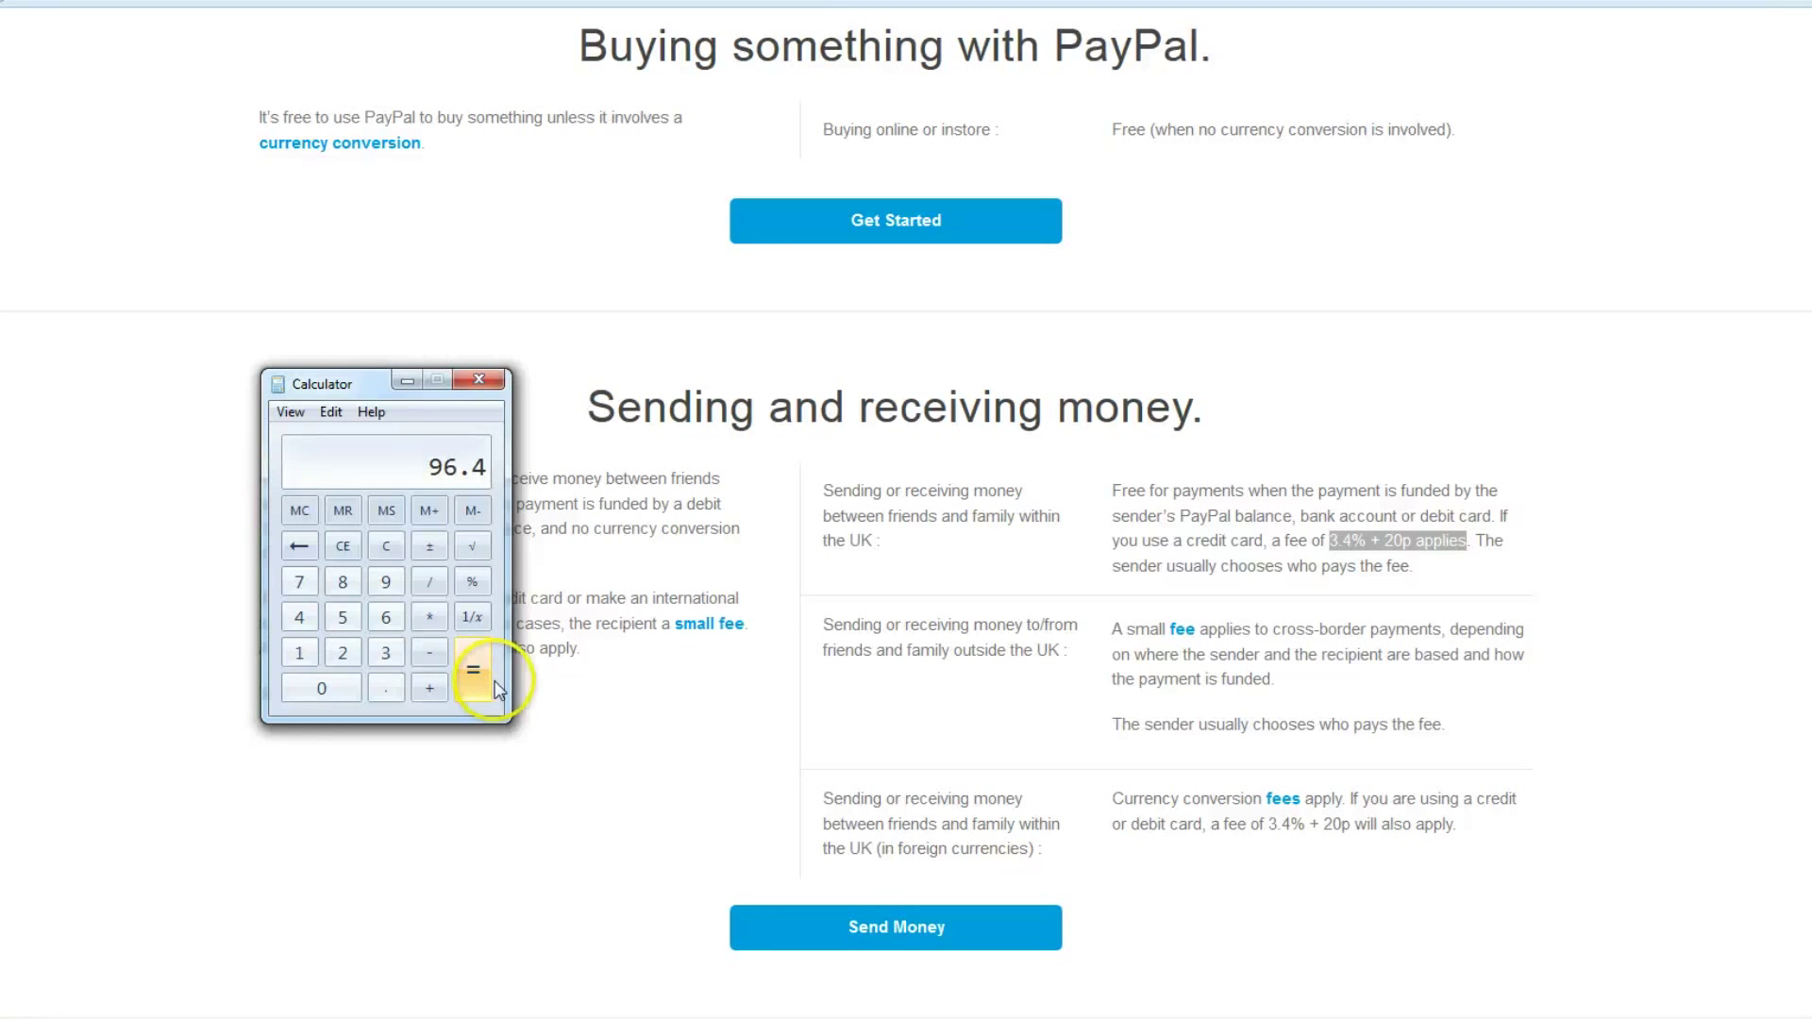
left_click(480, 380)
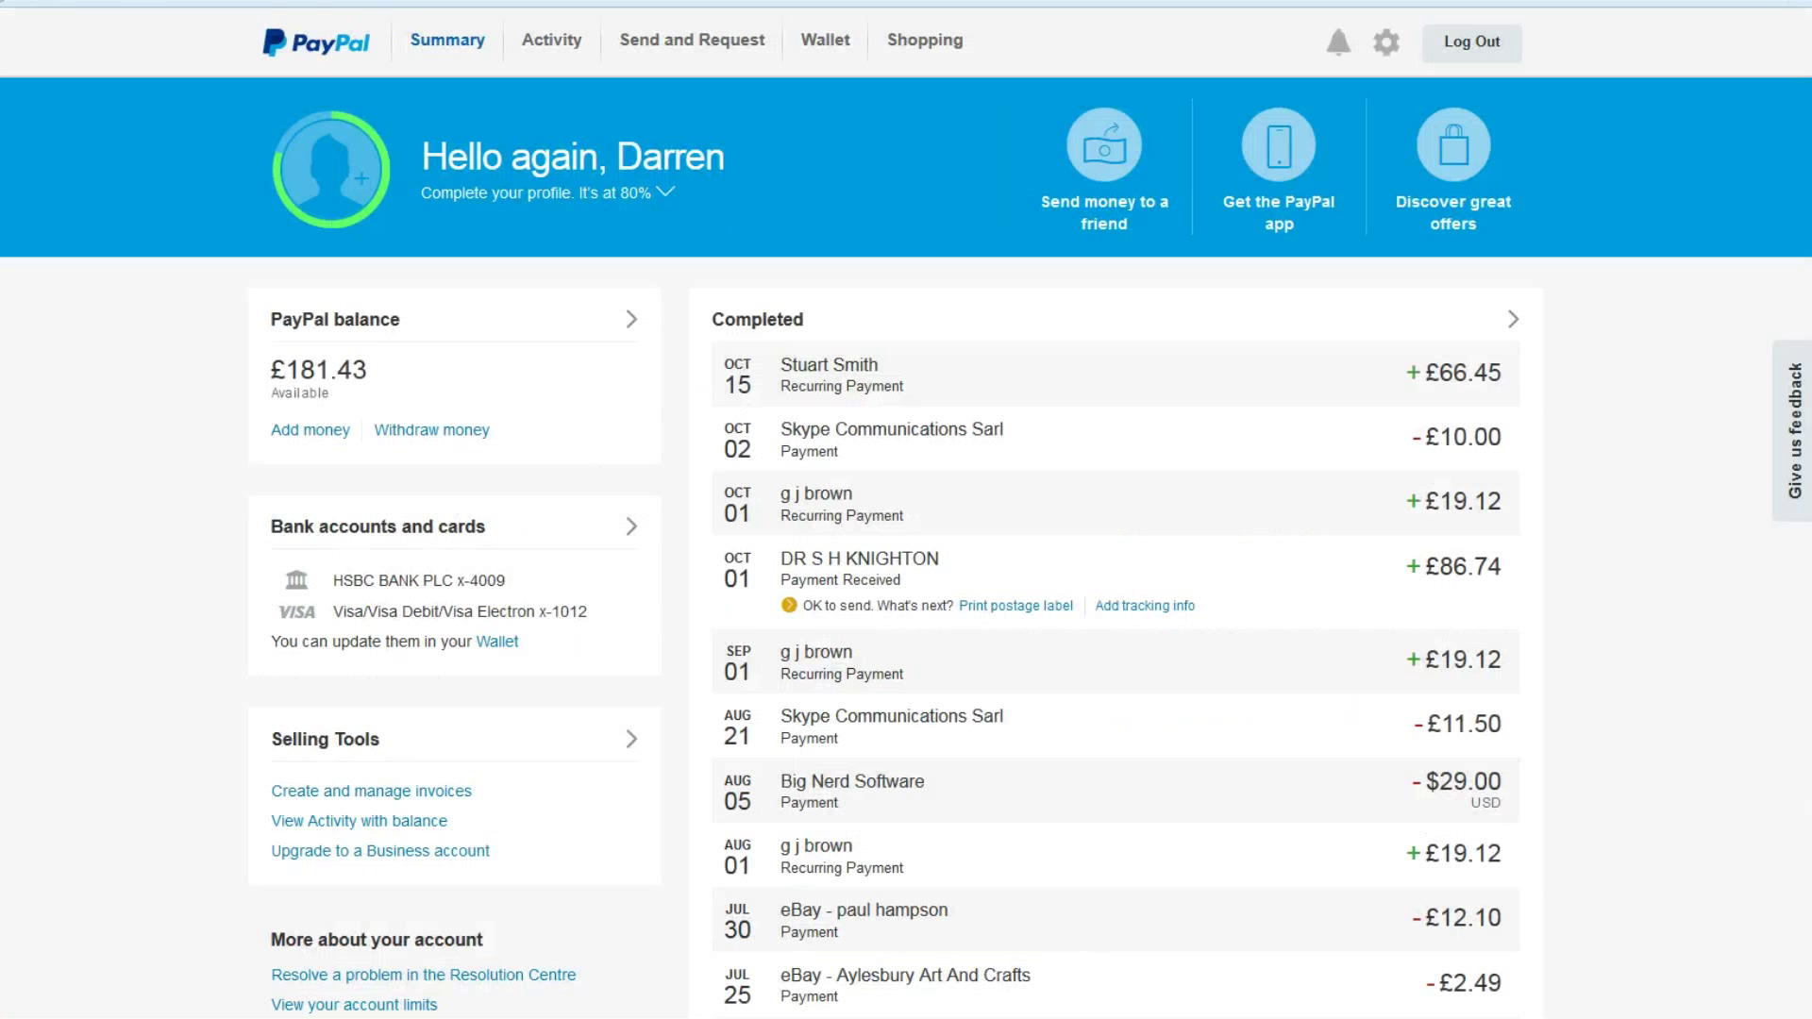
mouse_move(1749, 353)
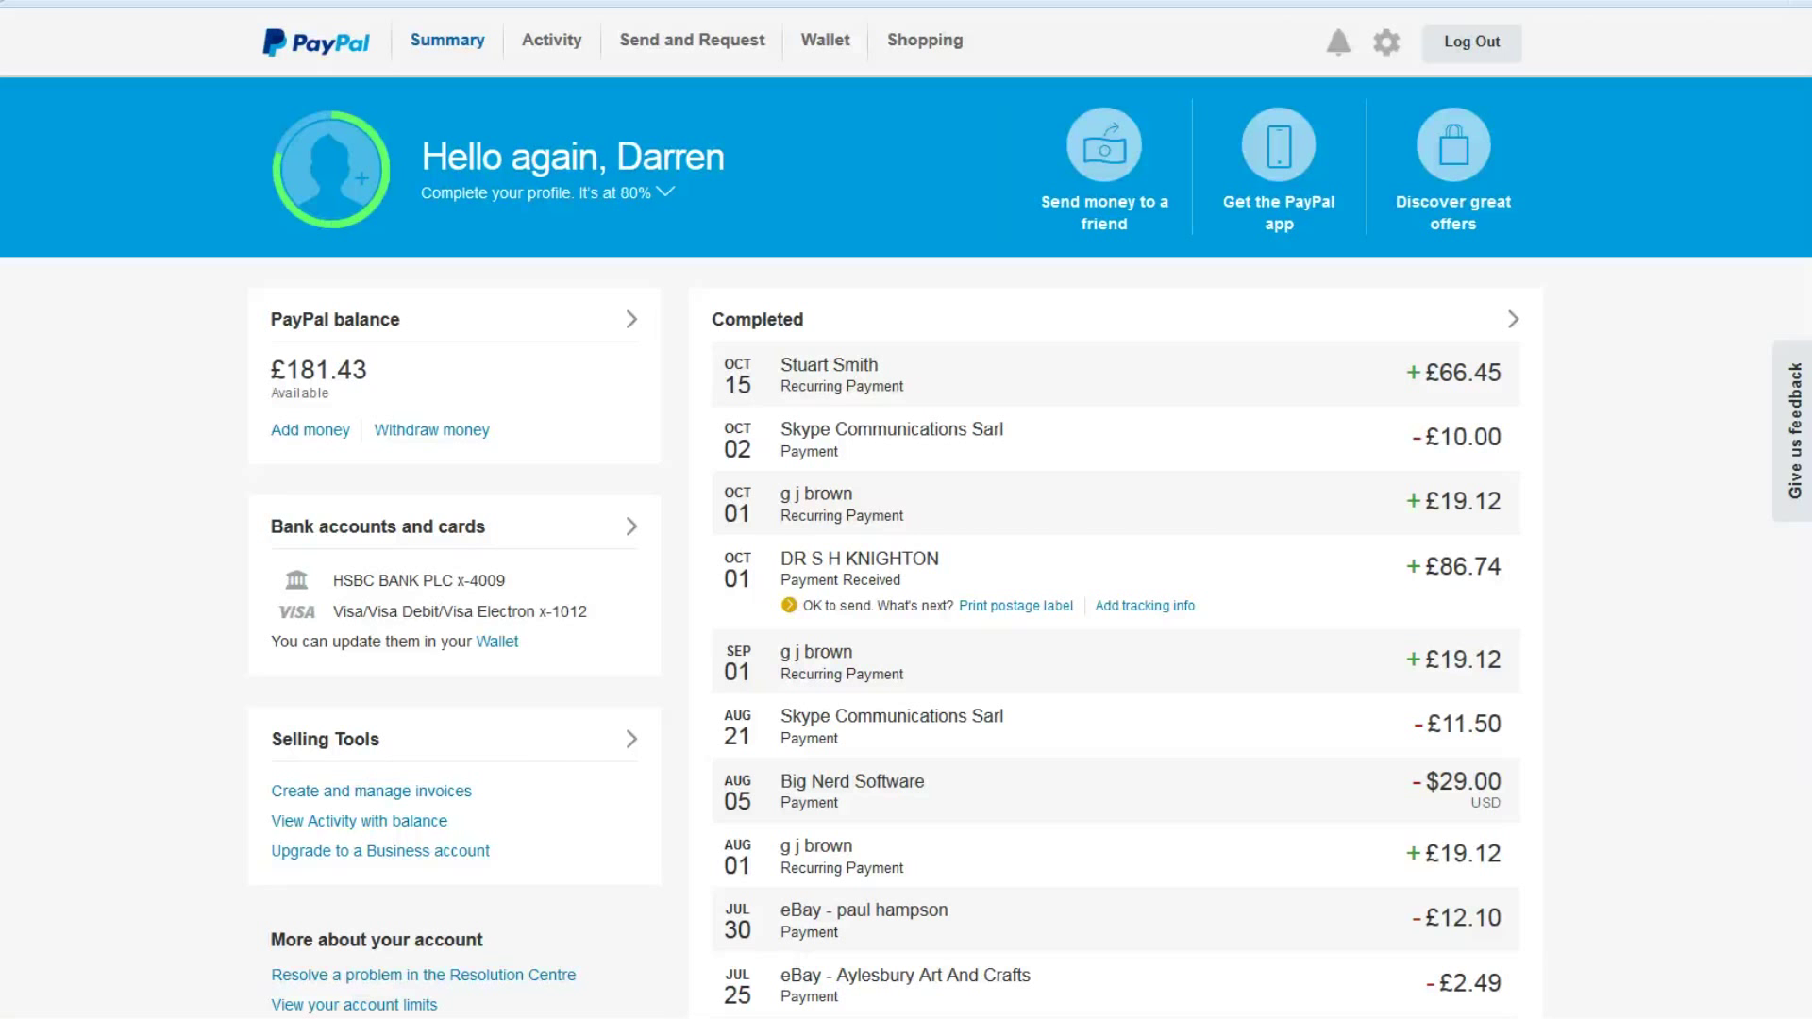
Switch the Summary page to the Classic Site and go to My Profile via the gear icon.
scroll("down", 3)
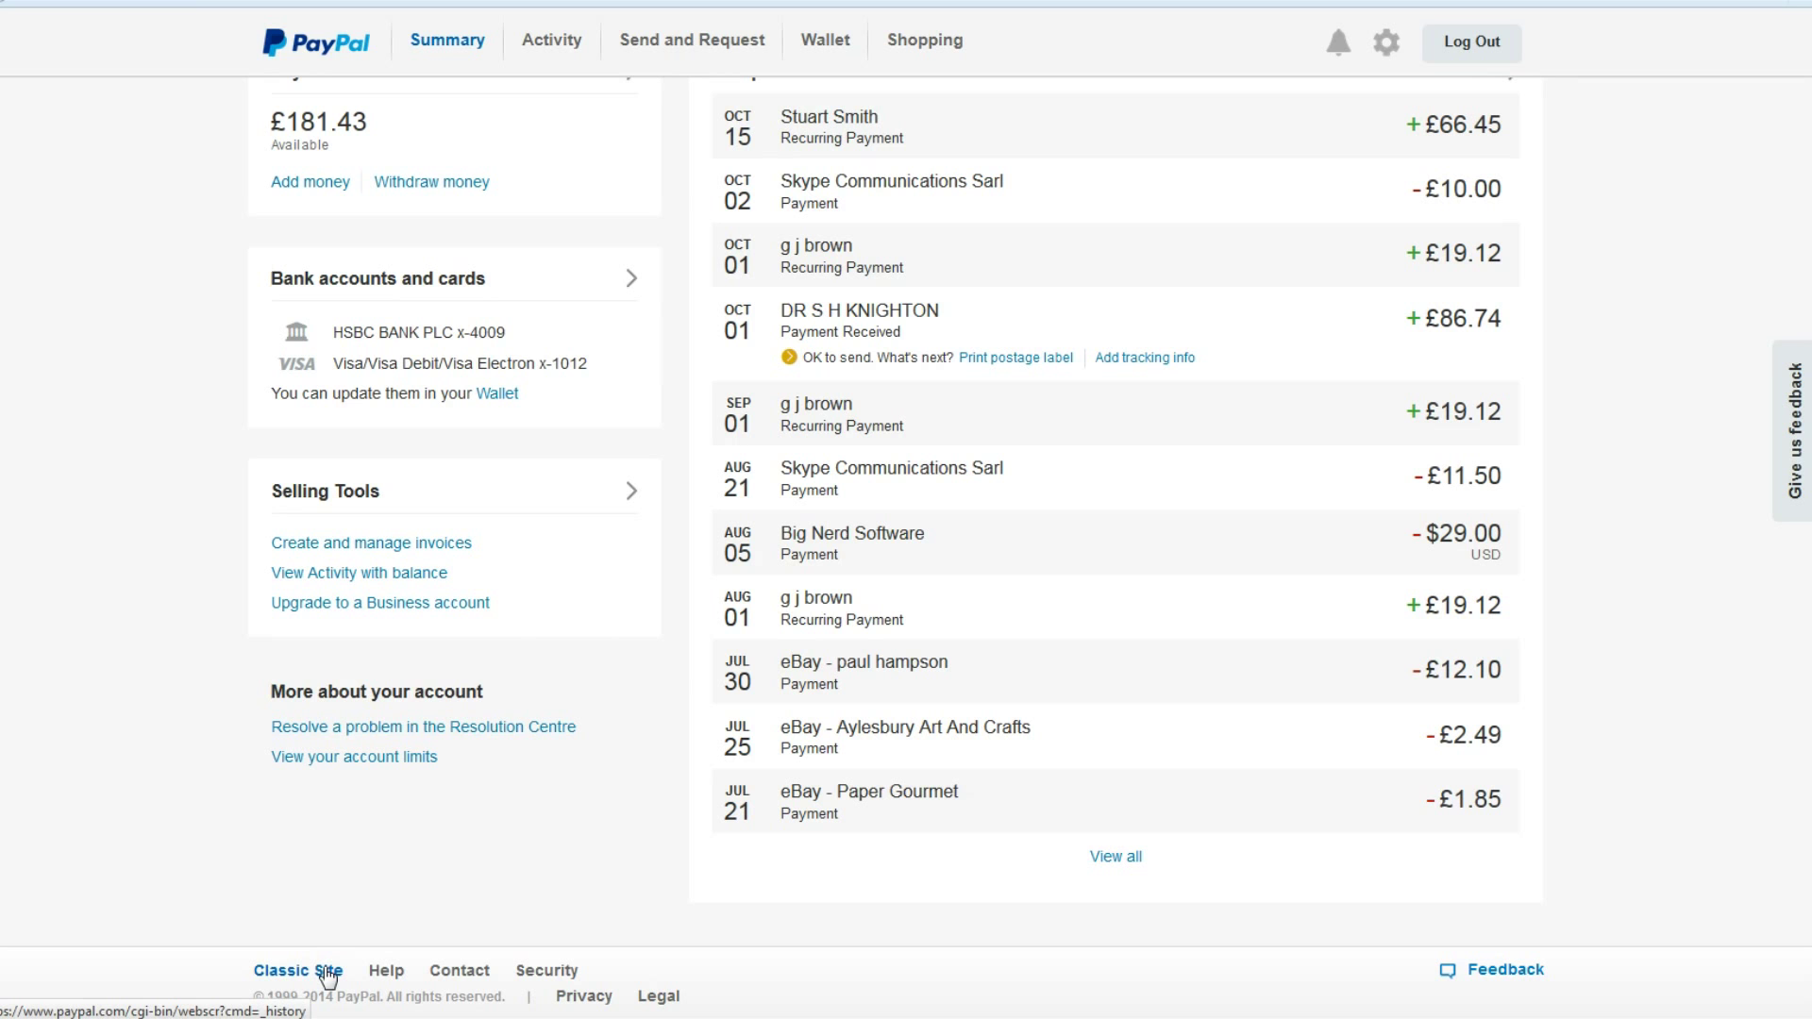
left_click(299, 972)
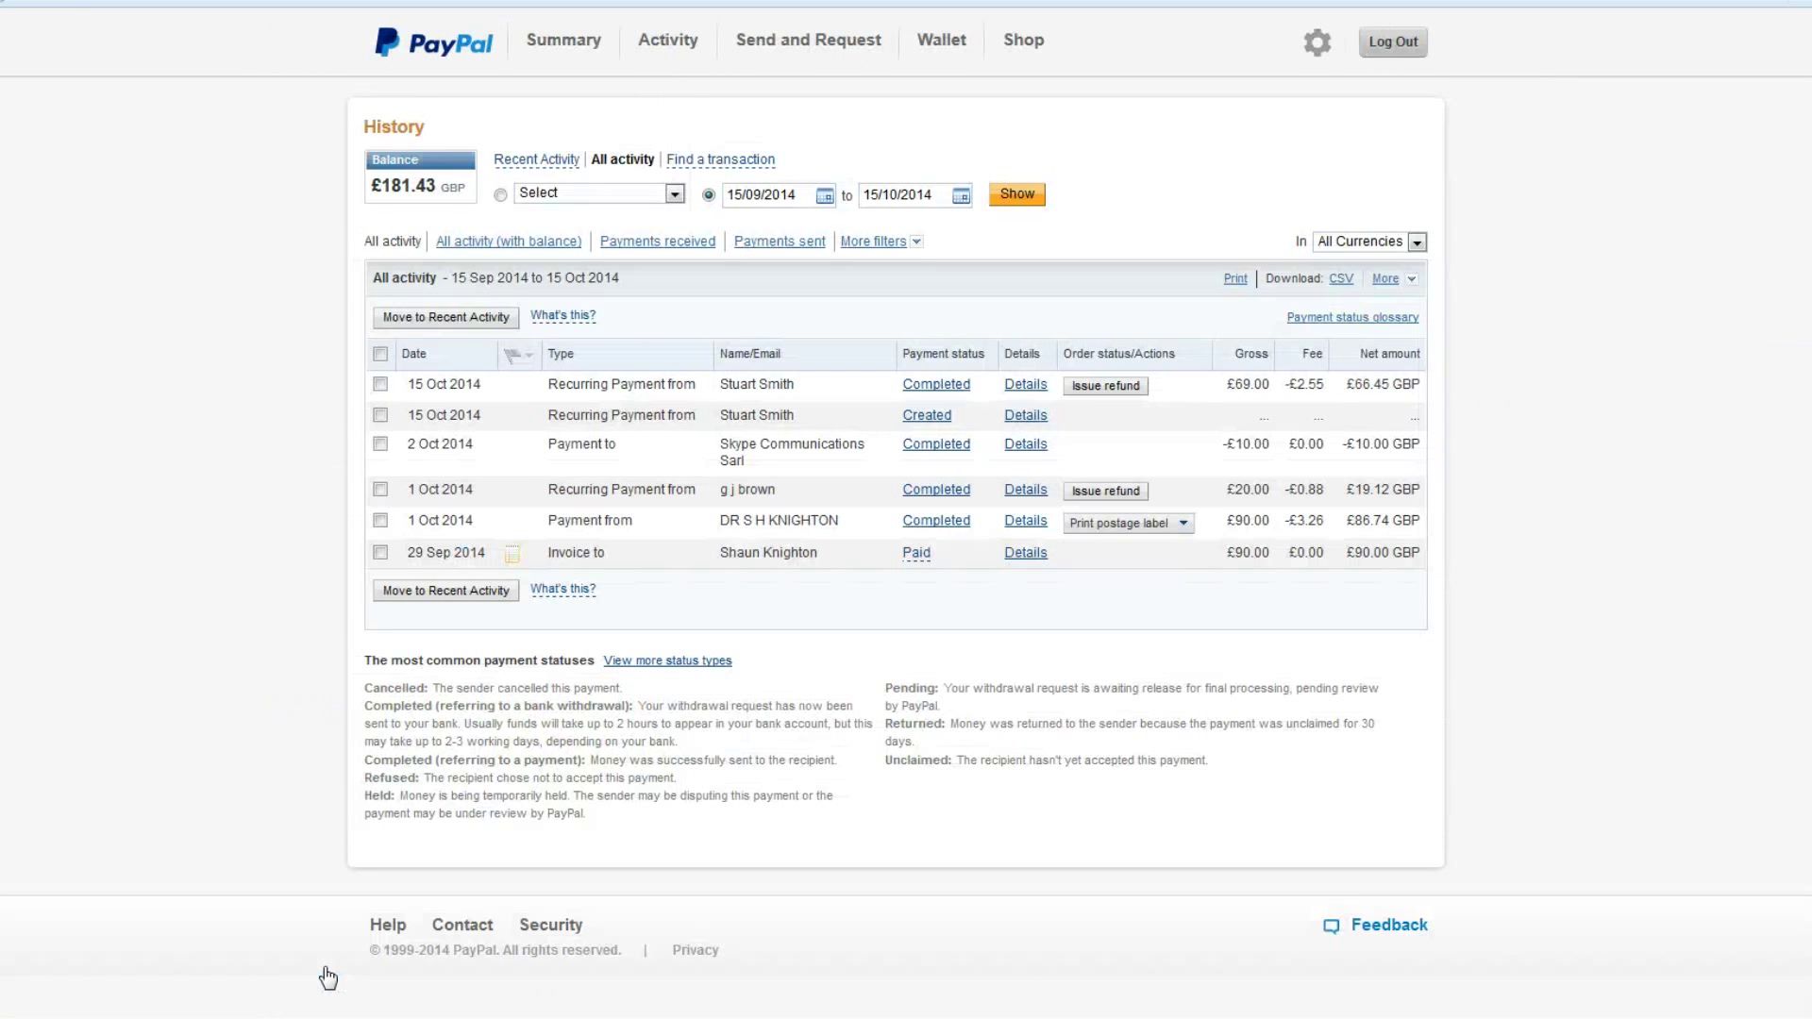
mouse_move(1318, 41)
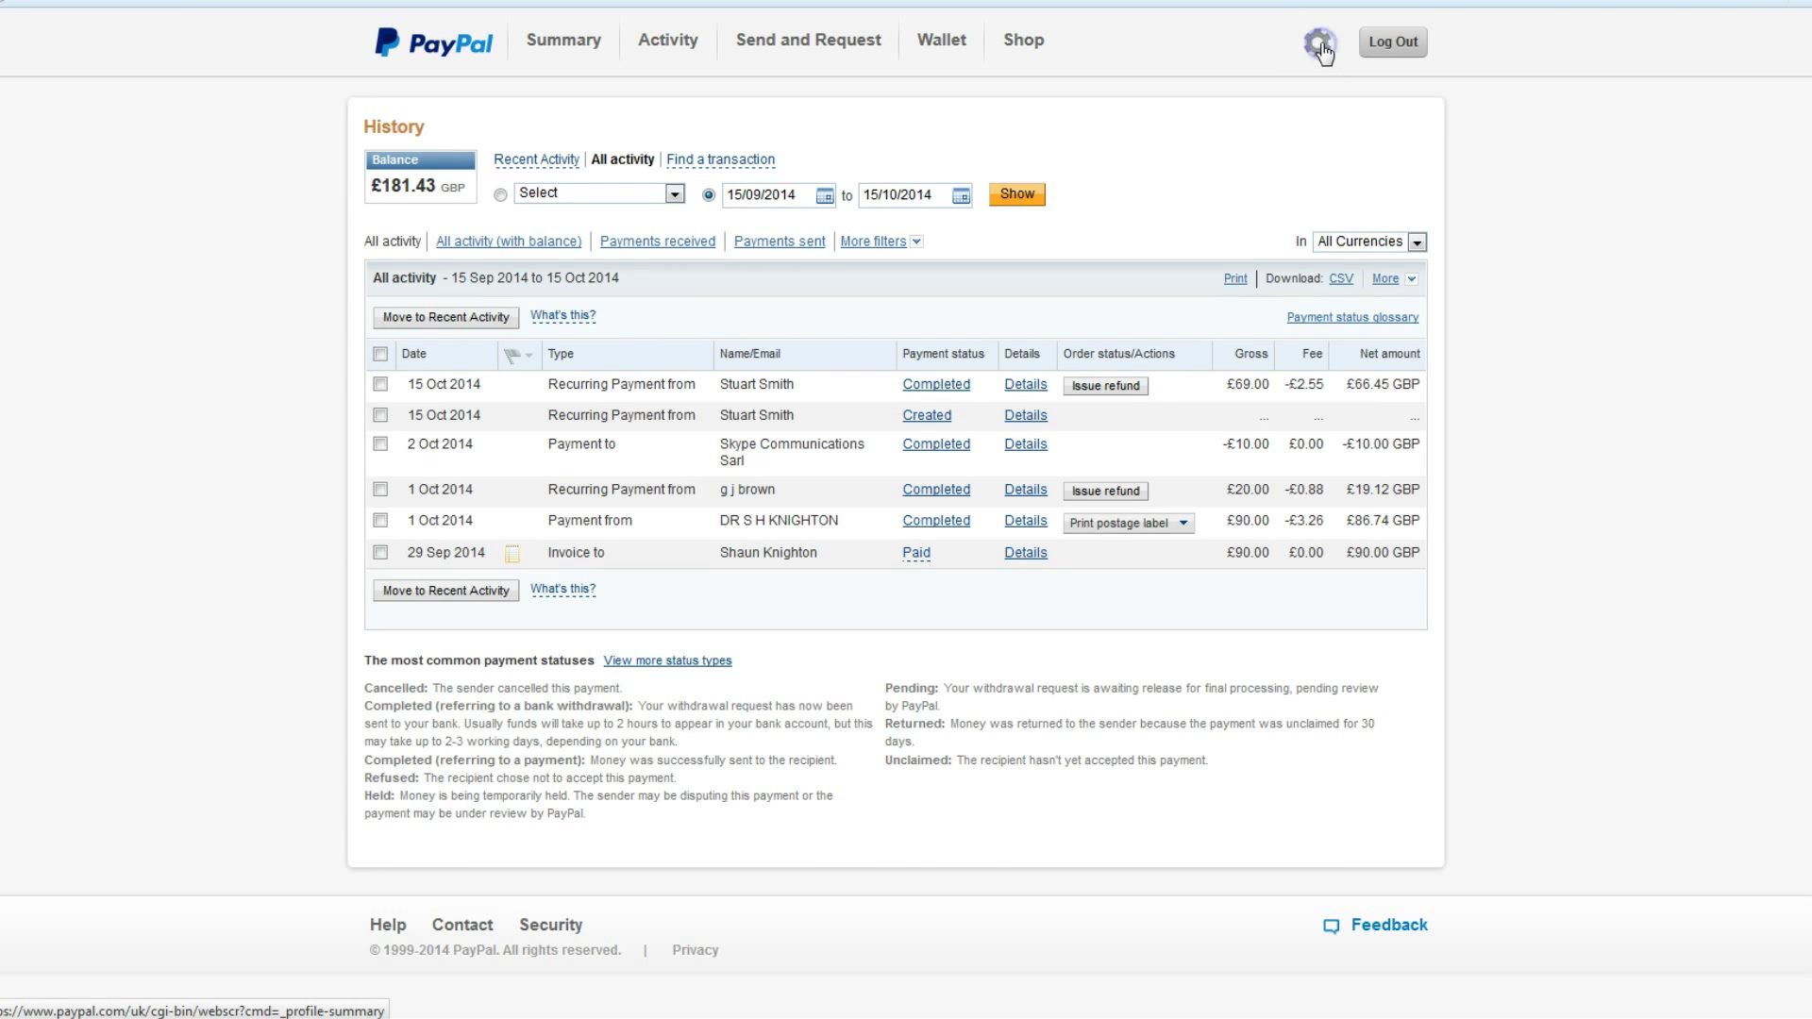
left_click(1322, 42)
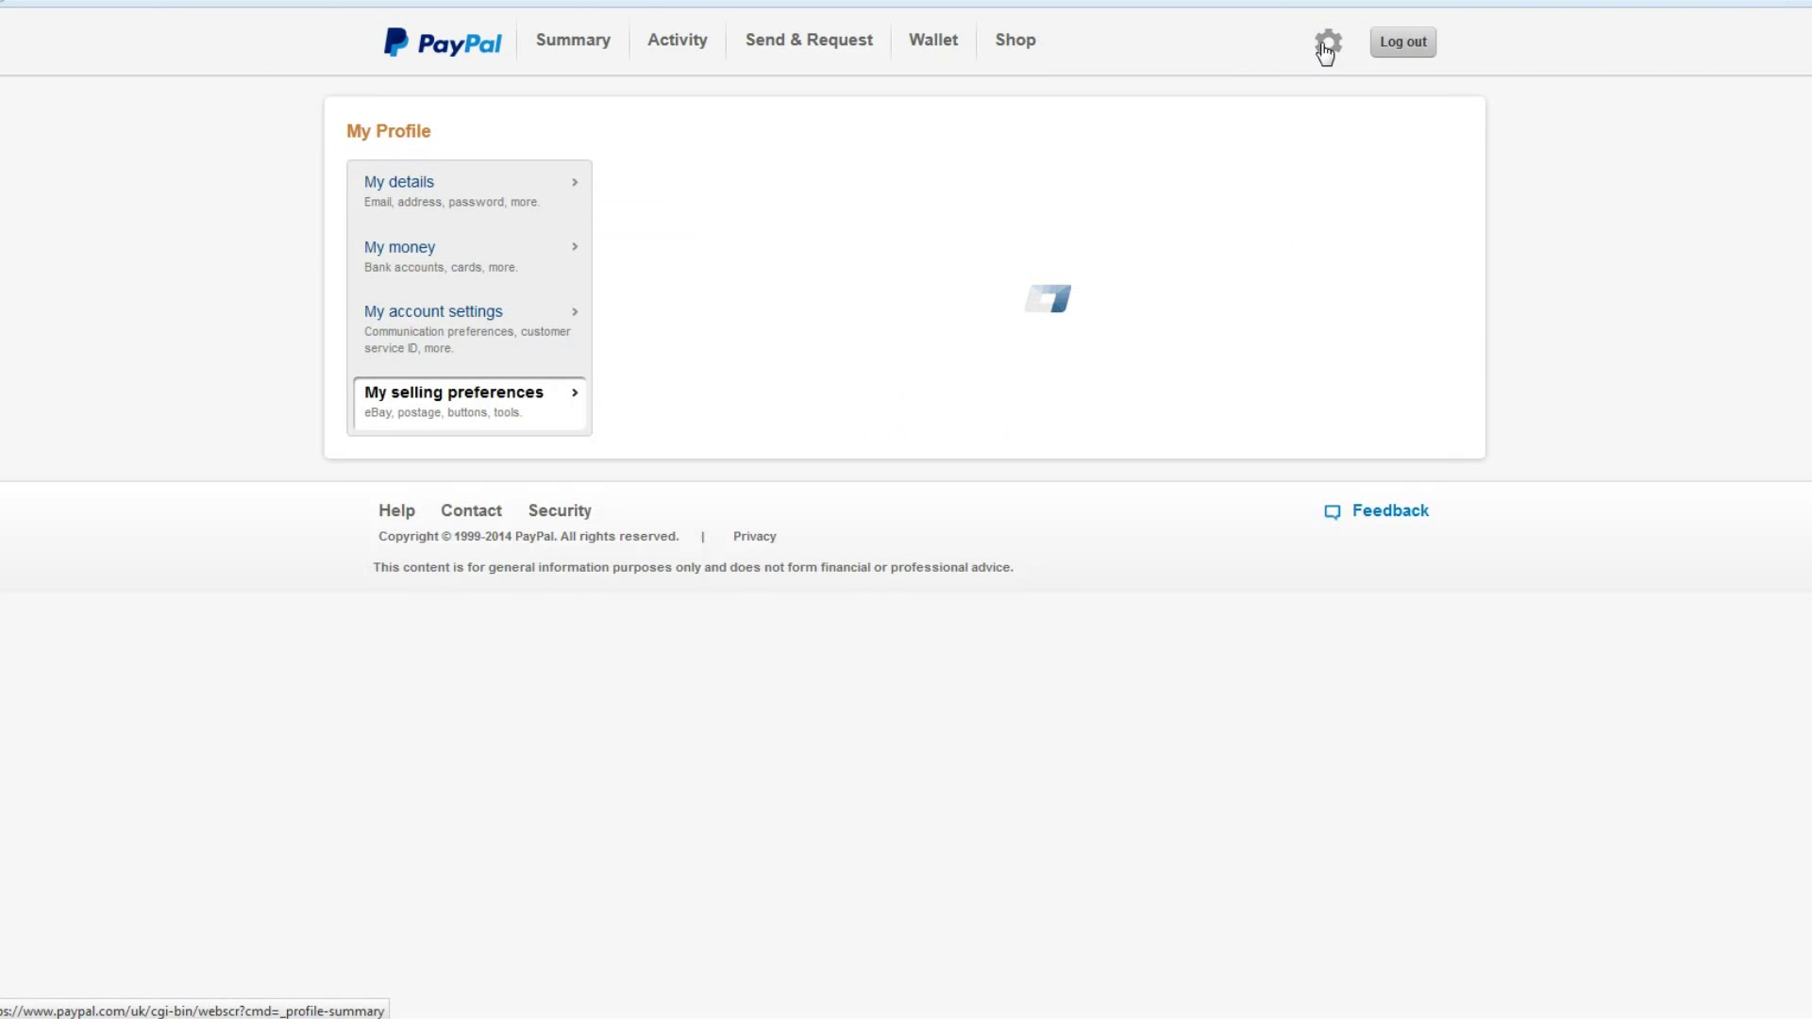
Go to My selling preferences and choose Update beside PayPal buttons.
left_click(452, 402)
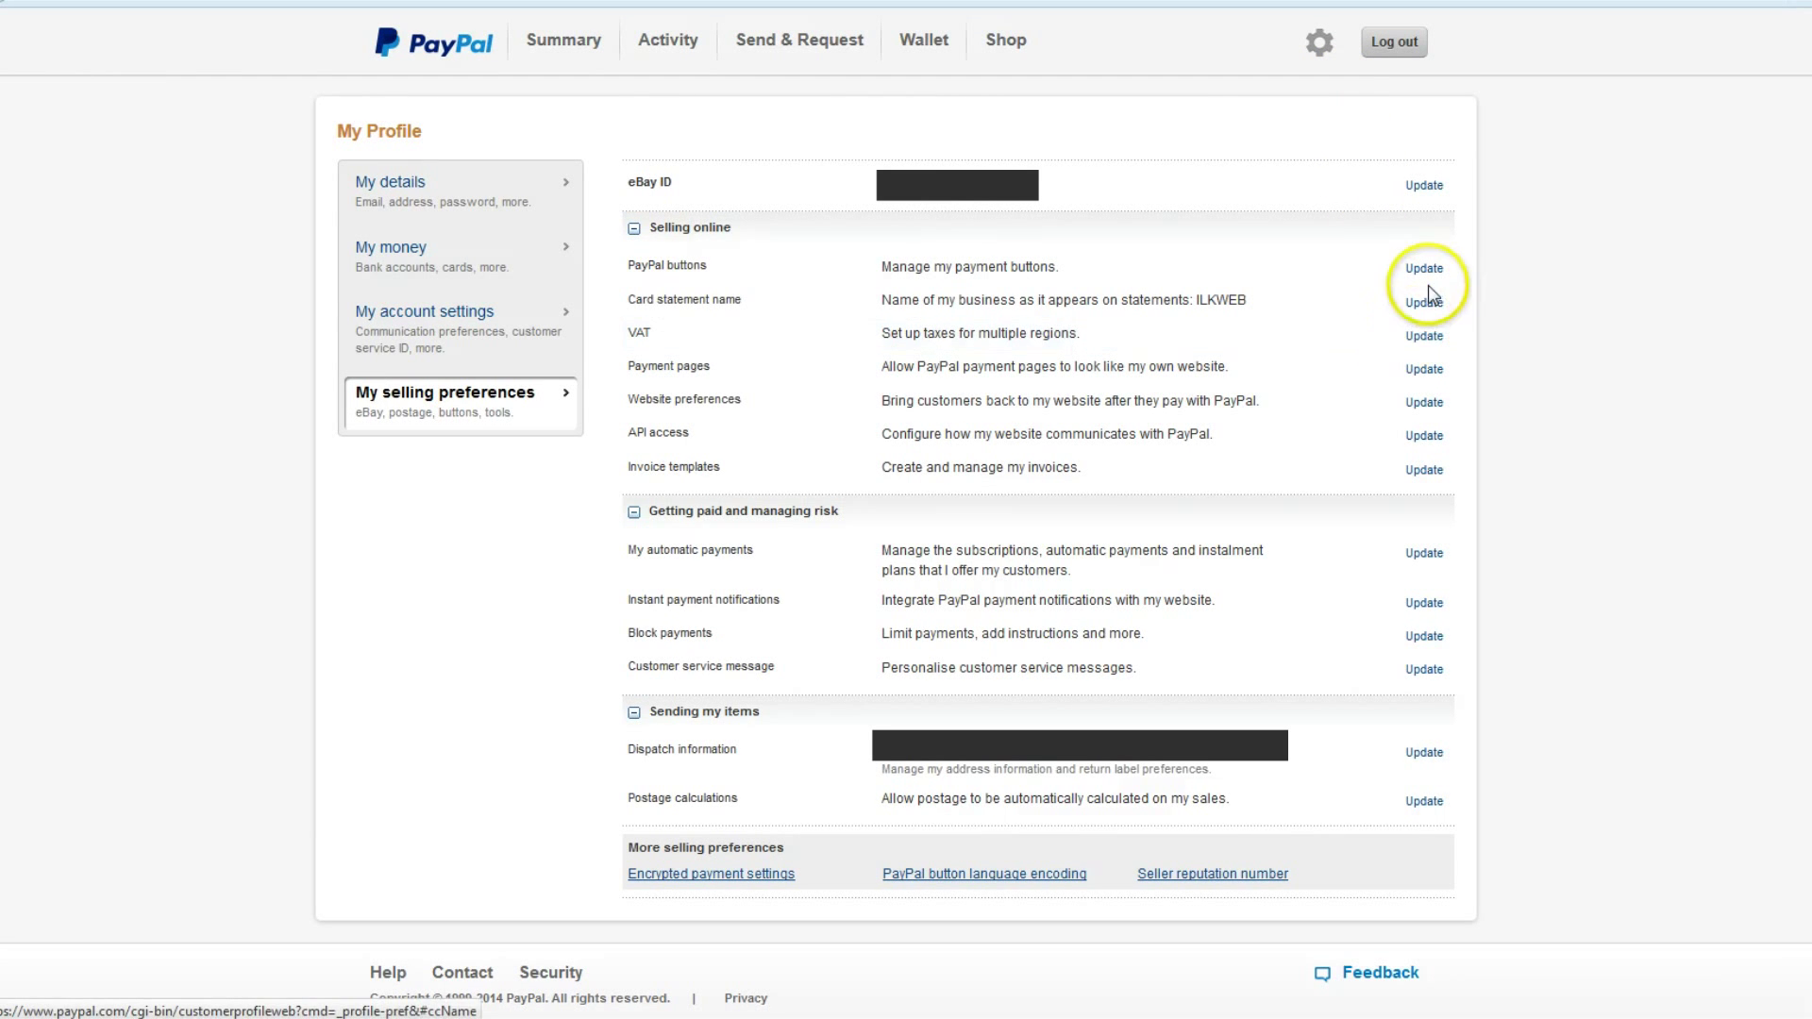
double_click(665, 267)
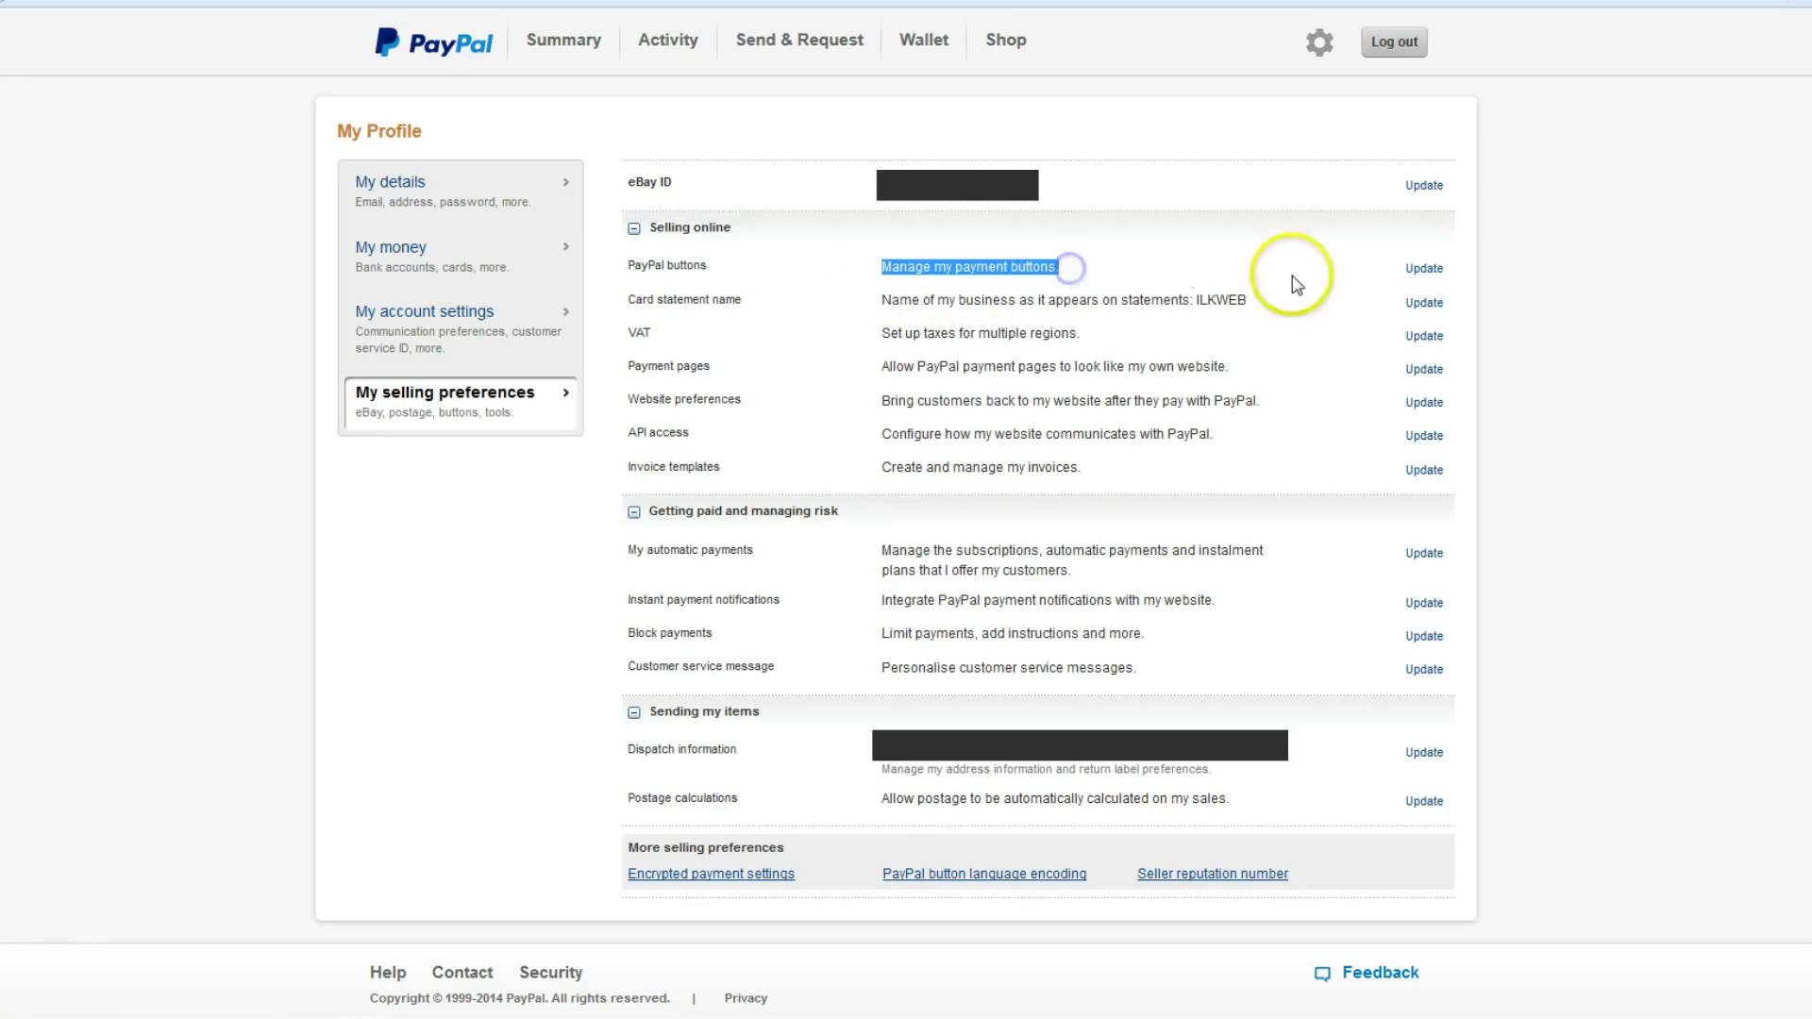
mouse_move(1424, 268)
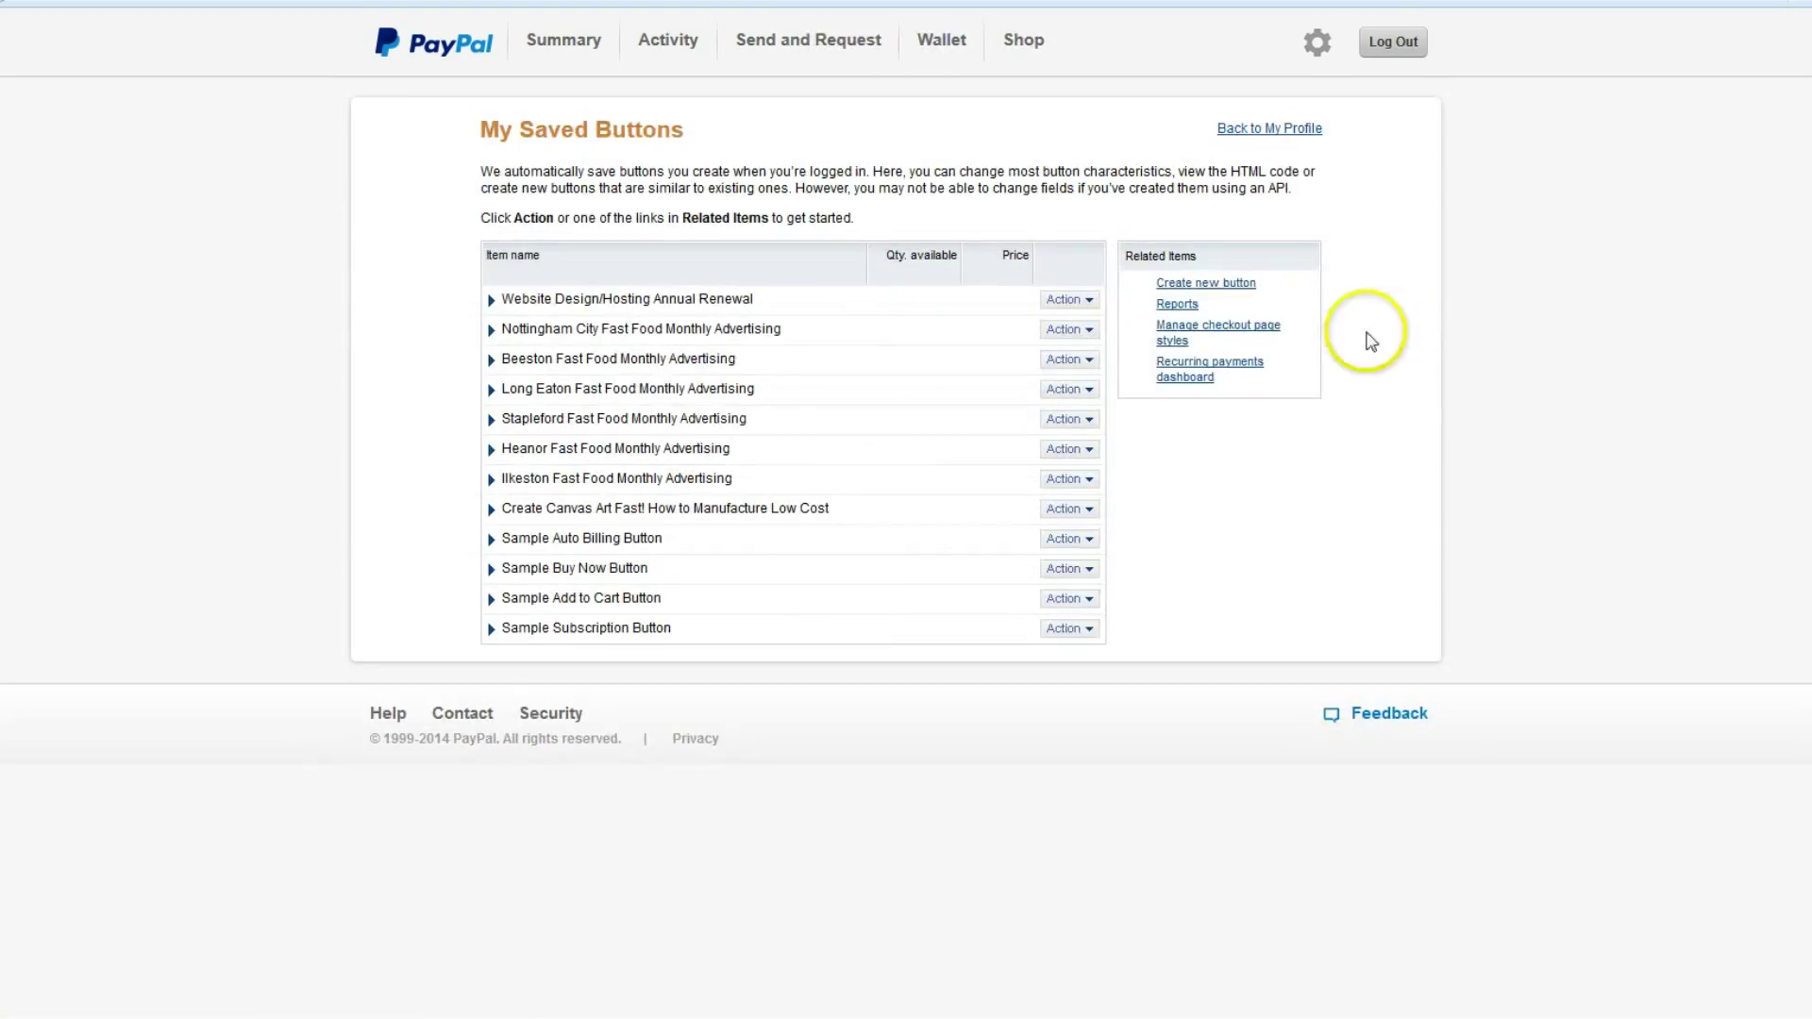
mouse_move(1135, 340)
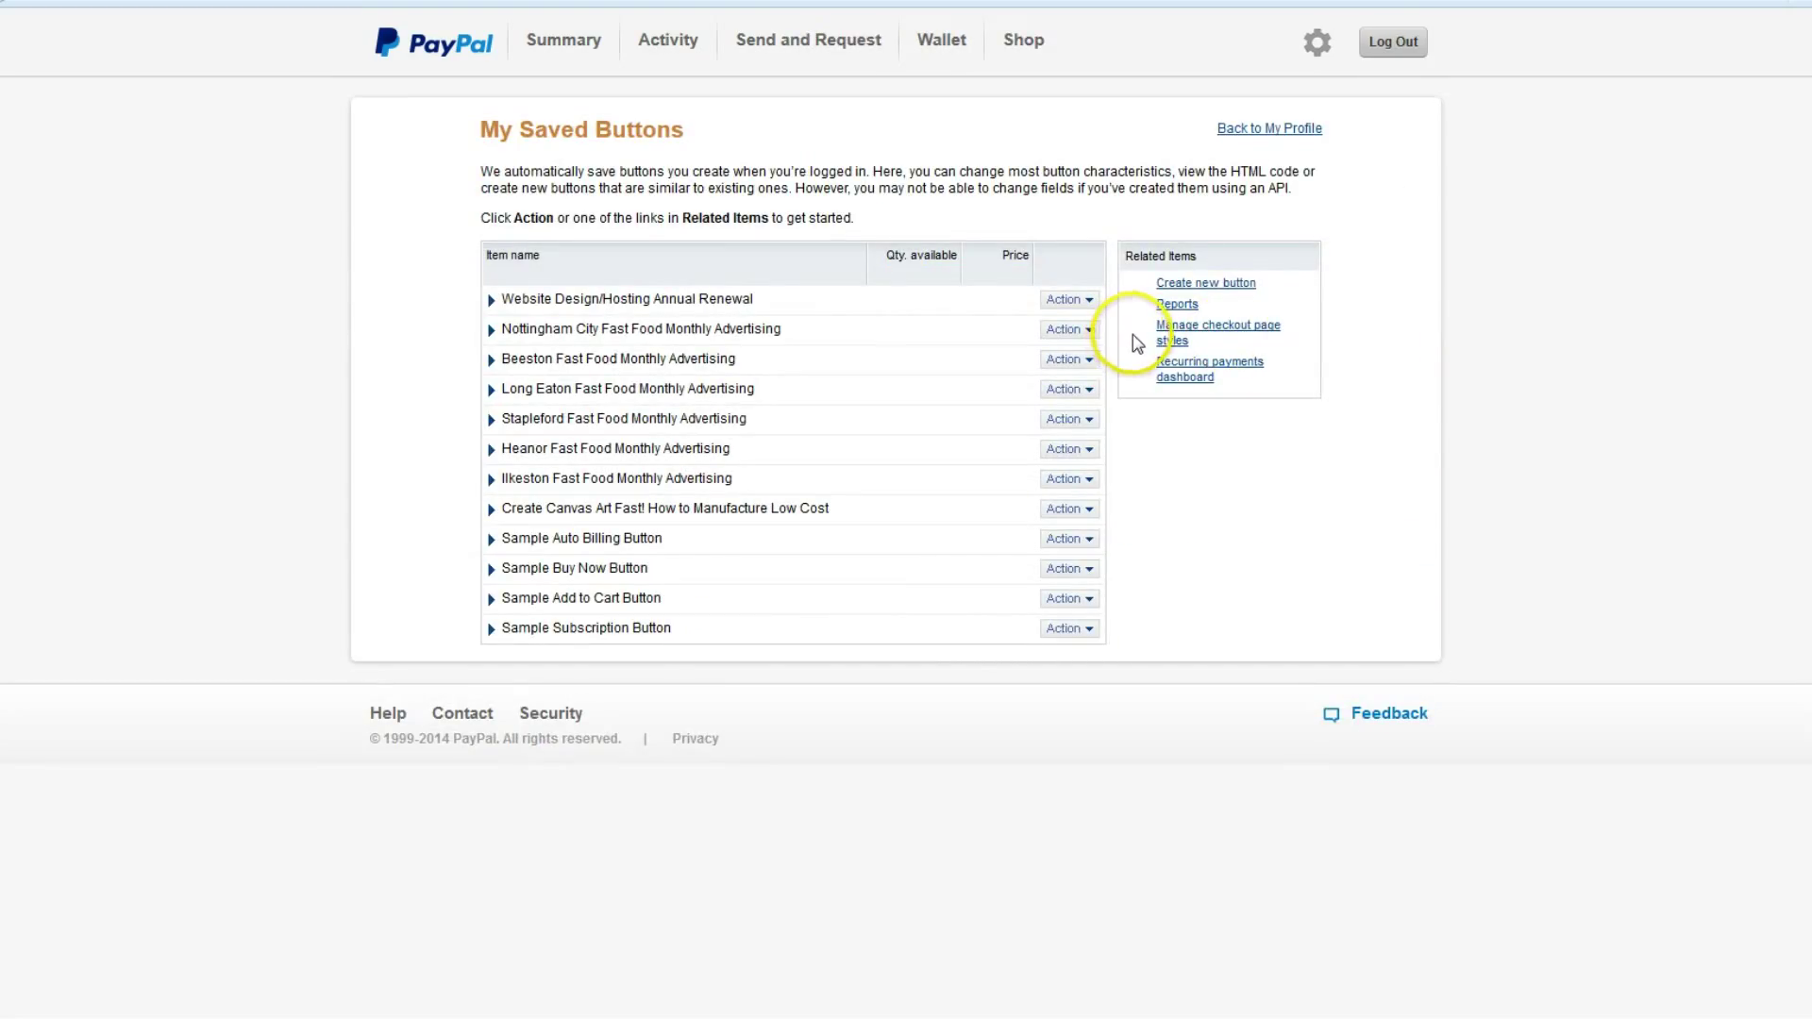
mouse_move(1139, 341)
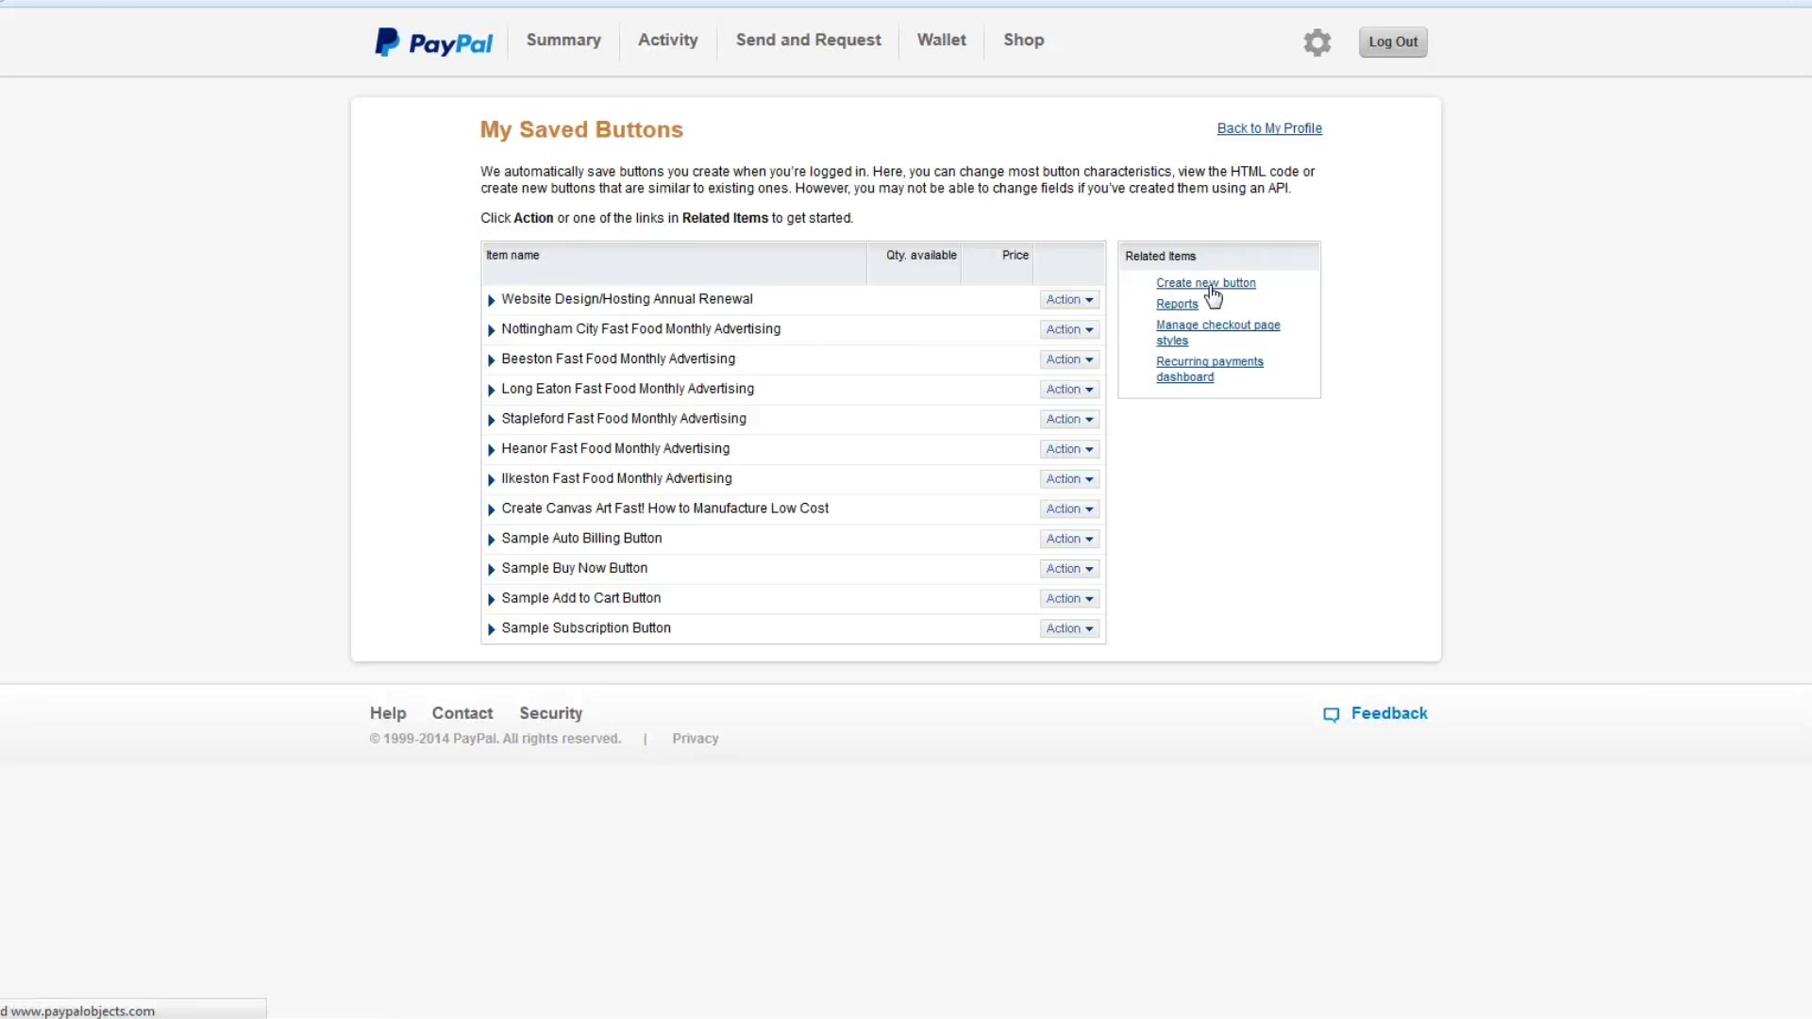
Create a new Subscriptions button with 'Annual Bill' as the item name.
left_click(1204, 283)
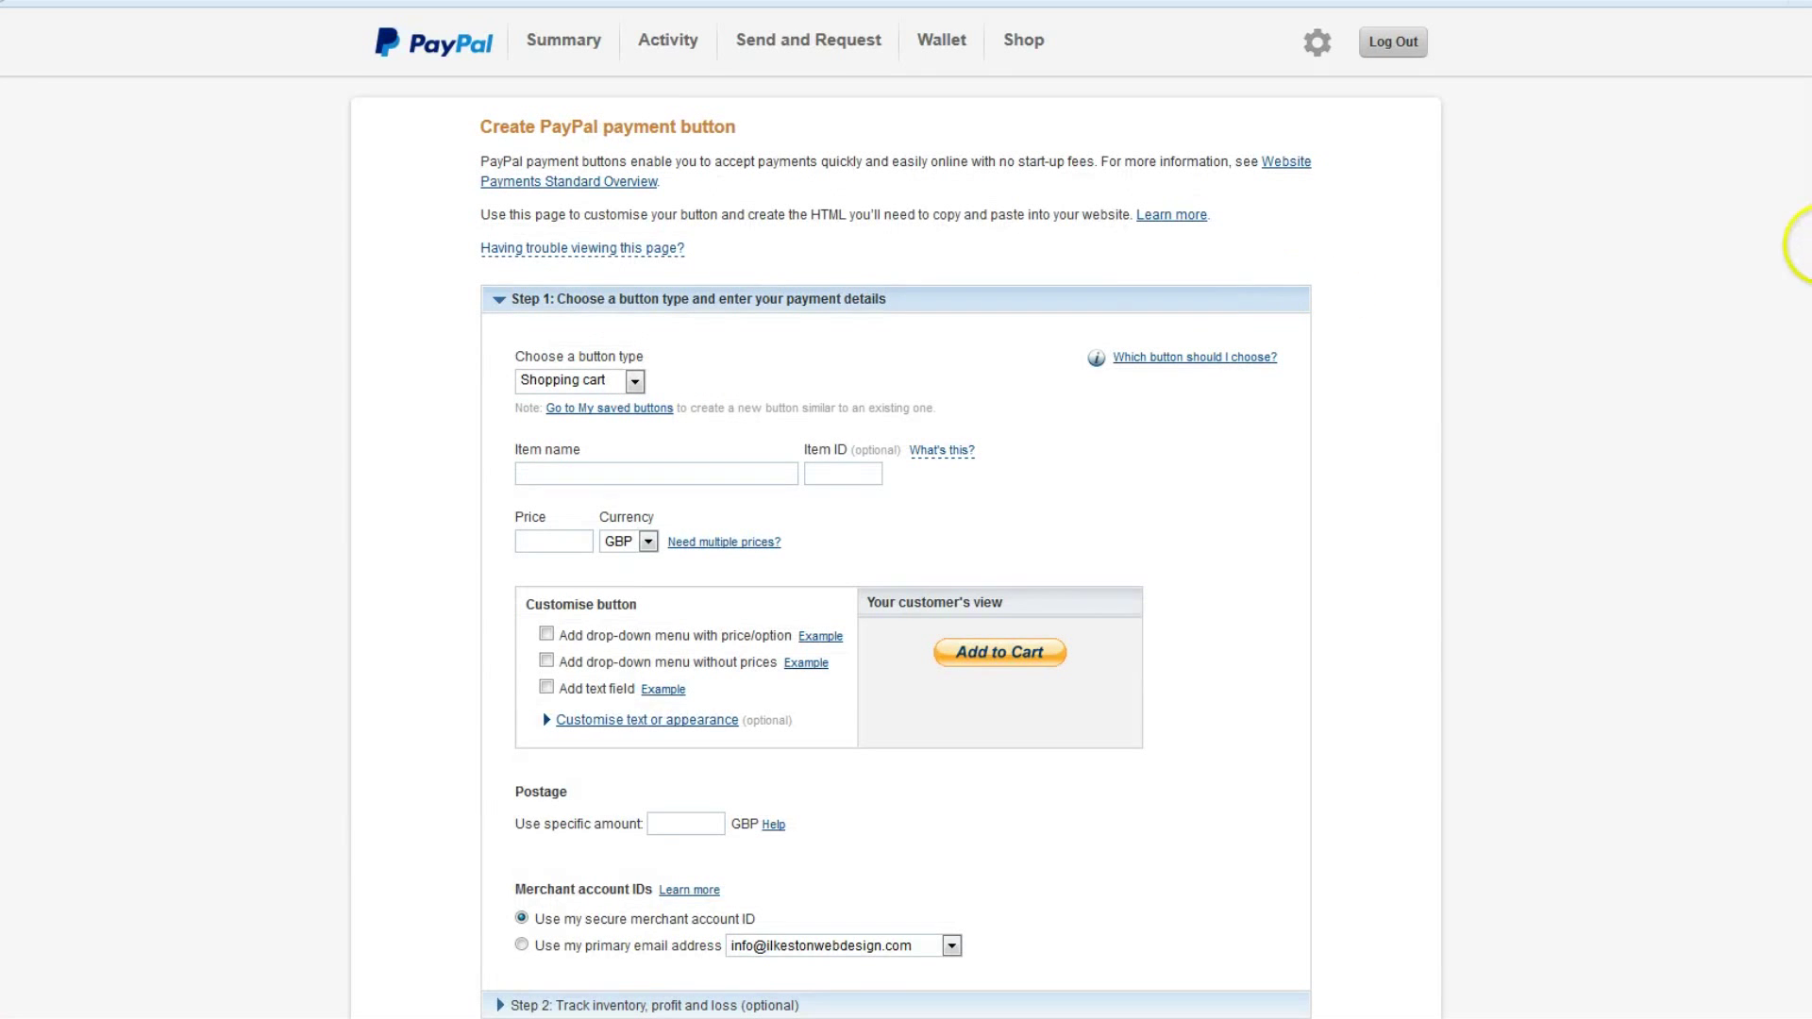
scroll("down", 3)
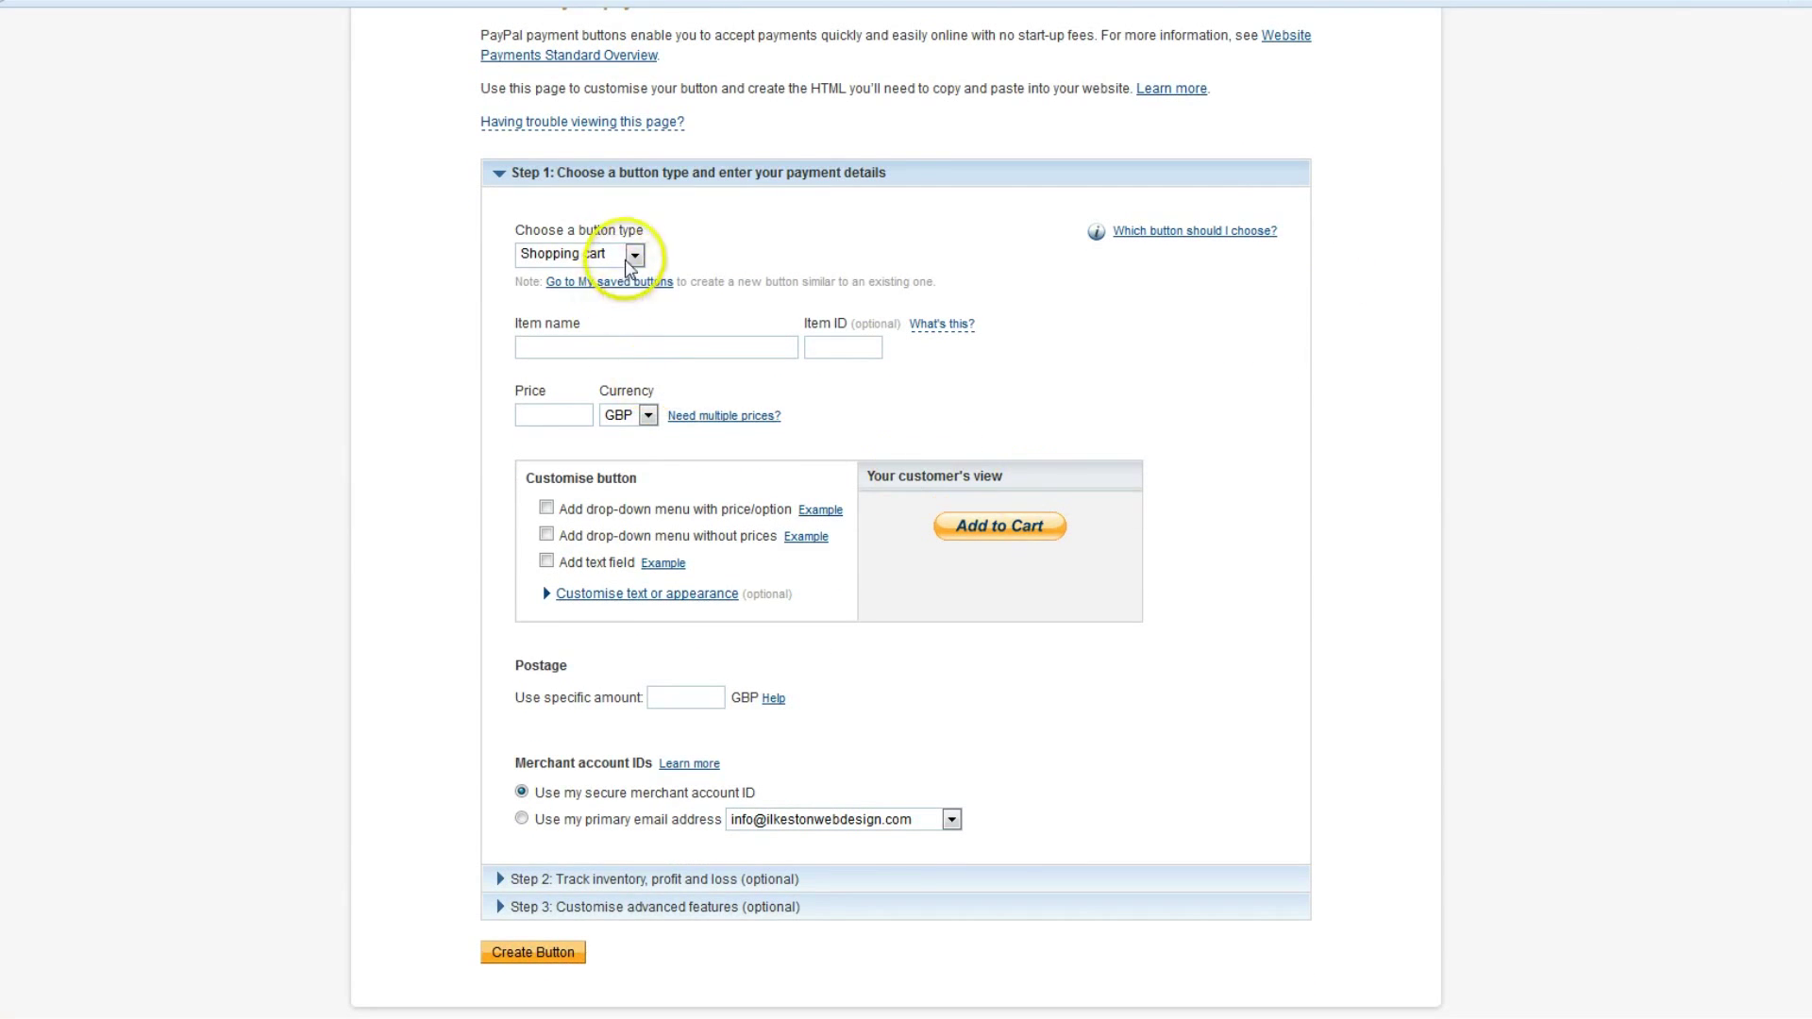
left_click(633, 253)
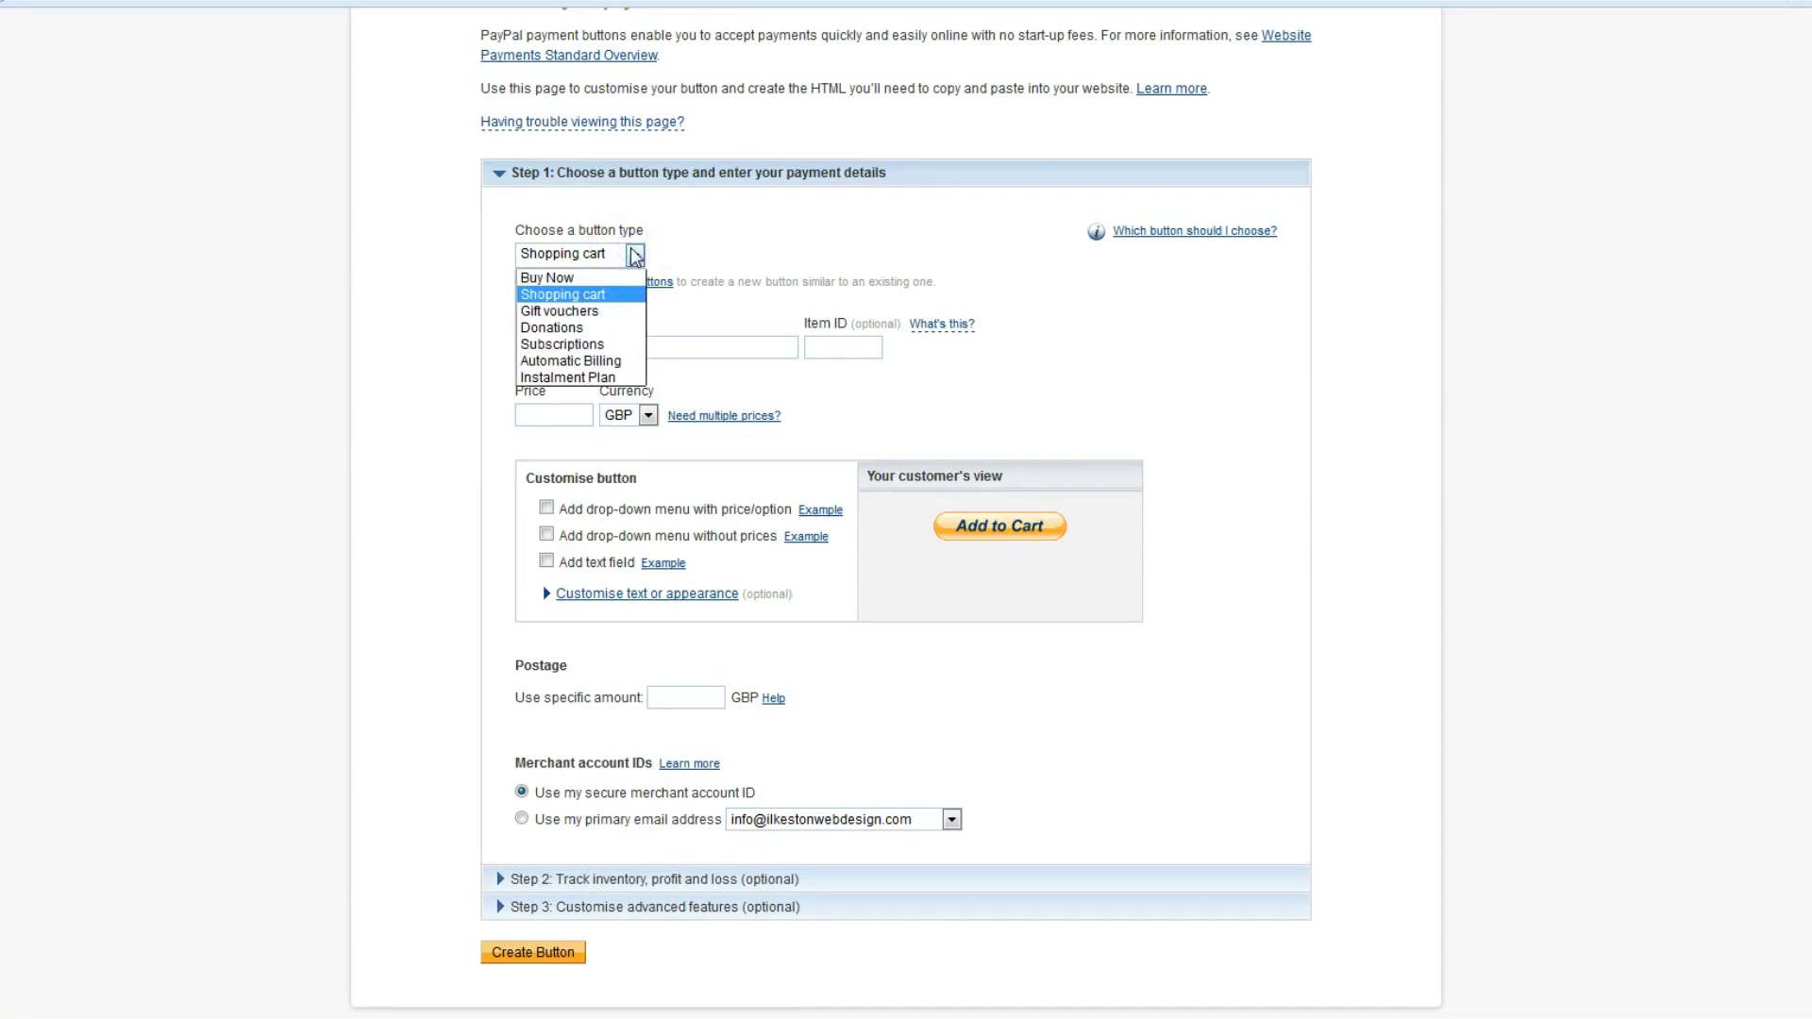
mouse_move(577, 344)
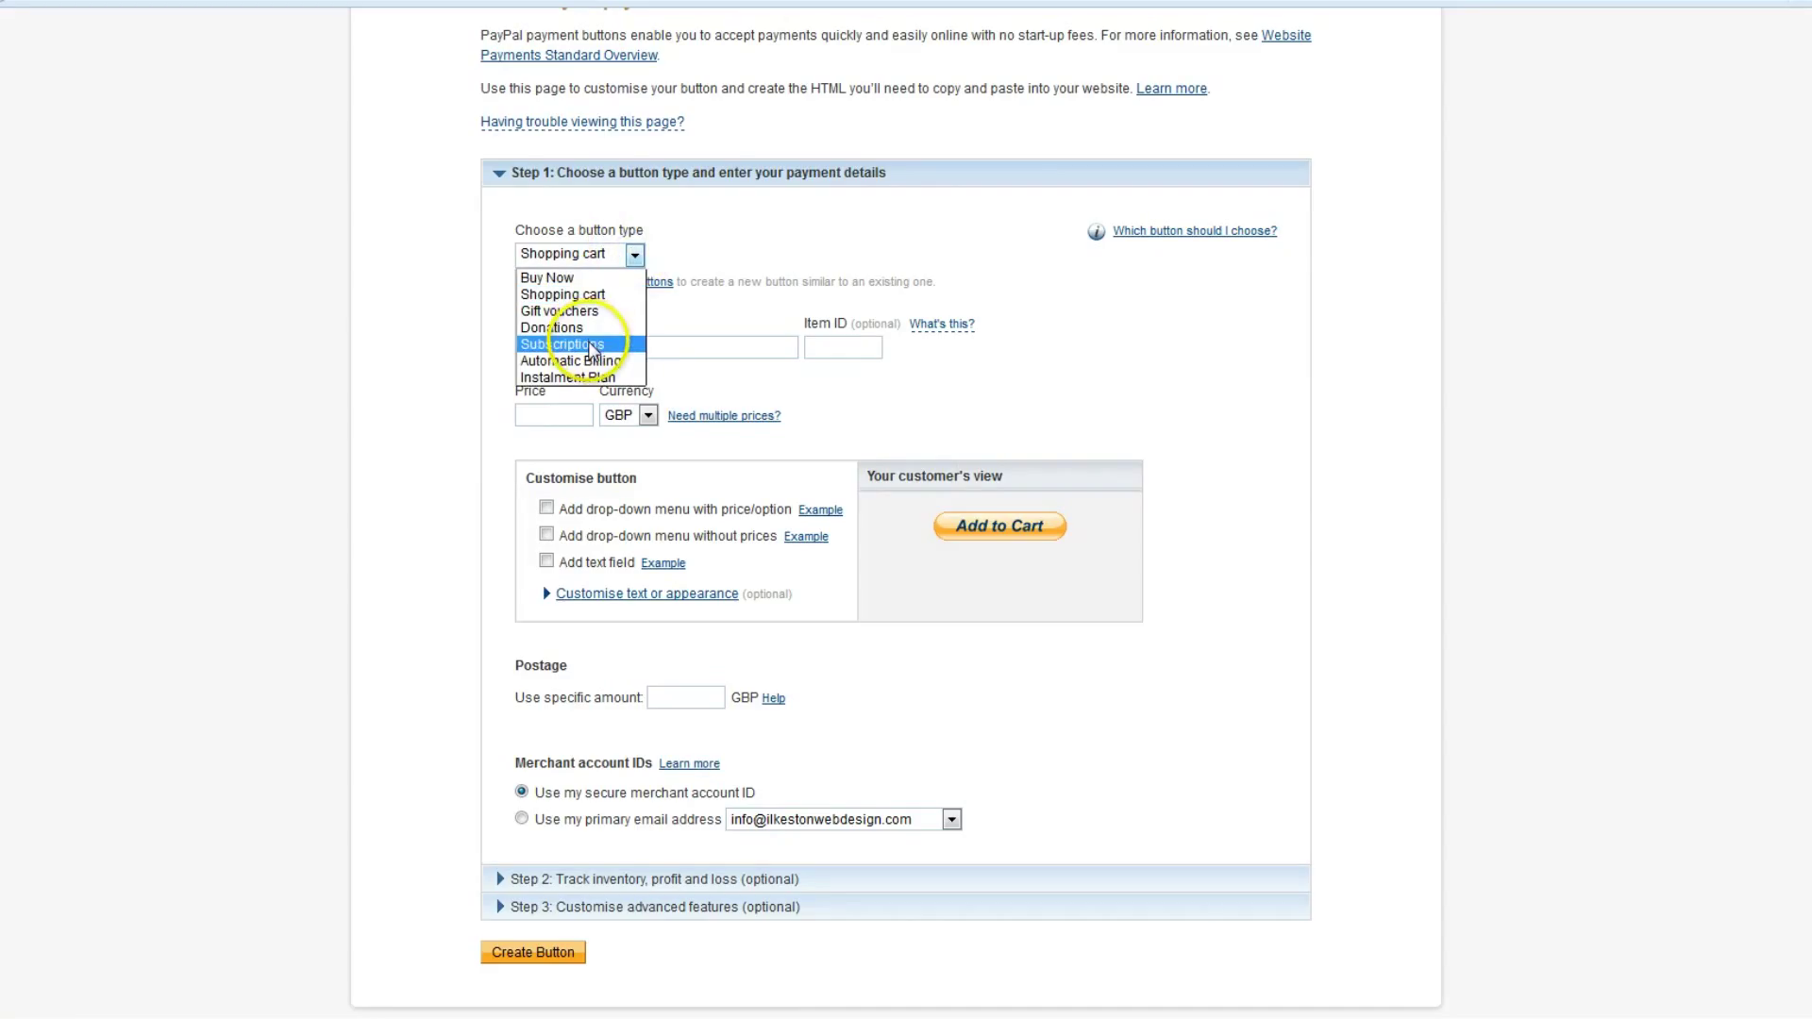
left_click(562, 343)
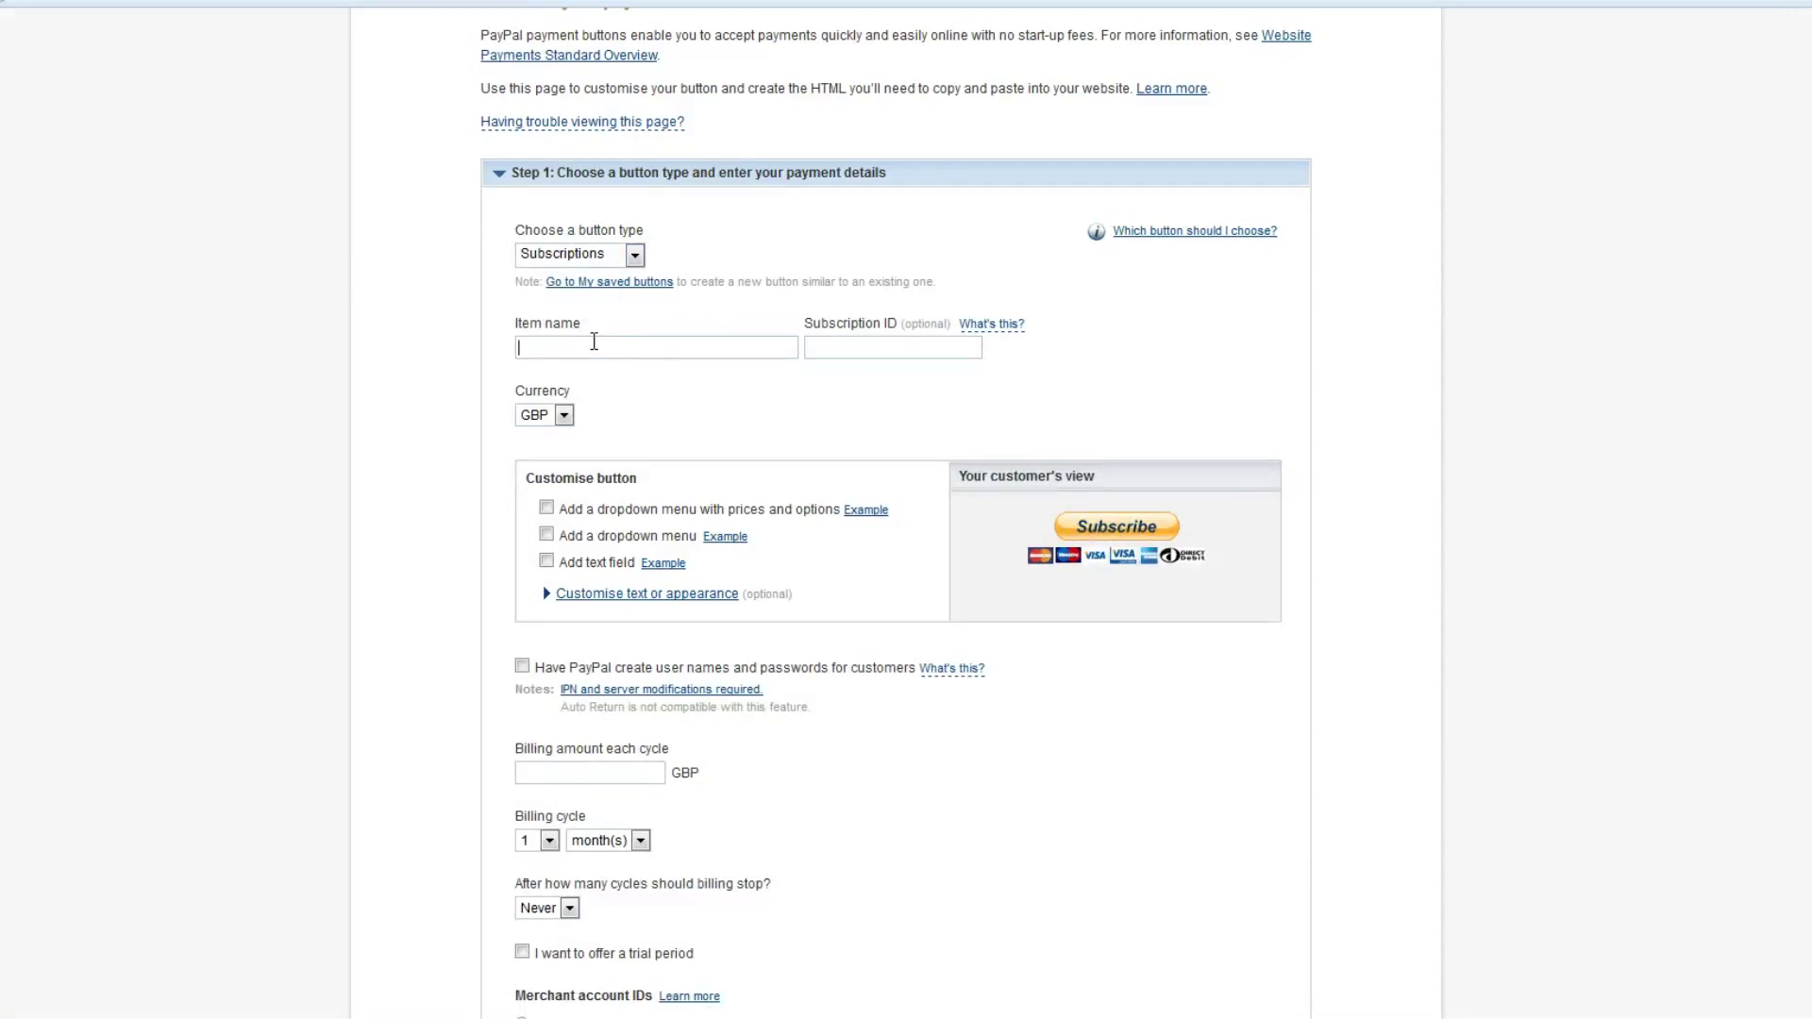
type("Annual")
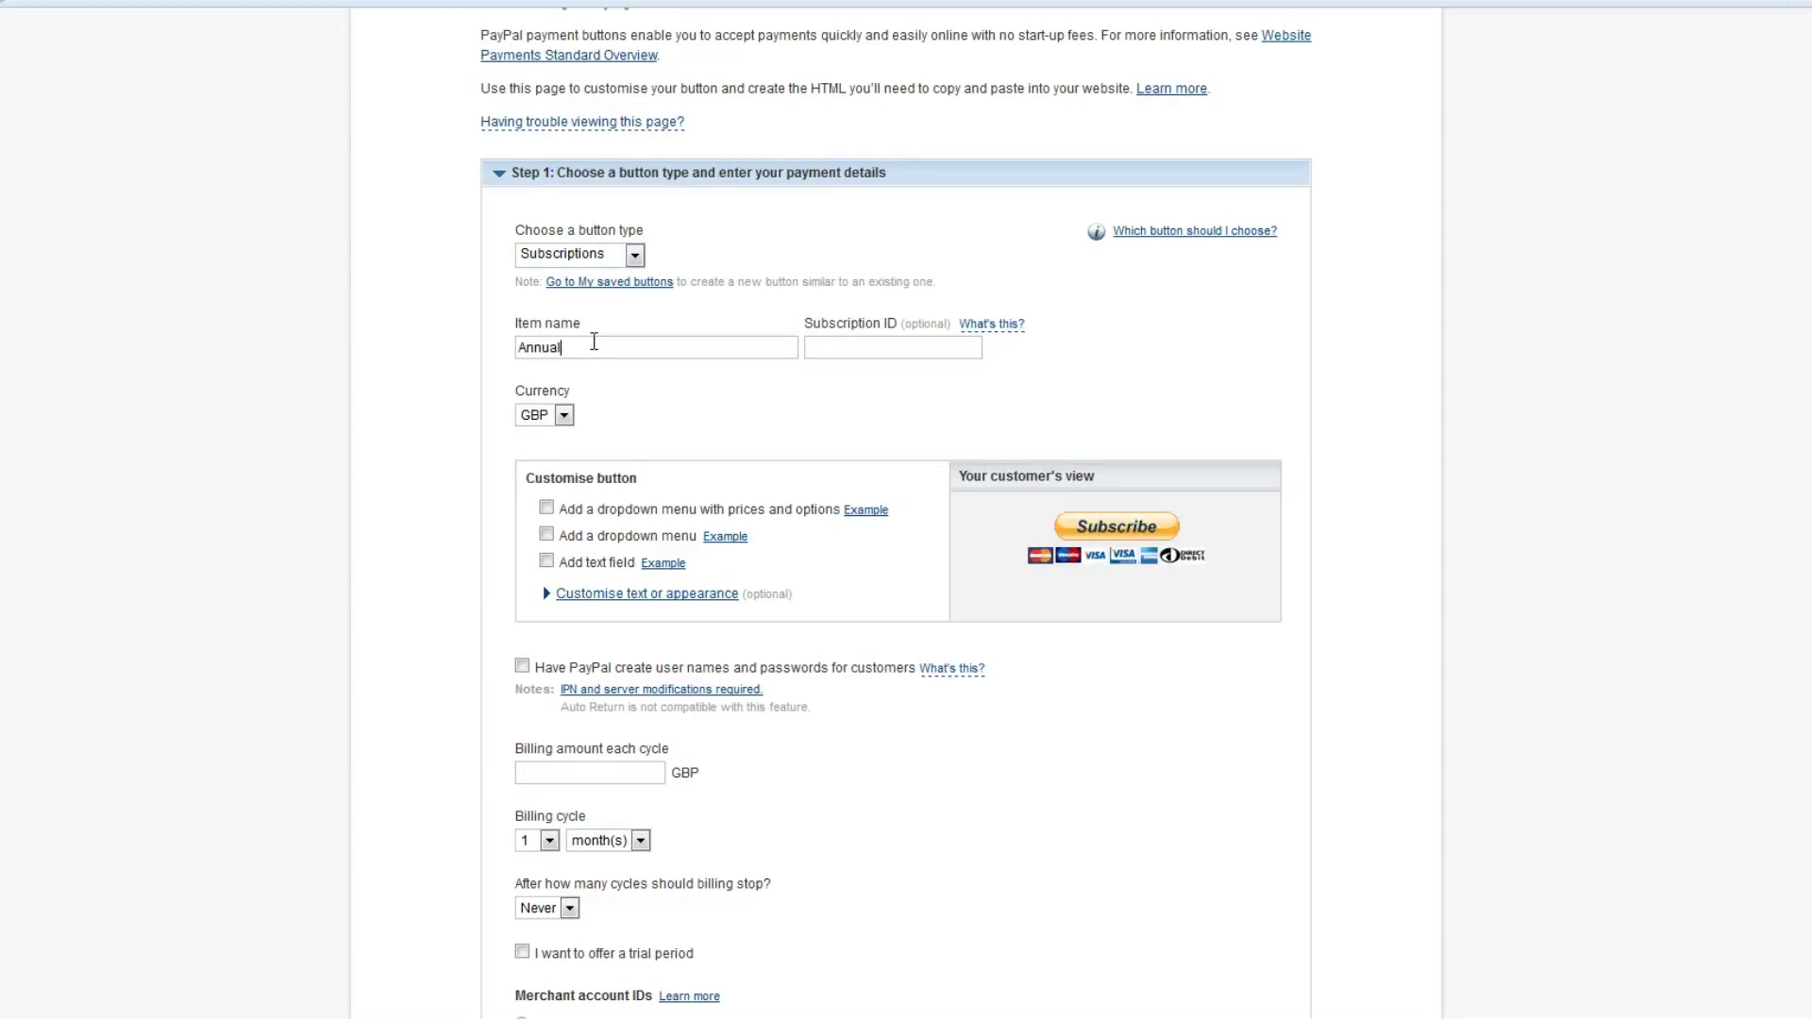
type("B")
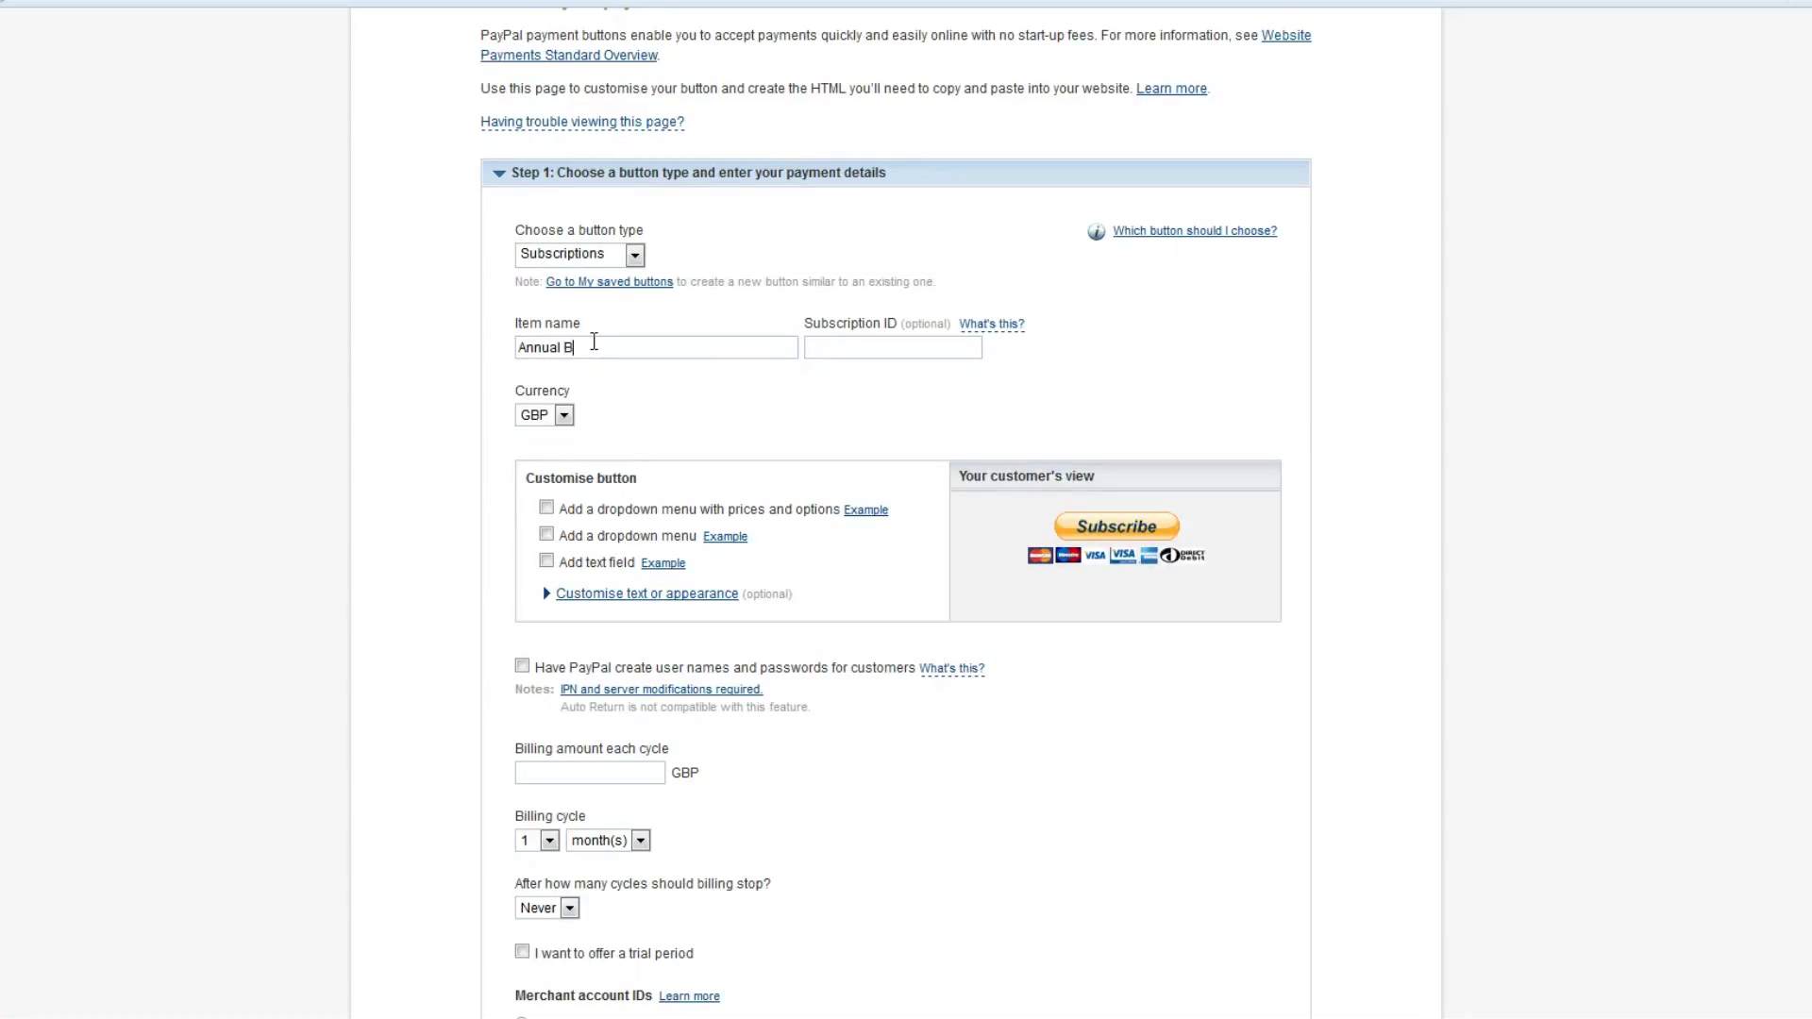
Preview the price-options and choices dropdown checkboxes, leaving both unchecked.
left_click(566, 413)
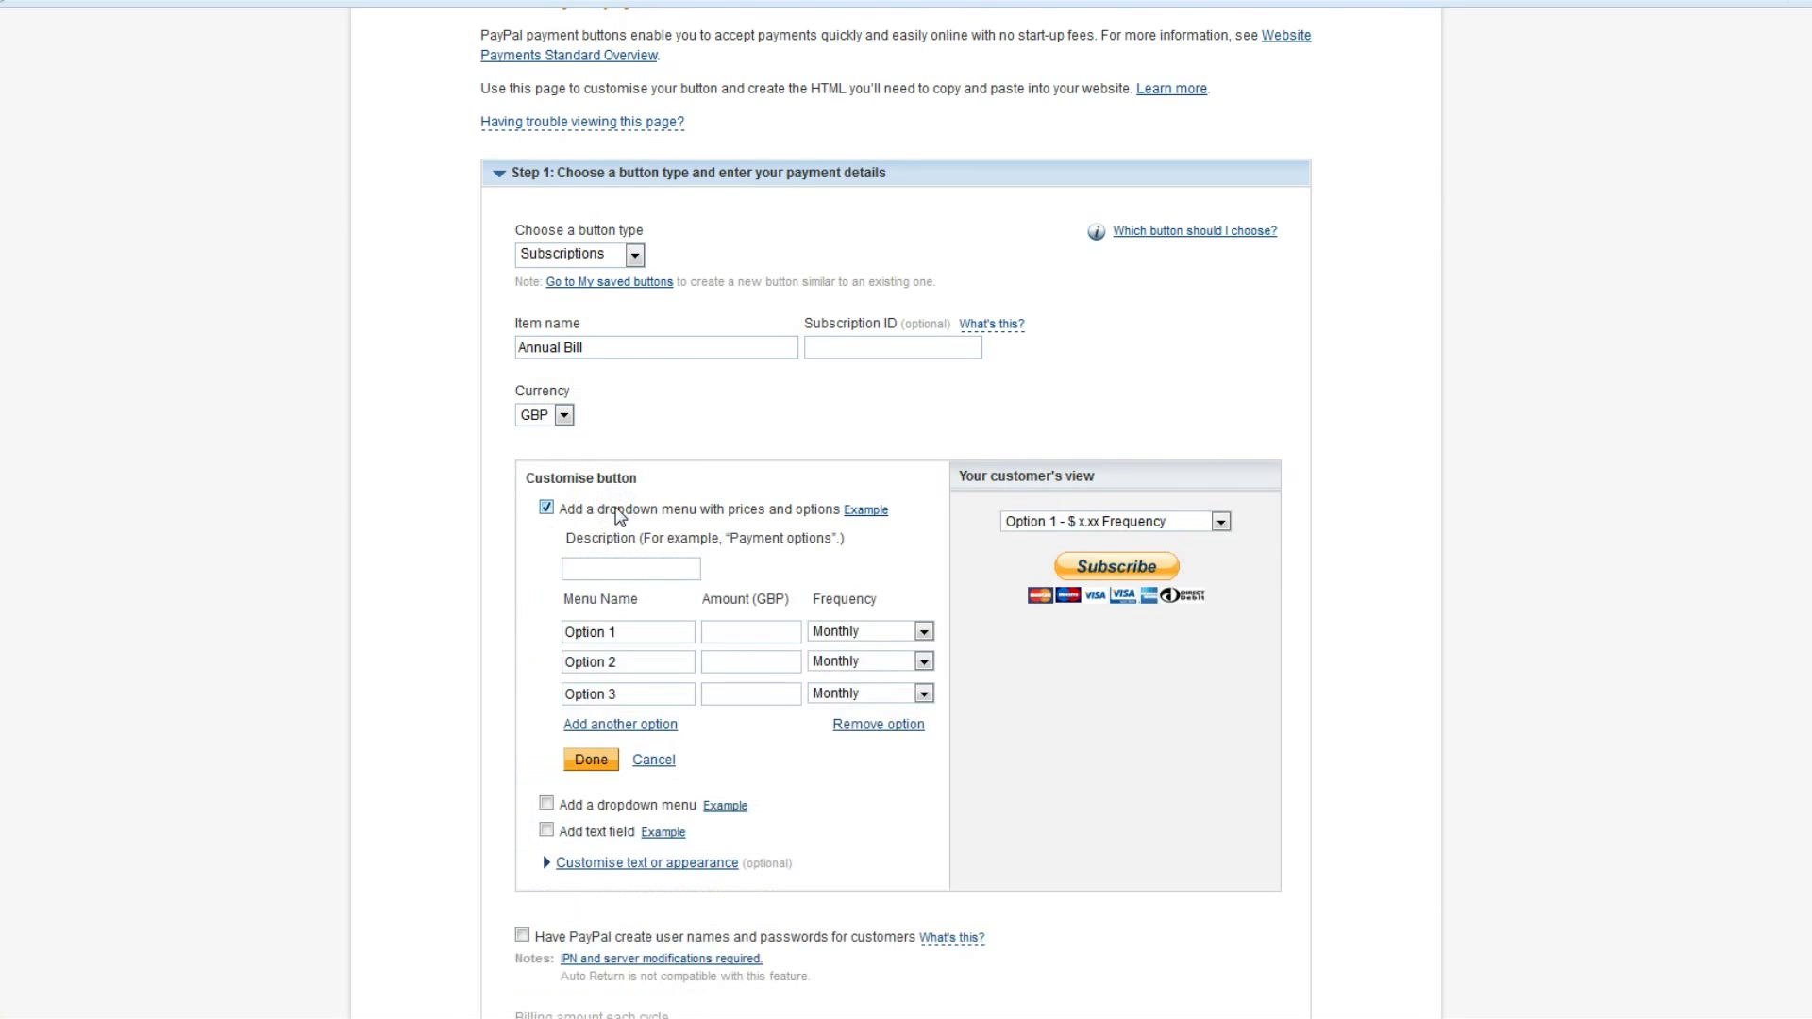
left_click(546, 508)
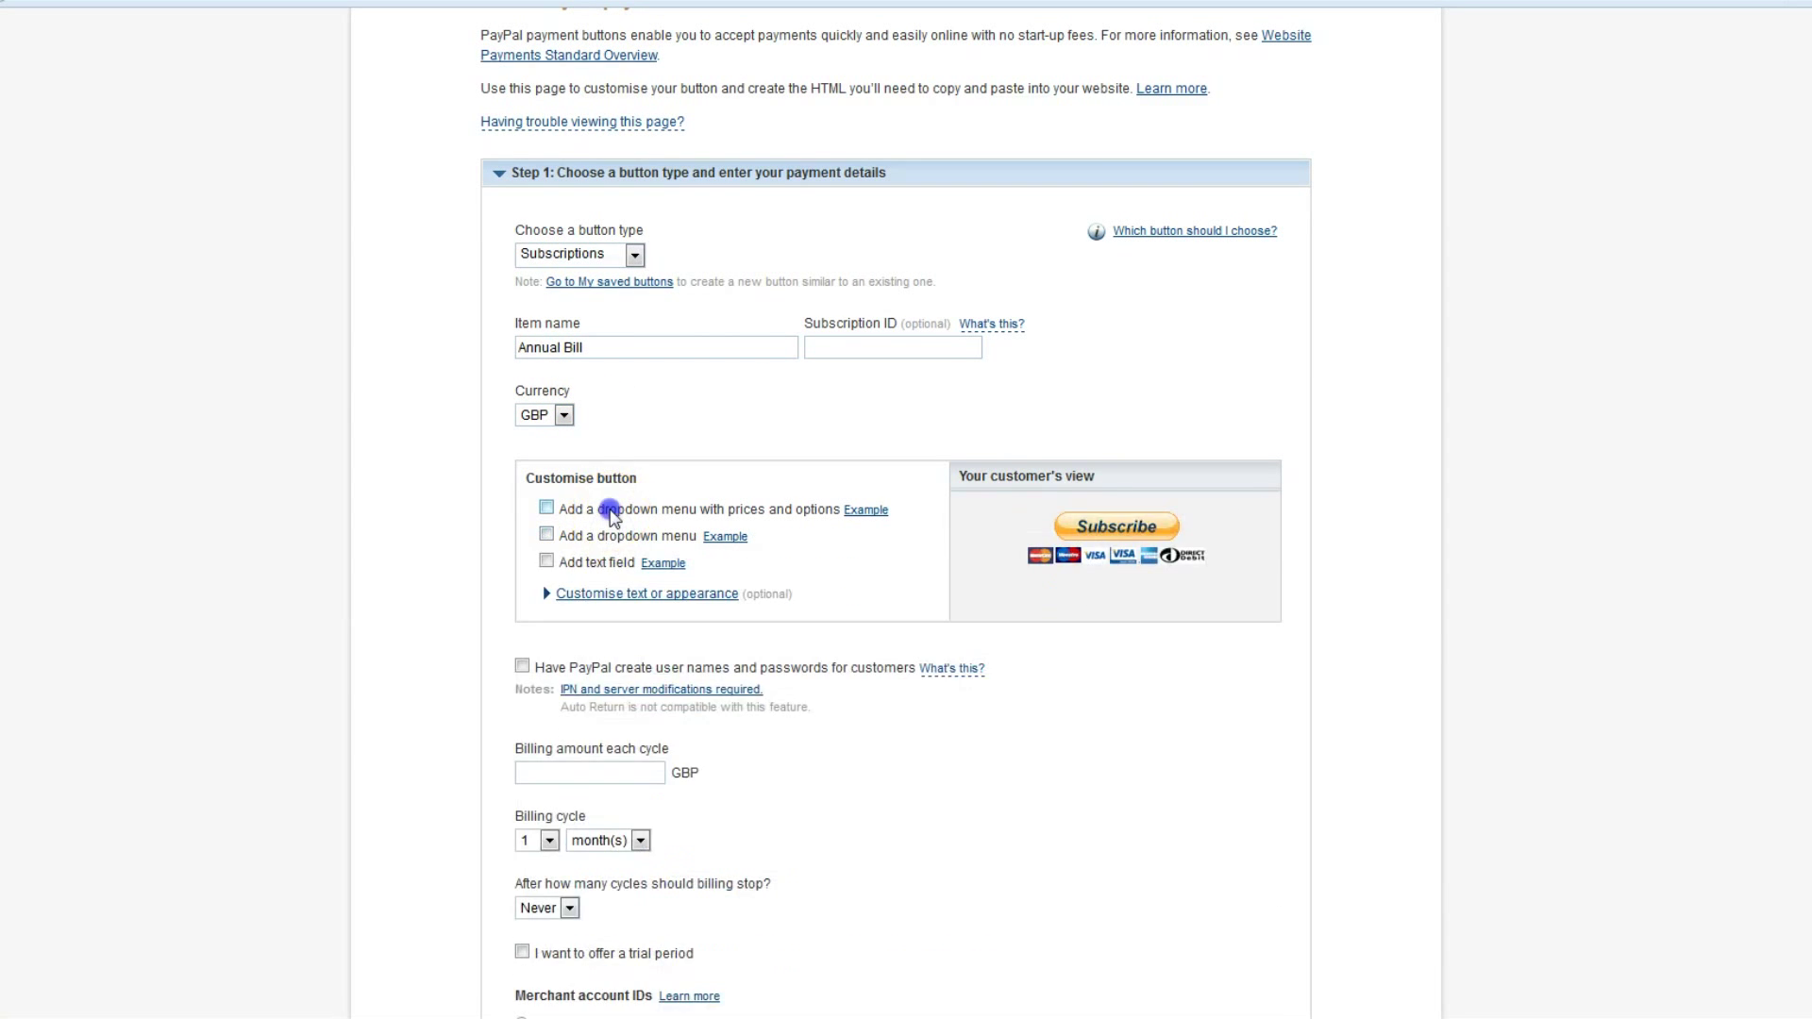
left_click(546, 509)
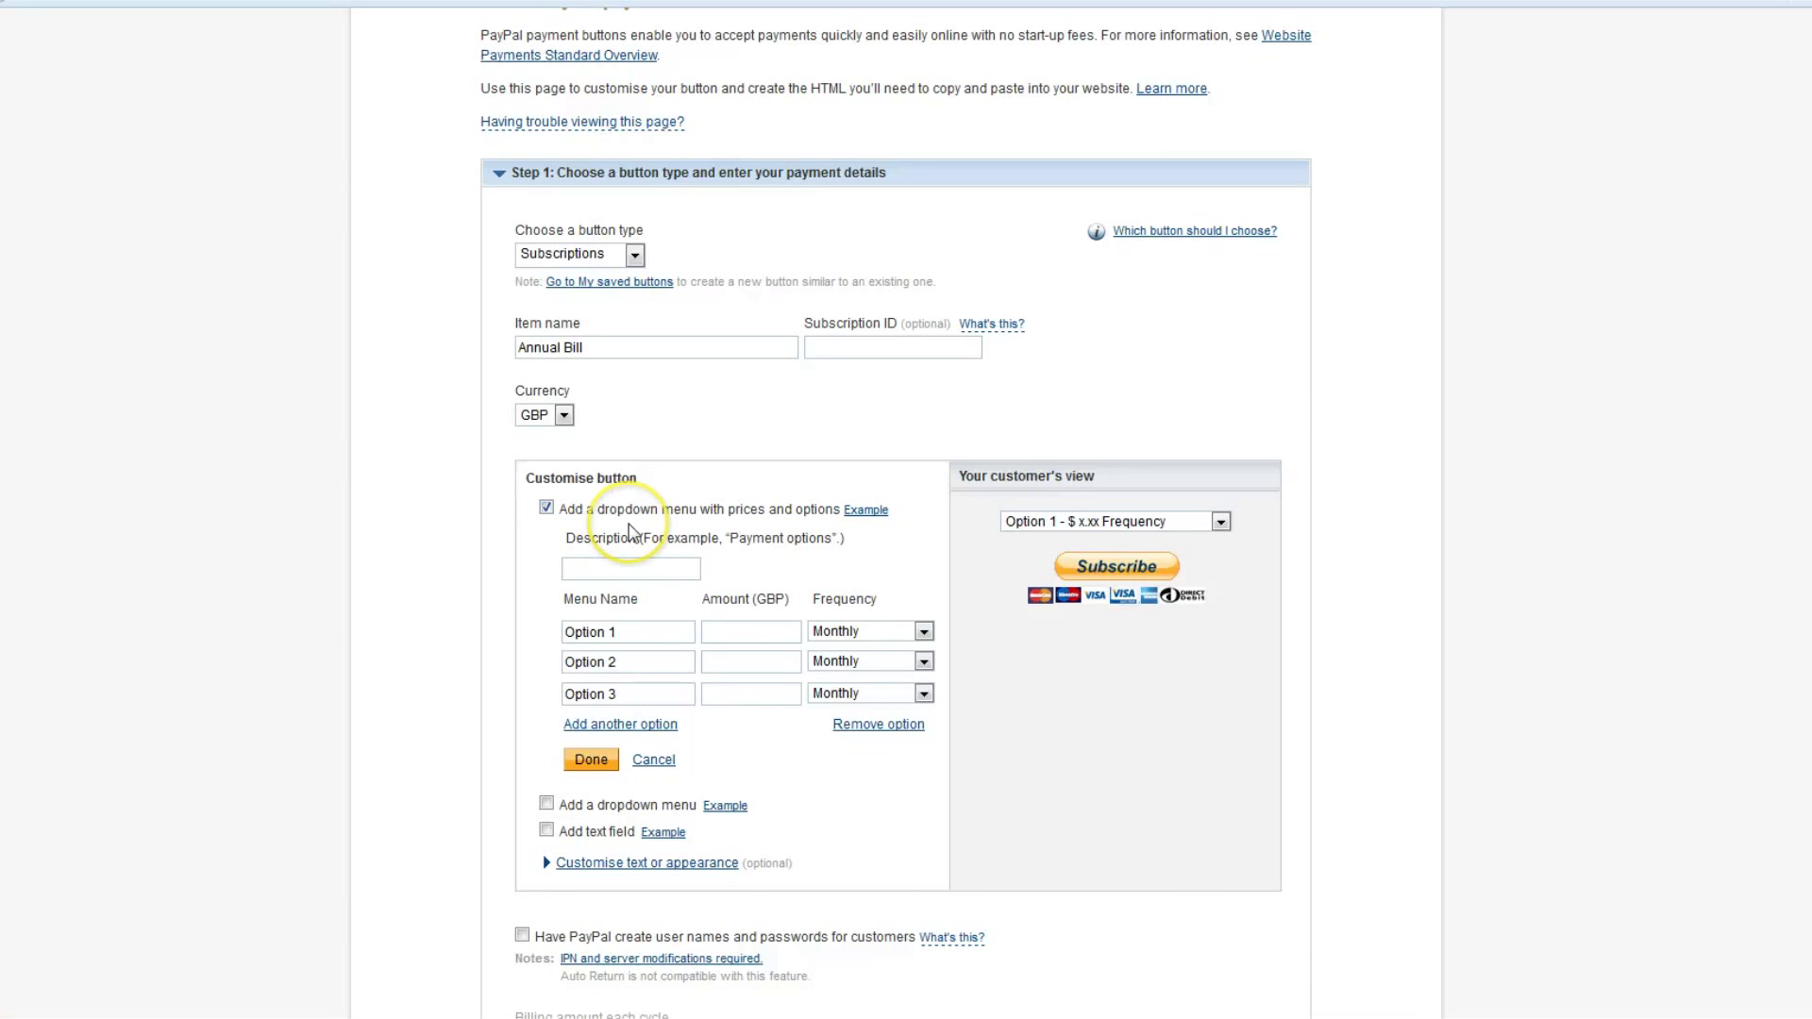
left_click(546, 509)
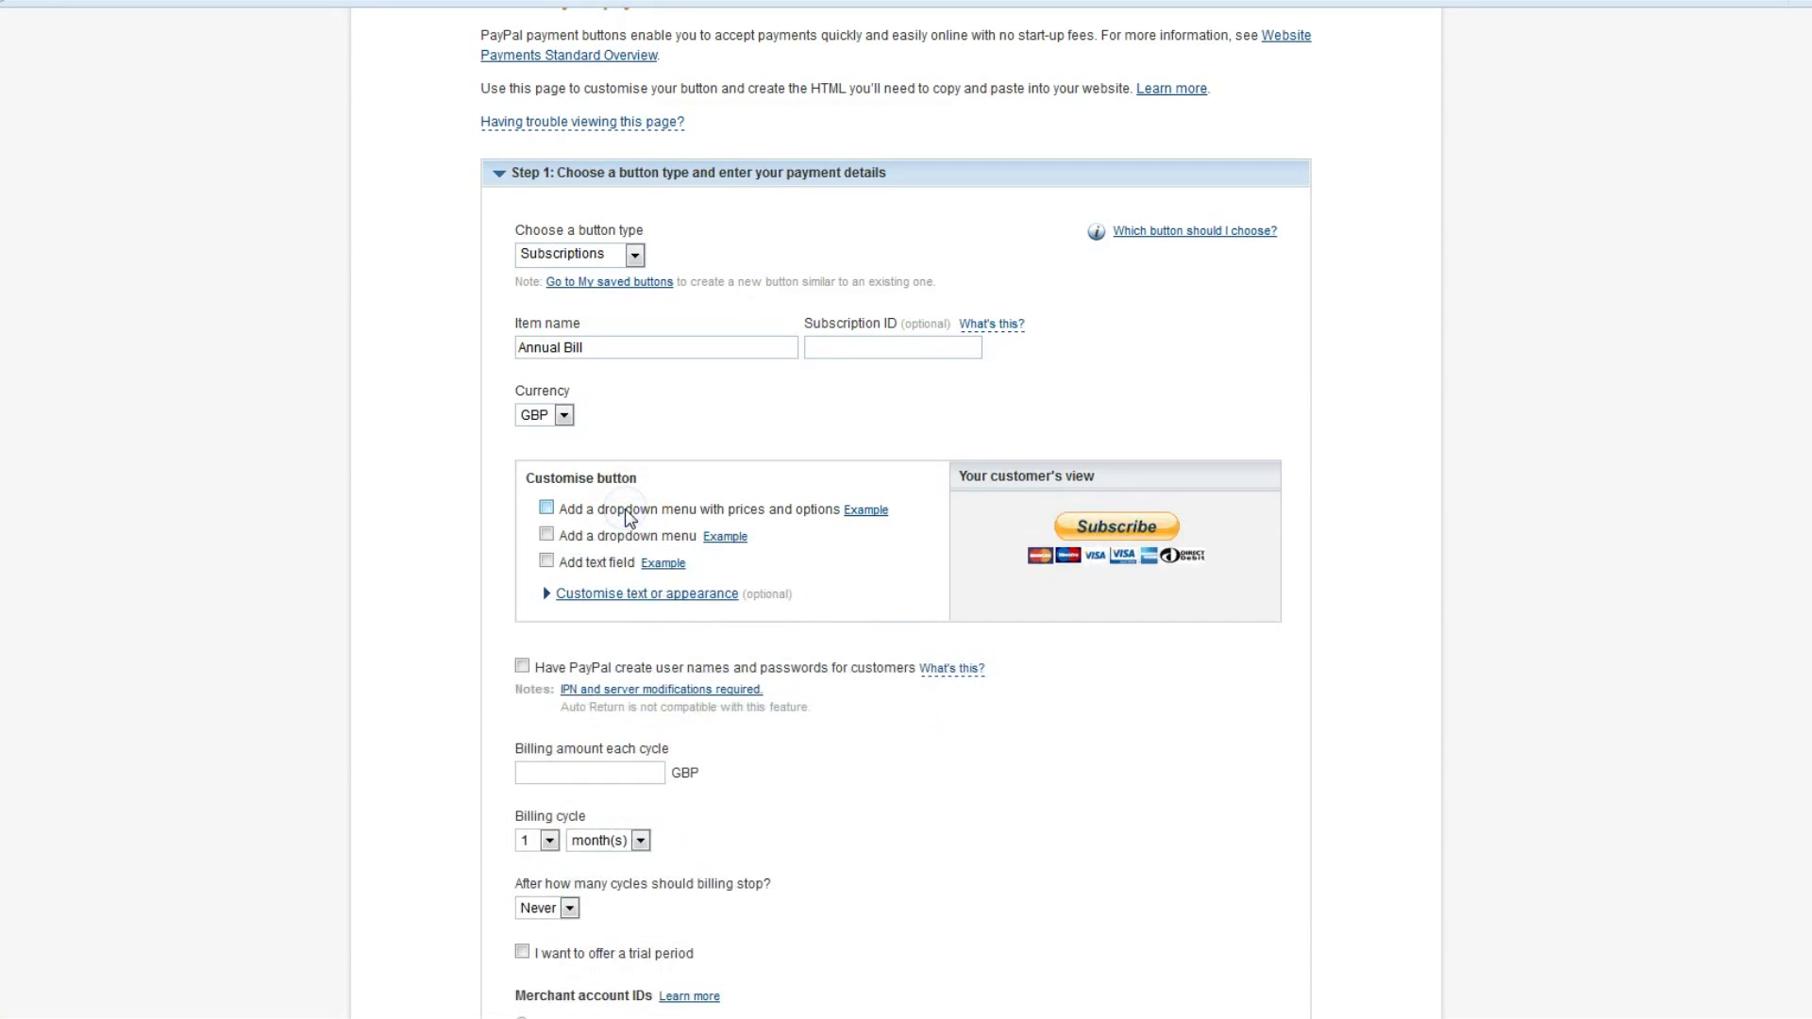
left_click(546, 535)
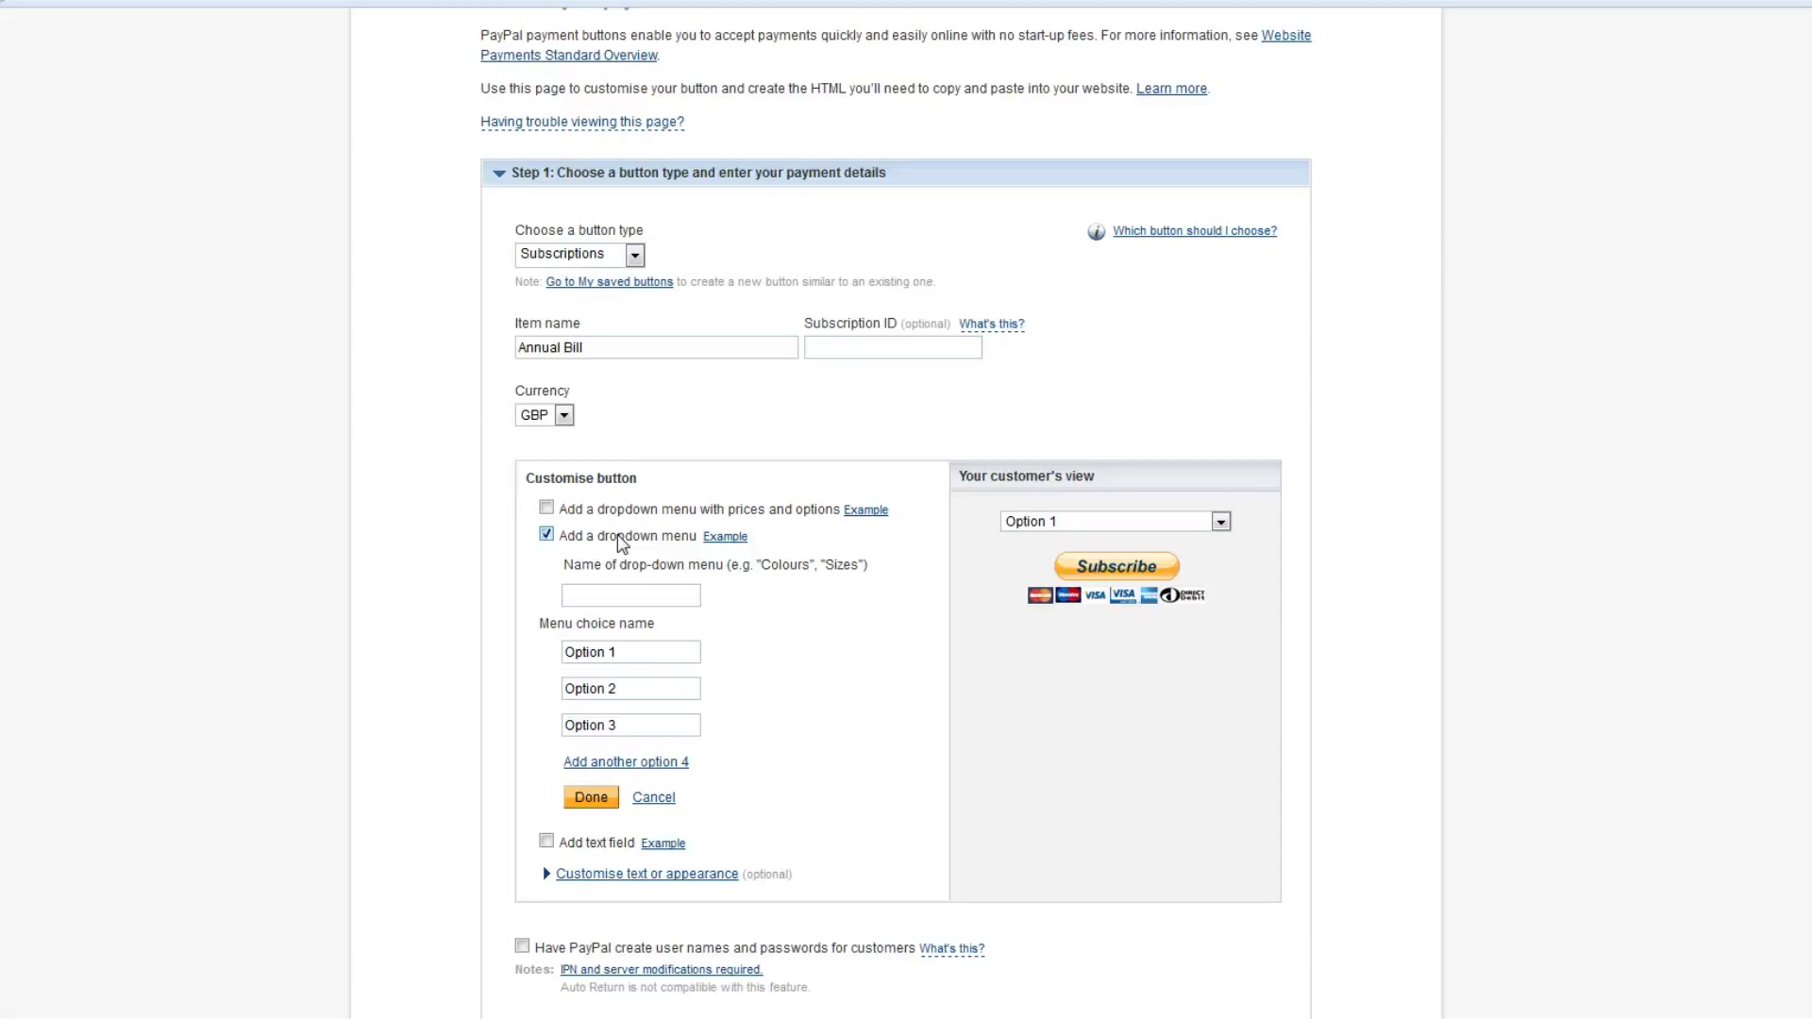
left_click(546, 535)
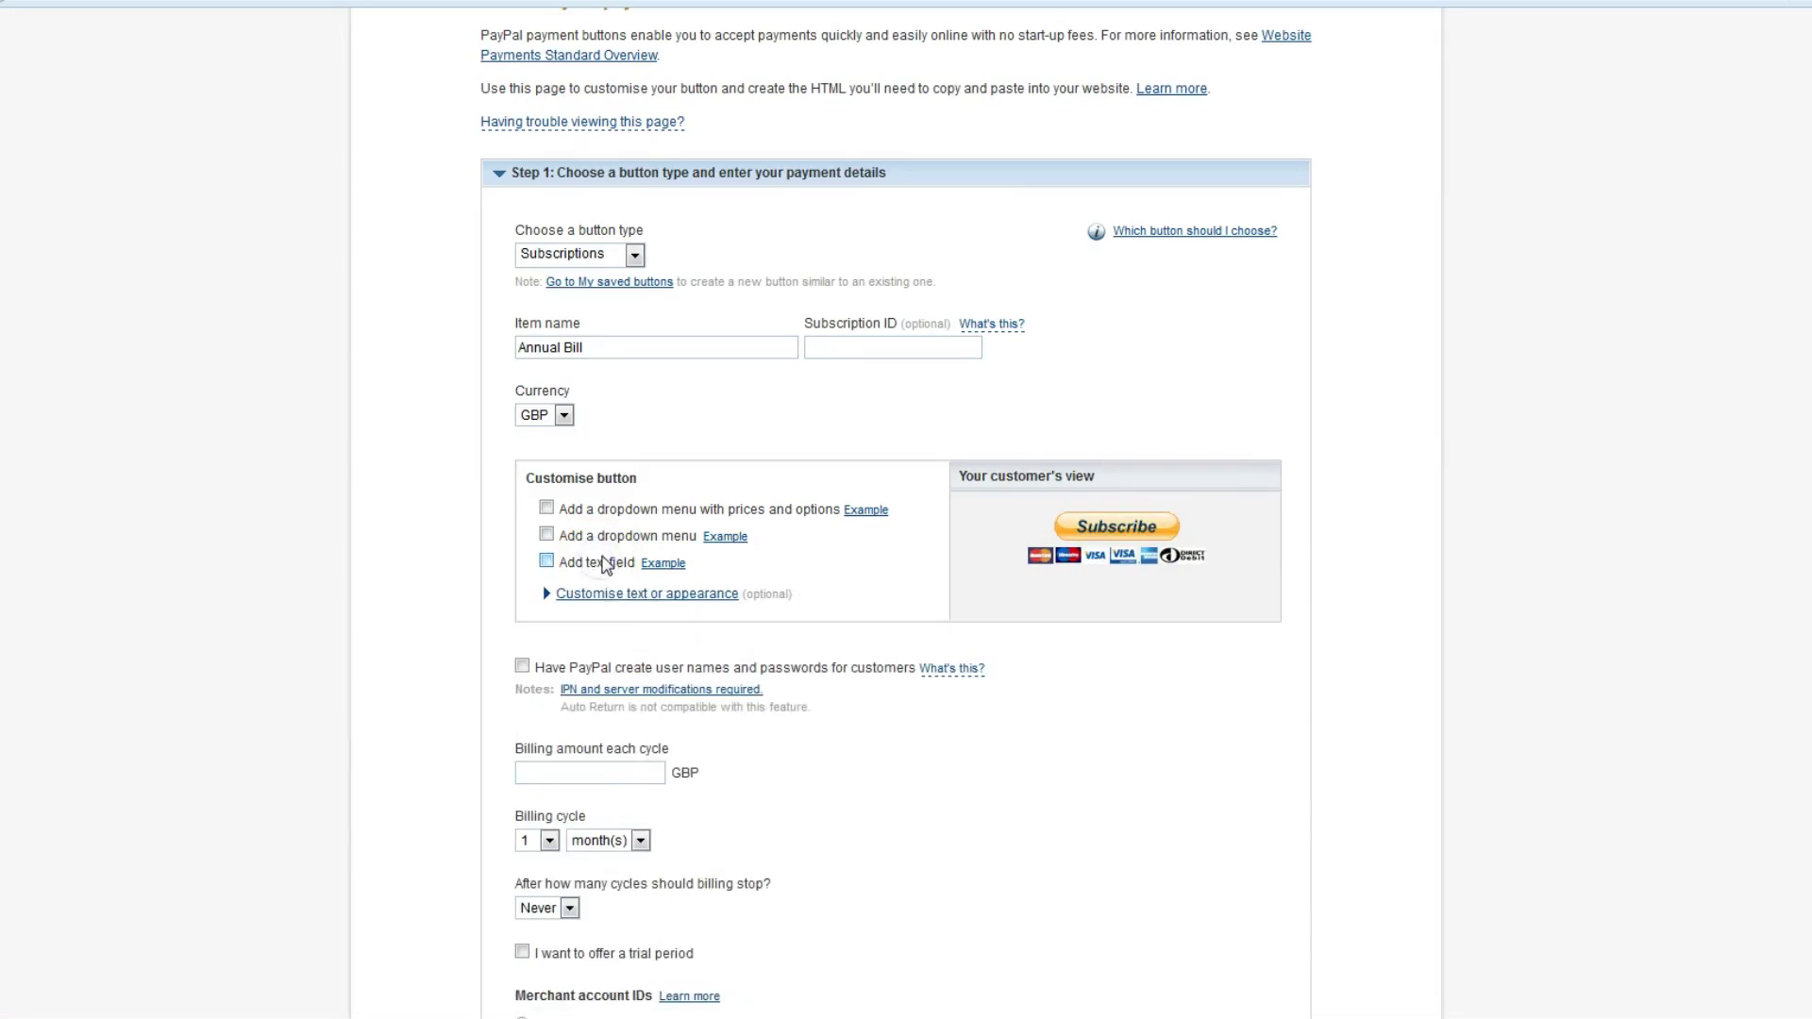
left_click(645, 592)
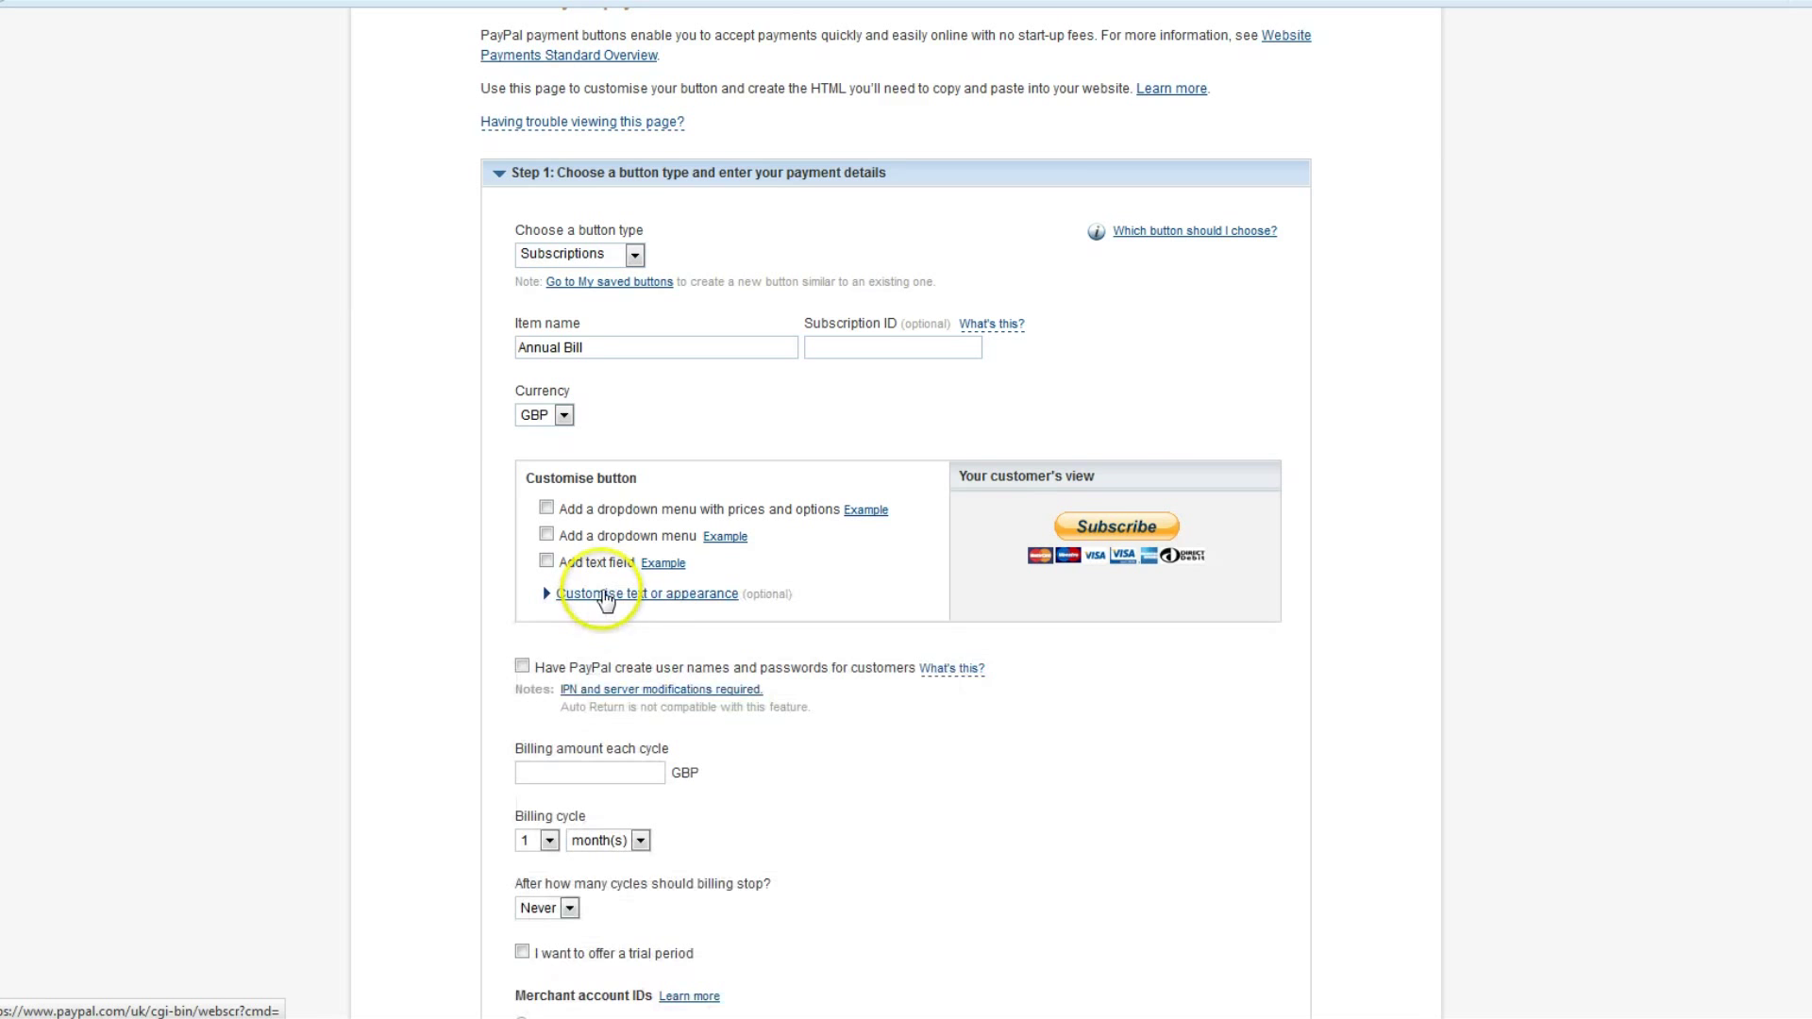
mouse_move(495, 608)
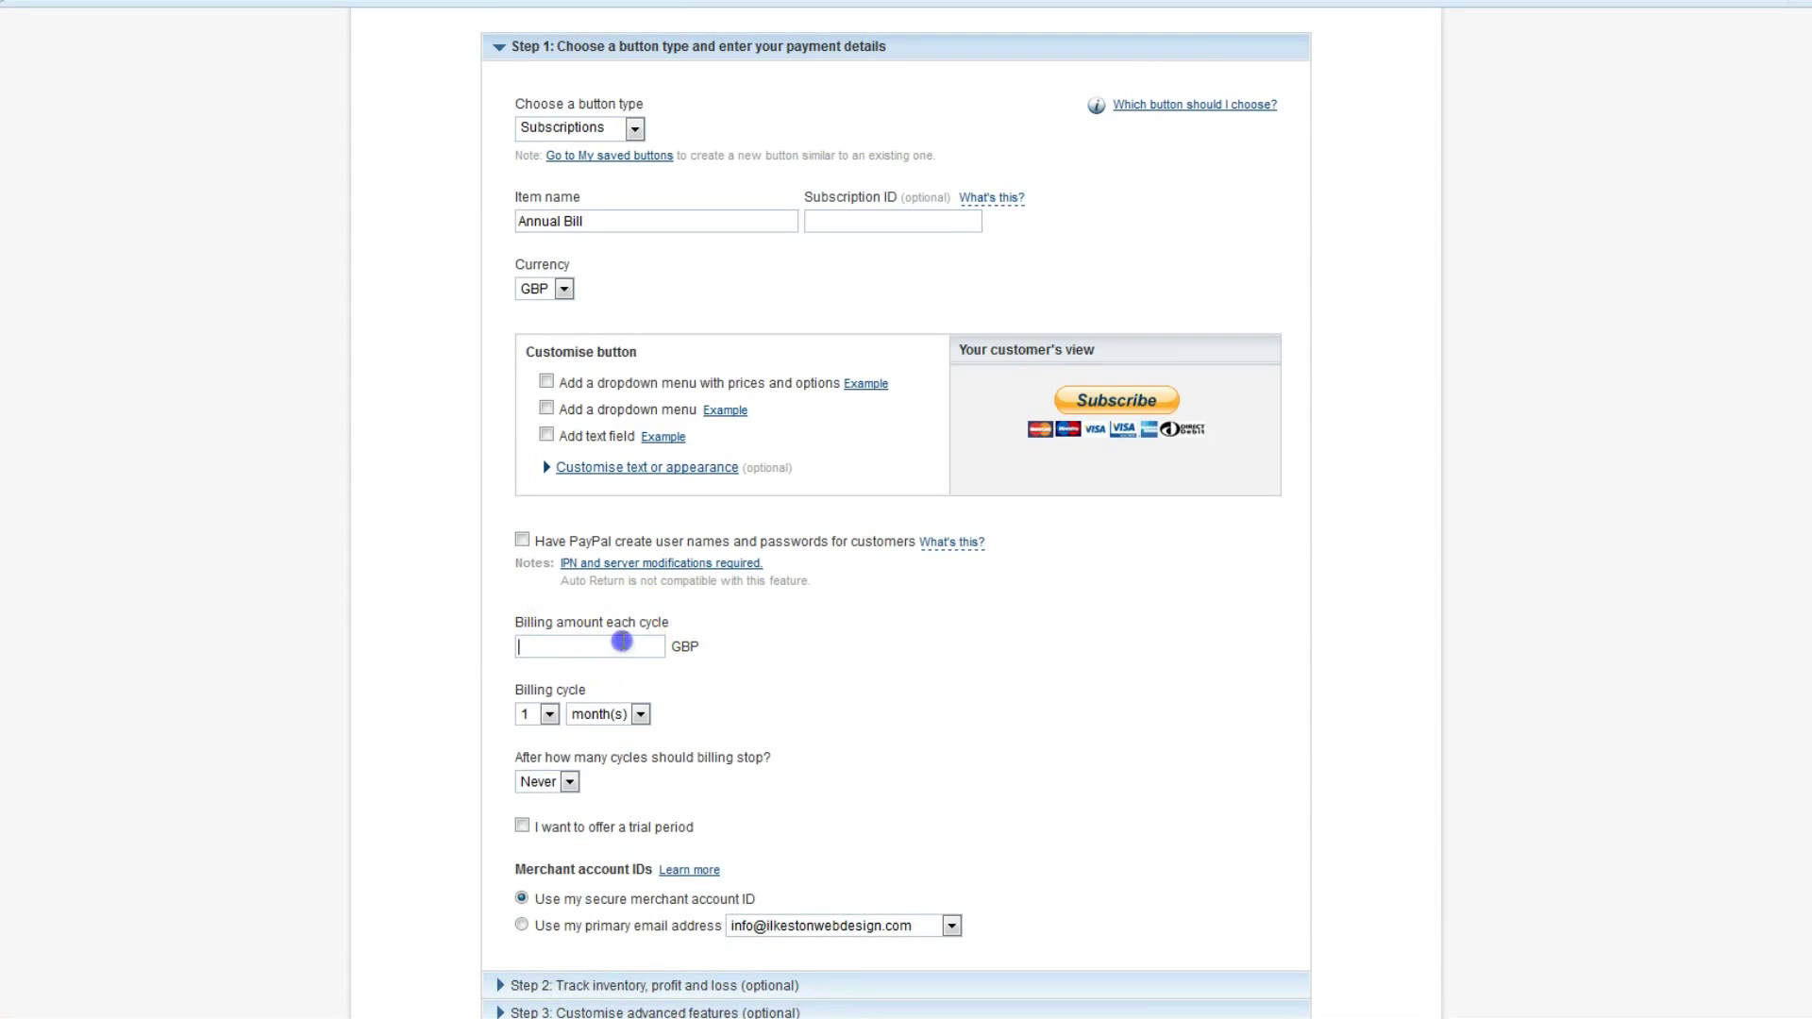
Set the billing amount to 500 with a yearly billing cycle.
type("500.00")
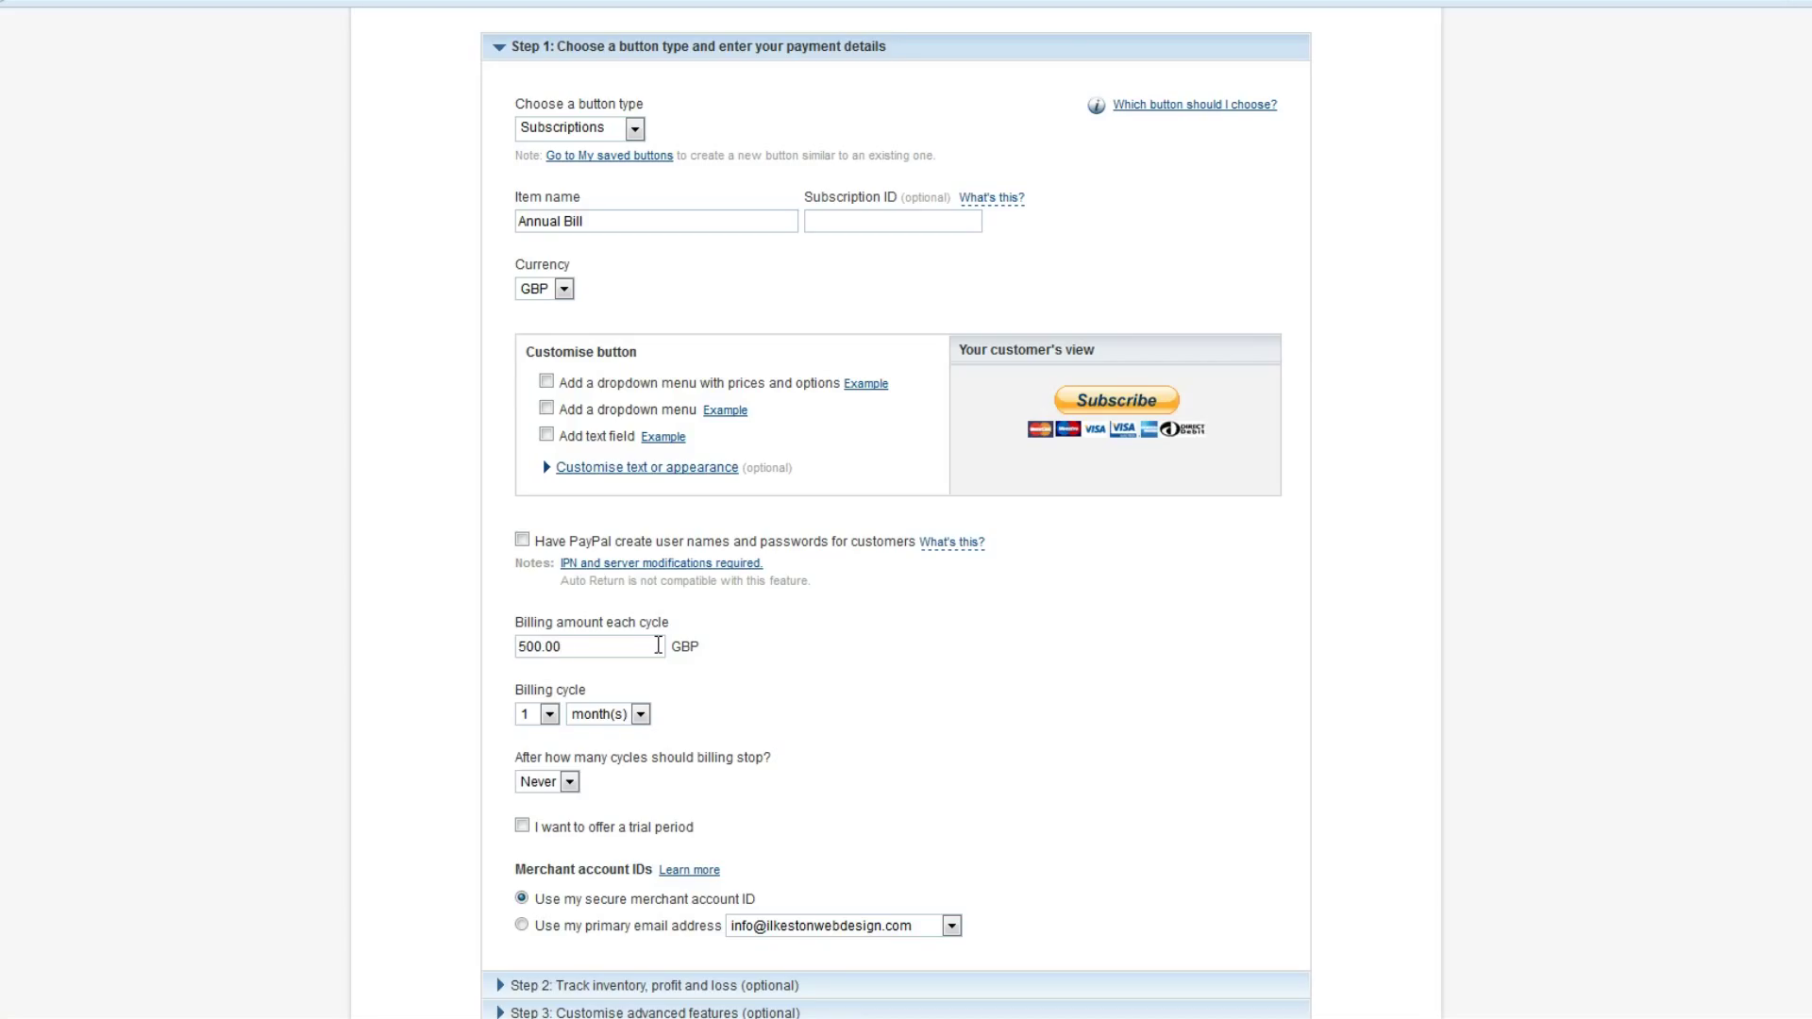
left_click(589, 644)
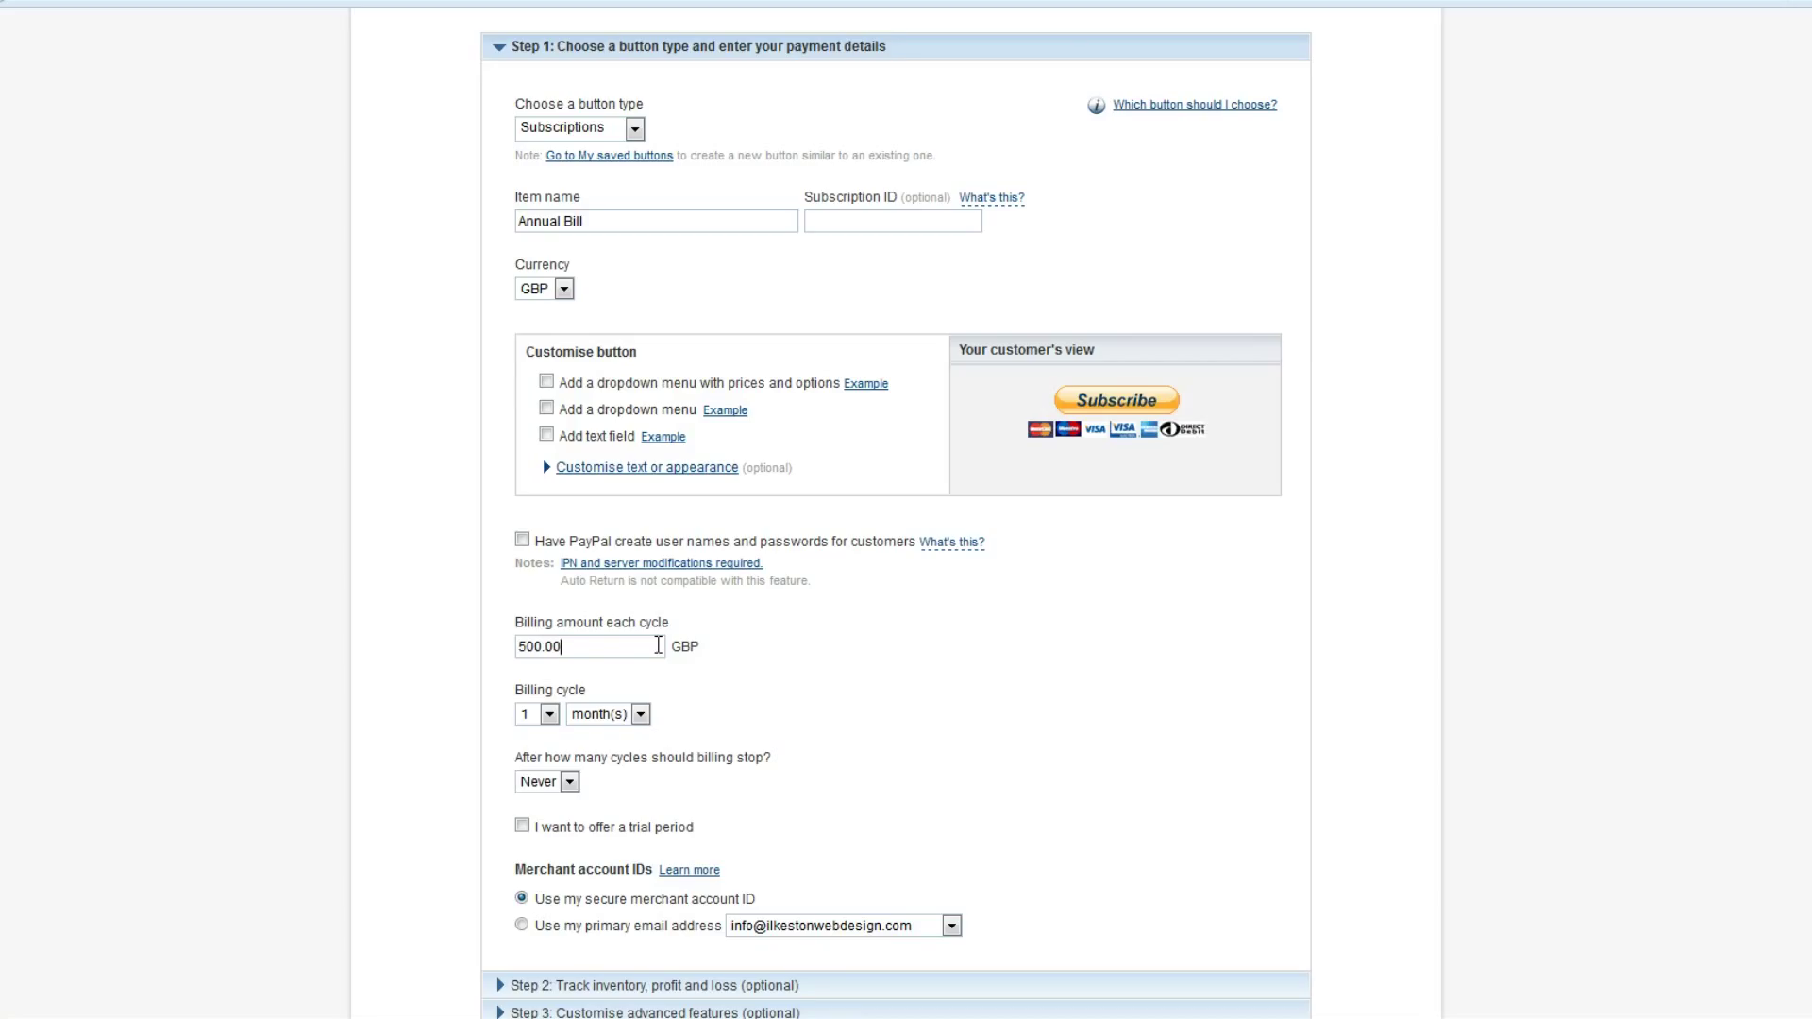
left_click(640, 714)
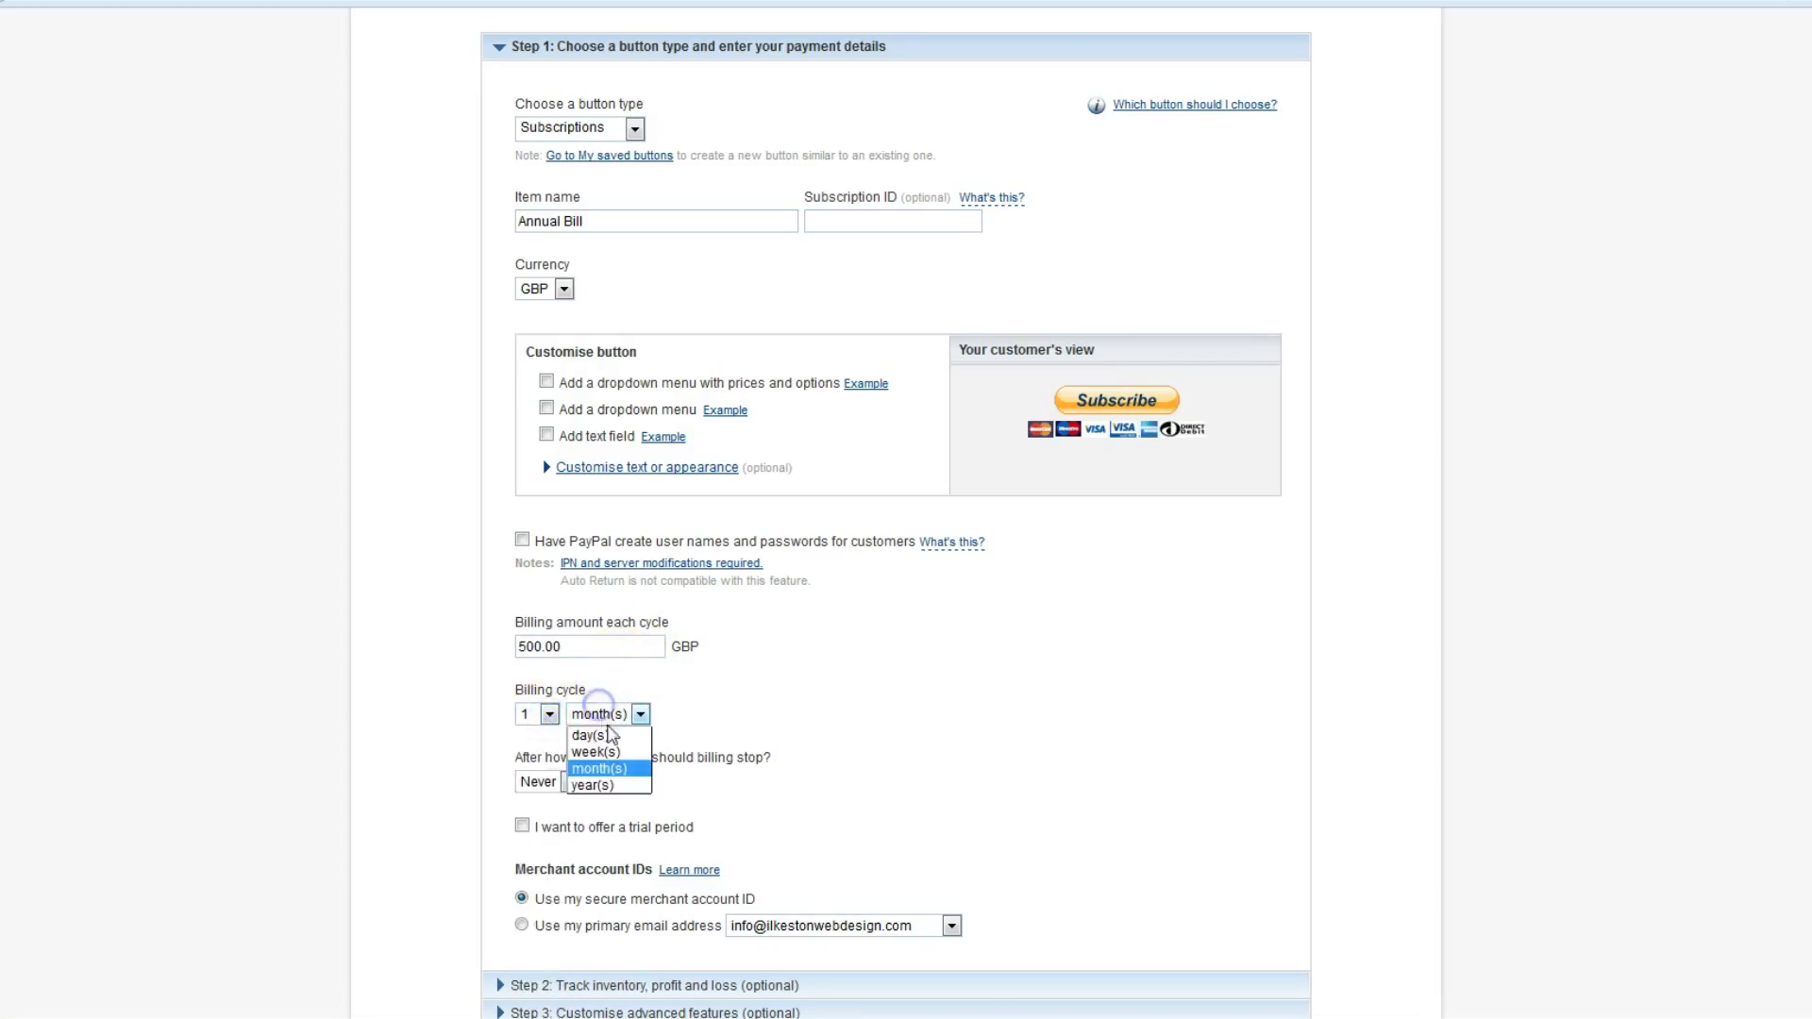
left_click(589, 786)
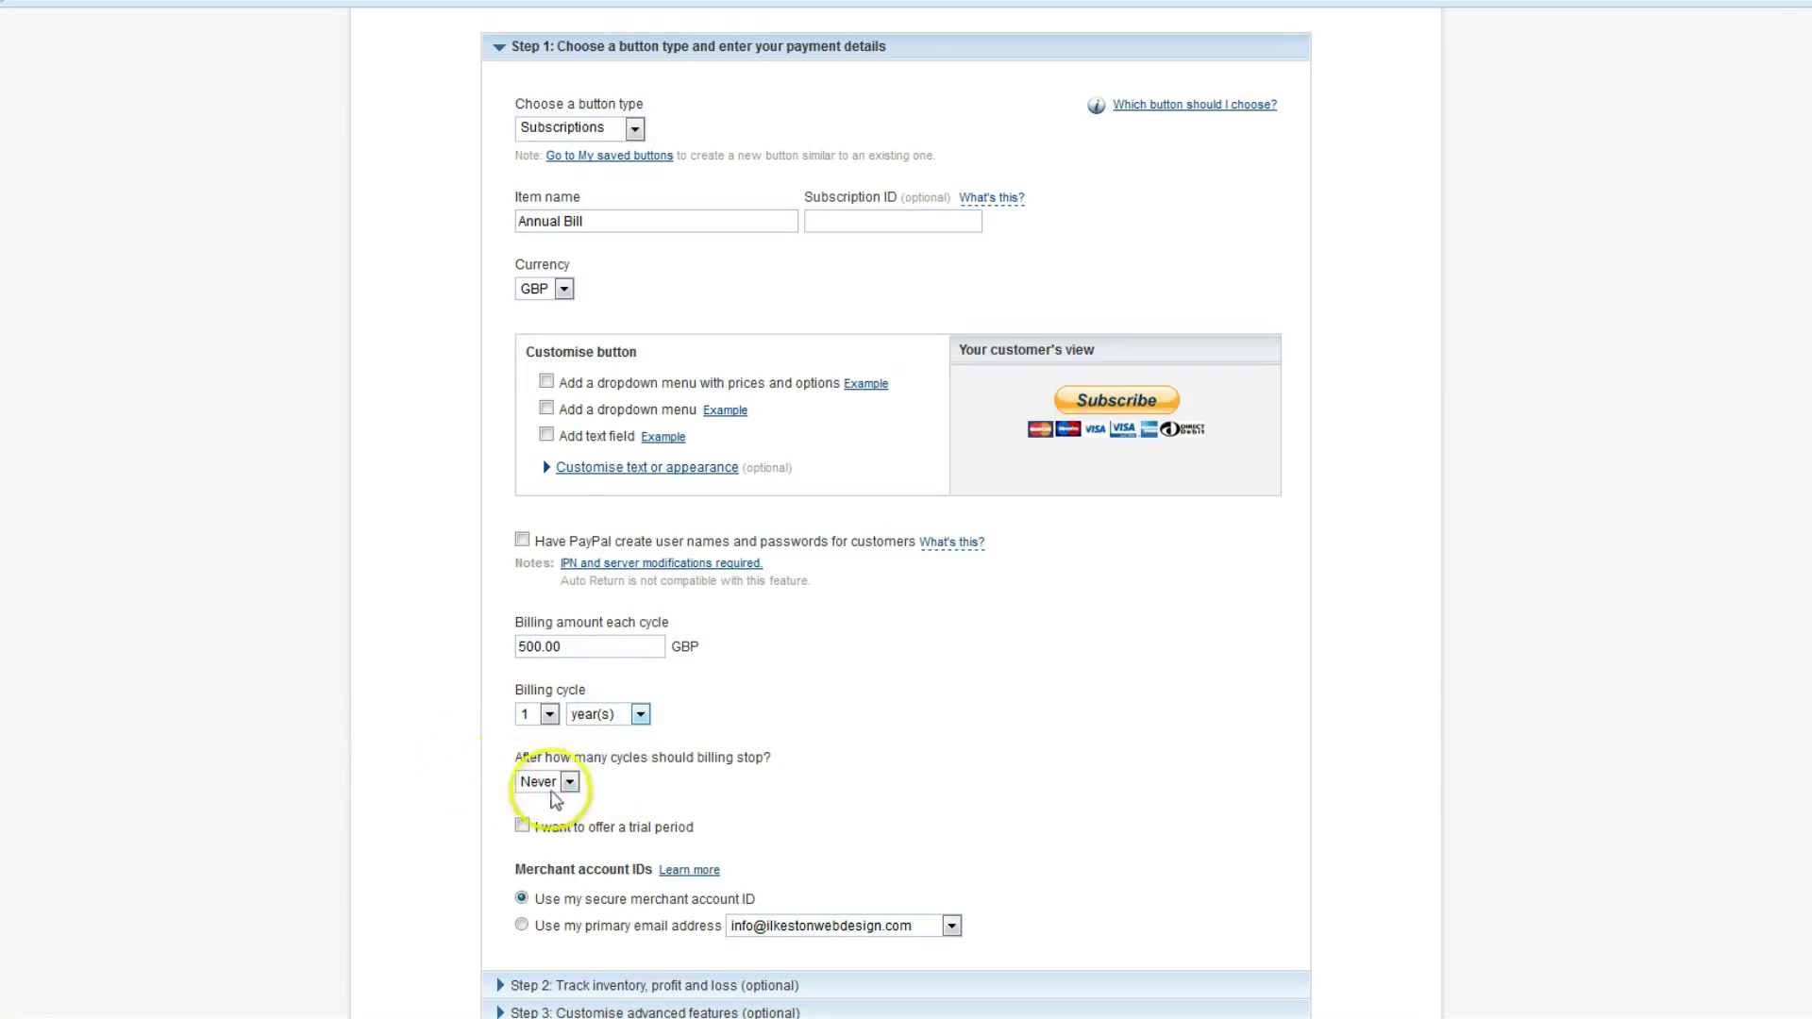
Try 2 and 3 cycles for when billing stops, then set it to Never.
left_click(537, 782)
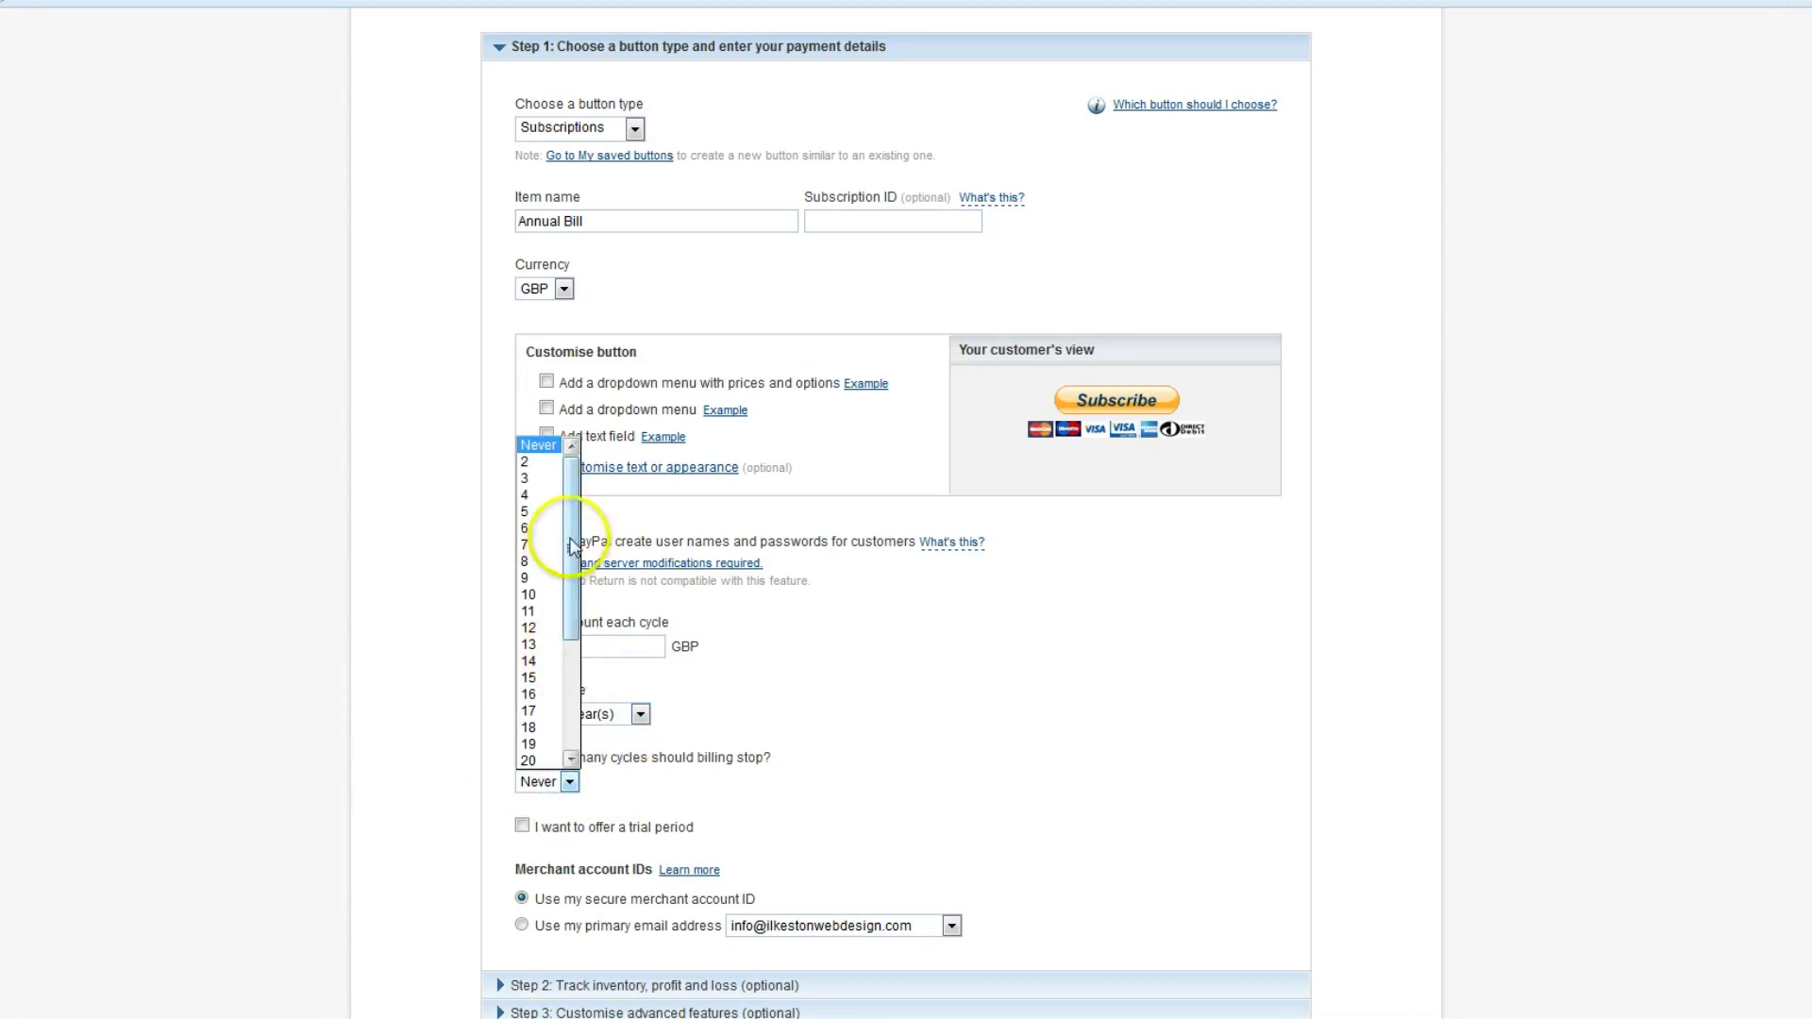
left_click(524, 462)
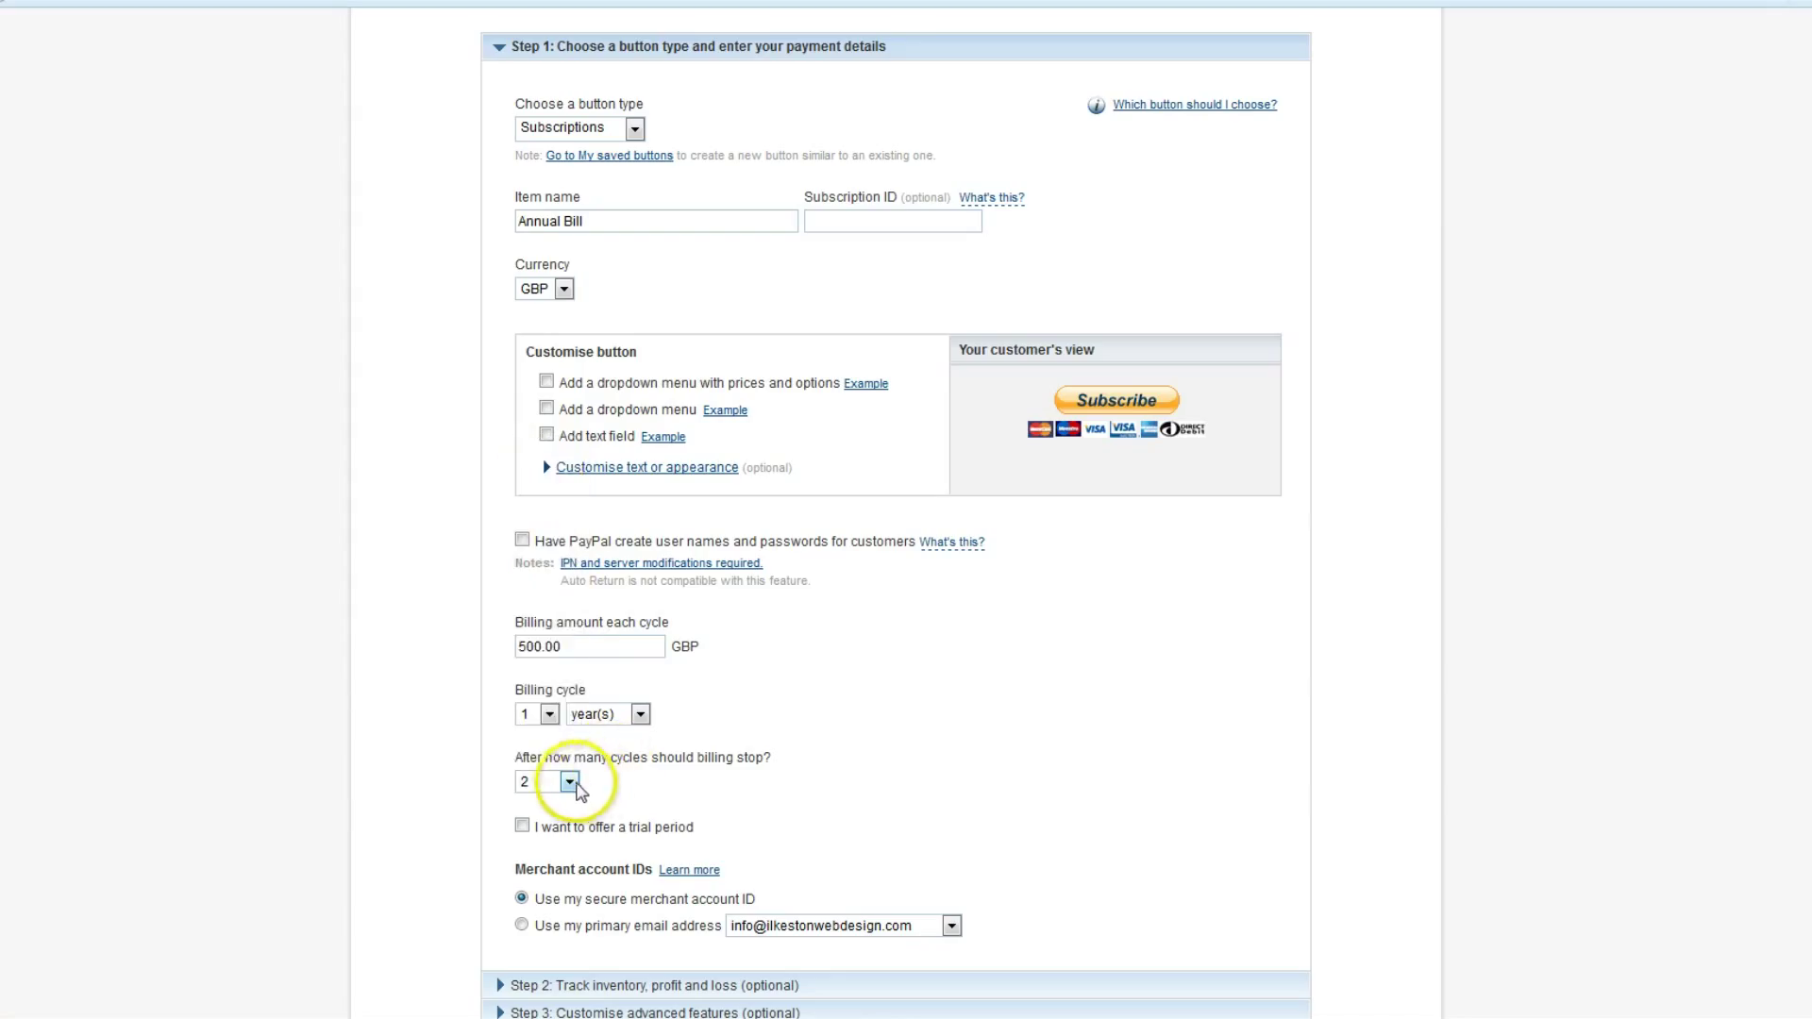
left_click(566, 782)
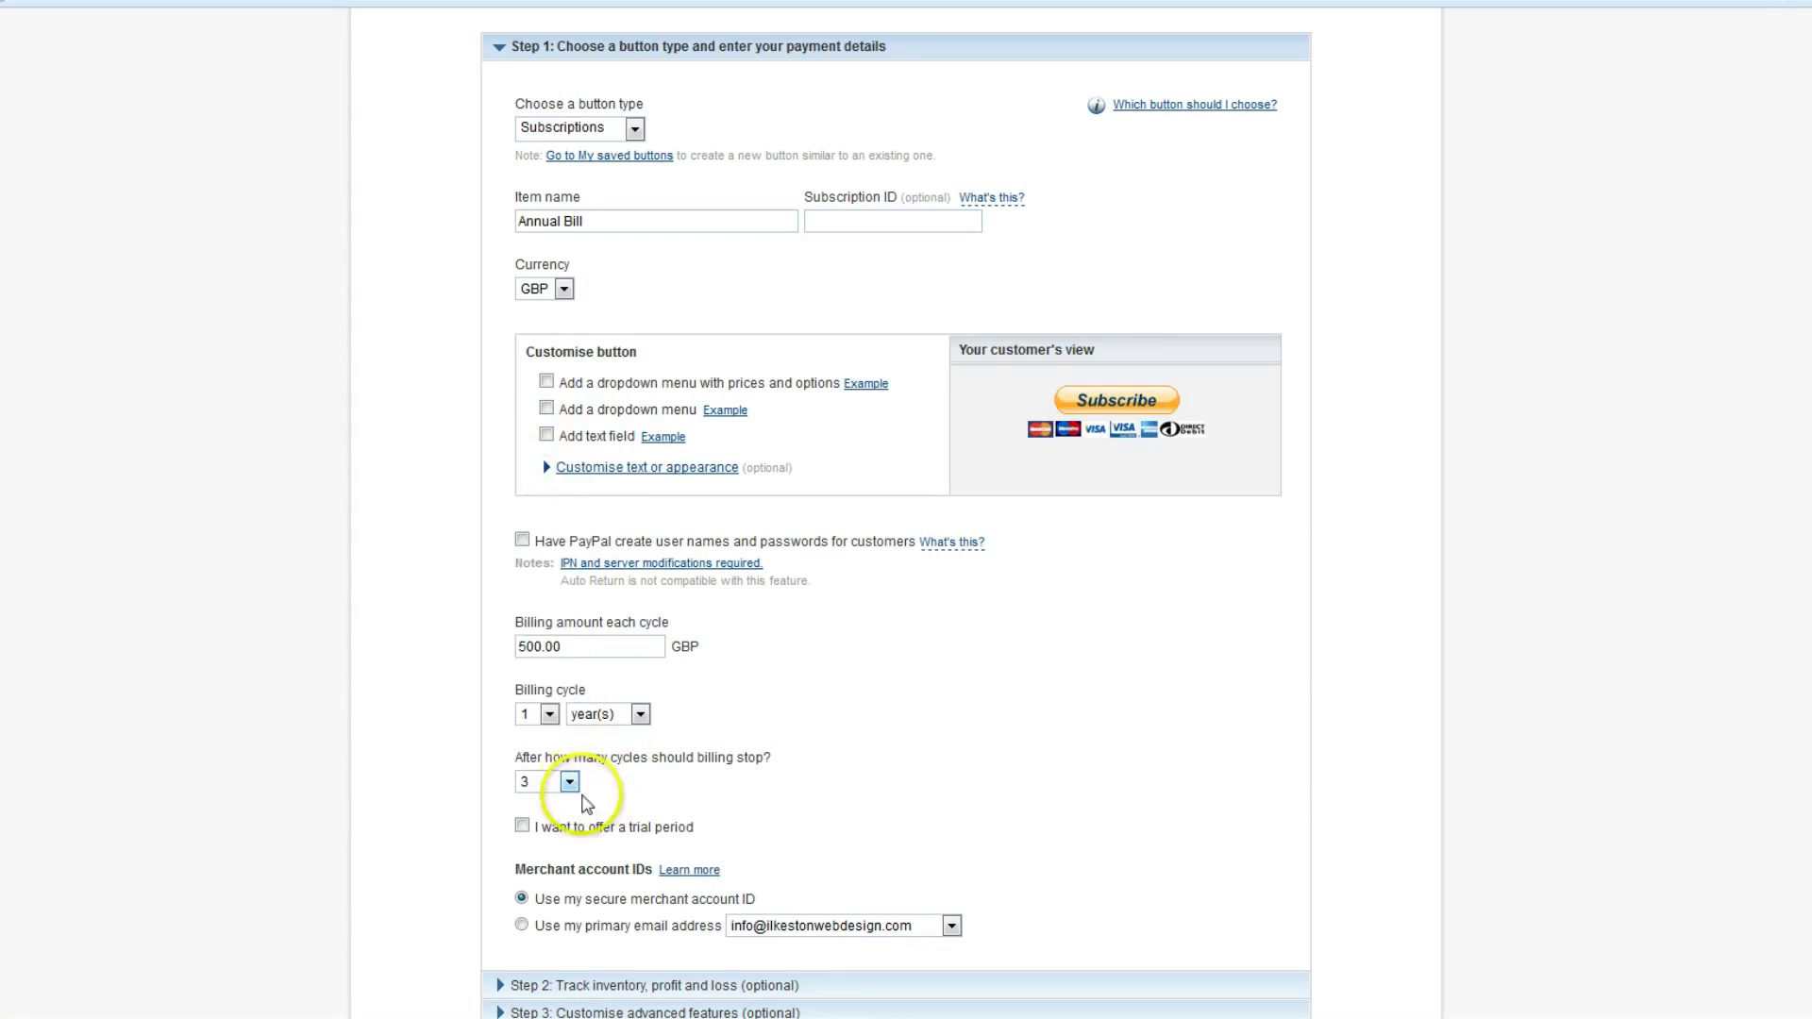
left_click(567, 782)
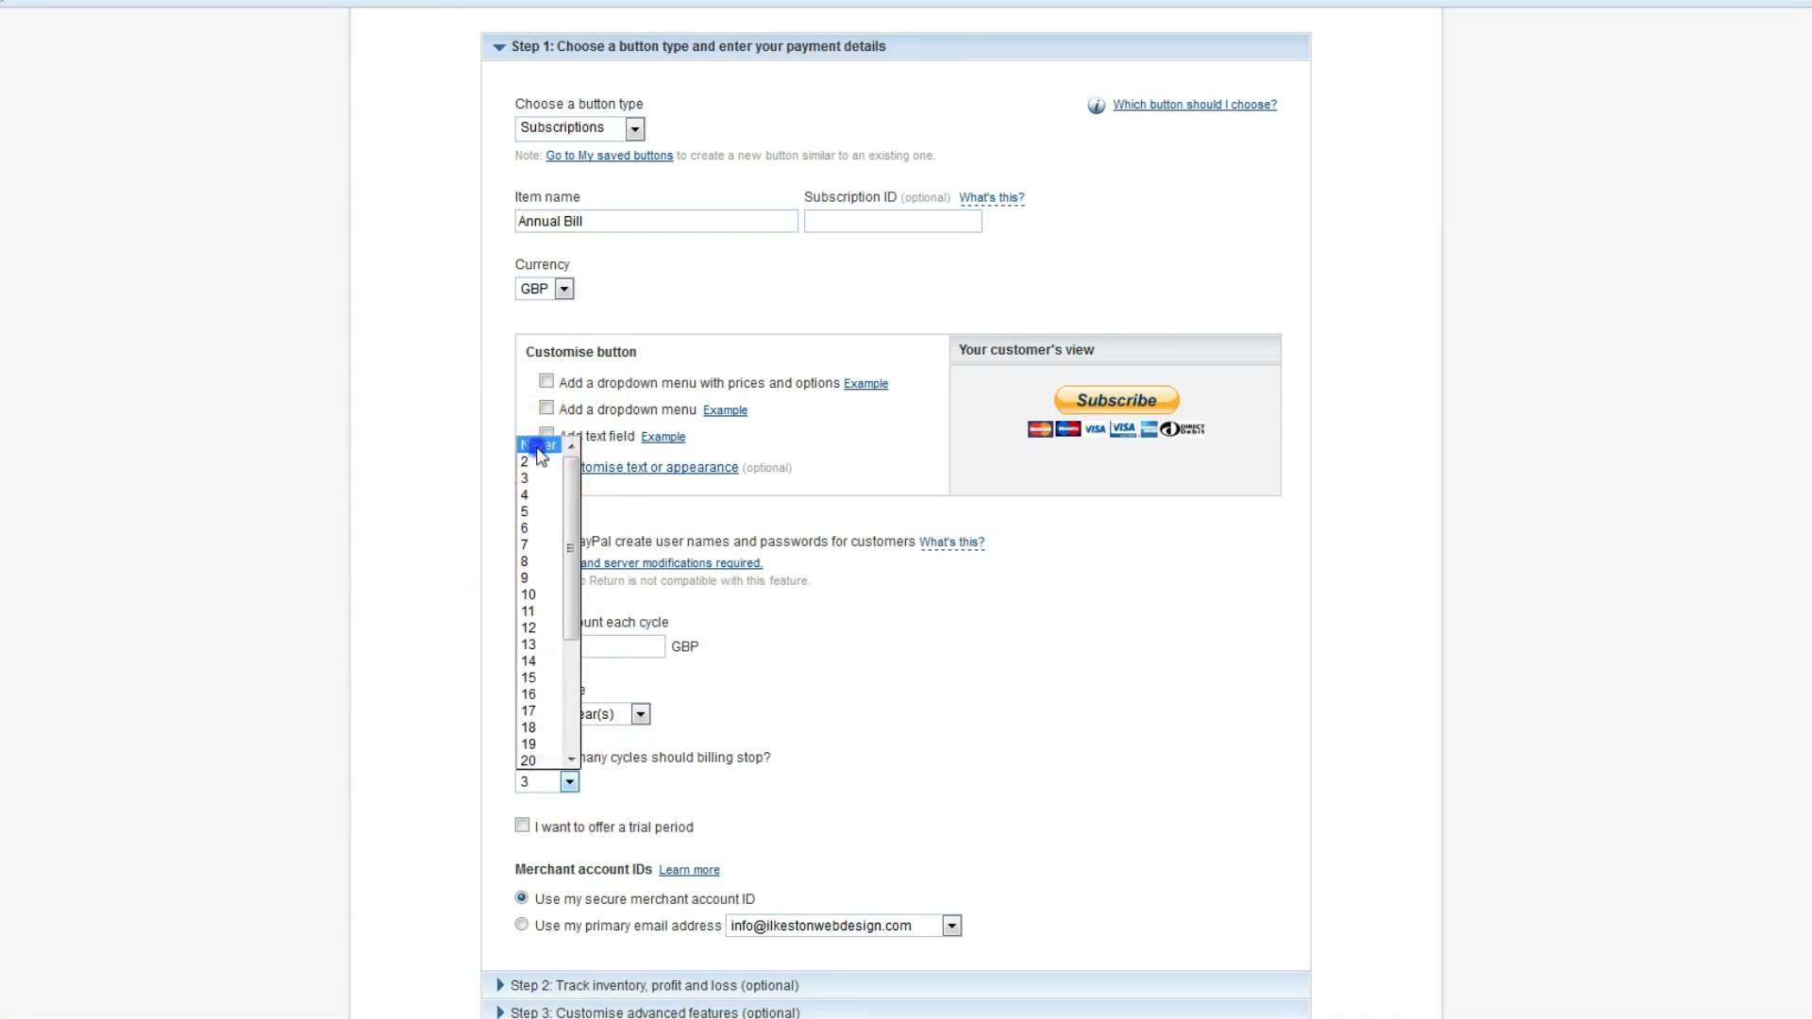
left_click(525, 445)
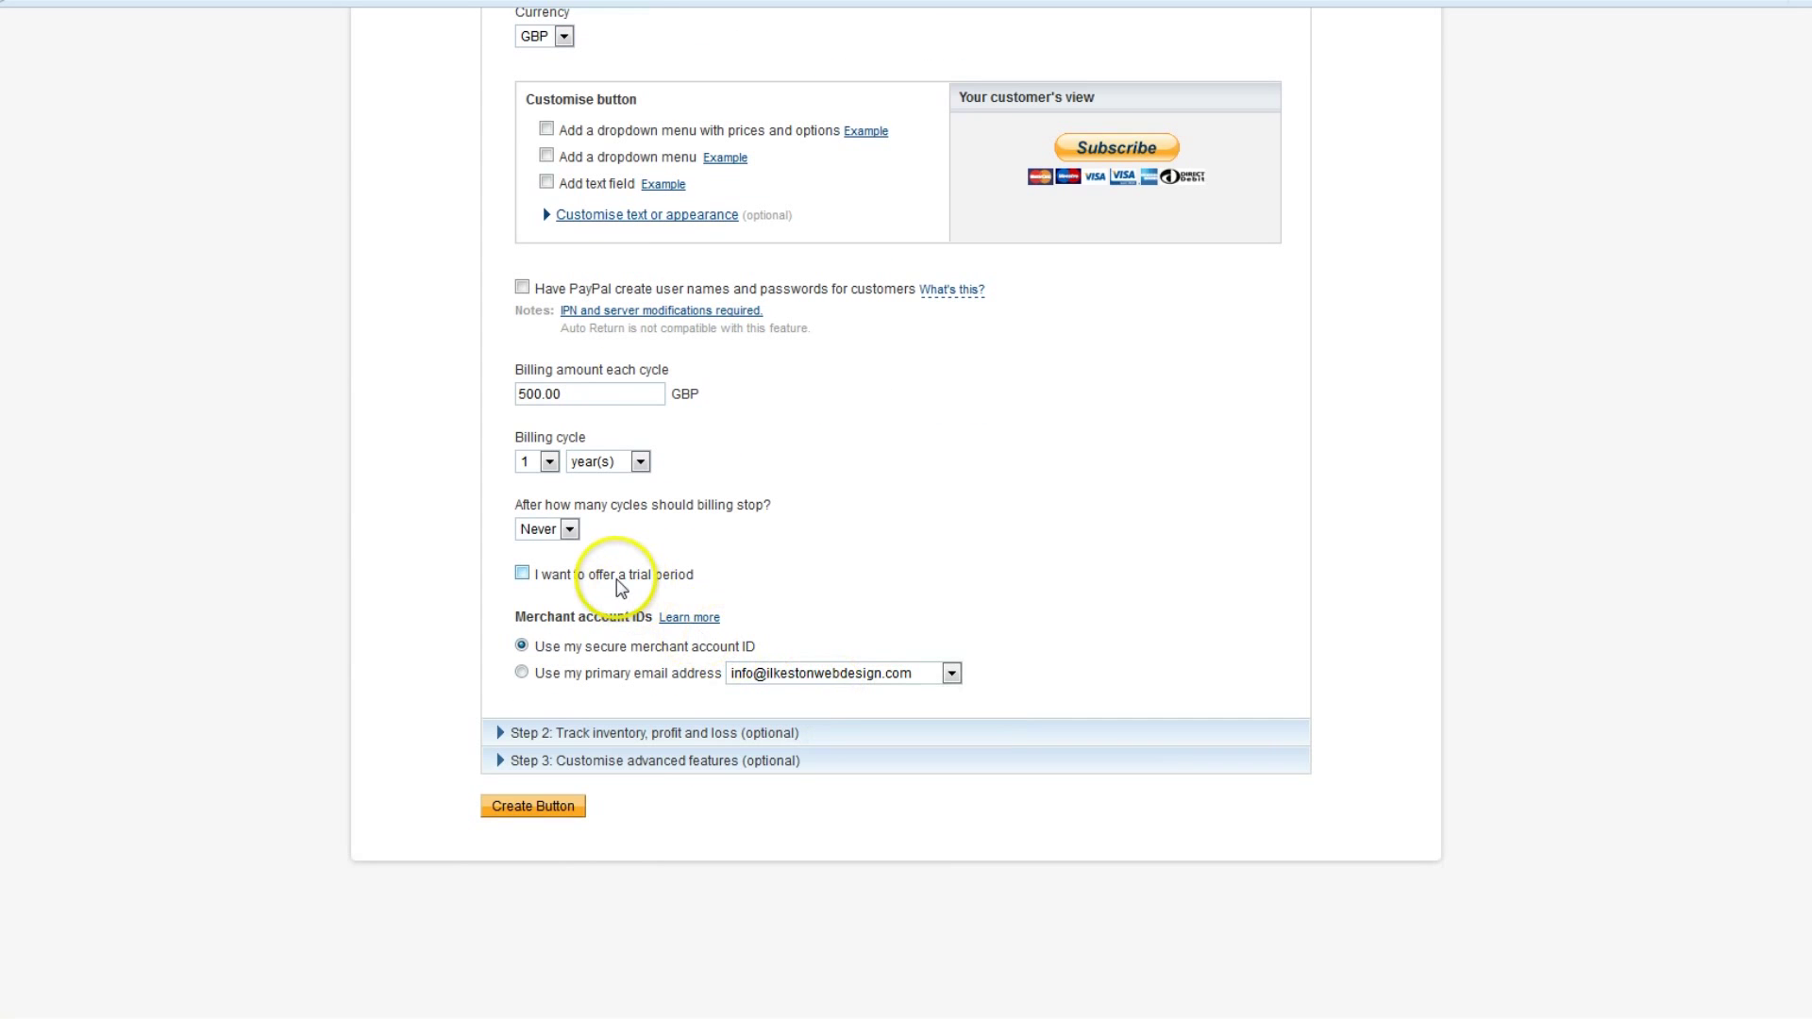
mouse_move(622, 647)
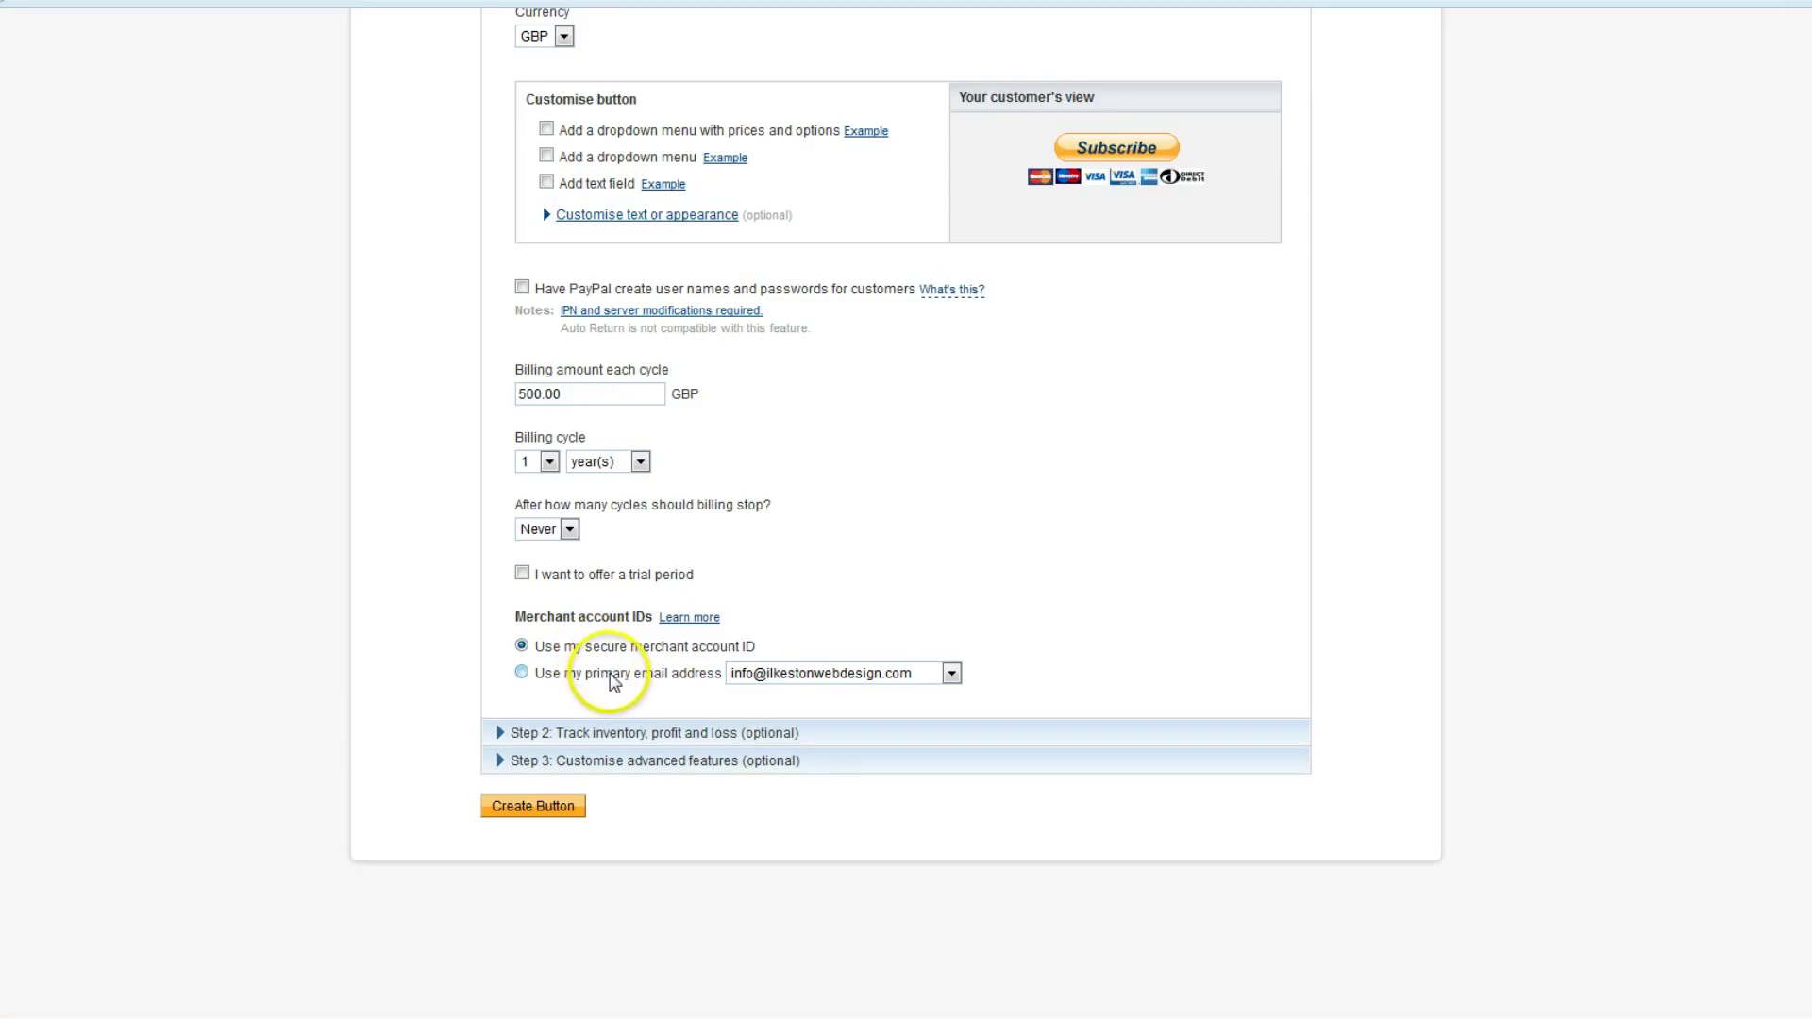
mouse_move(629, 682)
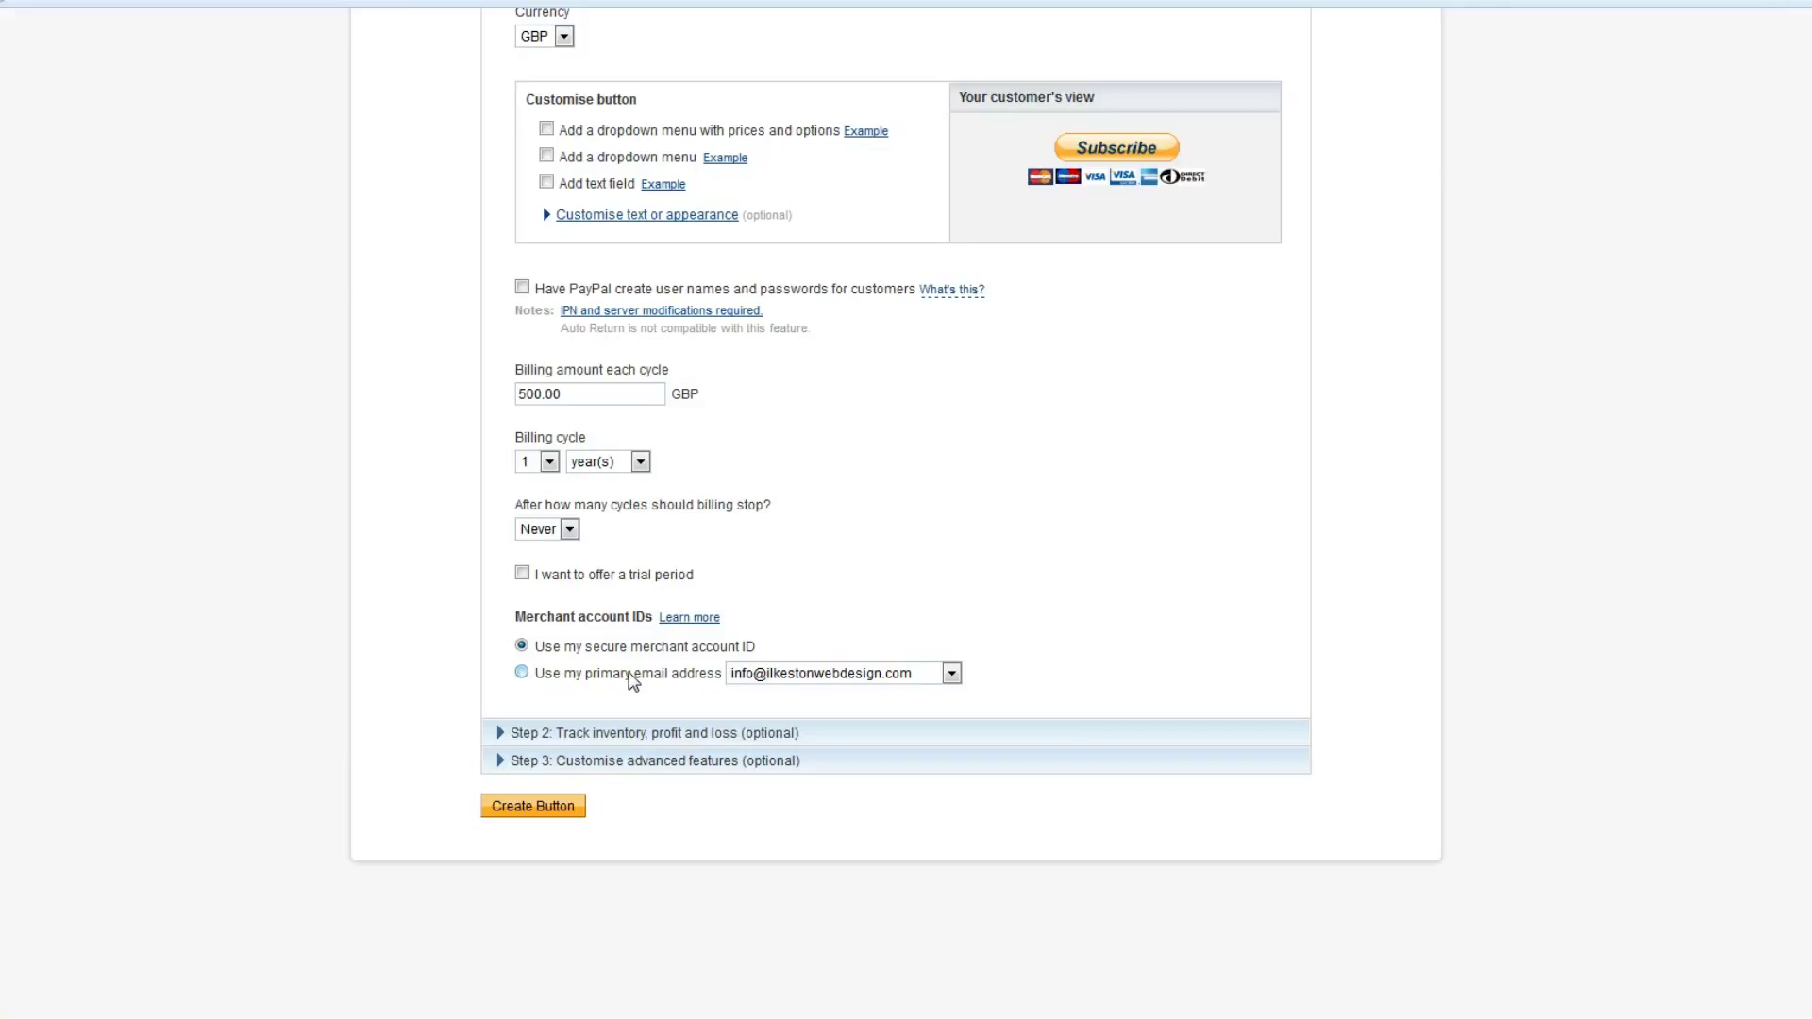
Choose 'Use my primary email address' as the button's merchant account ID.
left_click(521, 673)
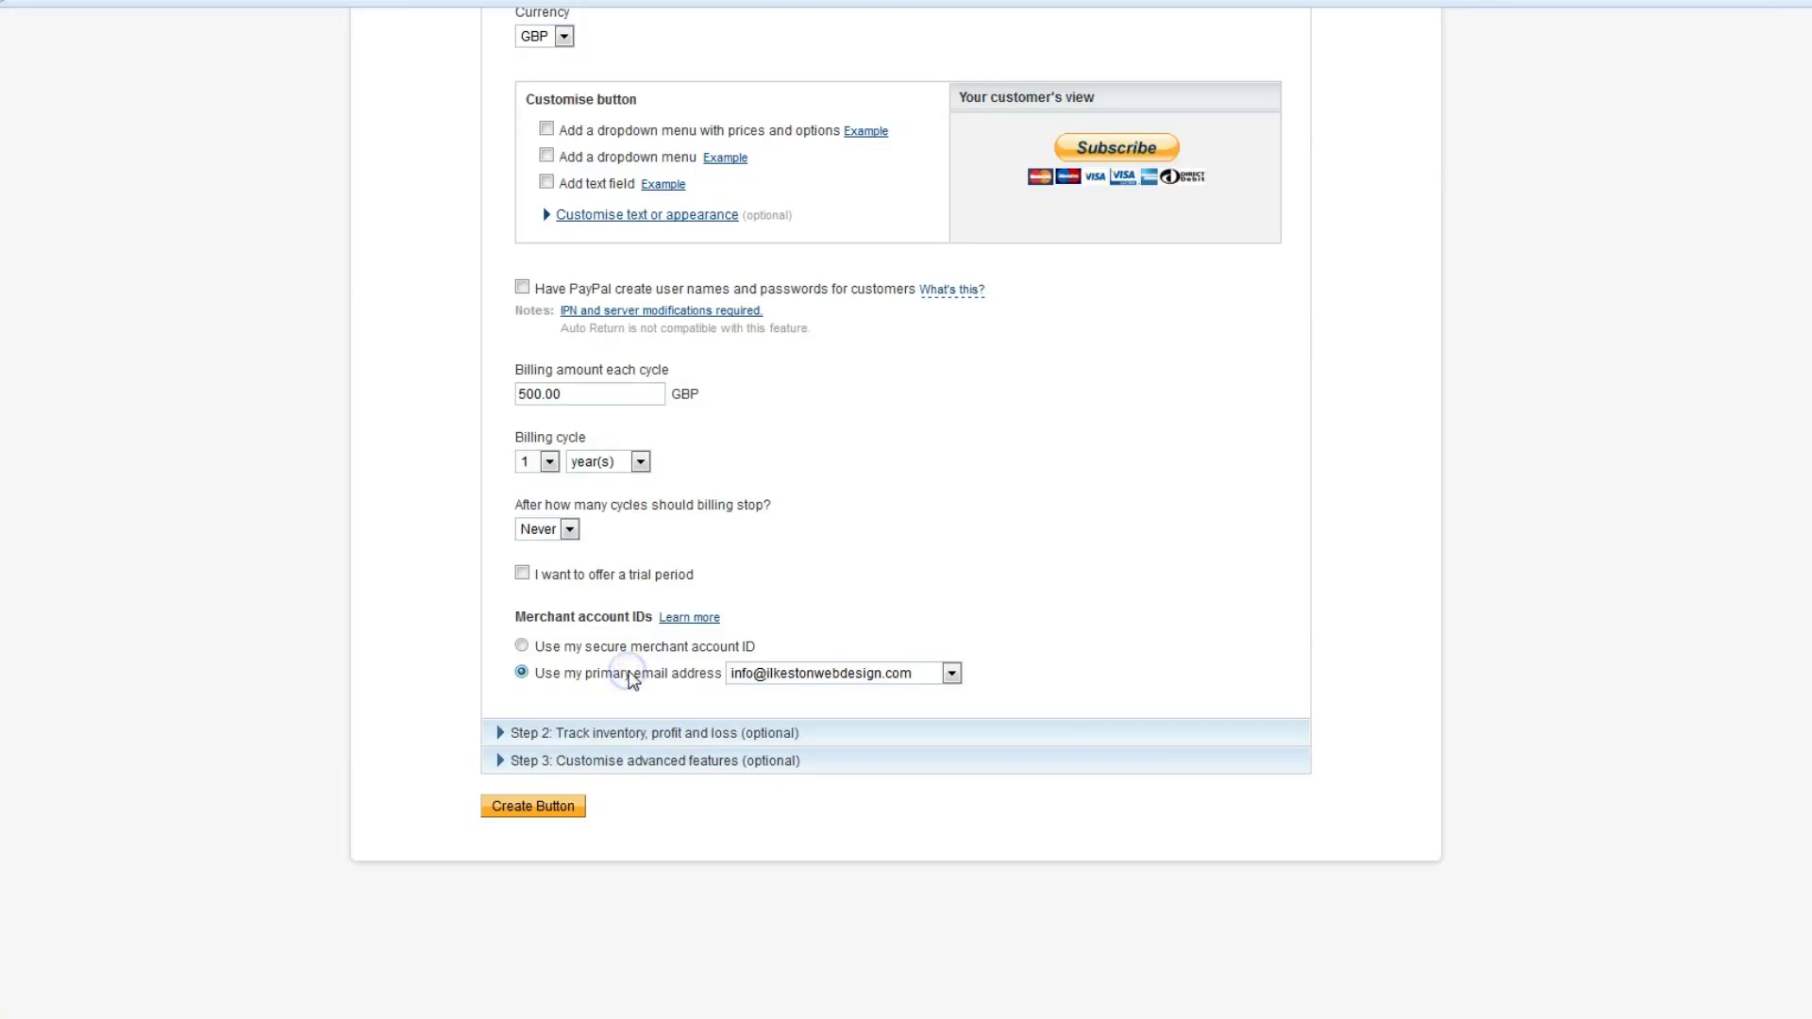
mouse_move(808, 706)
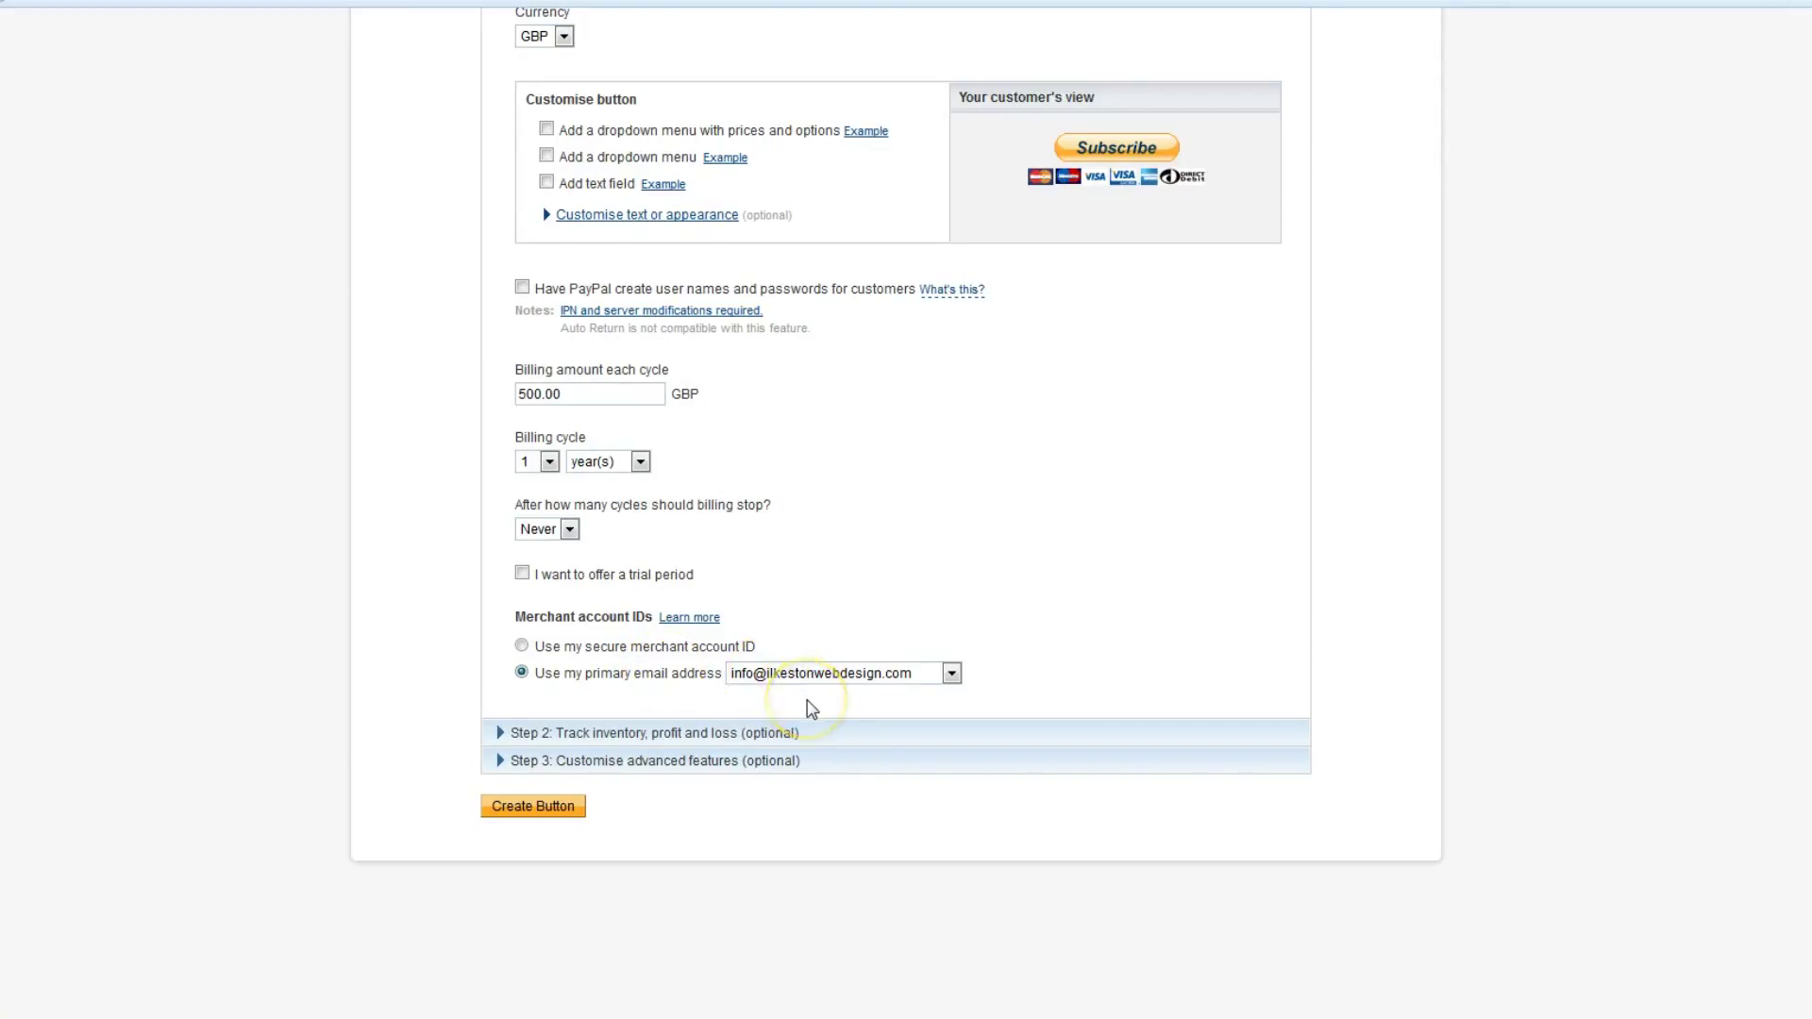
mouse_move(809, 707)
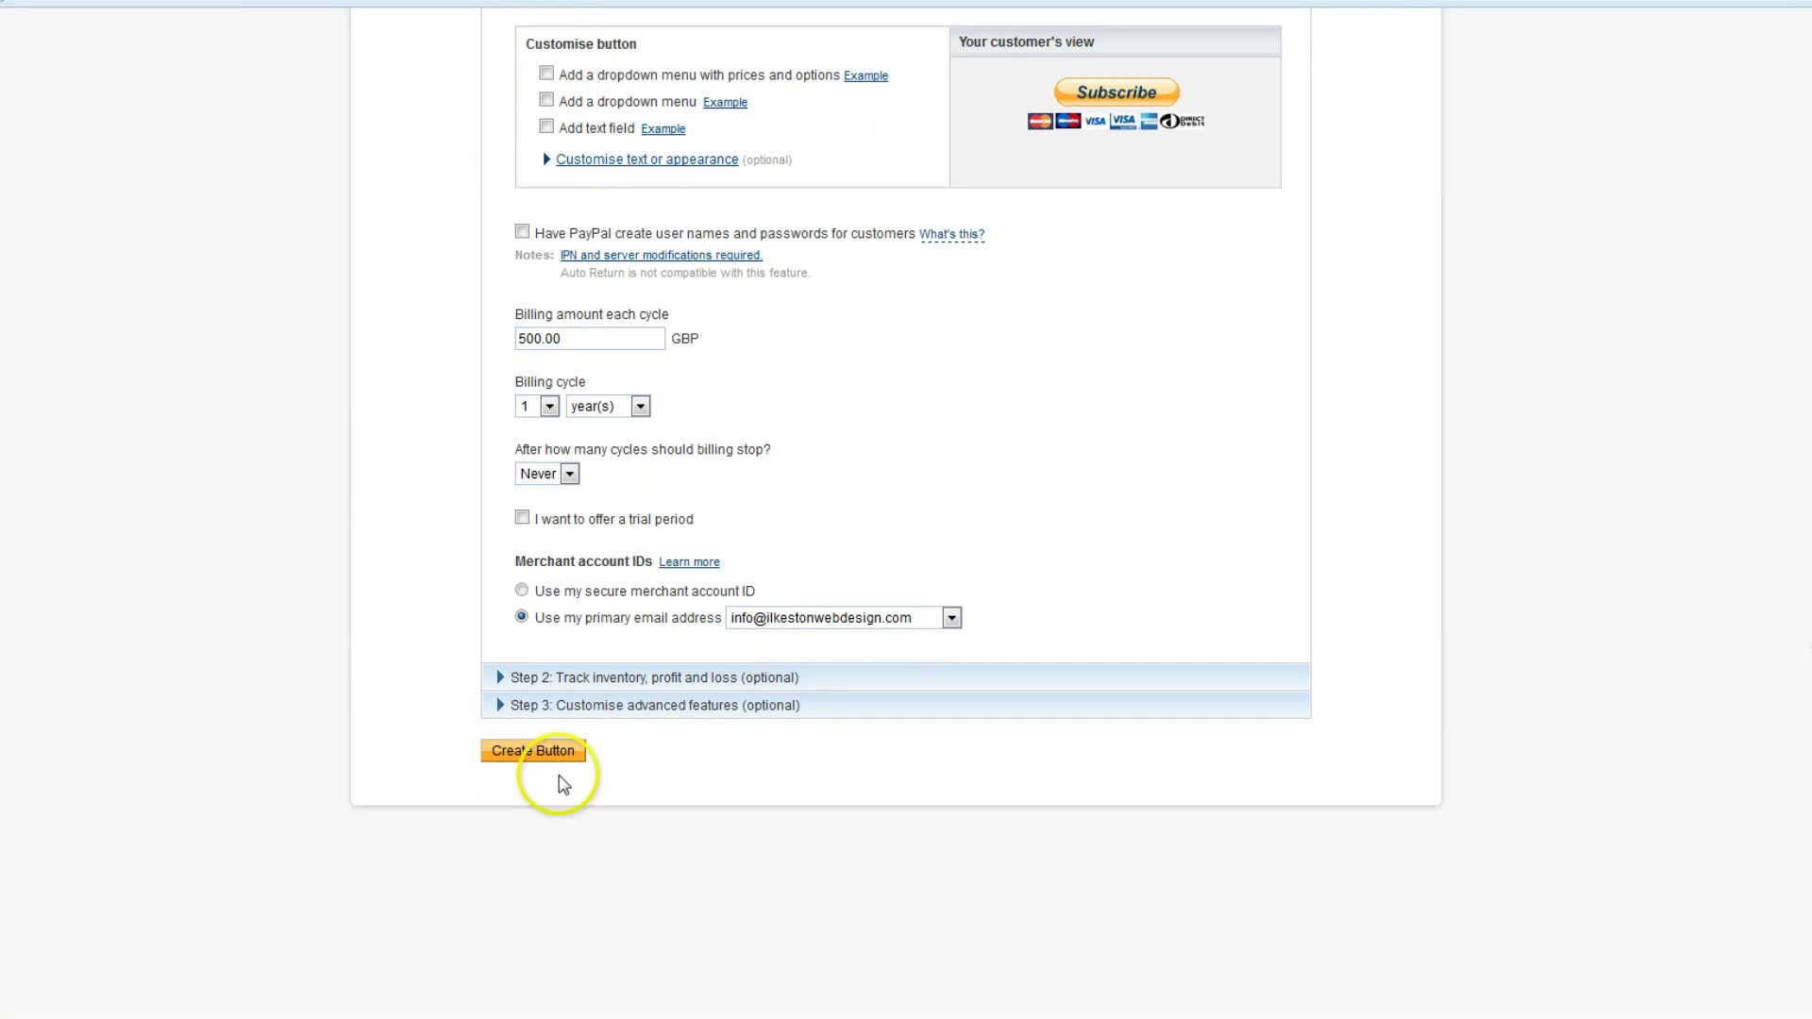
Expand Step 2's inventory and profit tracking settings, then Step 3's advanced checkout features.
left_click(655, 678)
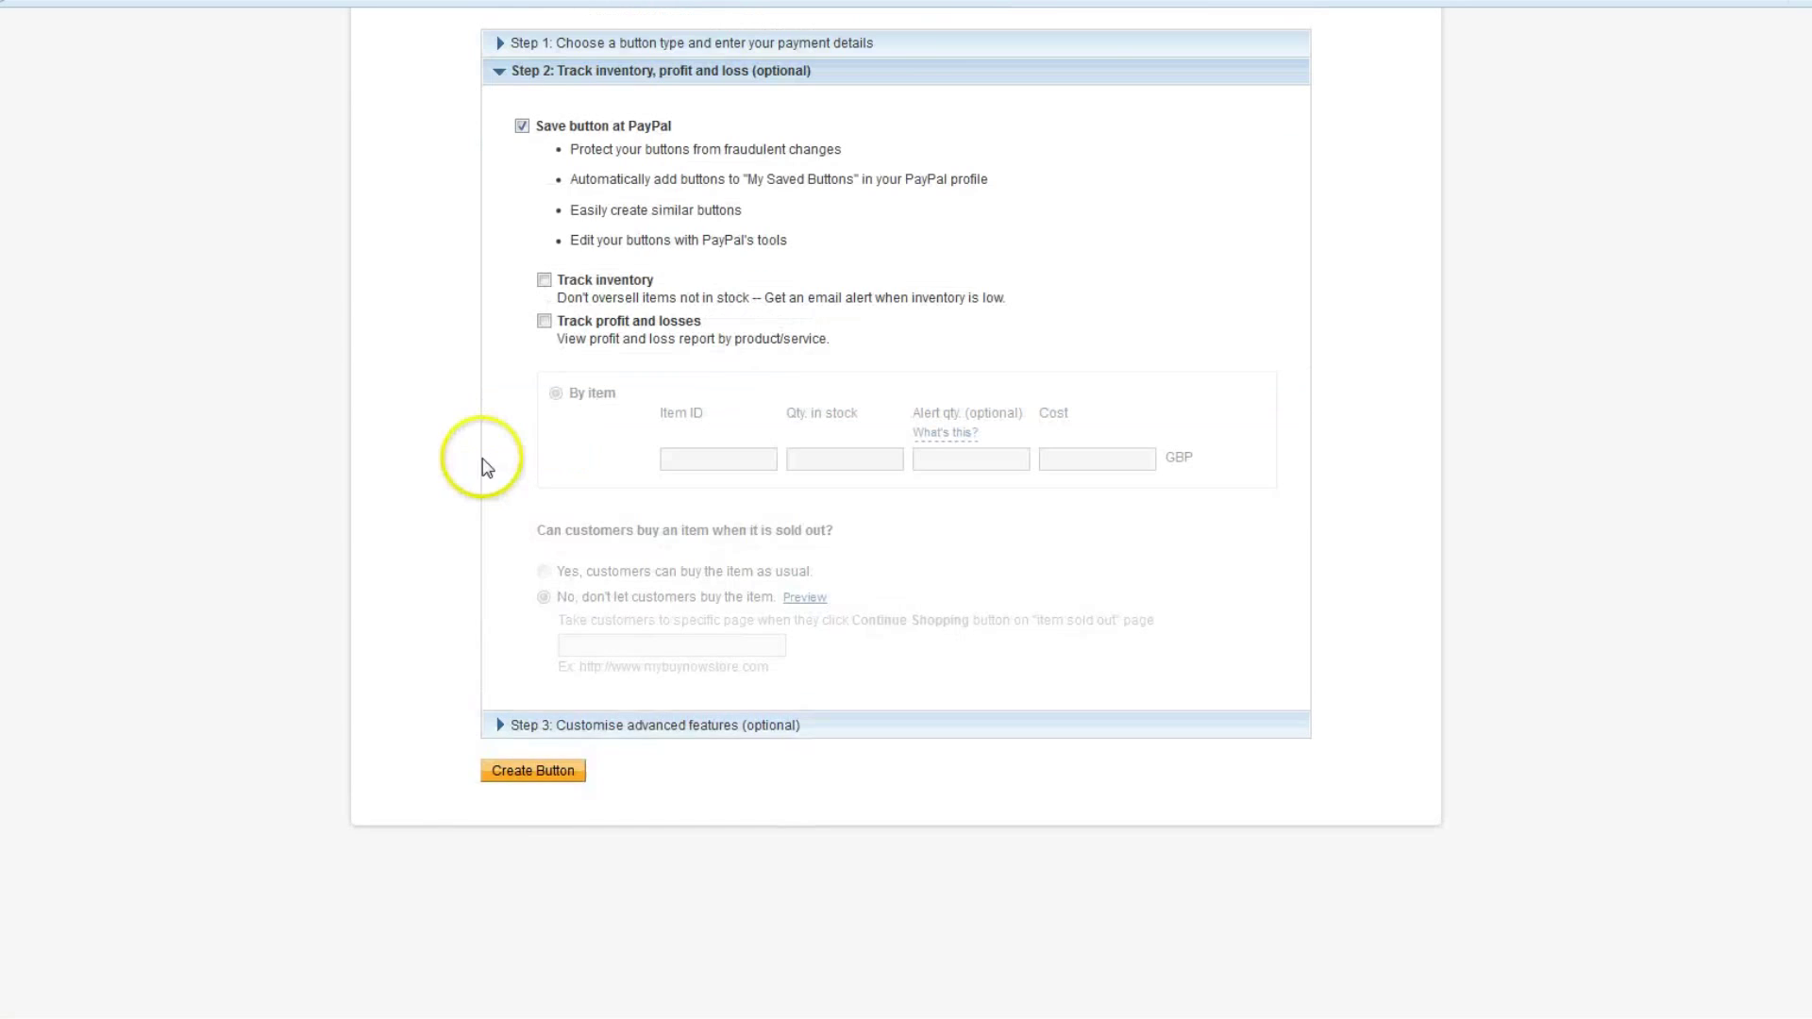
scroll("up", 3)
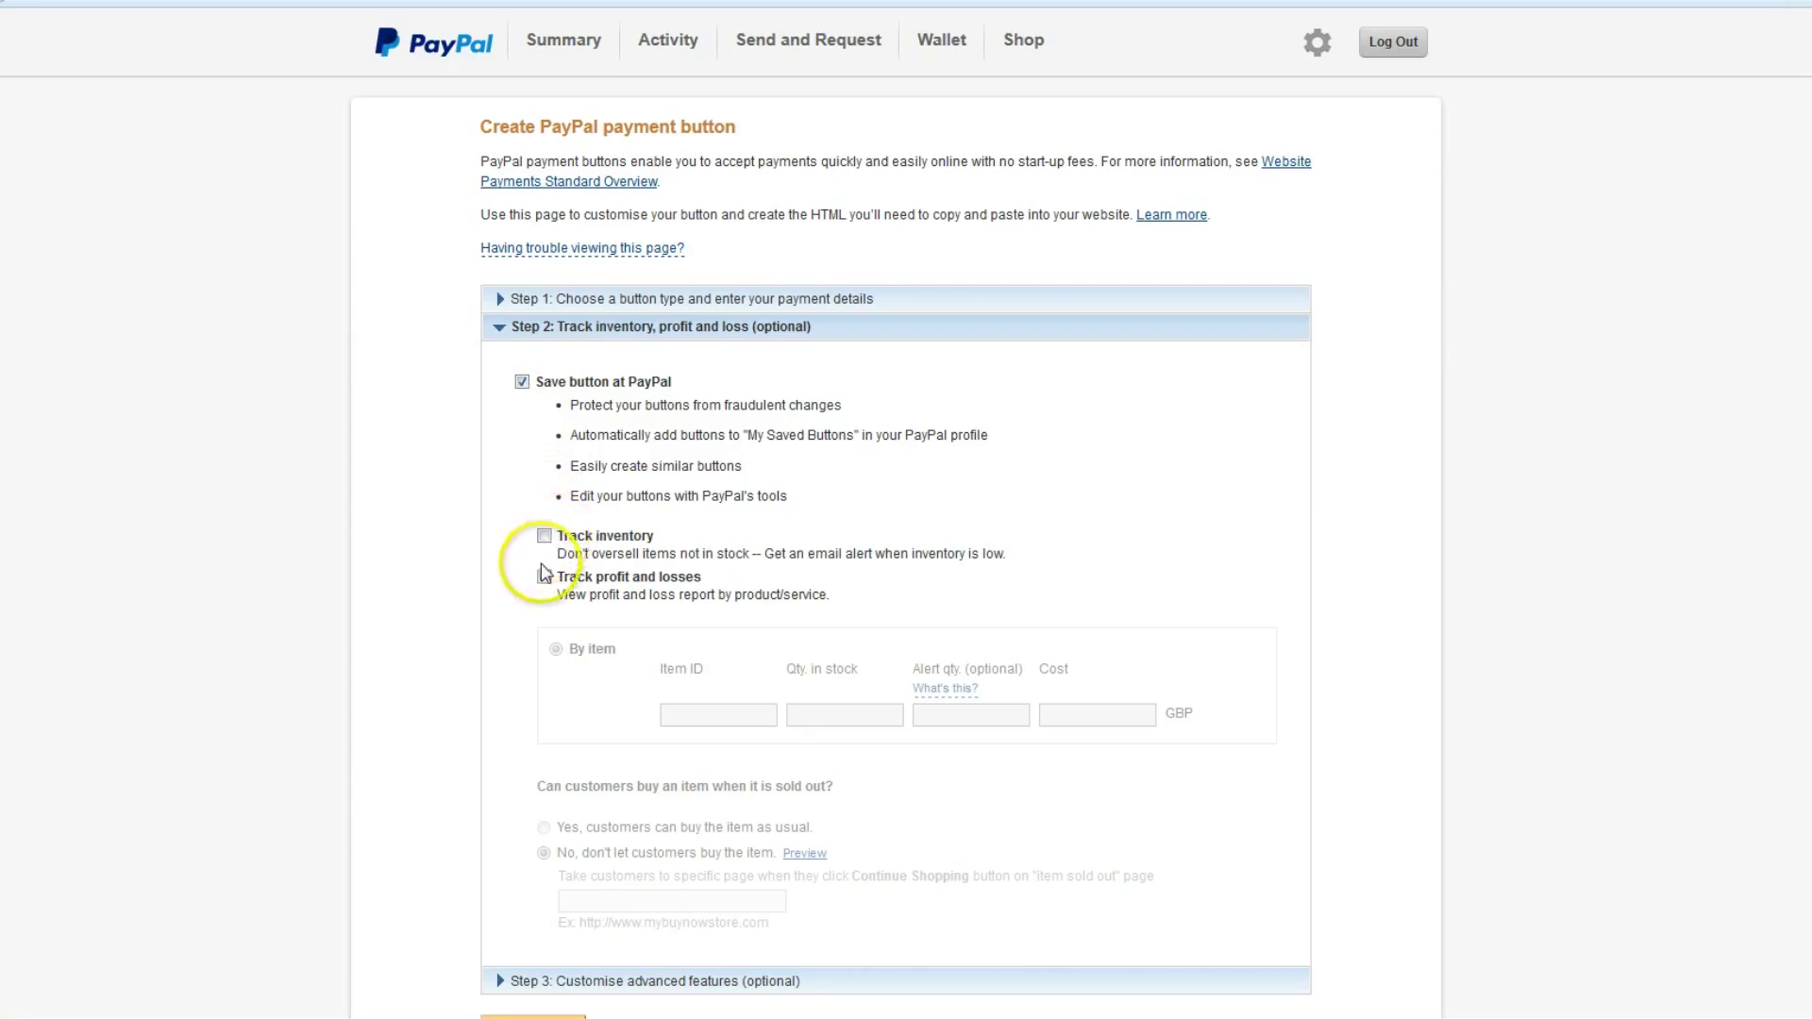
mouse_move(560, 335)
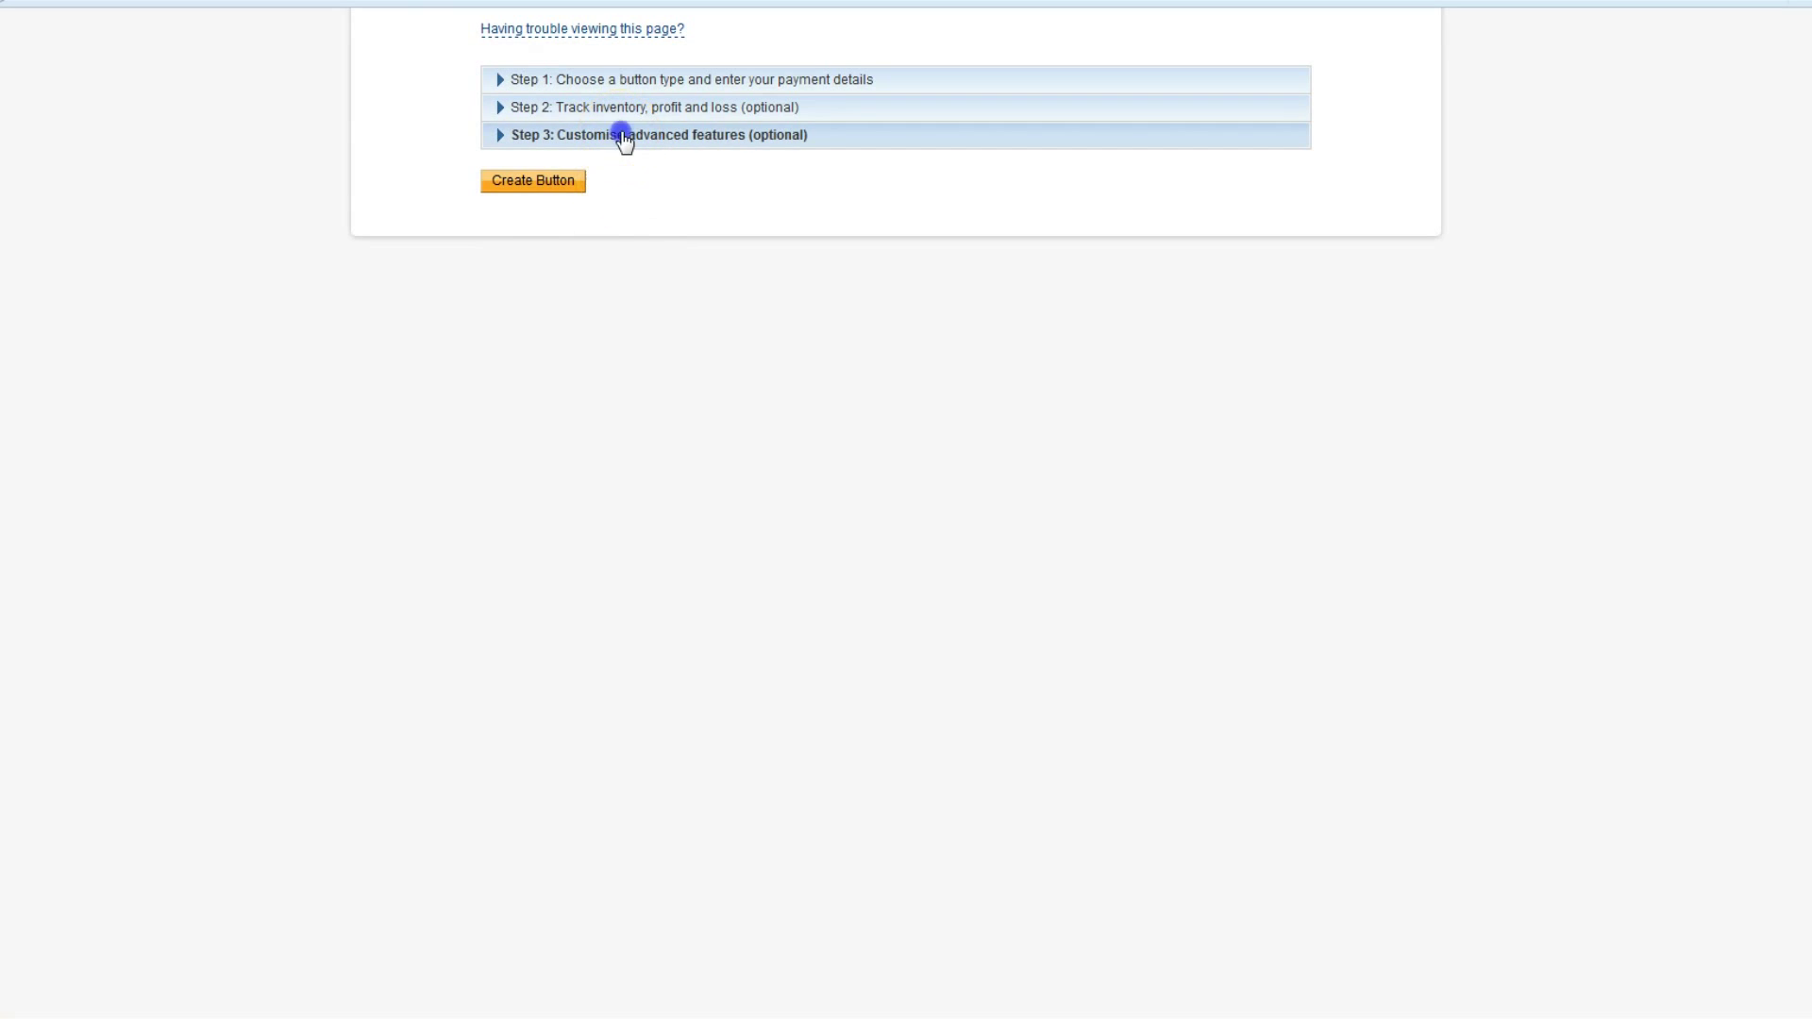
left_click(658, 134)
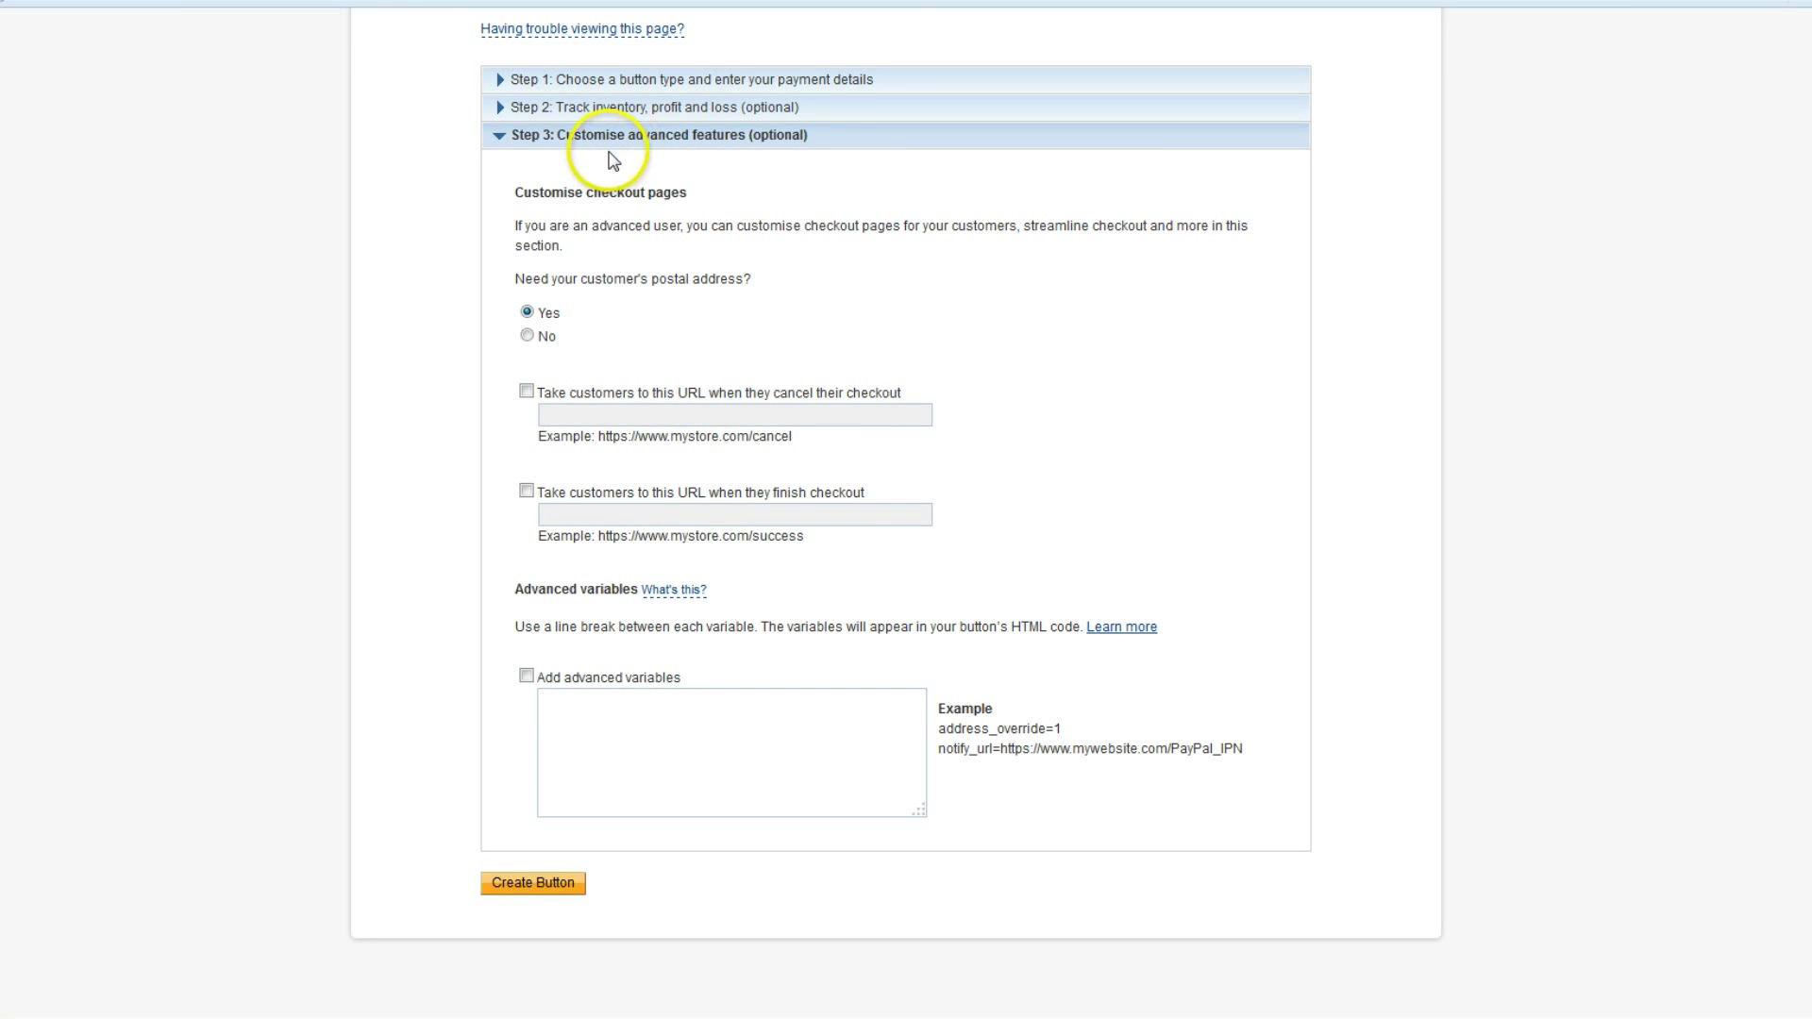
mouse_move(613, 179)
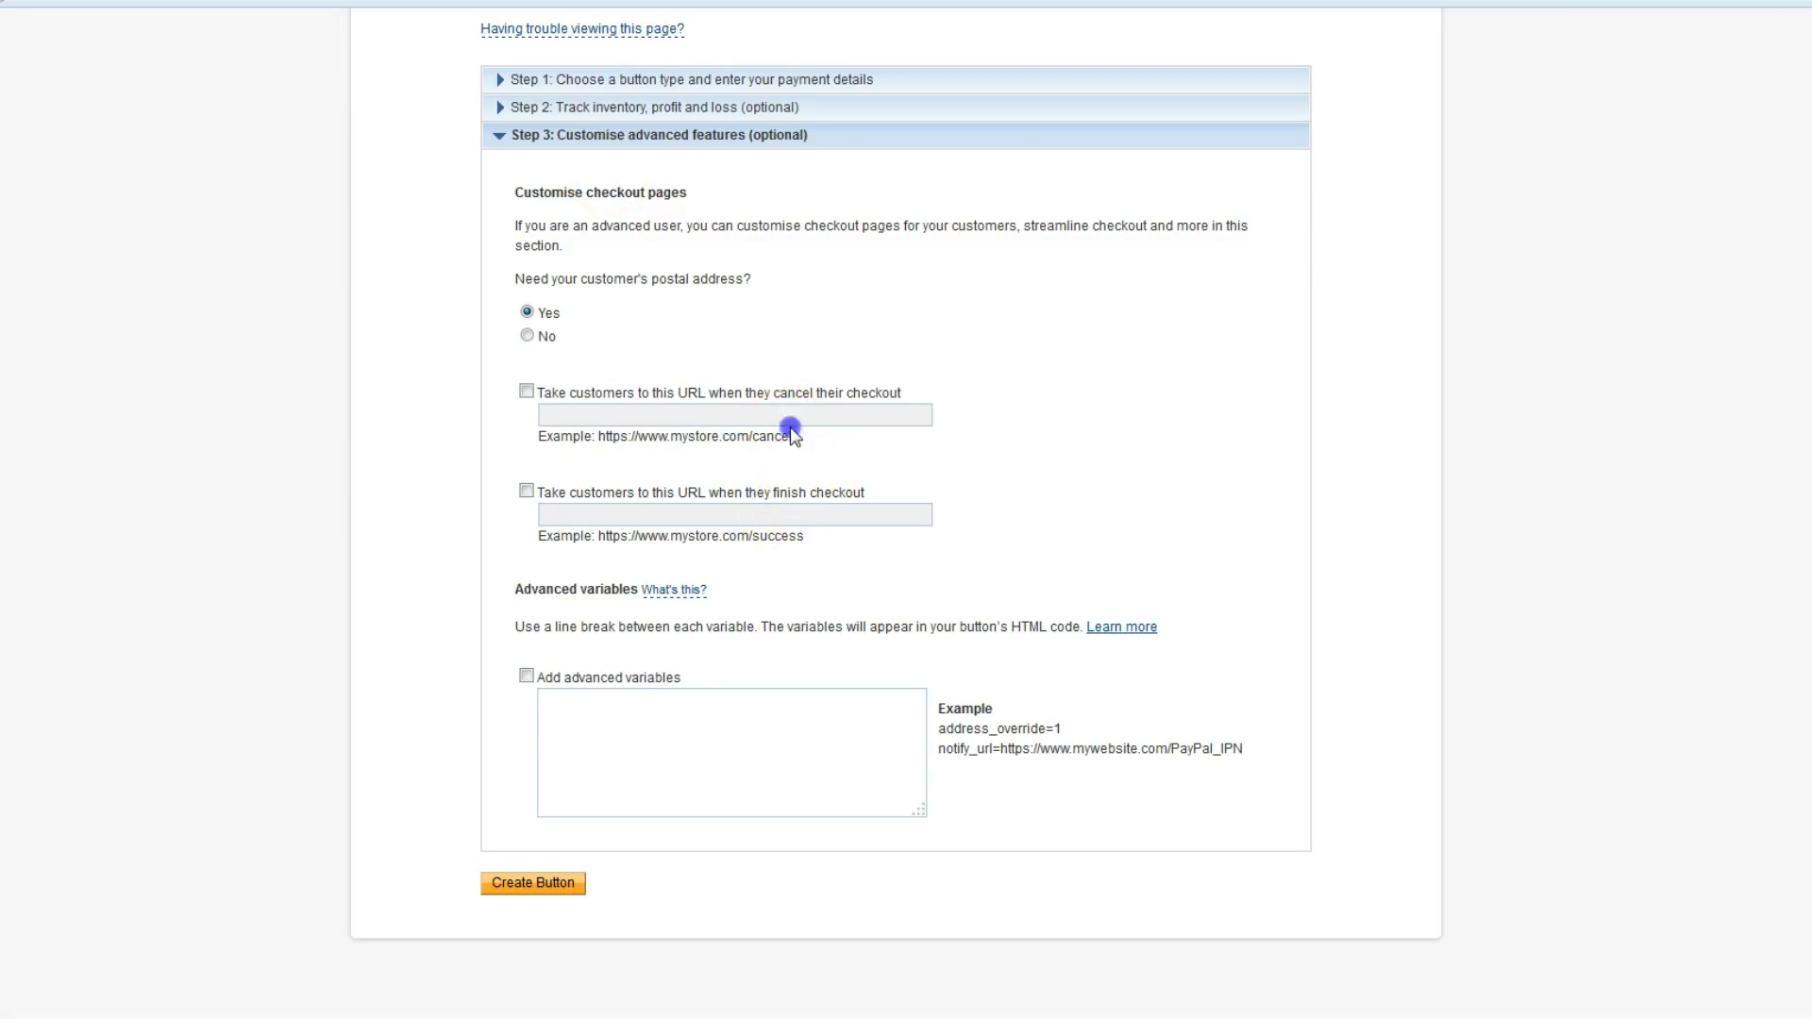
mouse_move(791, 418)
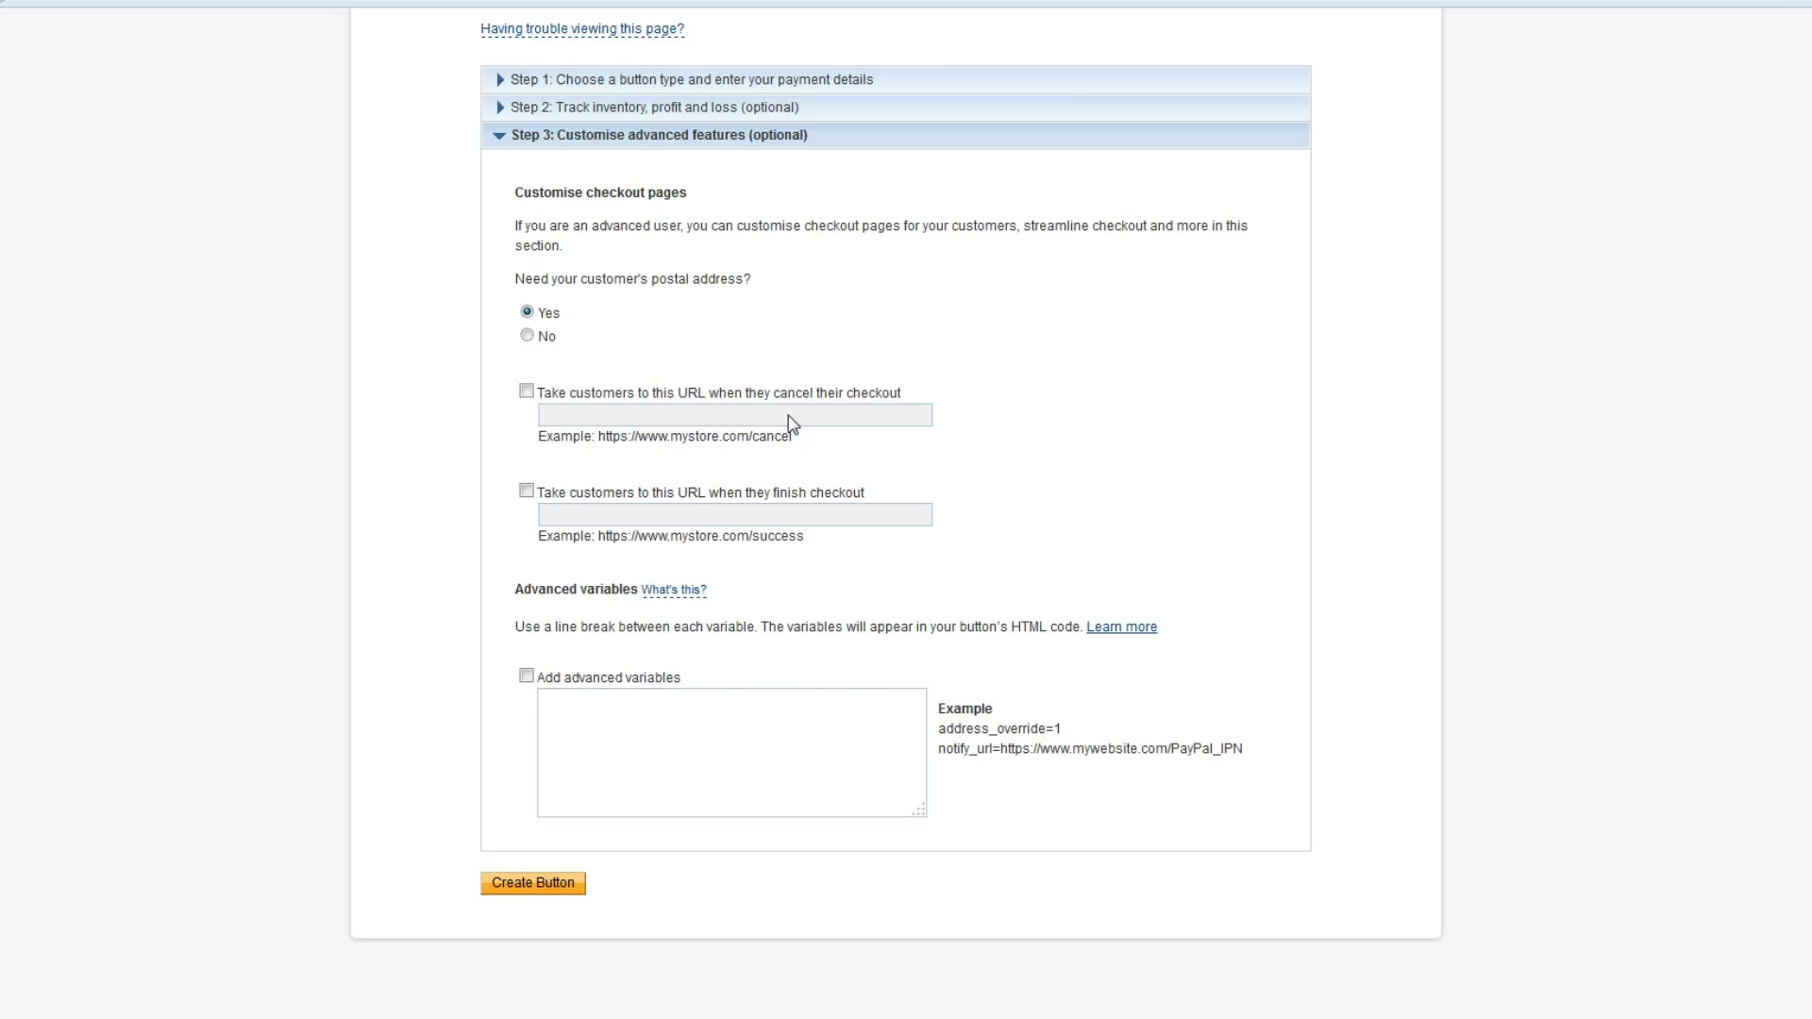
left_click(527, 392)
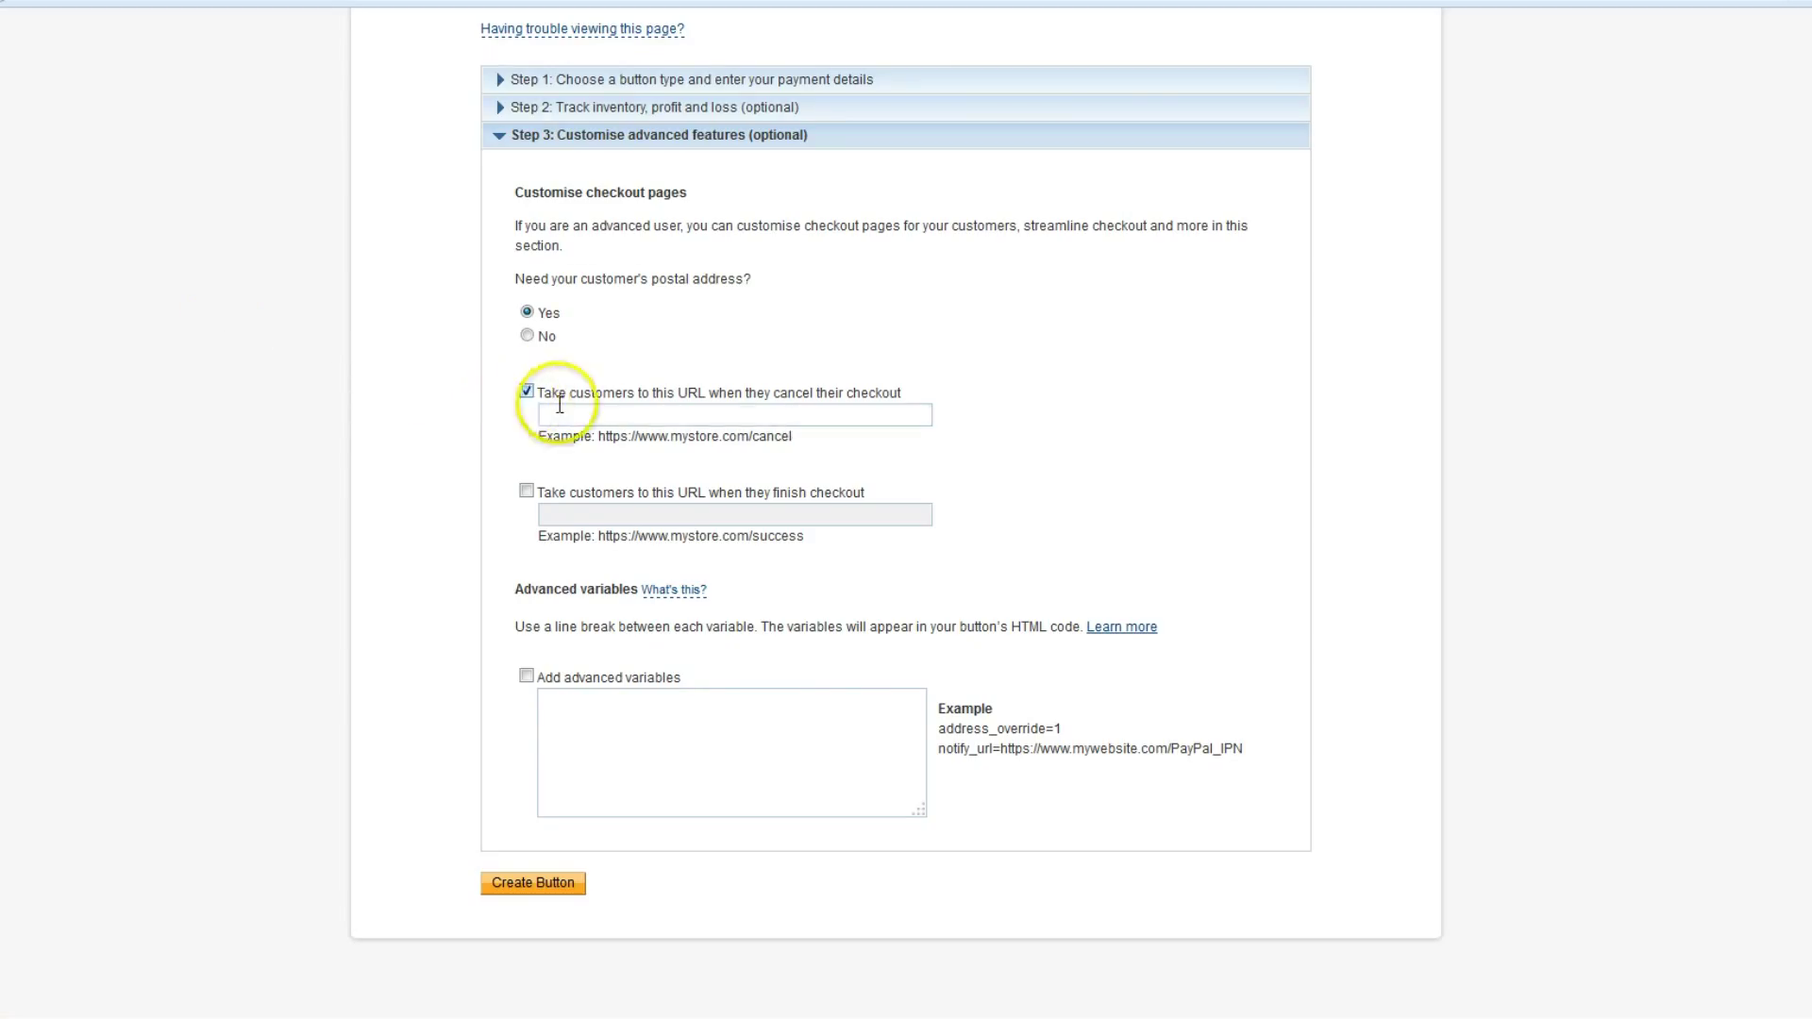
type("ht")
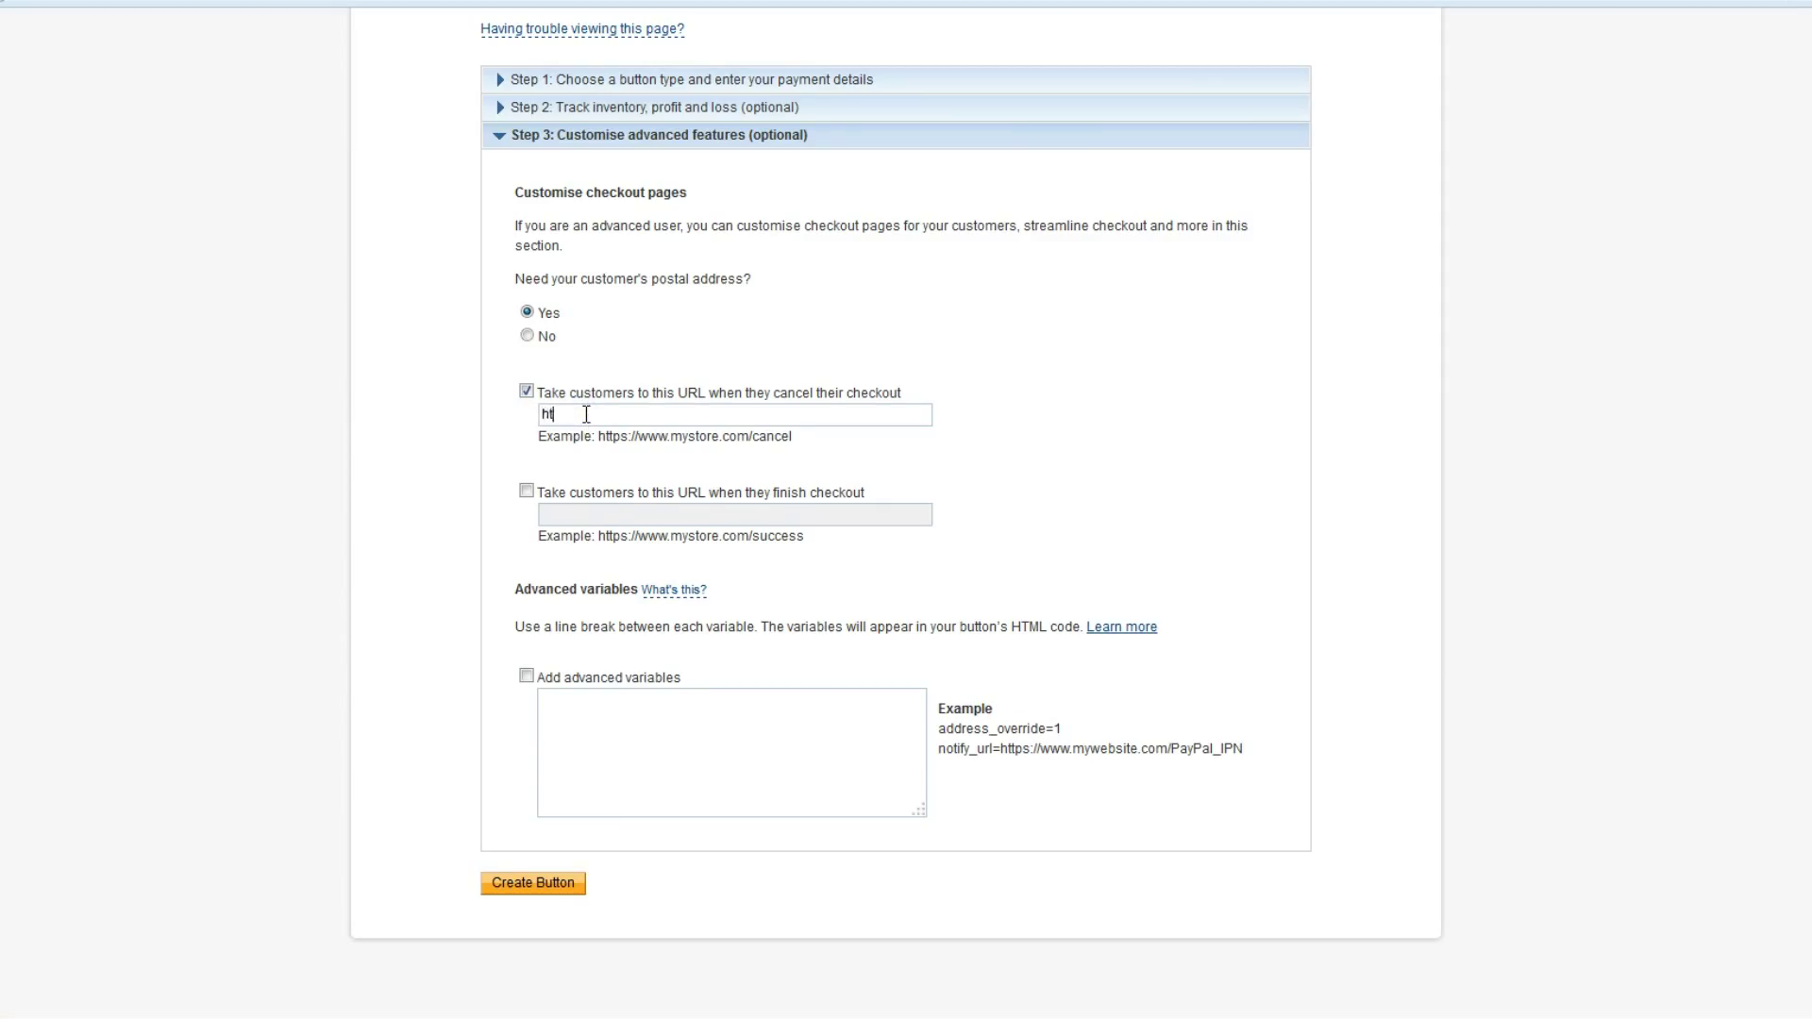
type("tp://www.w")
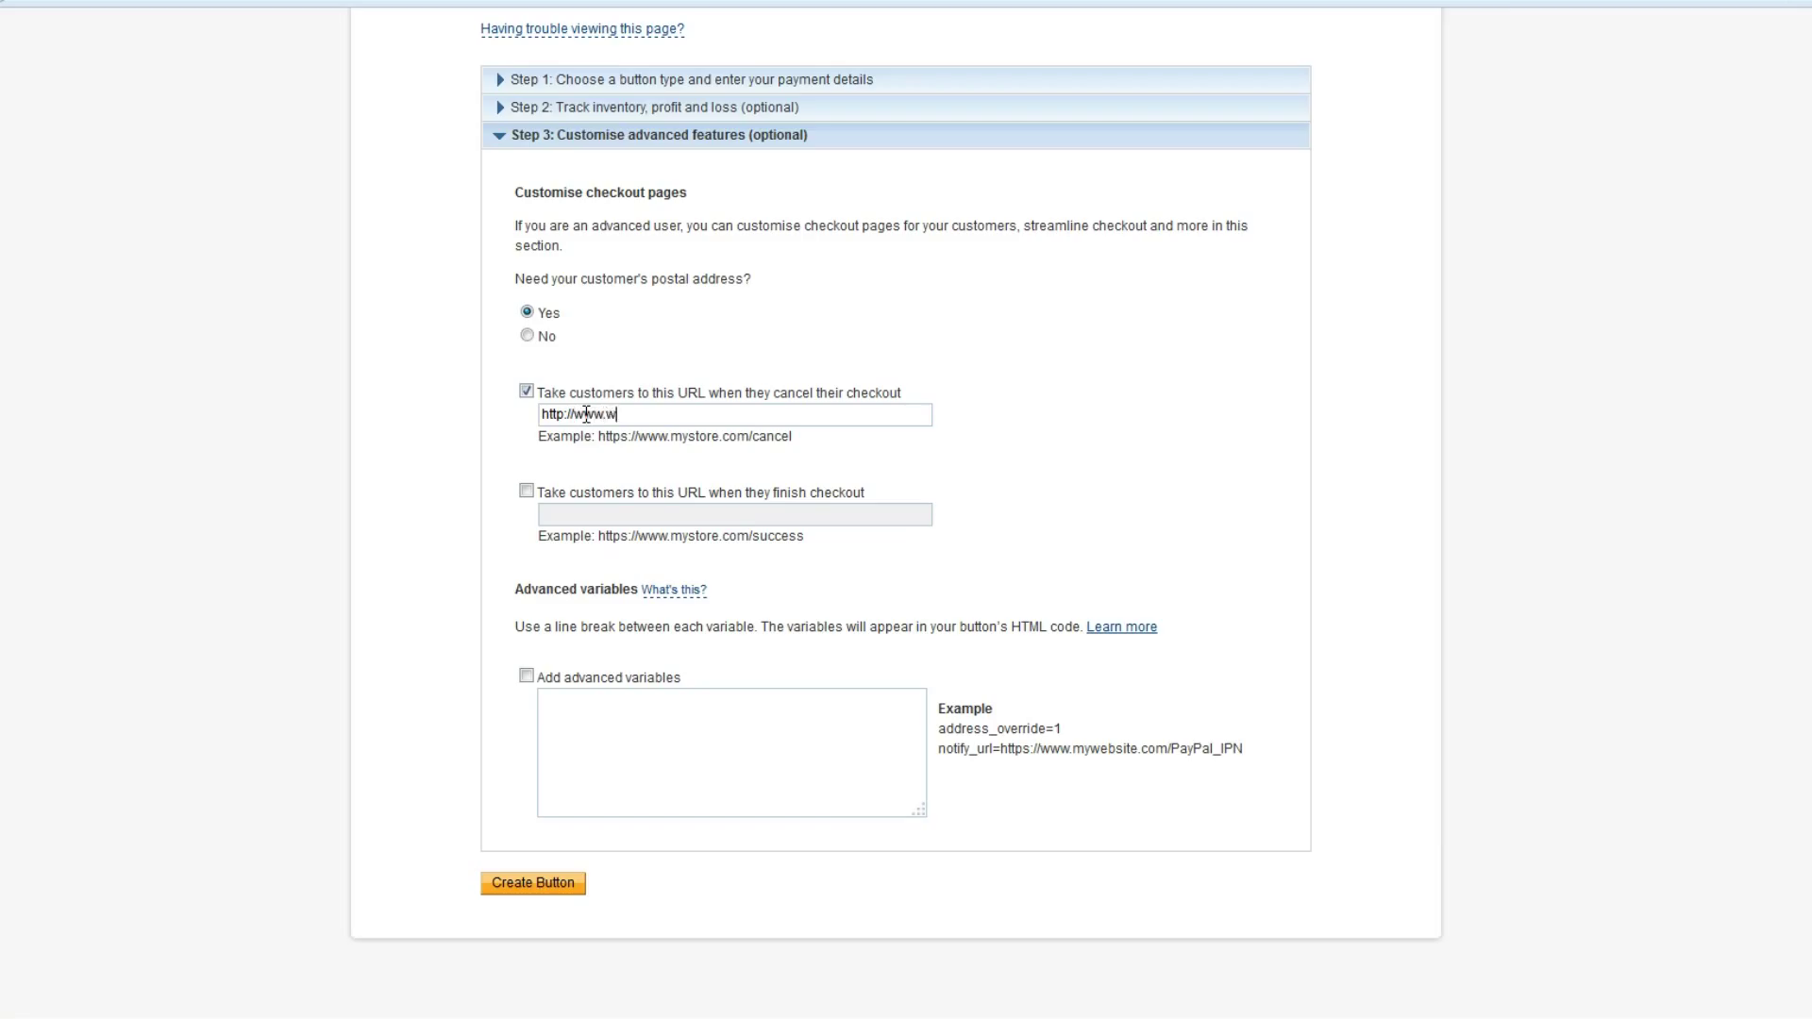
type("hatever.com")
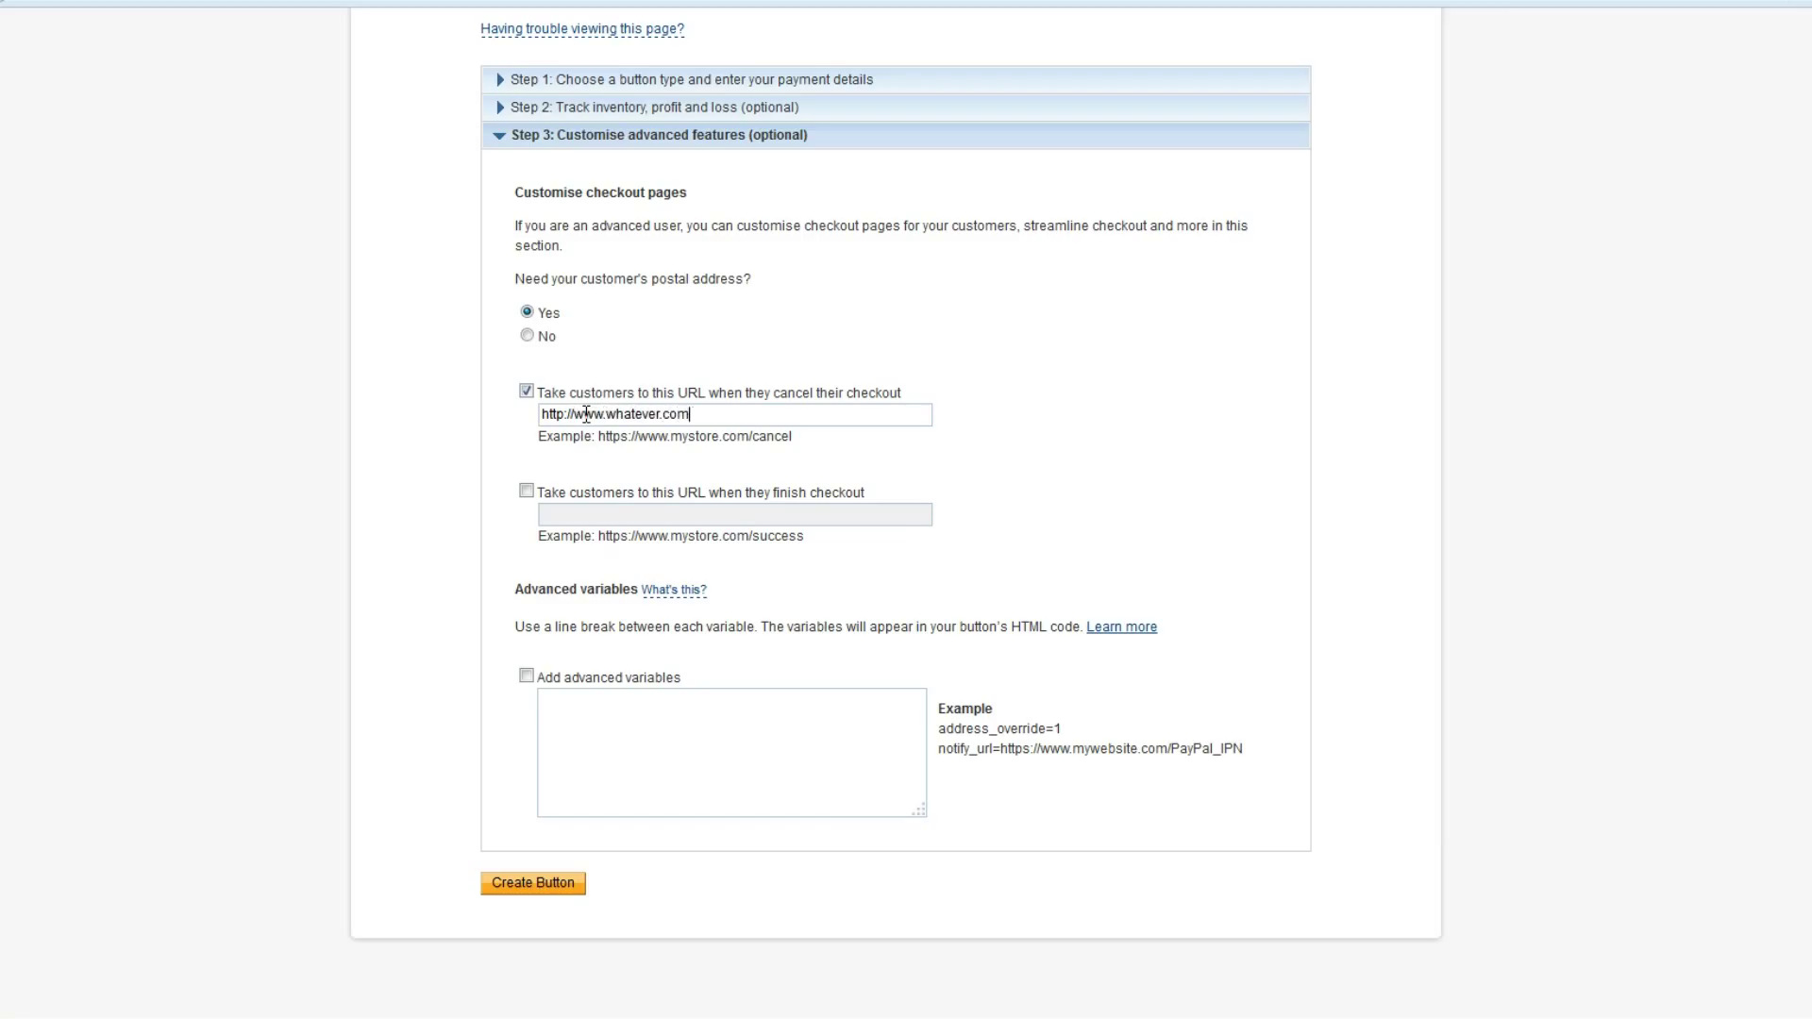
type("/cancel")
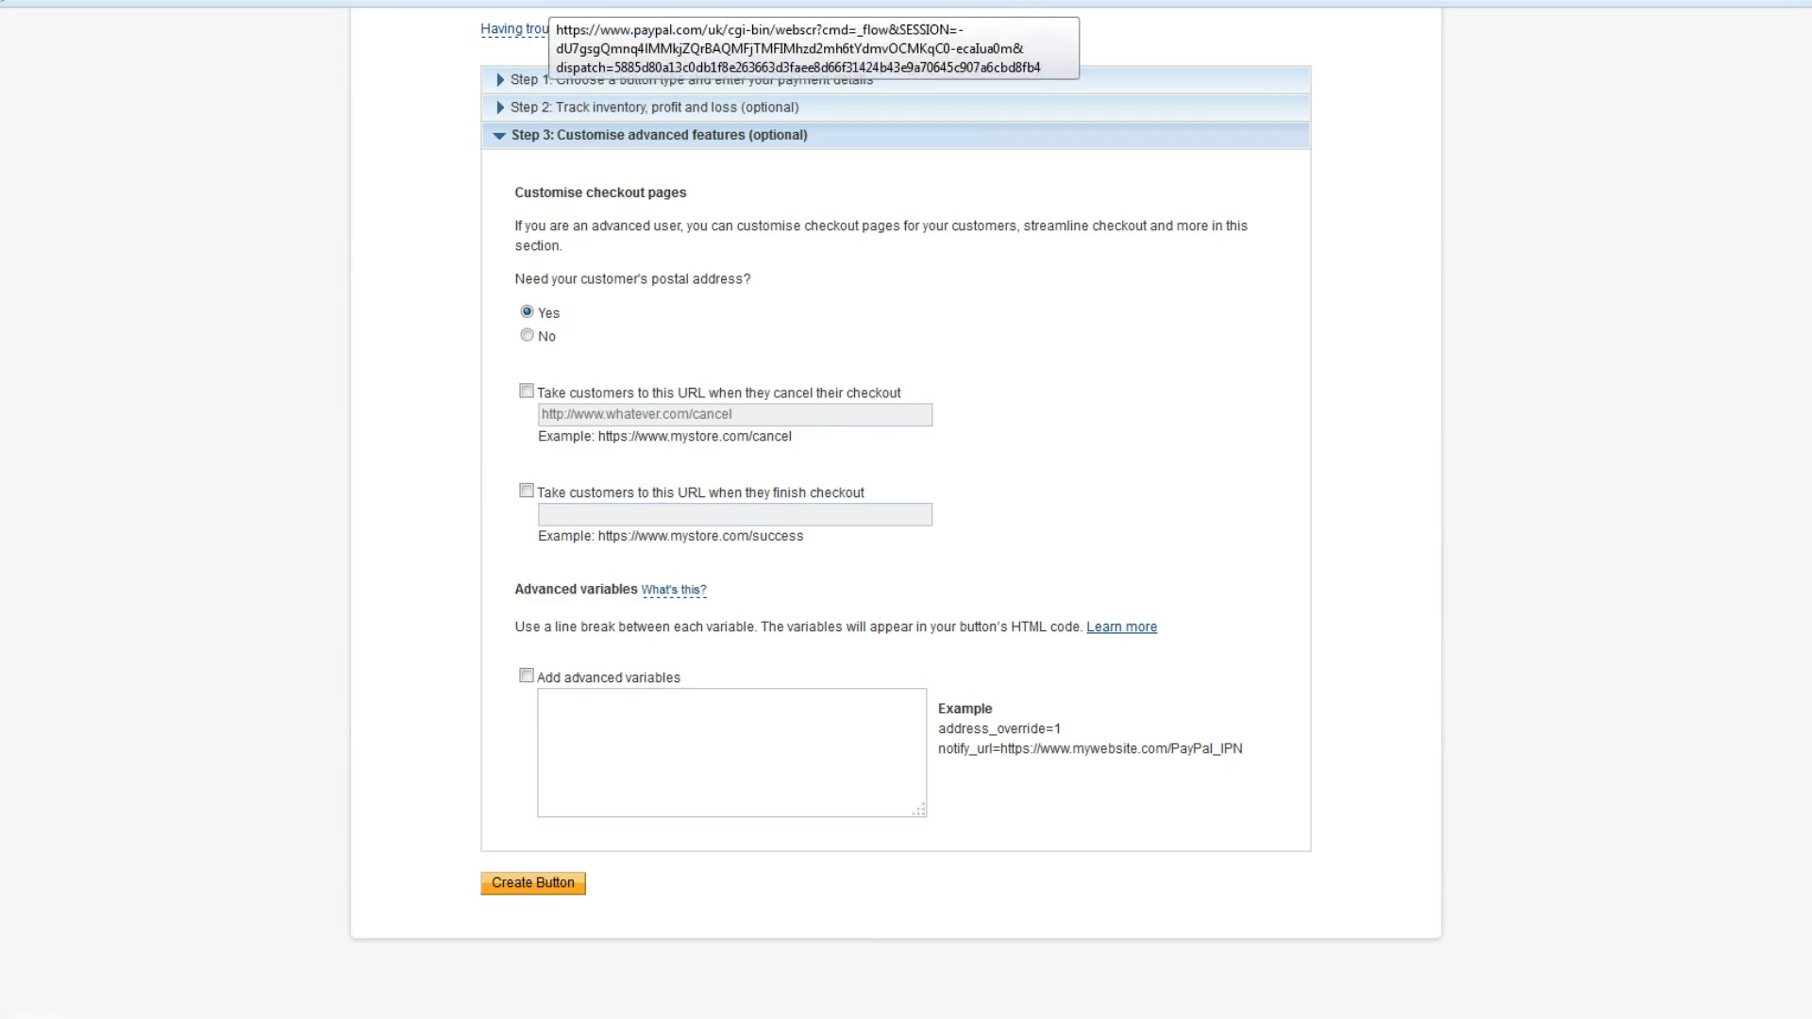
left_click(532, 881)
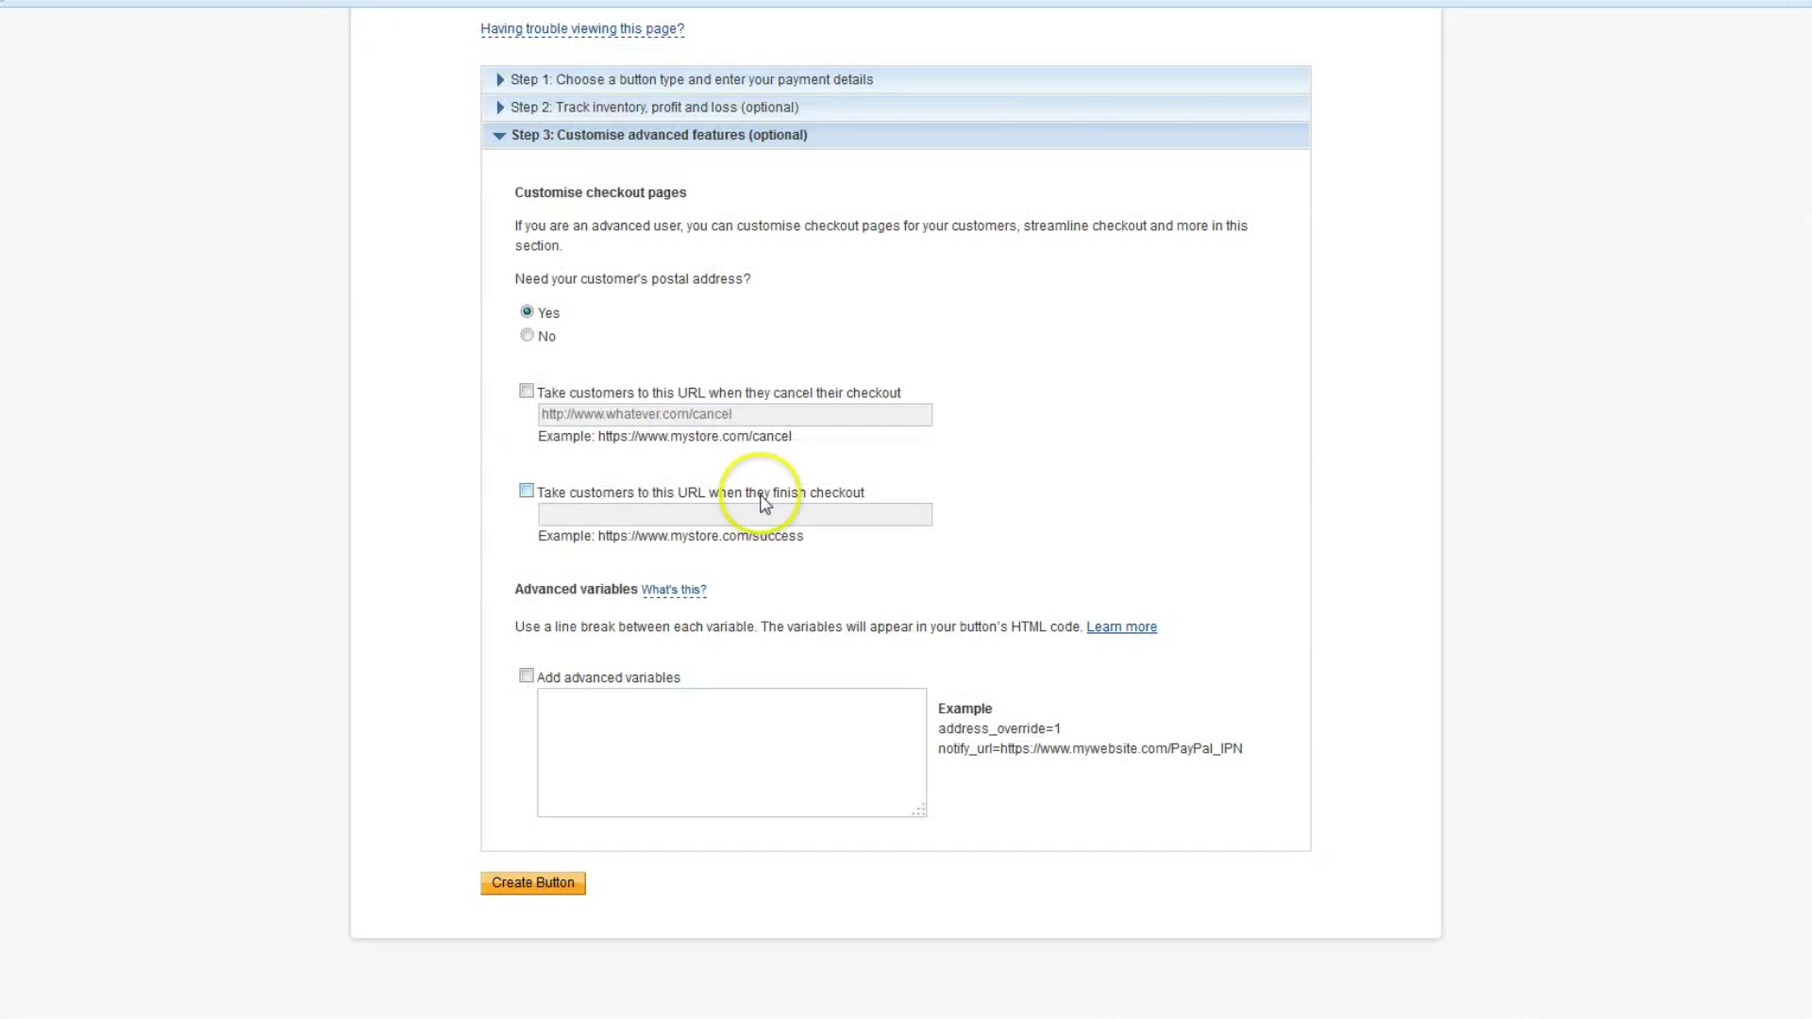
scroll("up", 3)
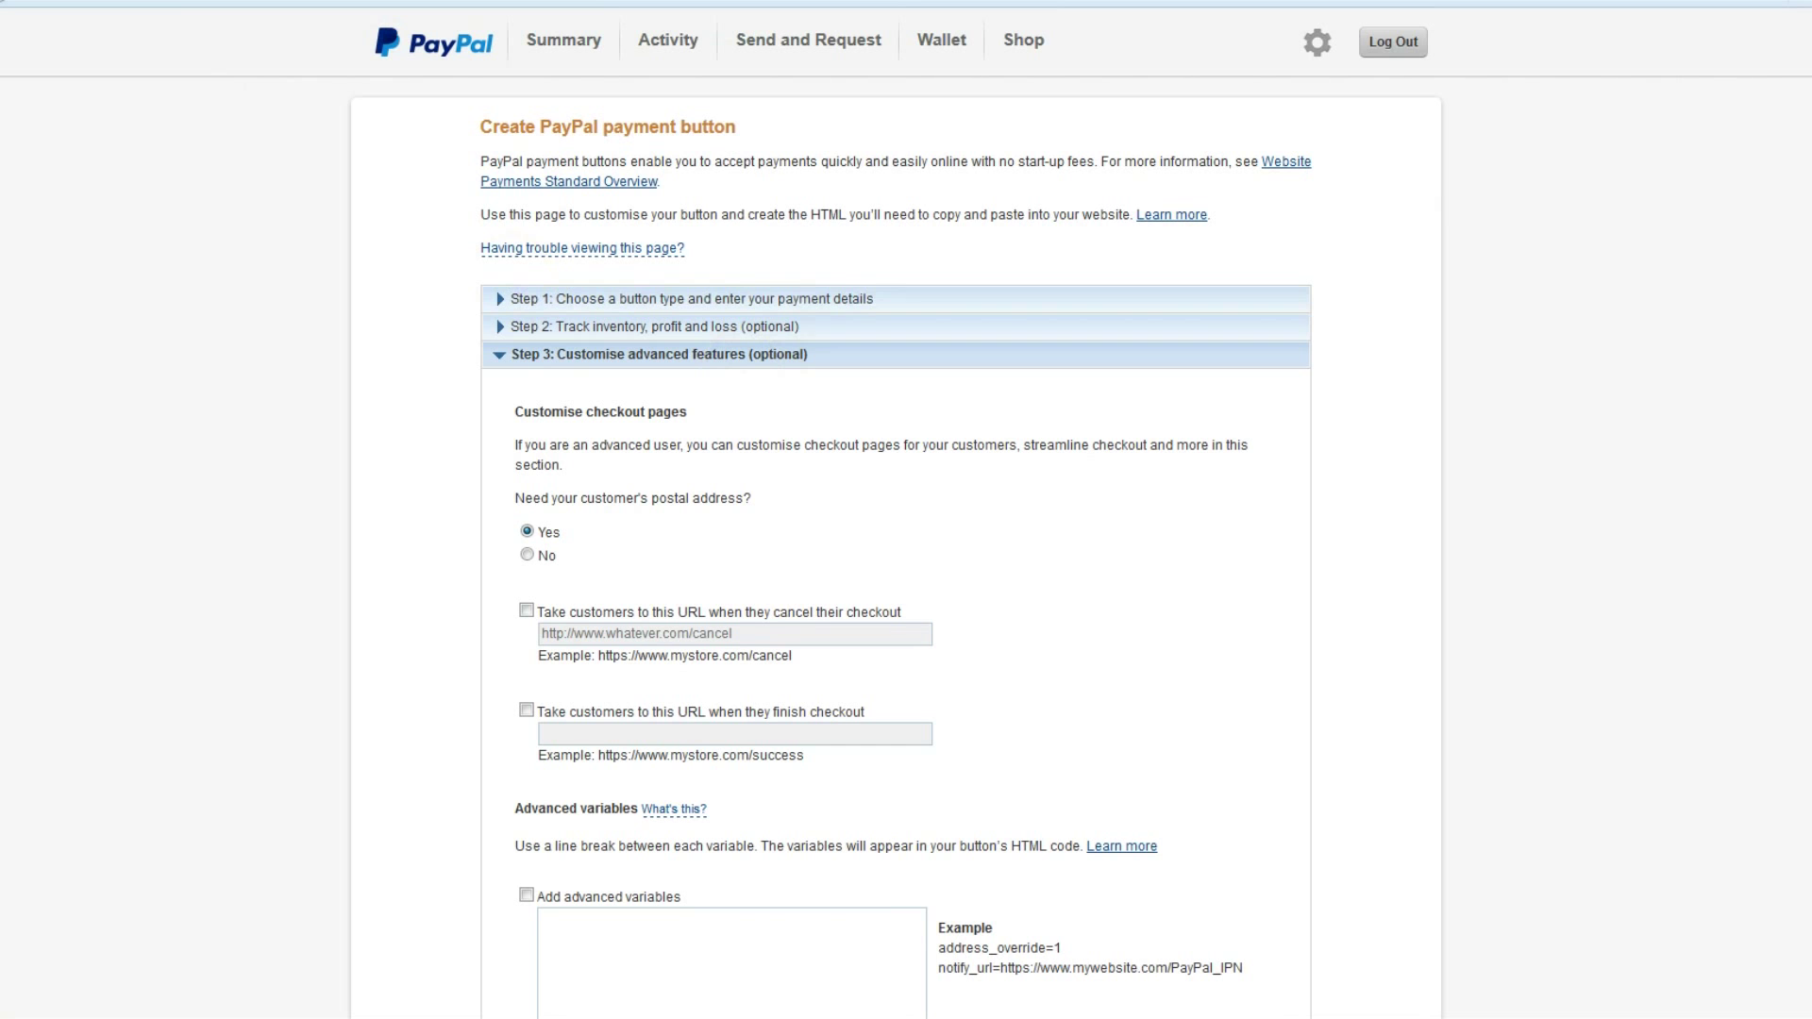
mouse_move(11, 11)
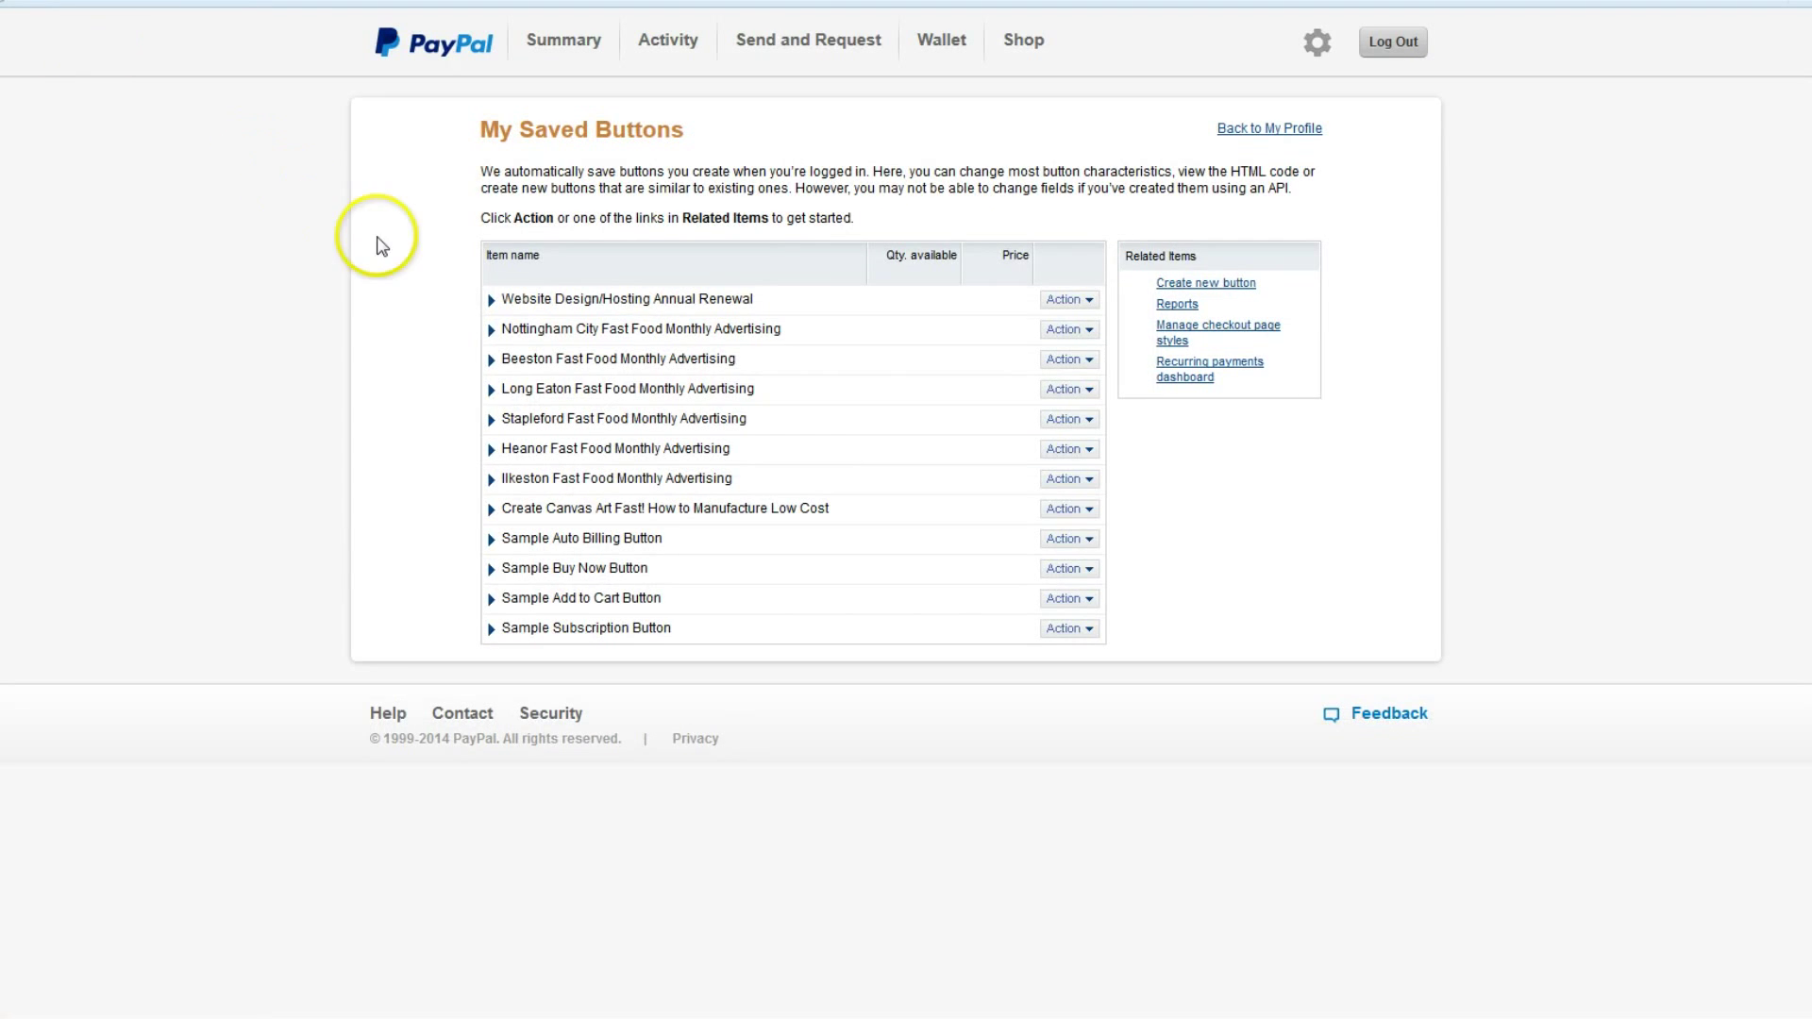
mouse_move(566, 485)
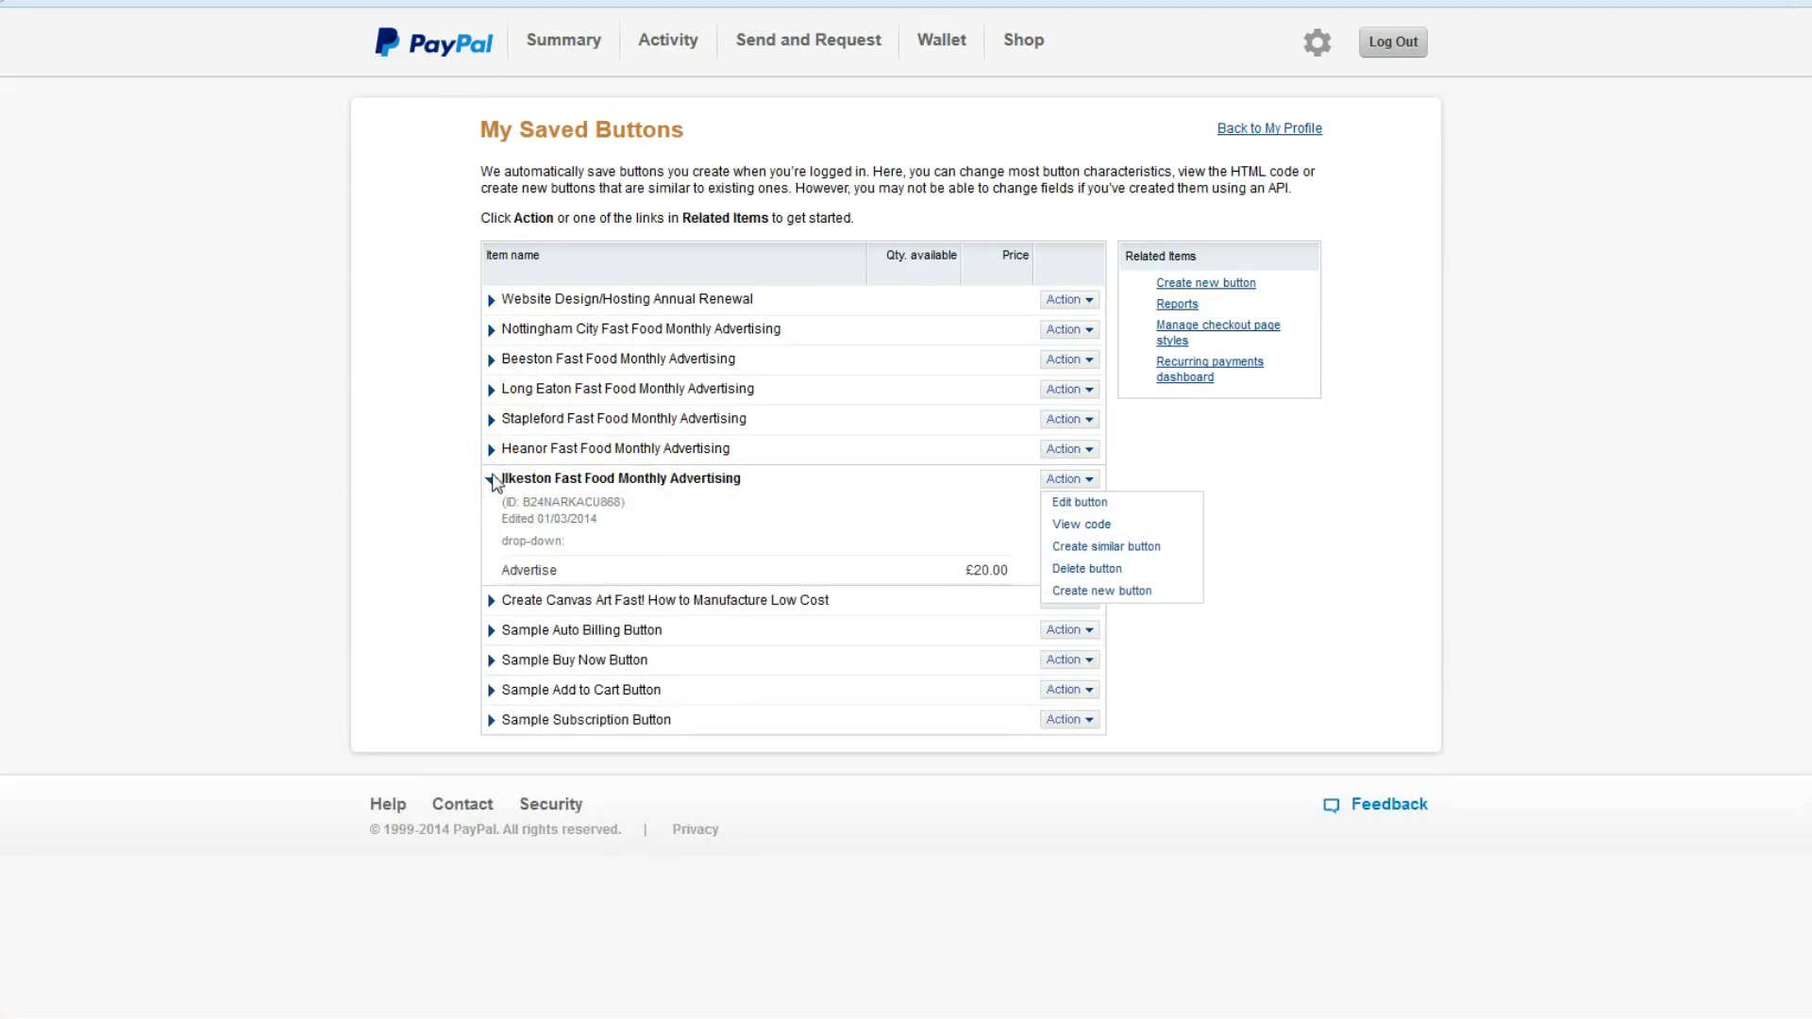
mouse_move(433, 575)
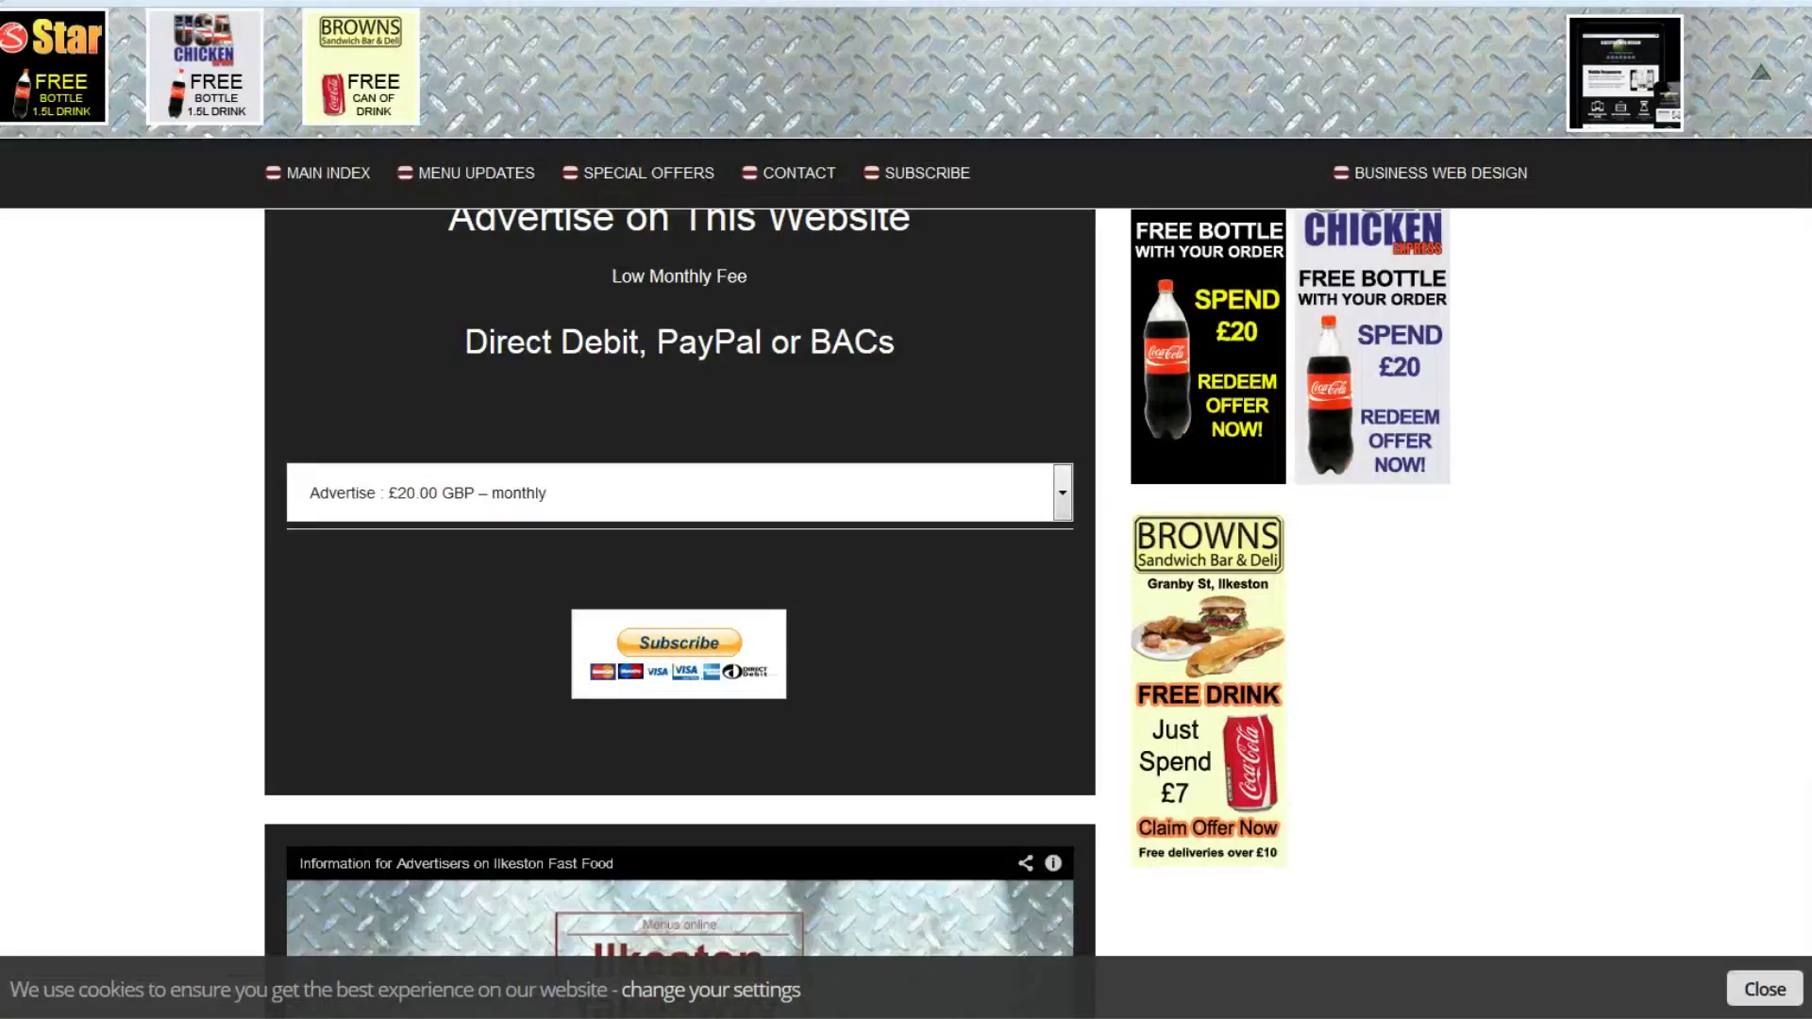
Scroll through the Subscribe section of the Advertise on This Website page.
scroll("up", 3)
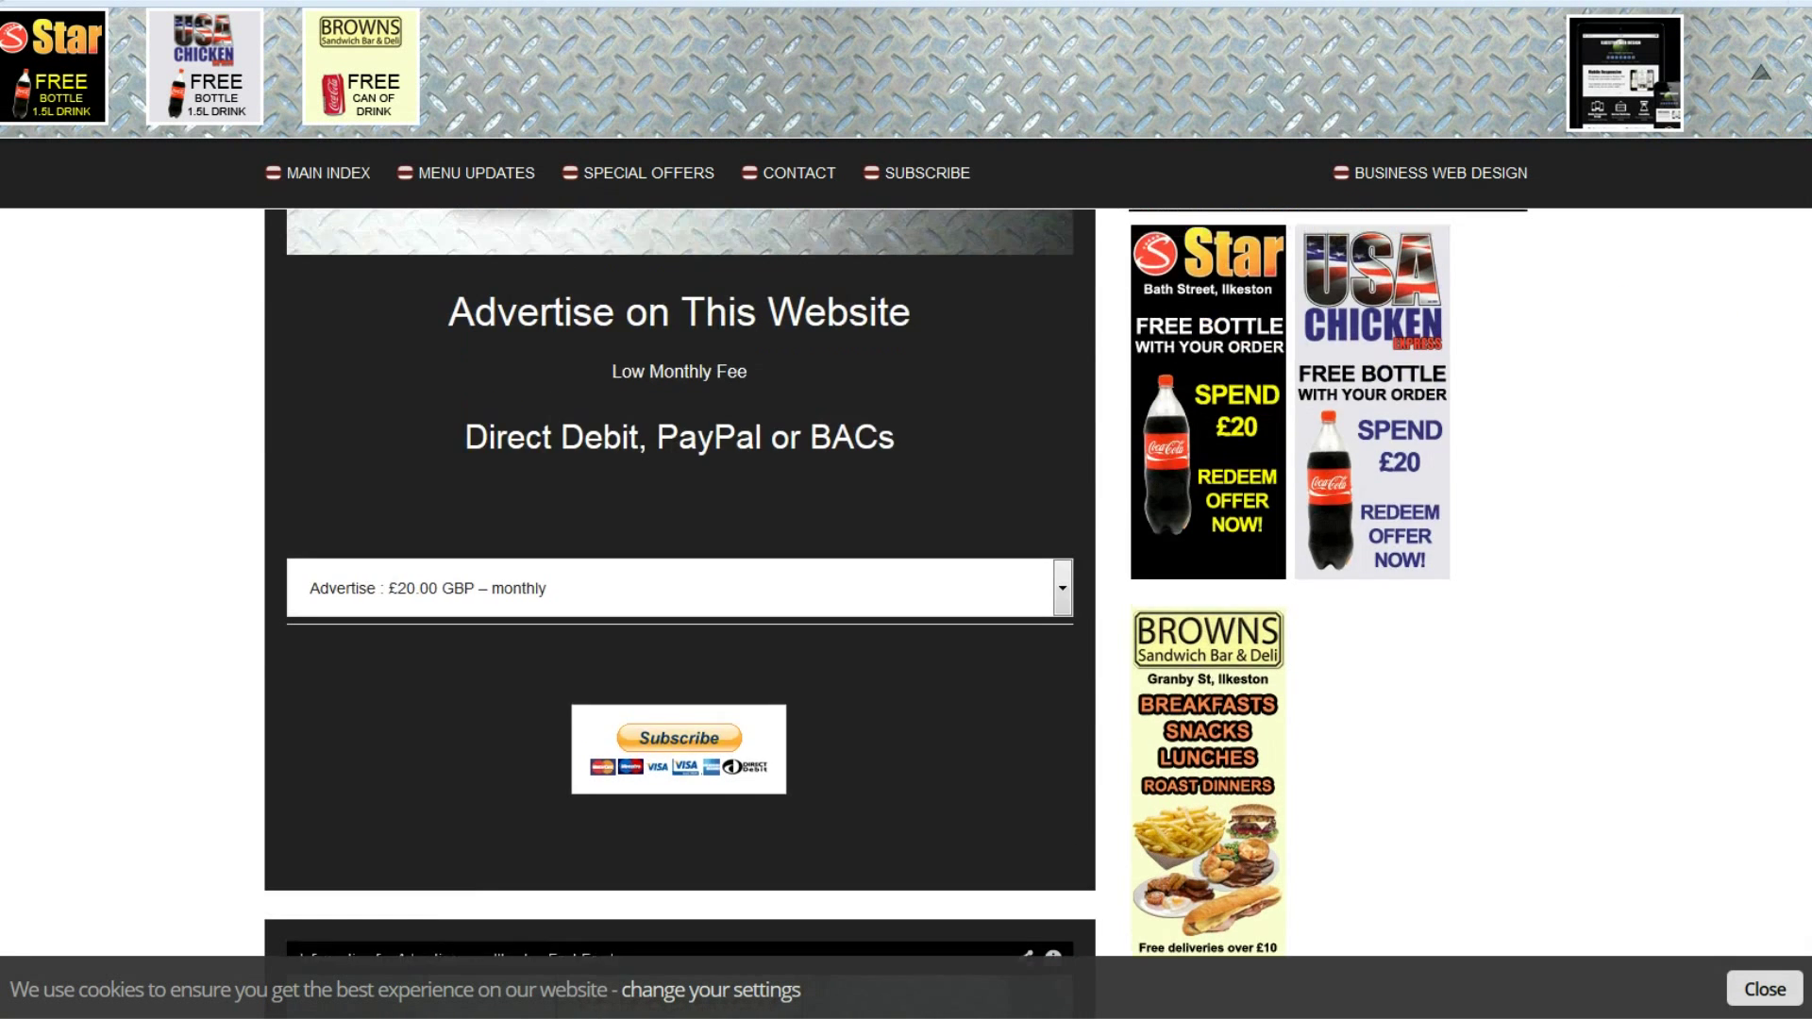
scroll("up", 3)
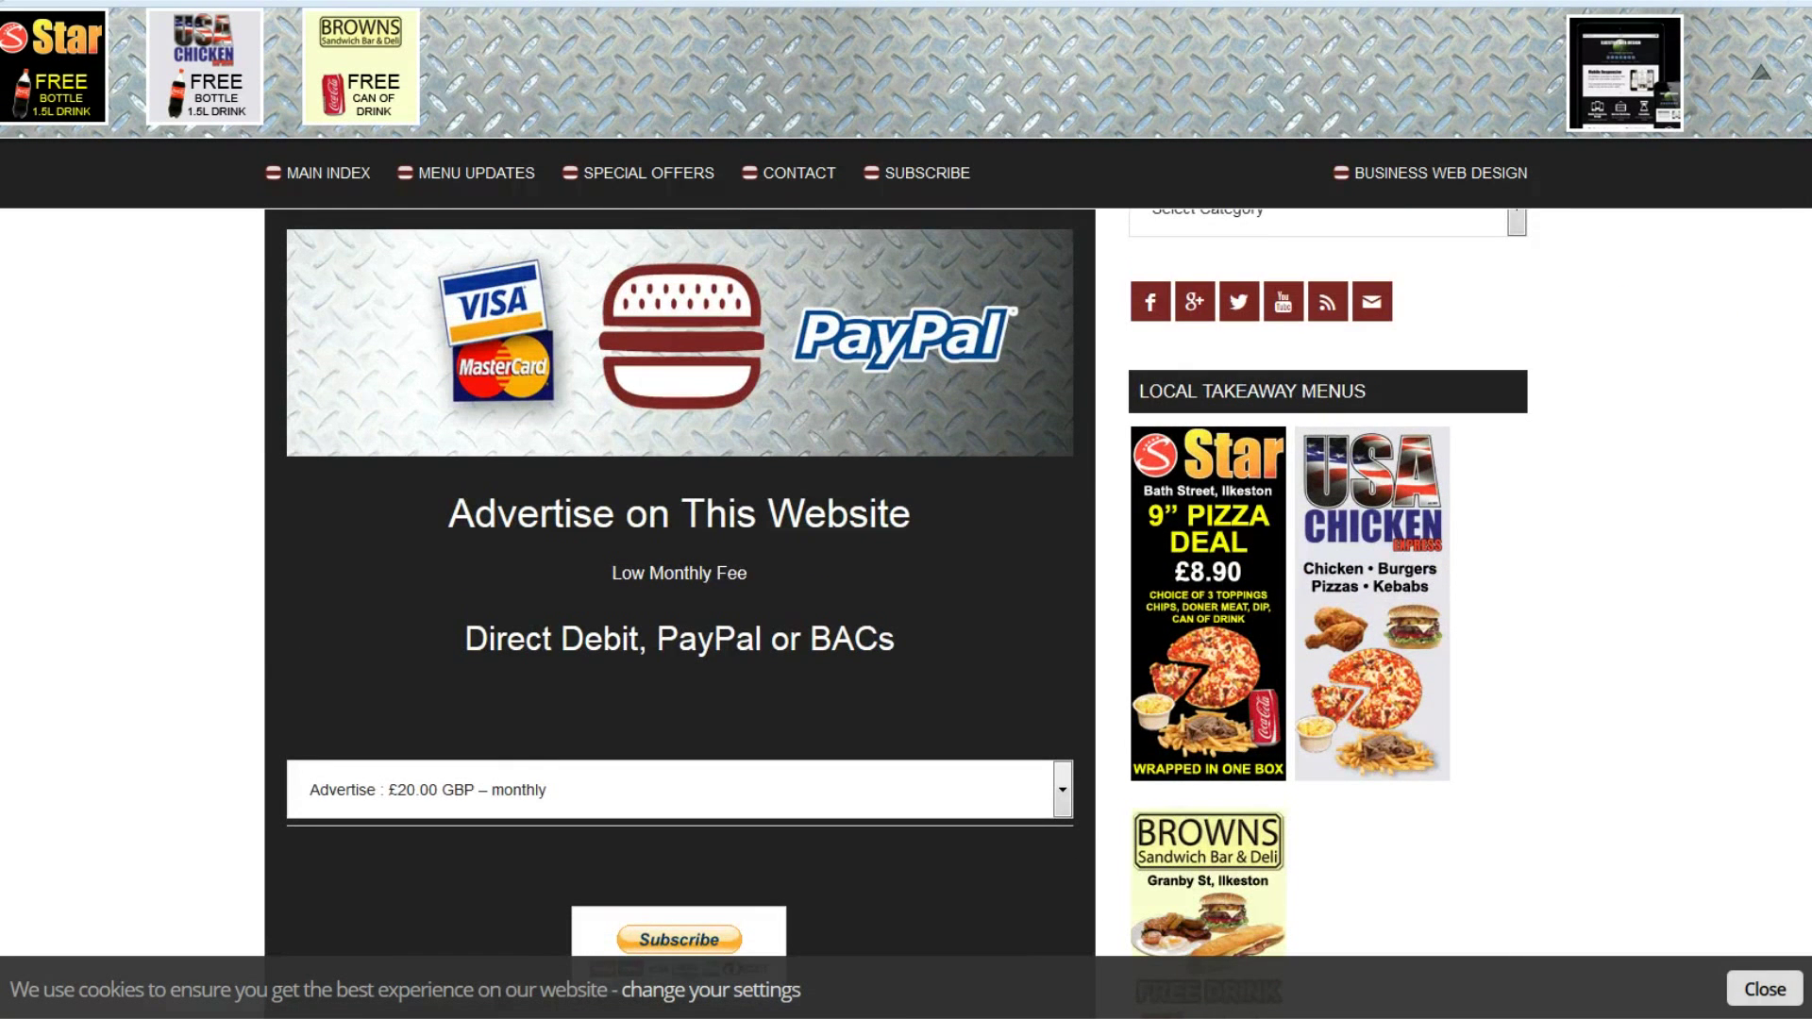
scroll("up", 3)
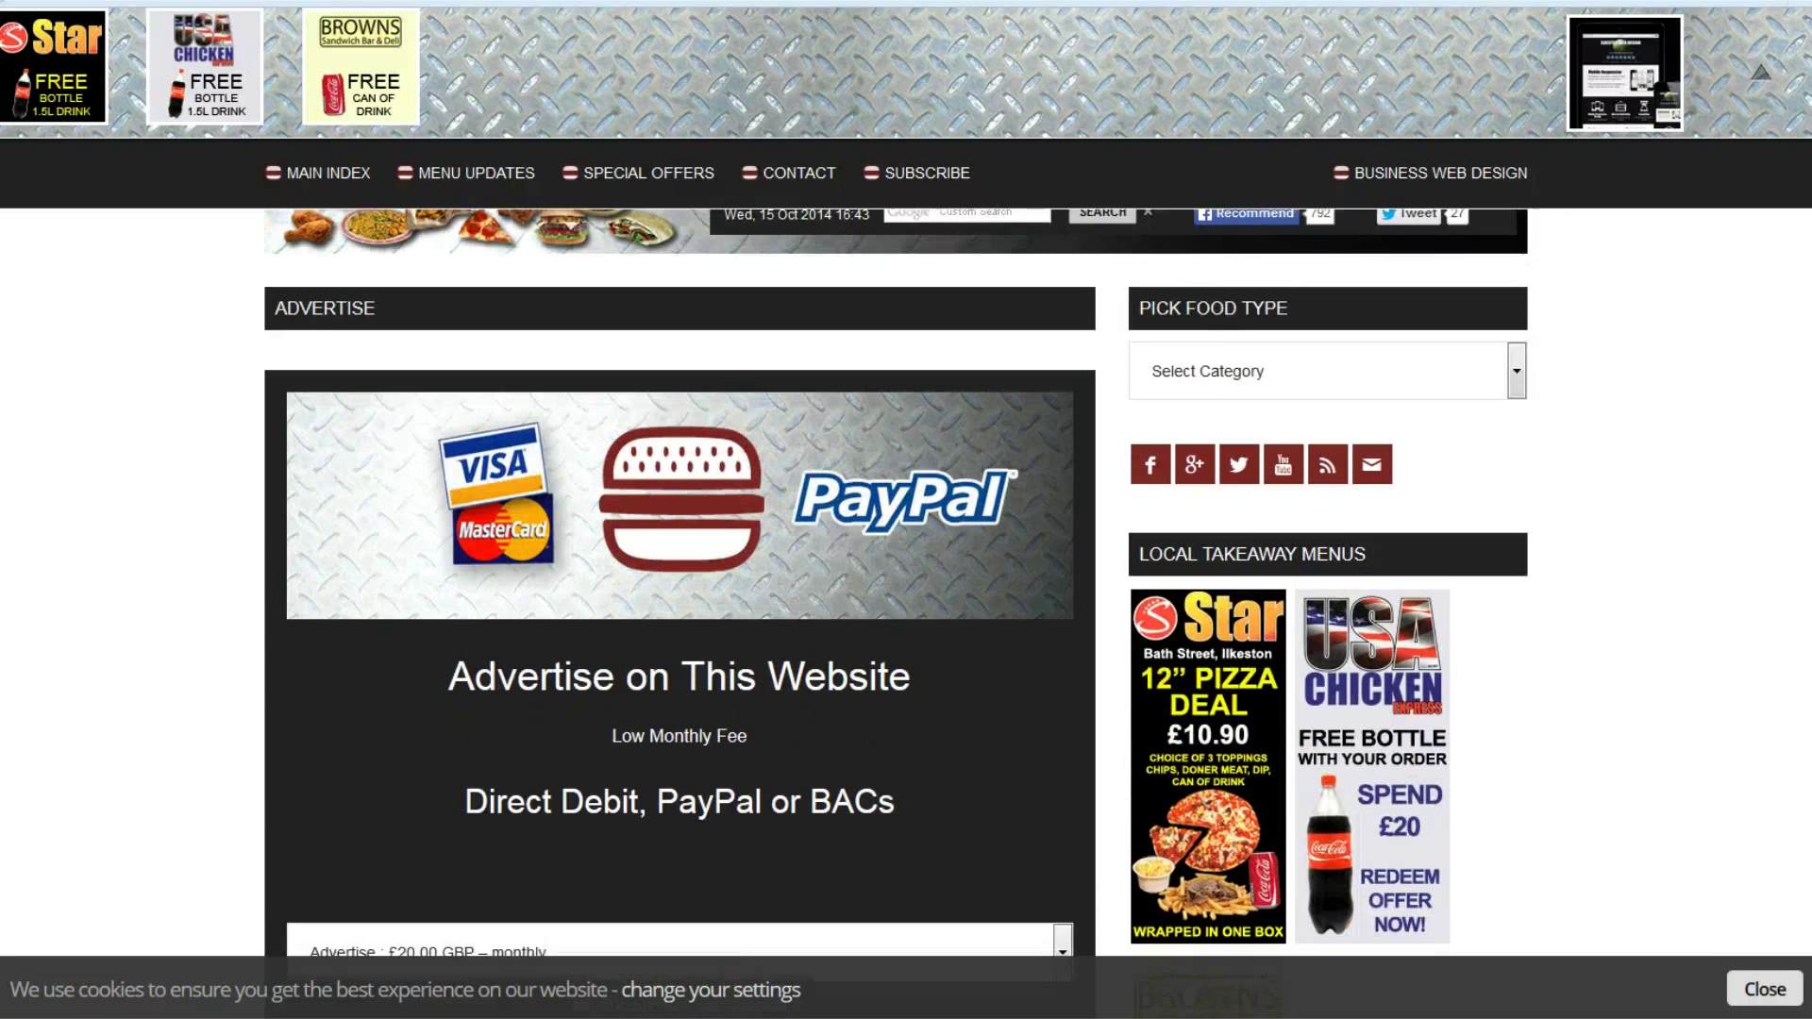
scroll("down", 3)
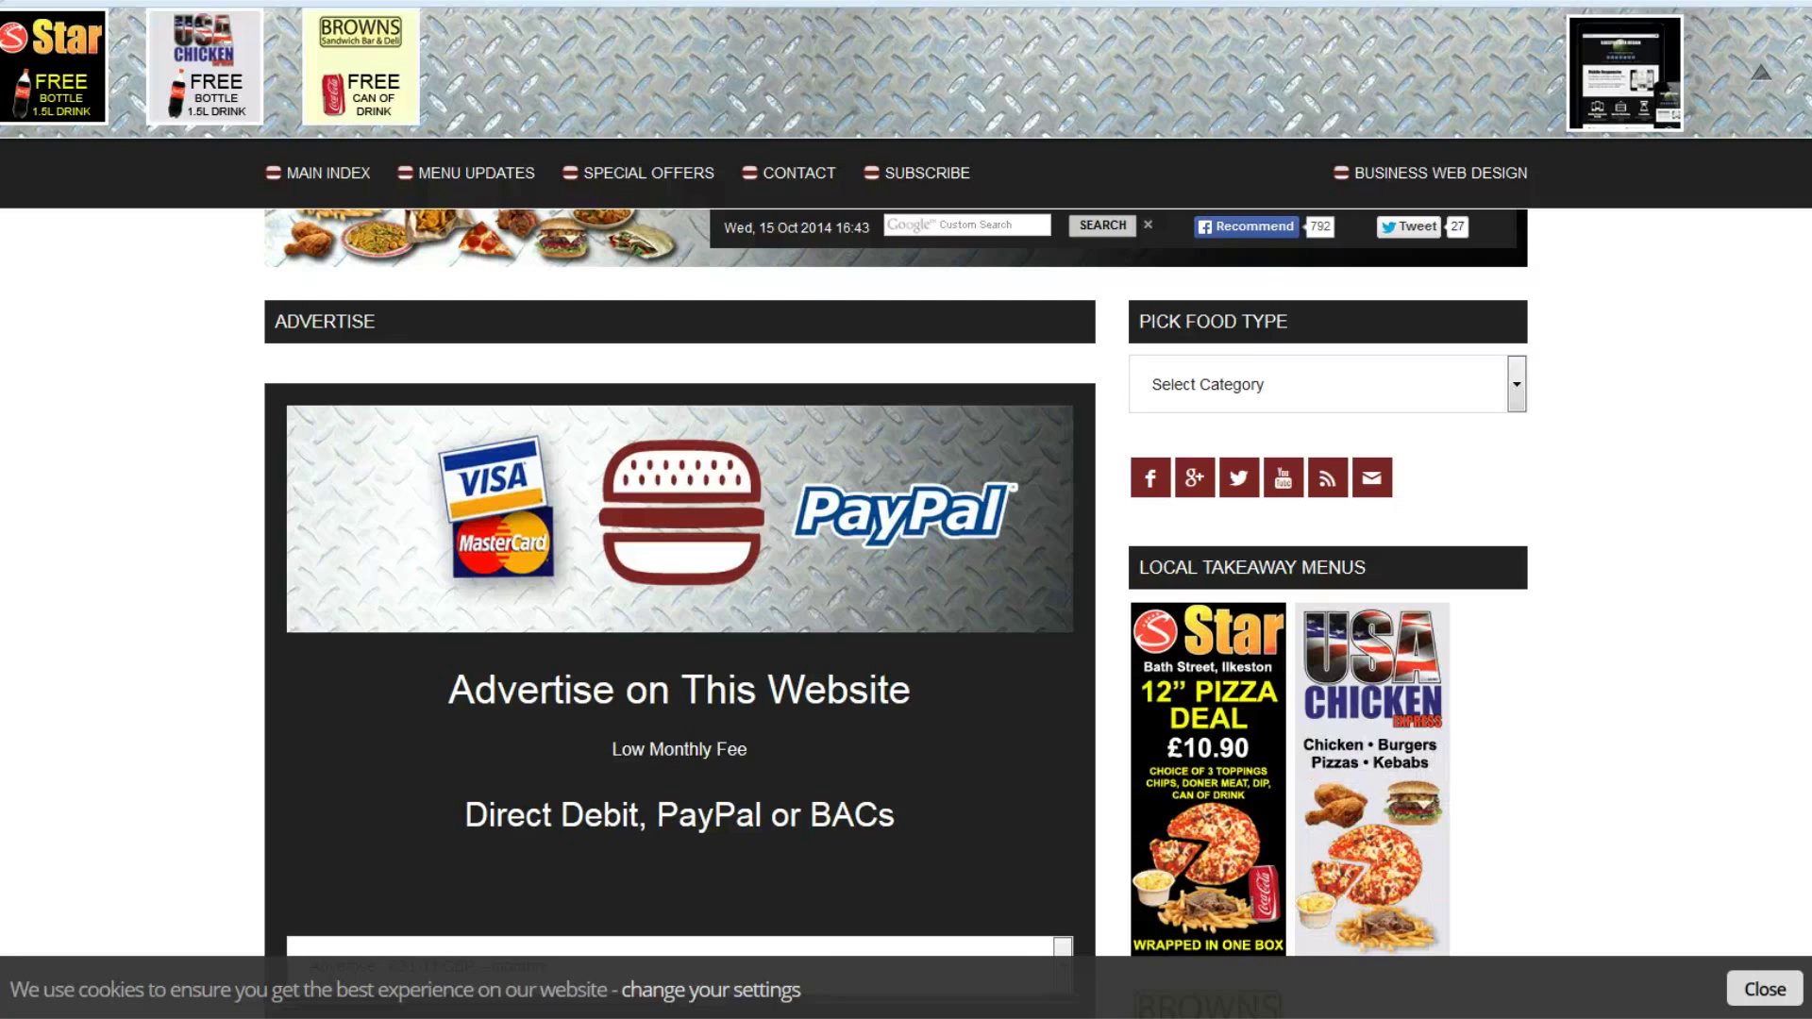
scroll("down", 3)
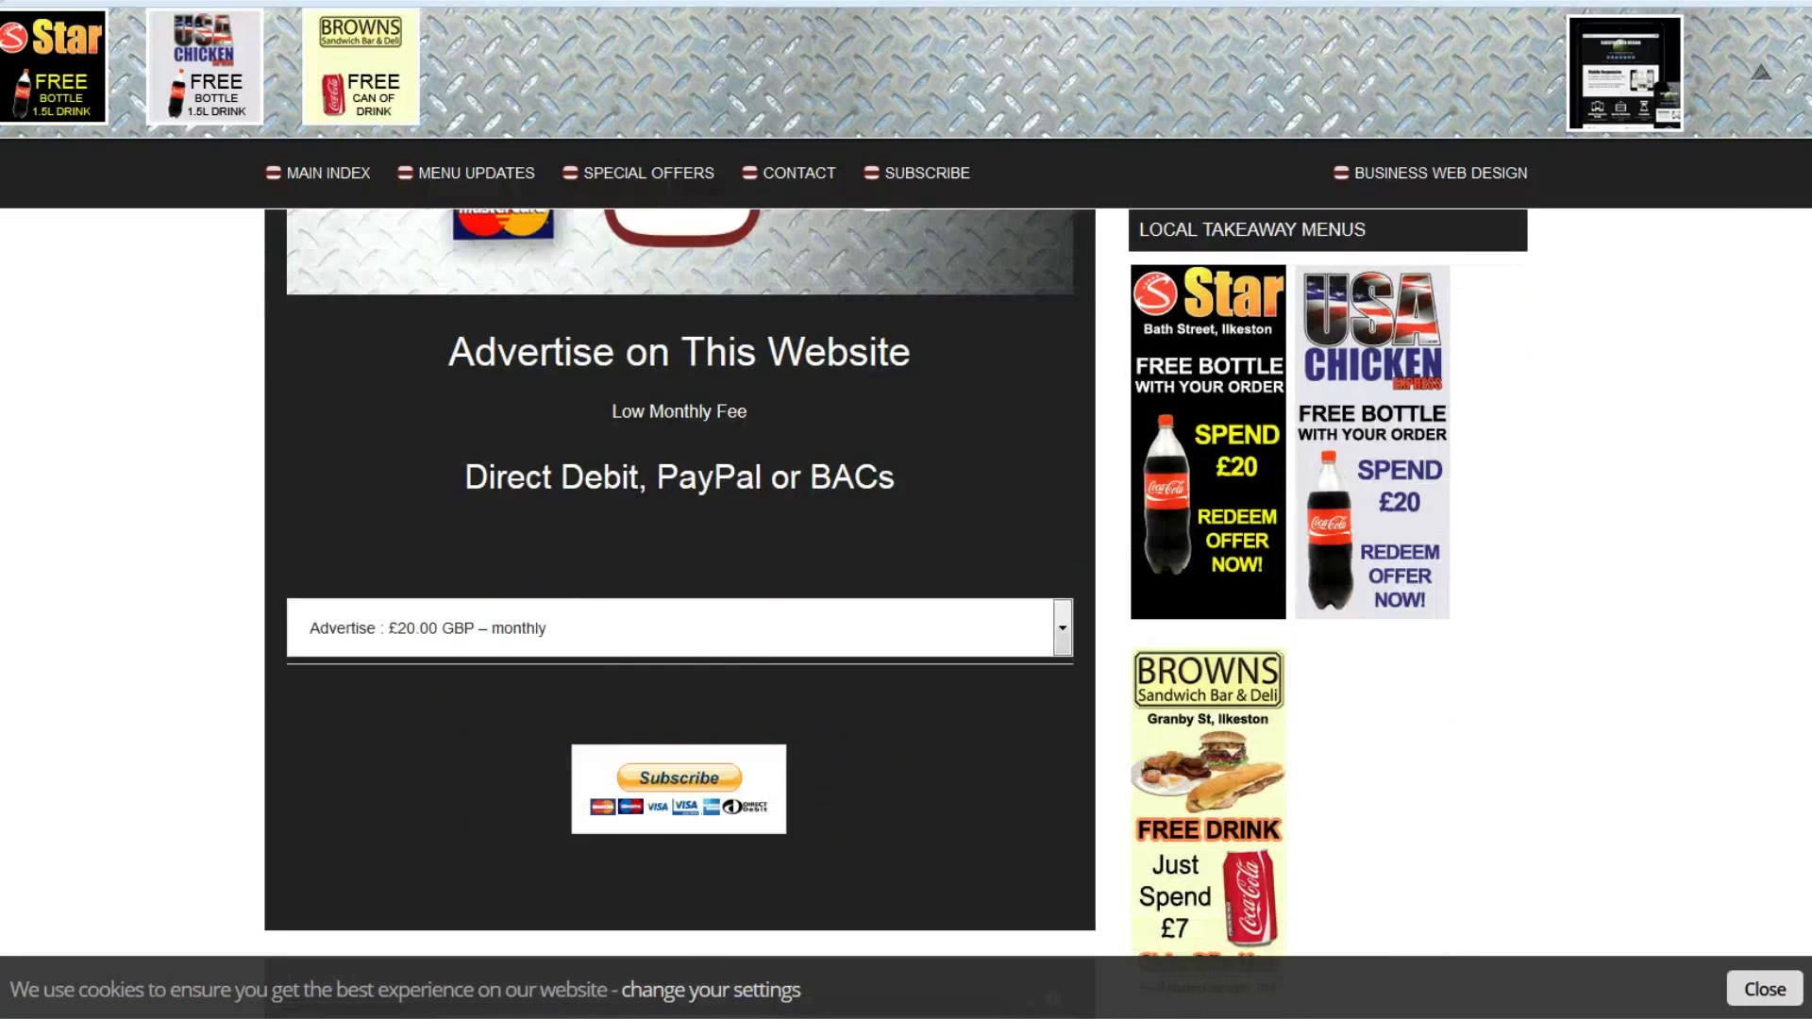
scroll("down", 3)
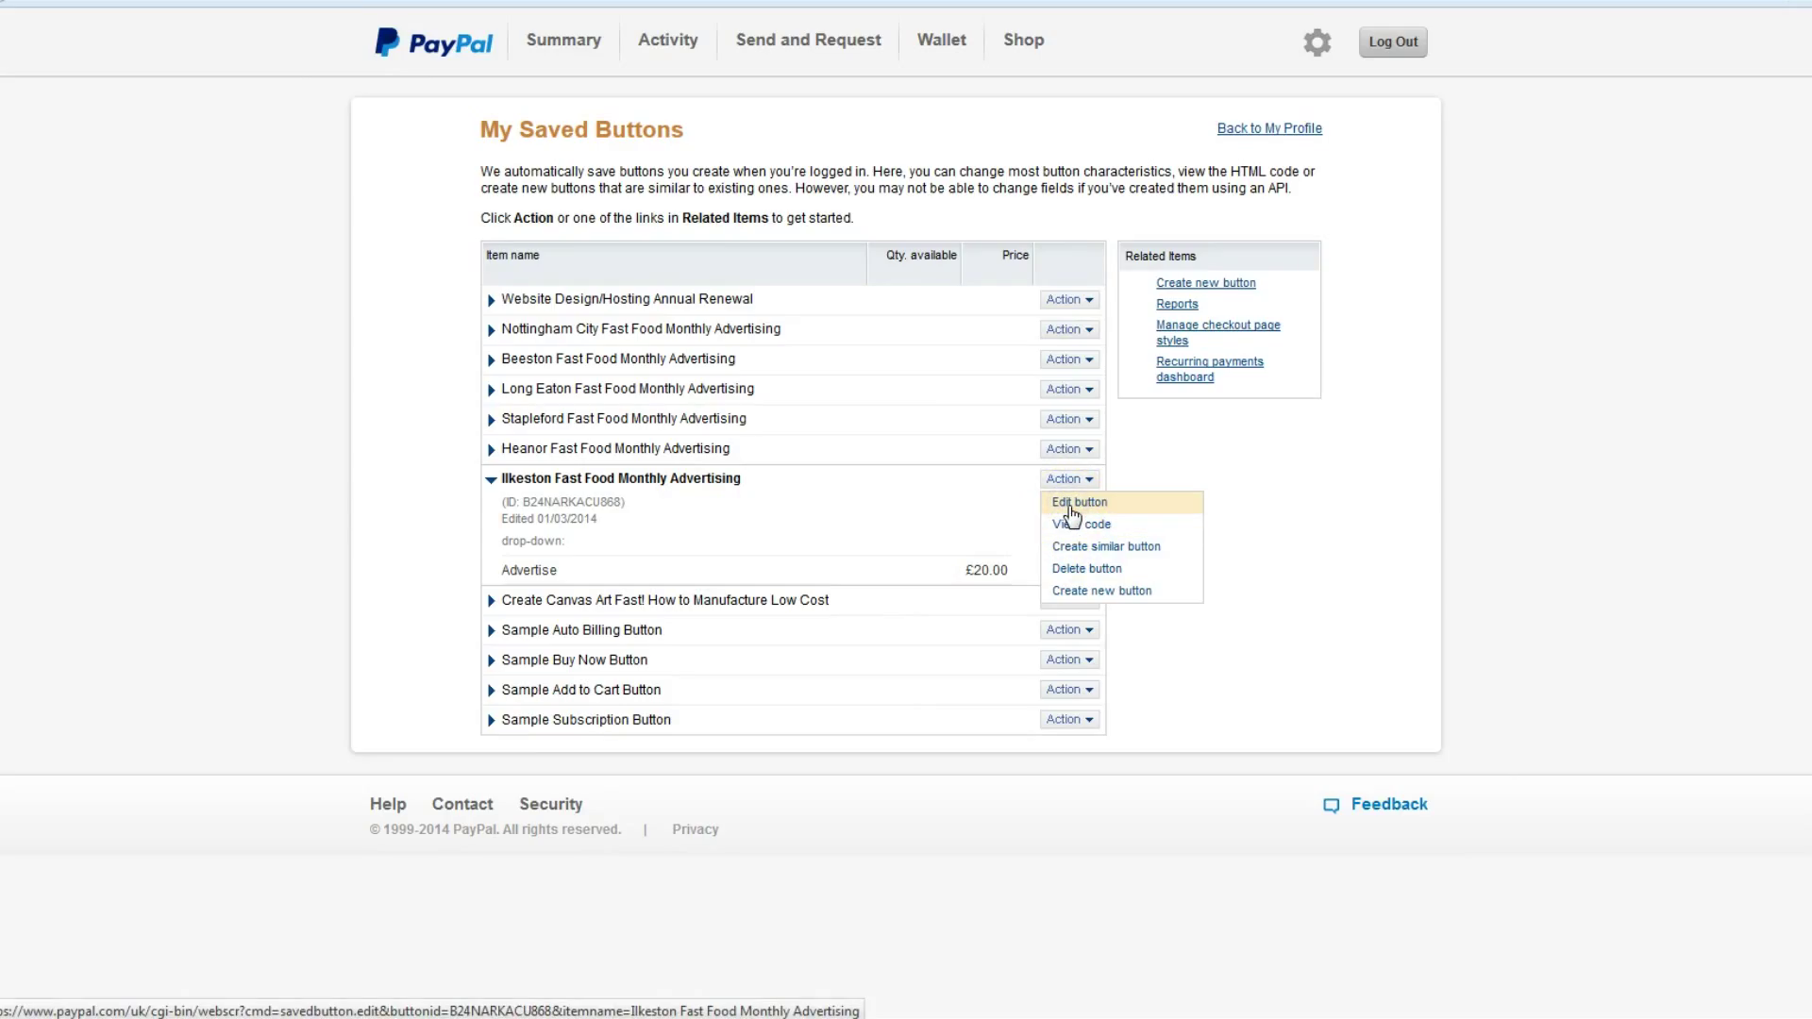
Edit and save the Ilkeston Fast Food Monthly Advertising button.
left_click(1077, 501)
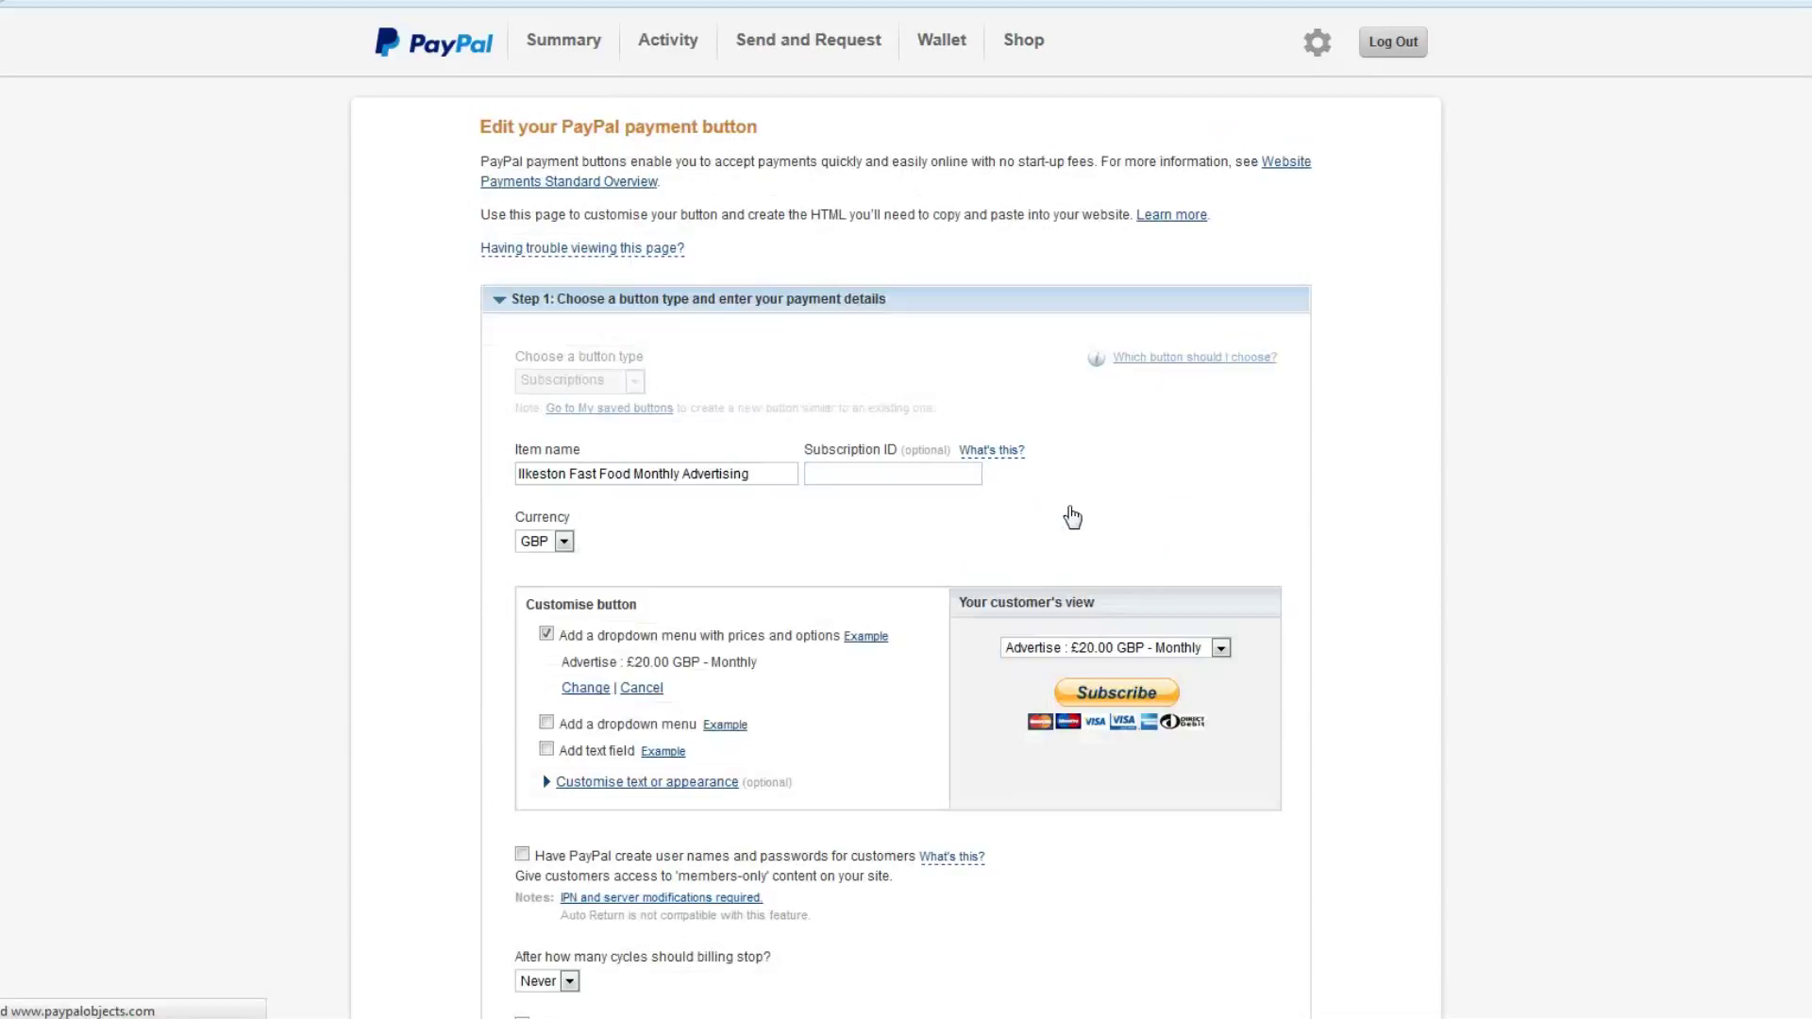
scroll("down", 3)
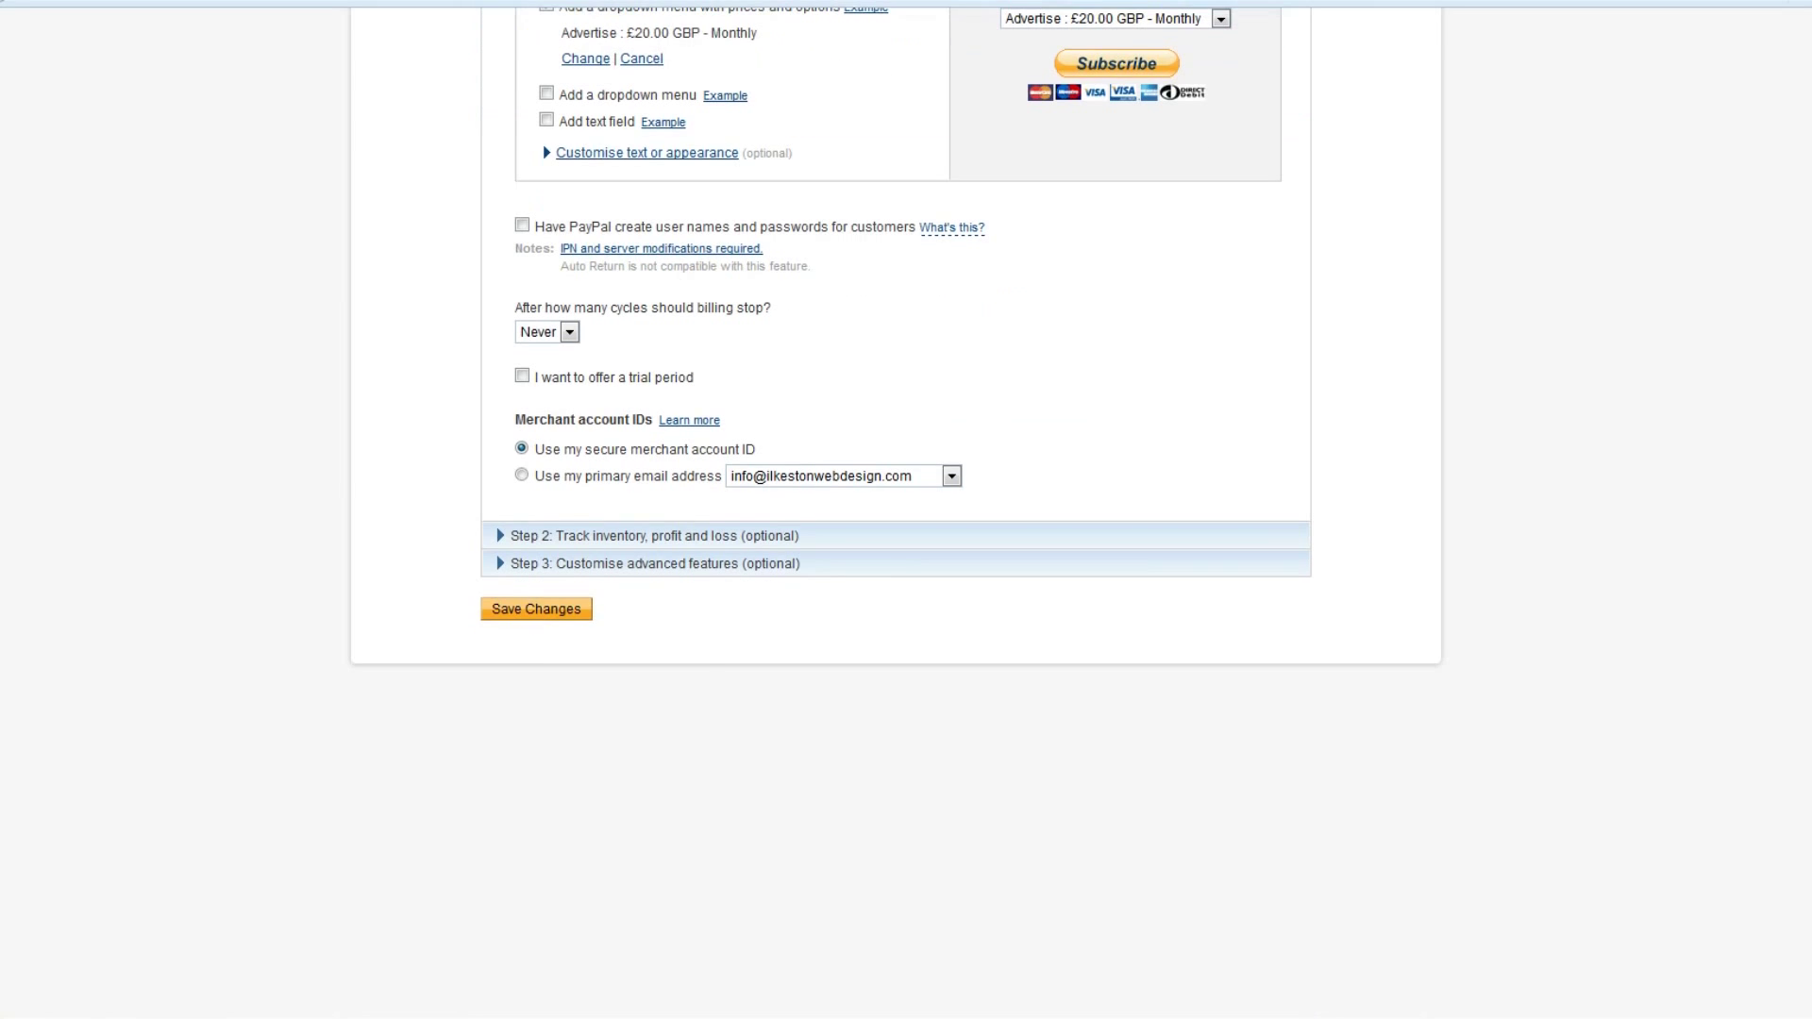
left_click(535, 609)
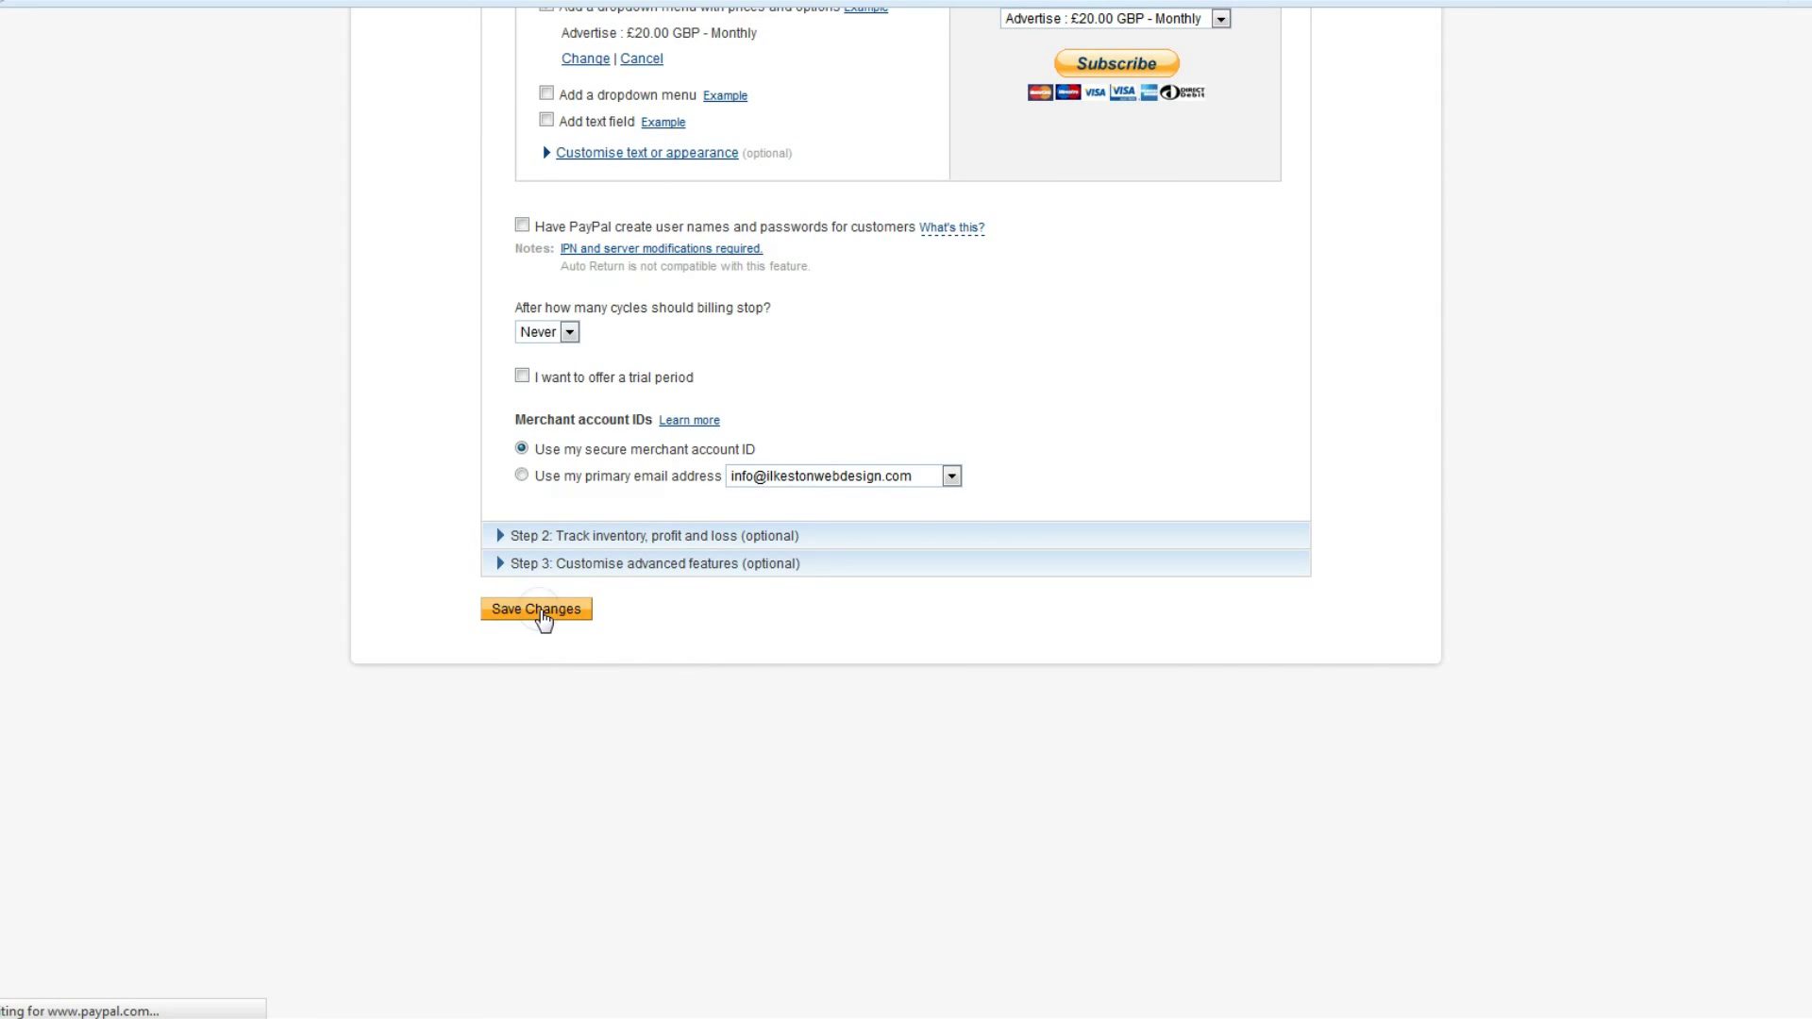
left_click(535, 609)
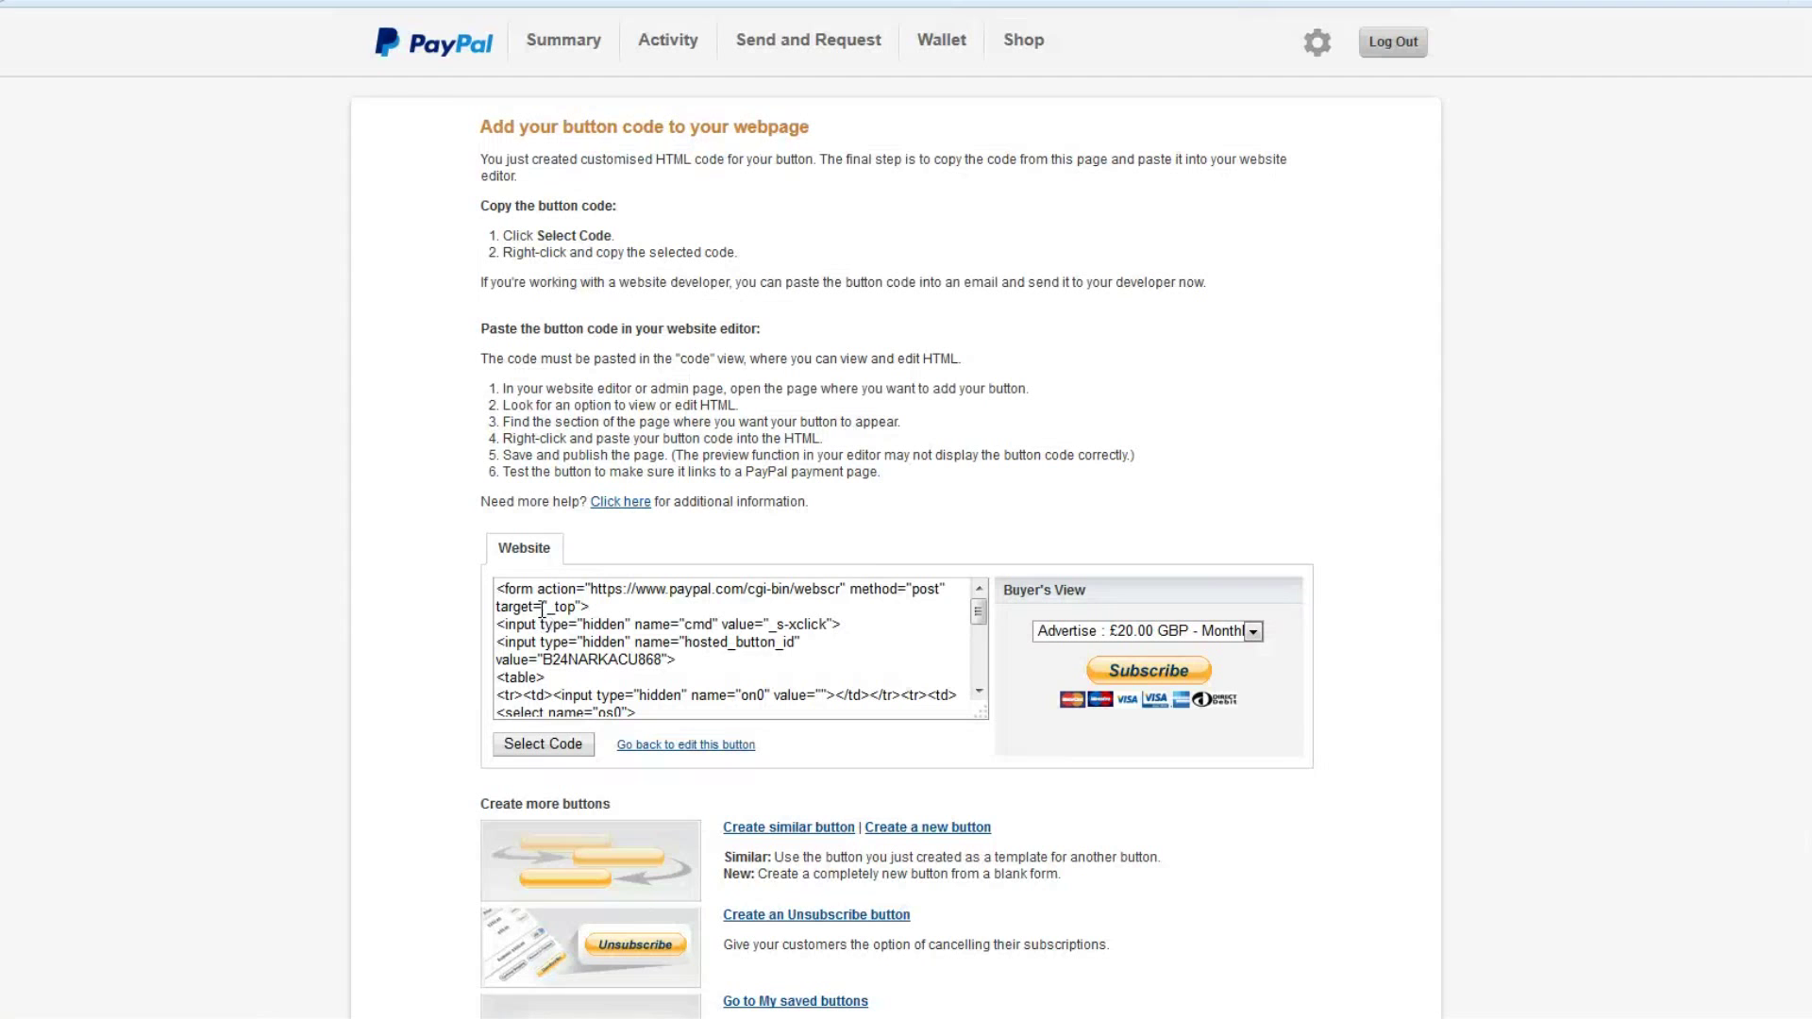
Select the full generated HTML button code and bring up its copy menu.
scroll("down", 3)
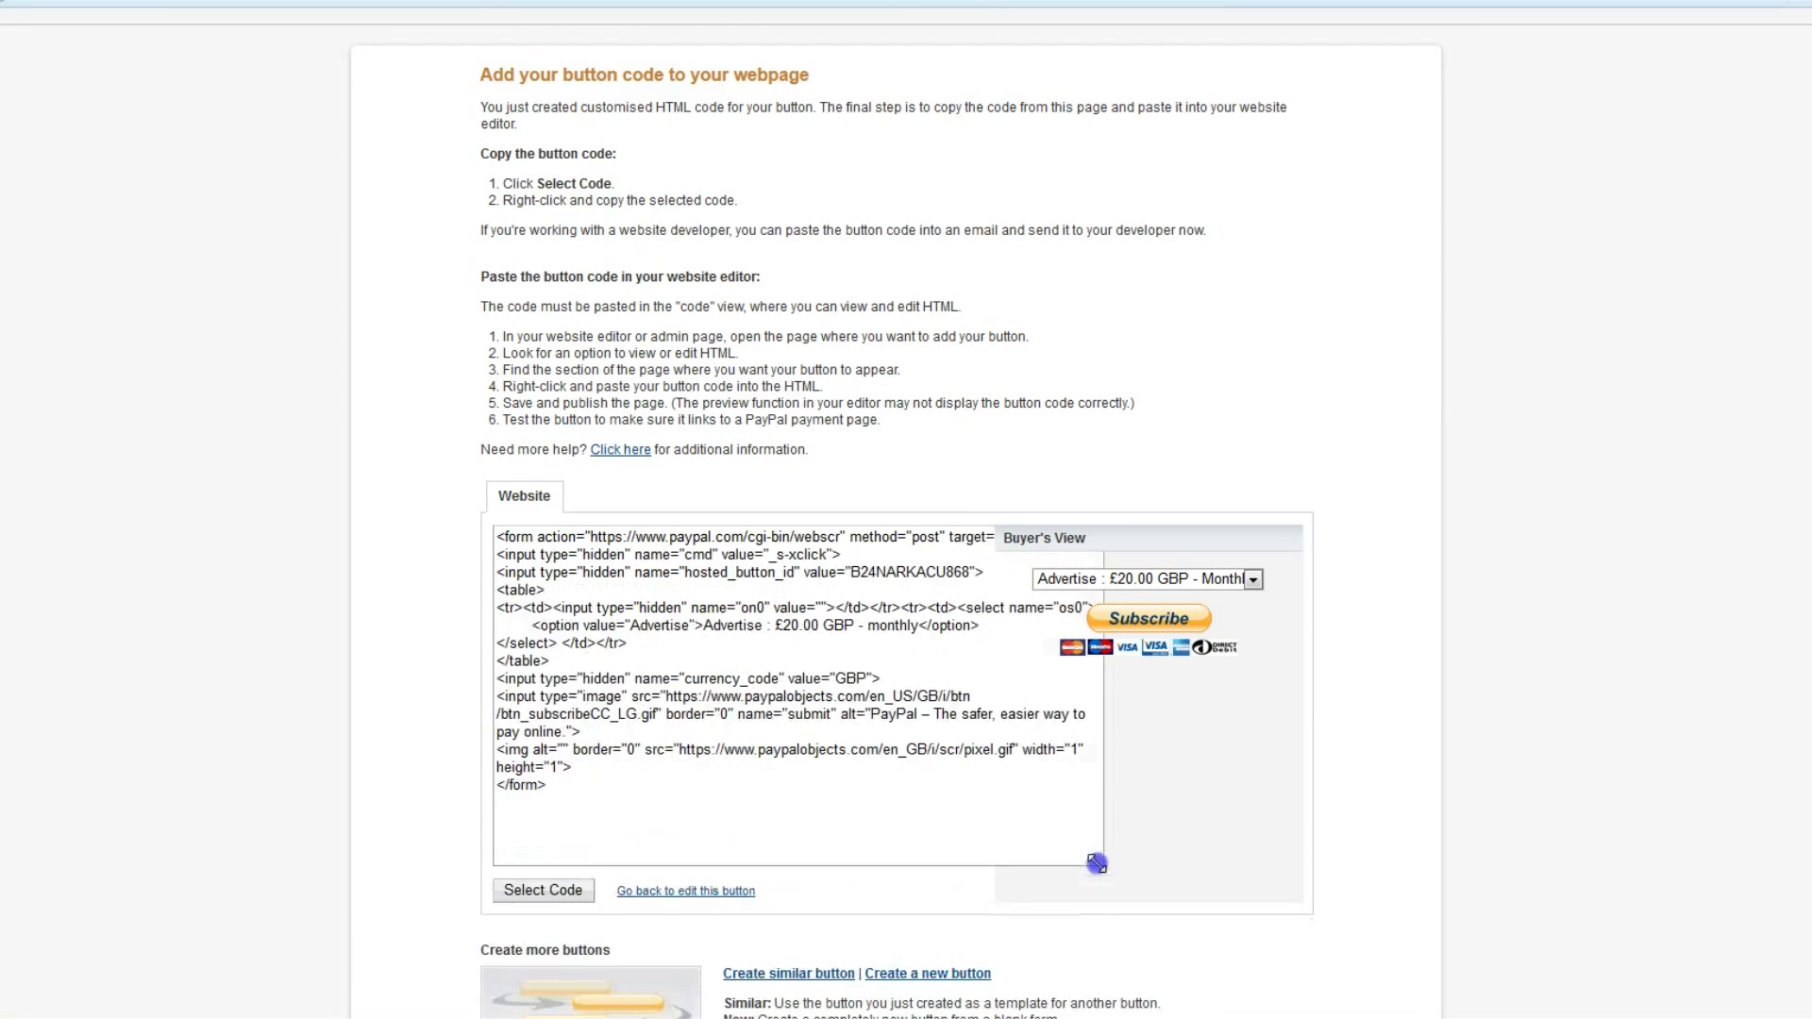
left_click(542, 890)
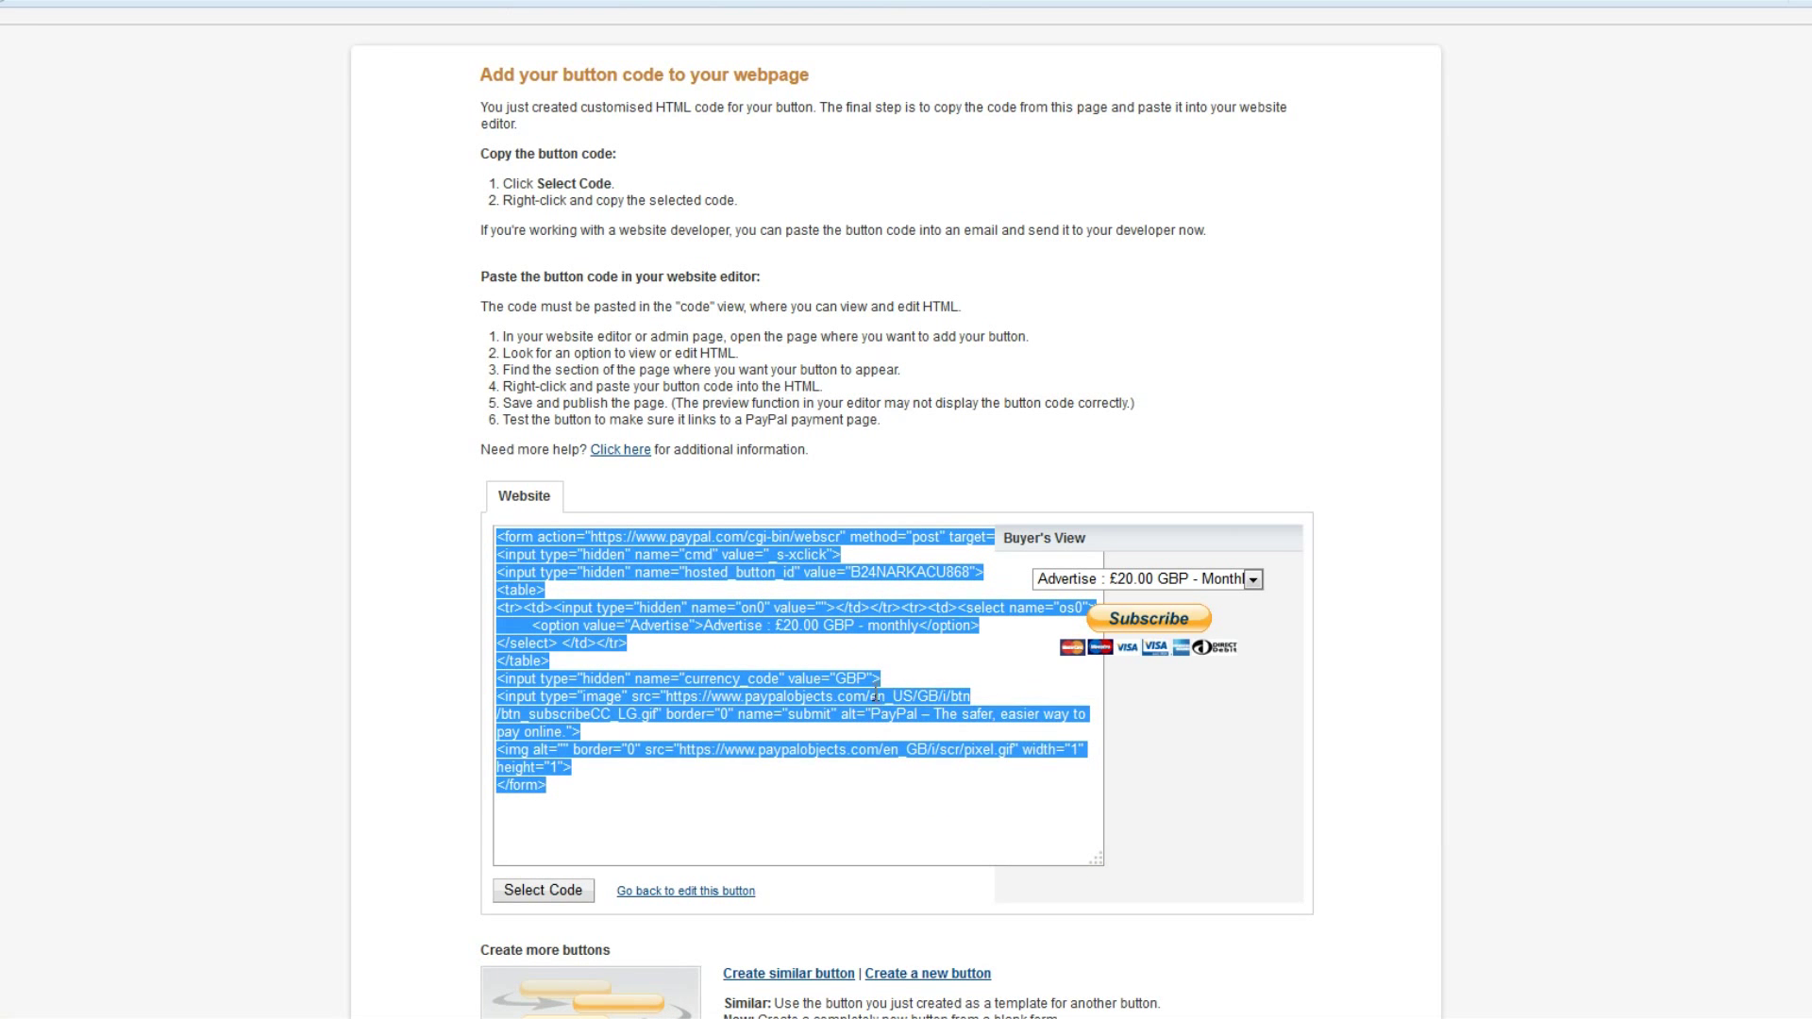
right_click(798, 694)
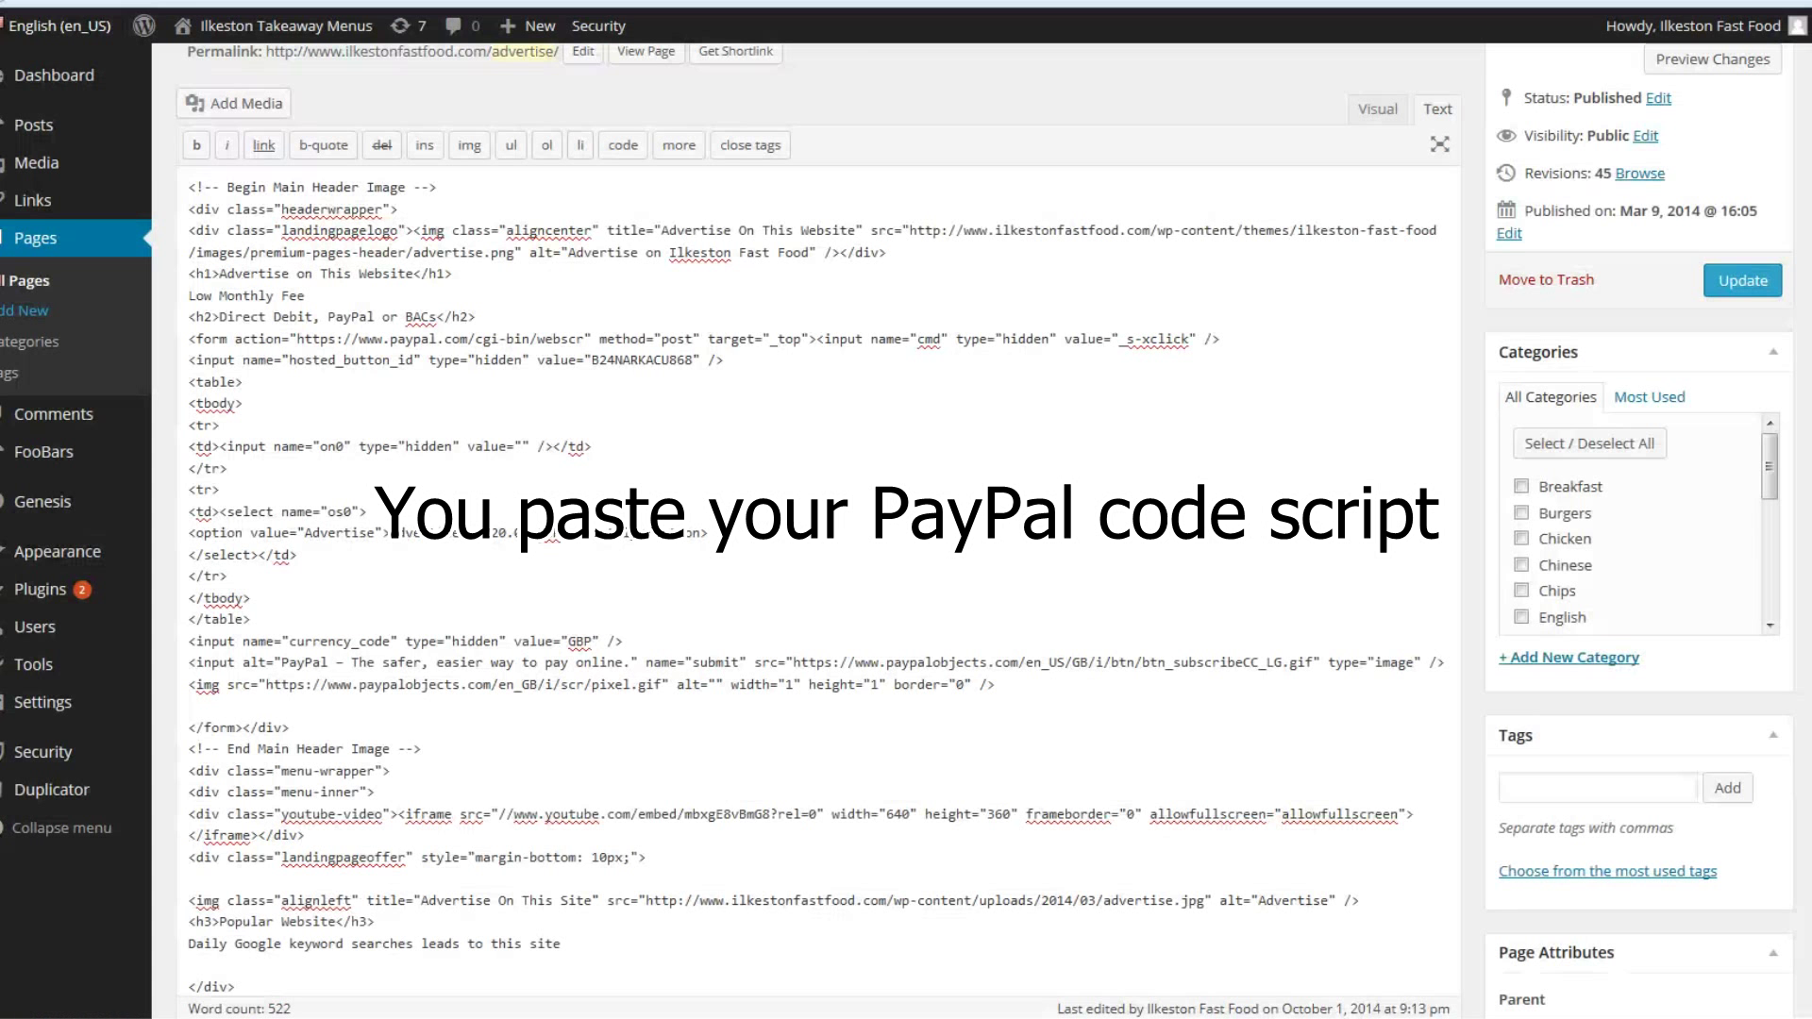
Create draft page 'Test' with the pasted PayPal code, toggling Visual/Text to check it.
left_click(1741, 281)
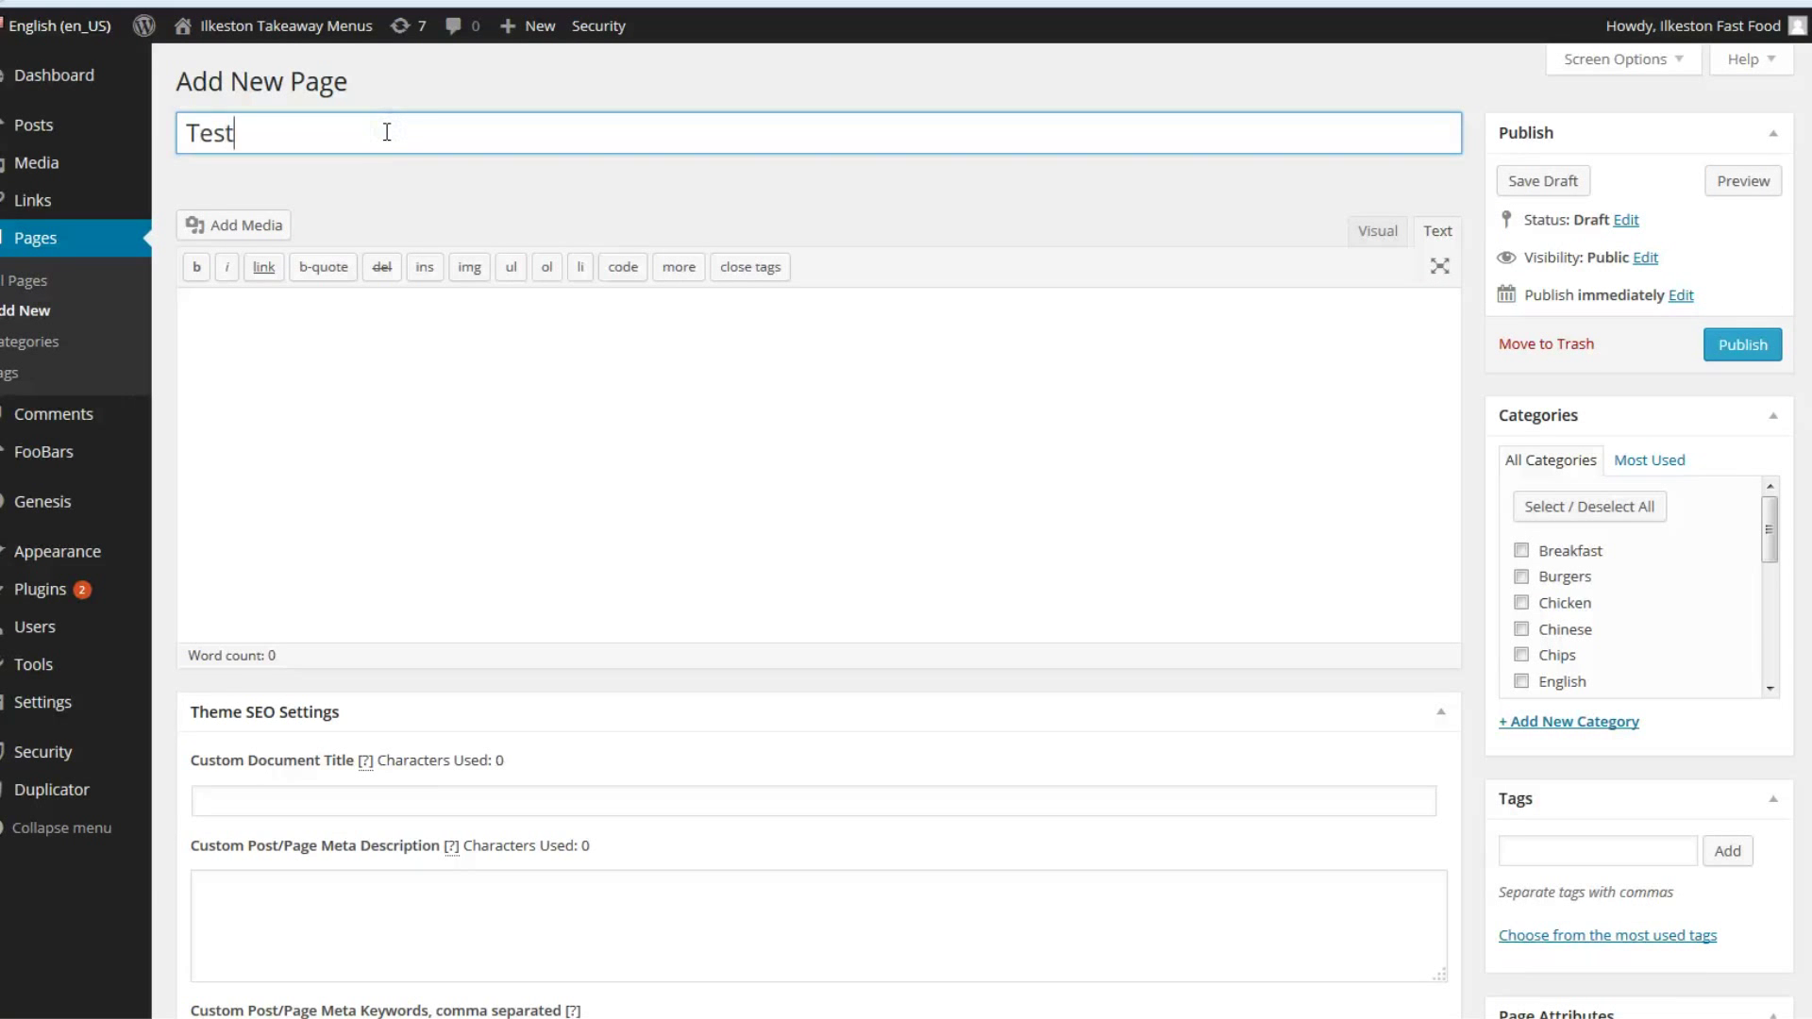
left_click(722, 405)
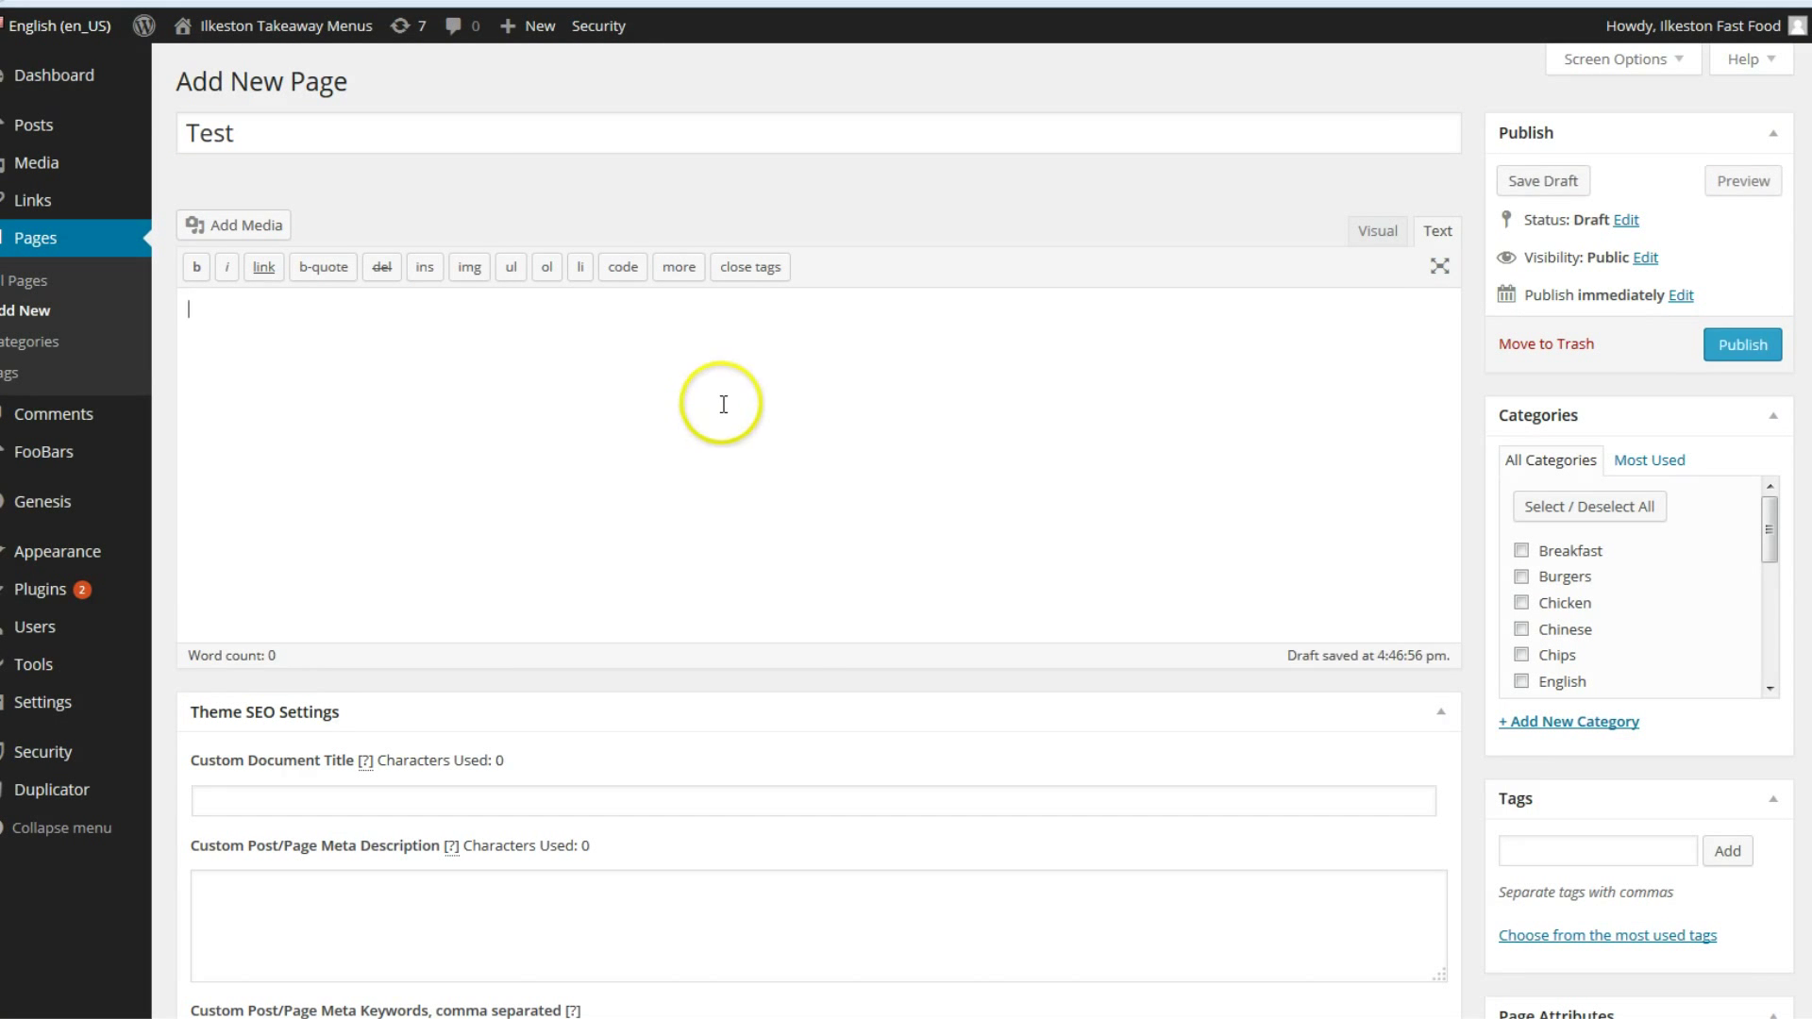
left_click(1437, 230)
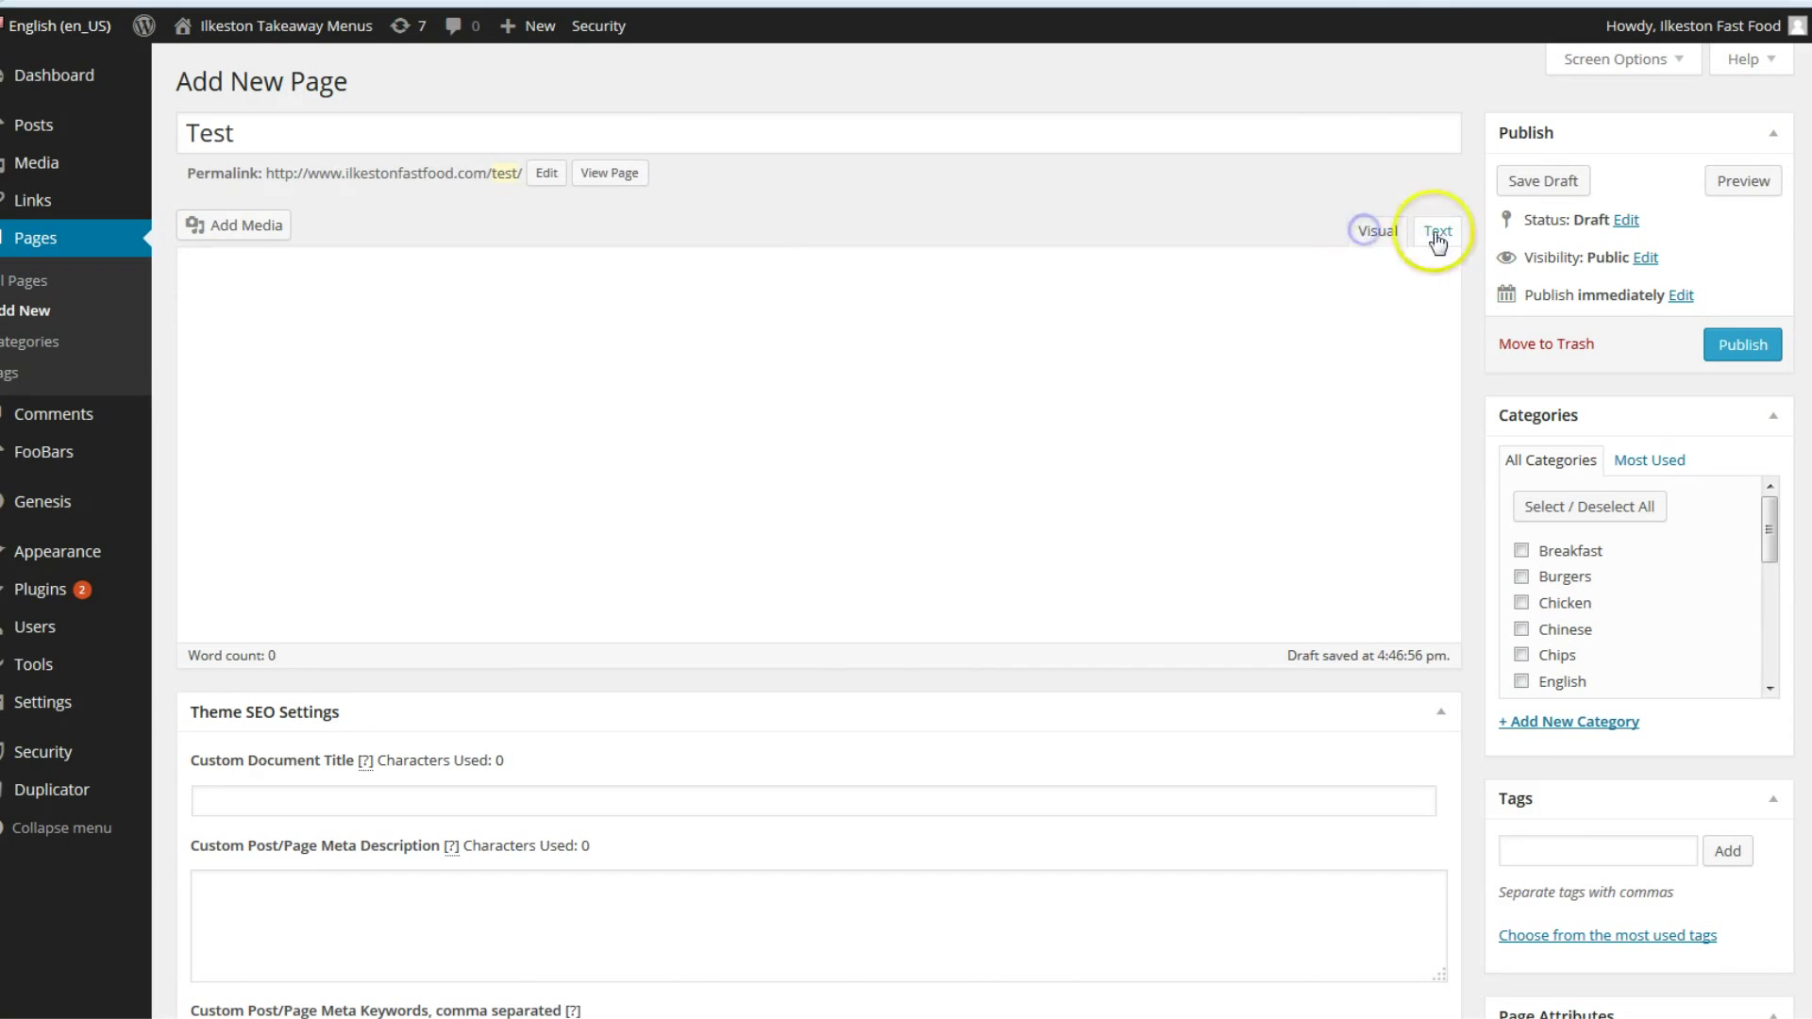
left_click(1437, 231)
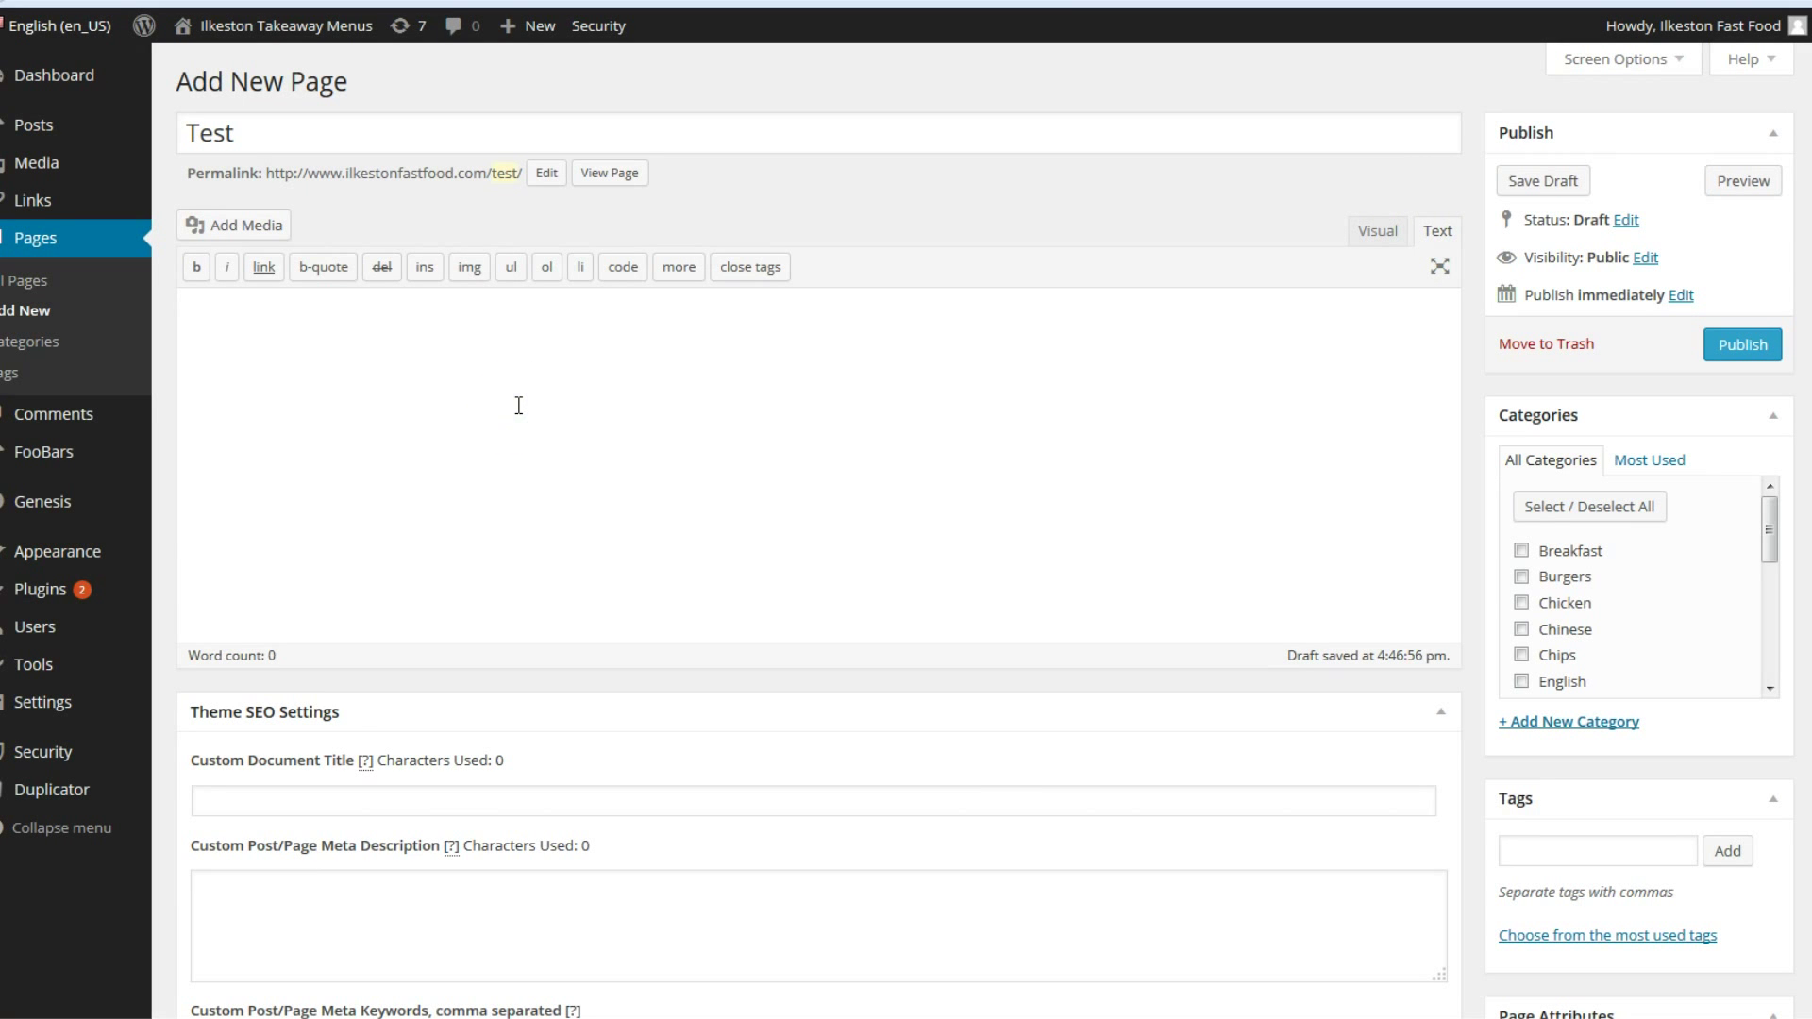
left_click(1376, 232)
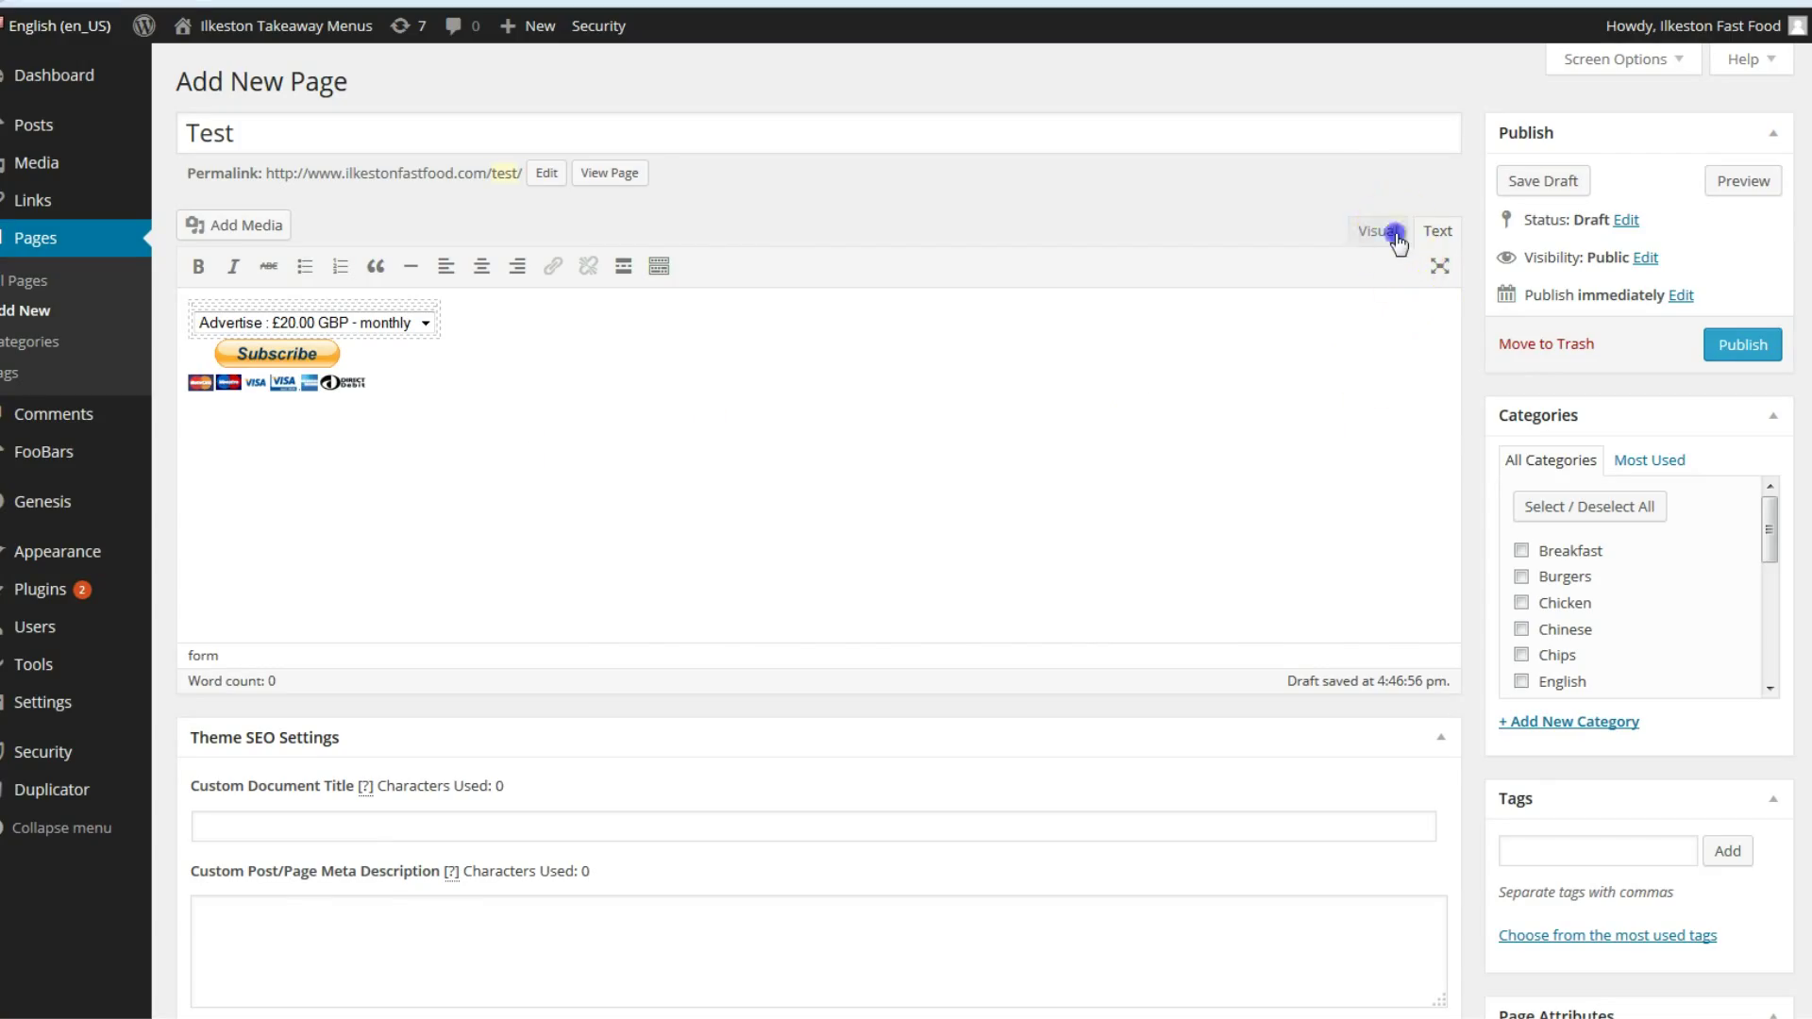
left_click(1438, 231)
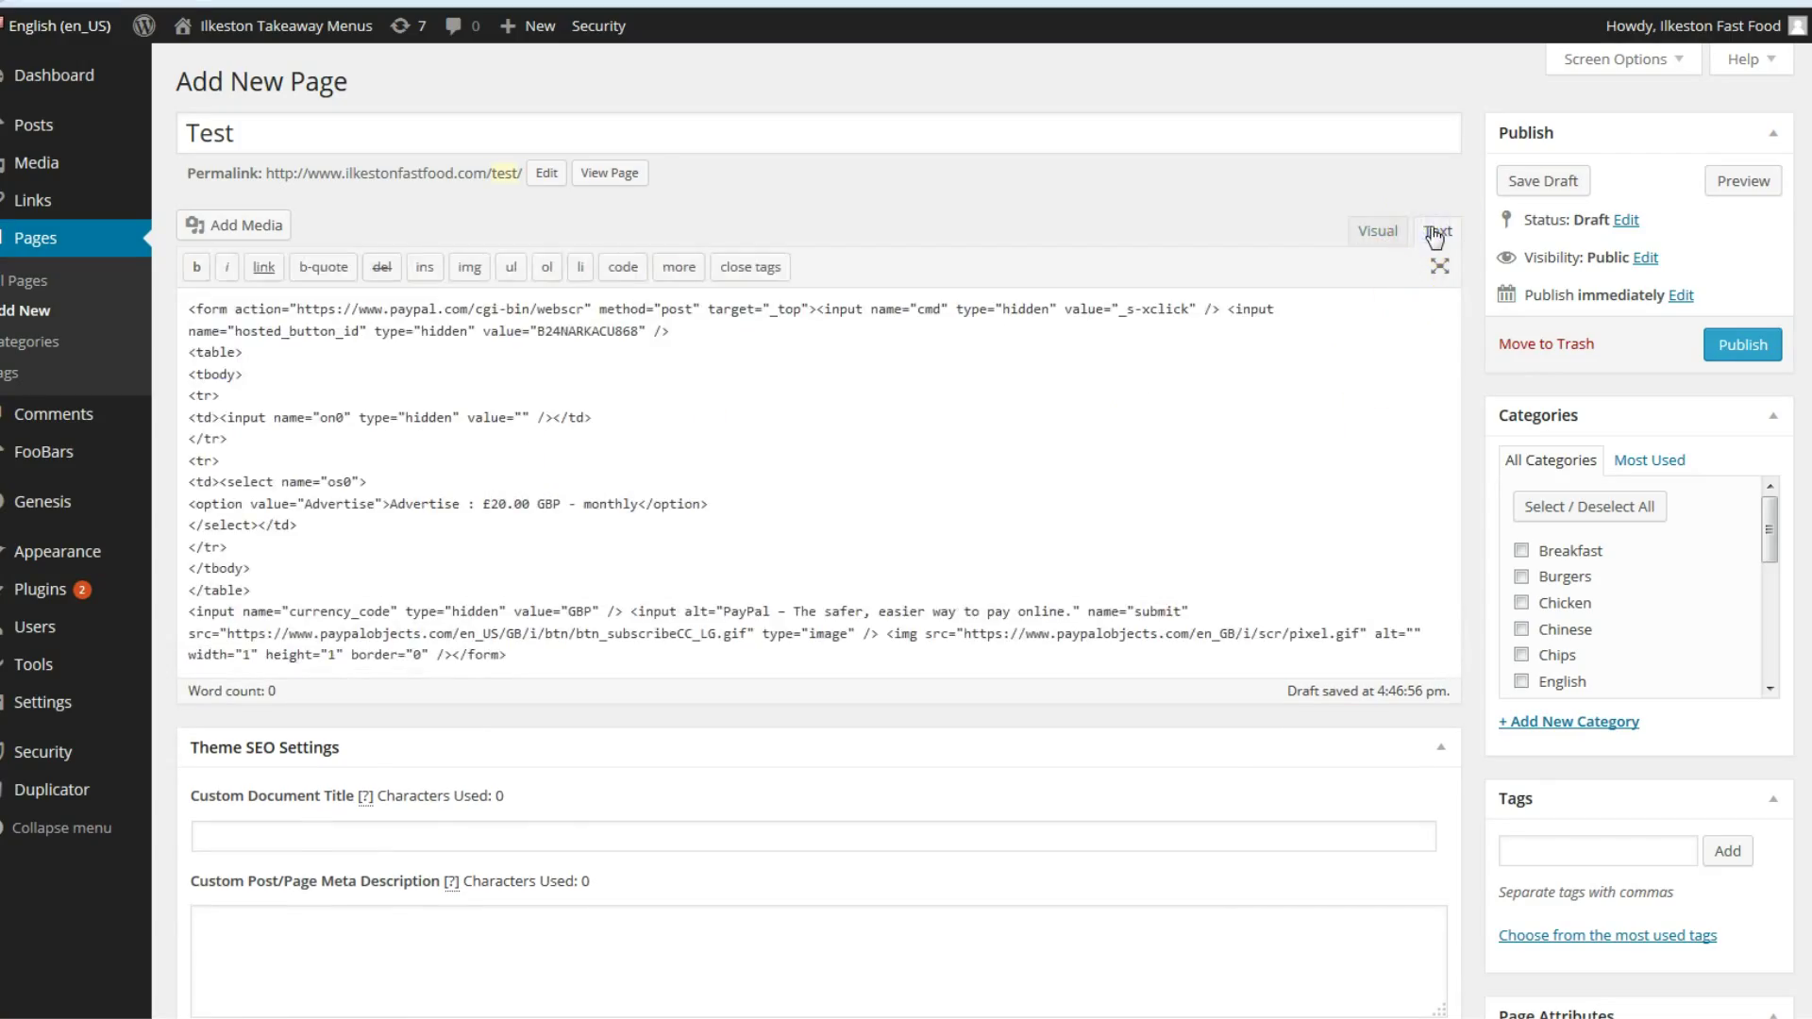
left_click(1377, 231)
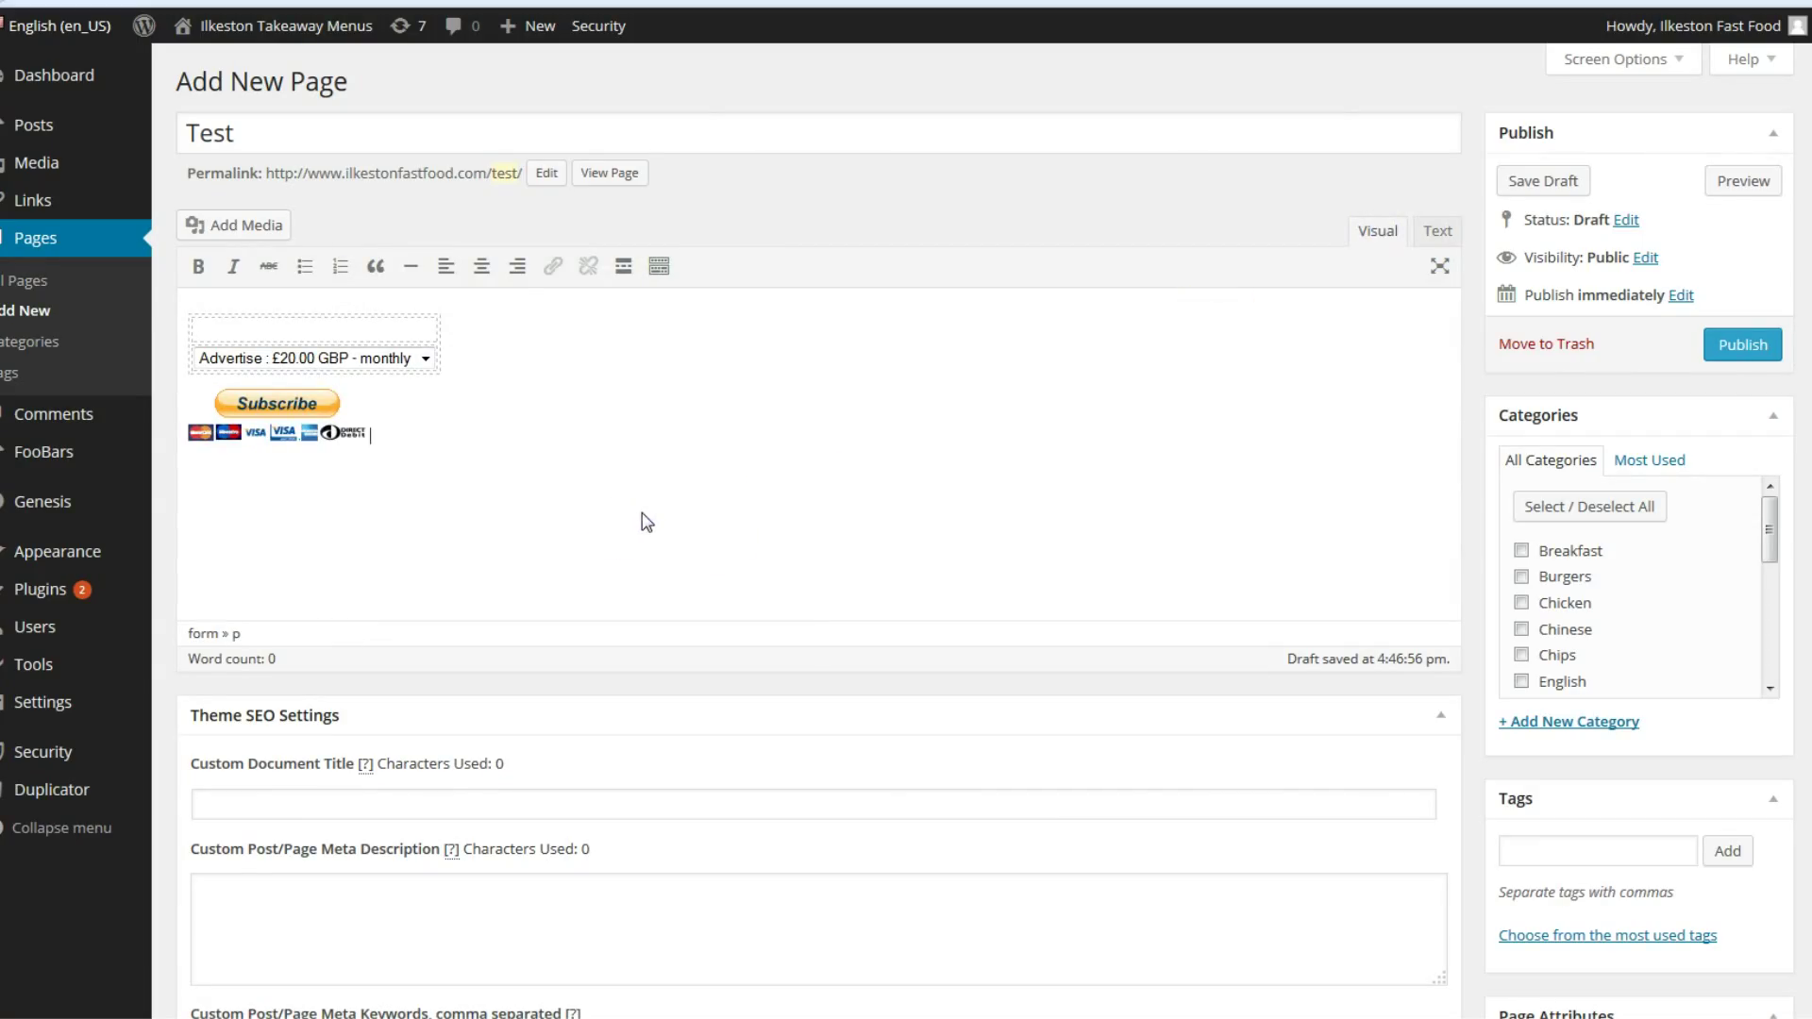
mouse_move(524, 220)
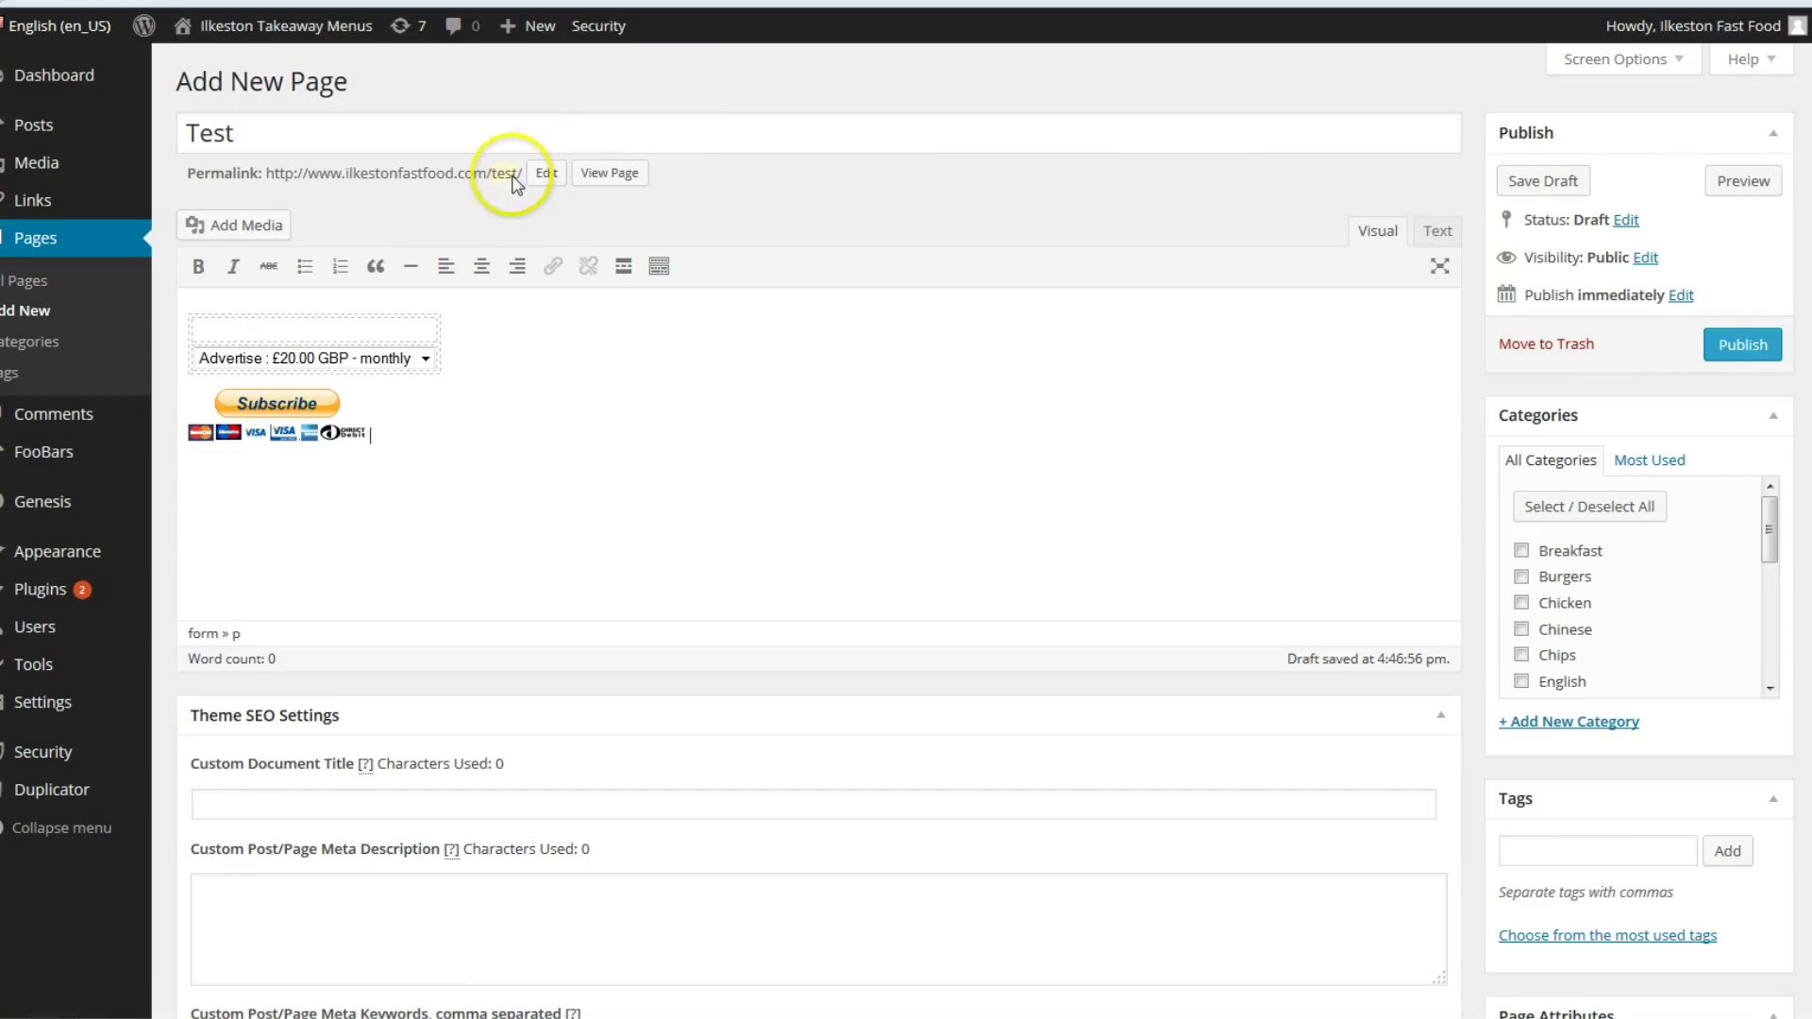
Publish the Test page and view it on the live site.
left_click(1741, 344)
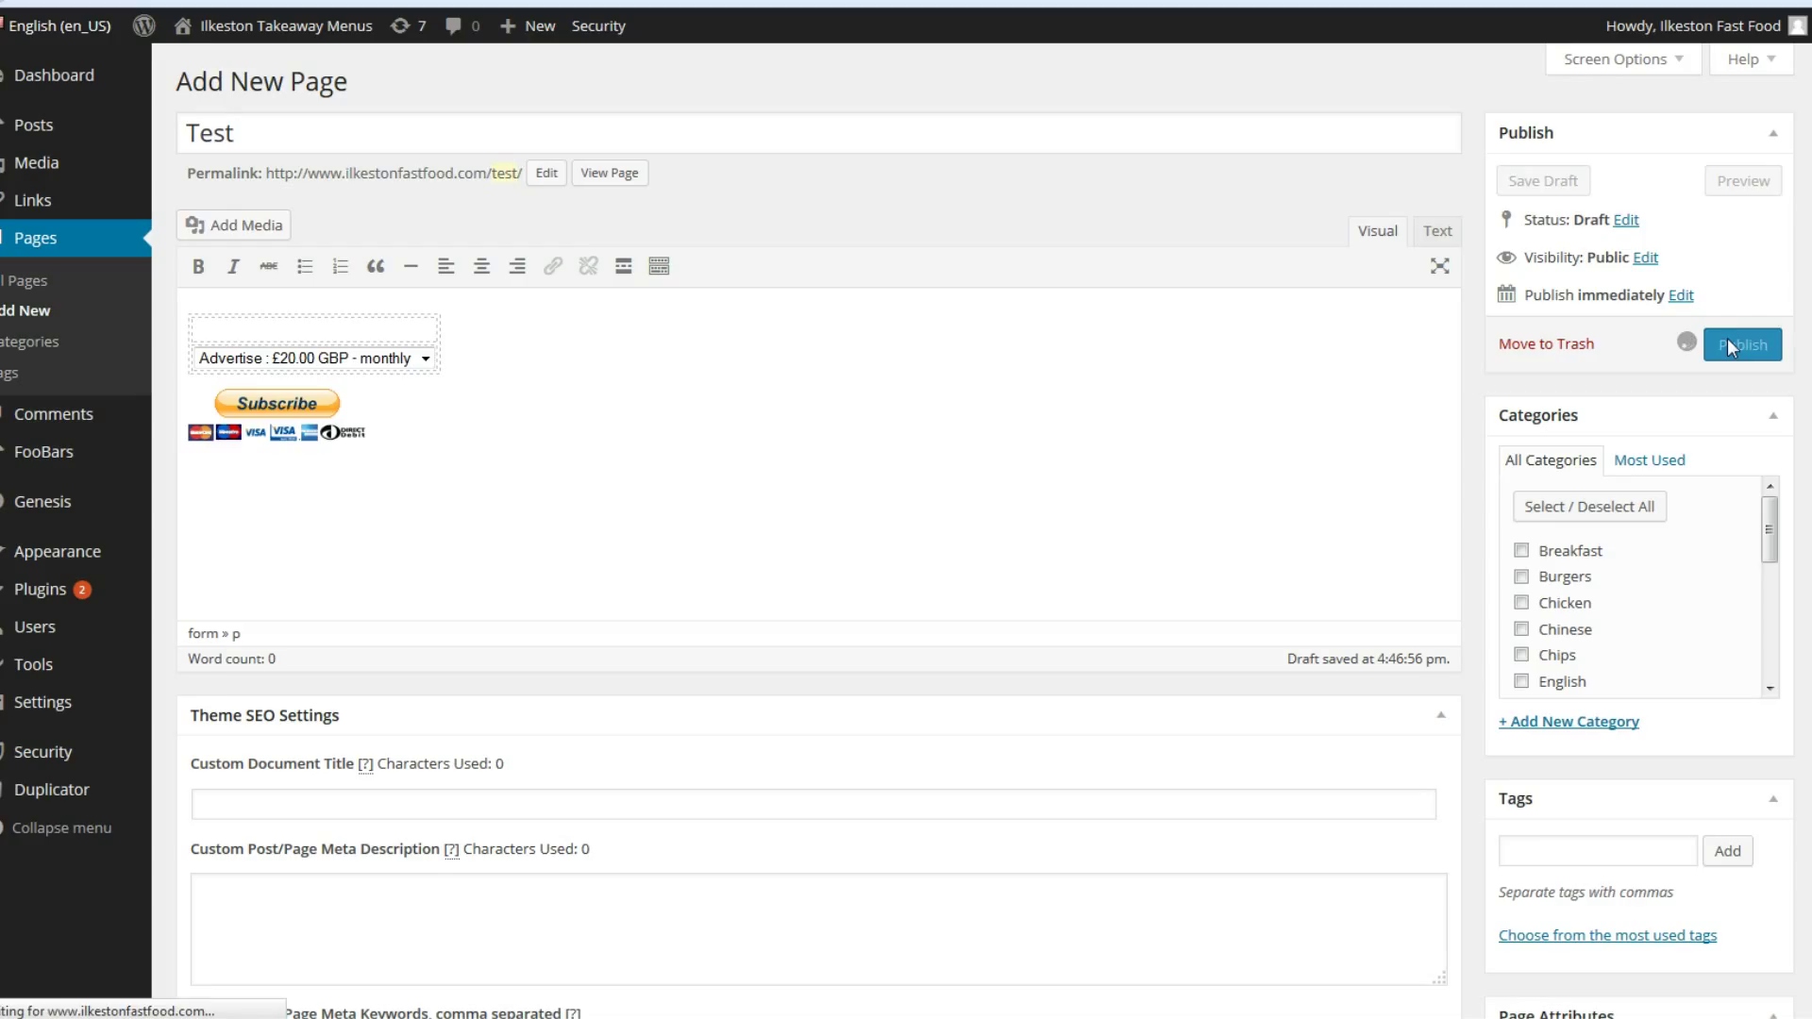
left_click(1741, 344)
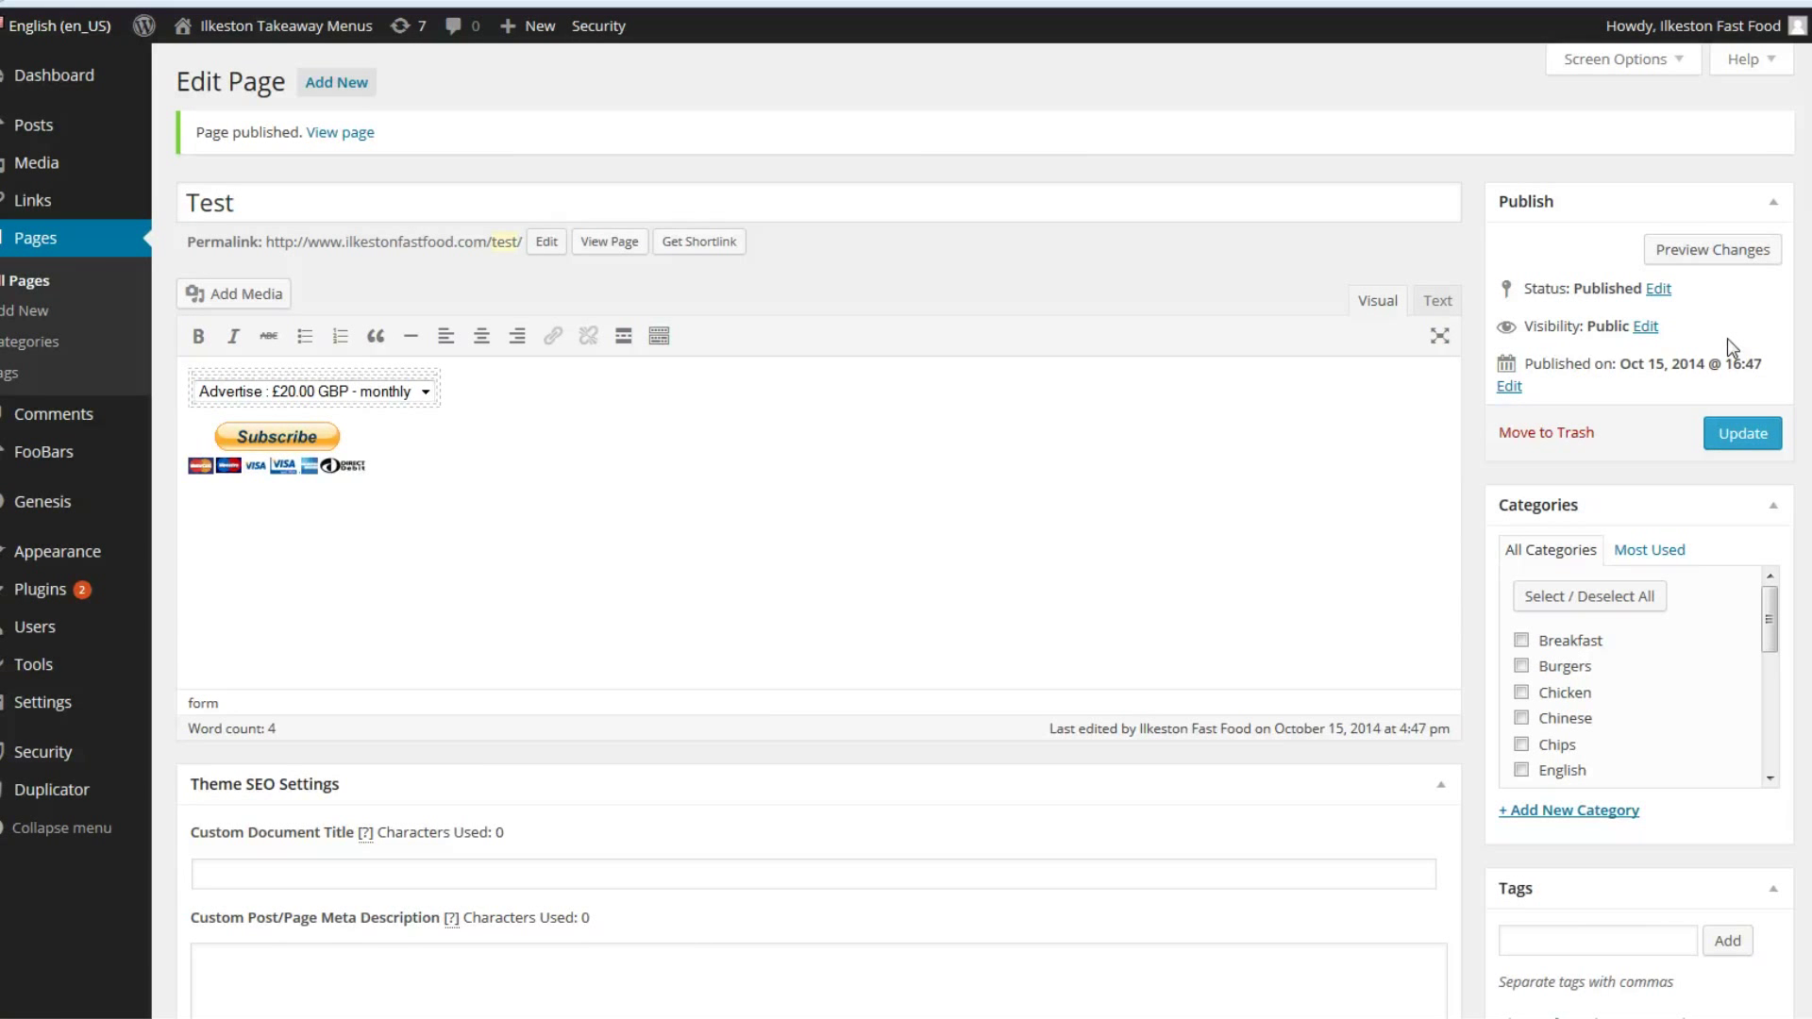
mouse_move(428, 184)
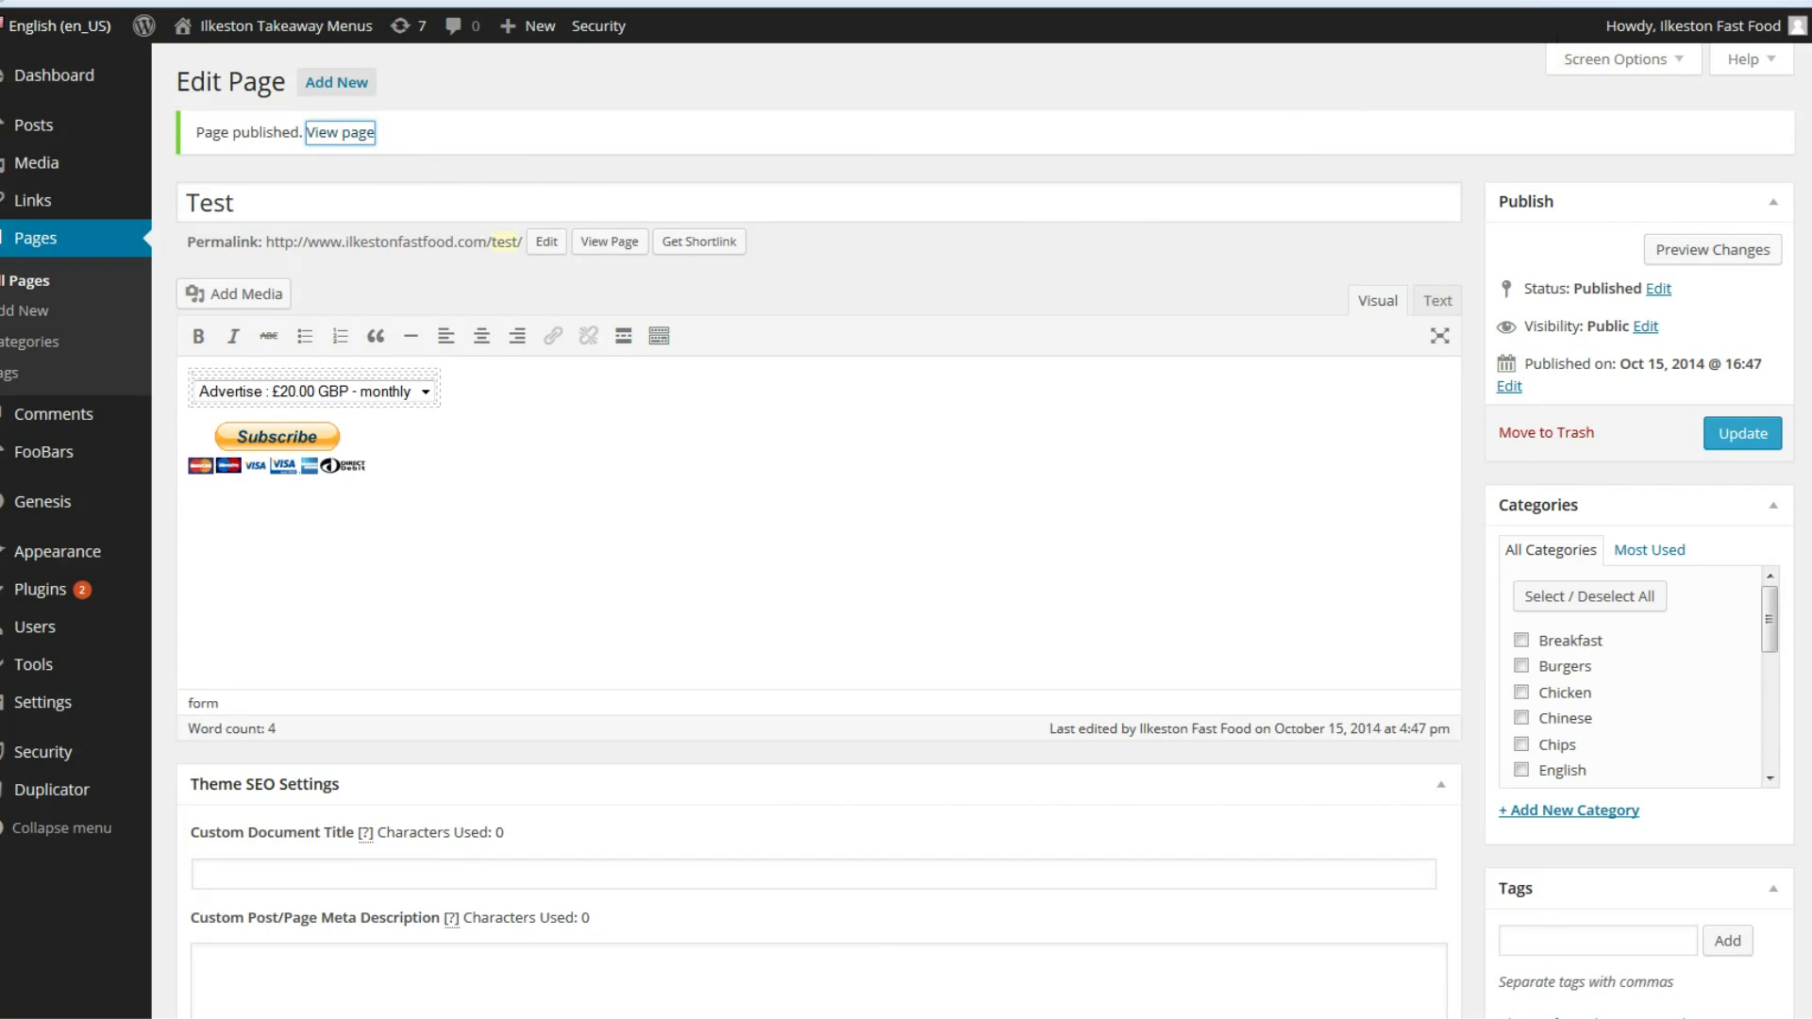
left_click(340, 133)
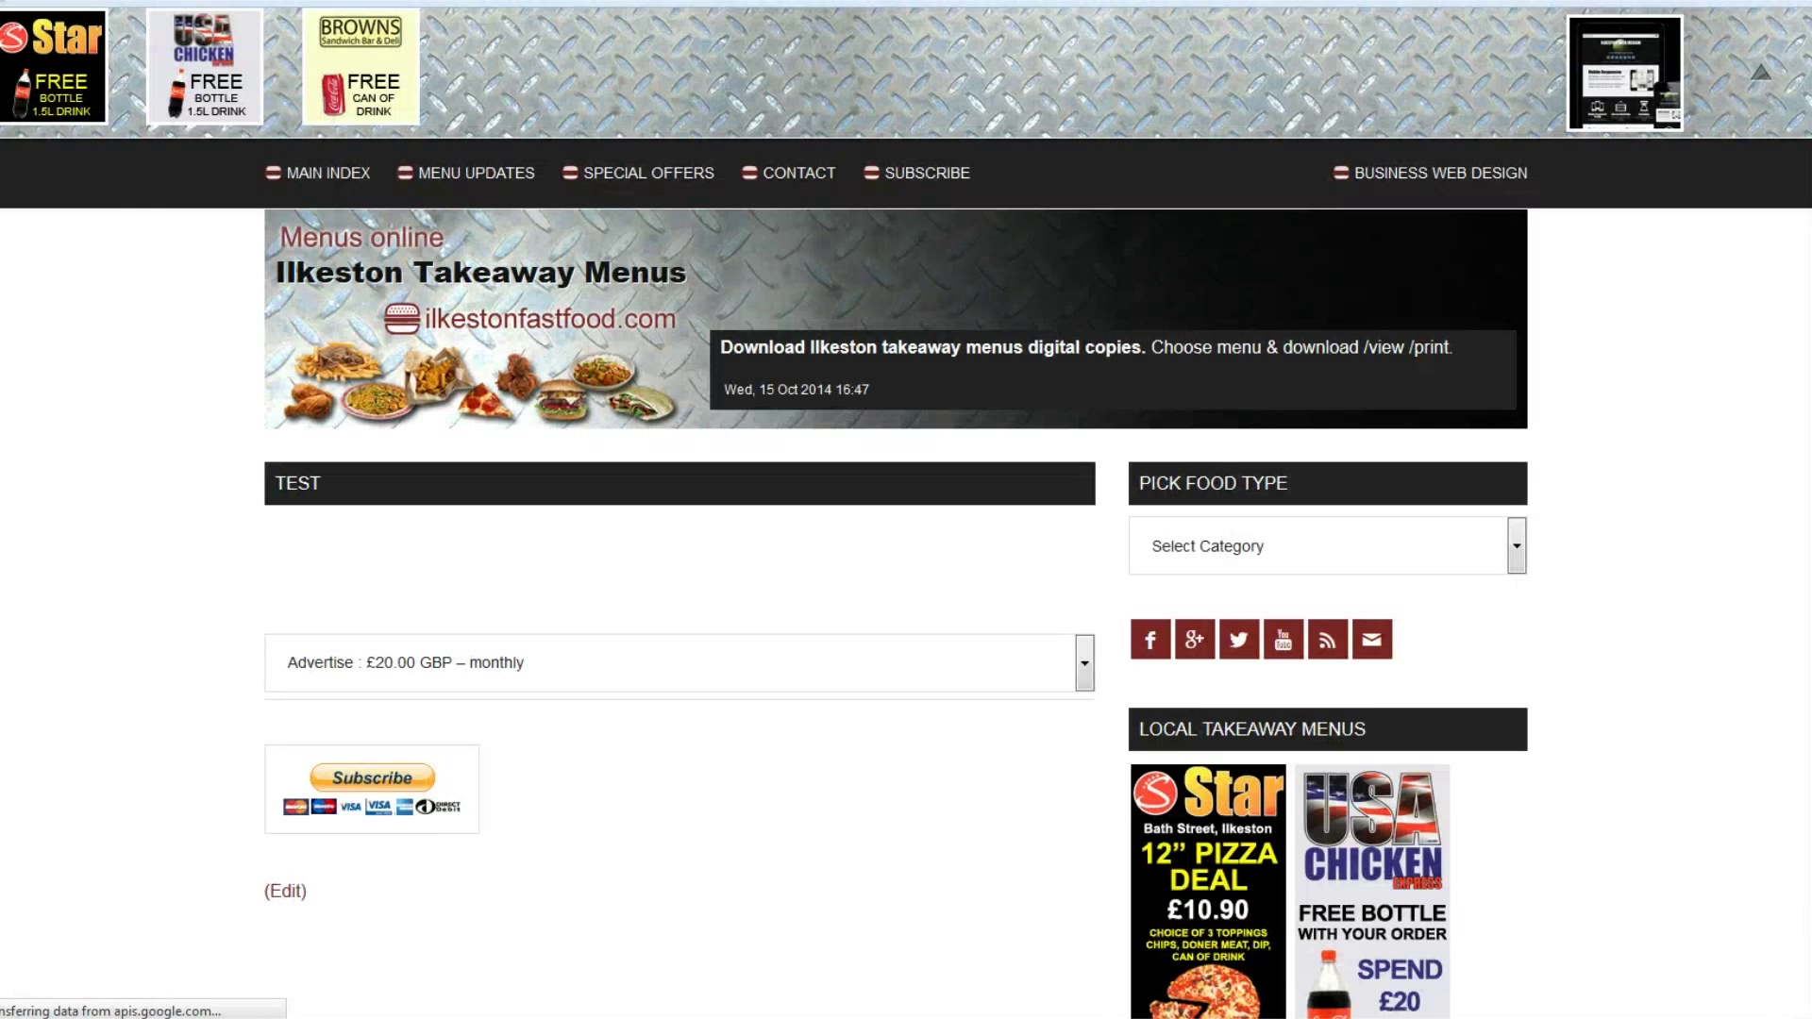
On the live Test page, check the £20.00 GBP monthly Advertise option and press Subscribe.
scroll("down", 3)
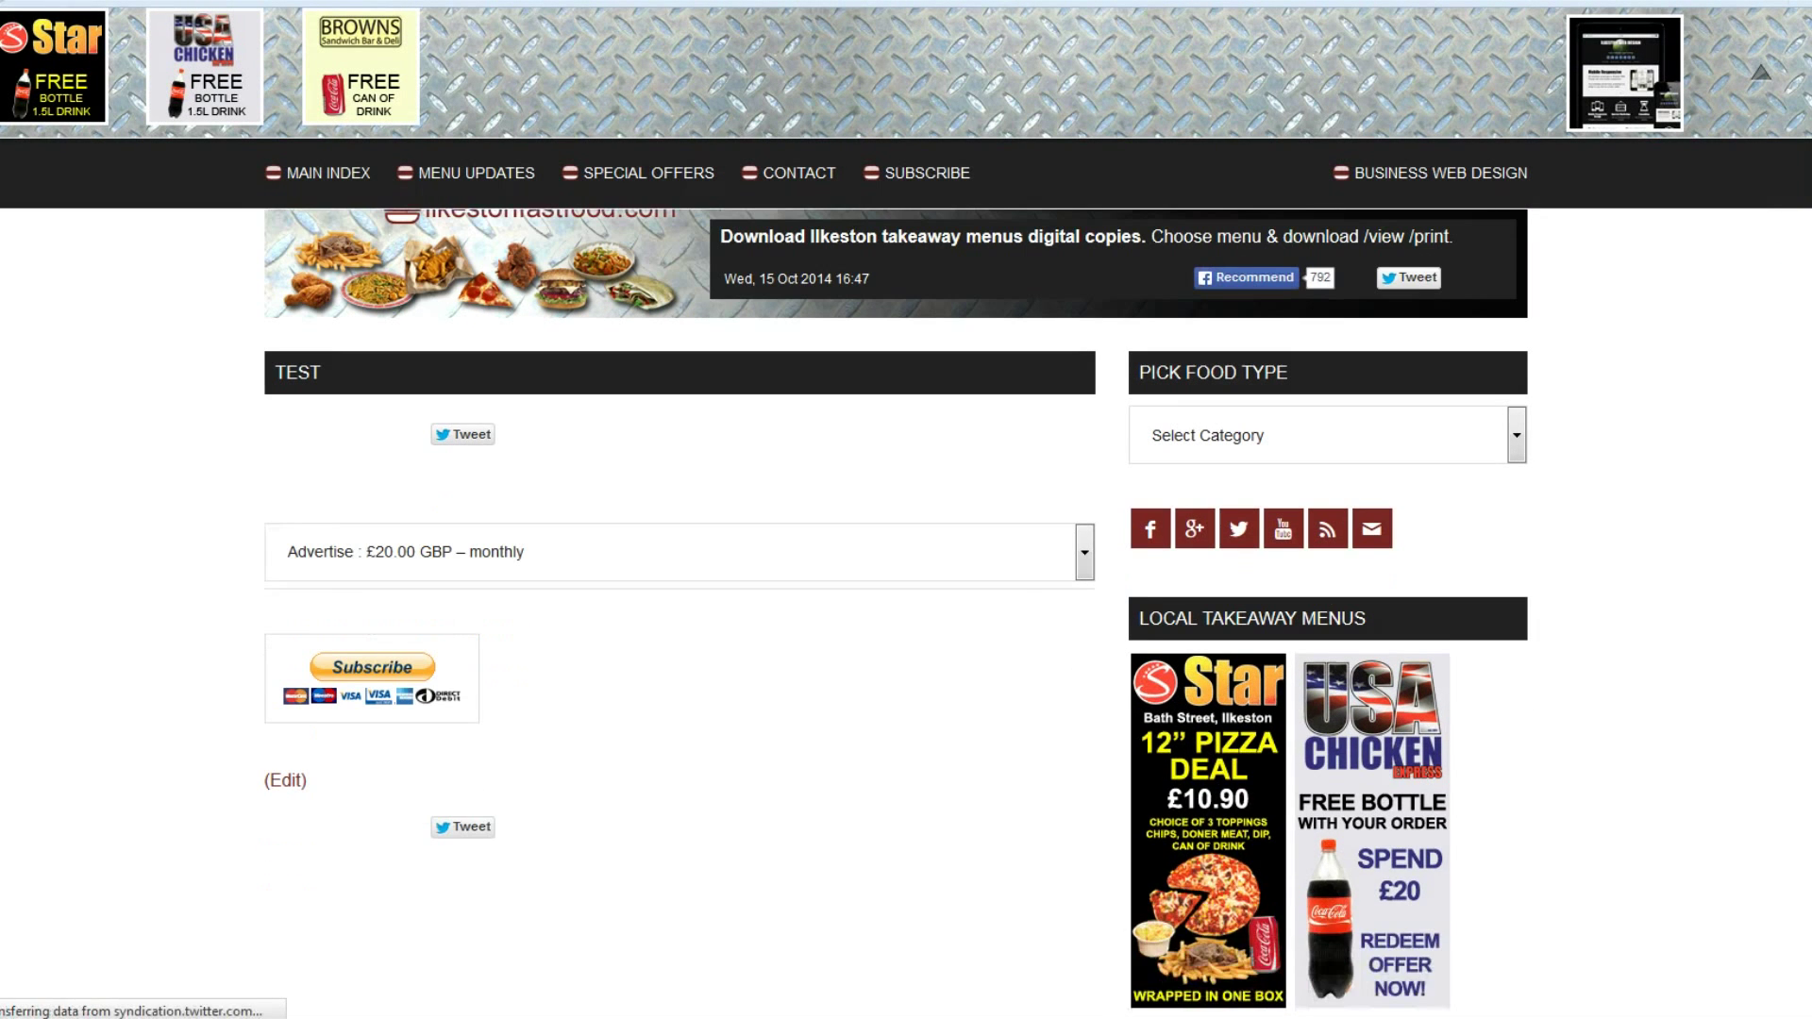
left_click(1082, 552)
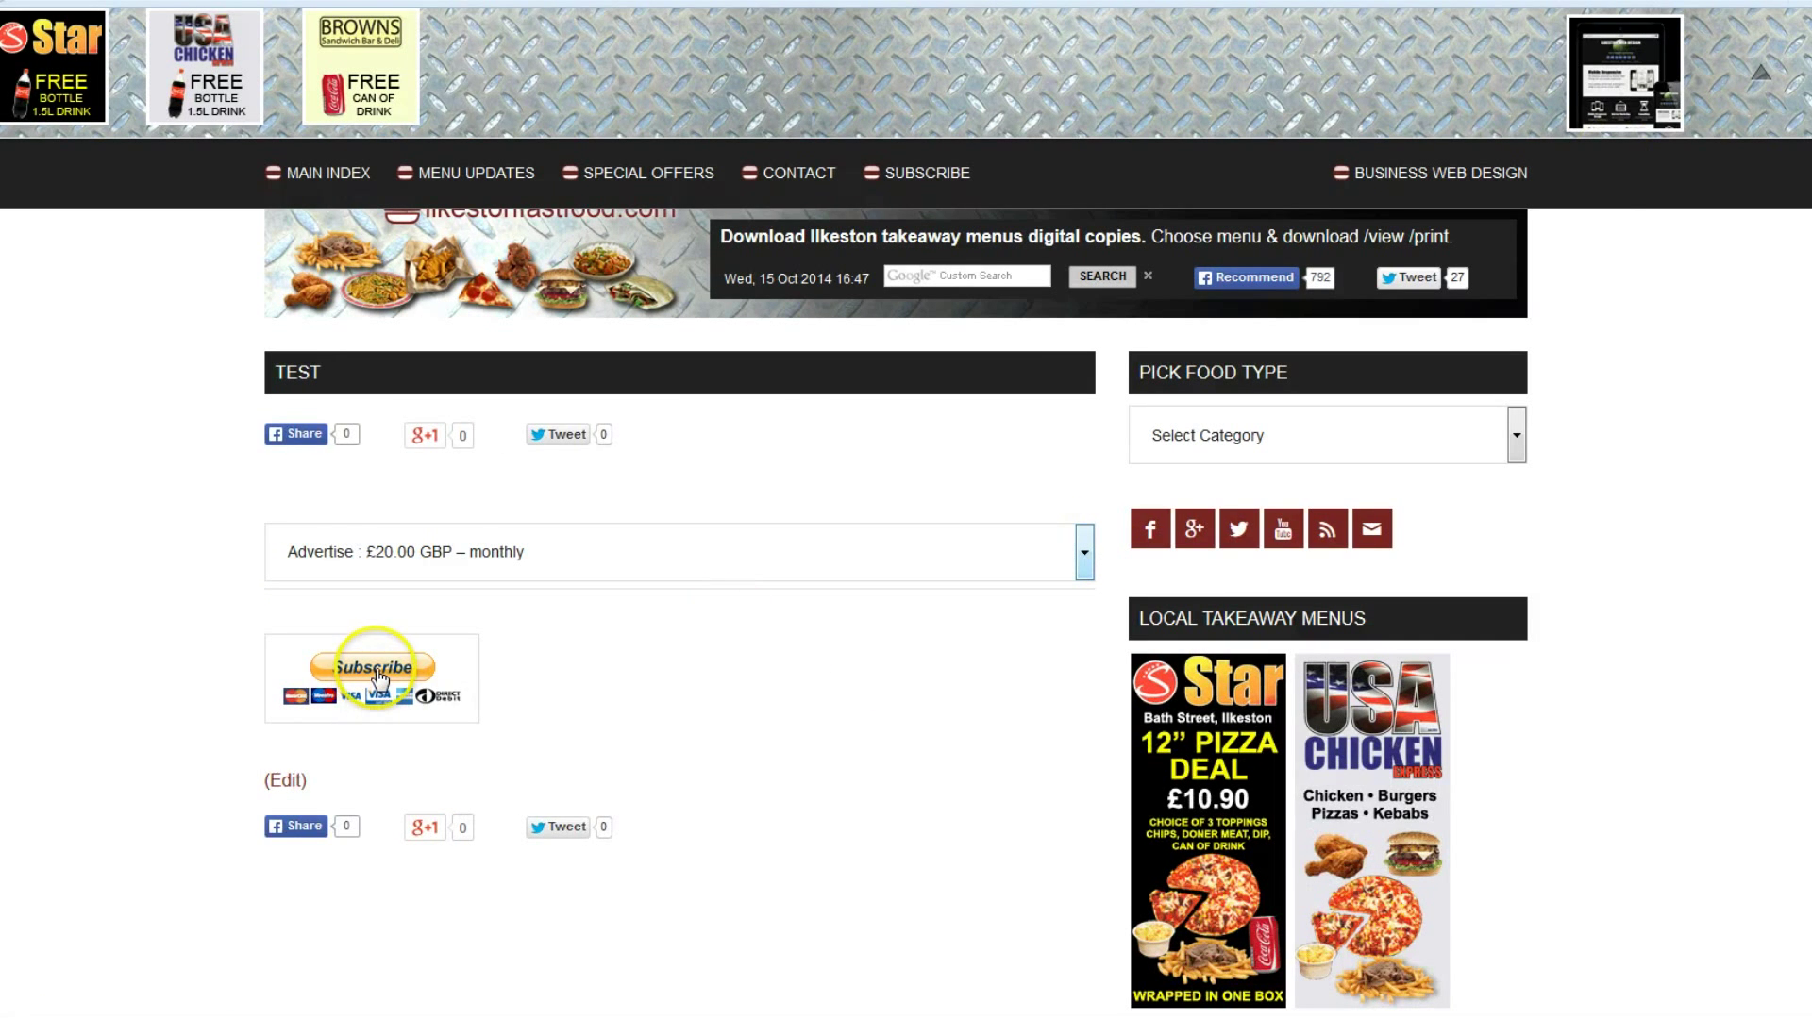
left_click(372, 667)
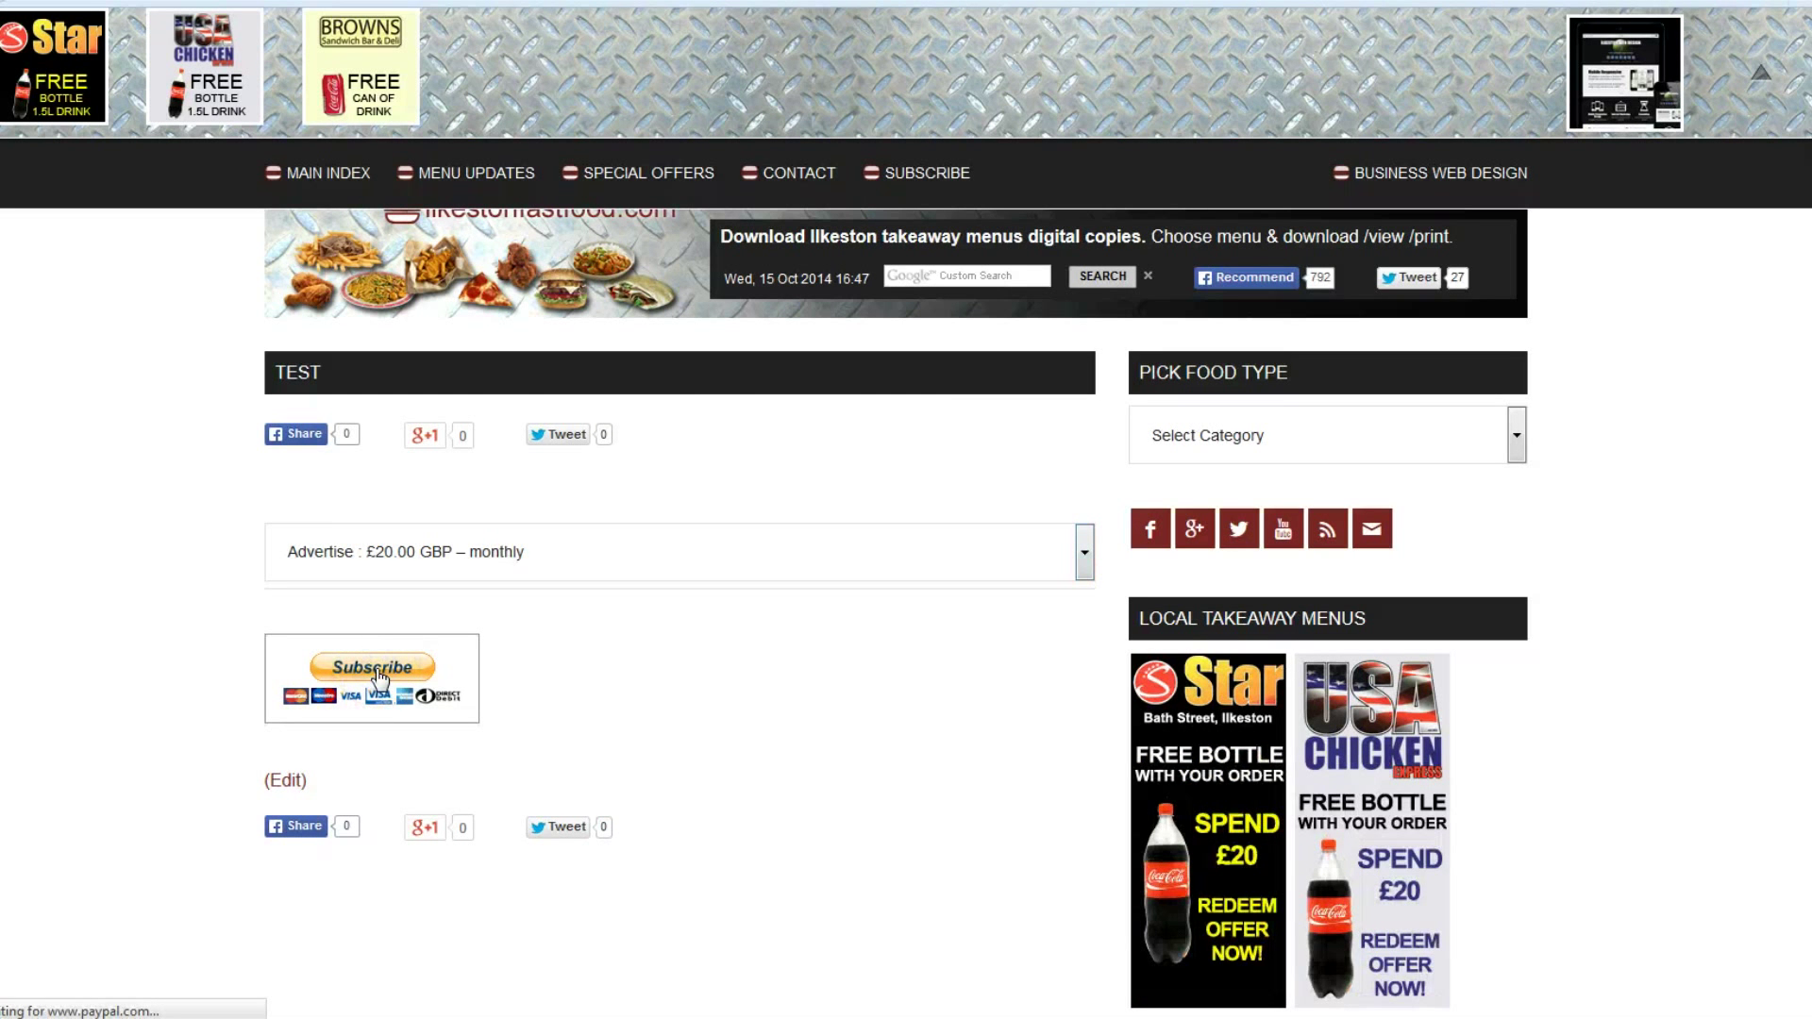
left_click(372, 667)
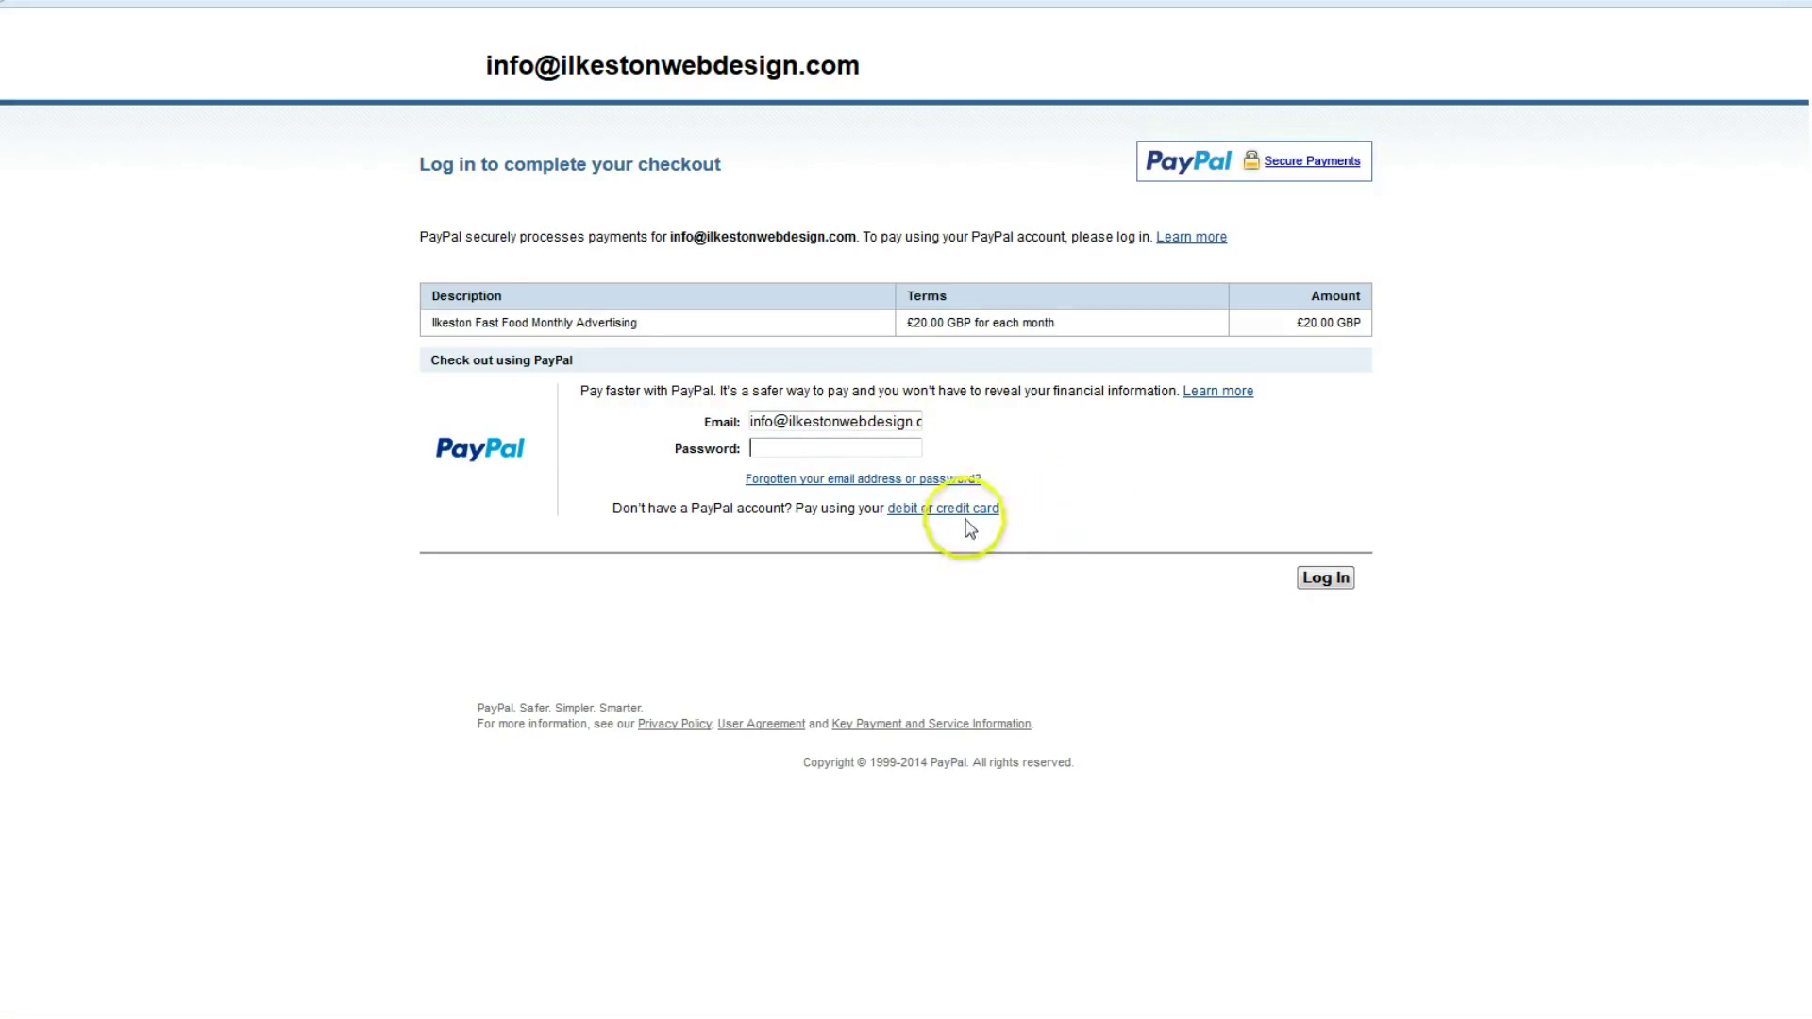
mouse_move(964, 520)
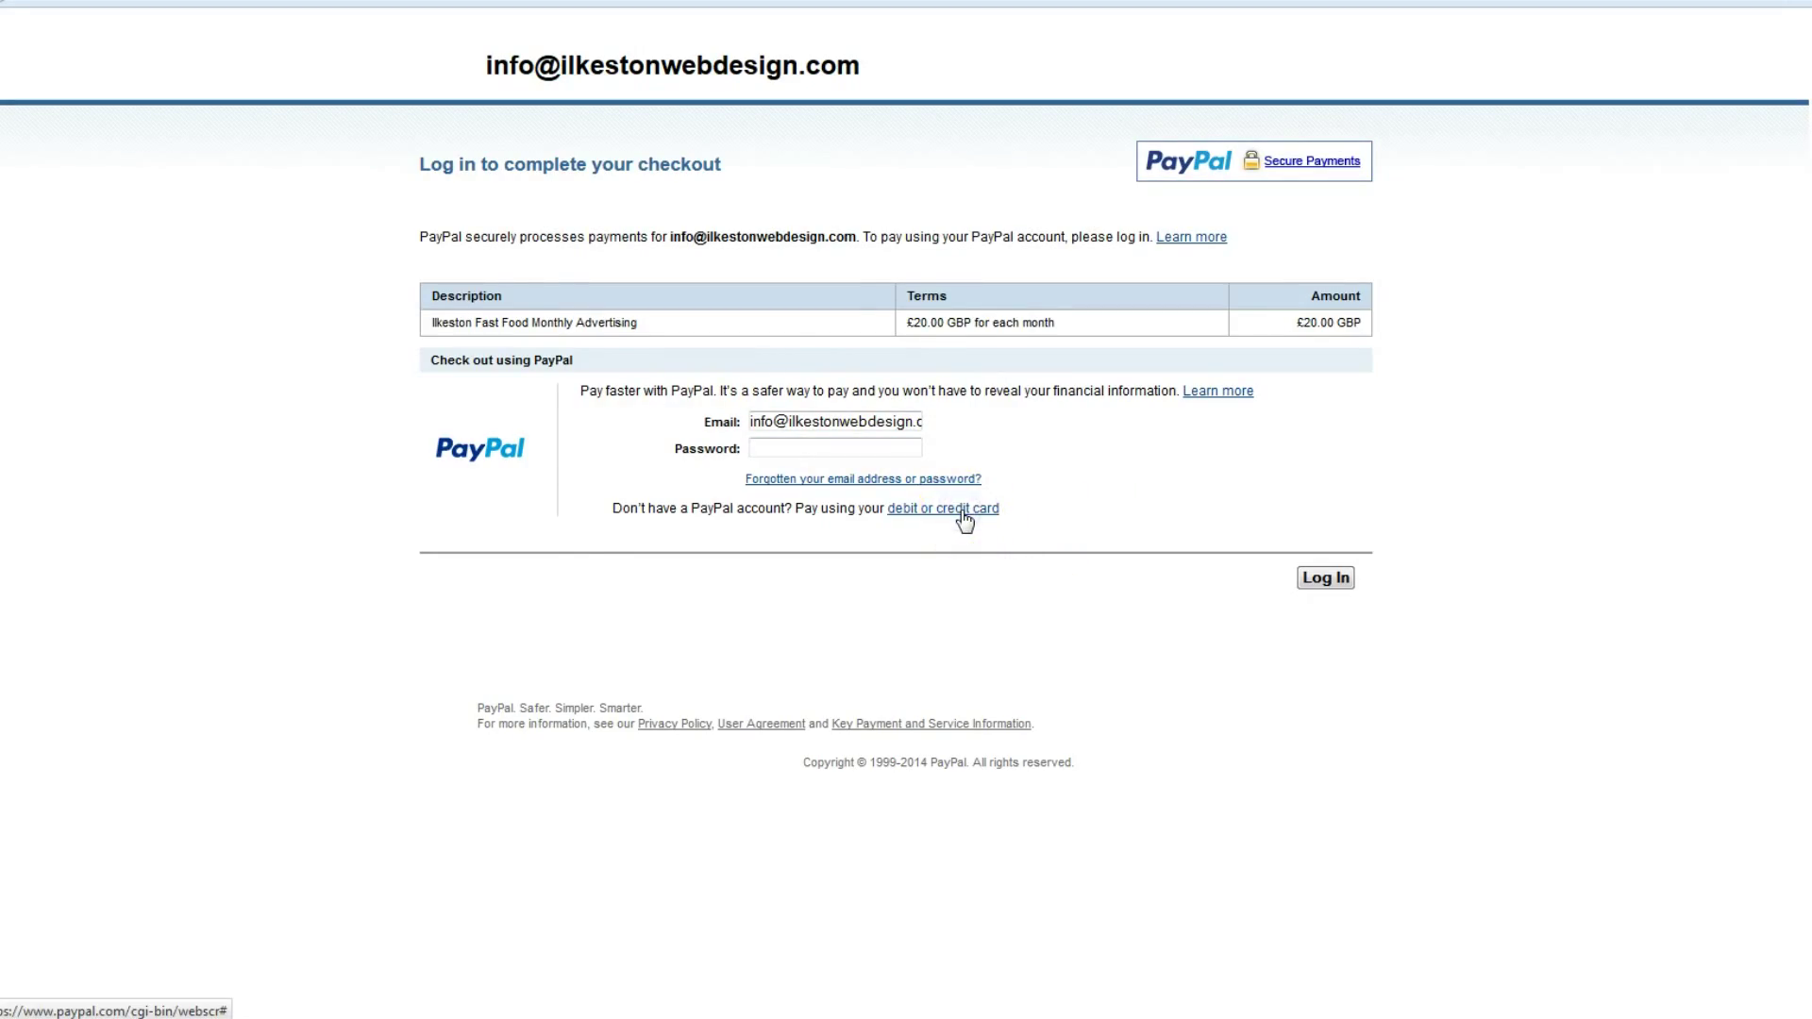
Choose debit or credit card payment and scroll through the Billing Information form.
left_click(942, 508)
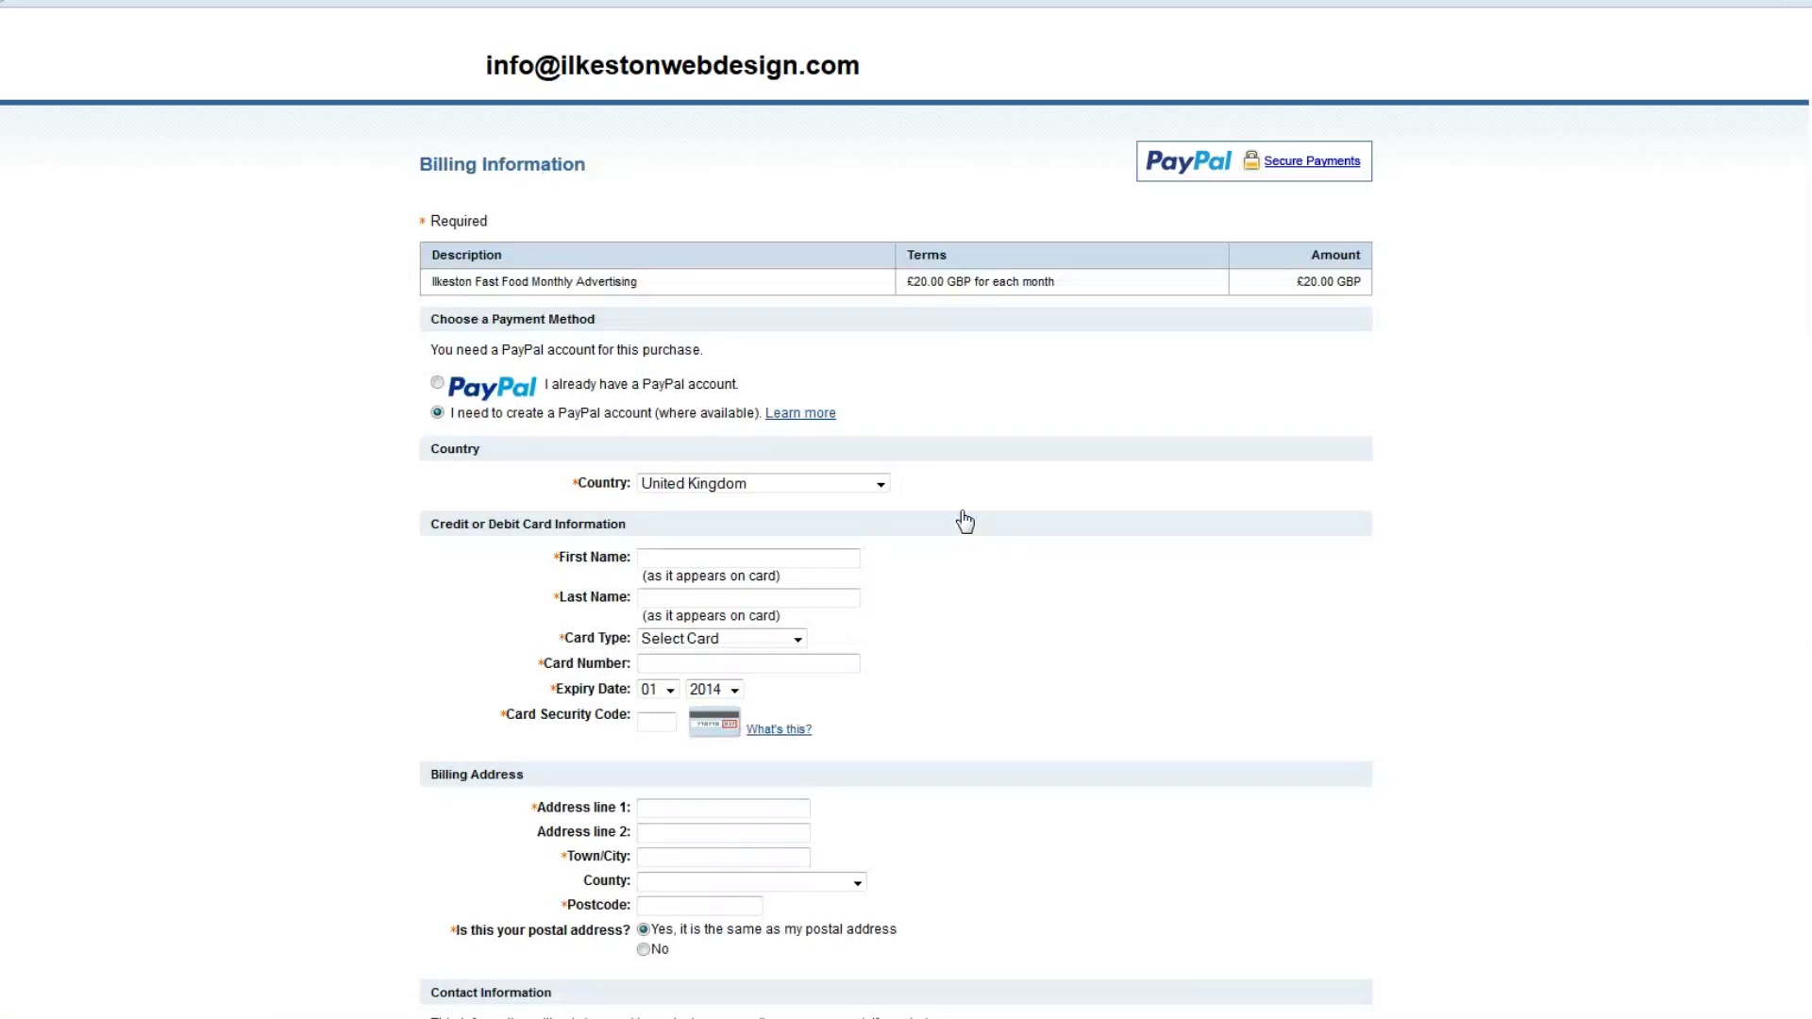
scroll("down", 3)
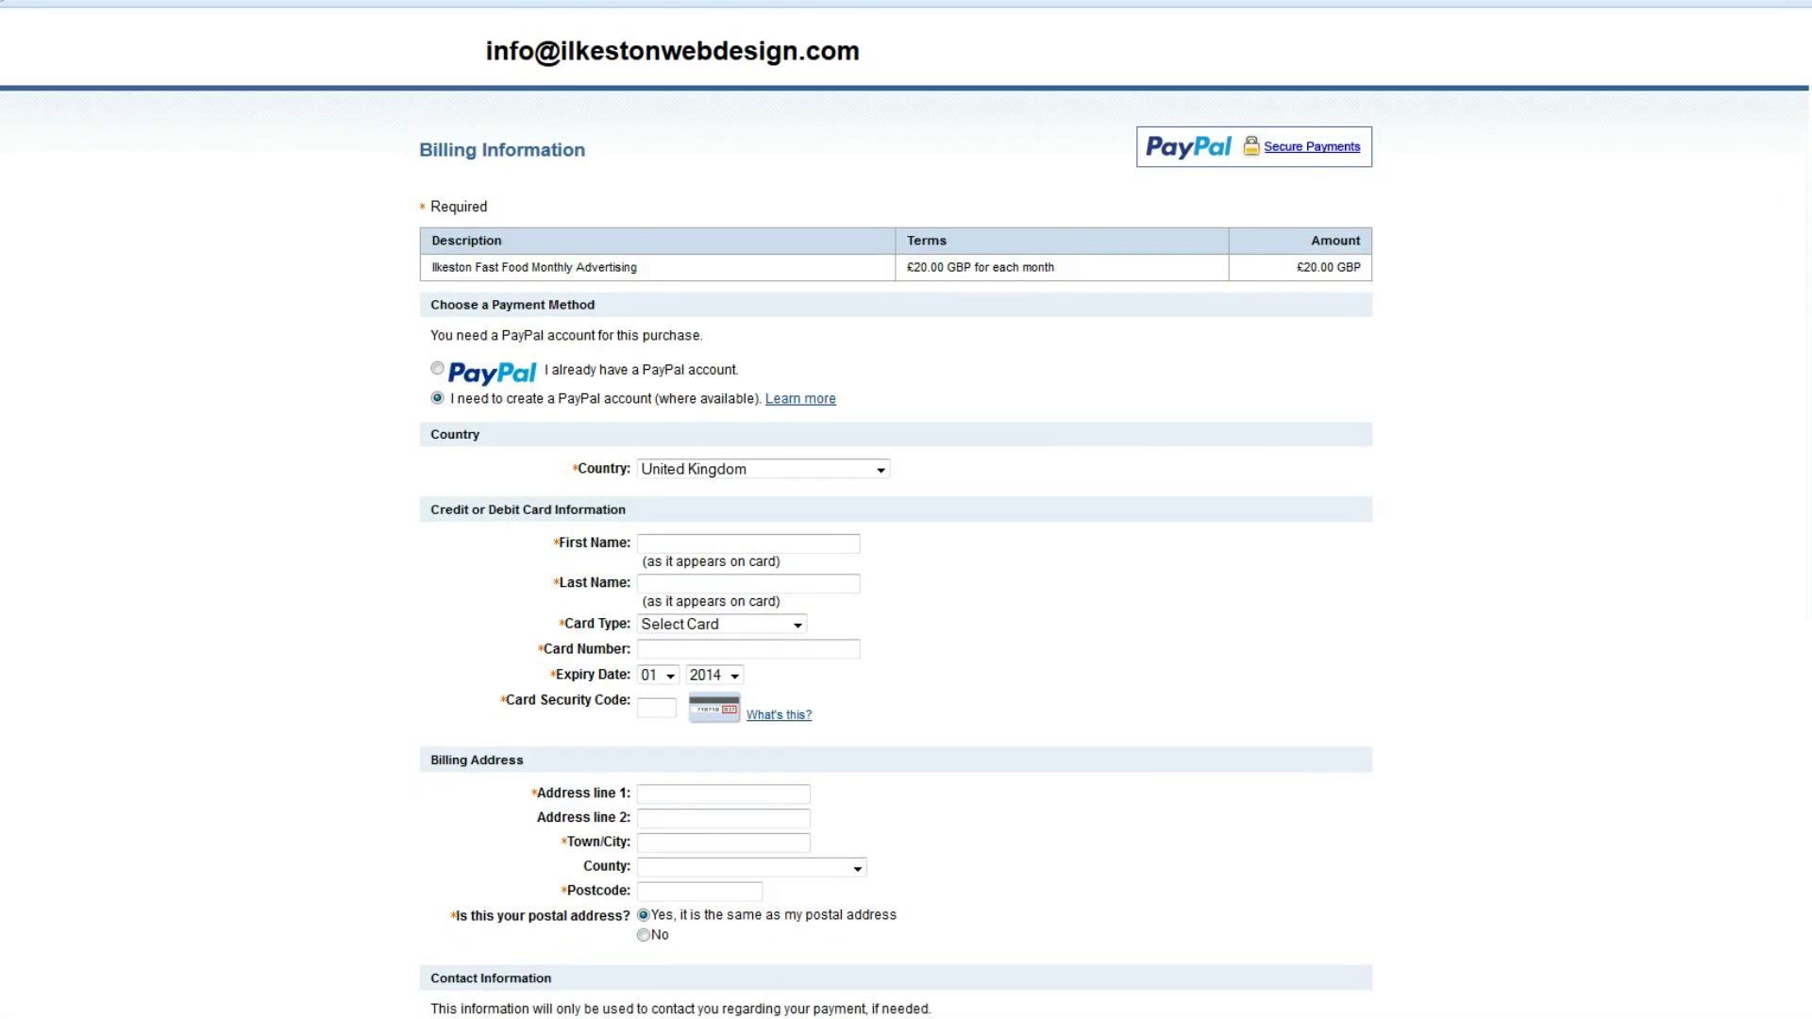
scroll("down", 3)
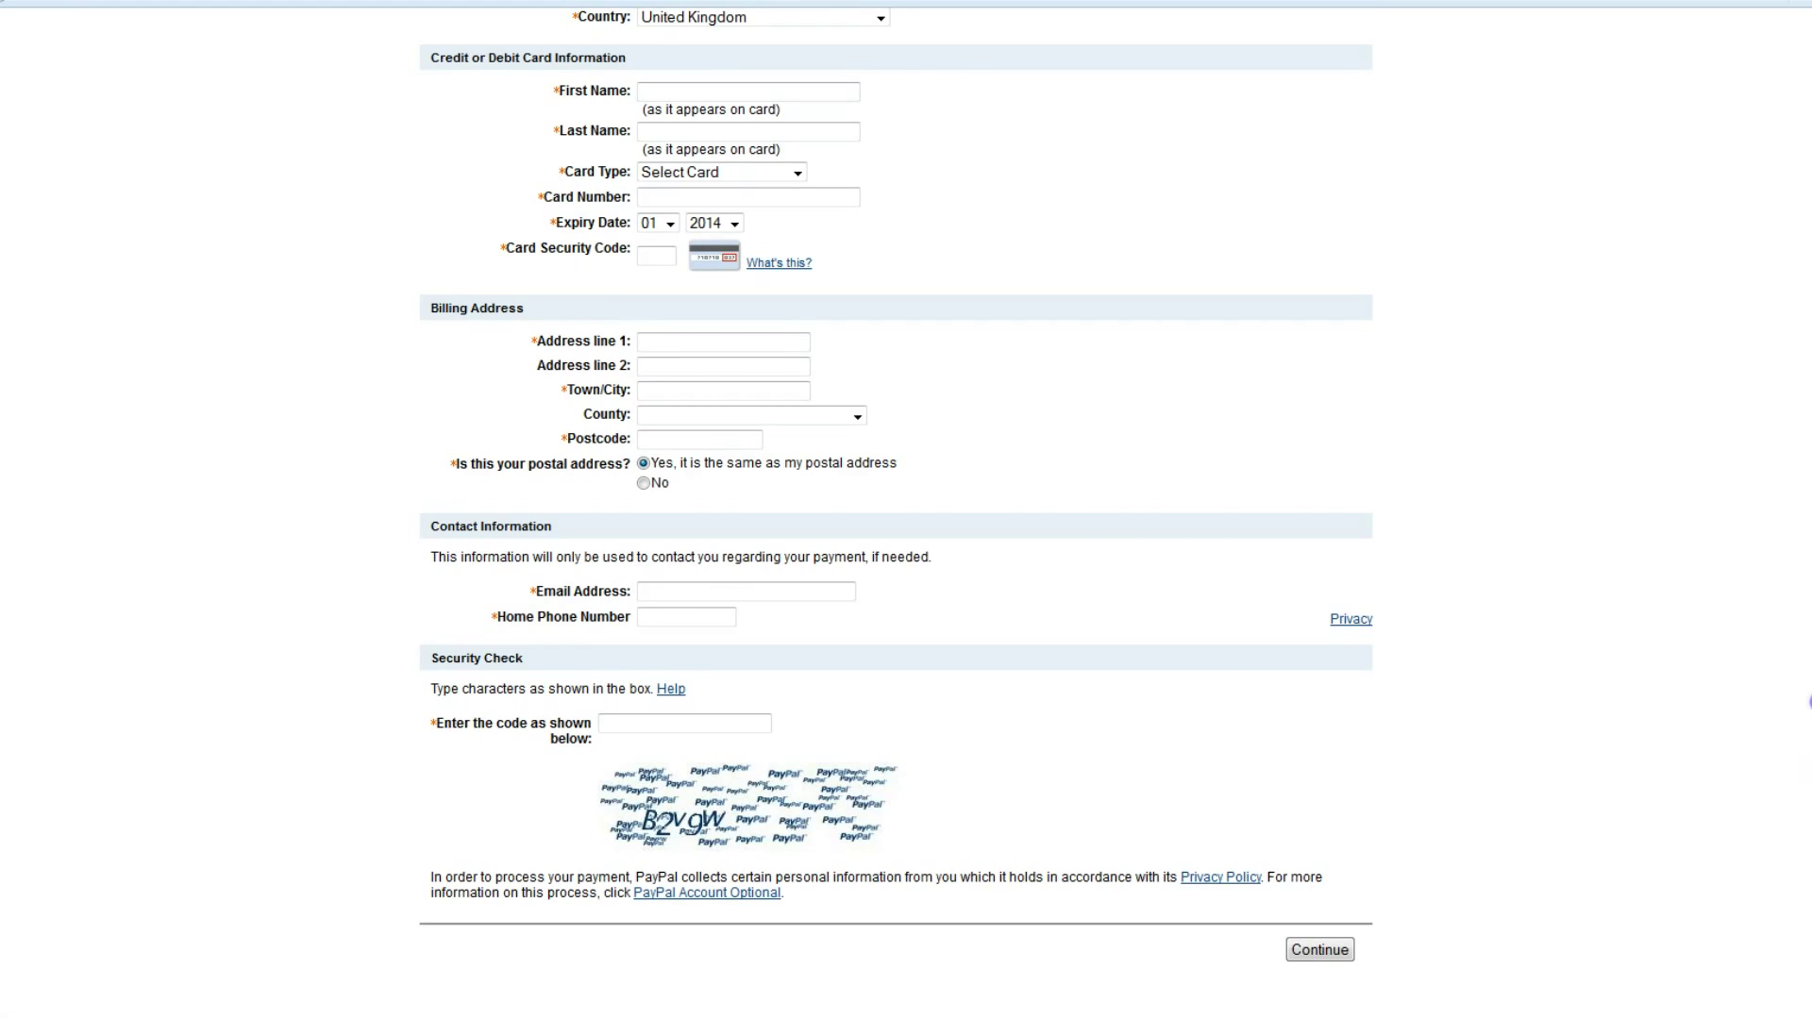
scroll("up", 3)
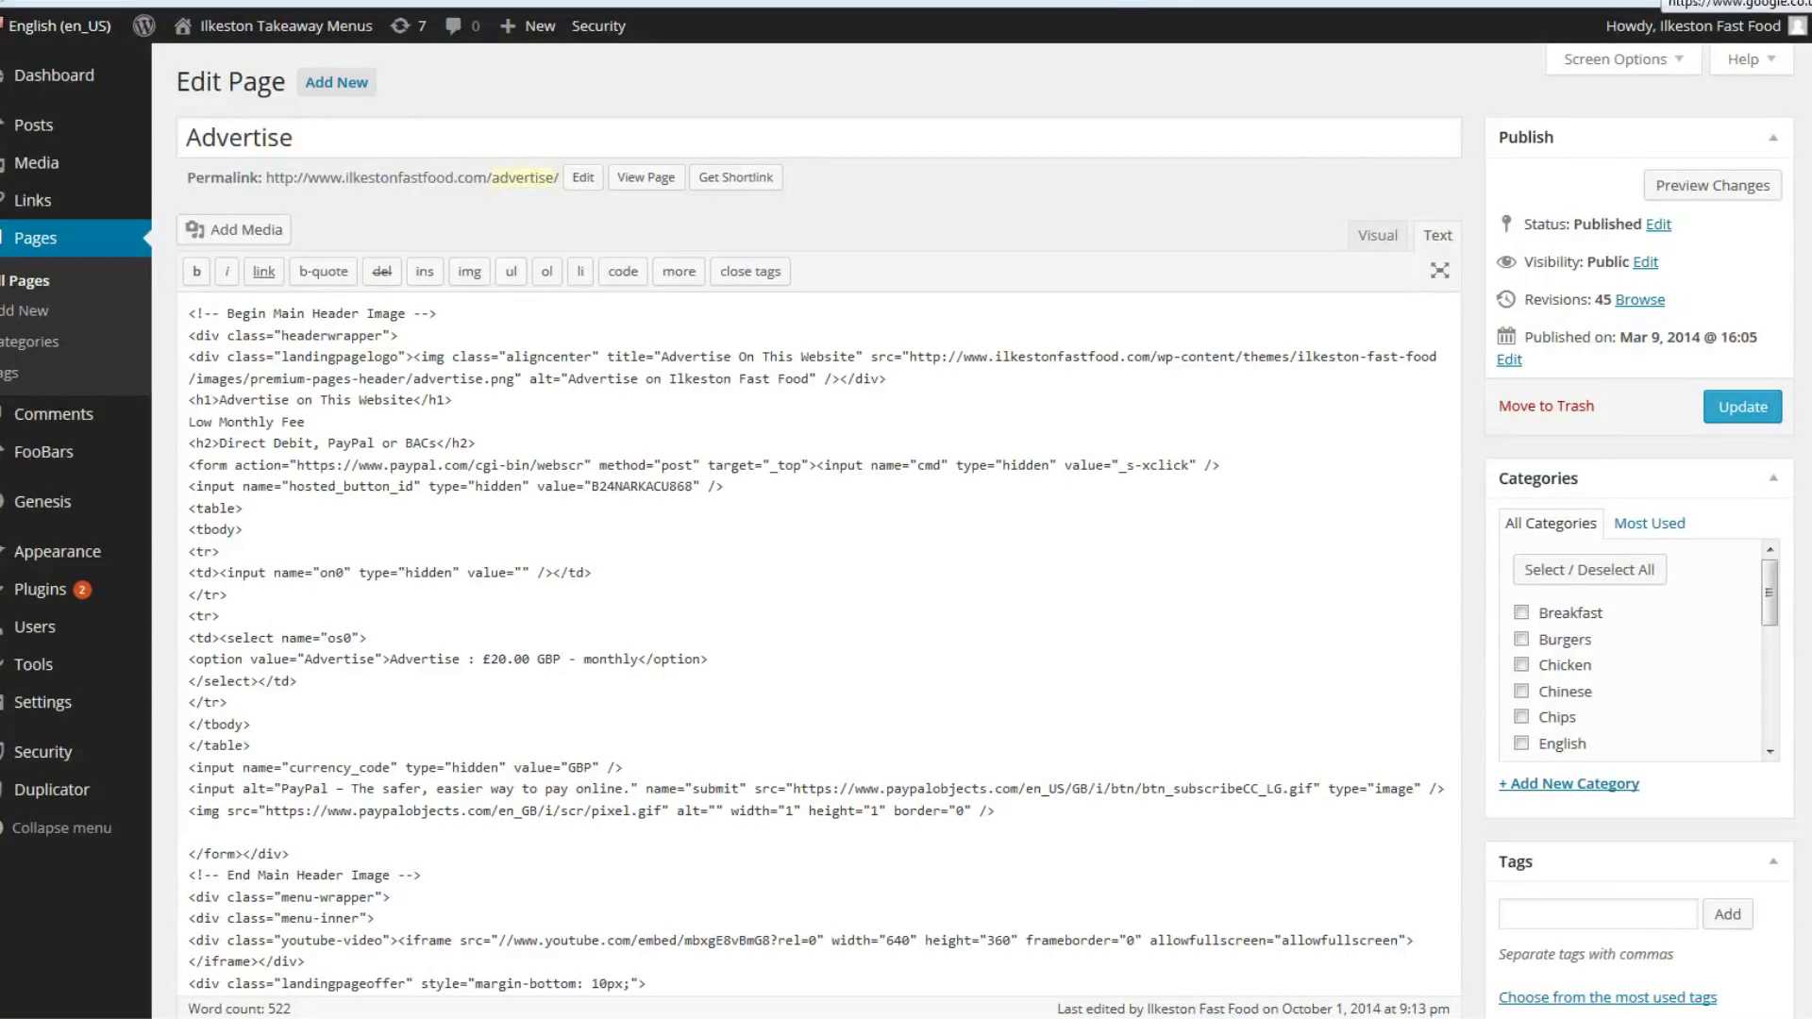
mouse_move(1046, 57)
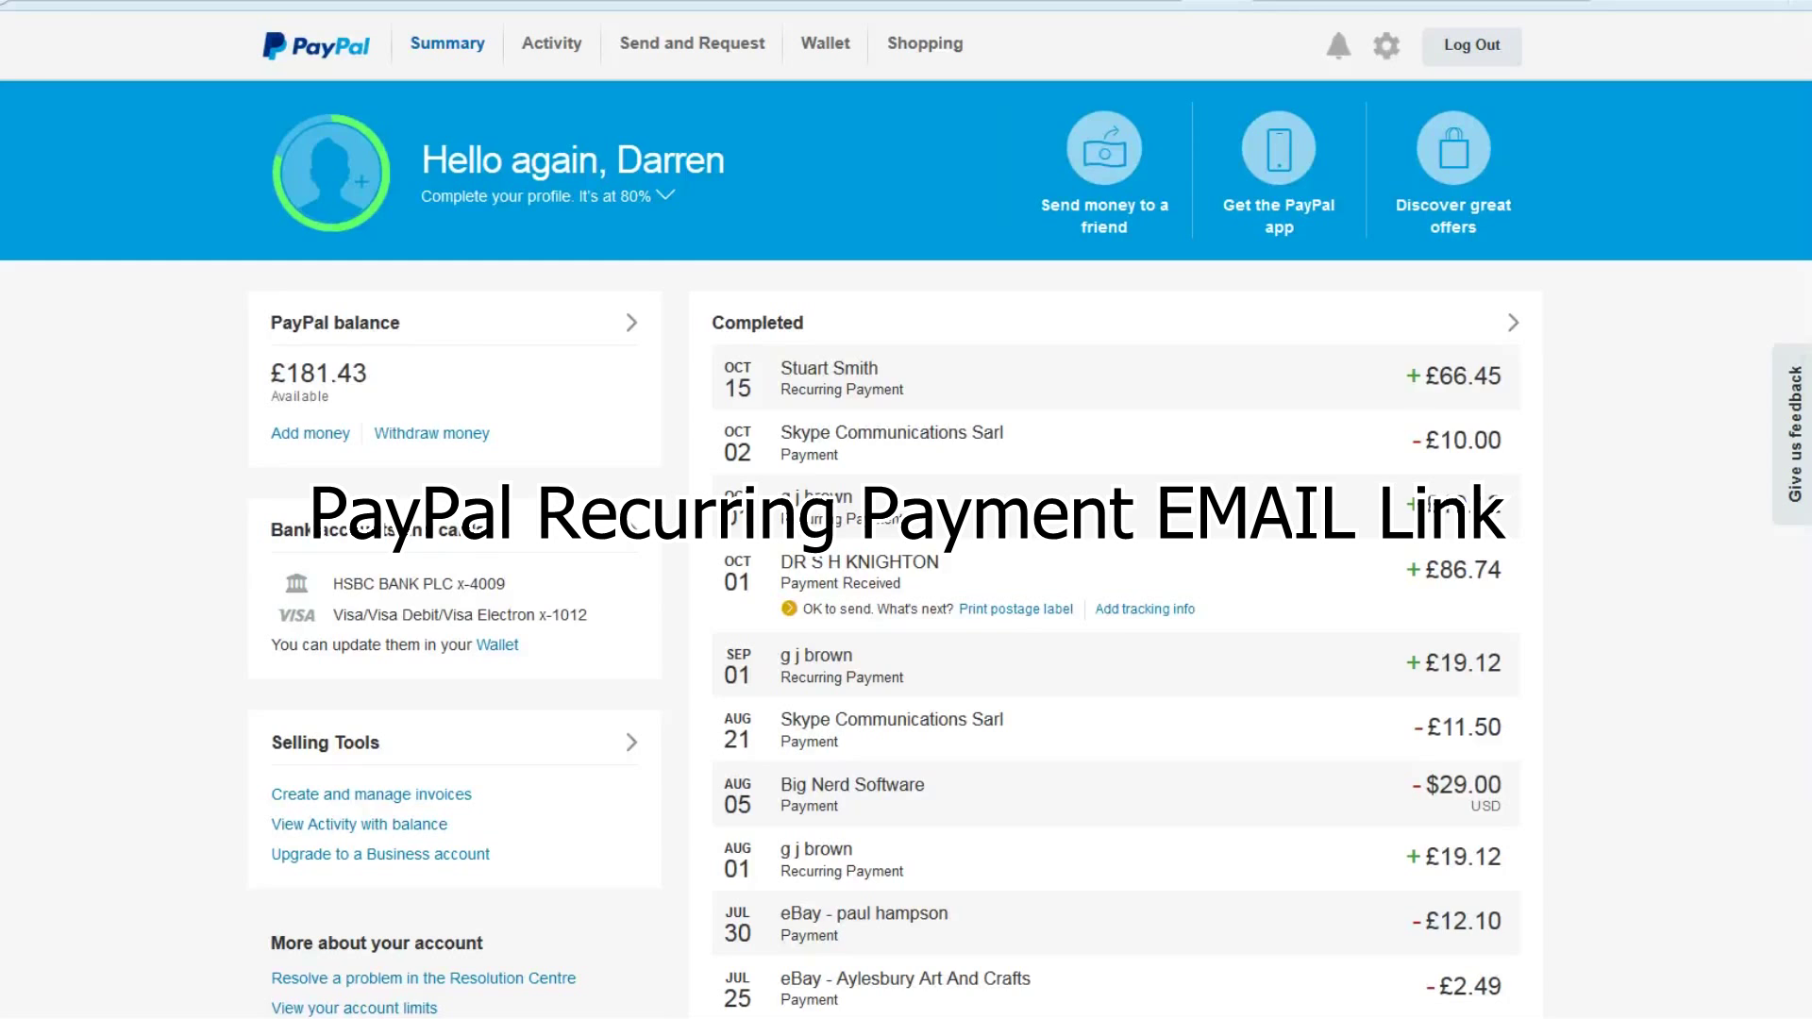
Go through My selling preferences to the saved PayPal buttons list.
scroll("down", 3)
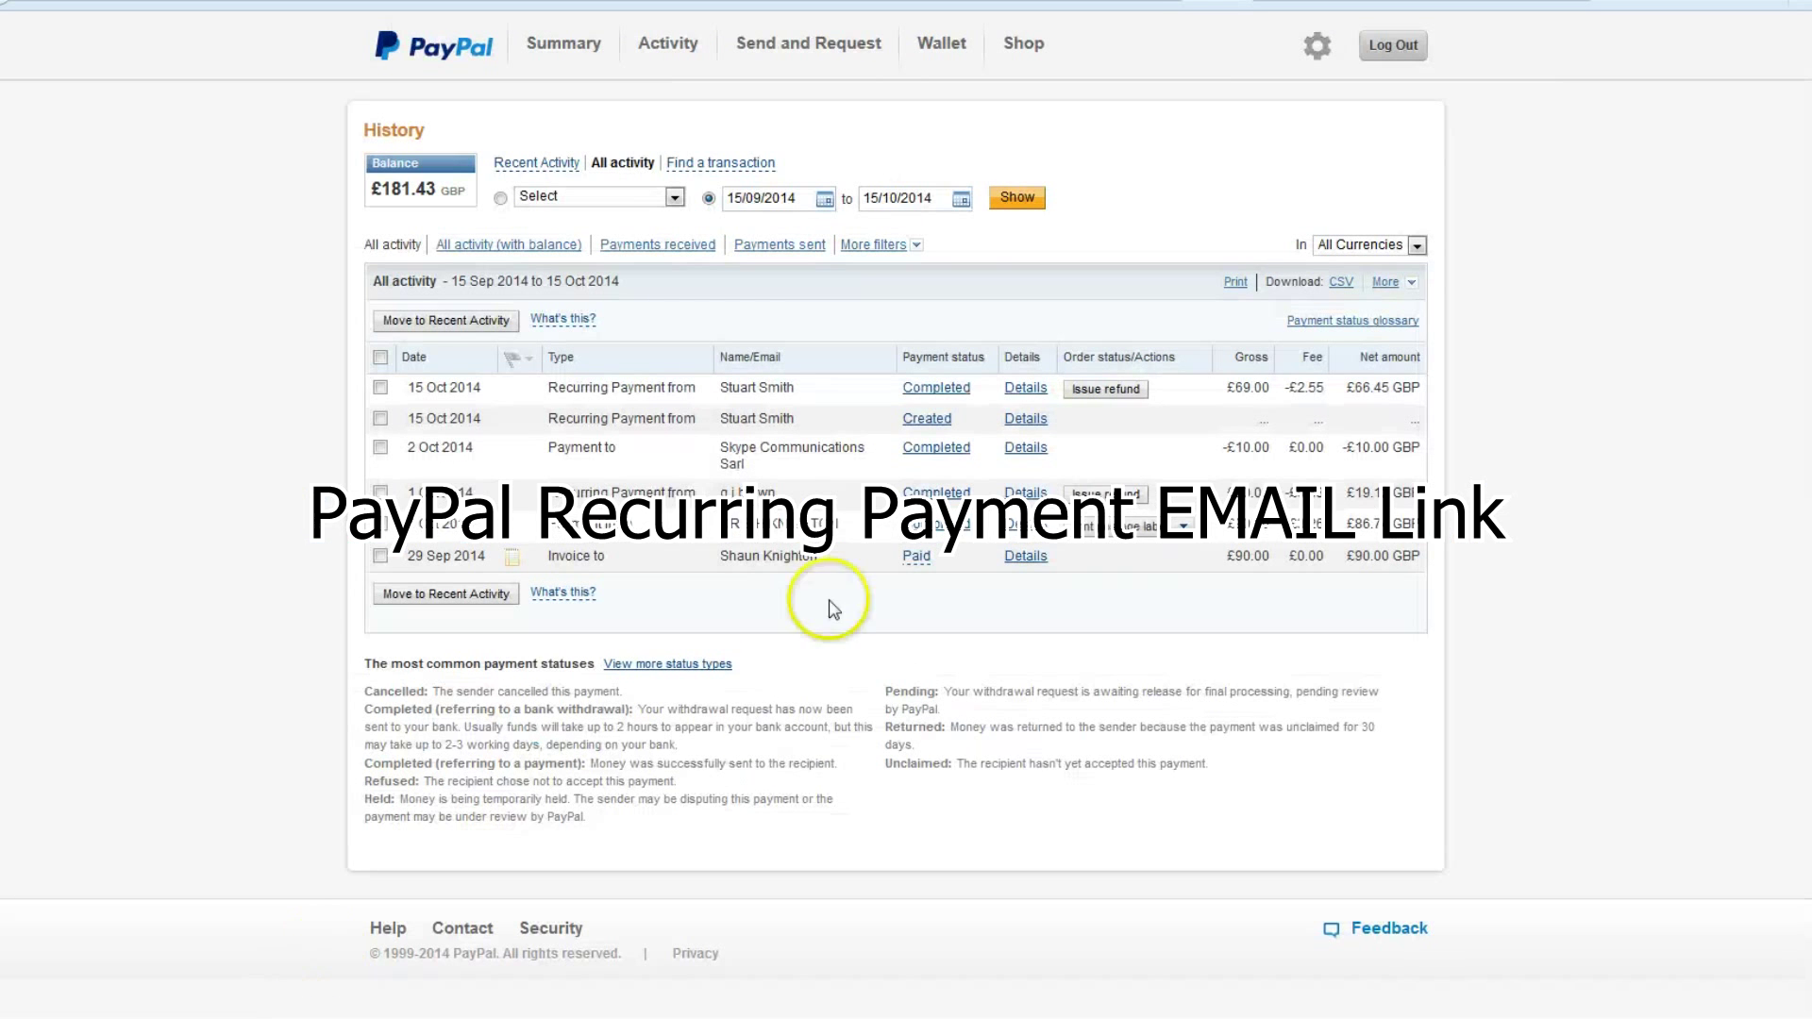
mouse_move(1529, 199)
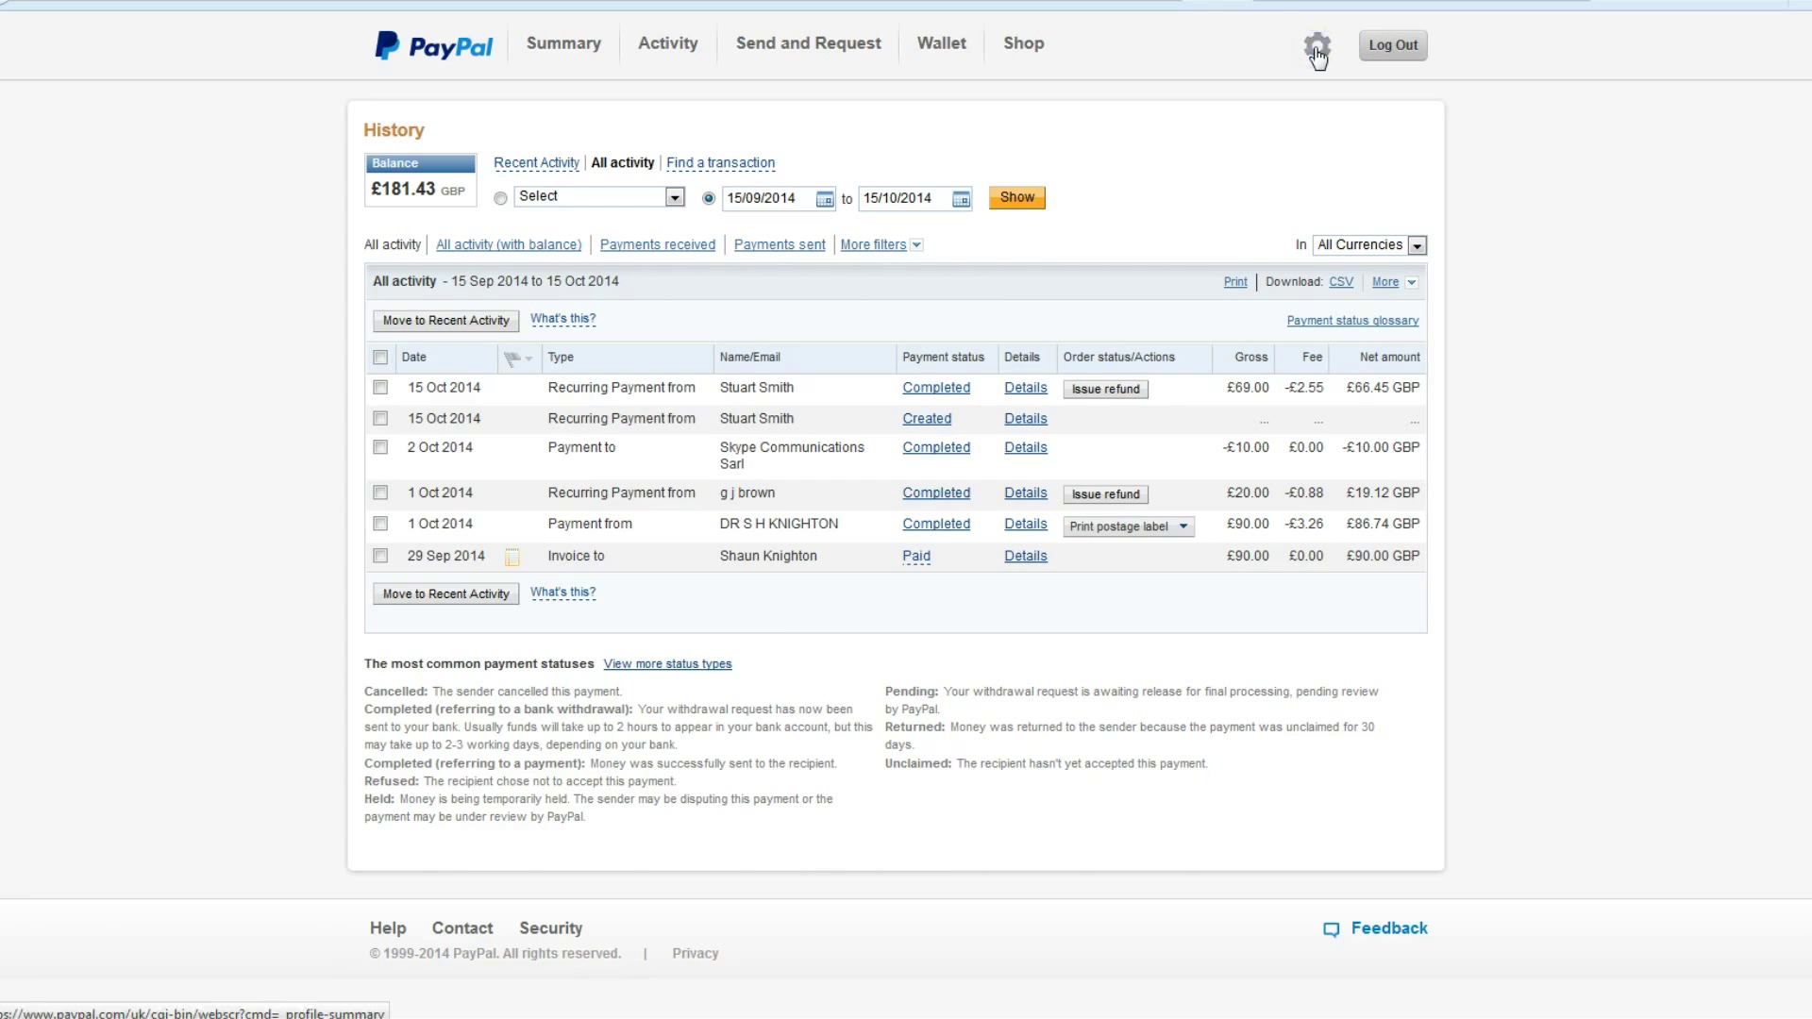
left_click(1318, 46)
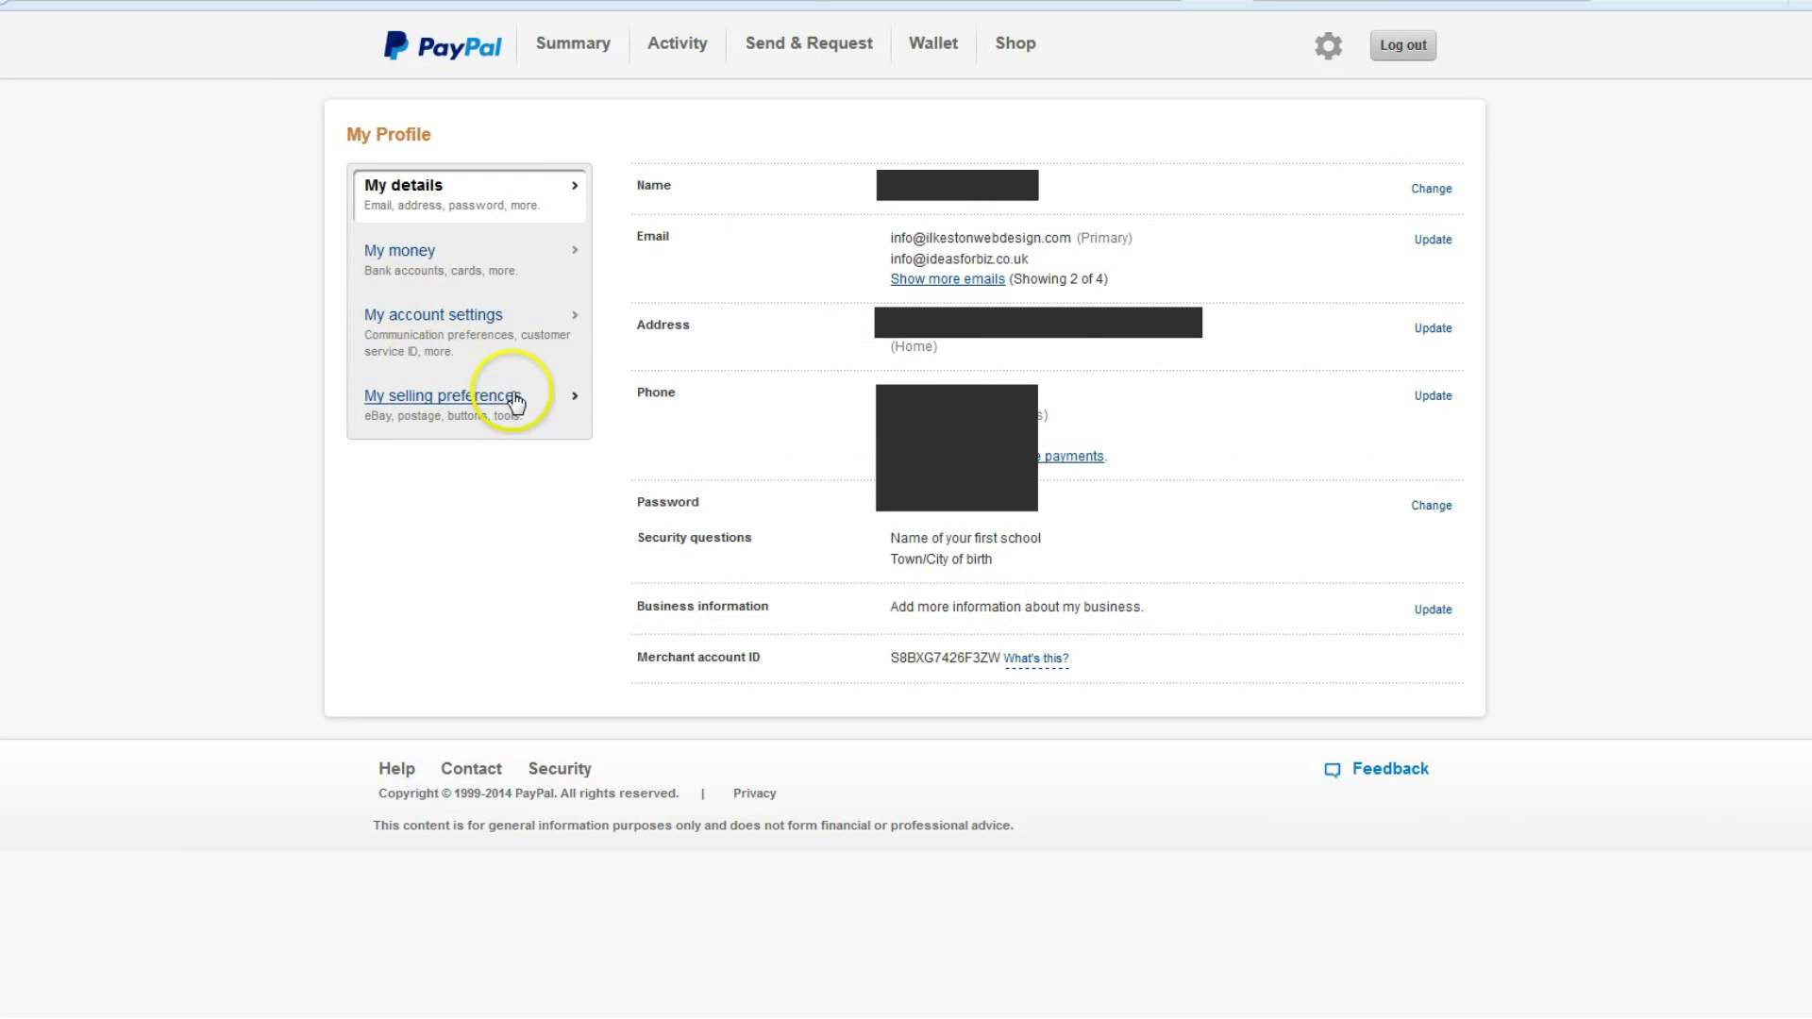
left_click(437, 395)
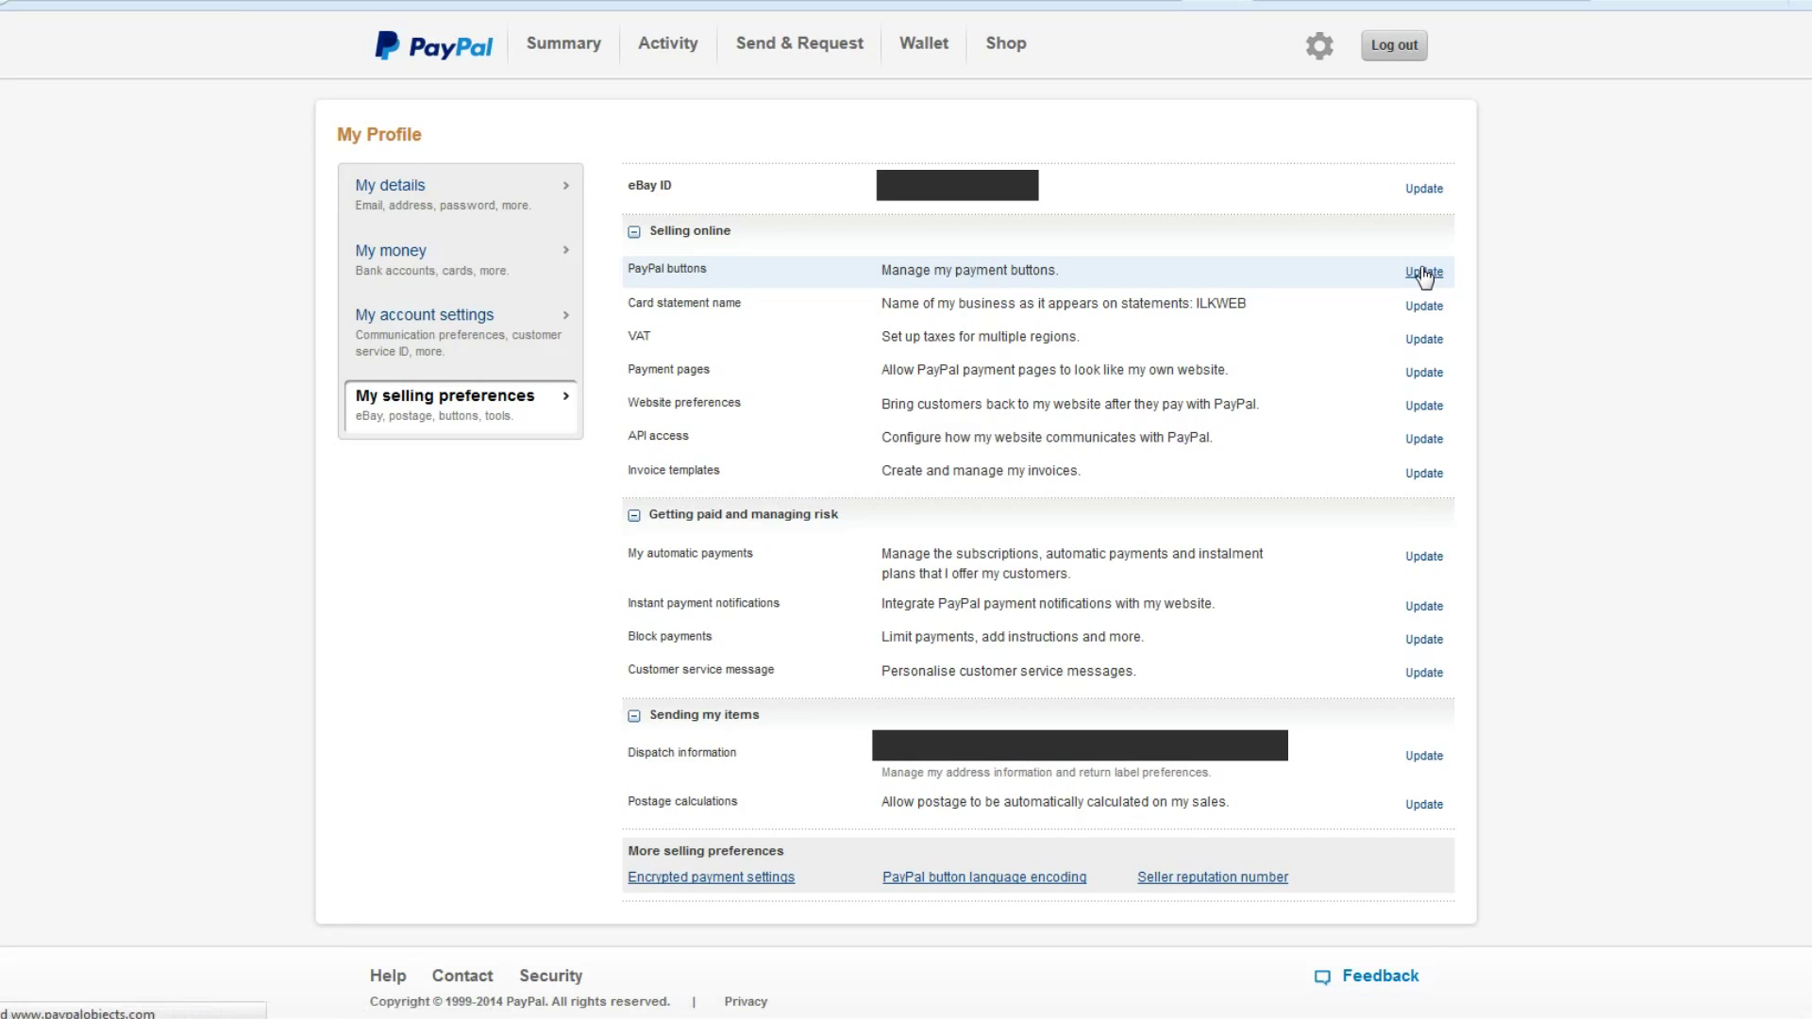
left_click(1422, 272)
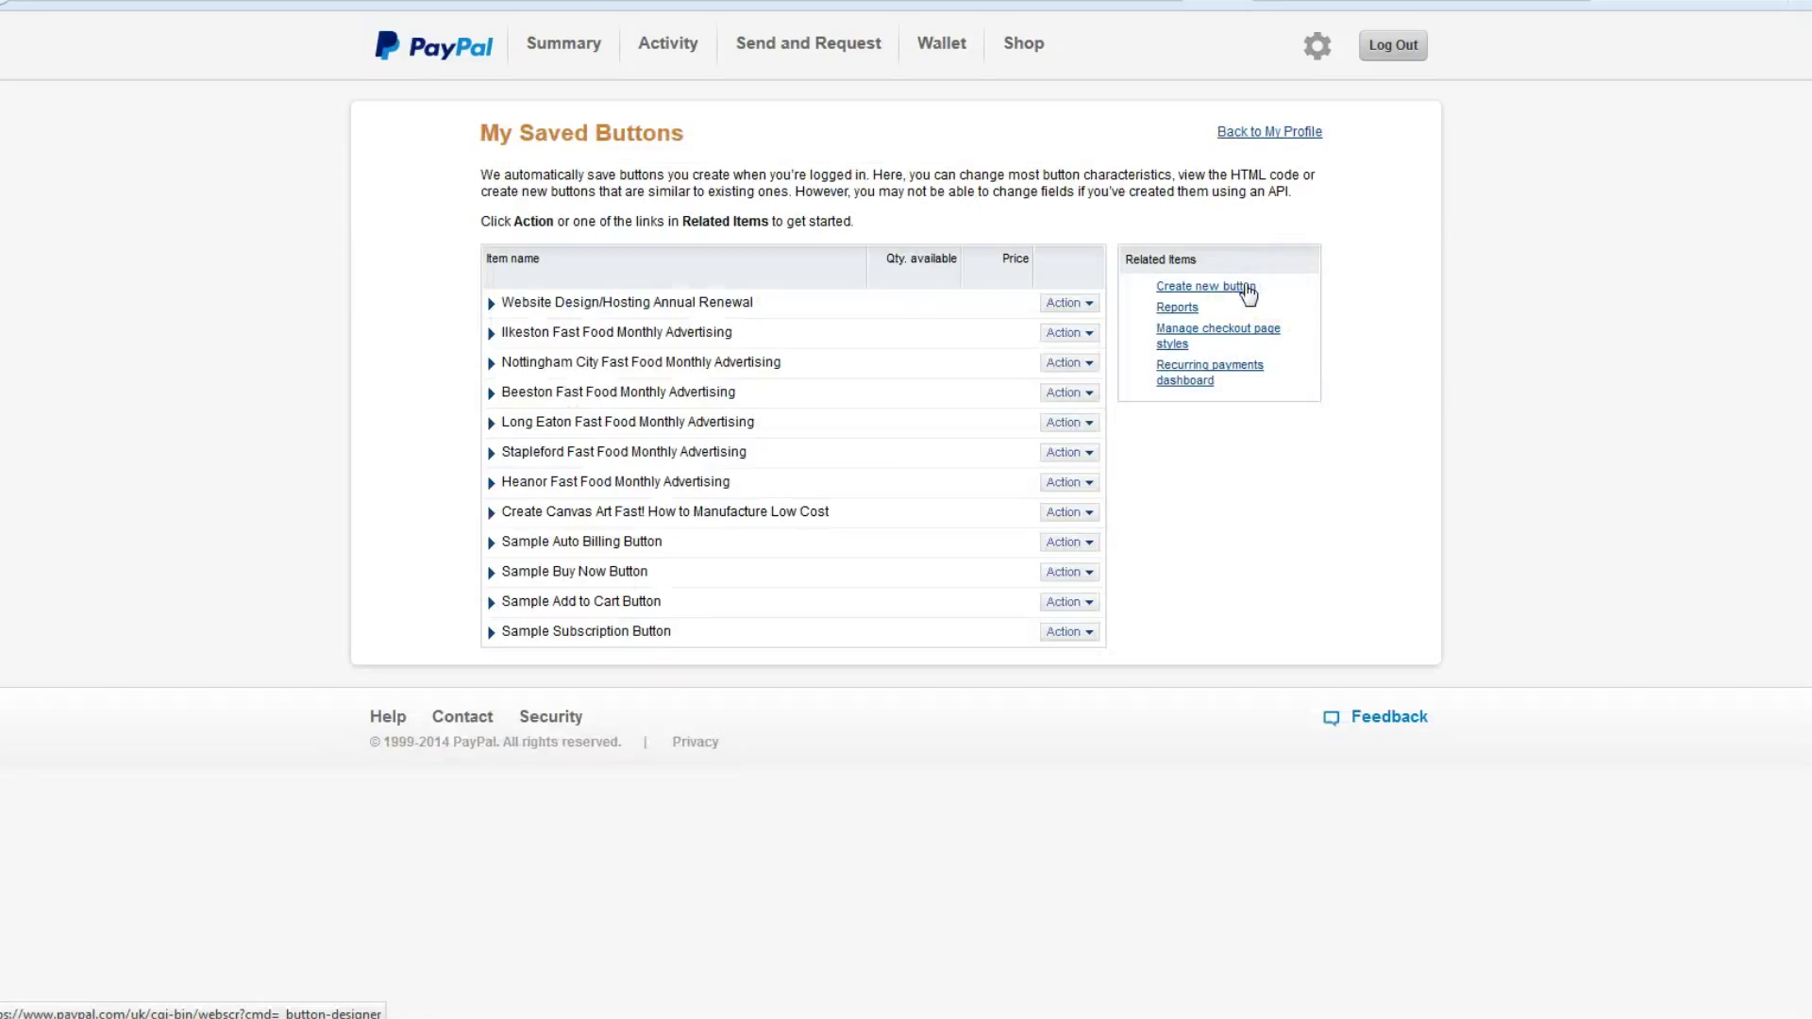
left_click(1204, 285)
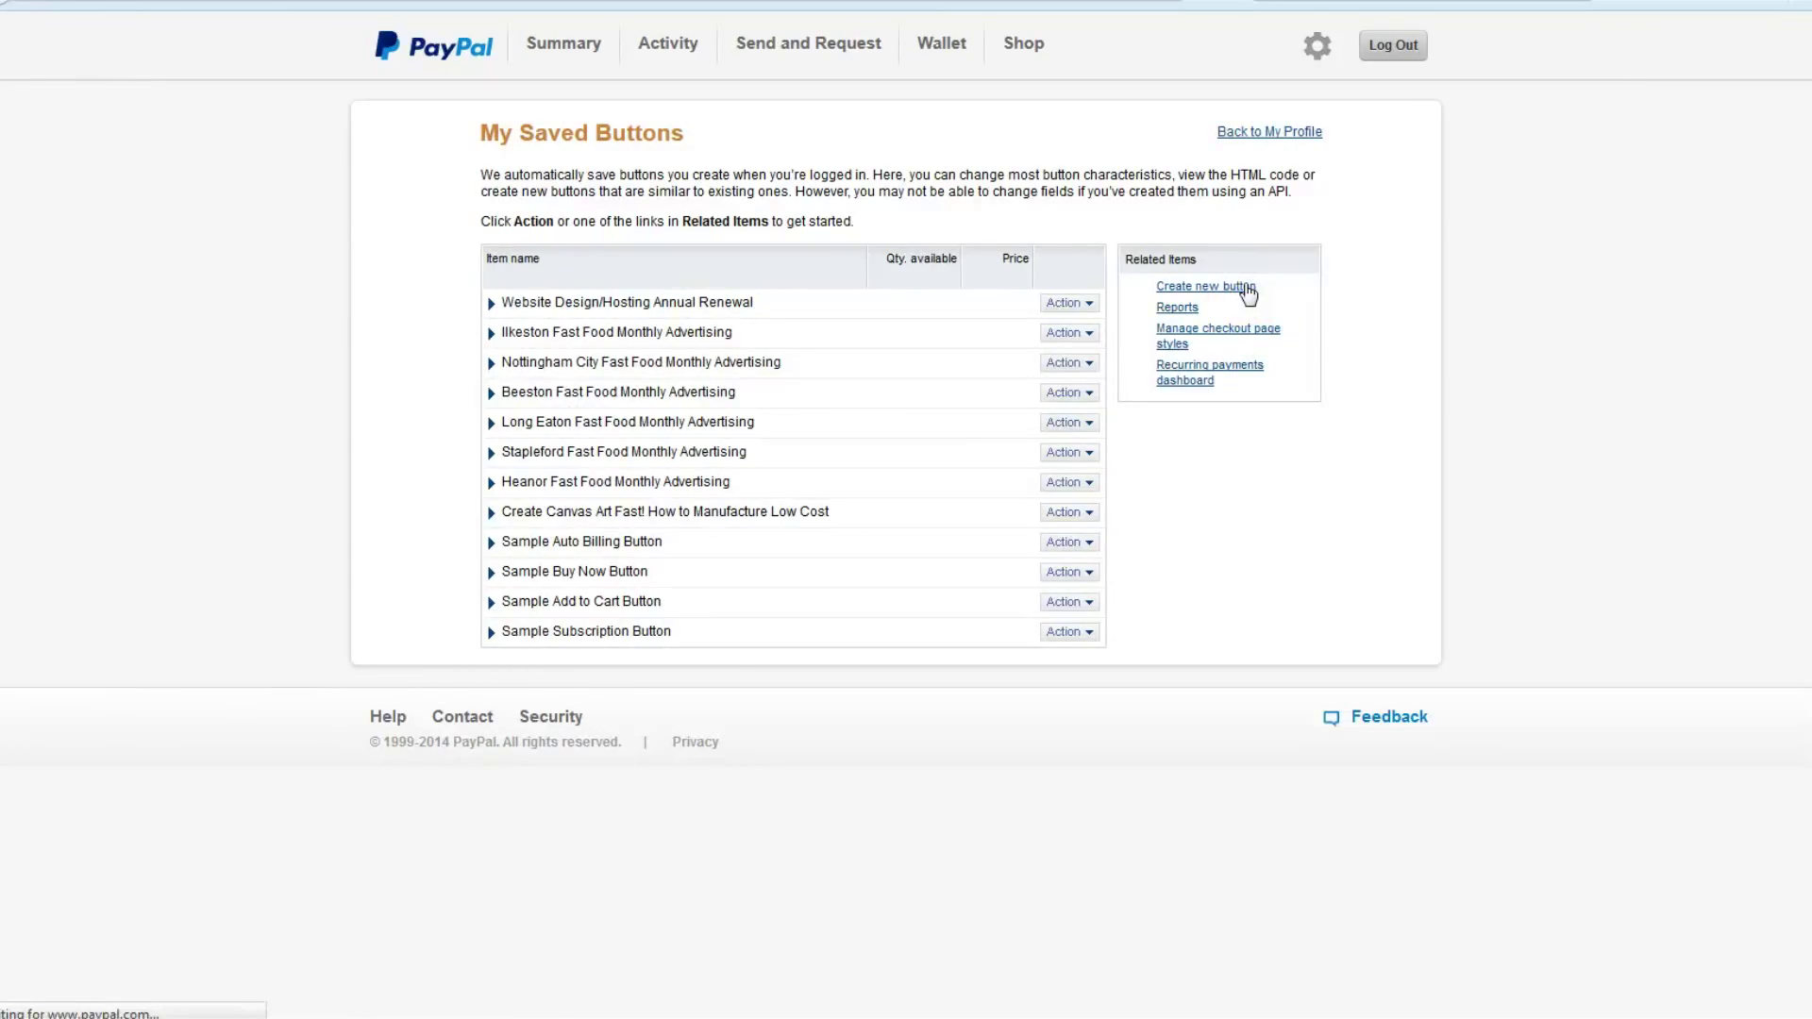
Make the new button a subscription named 'Annual Renewal Subscription'.
left_click(1204, 287)
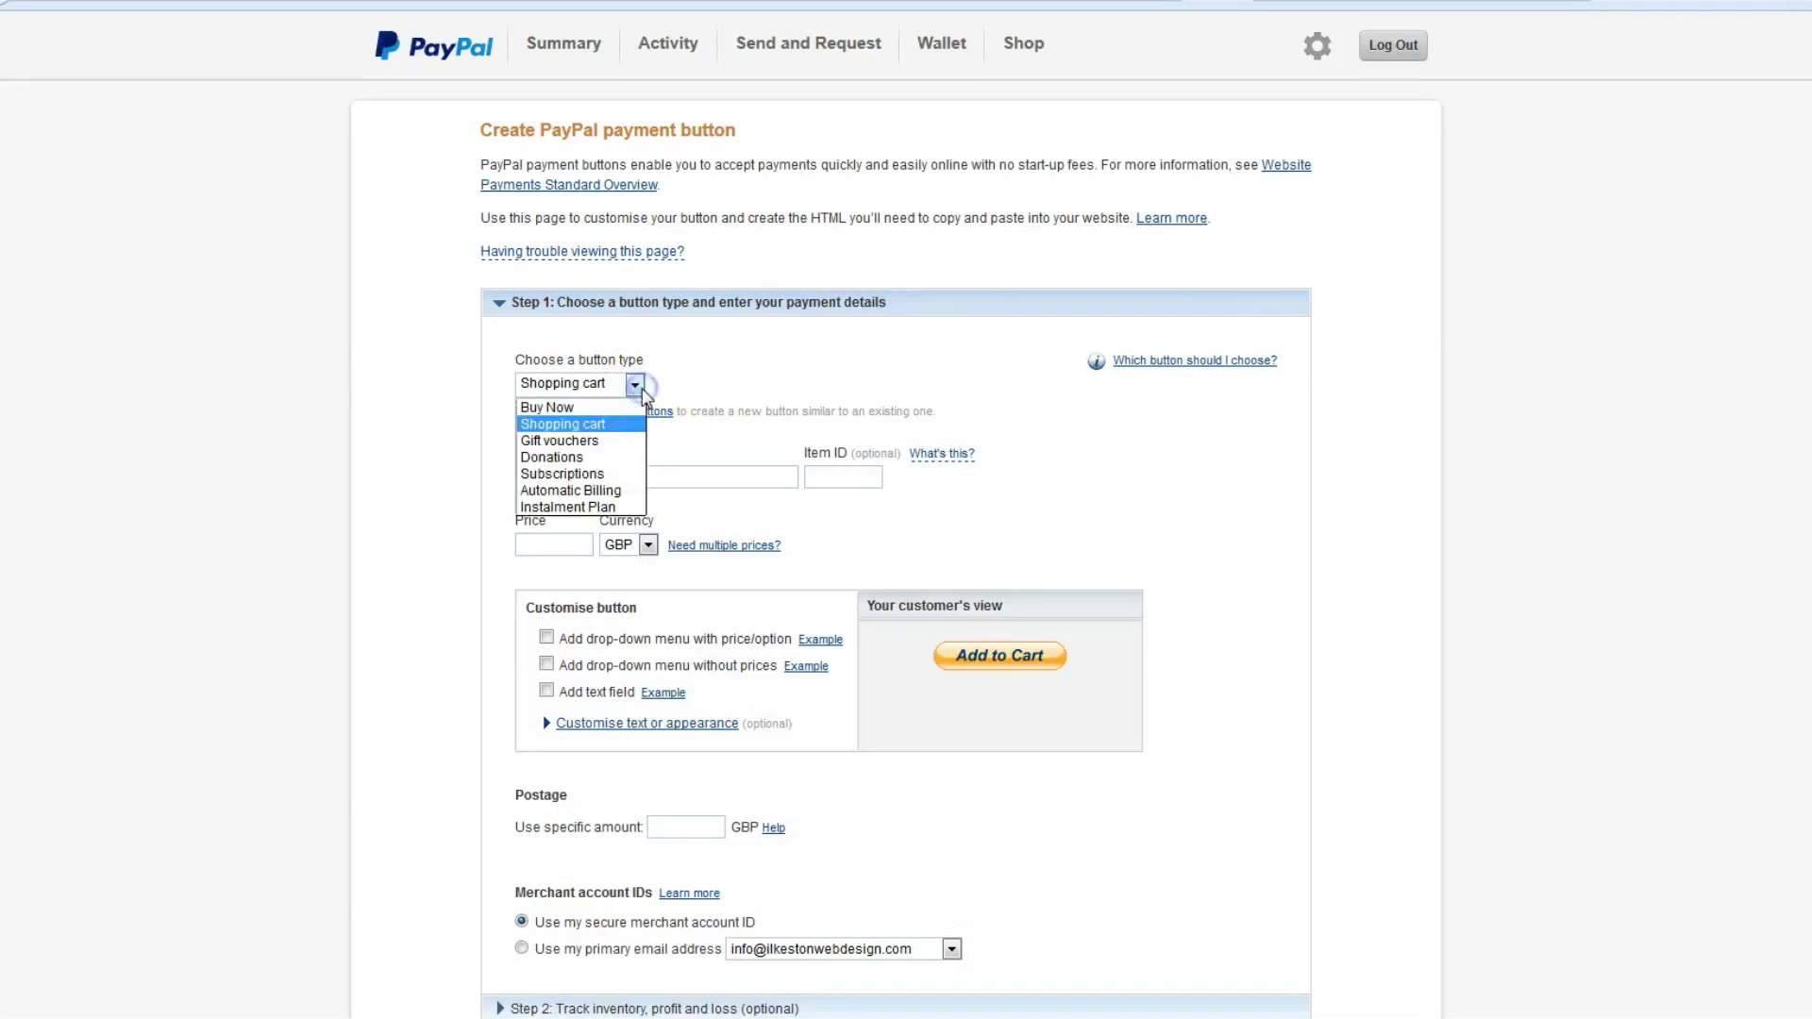
left_click(563, 474)
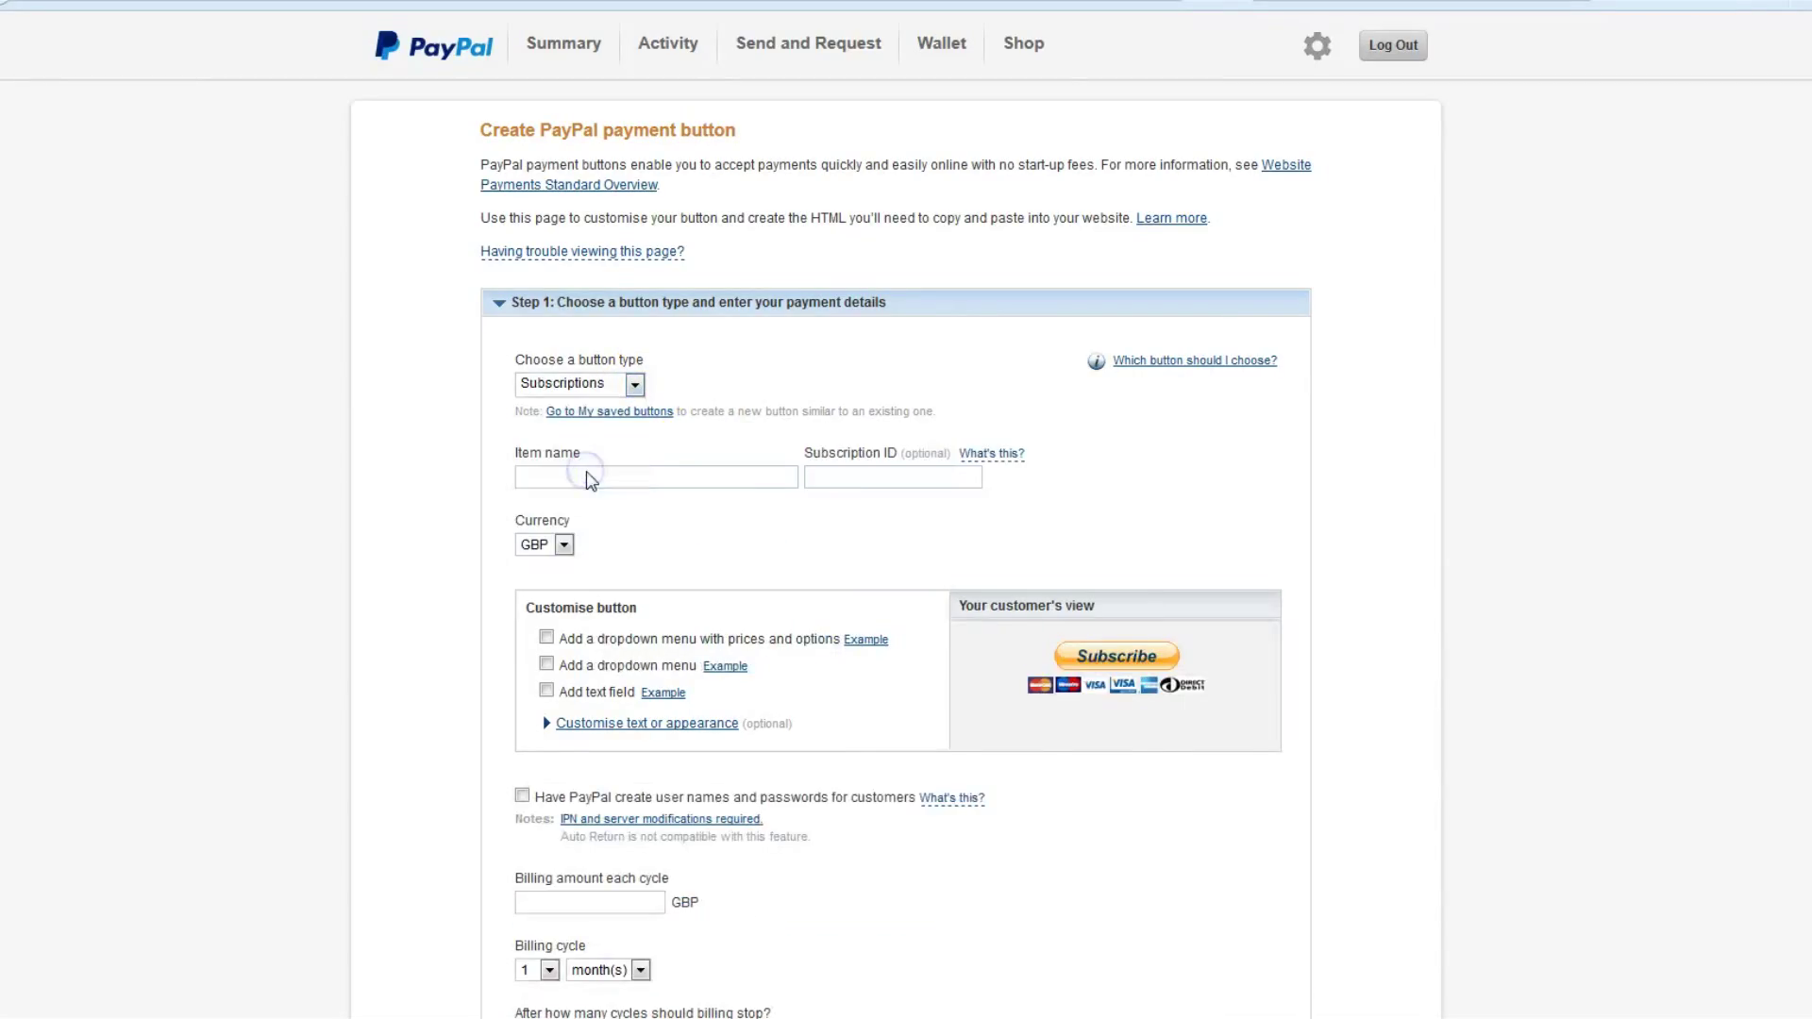
type("Annual")
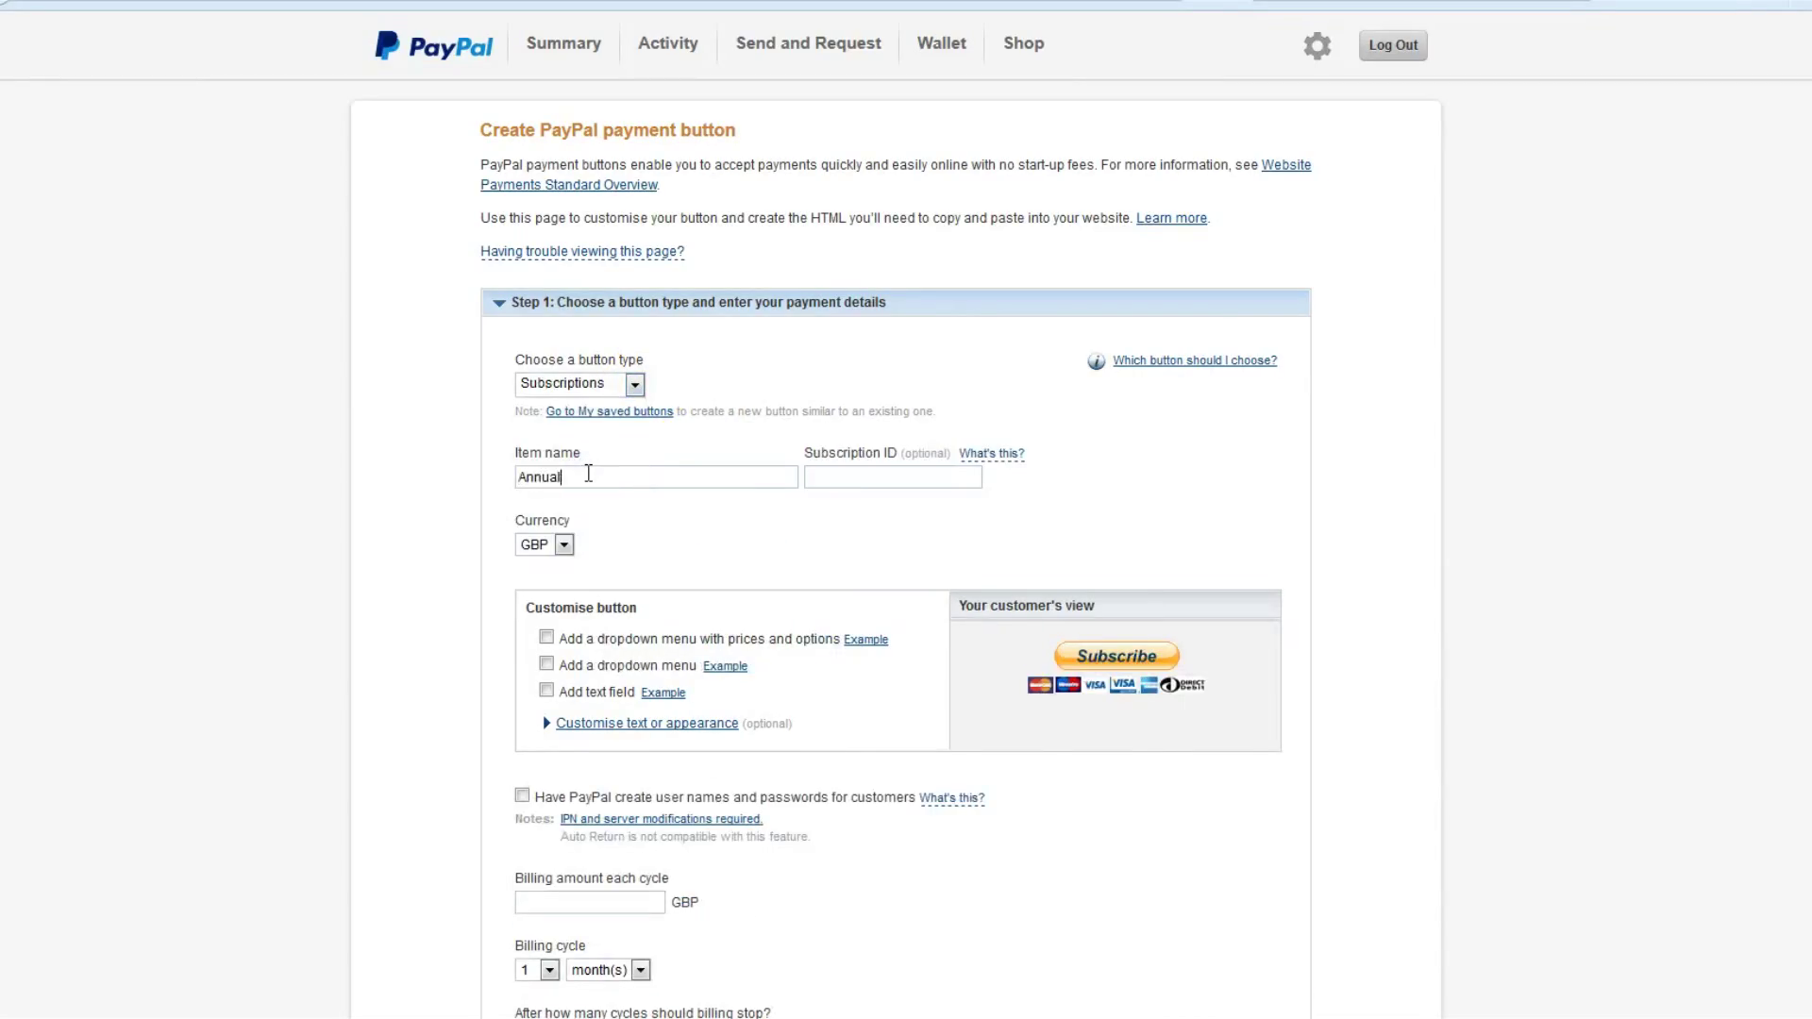
type("Renewal")
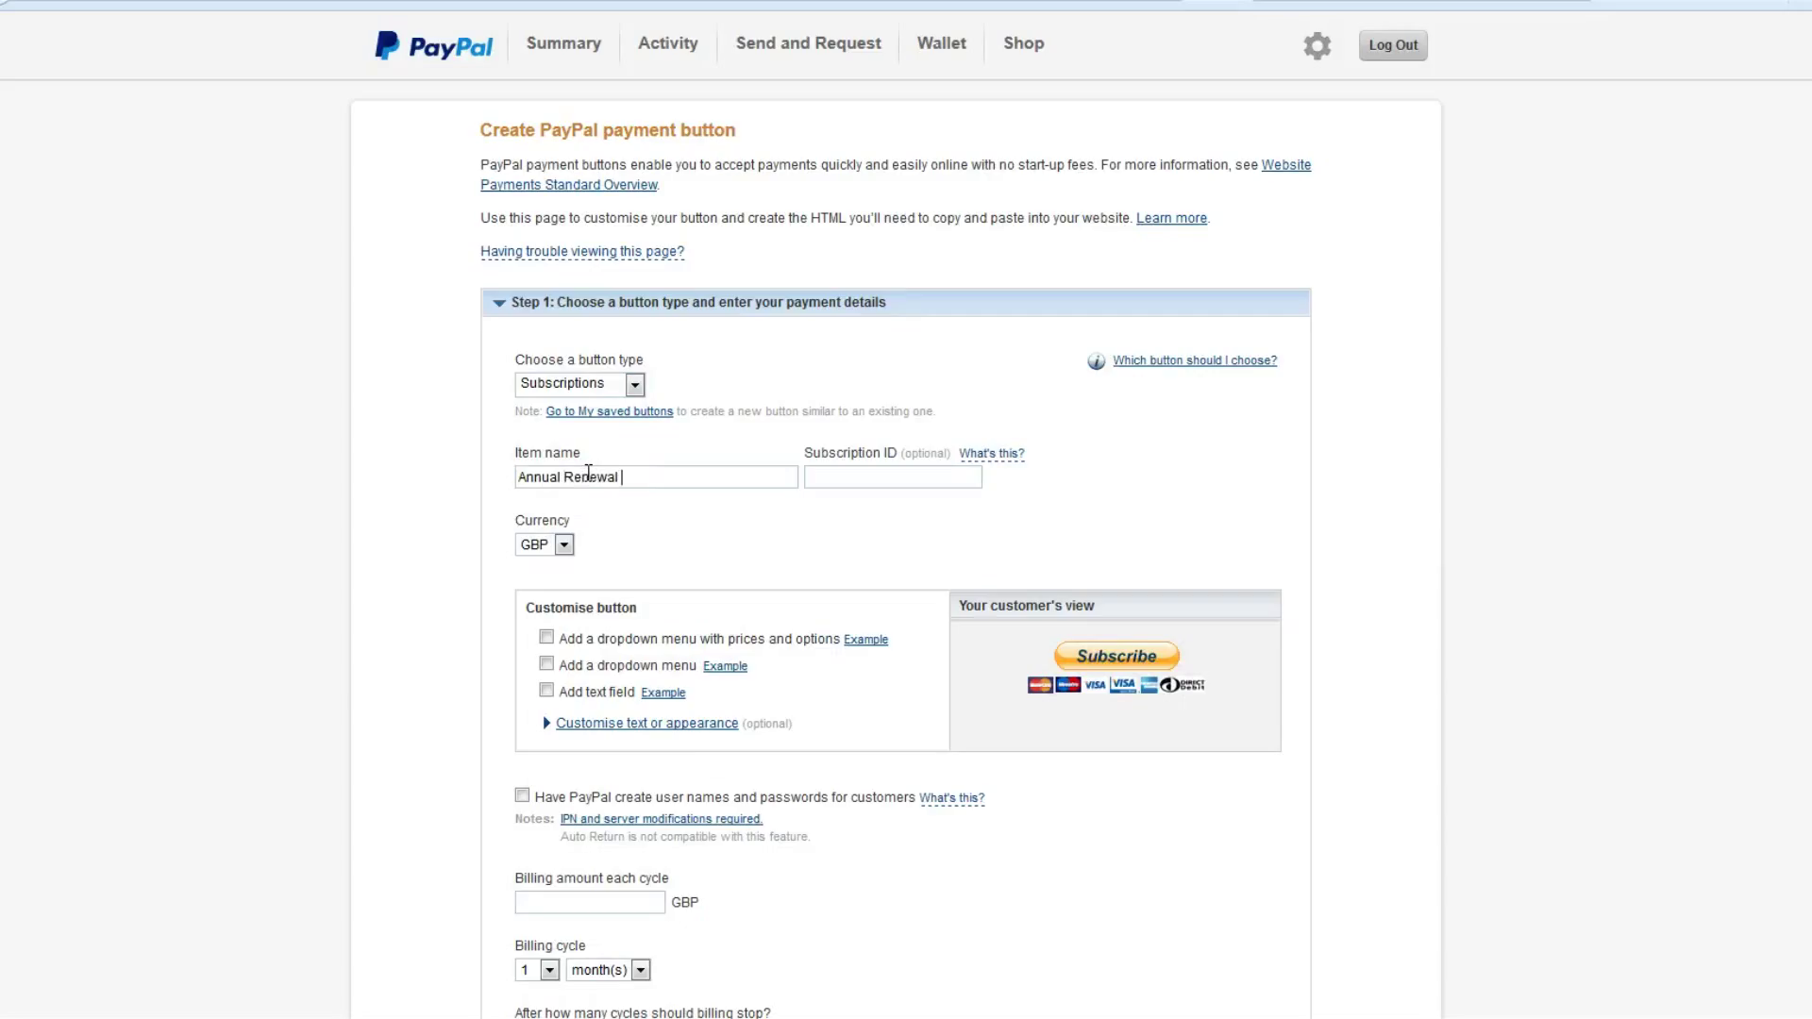
type("Subs")
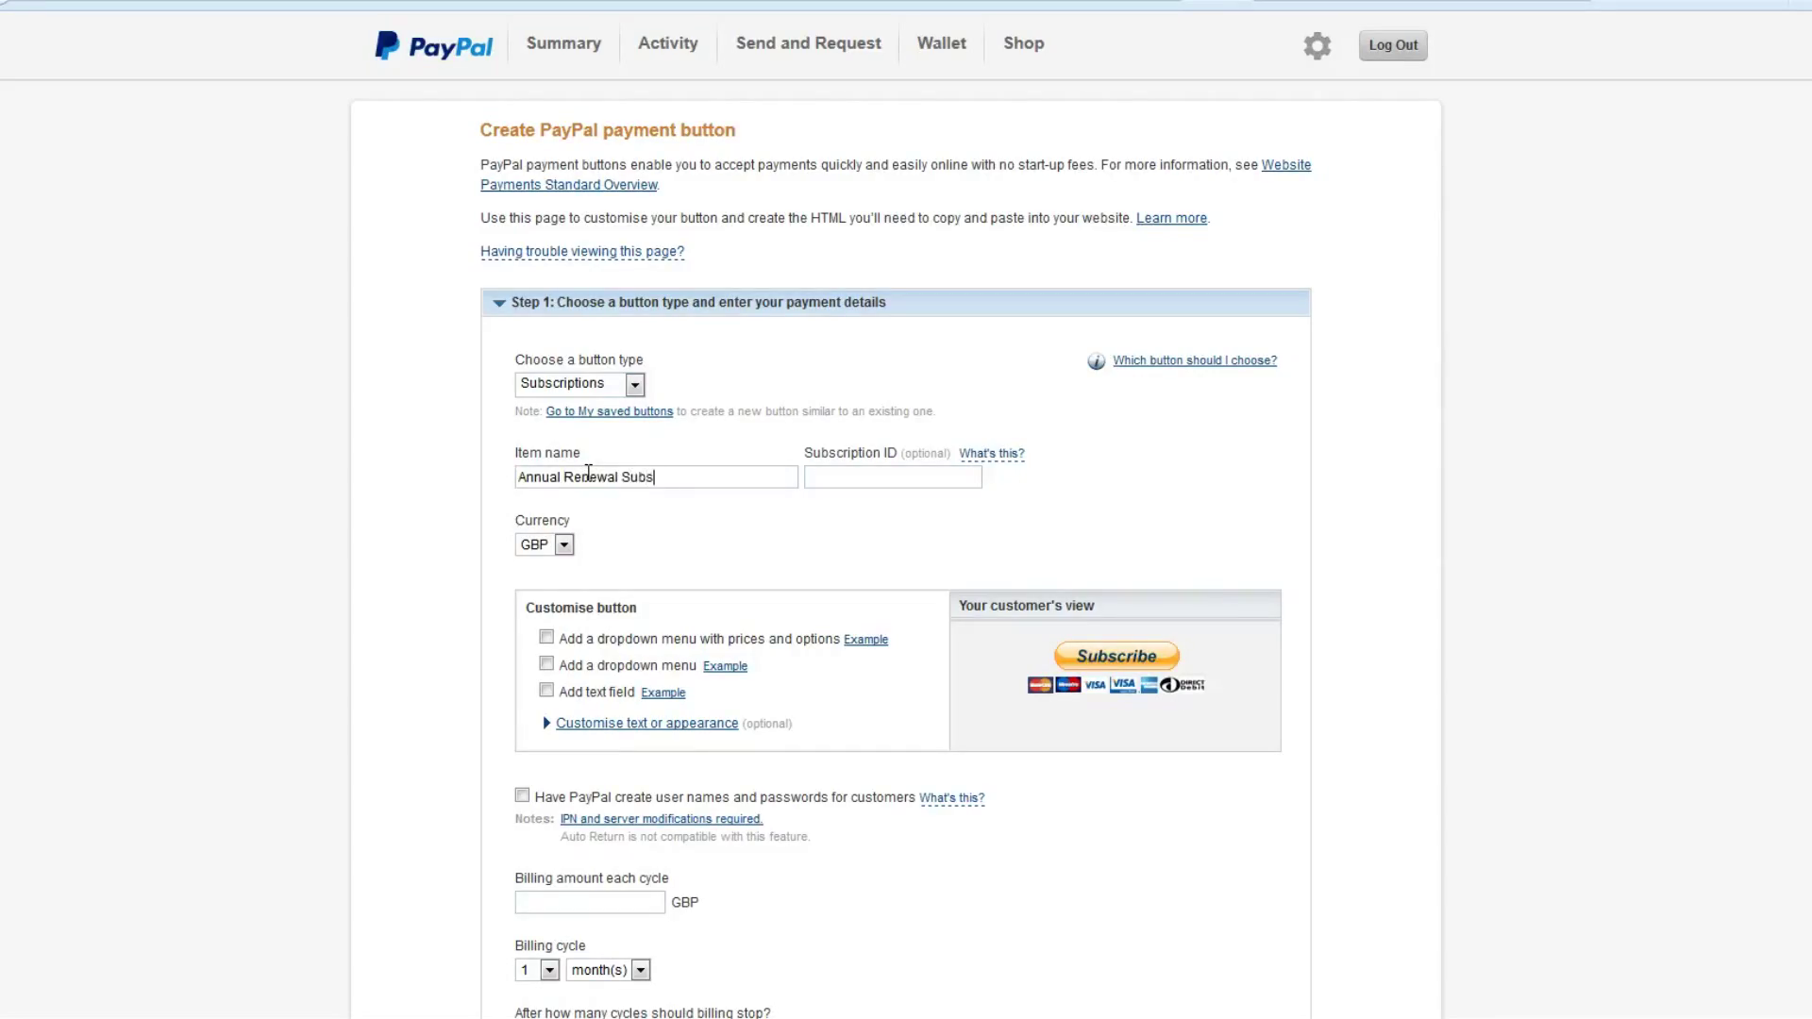
type("cription")
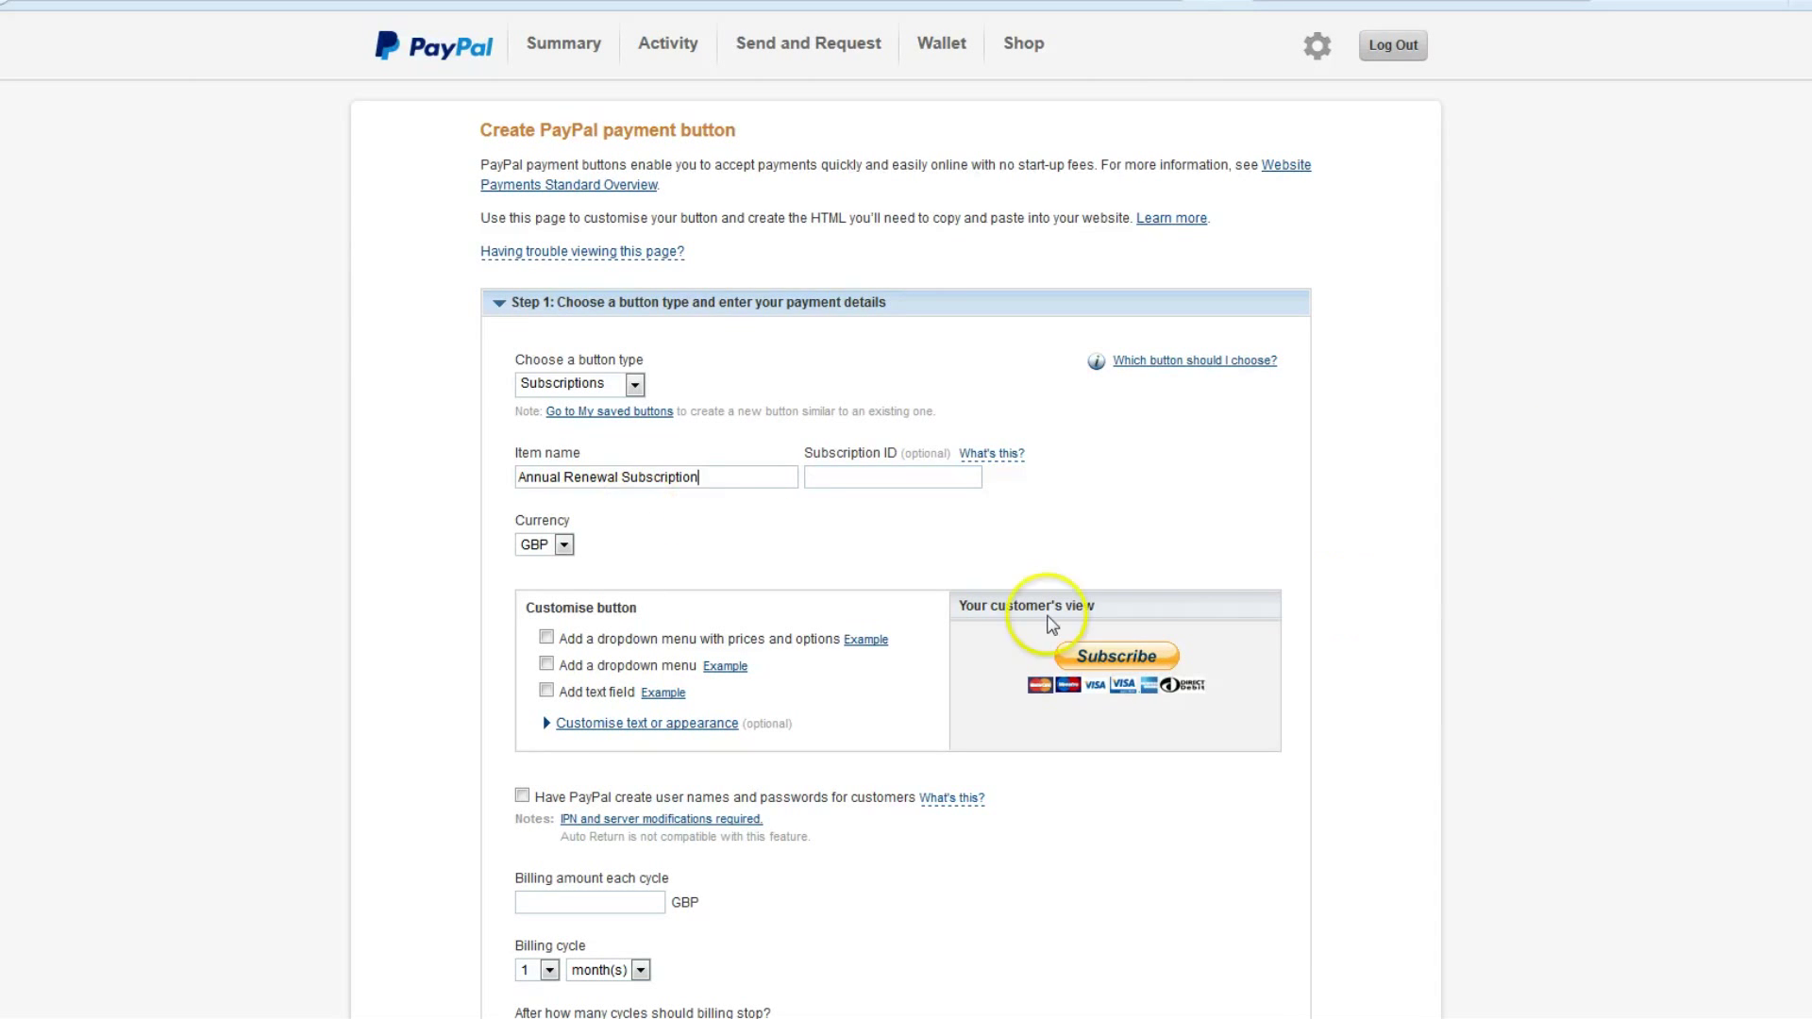
Set the subscription to bill 400.00 GBP every 1 year.
scroll("down", 3)
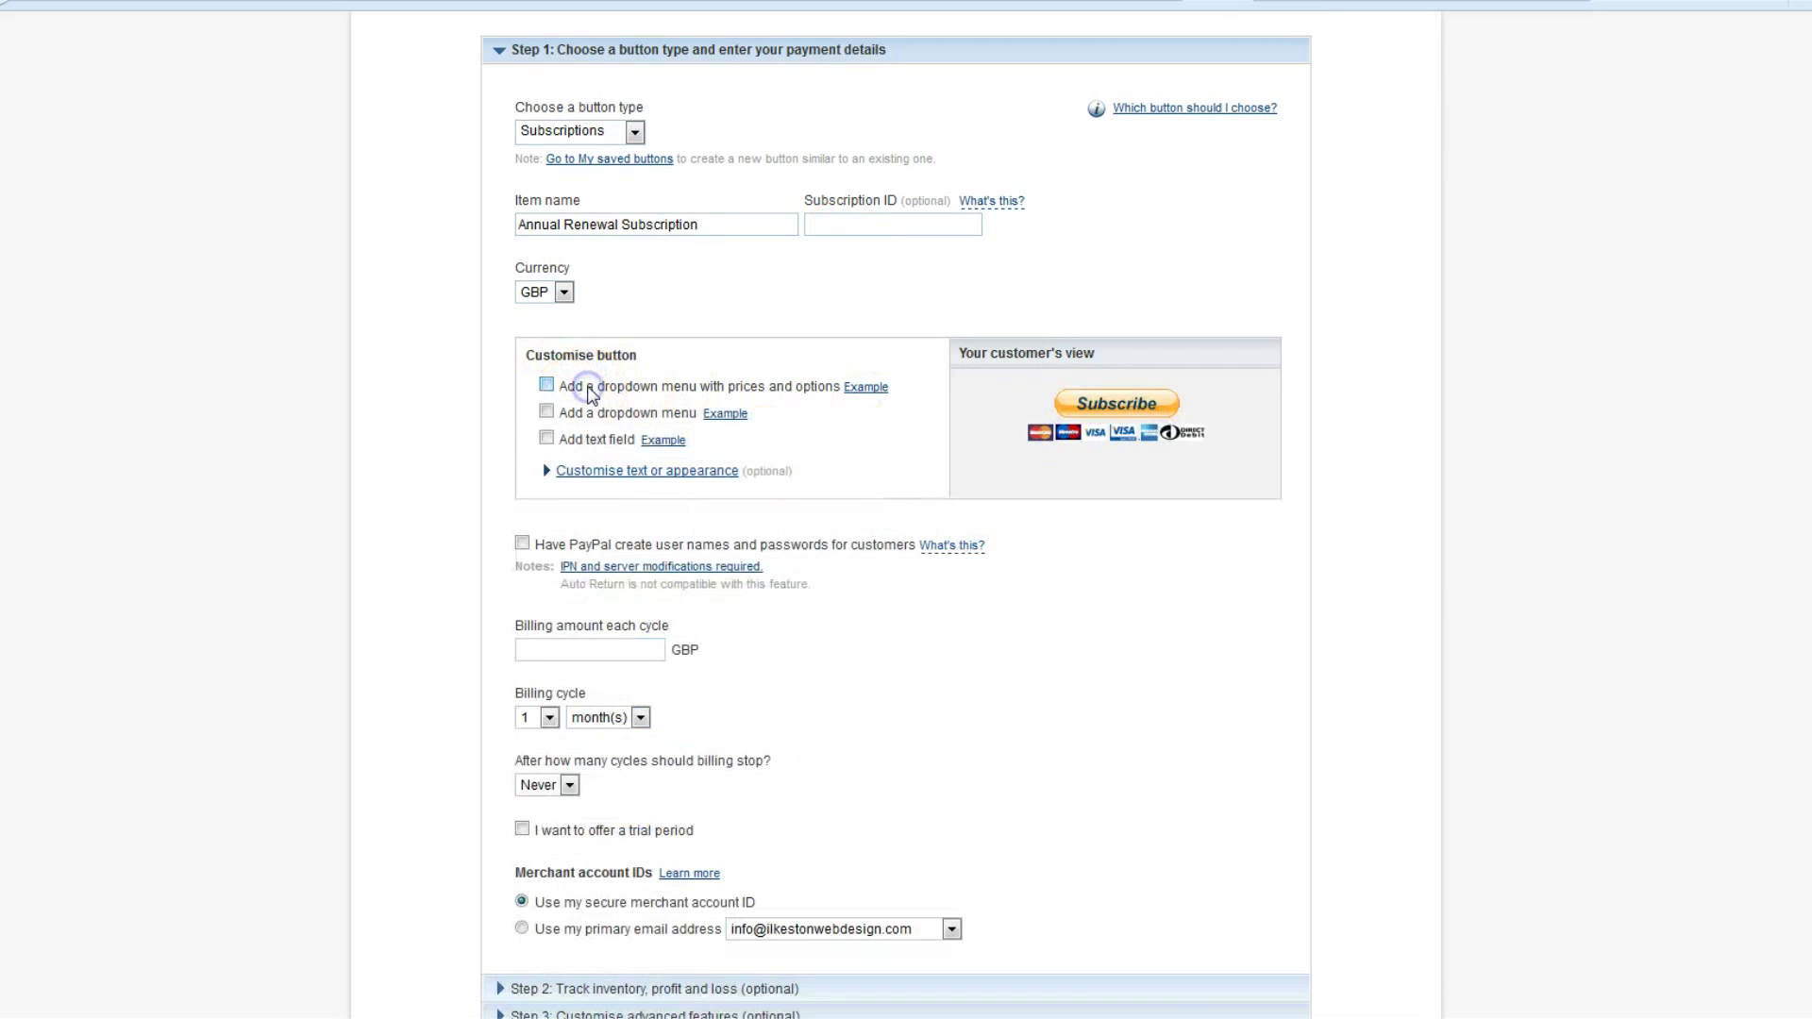
left_click(588, 649)
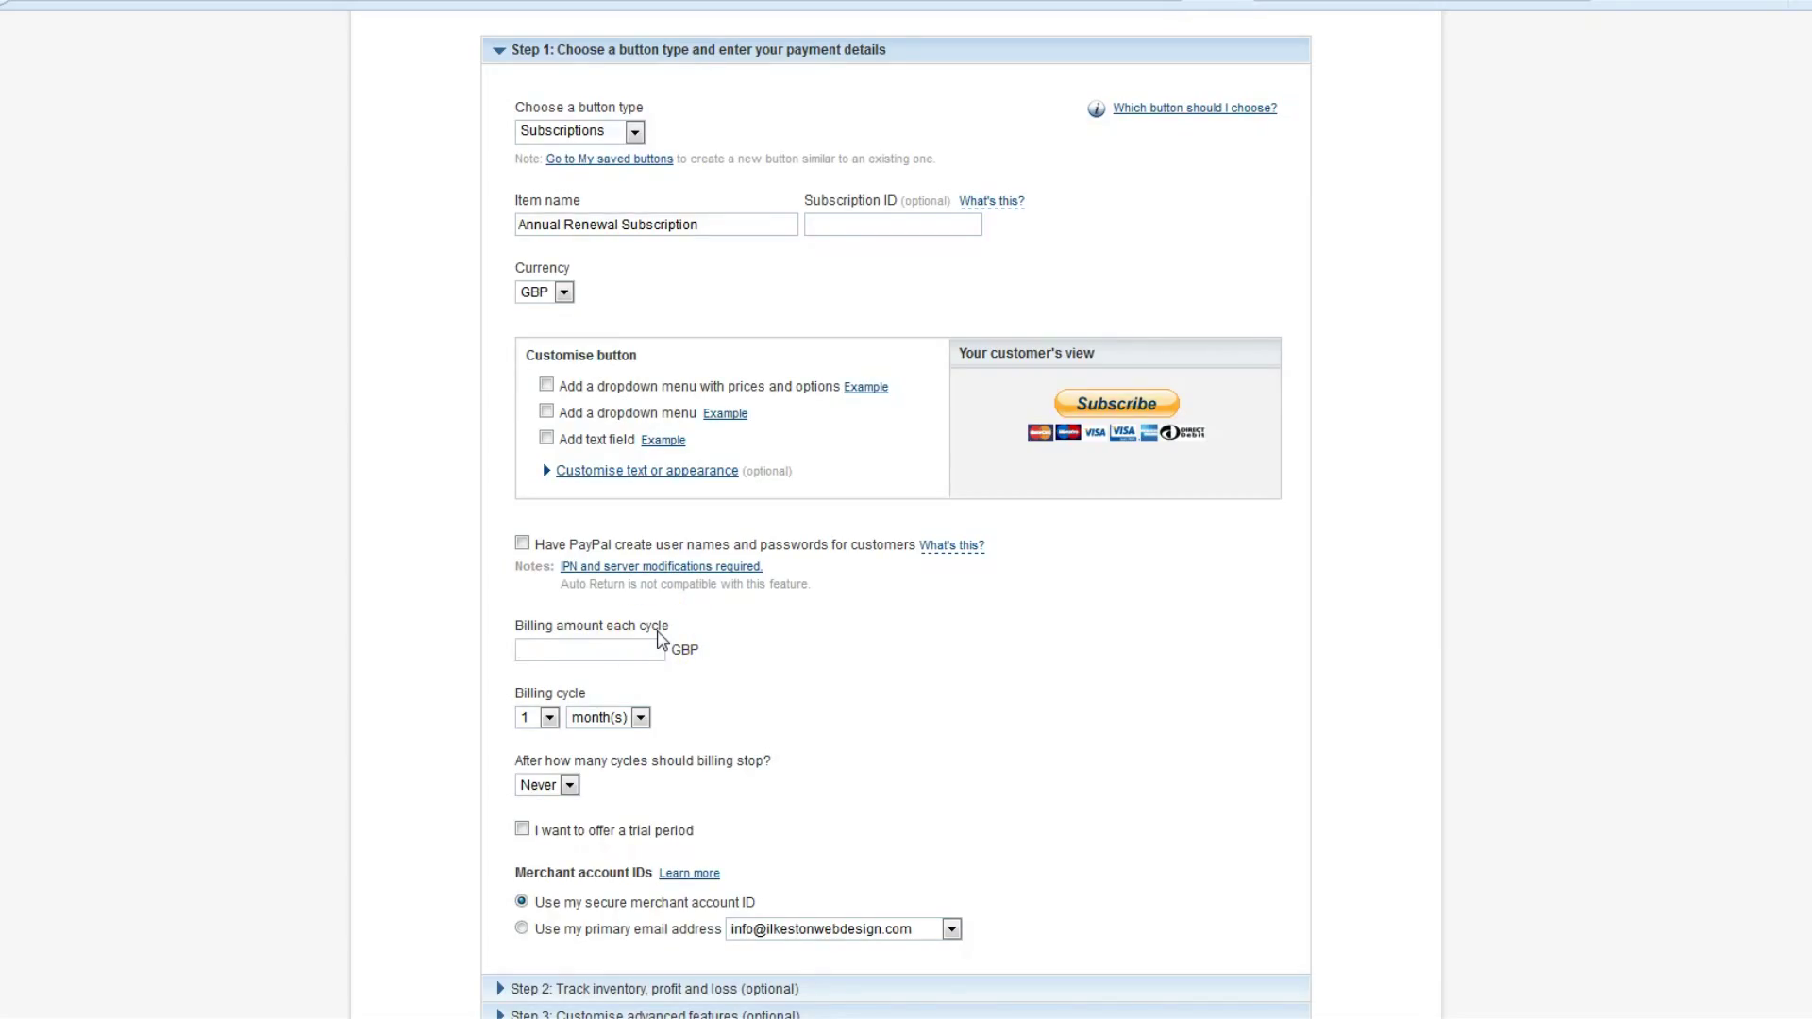
type("400.00")
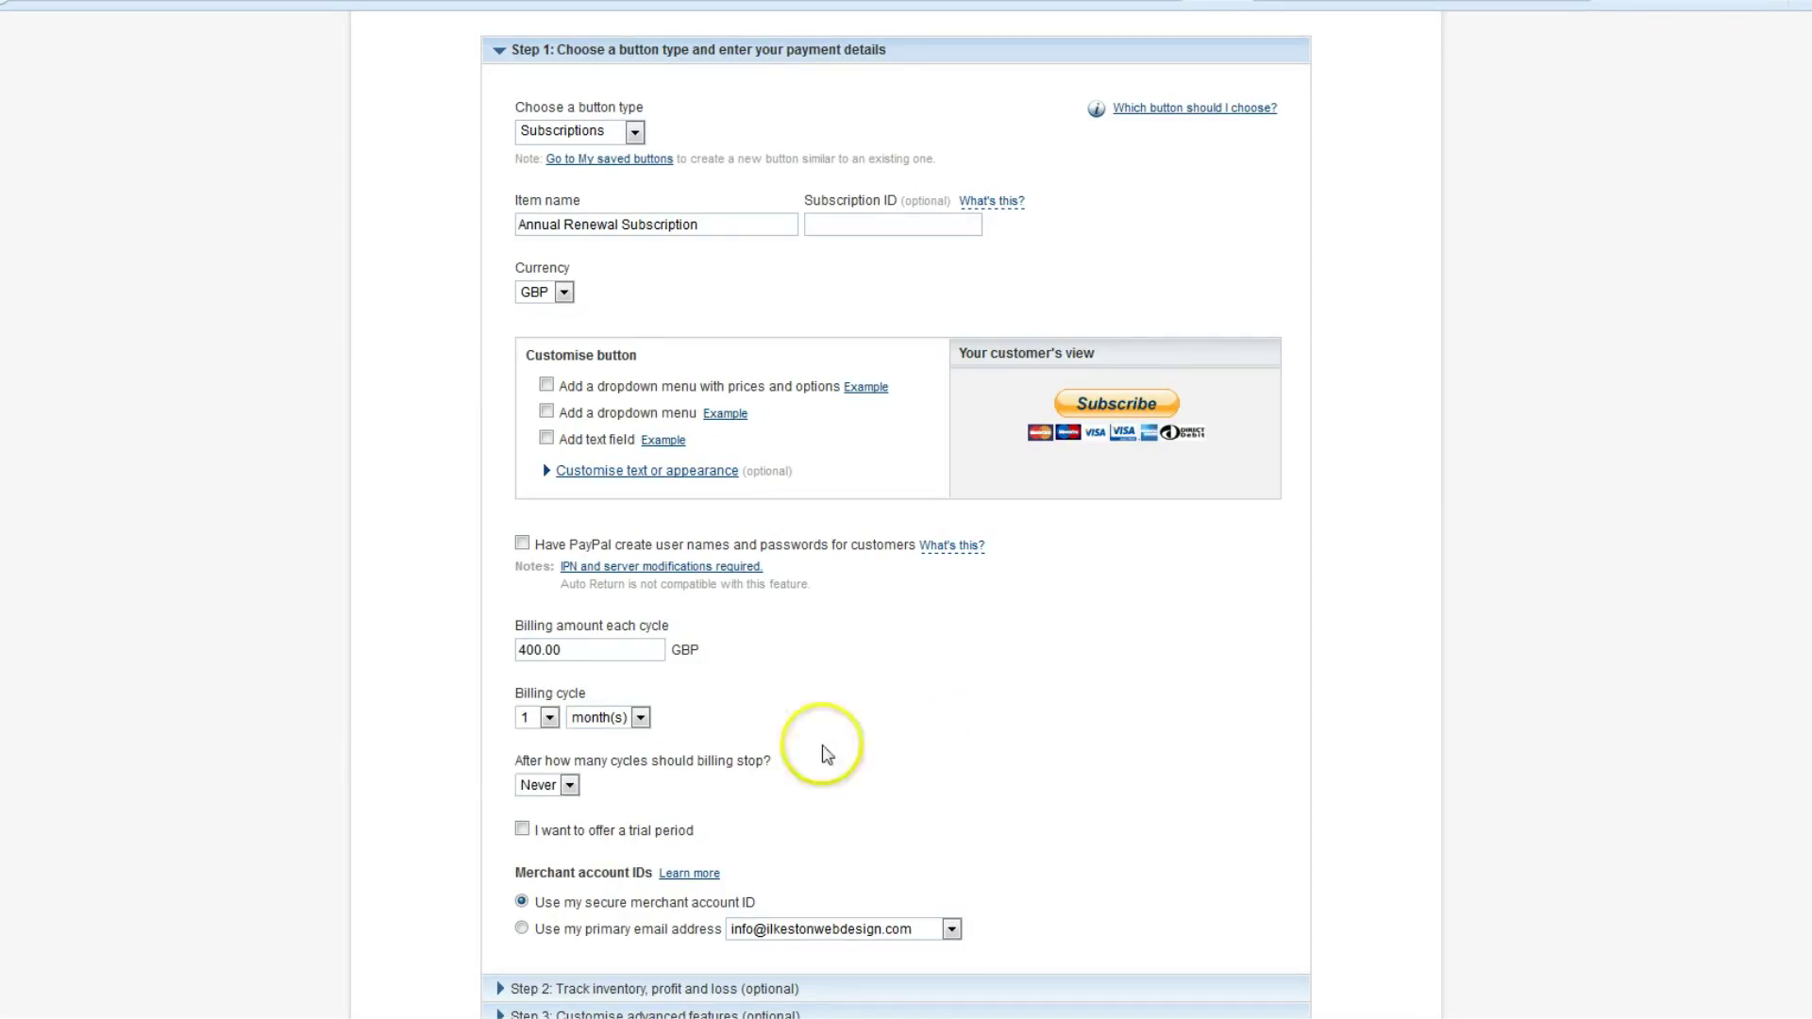
left_click(639, 717)
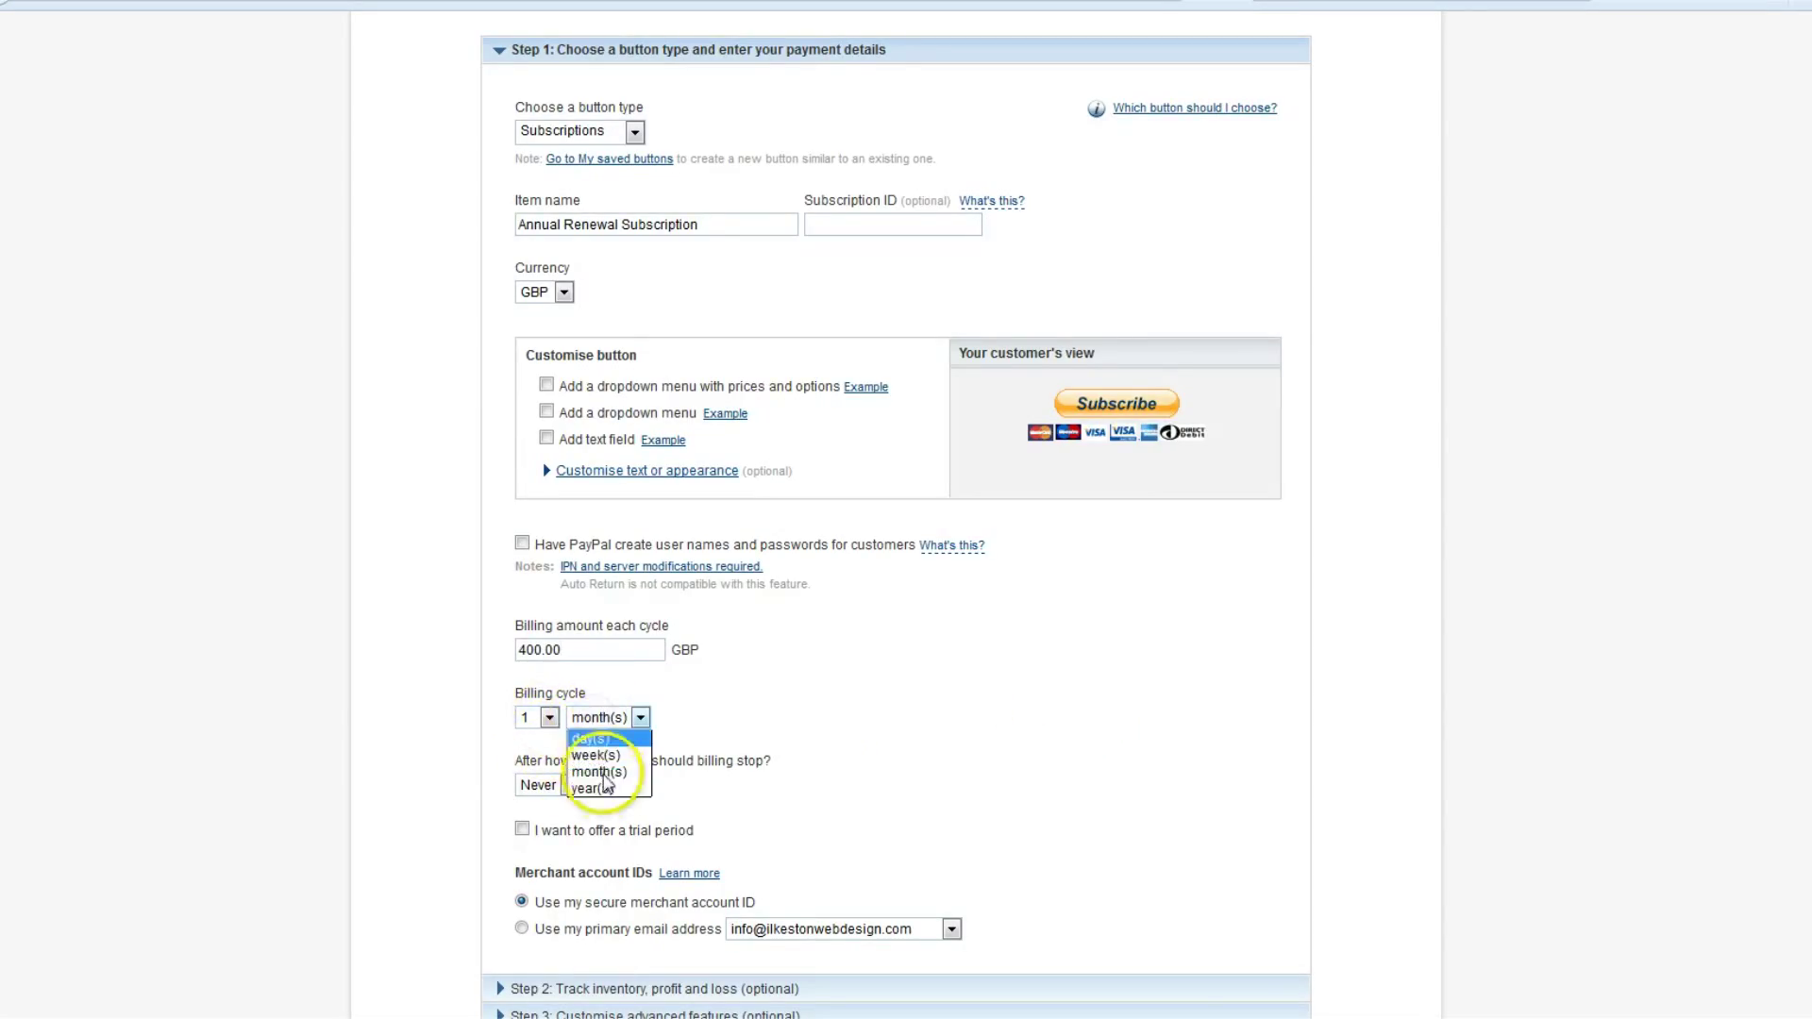
left_click(601, 788)
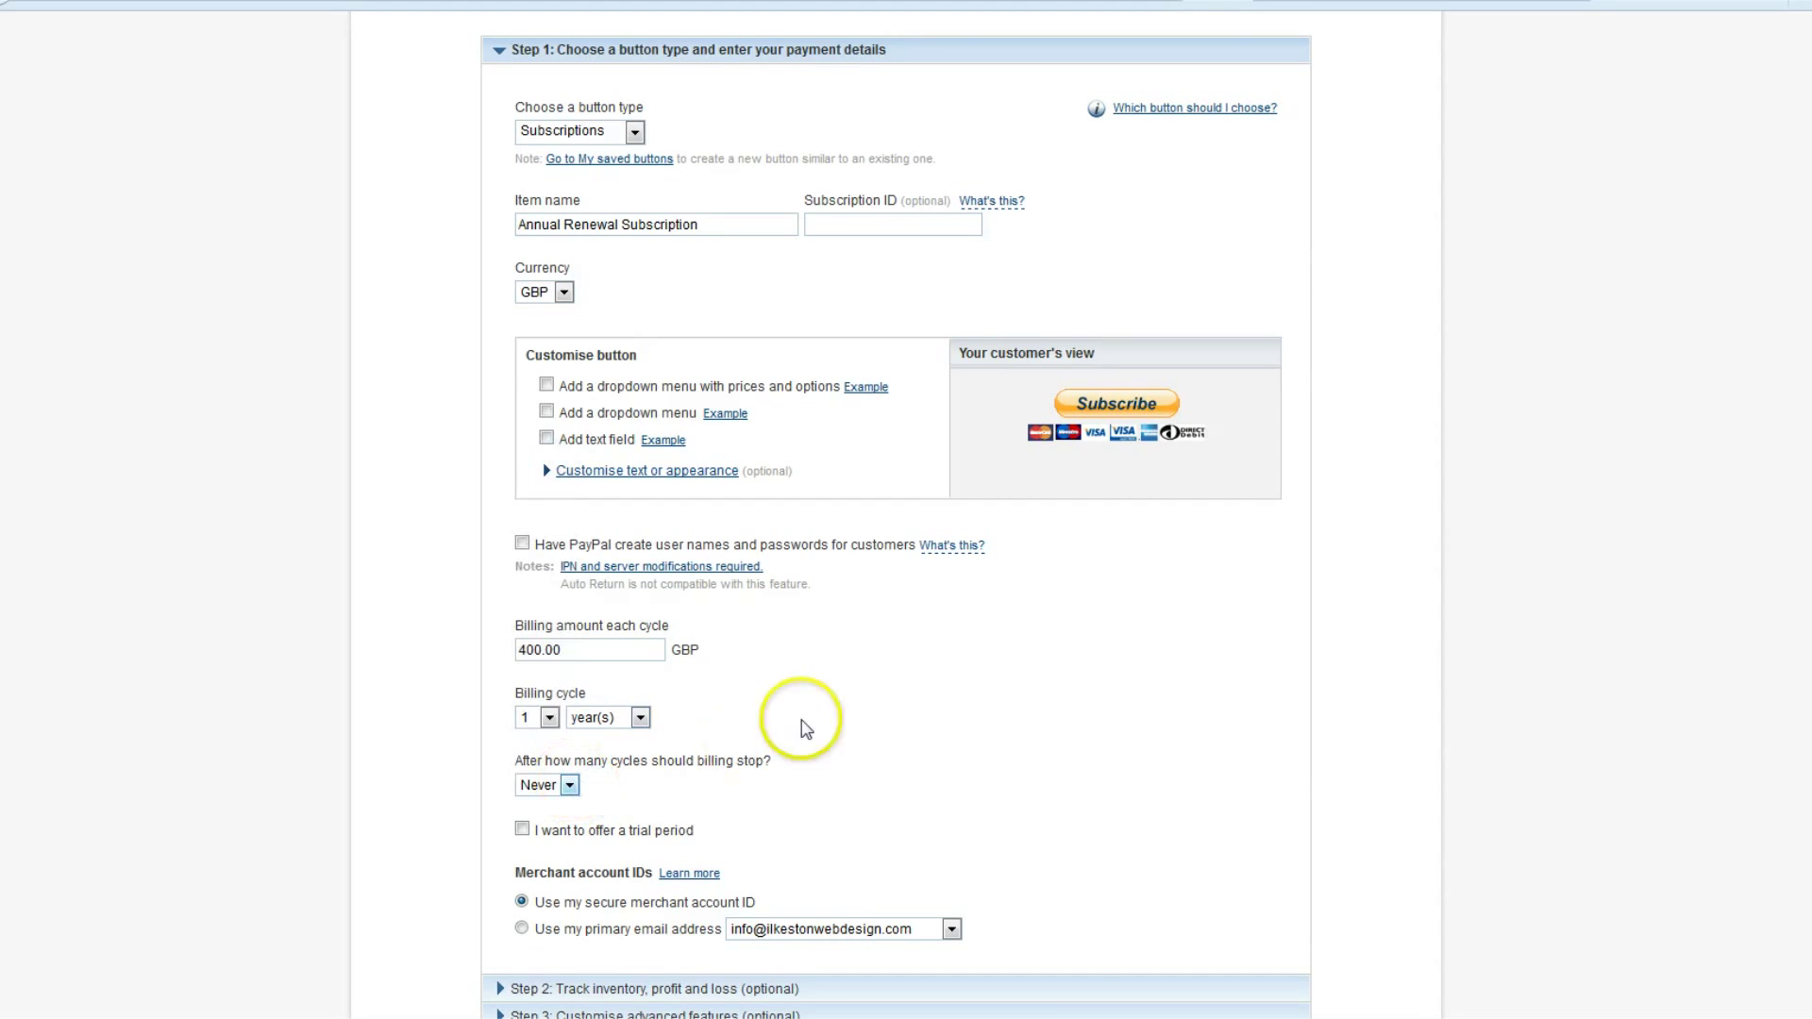
scroll("down", 3)
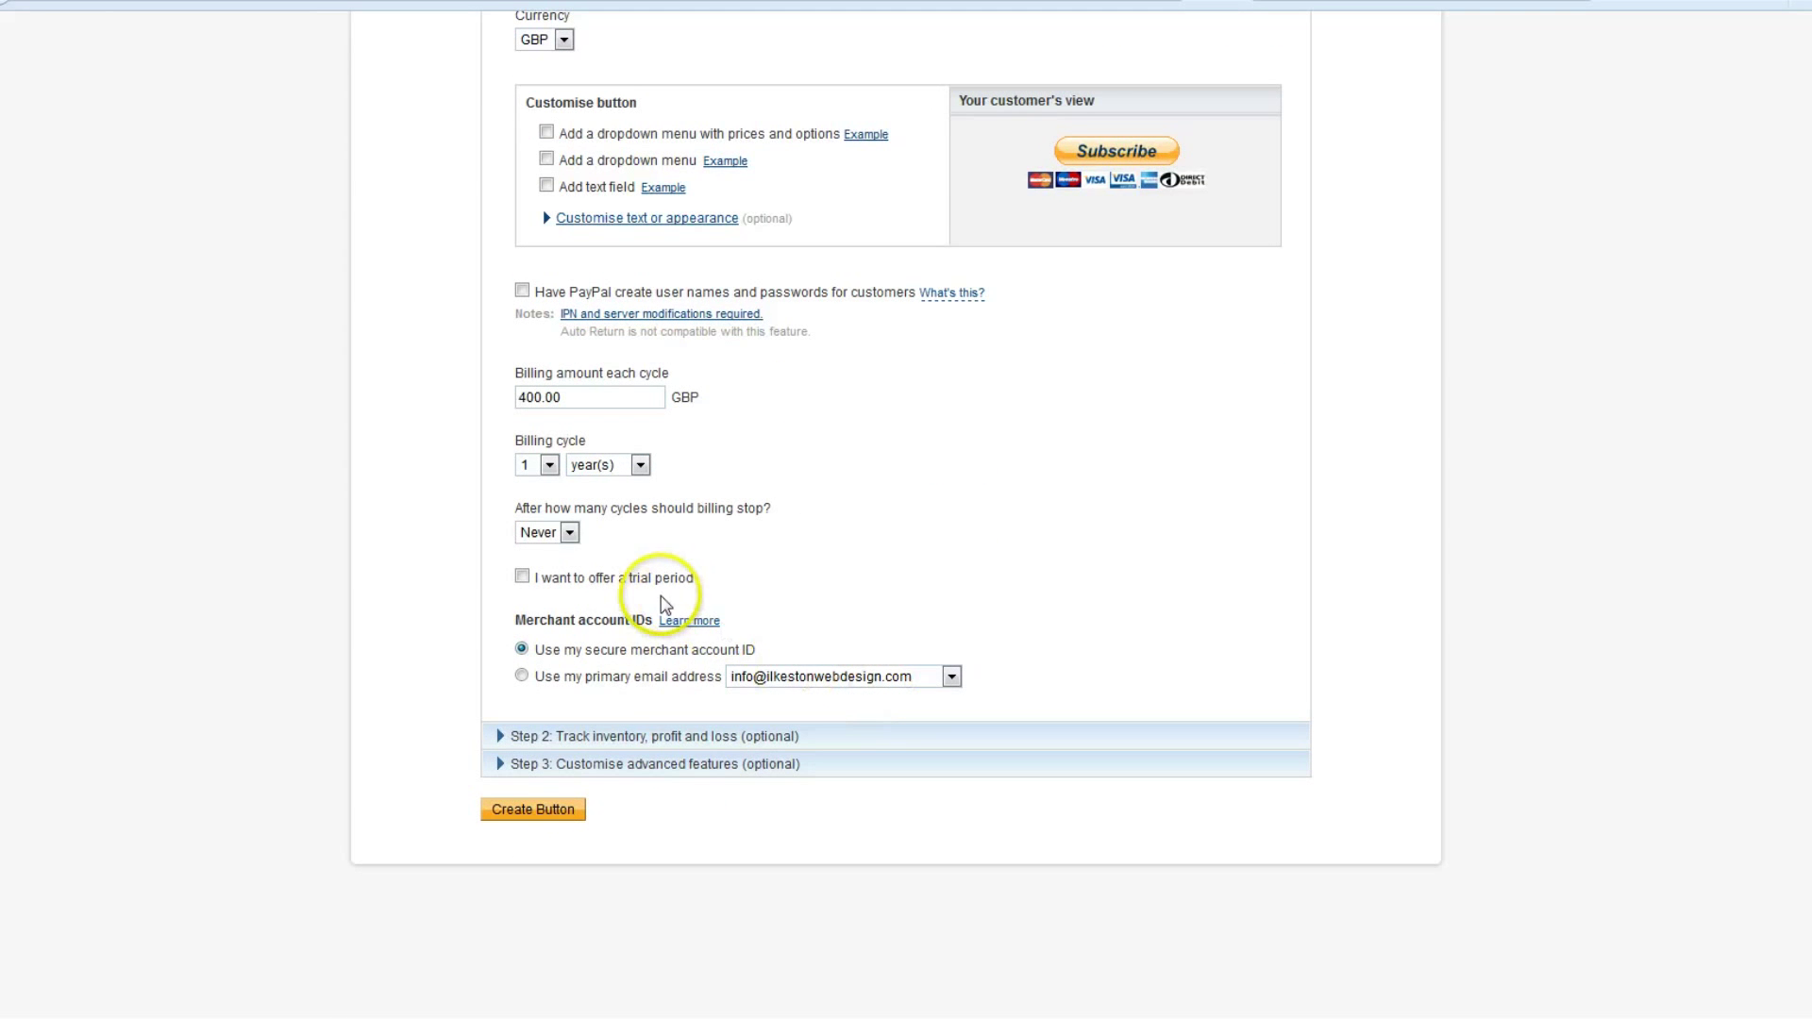
left_click(659, 736)
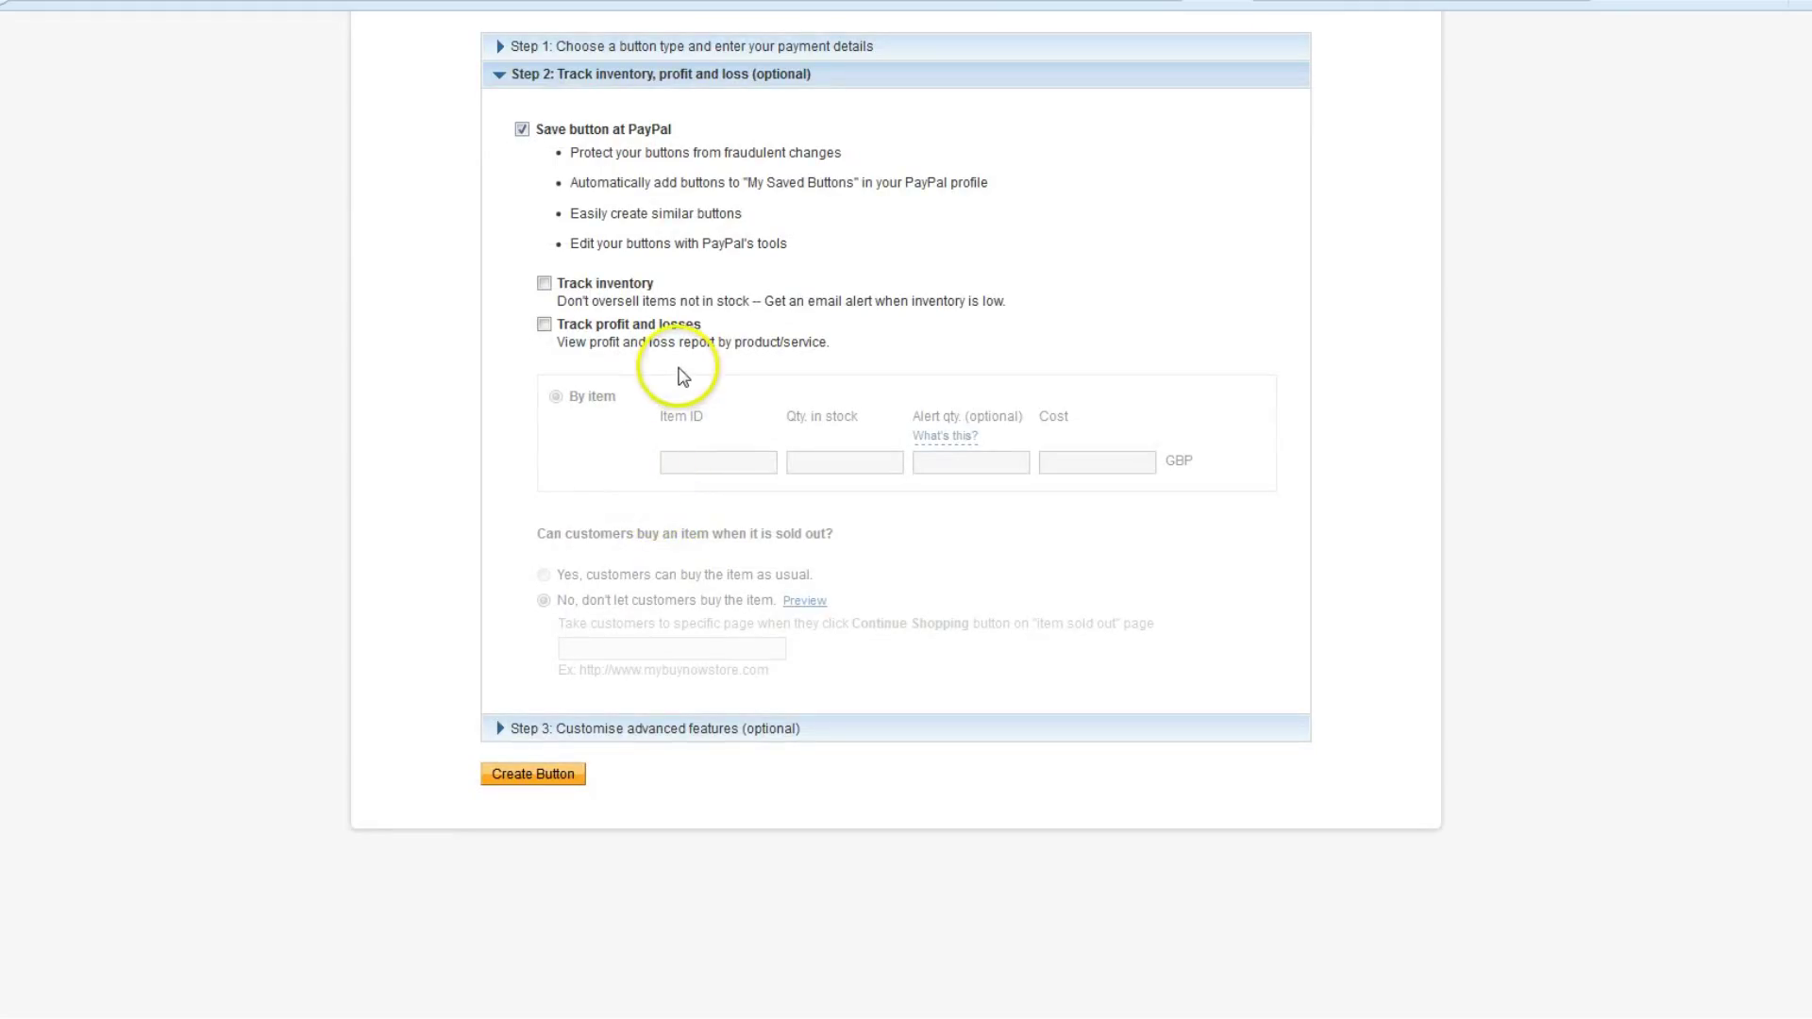
mouse_move(582, 83)
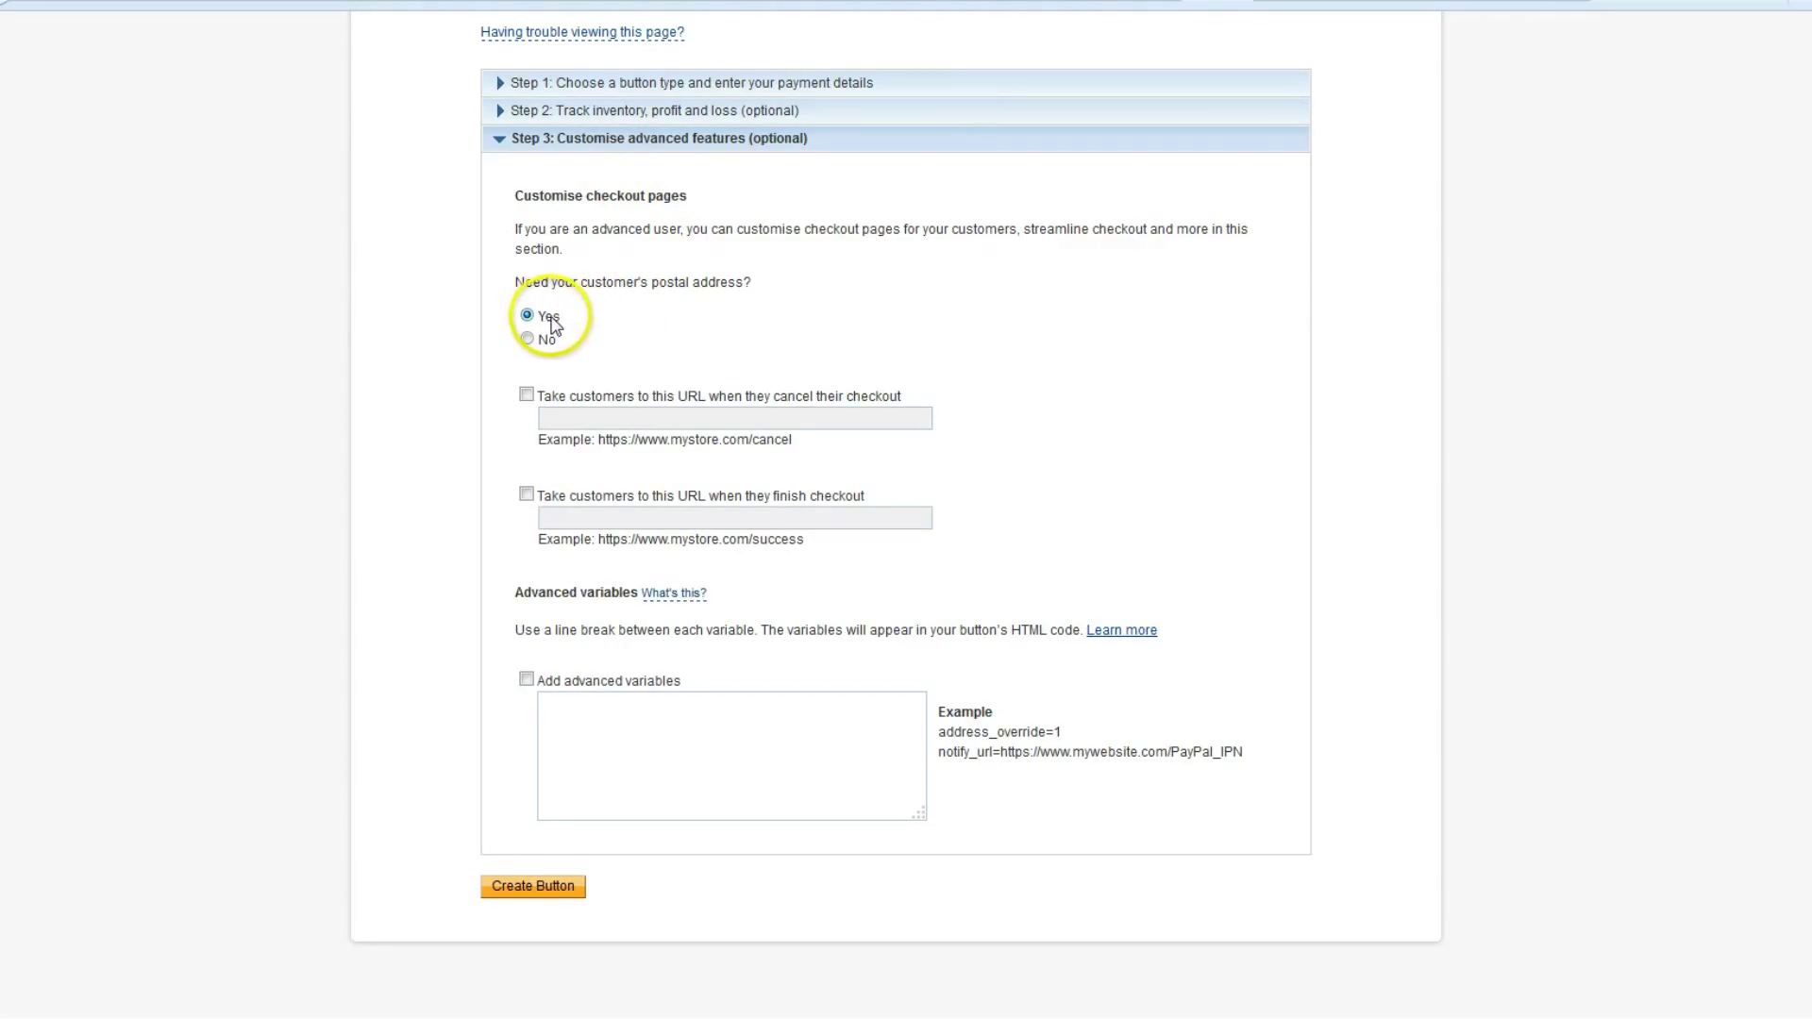
Send cancelled checkouts to the ilkestonwebdesign.com/cancel page.
left_click(525, 395)
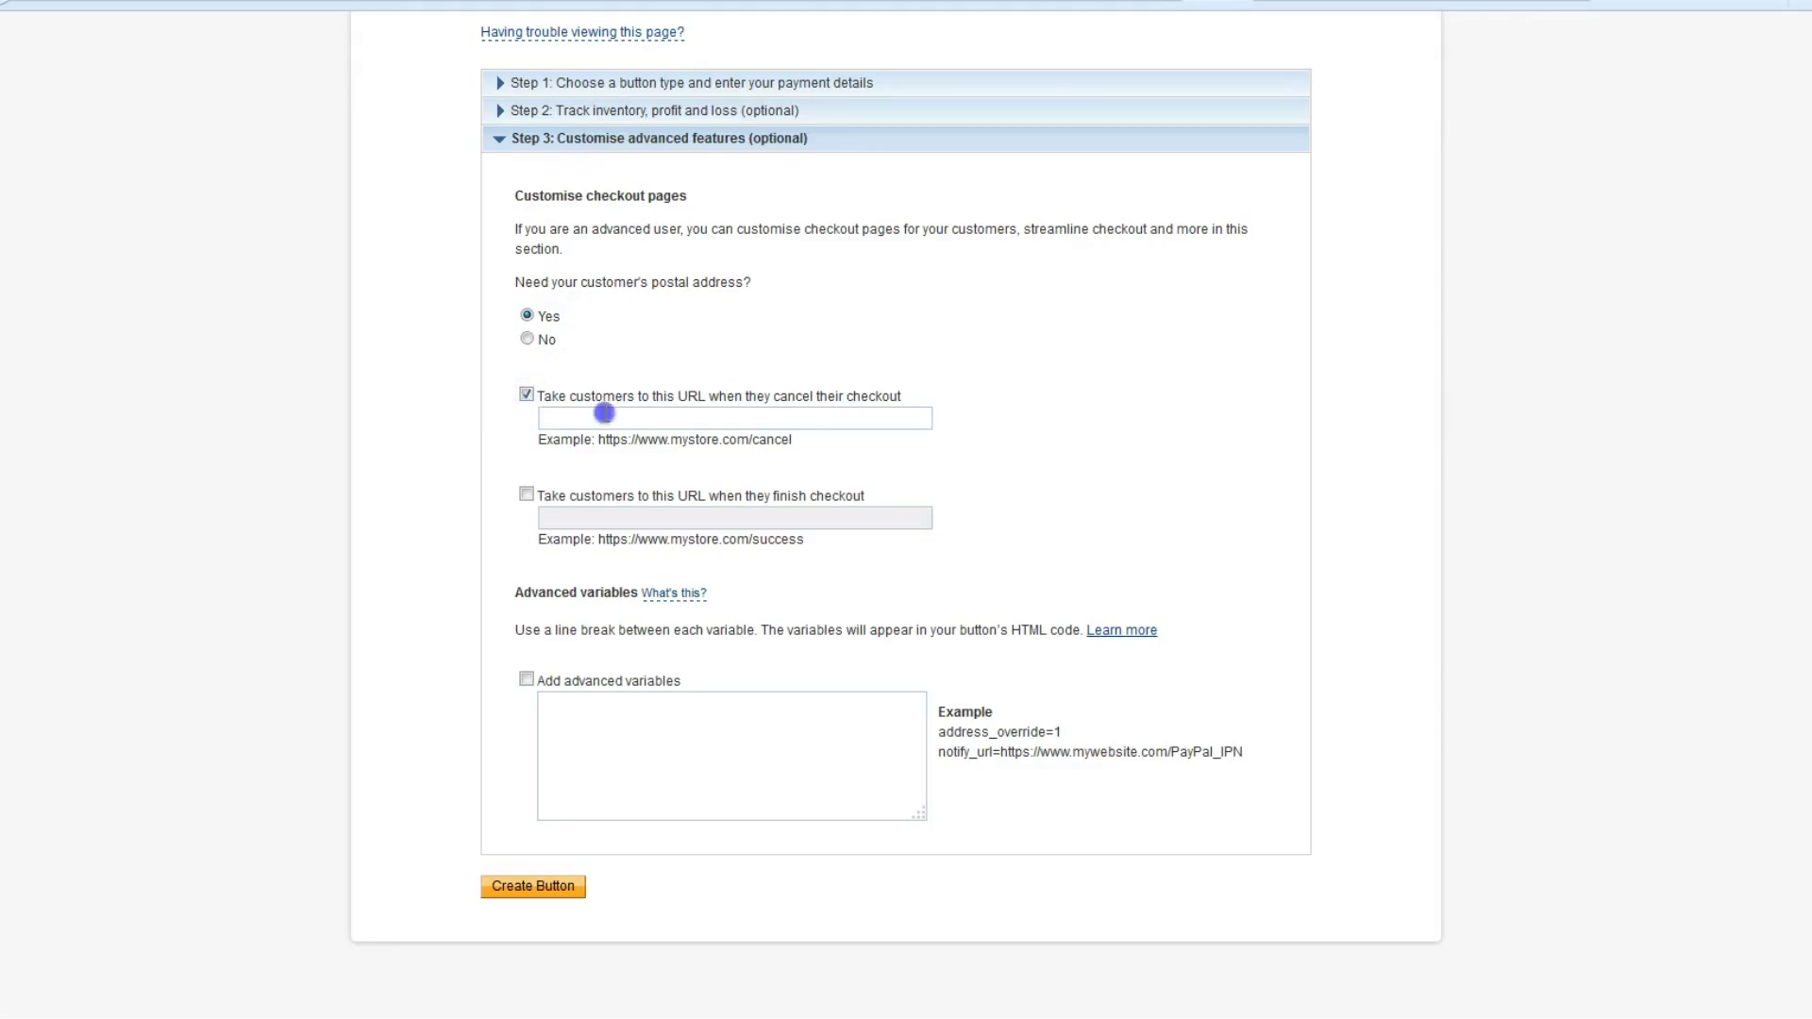
type("http://ww")
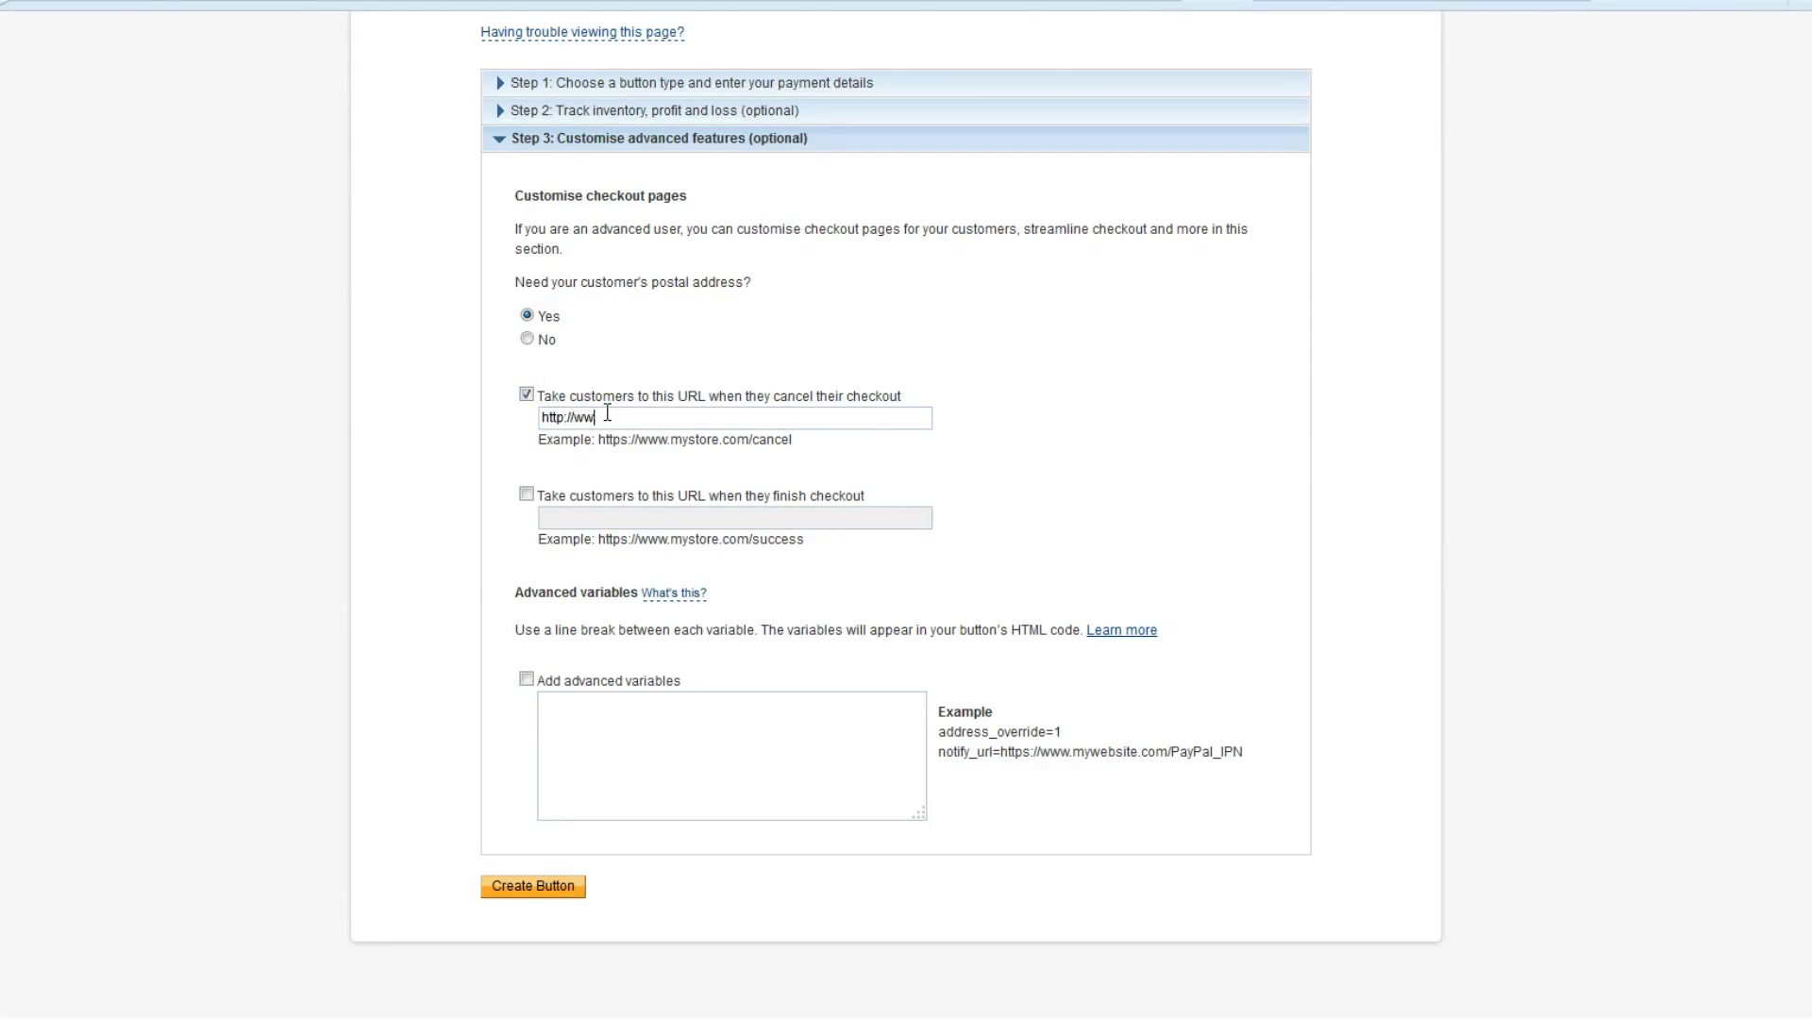
type("ikestonwebde")
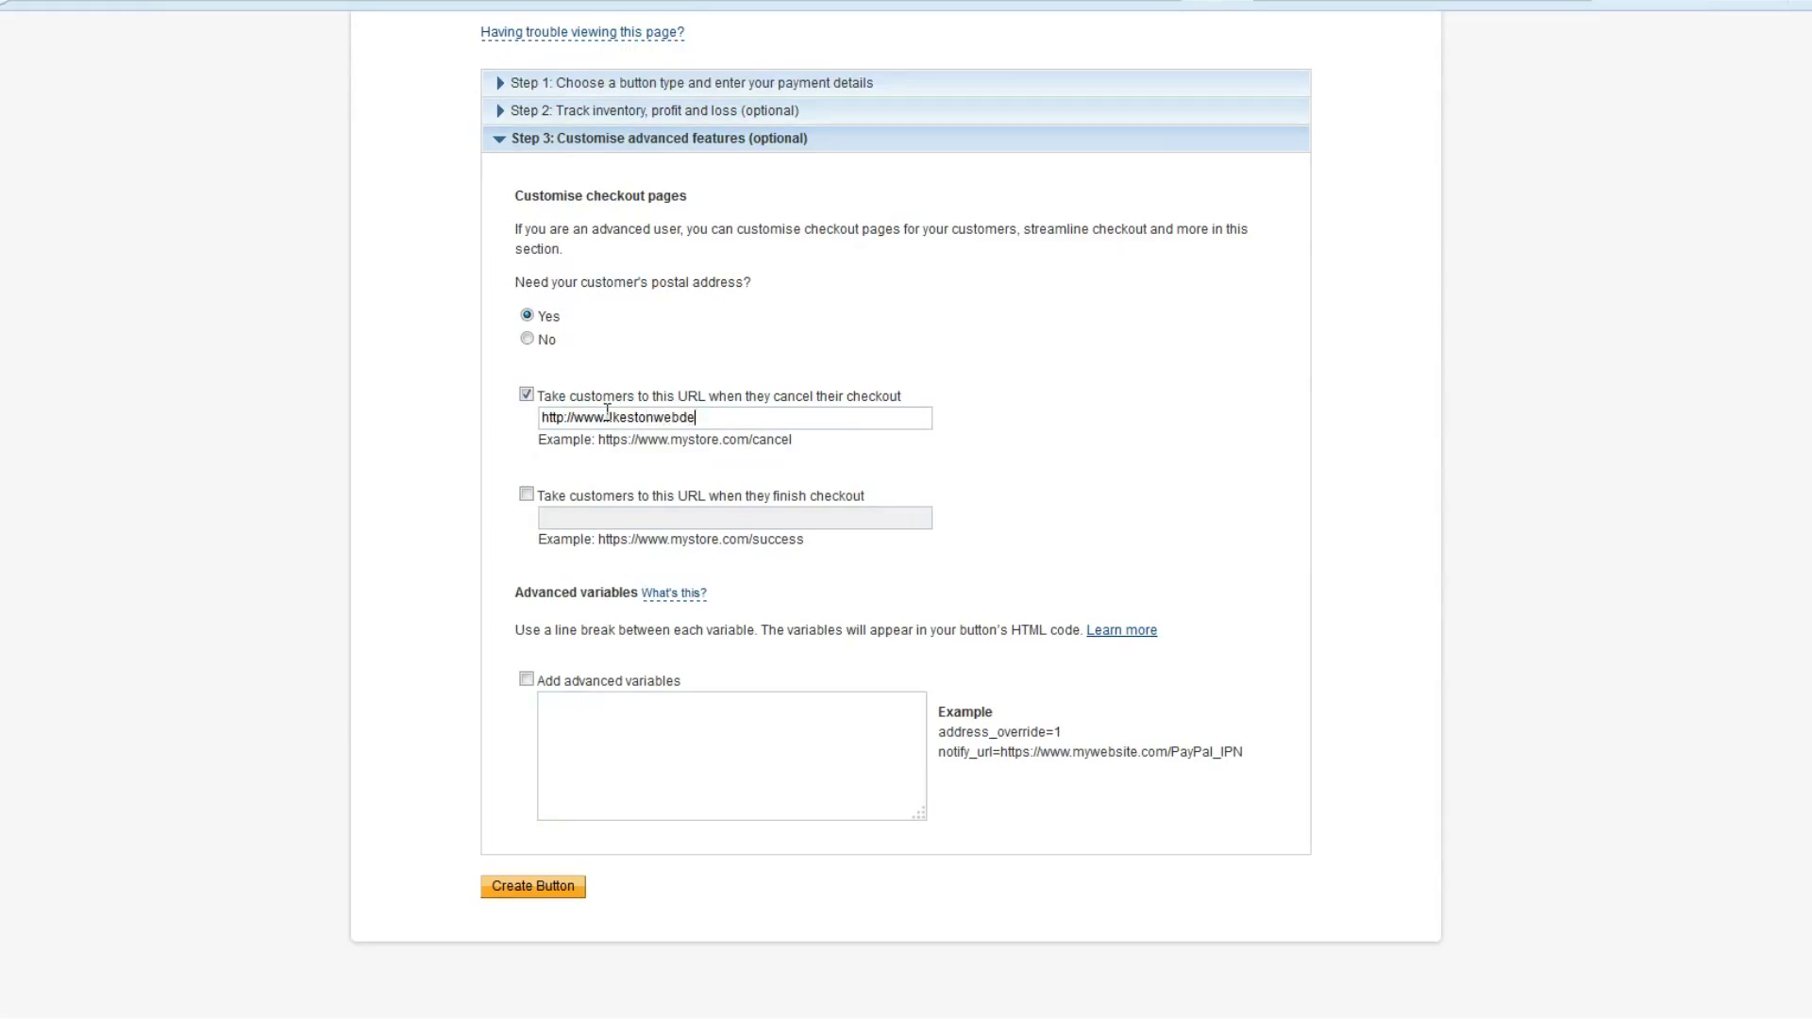
type("sign.com/c")
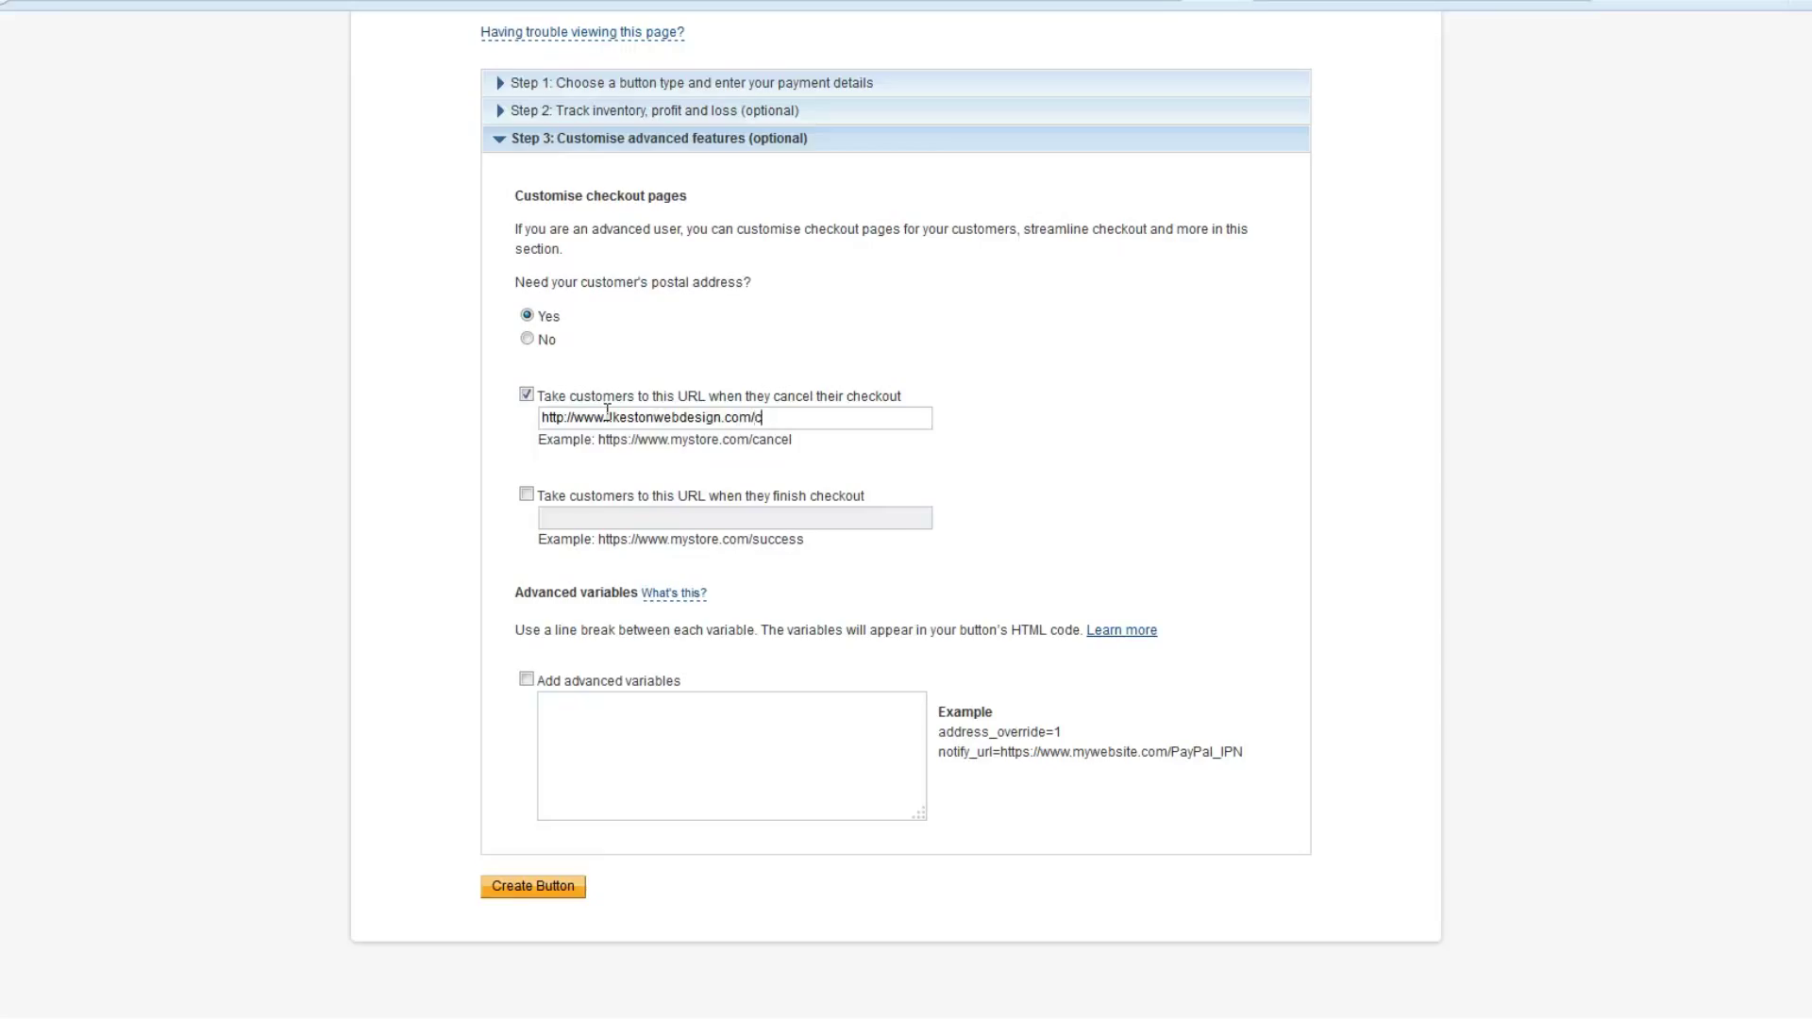
type("ancel")
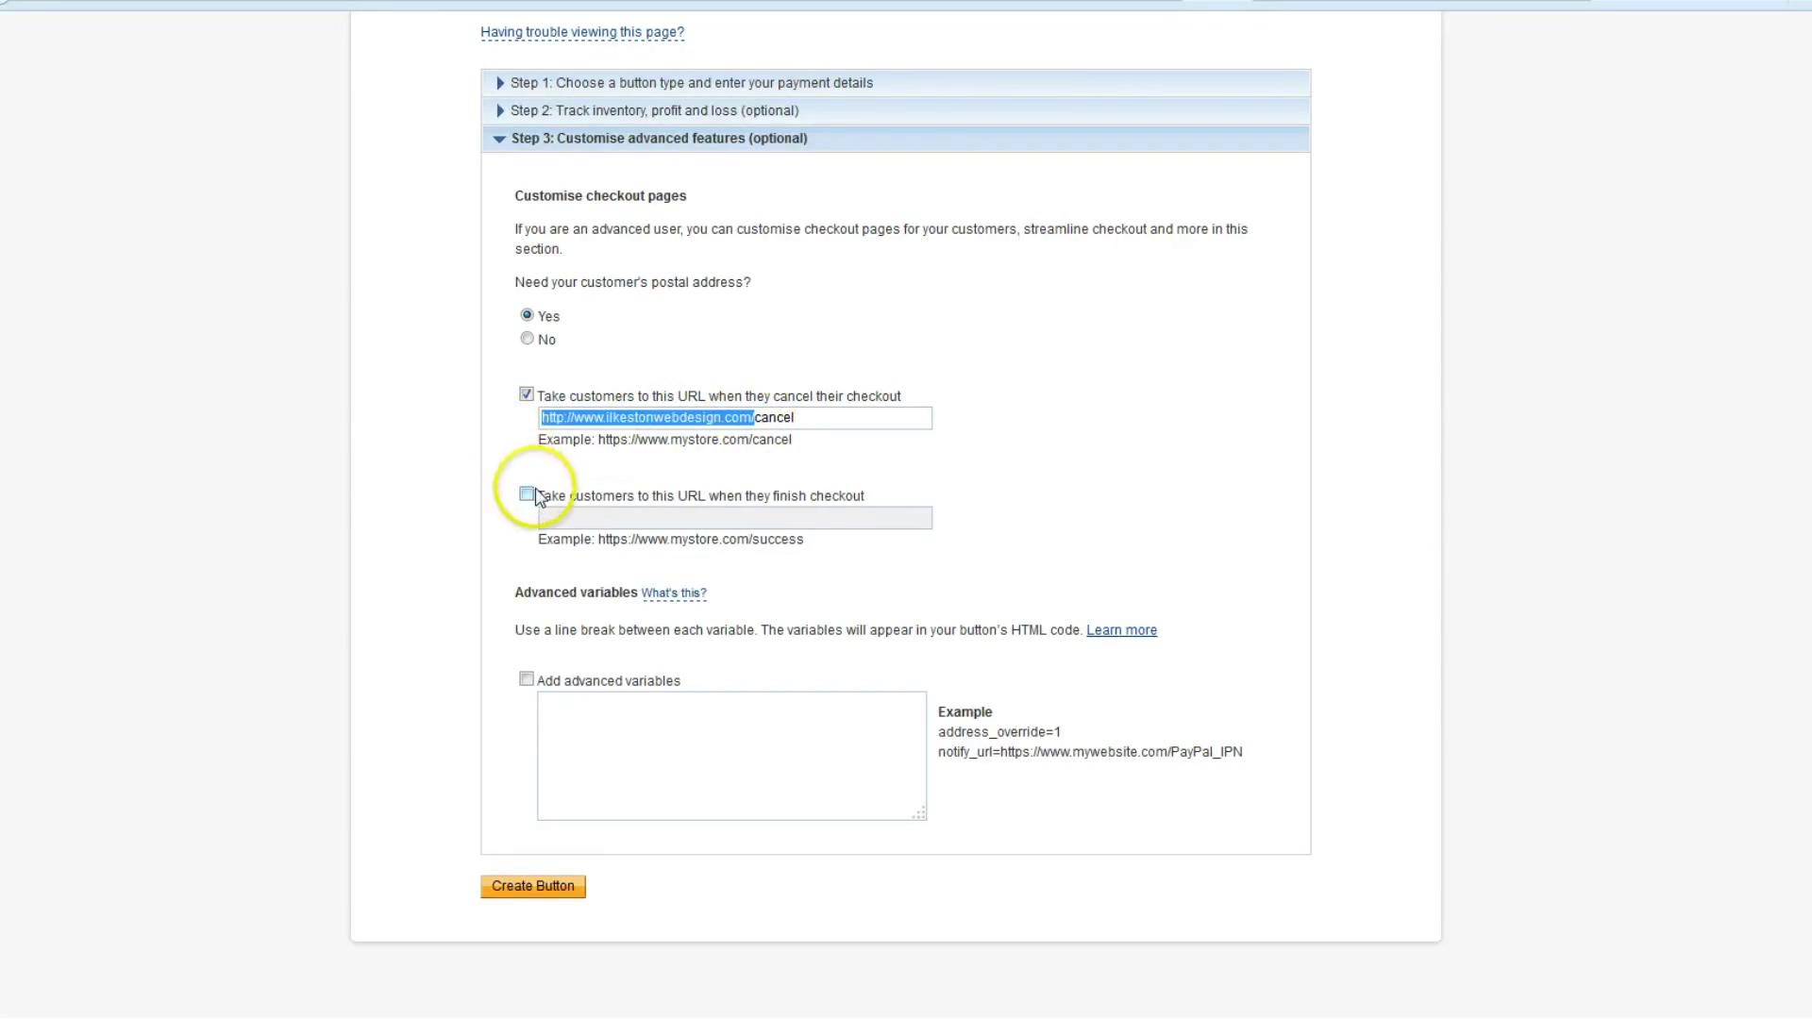
Send finished checkouts to ilkestonwebdesign.com/success and create the button.
left_click(526, 491)
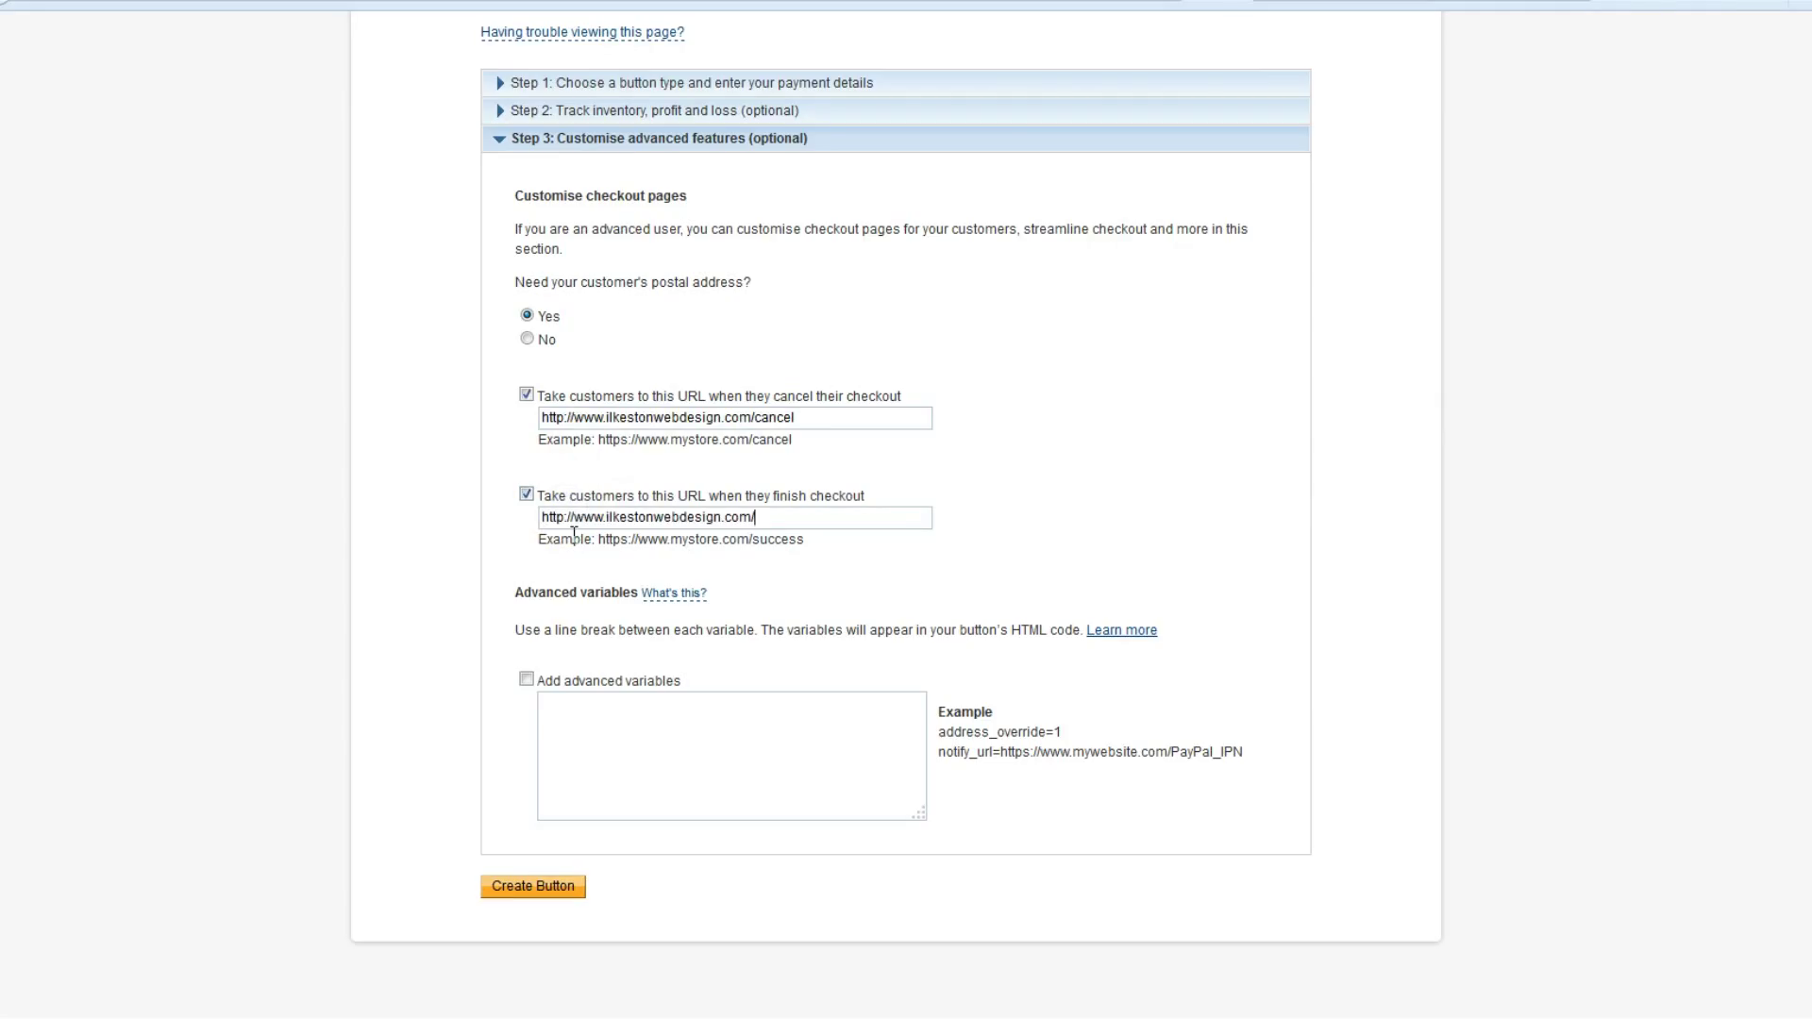
mouse_move(659, 566)
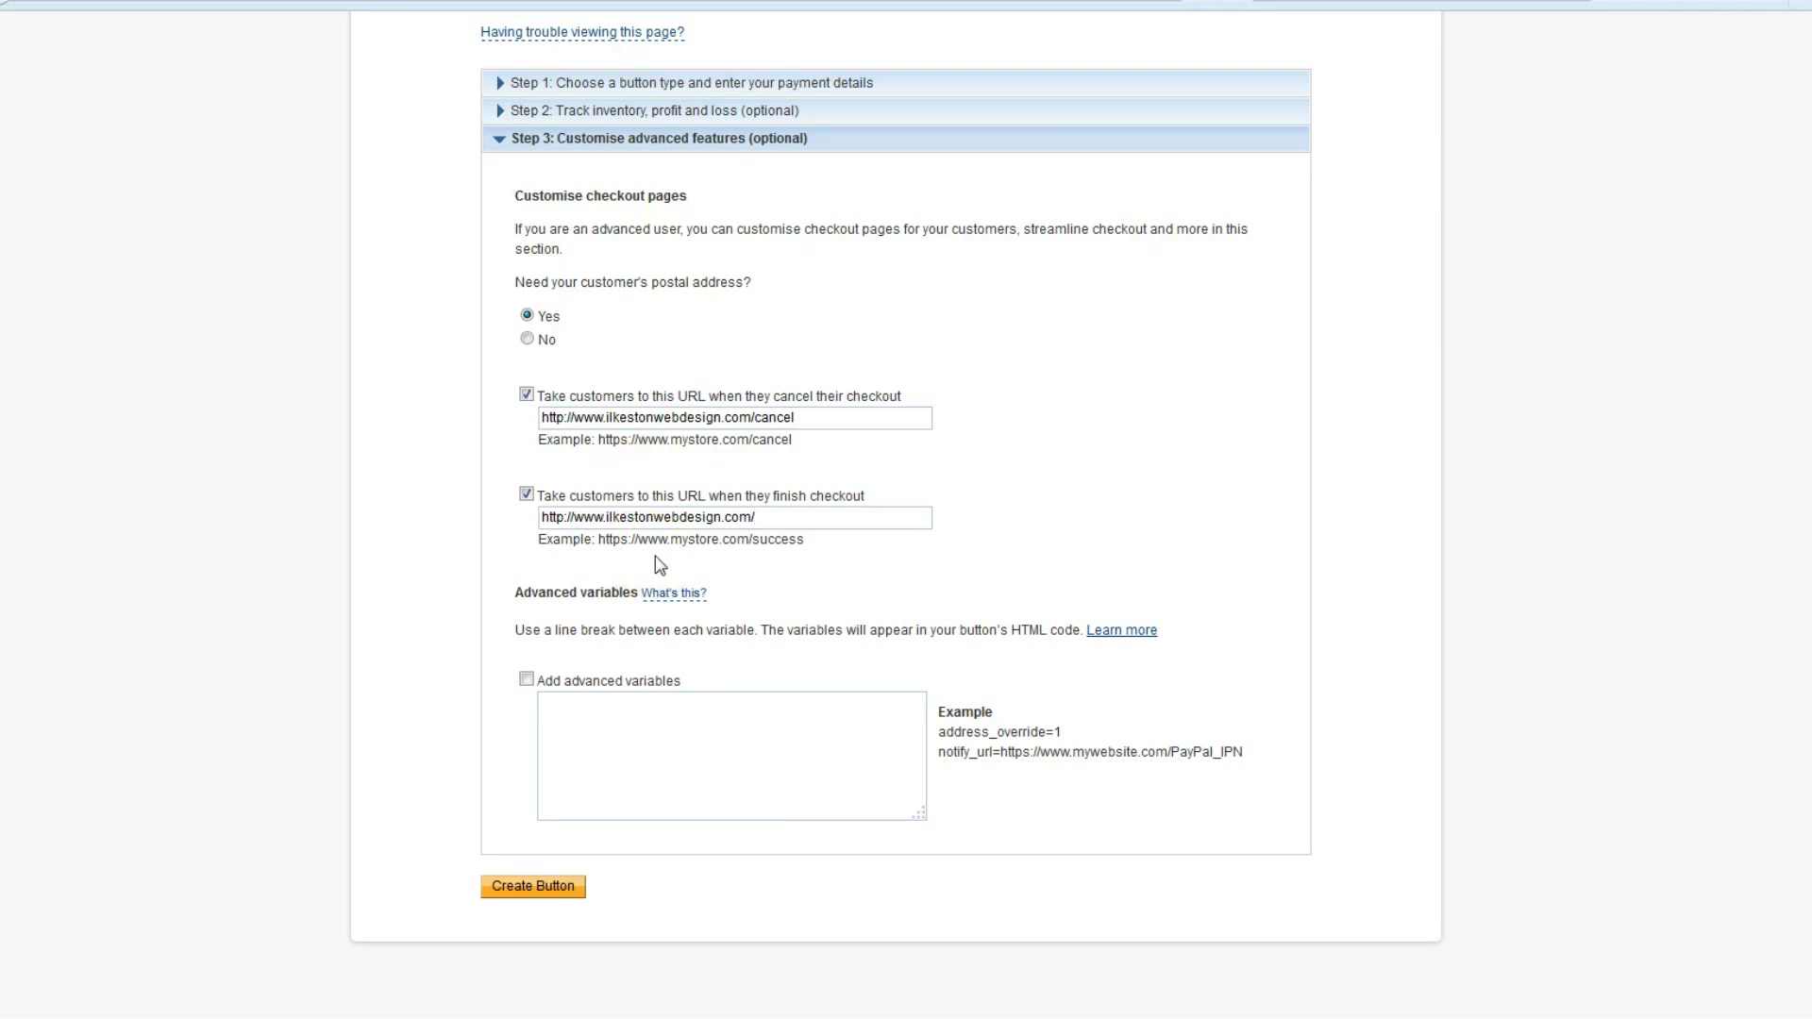
type("success")
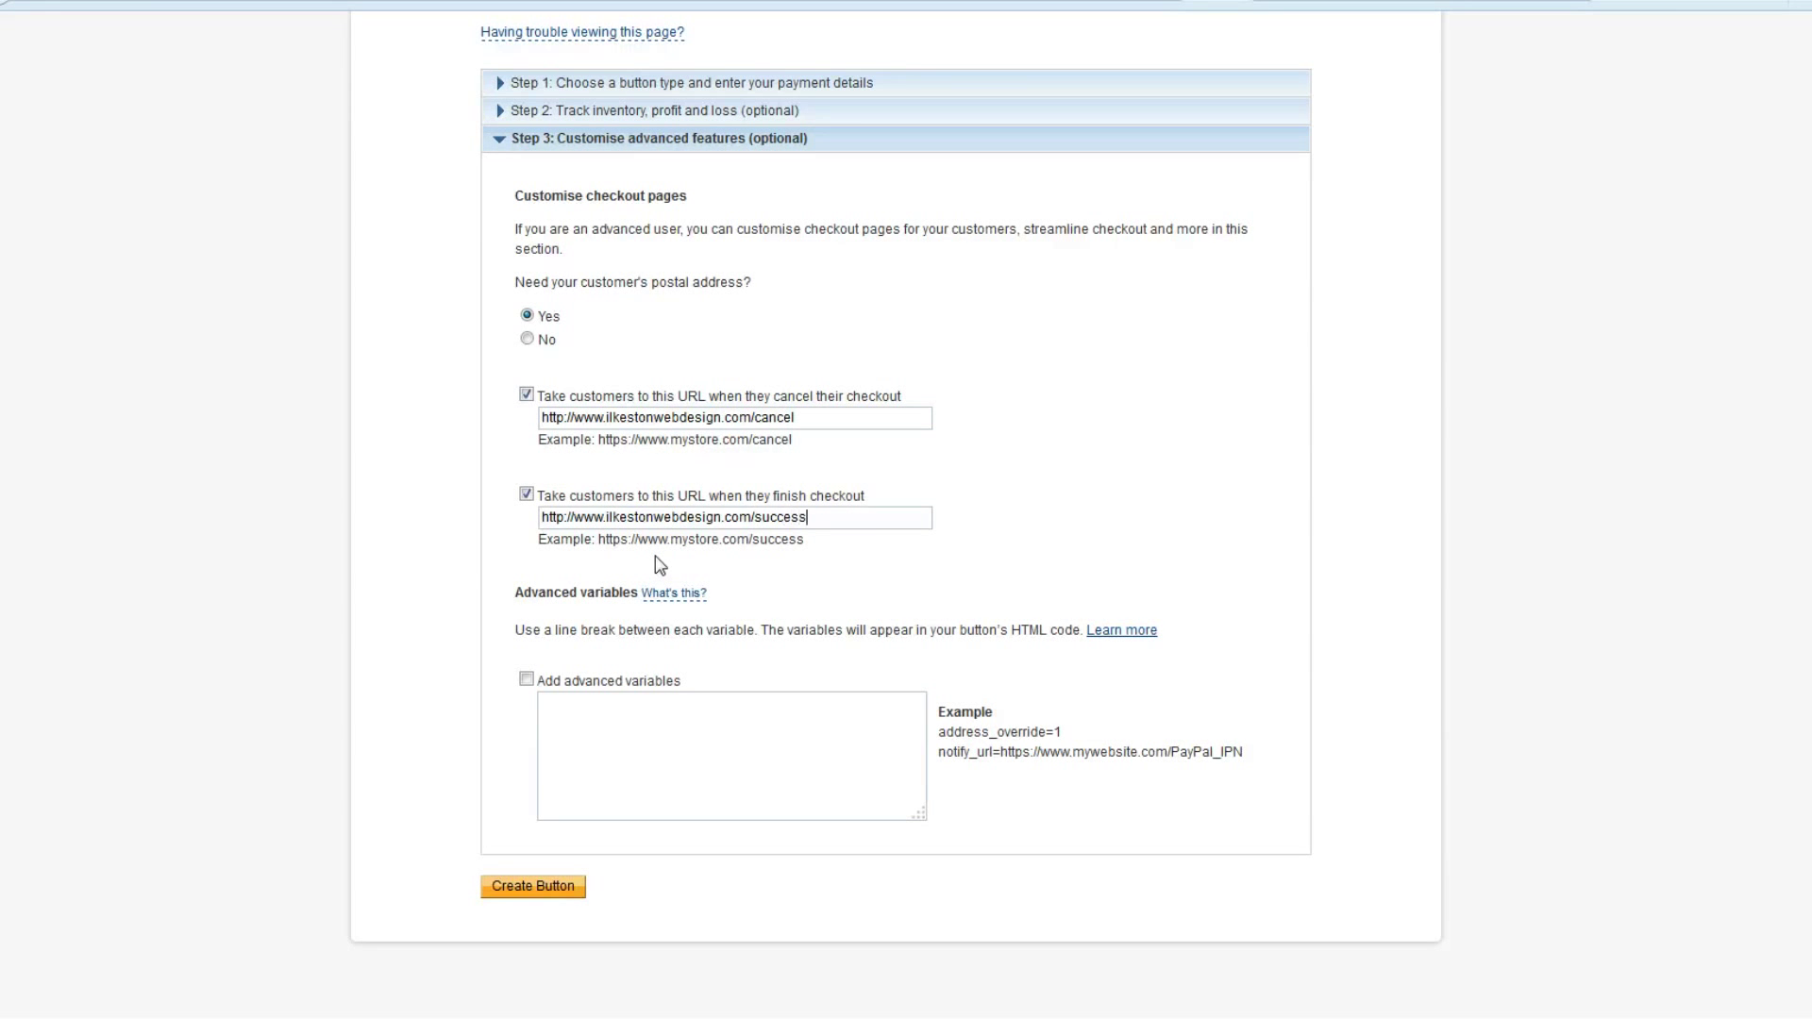
left_click(533, 886)
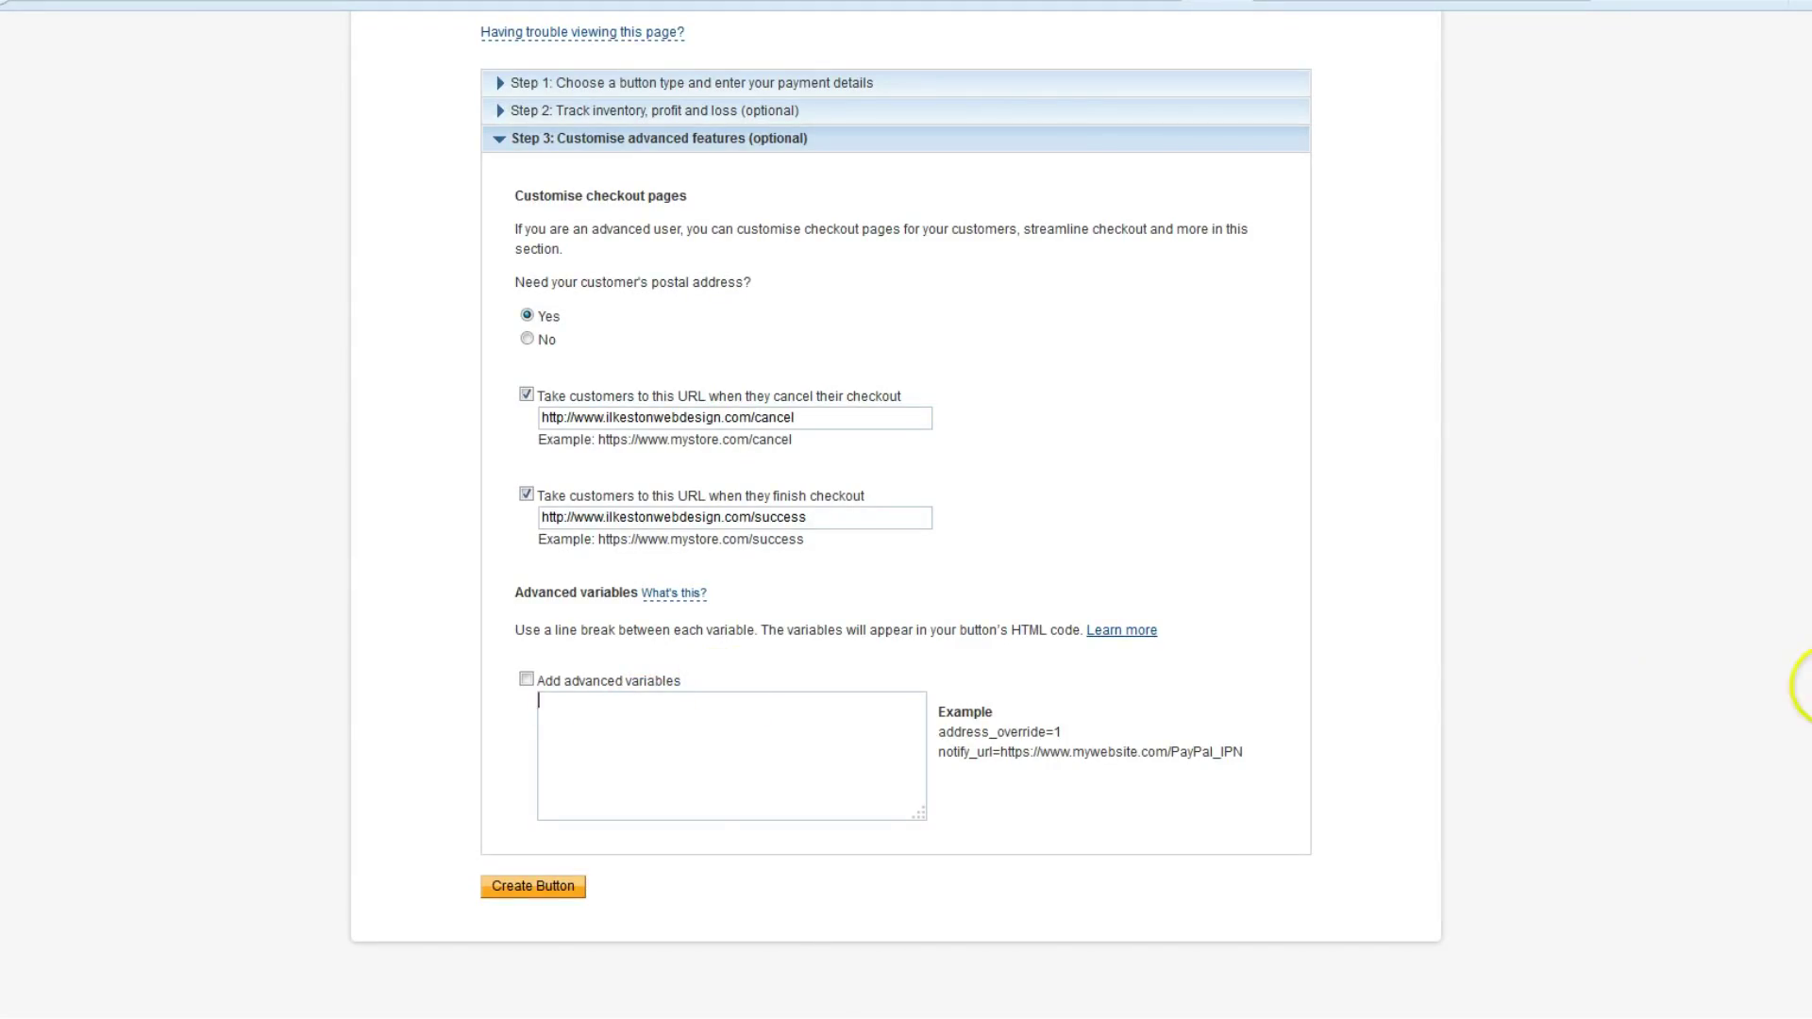
left_click(533, 885)
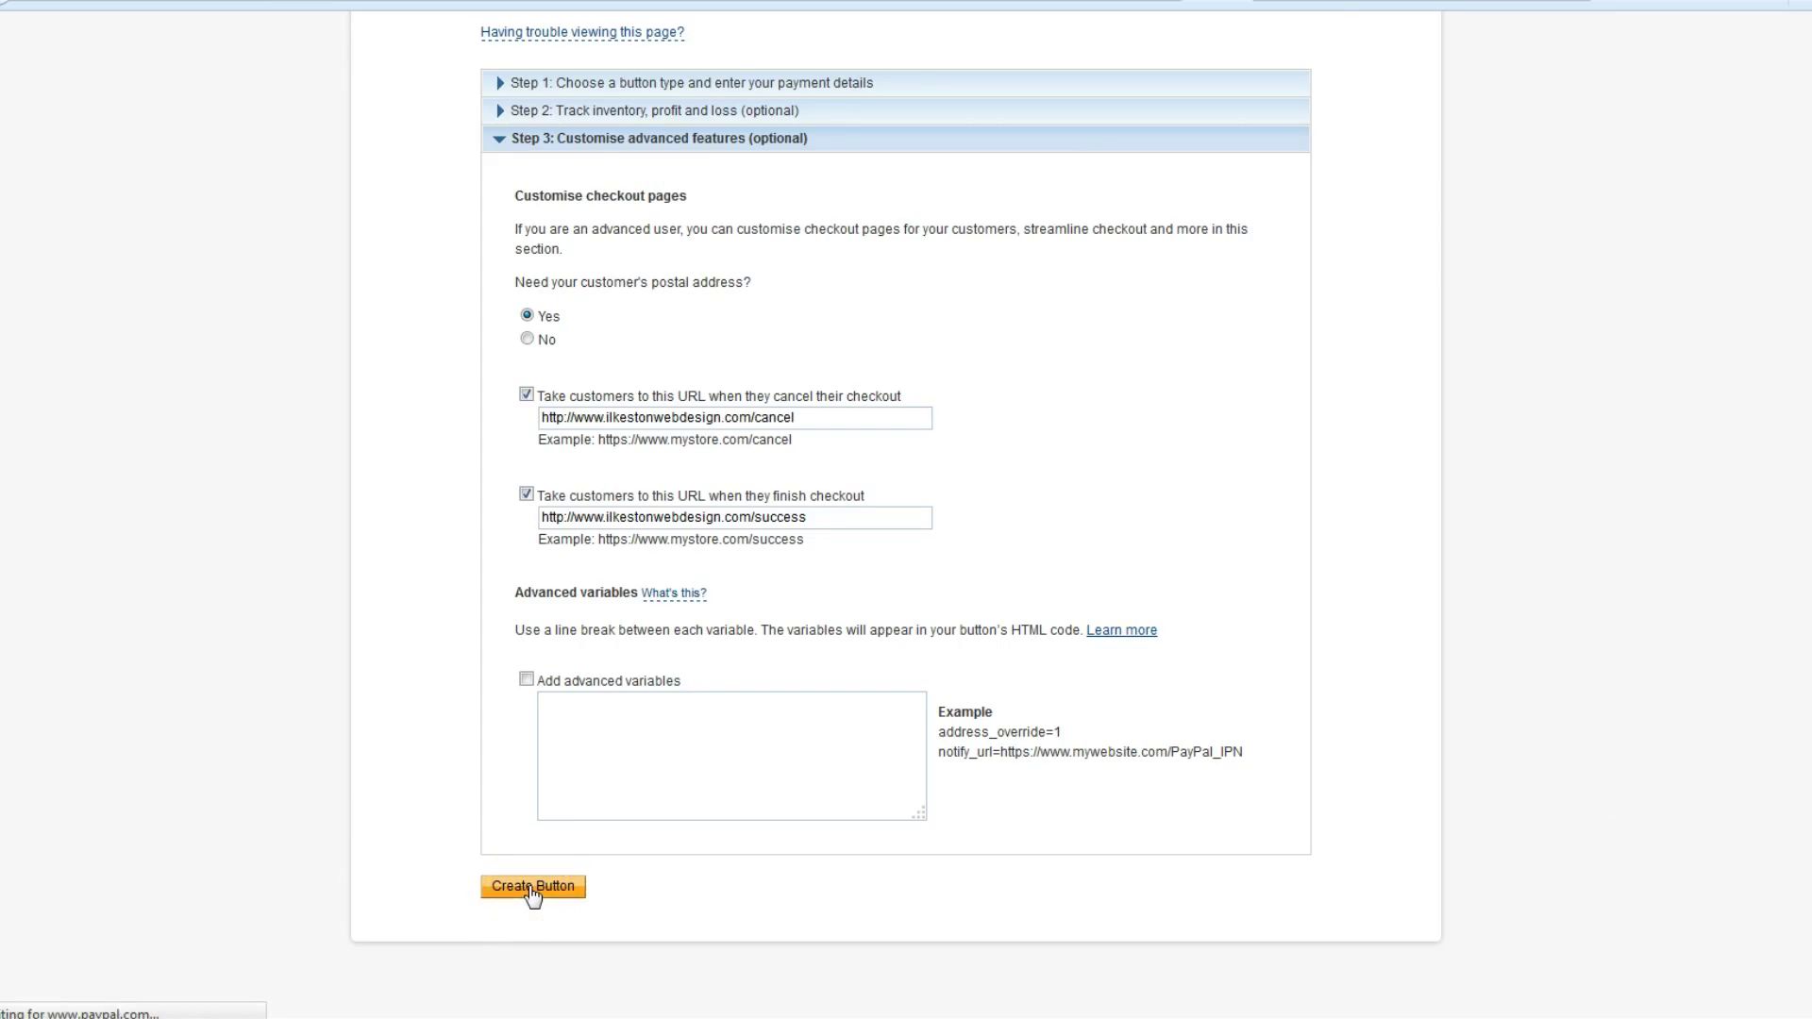
Copy the new subscription button's email payment link from the Email tab.
left_click(532, 887)
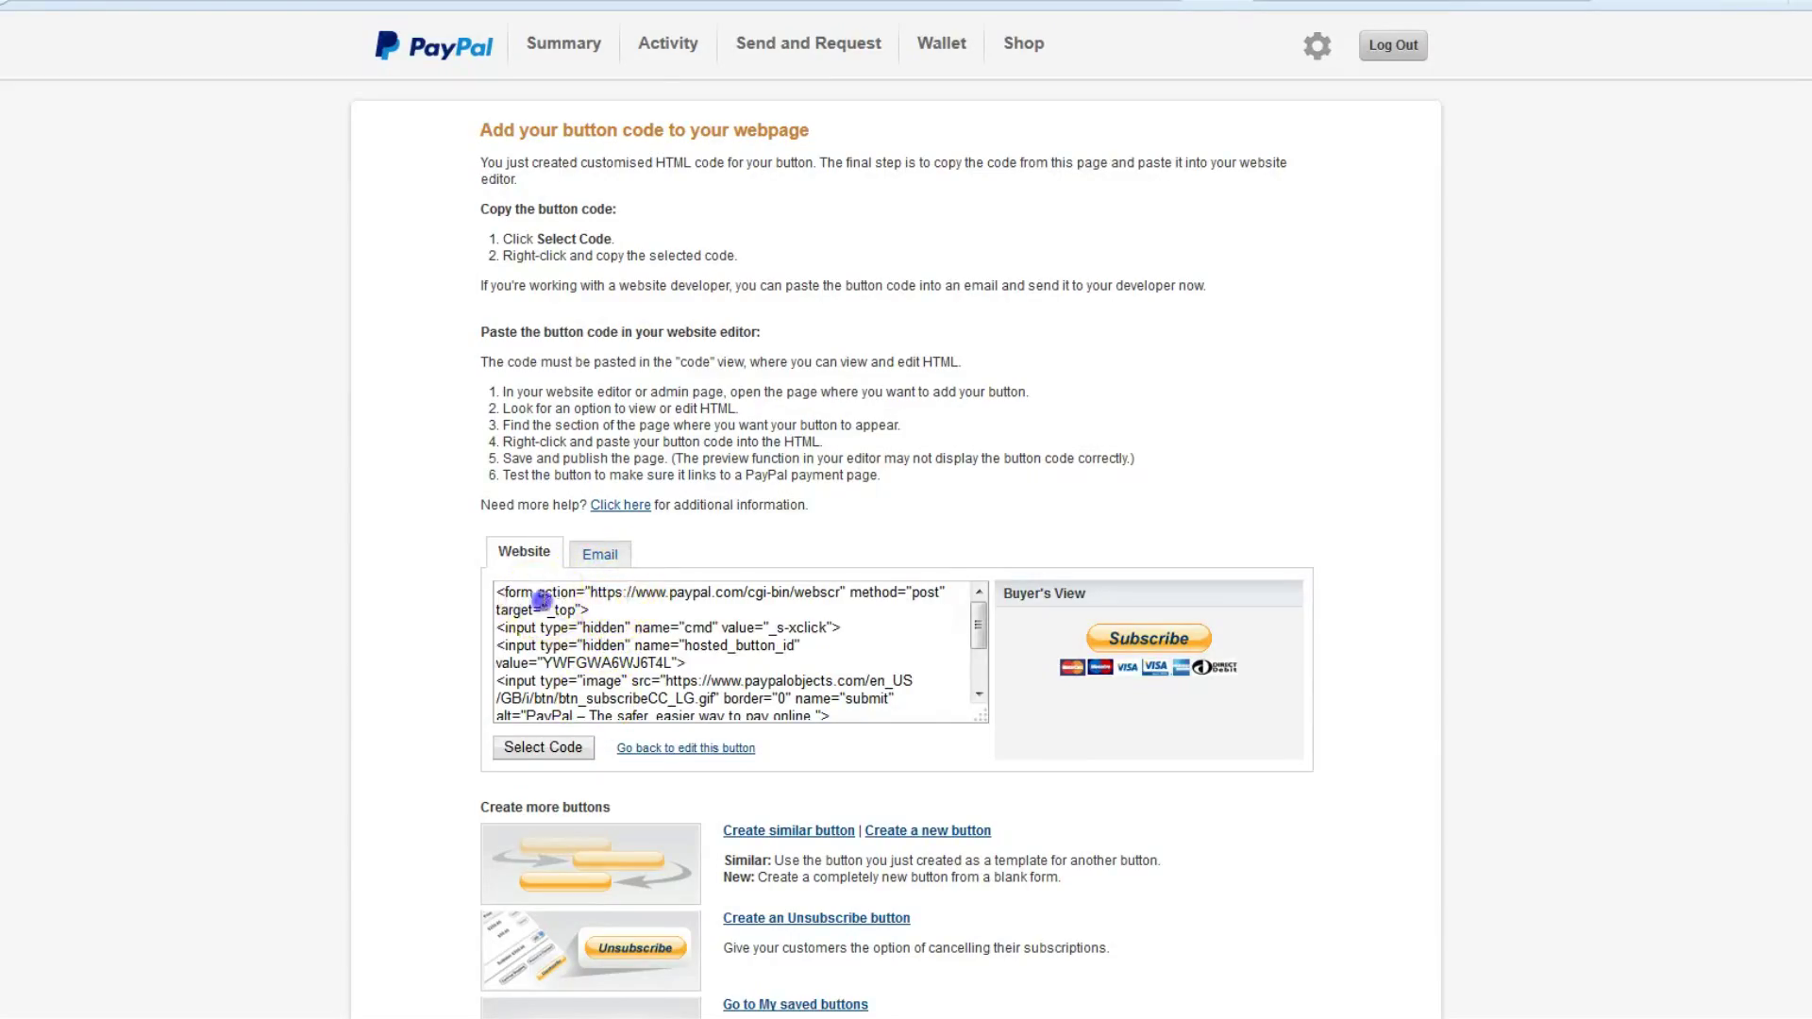
left_click(540, 746)
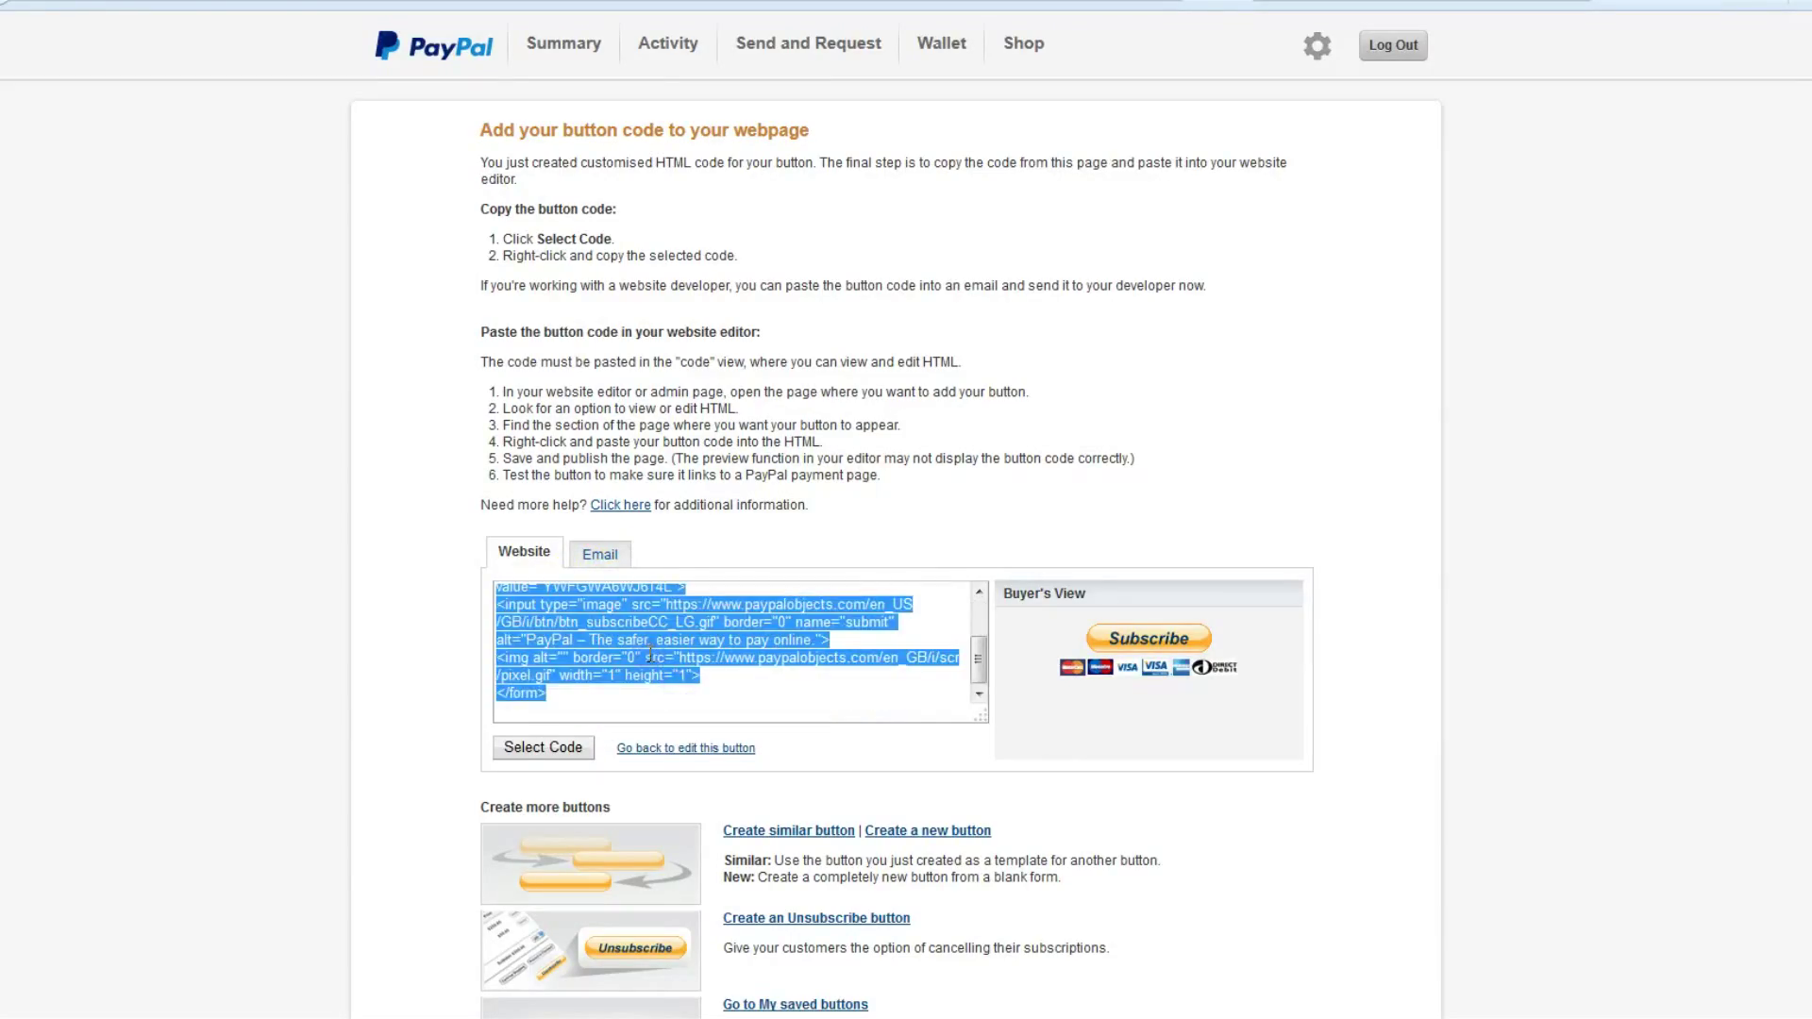
left_click(599, 554)
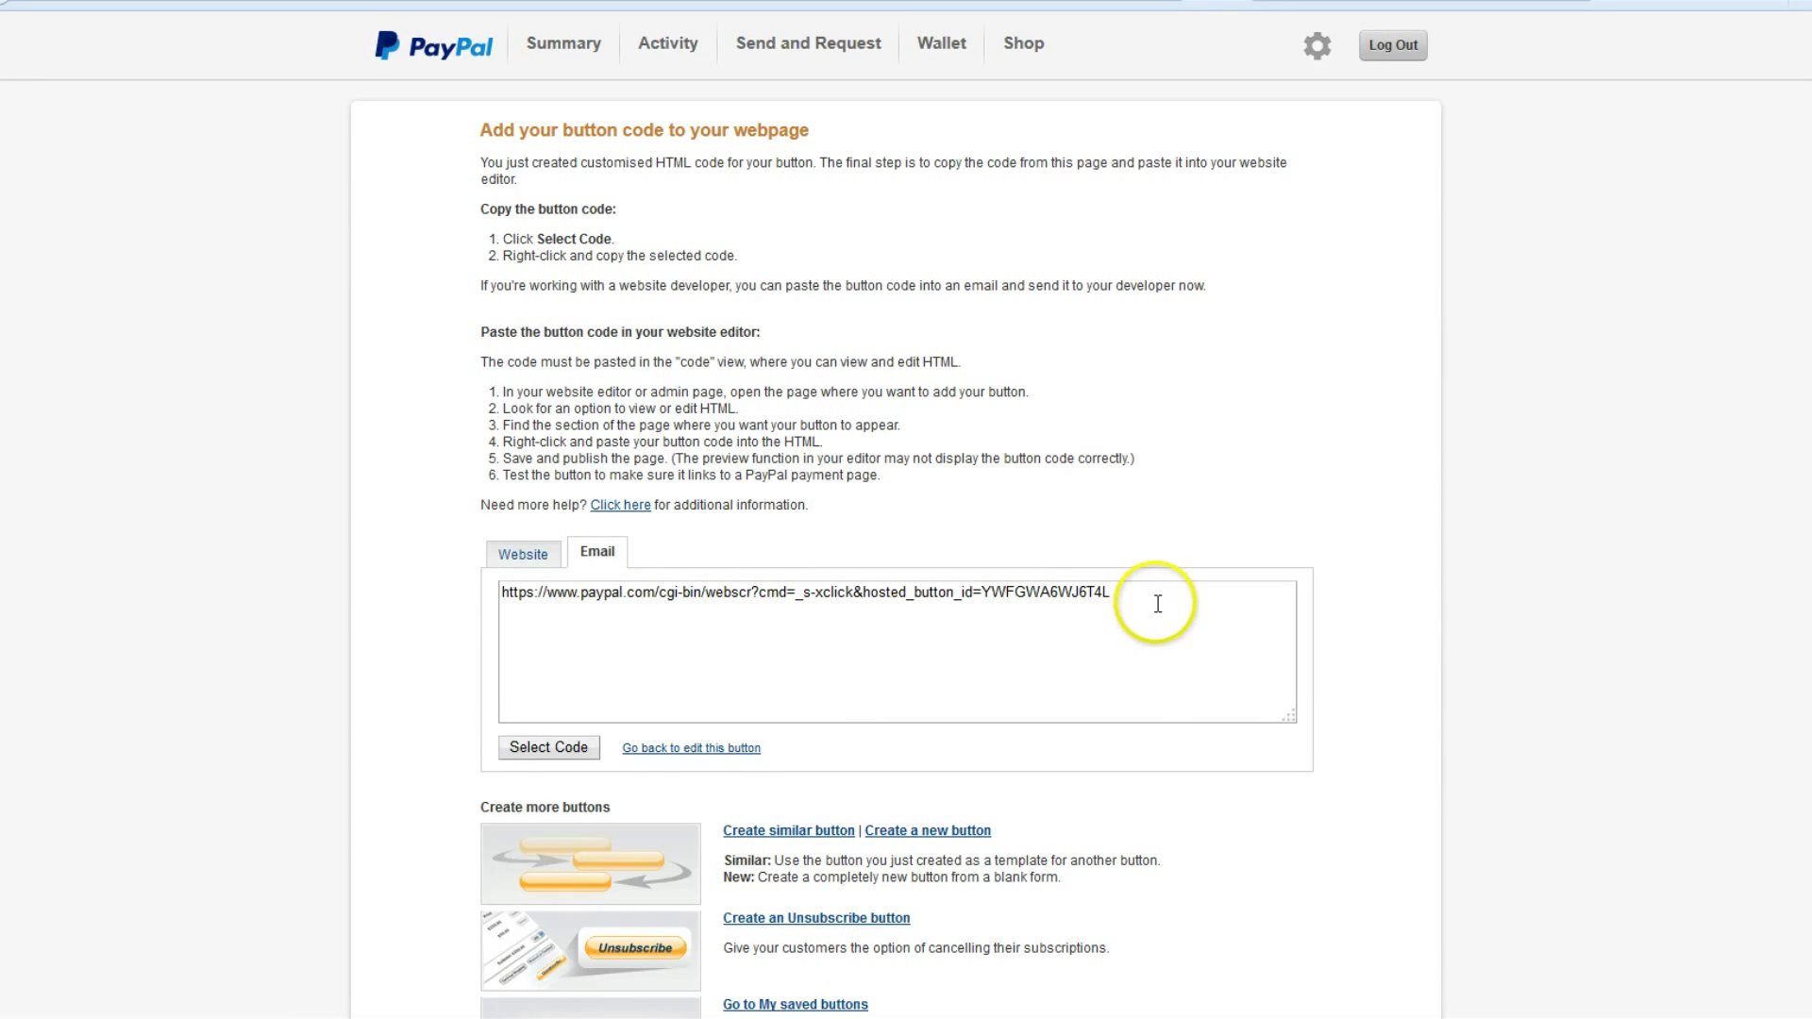
left_click(548, 747)
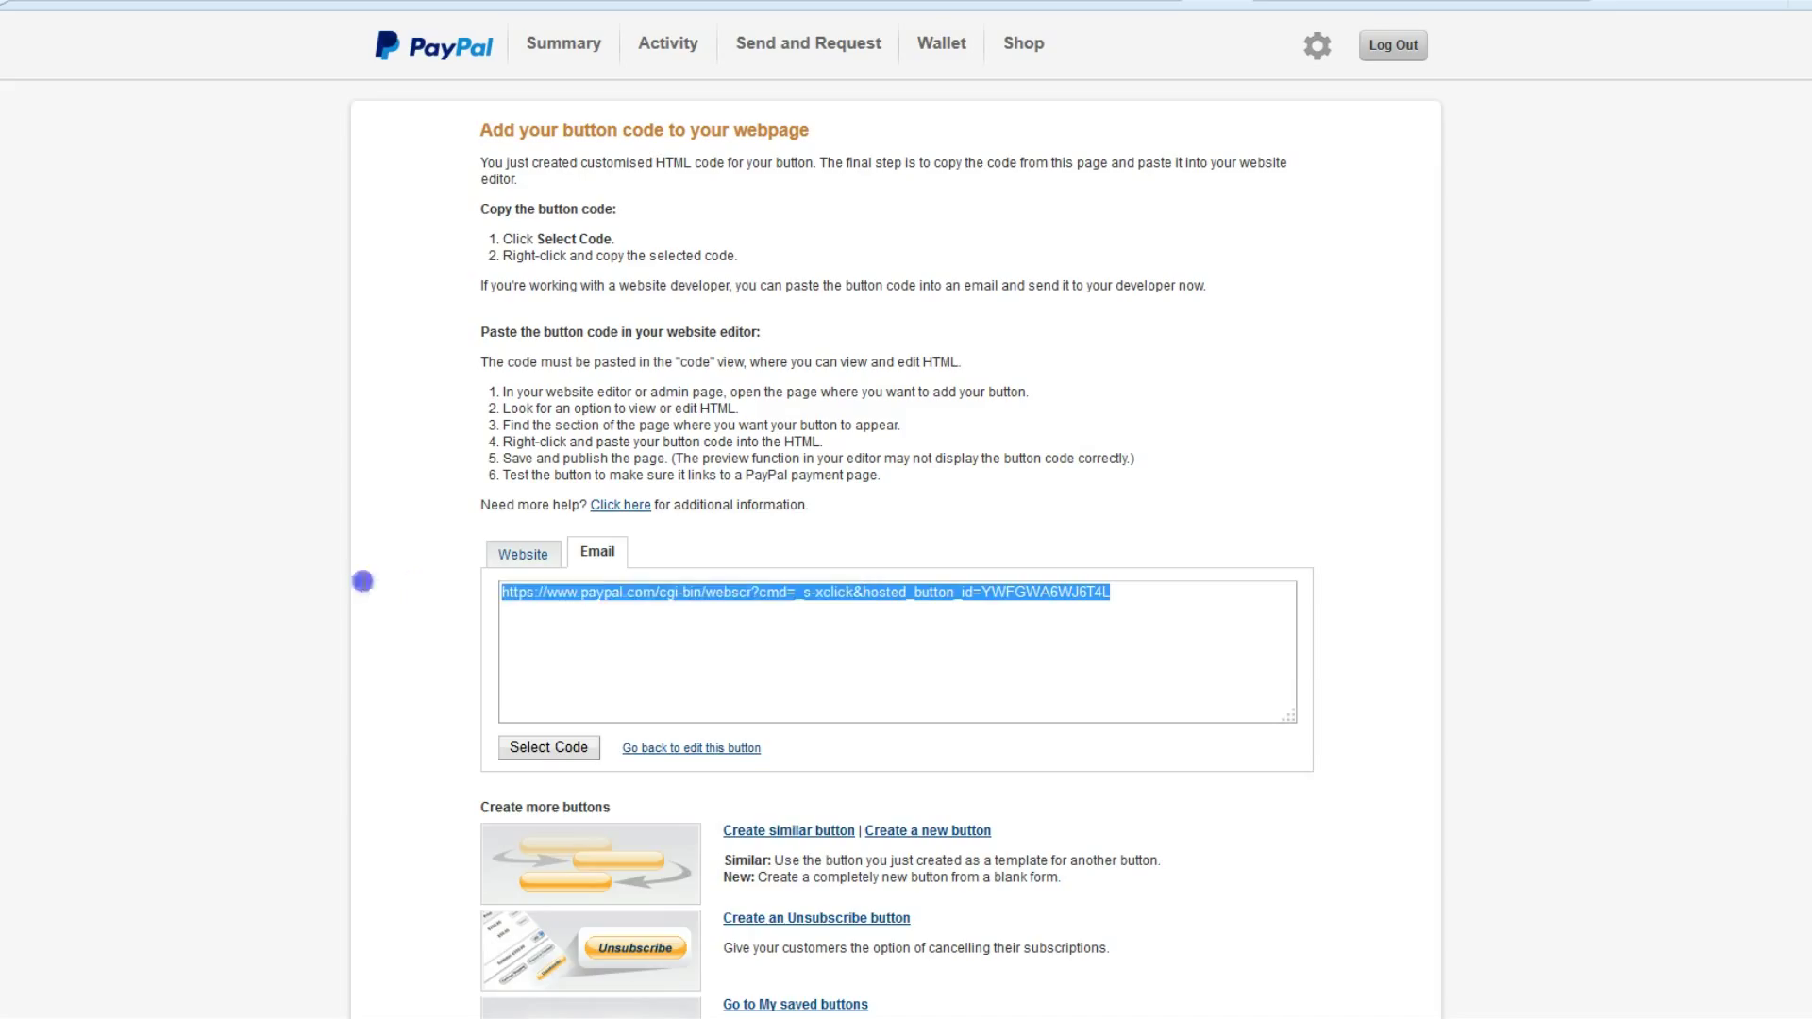
right_click(803, 592)
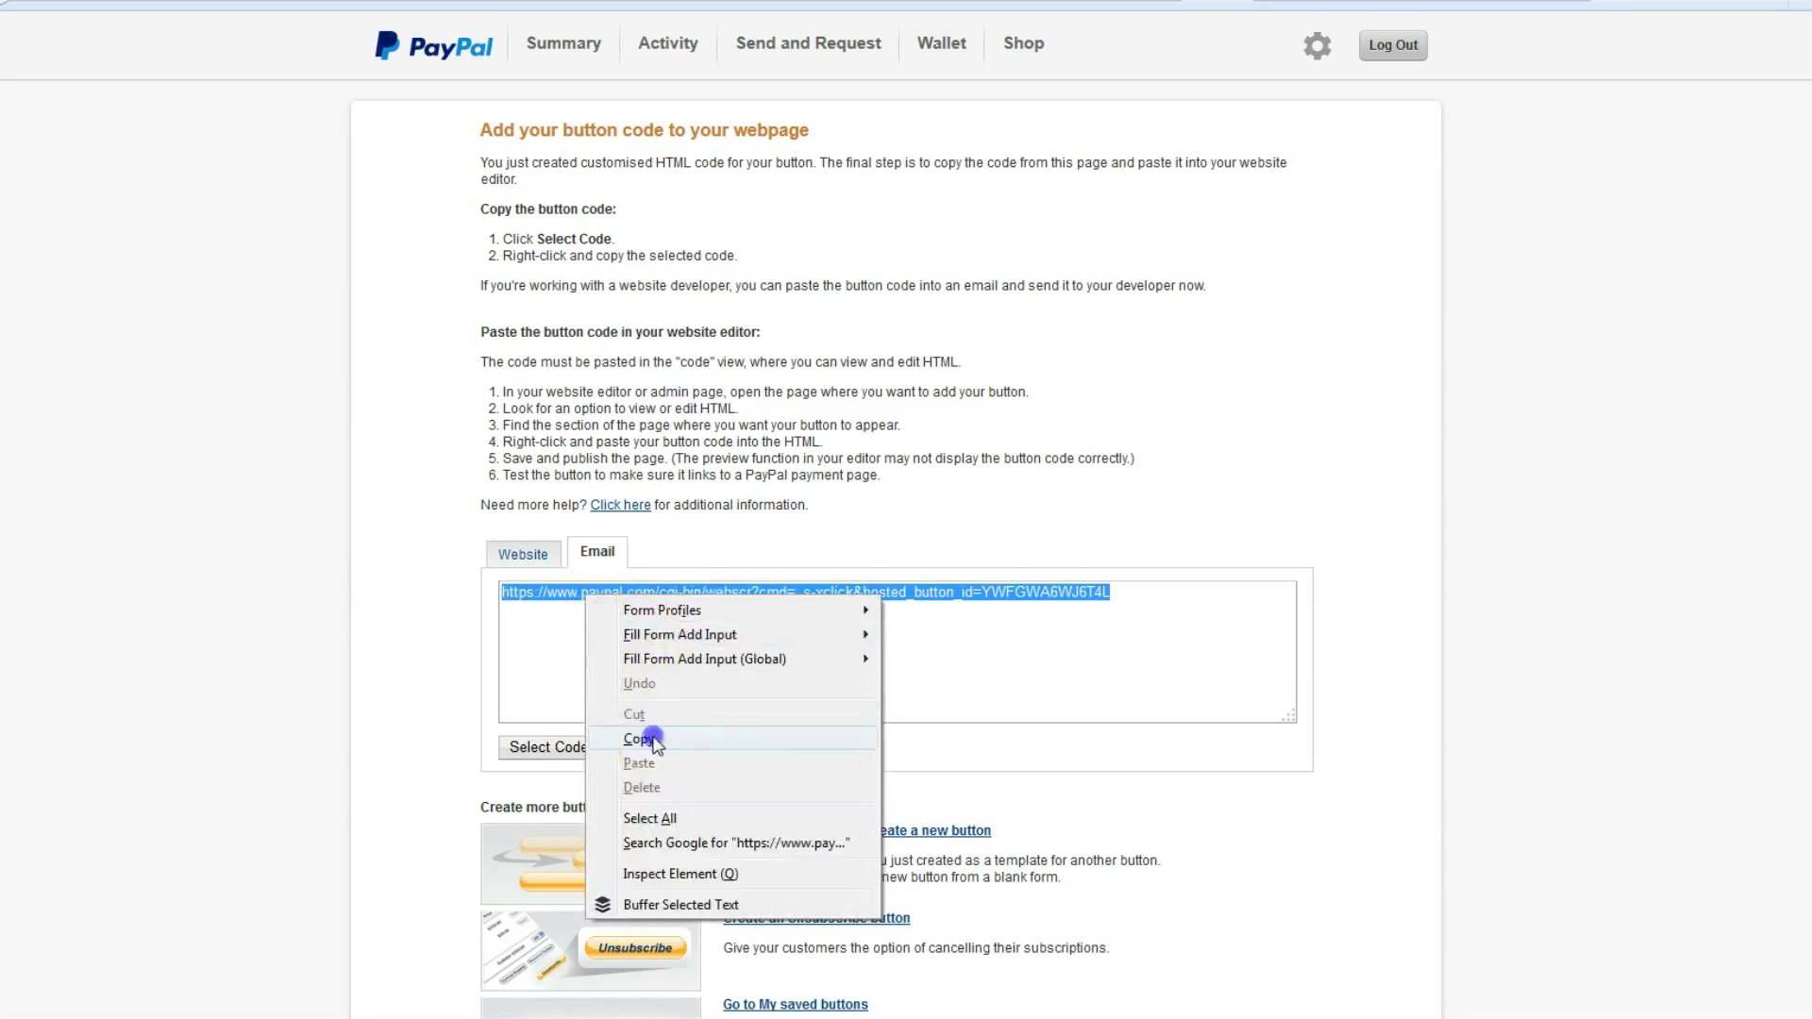
left_click(638, 738)
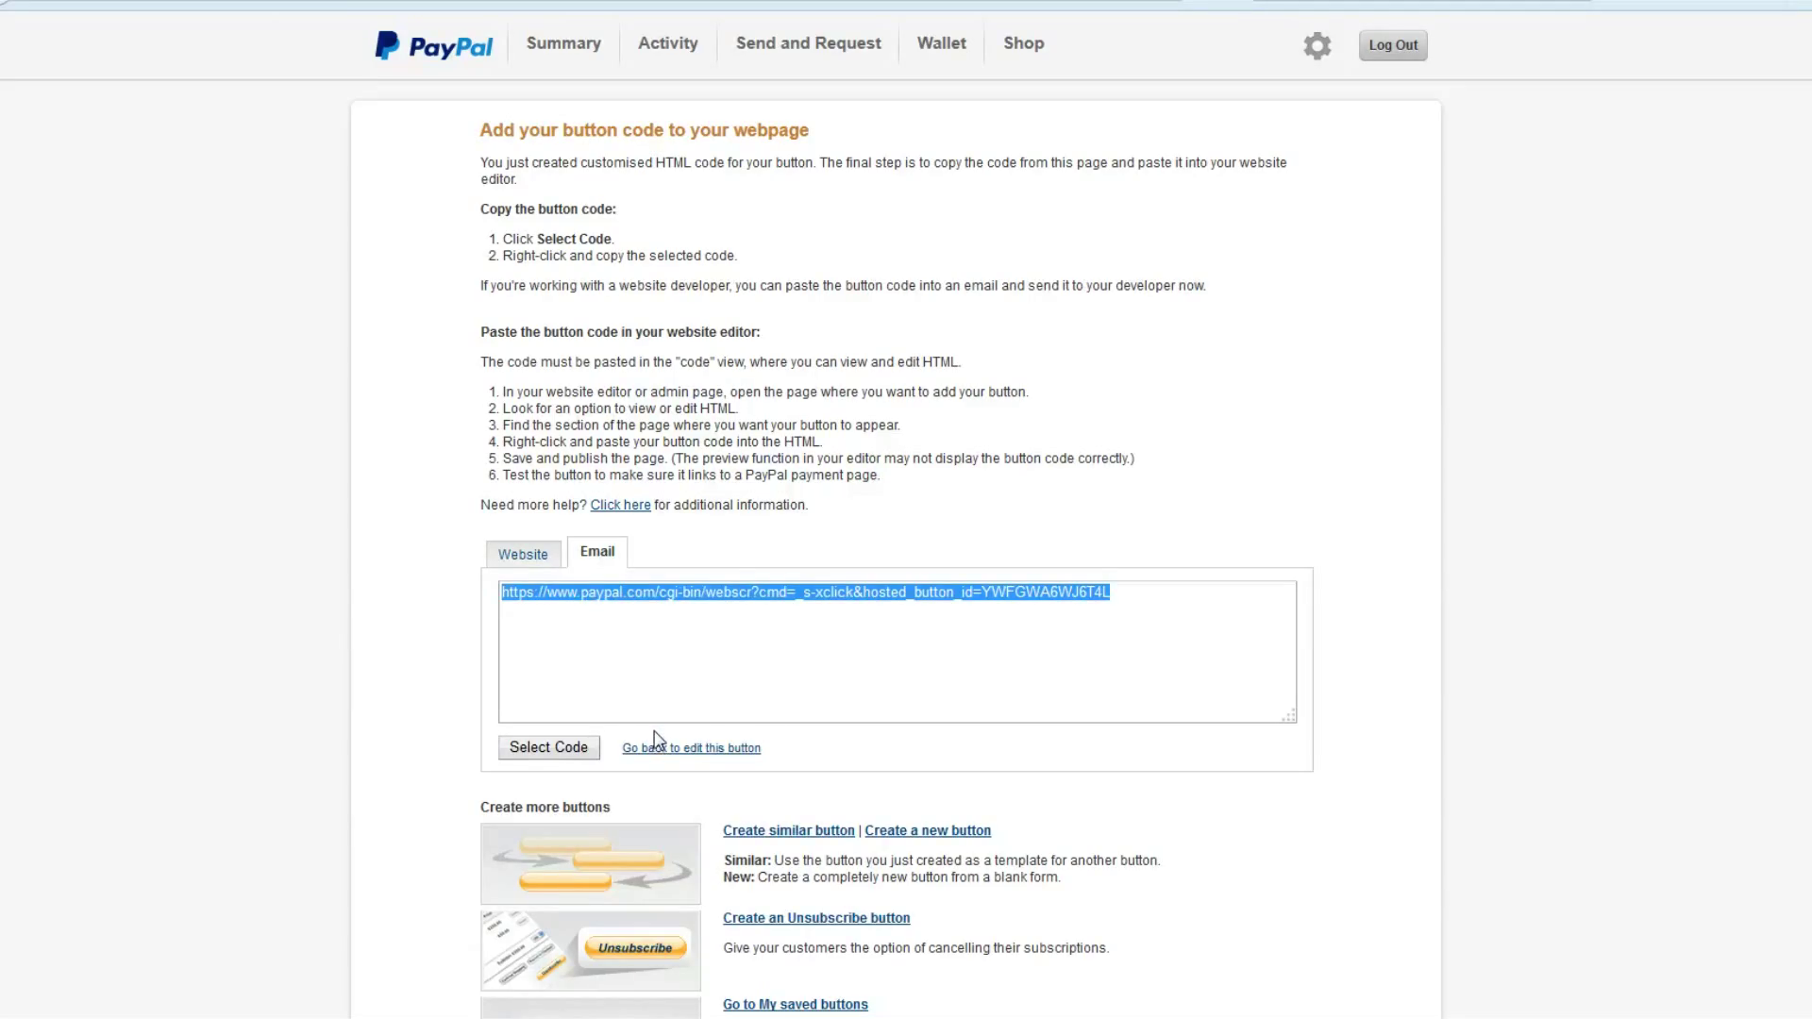
mouse_move(235, 162)
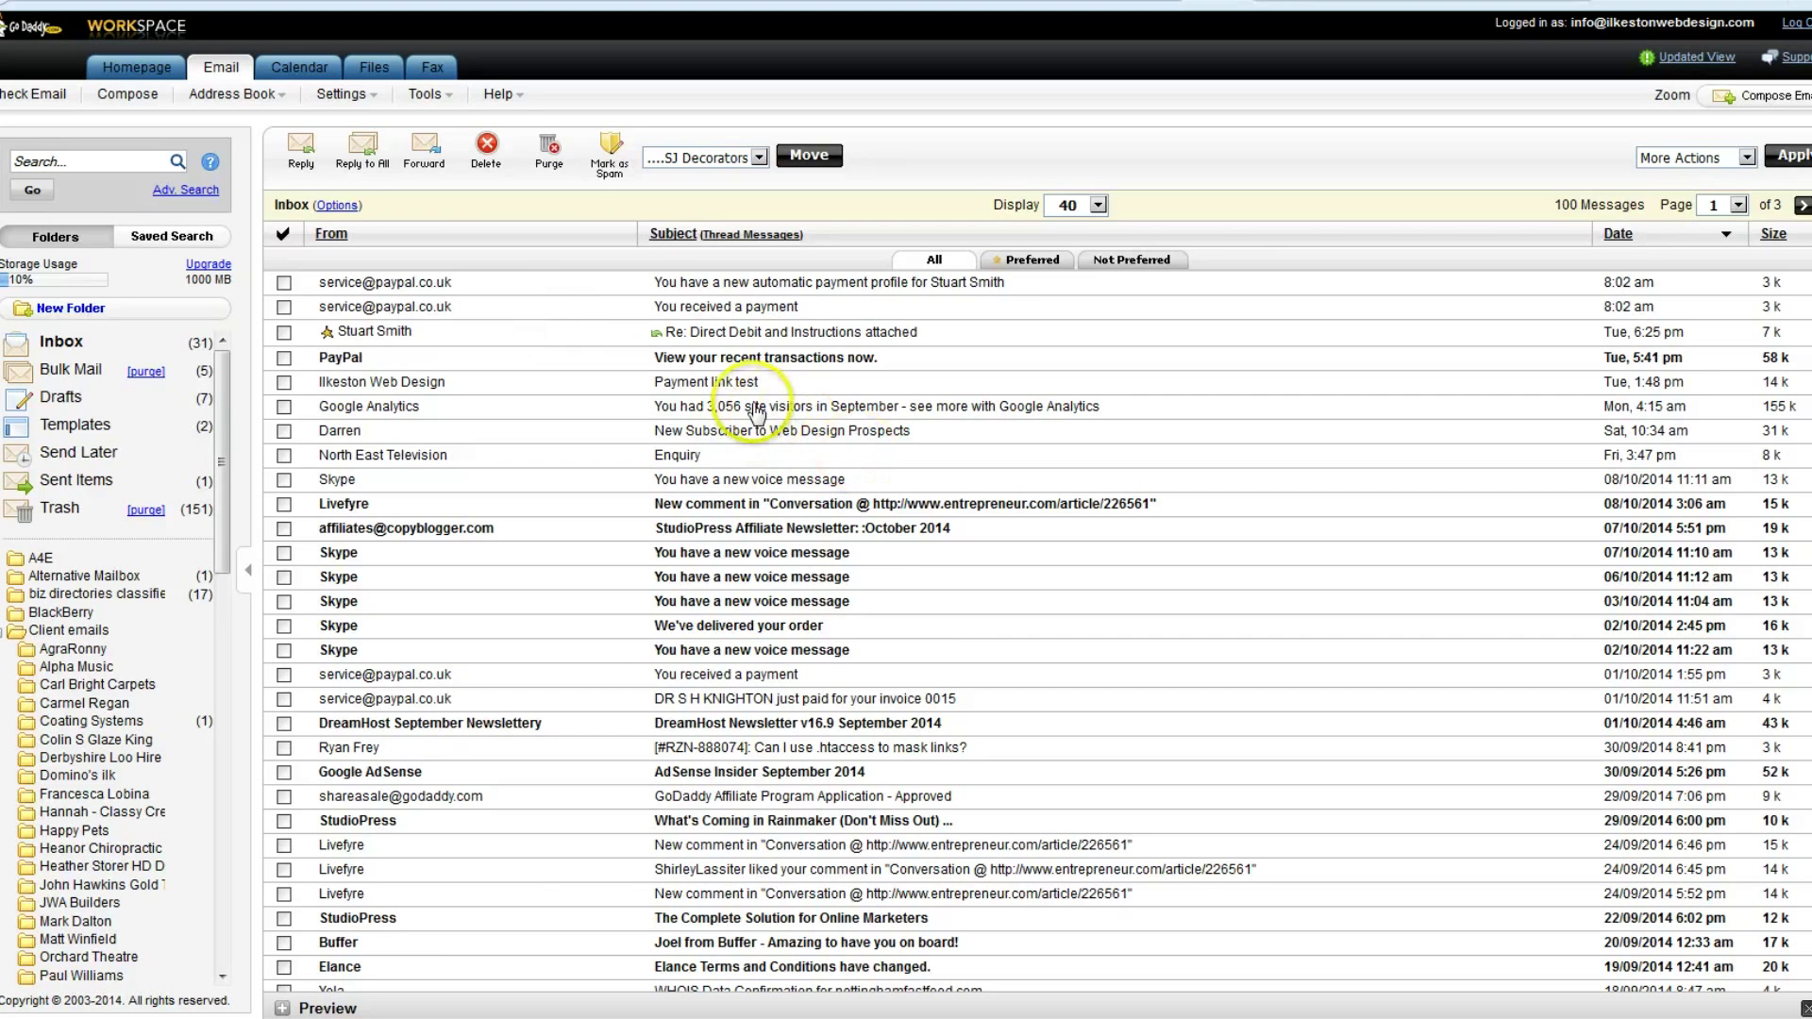
Open the 'Payment link test' email, try its PayPal link, and return to the email.
left_click(709, 382)
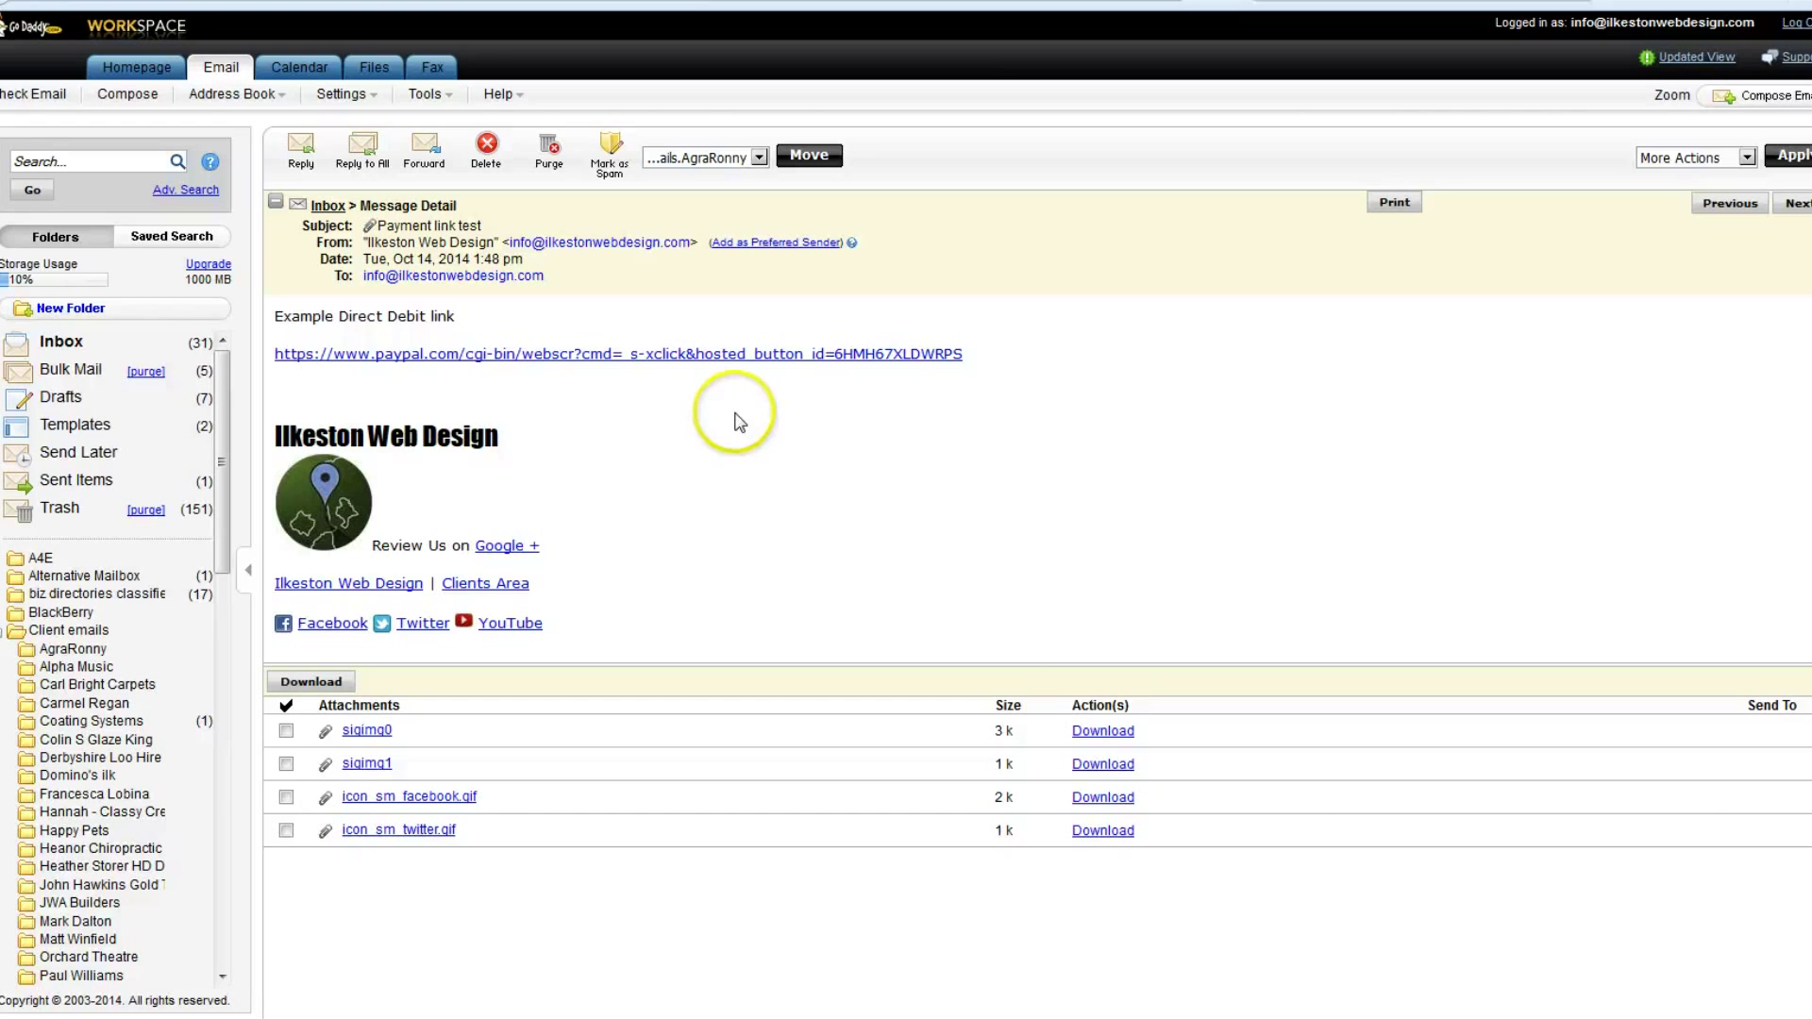
mouse_move(740, 419)
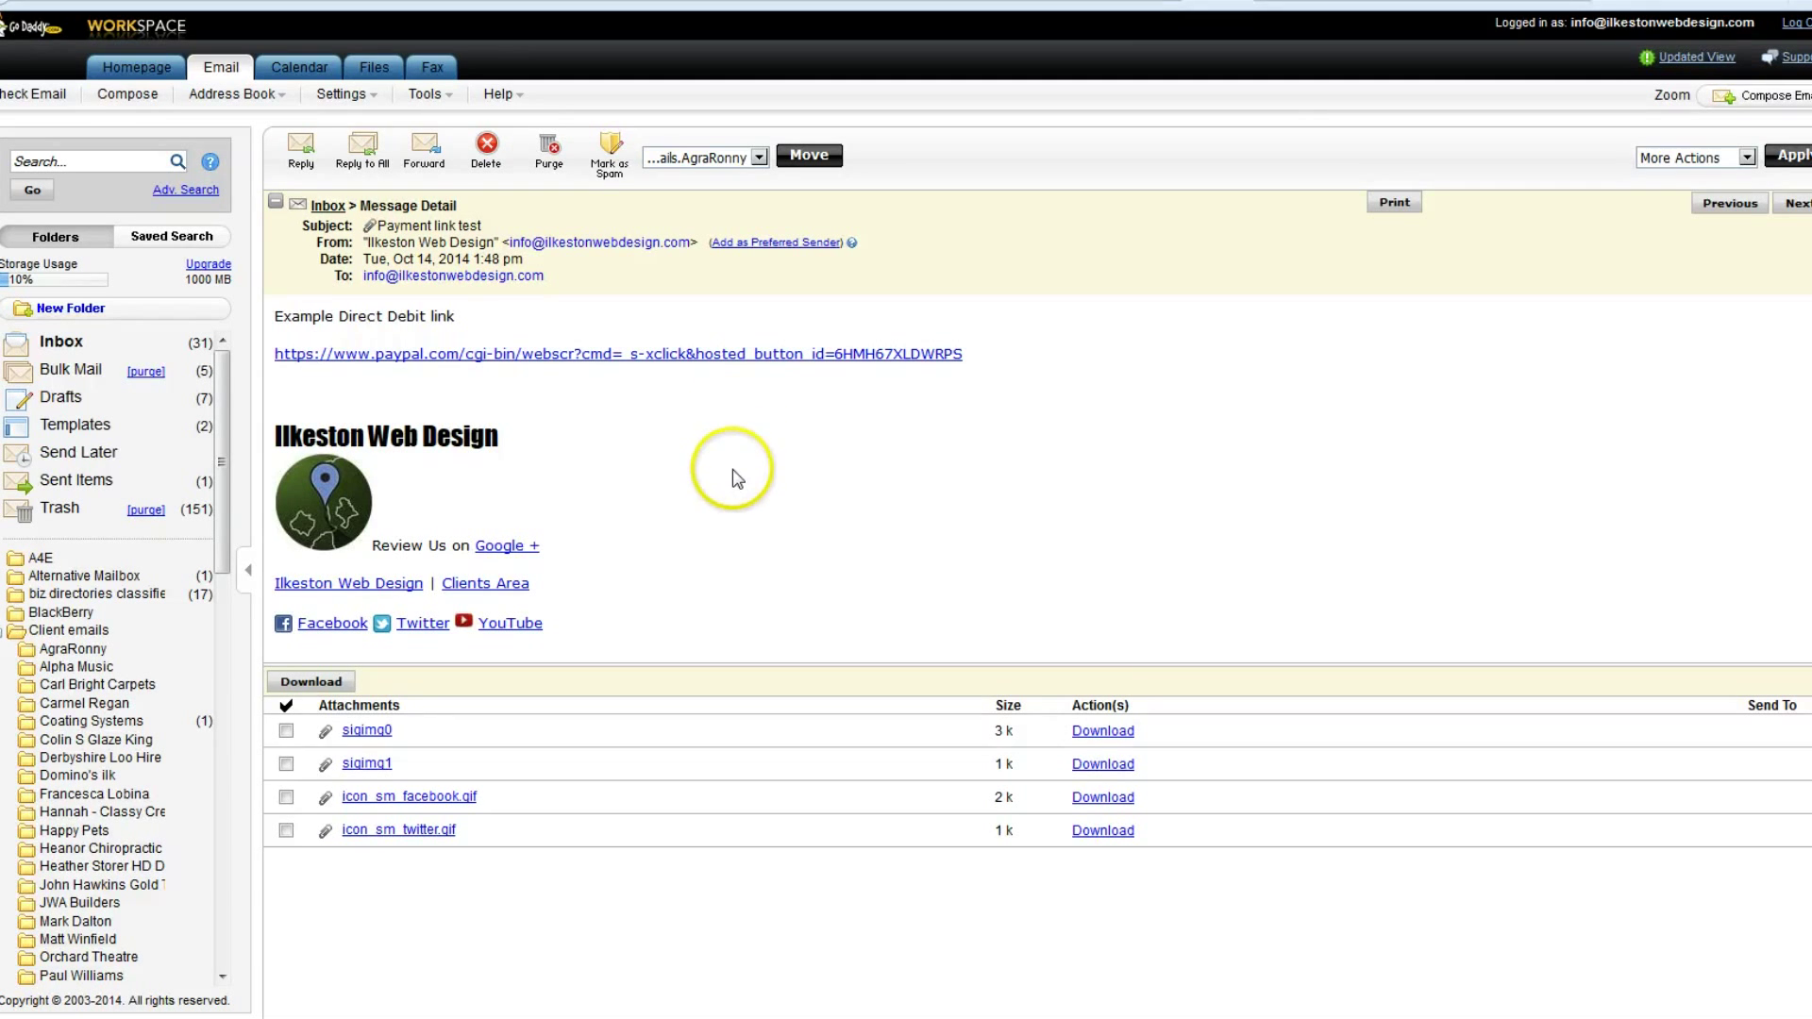
mouse_move(690, 355)
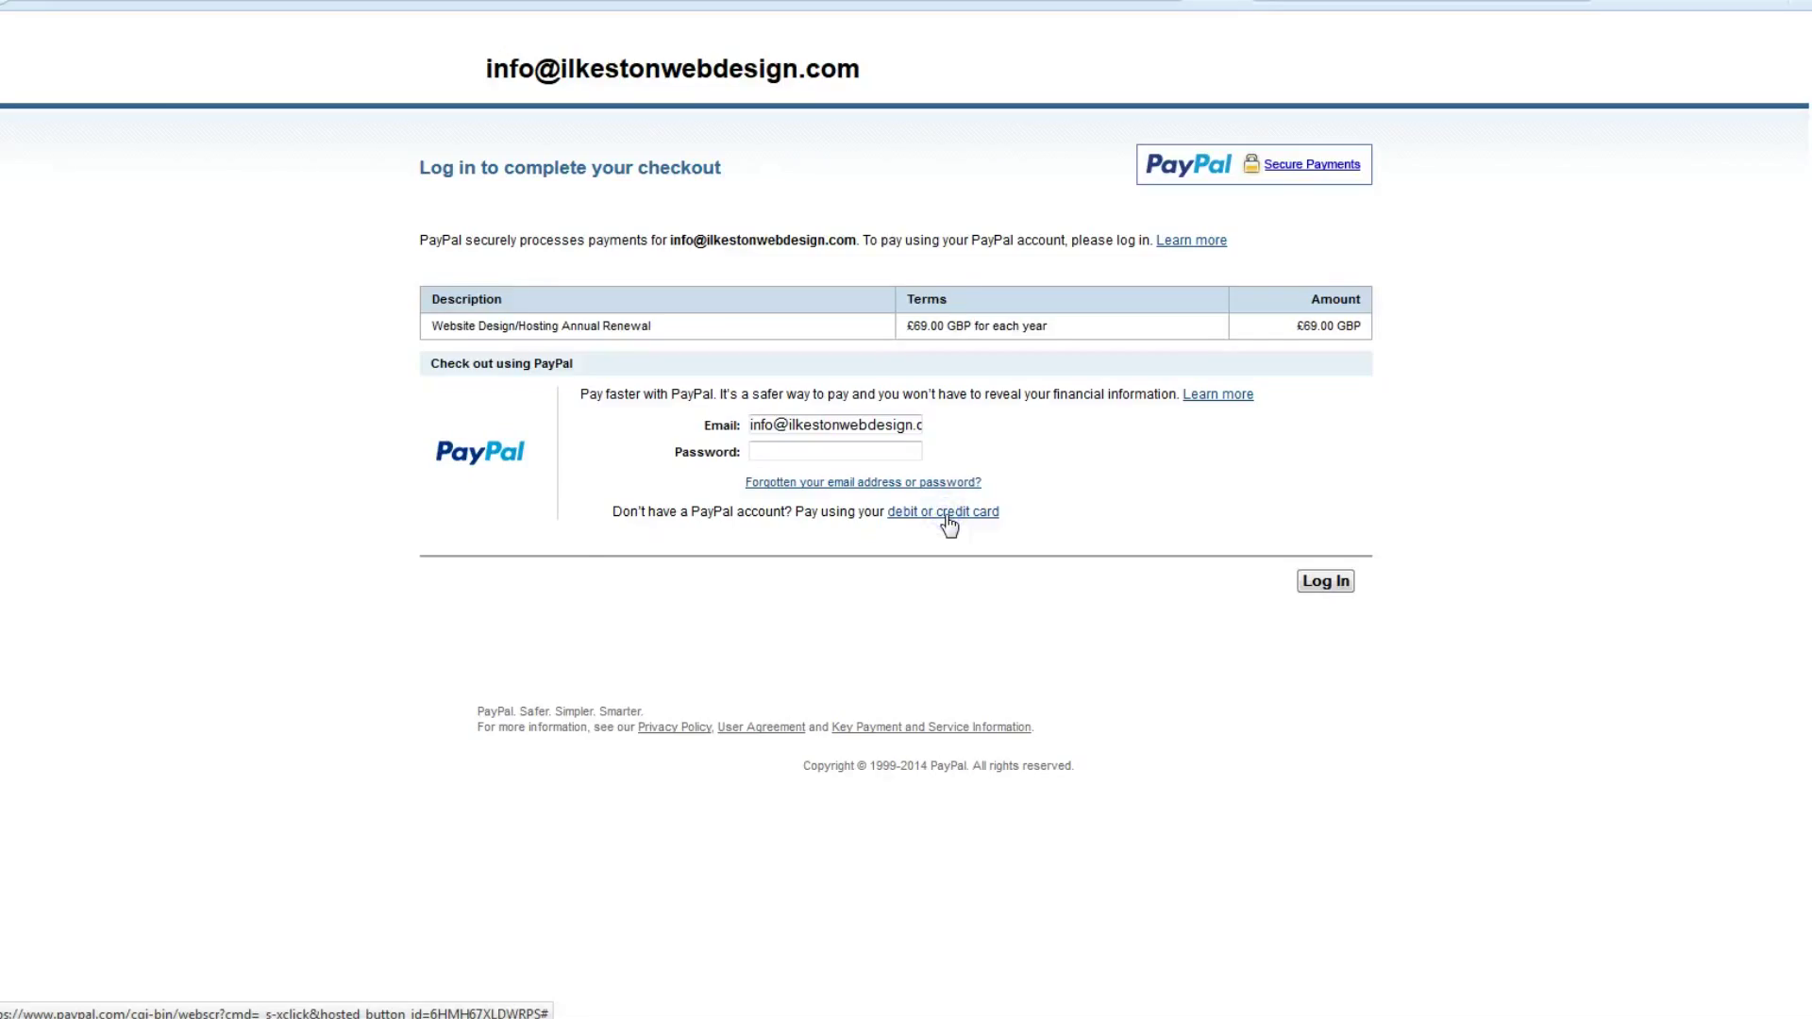
left_click(942, 512)
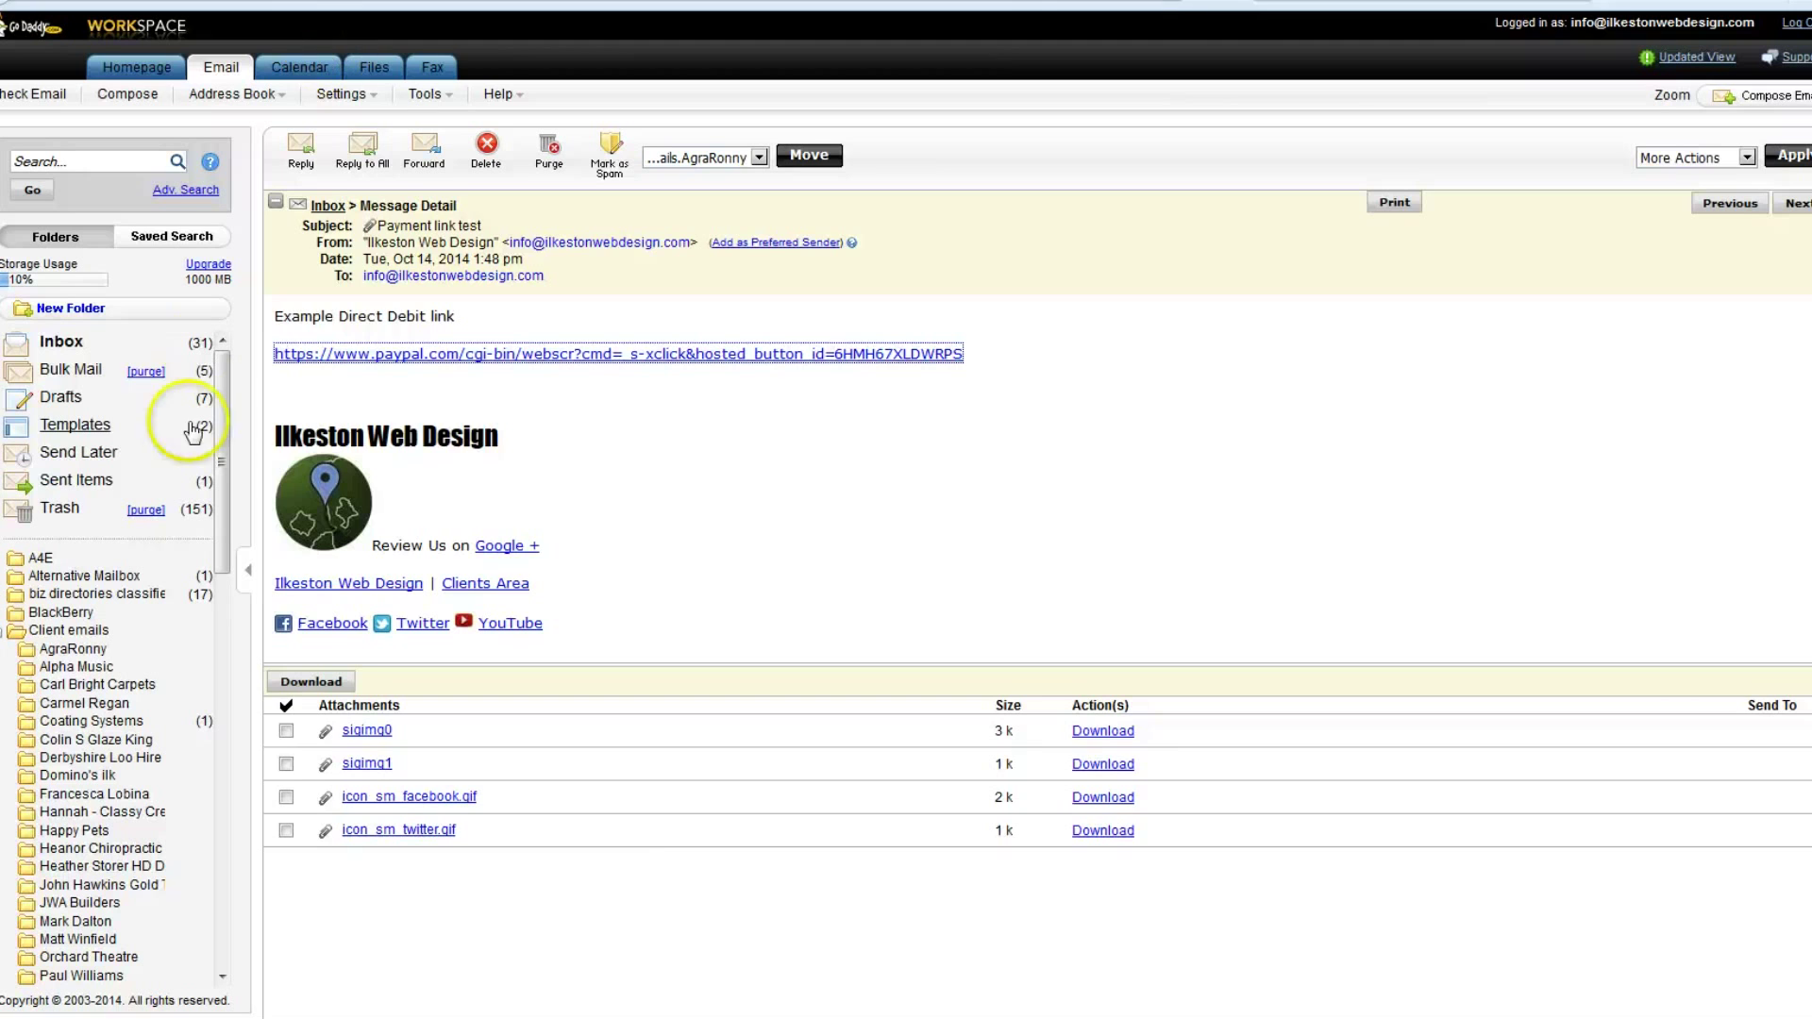
left_click(60, 341)
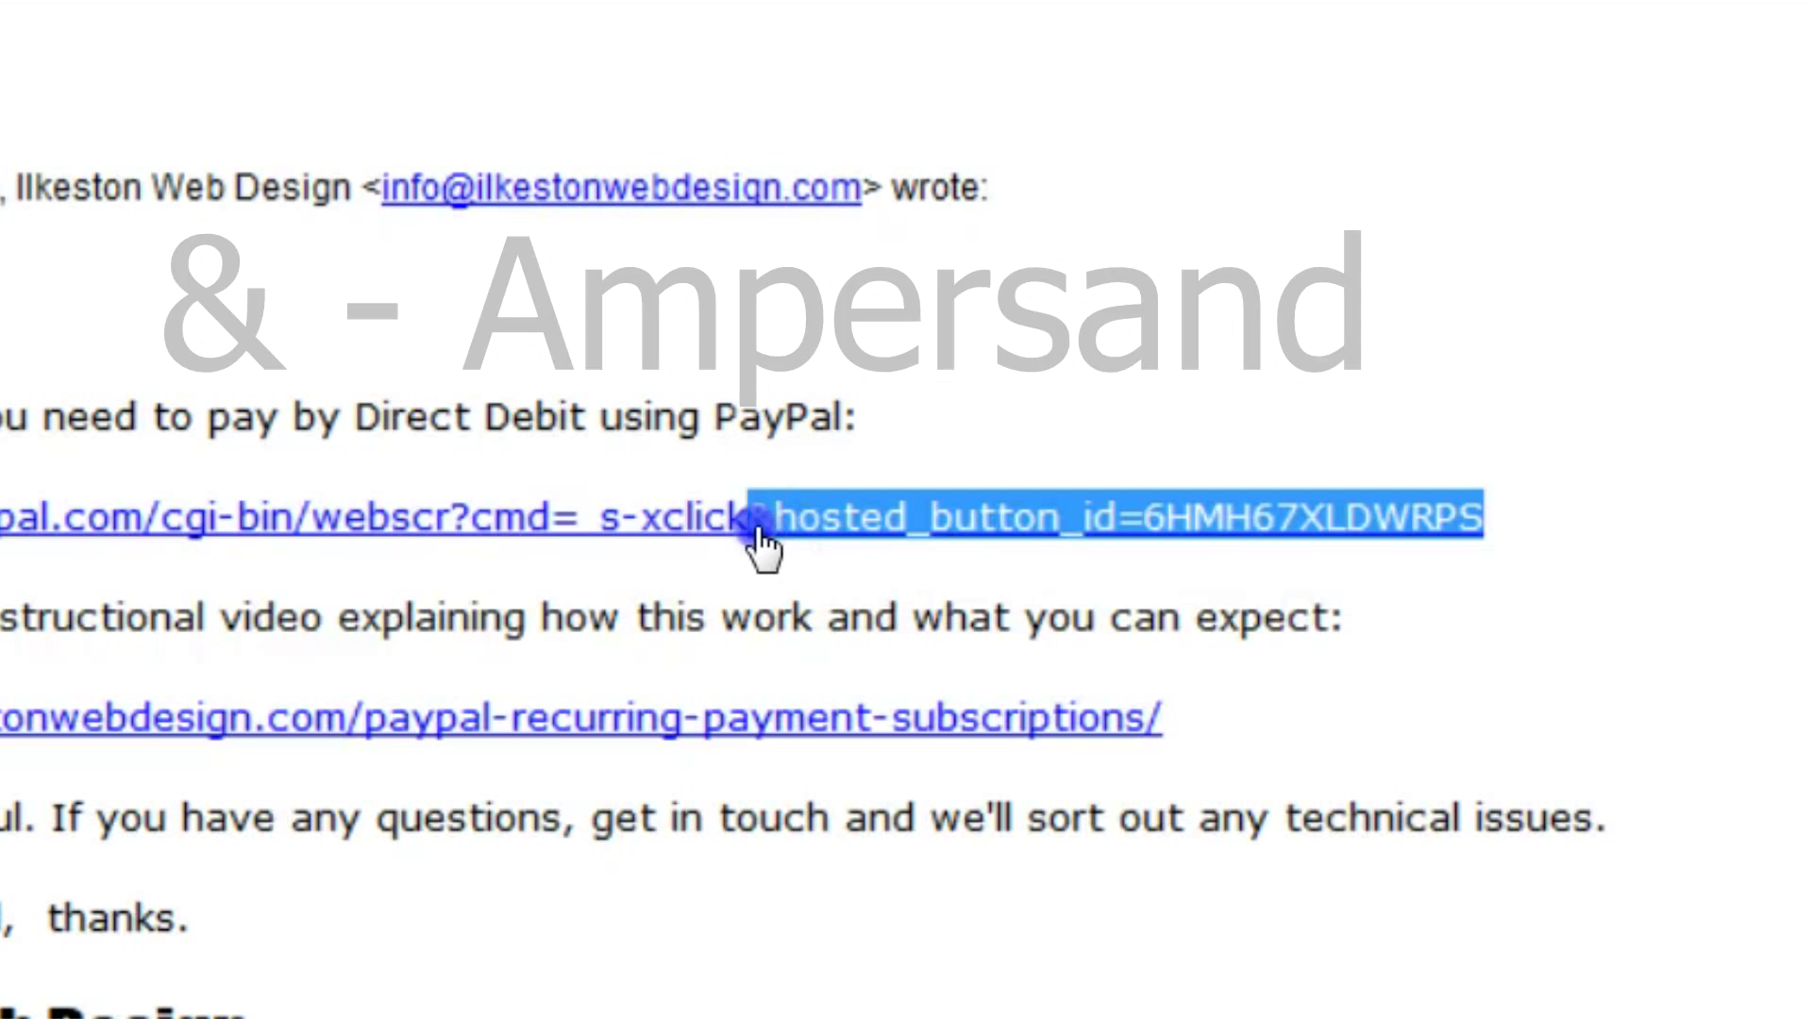
Dismiss the broken-link explanation and start a new message with the Ilkeston Web Design signature.
left_click(746, 517)
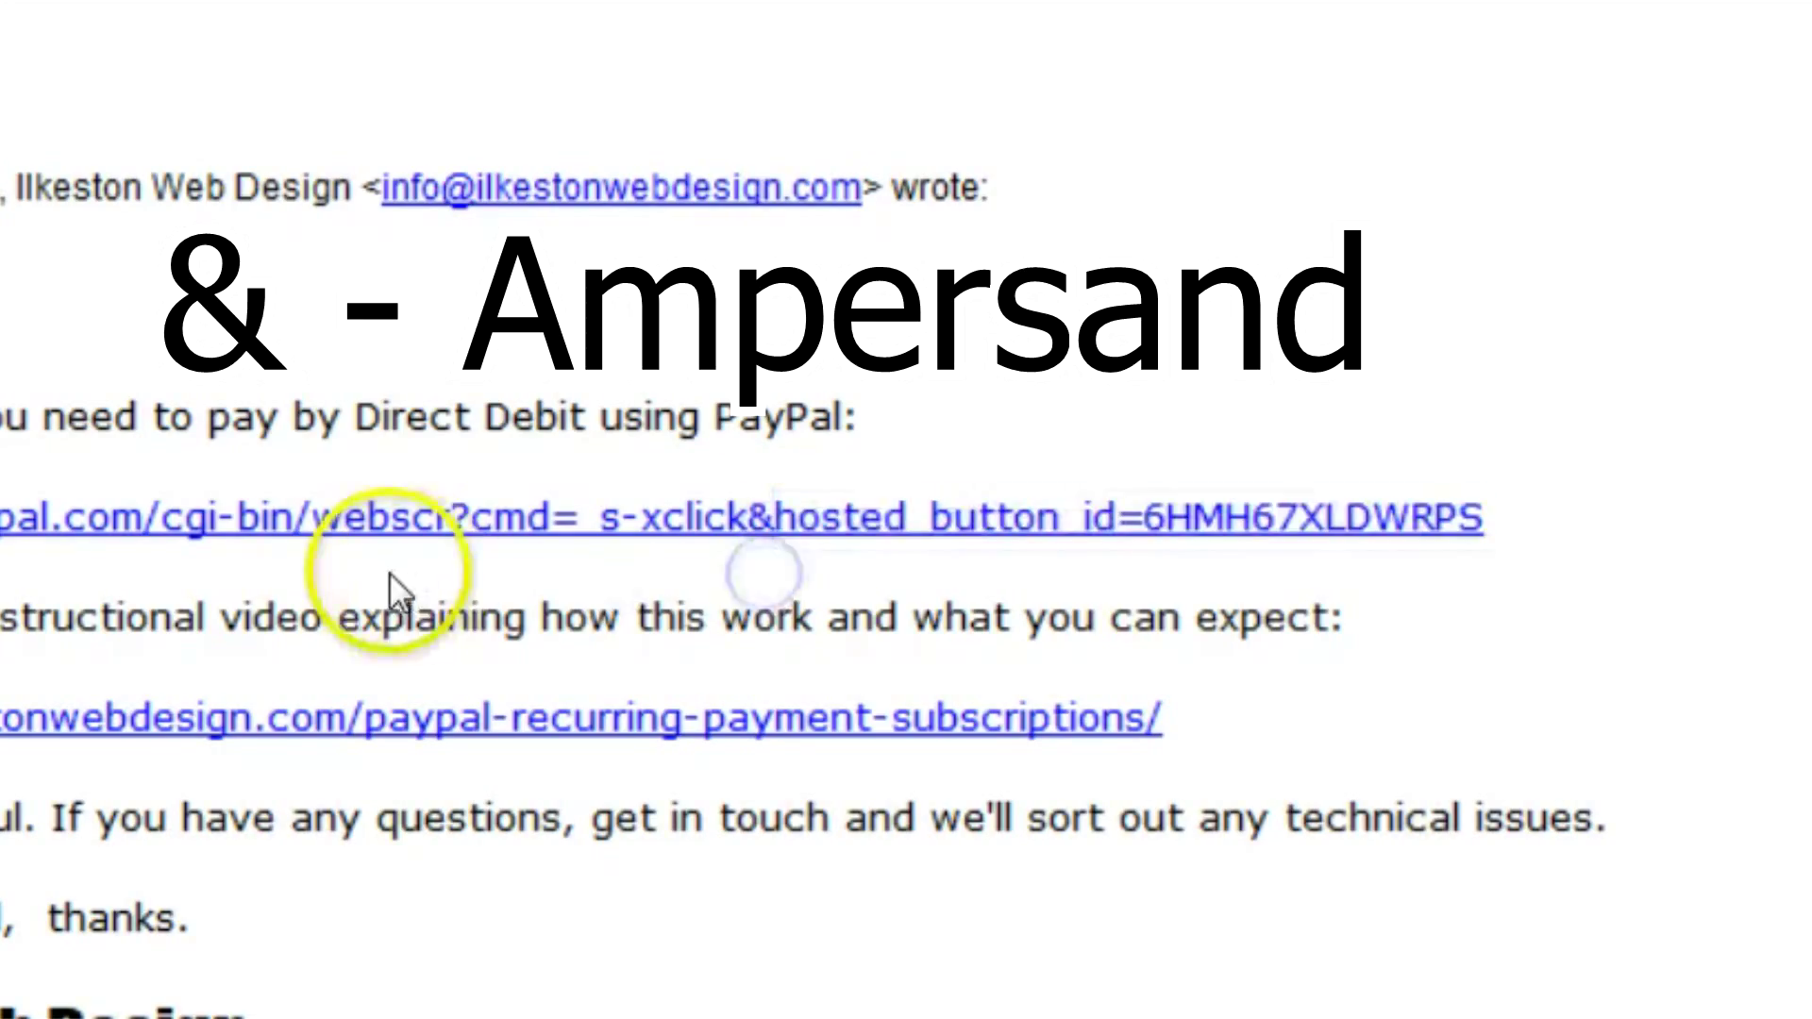
mouse_move(416, 532)
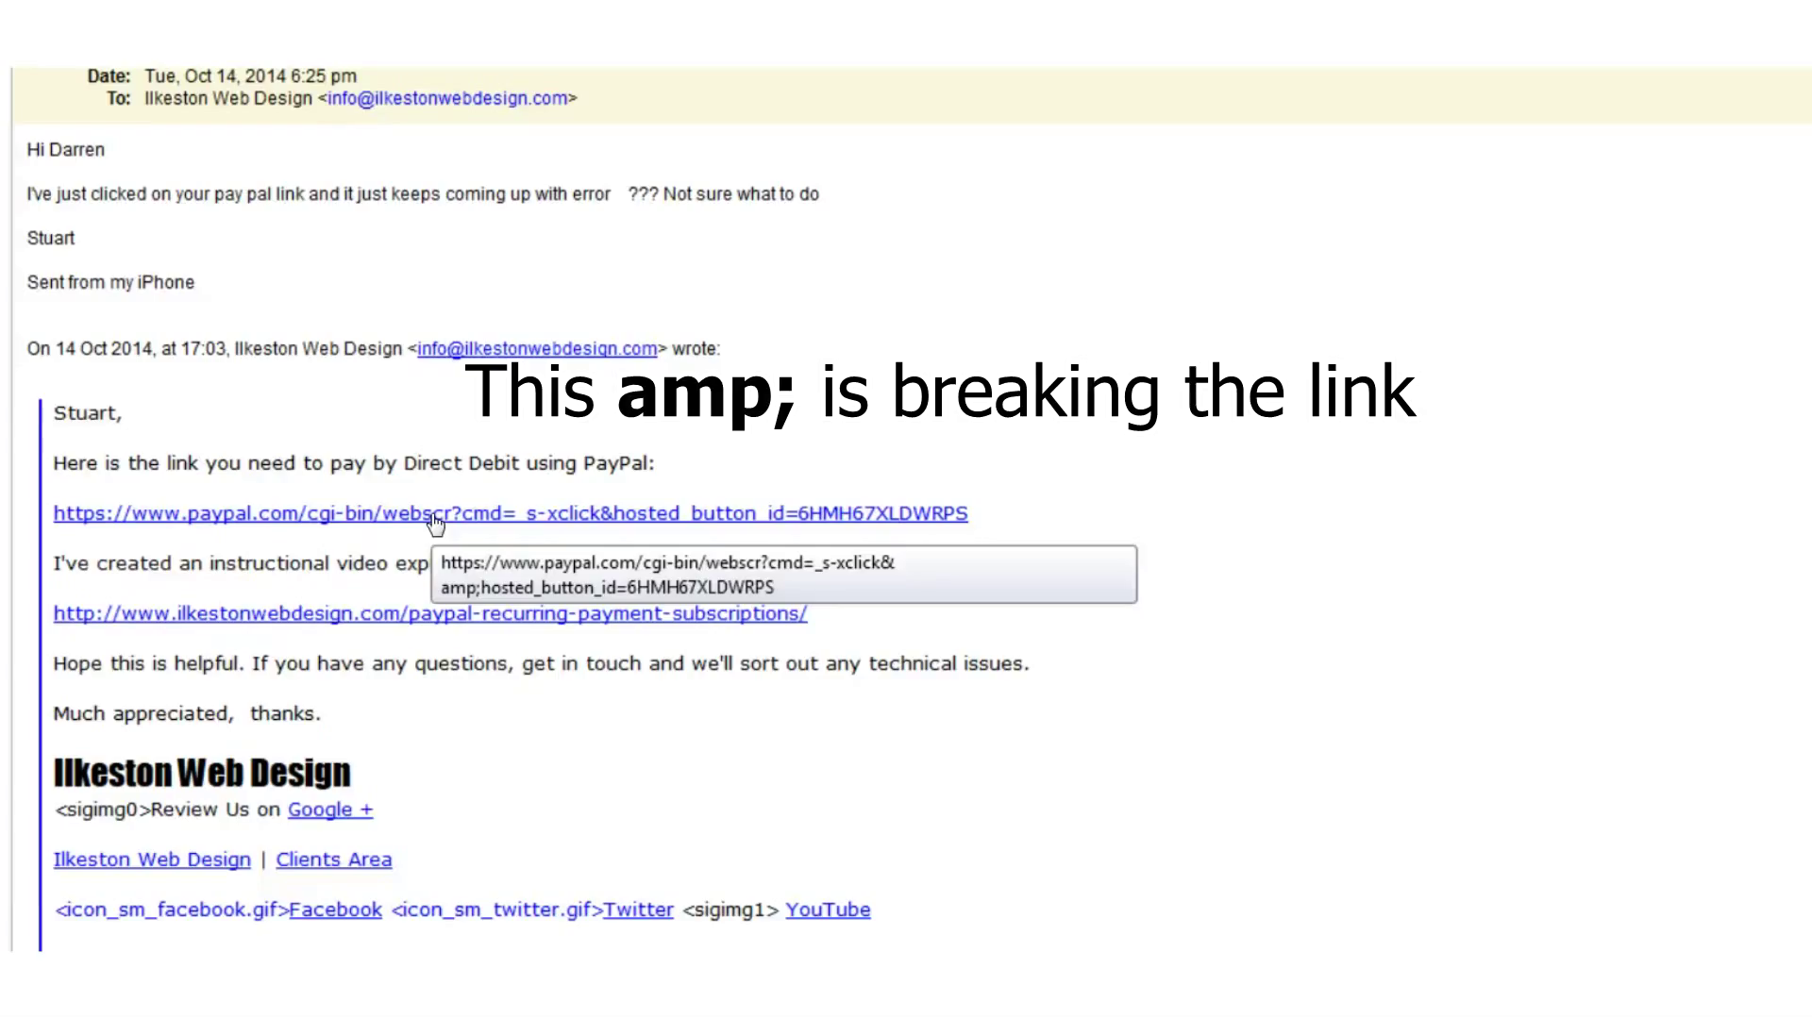
left_click(433, 513)
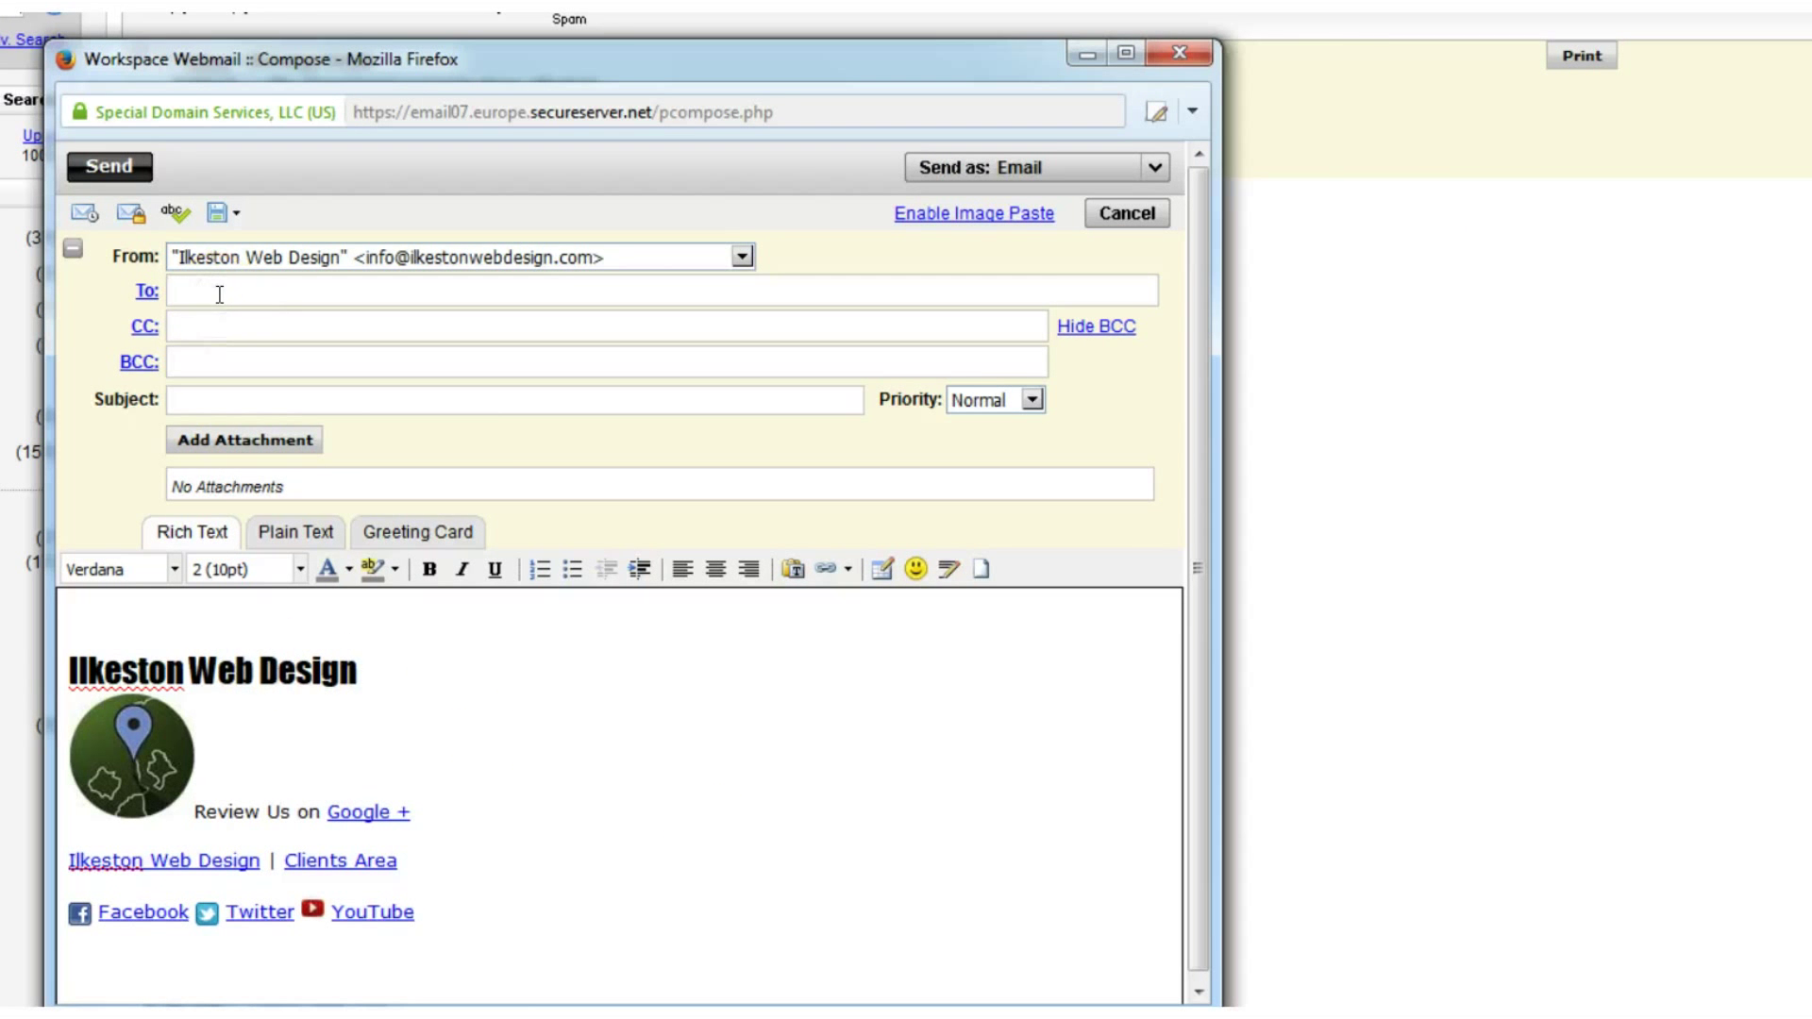
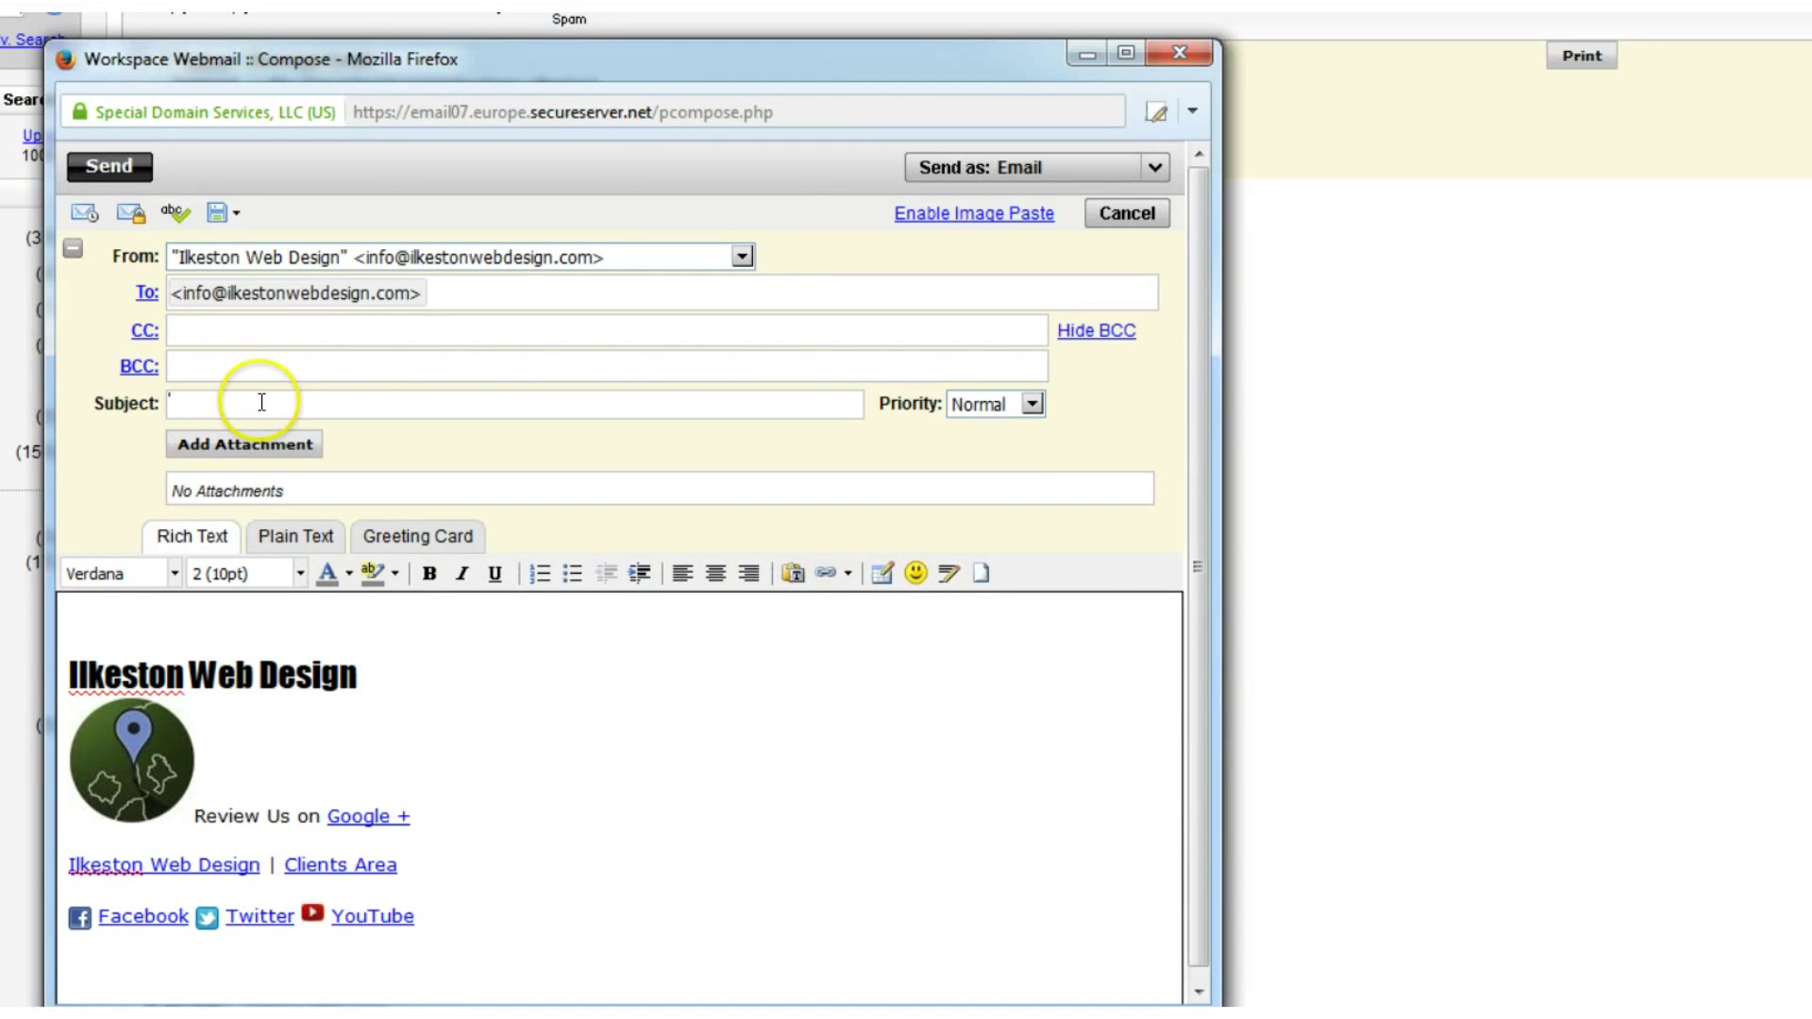
type("Test Pay")
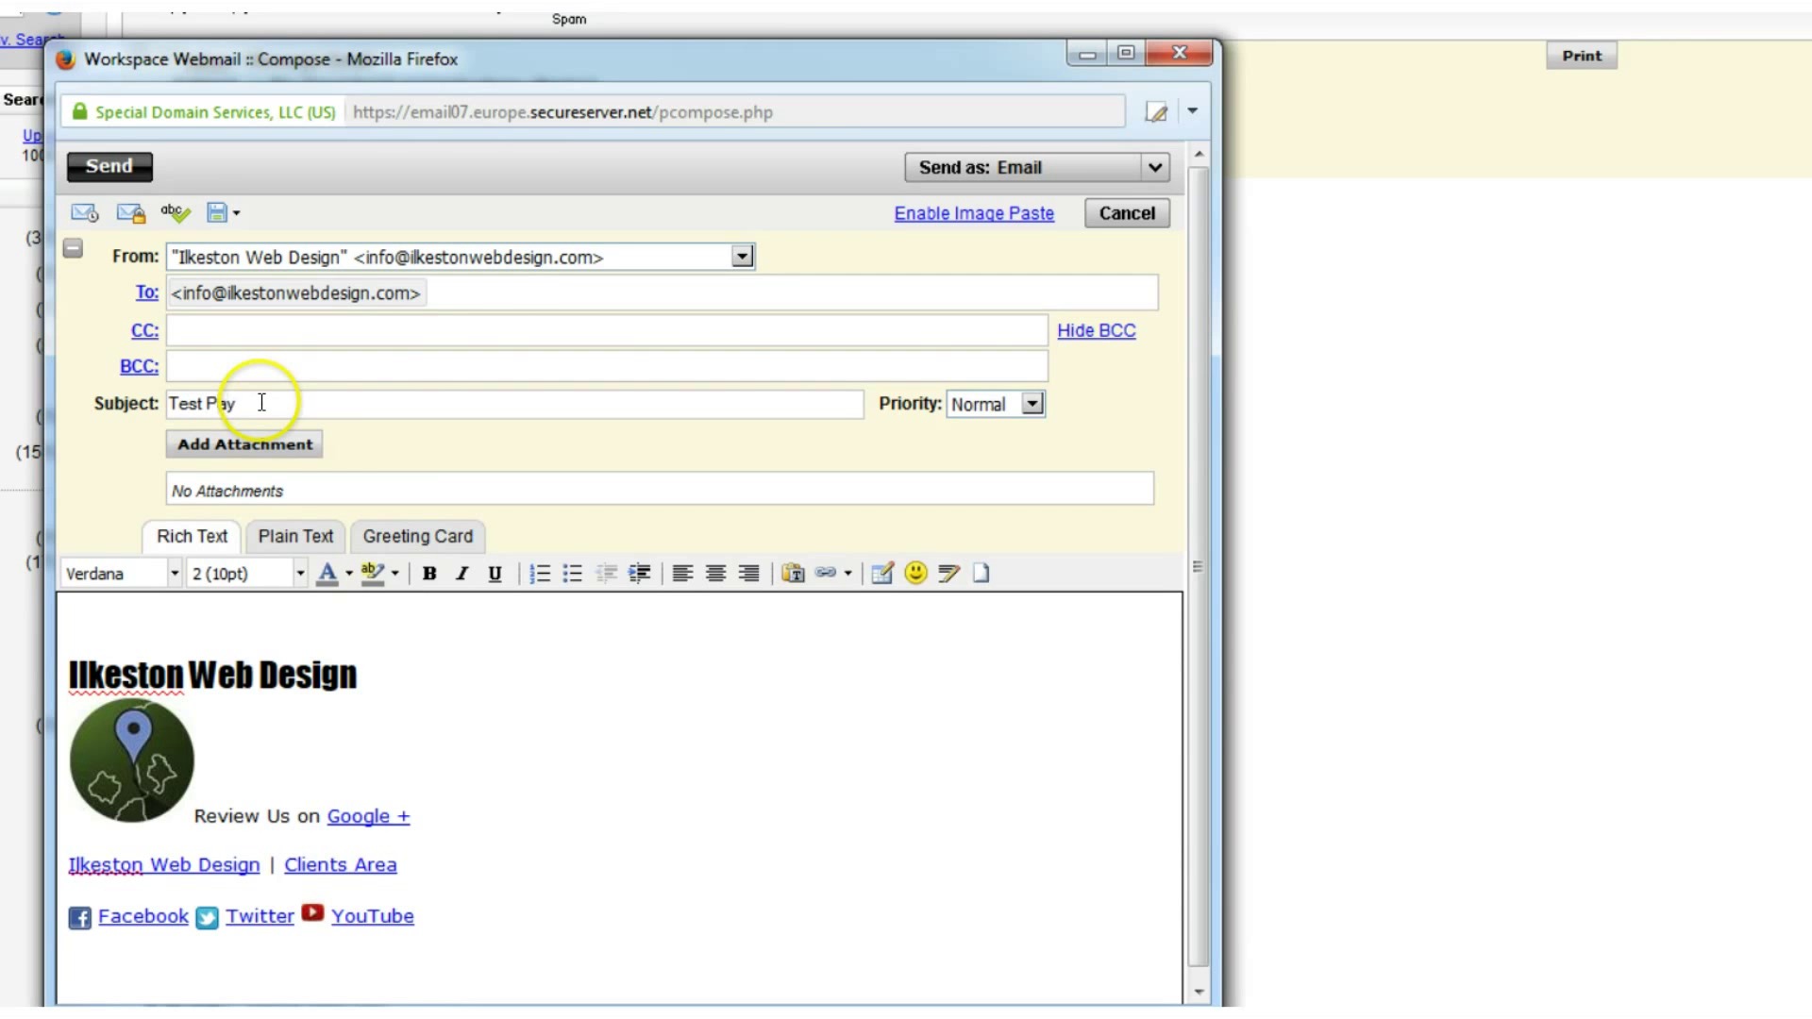
type("Pal Email link")
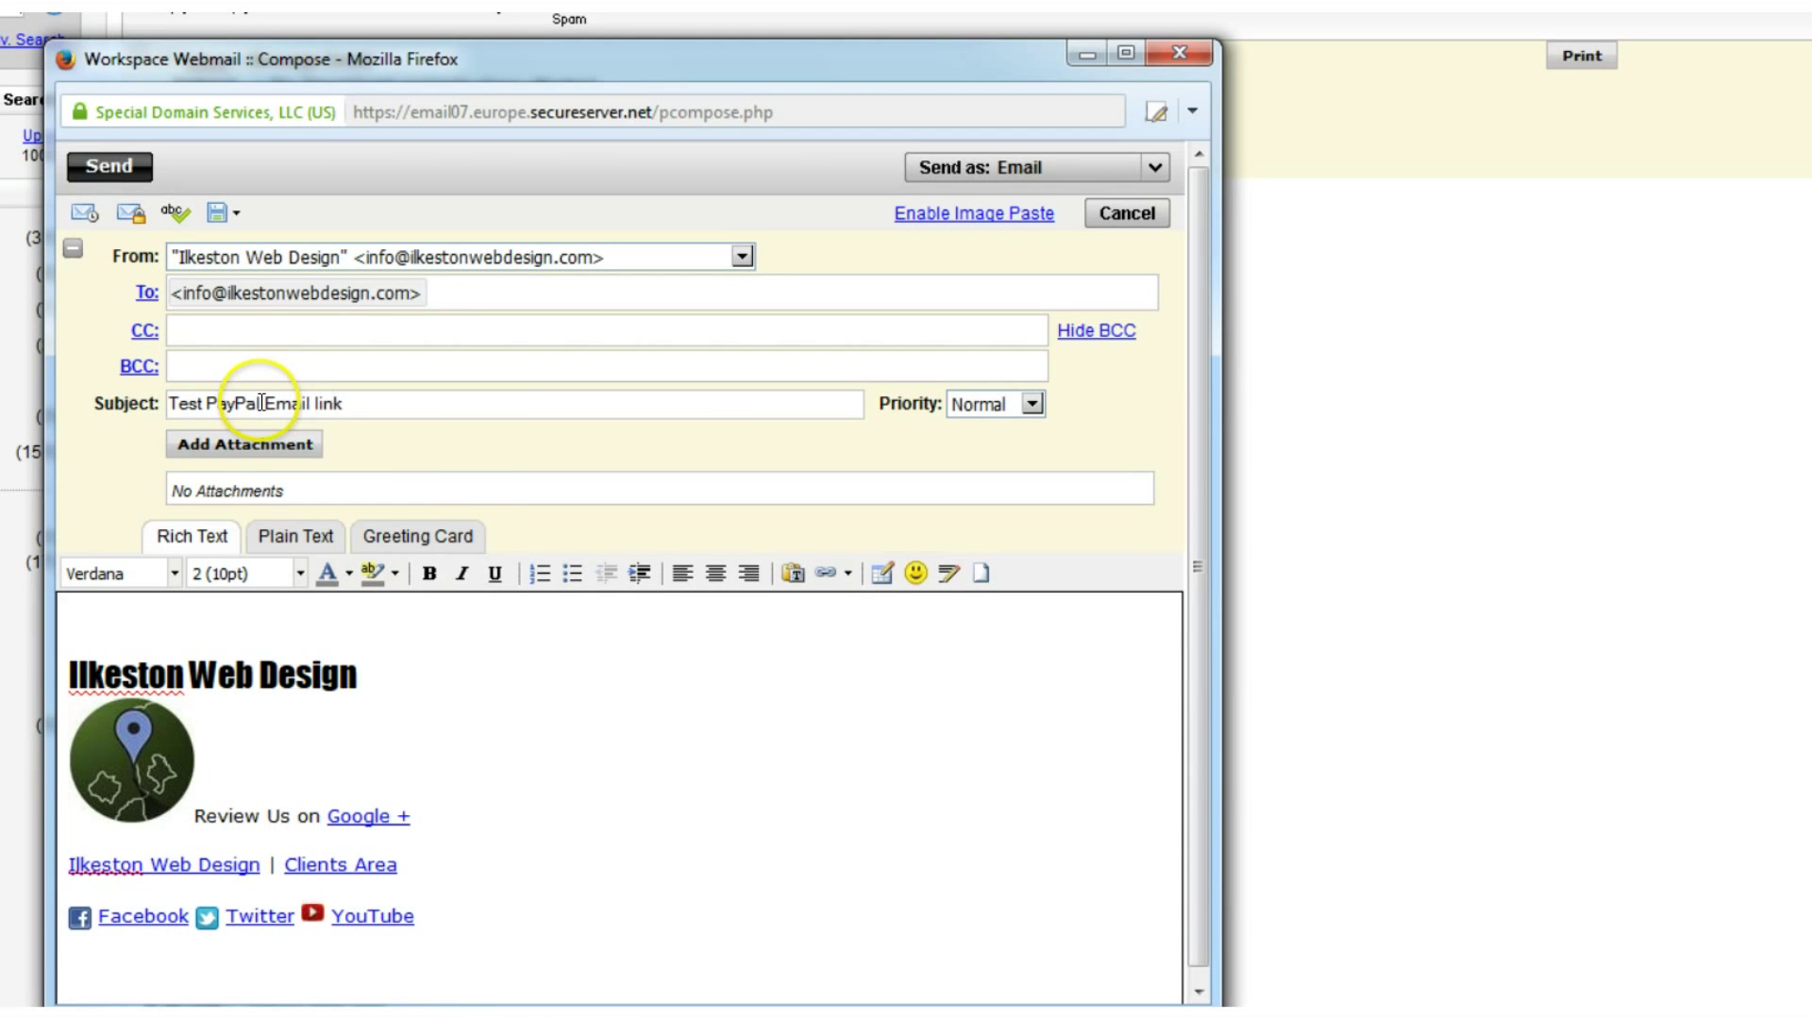
mouse_move(384, 611)
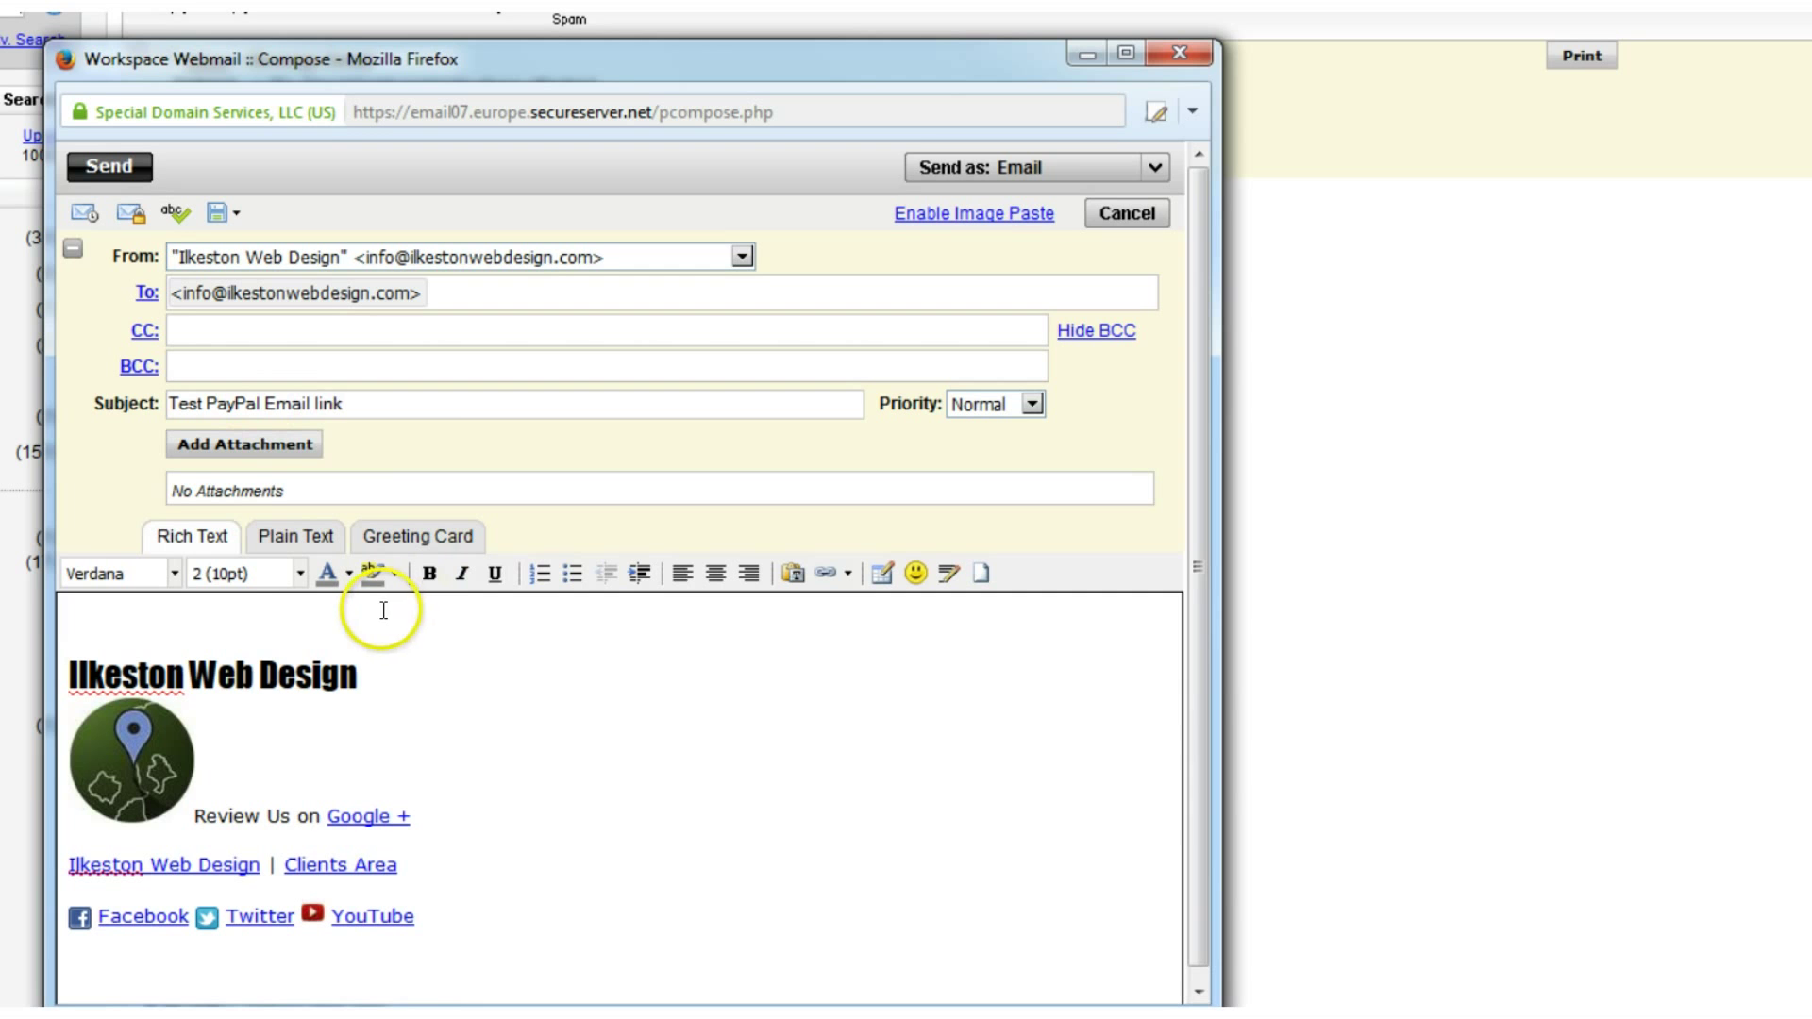
type("https://www.paypal.com/cgi-bin/webscr?cmd=_s-xclick&hosted_button_id=YWFGWA6WJ6T4L")
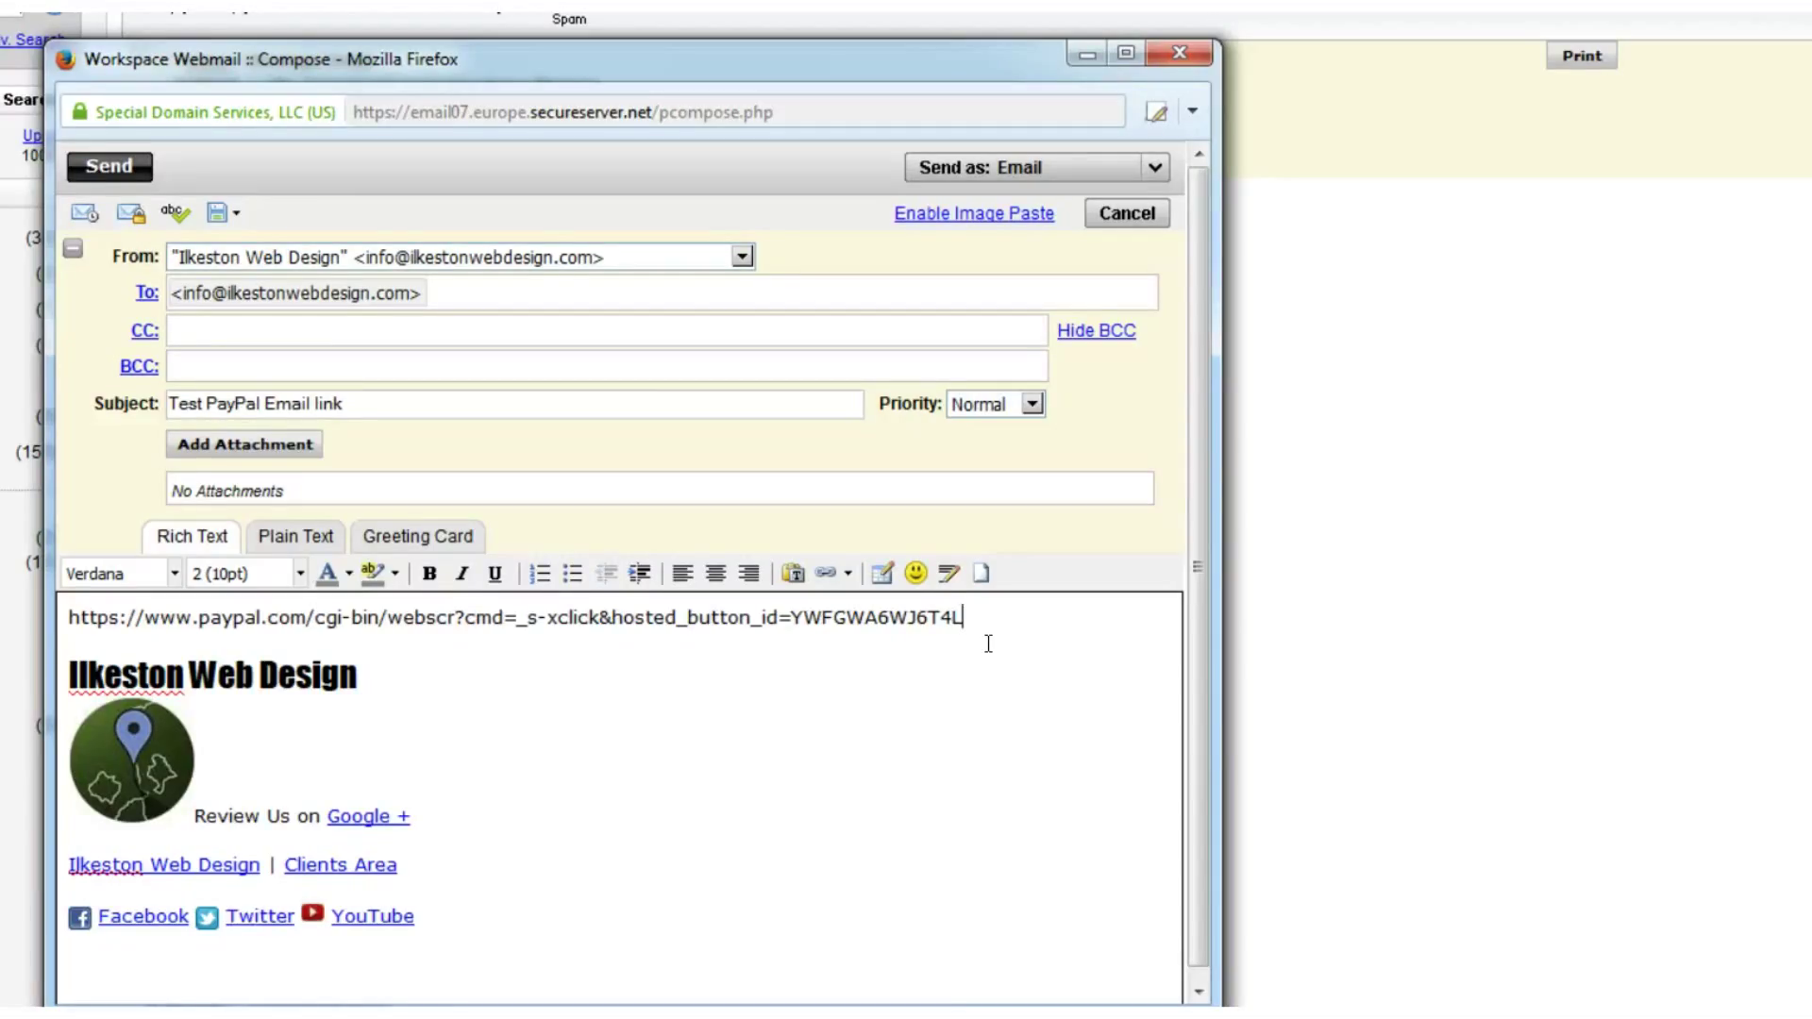
mouse_move(604, 630)
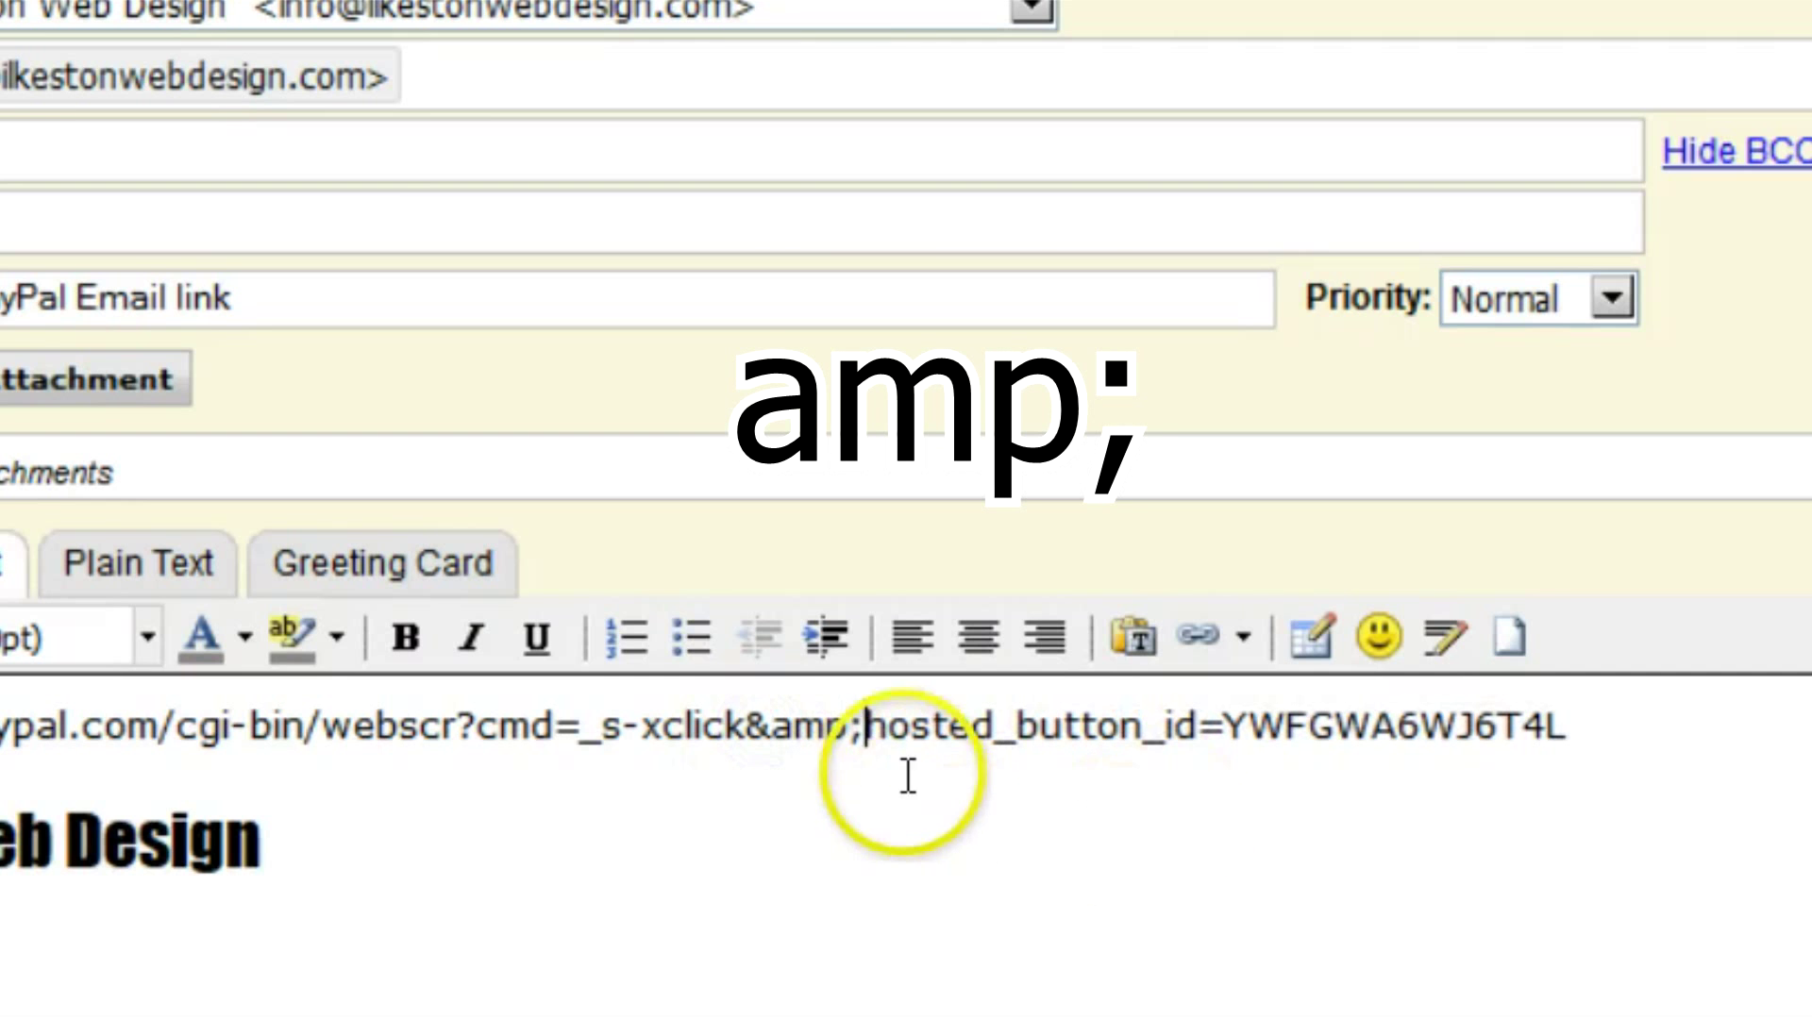
left_click(850, 728)
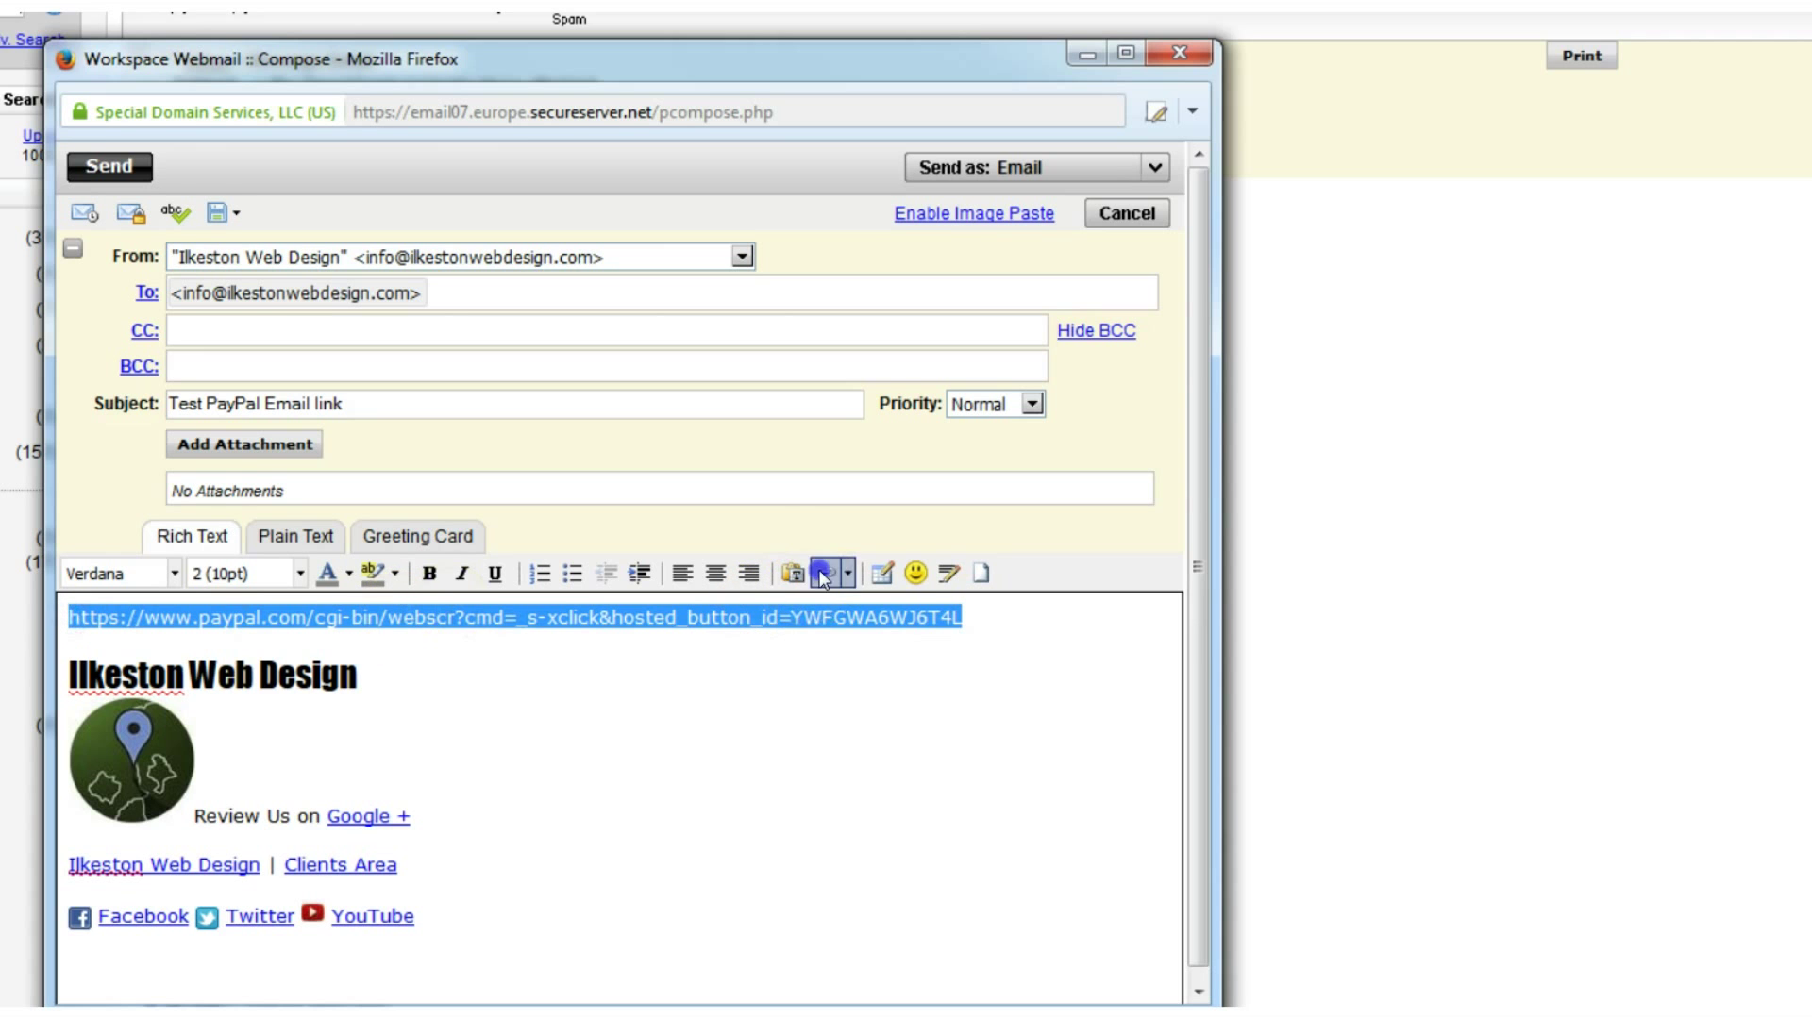
Make the PayPal URL a link with amp; removed from its title, then send the email.
left_click(825, 575)
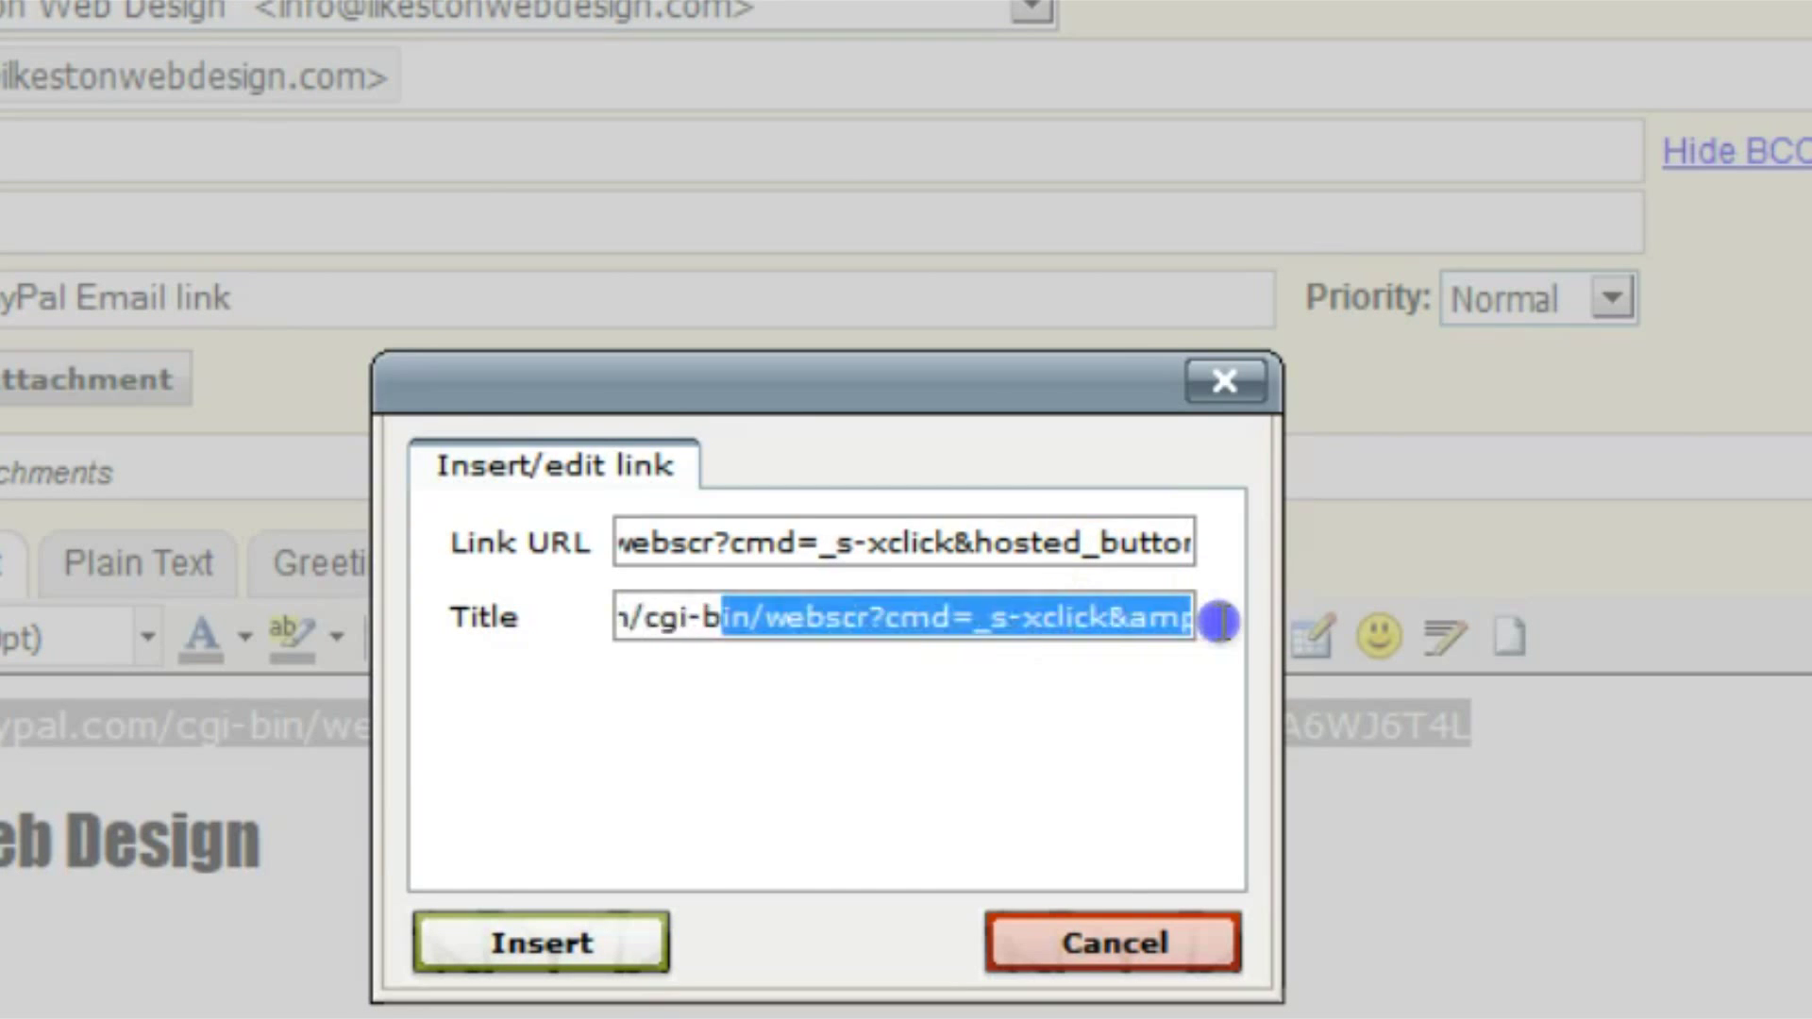
left_click(1051, 618)
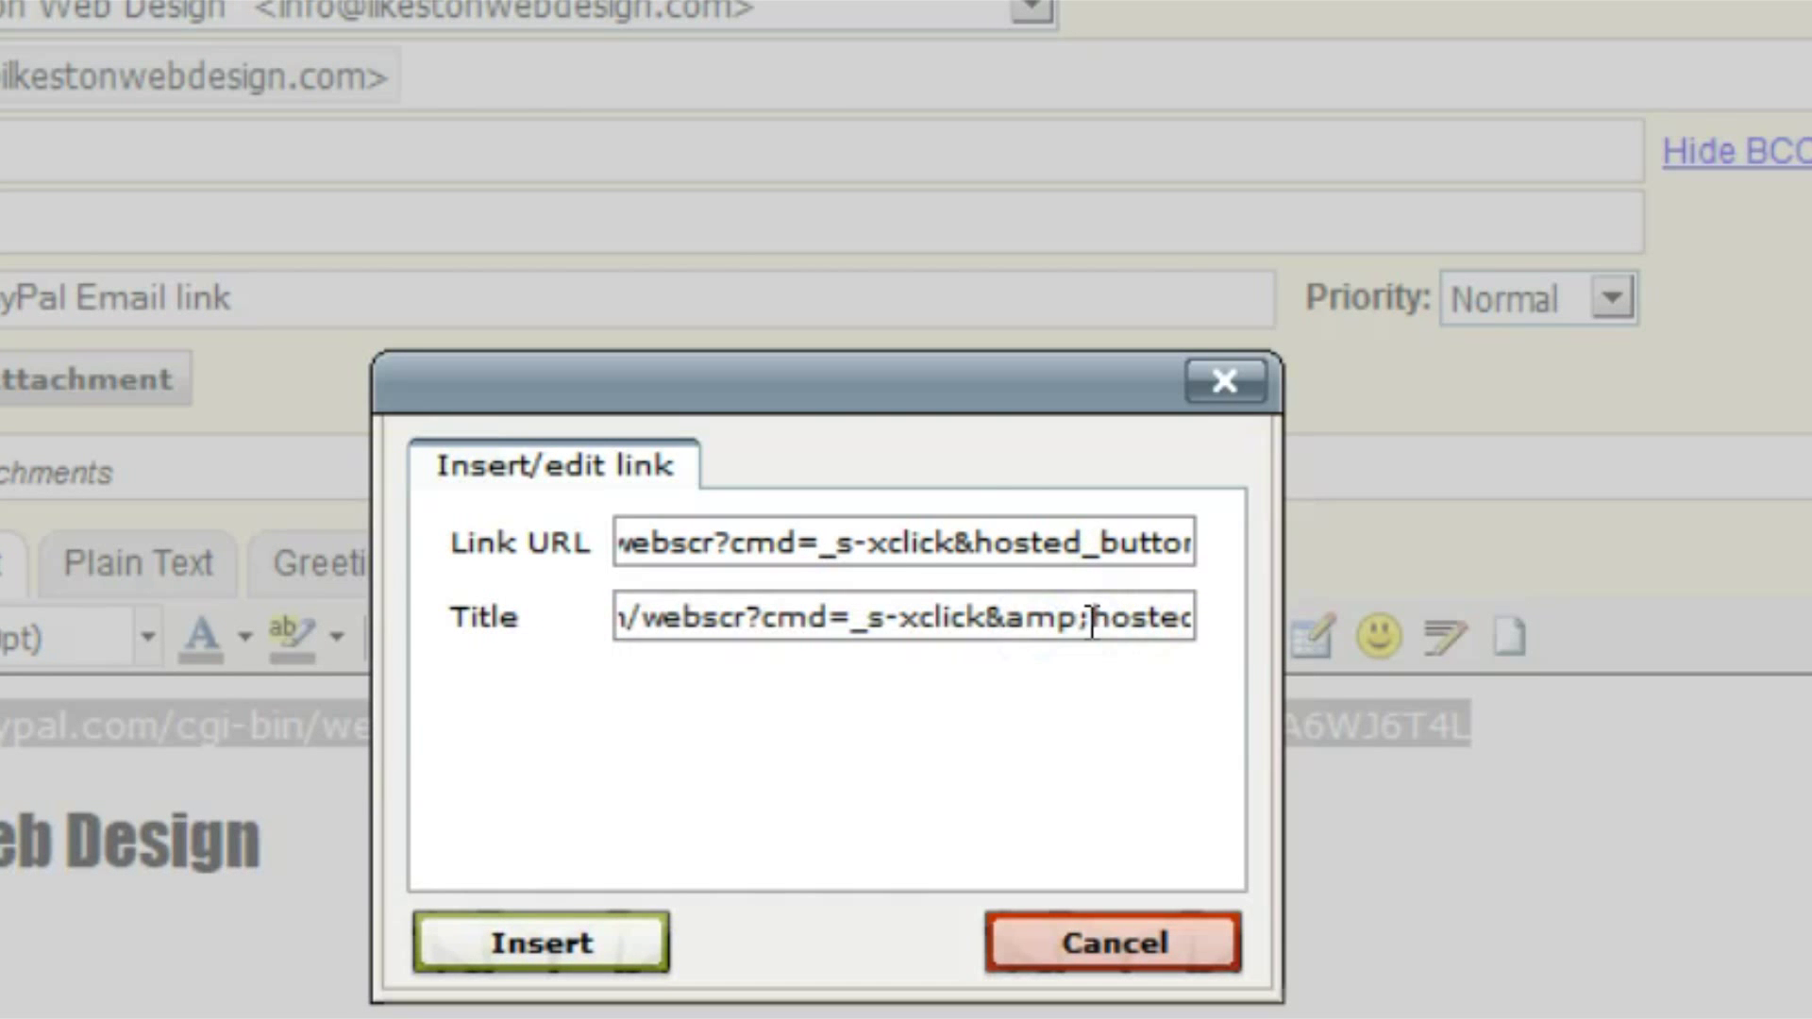
double_click(1046, 618)
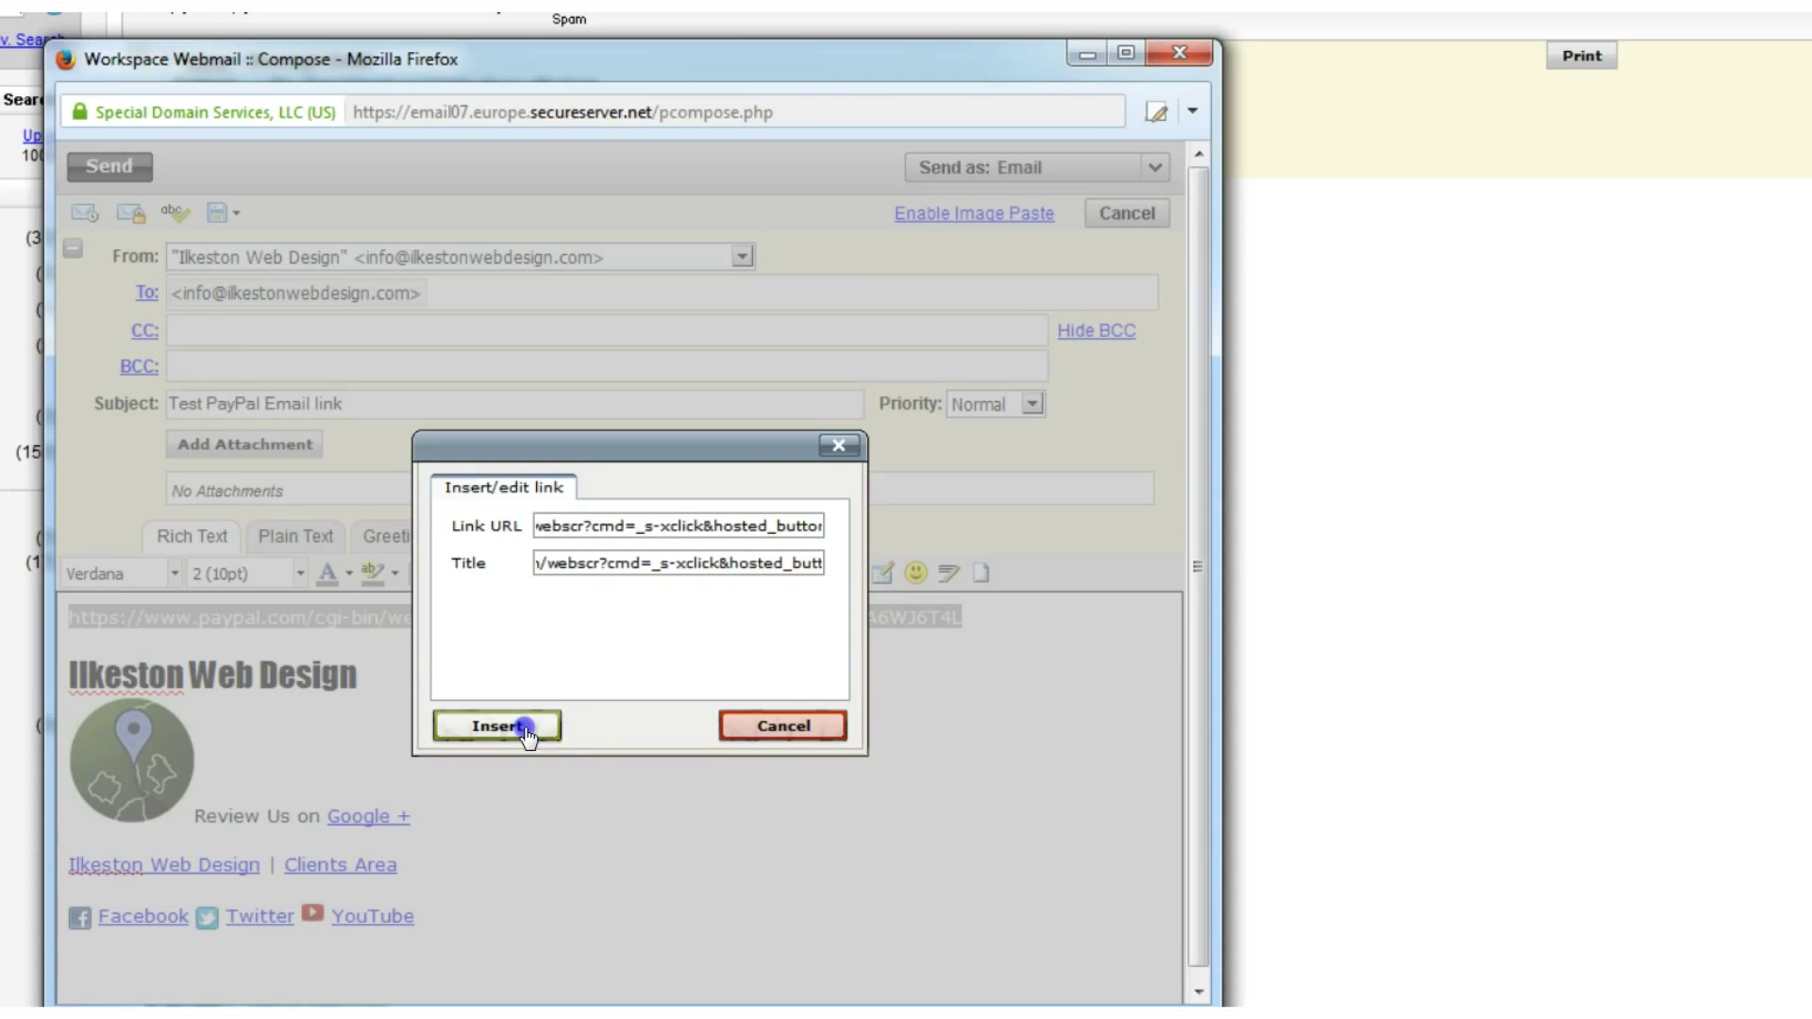
left_click(497, 726)
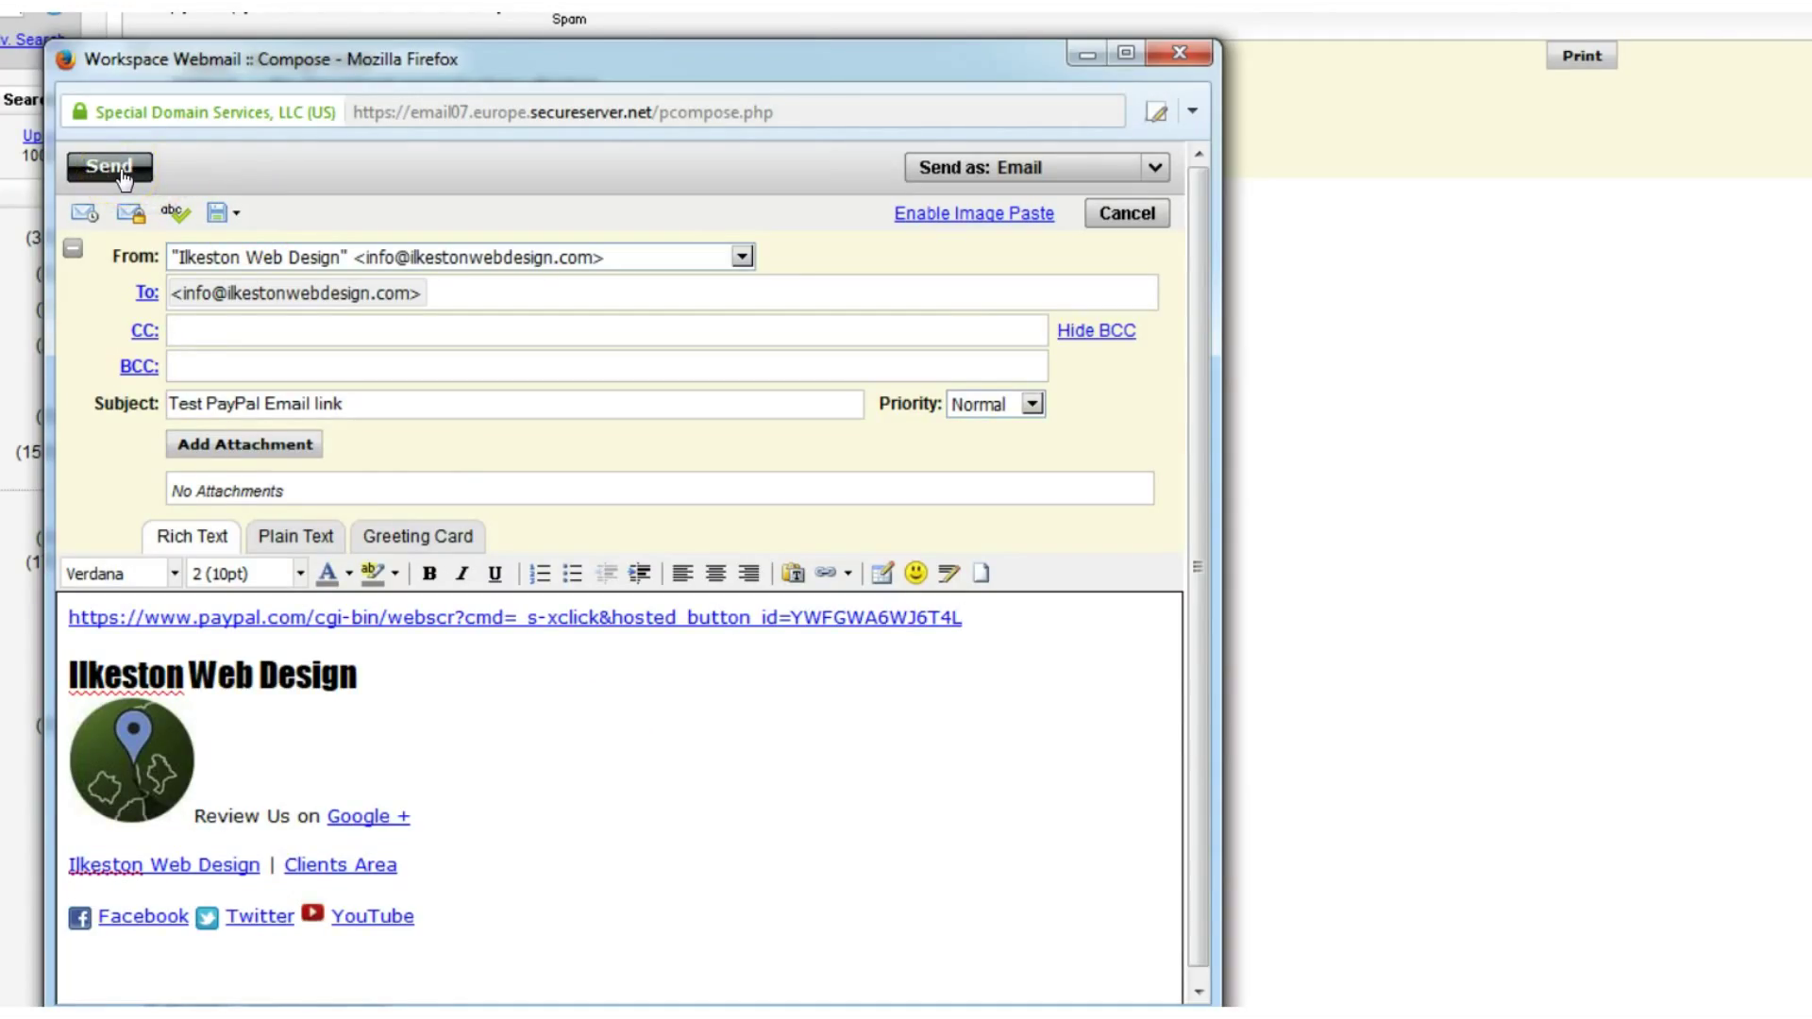
left_click(108, 168)
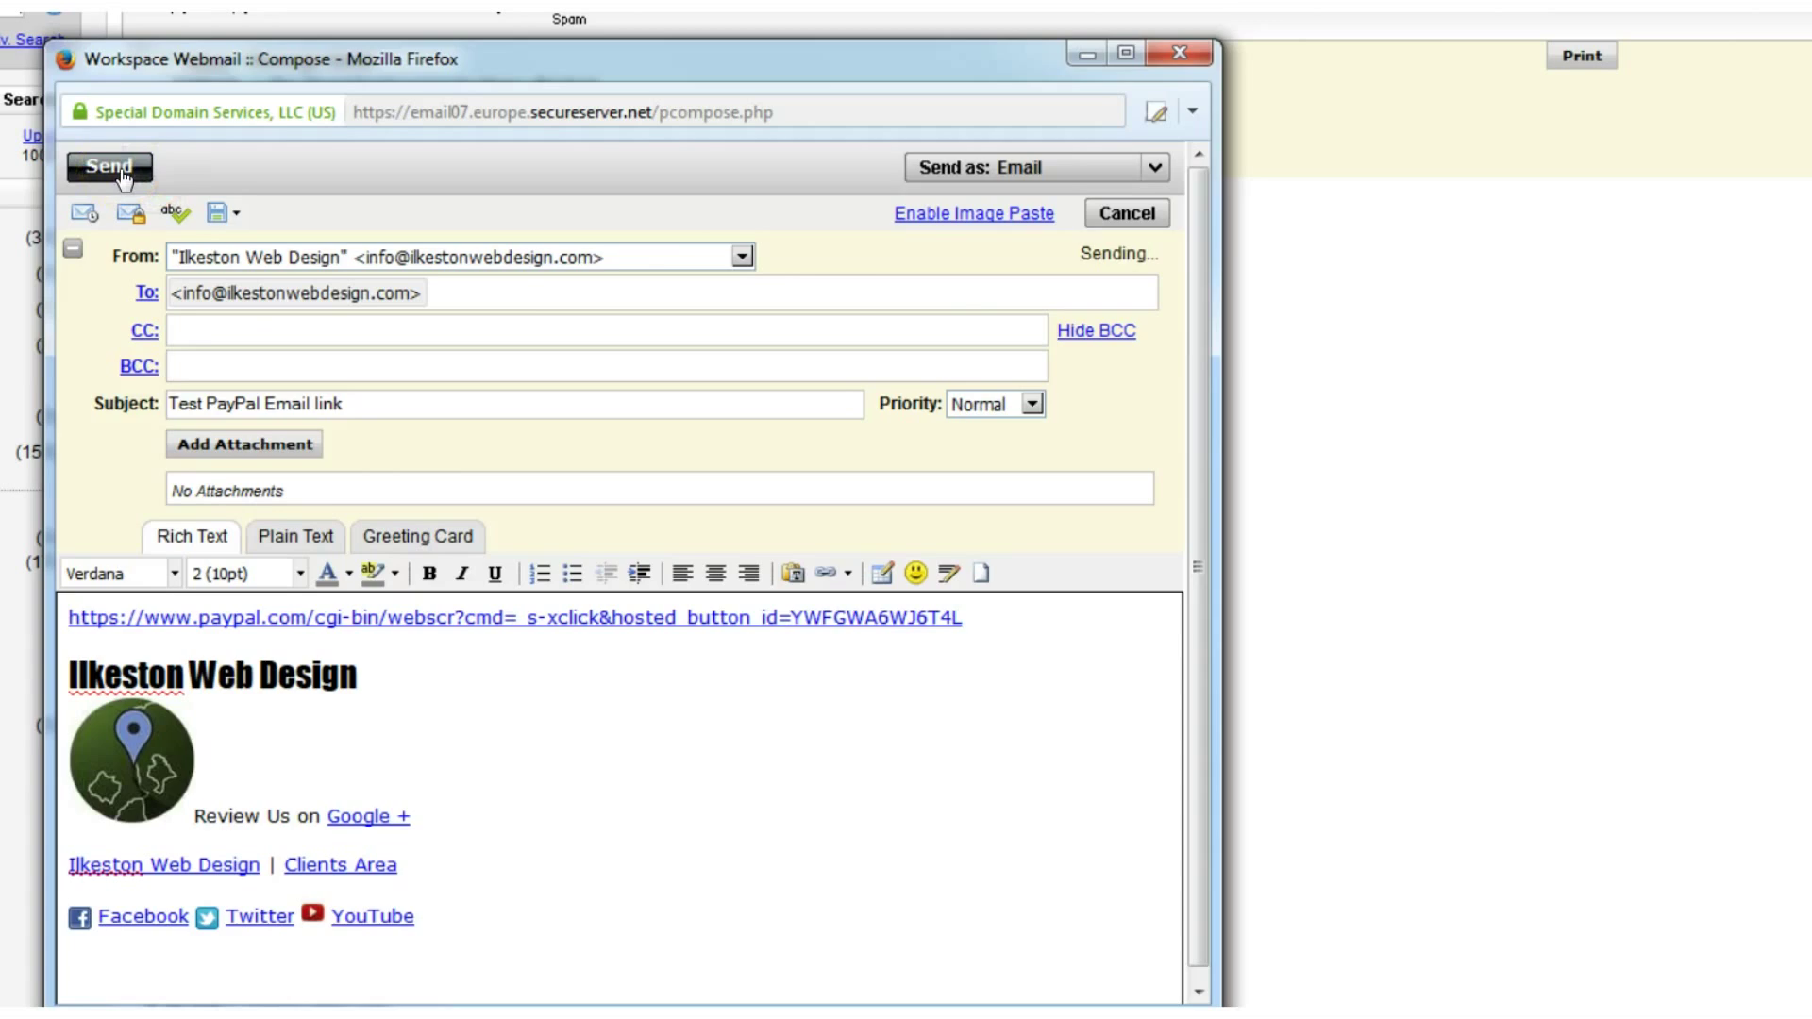
left_click(109, 165)
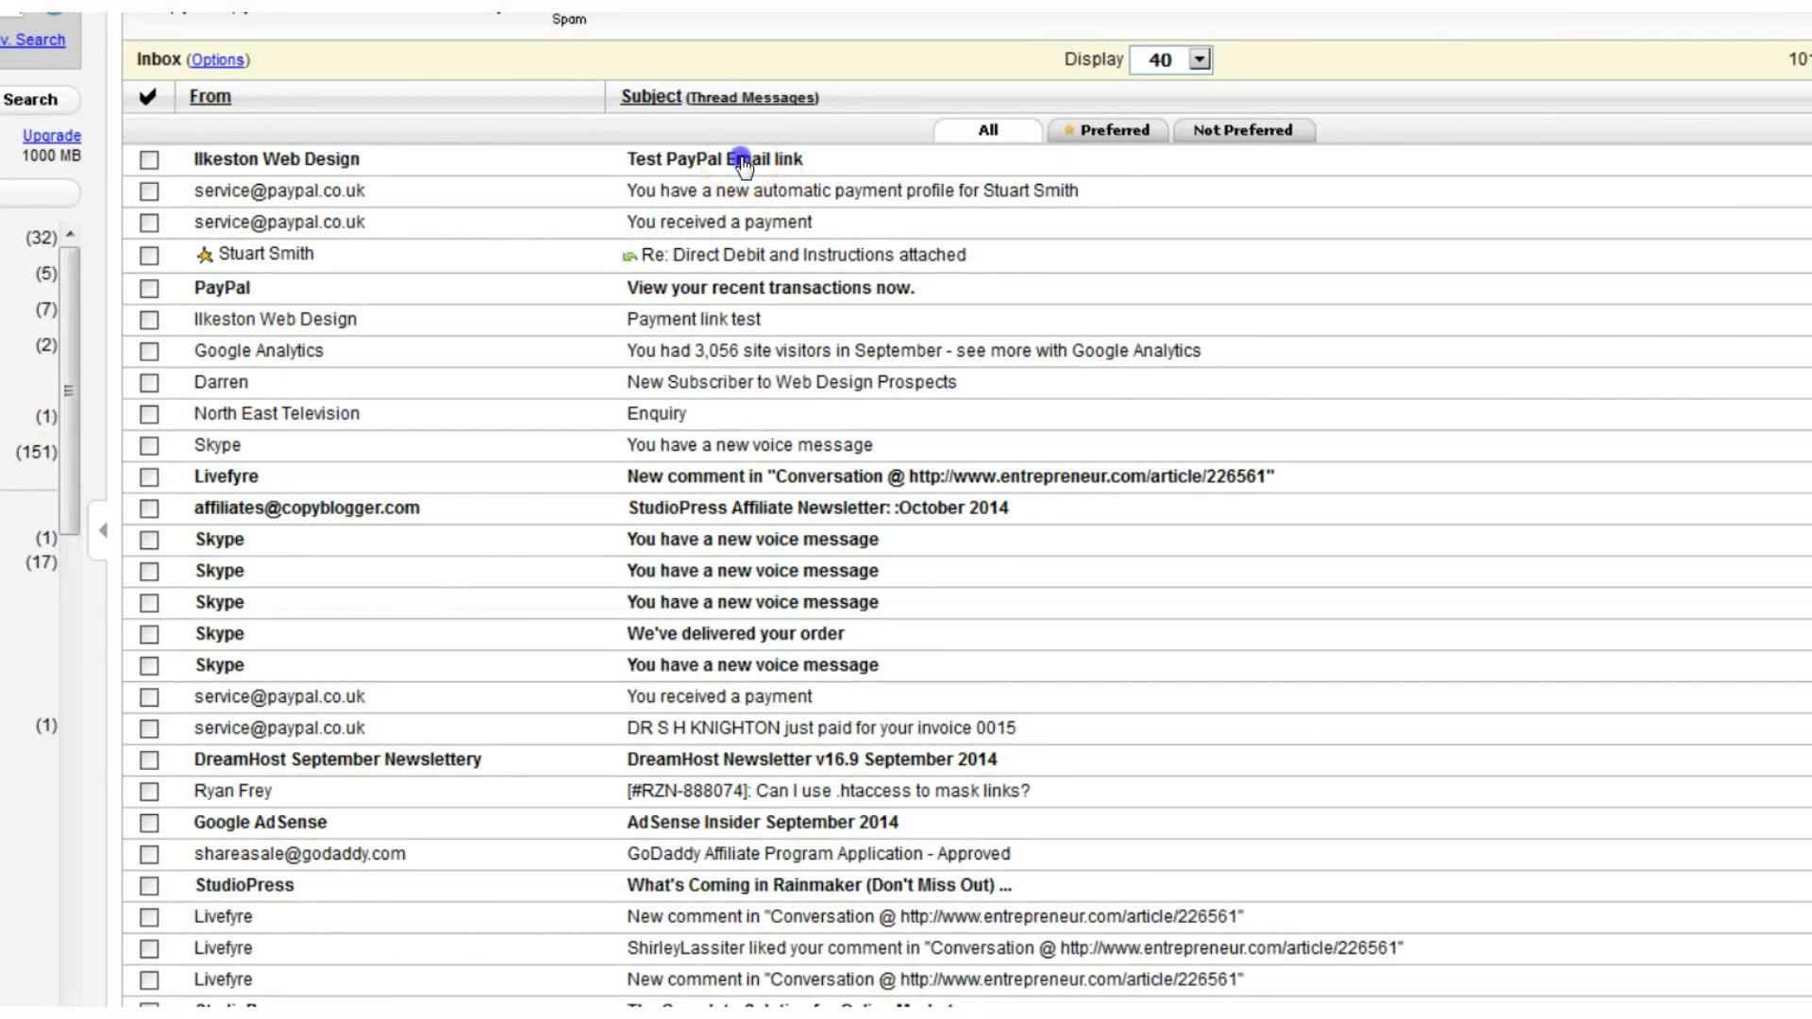
Open the test email's PayPal link, choose debit or credit card, and review the billing form.
left_click(714, 160)
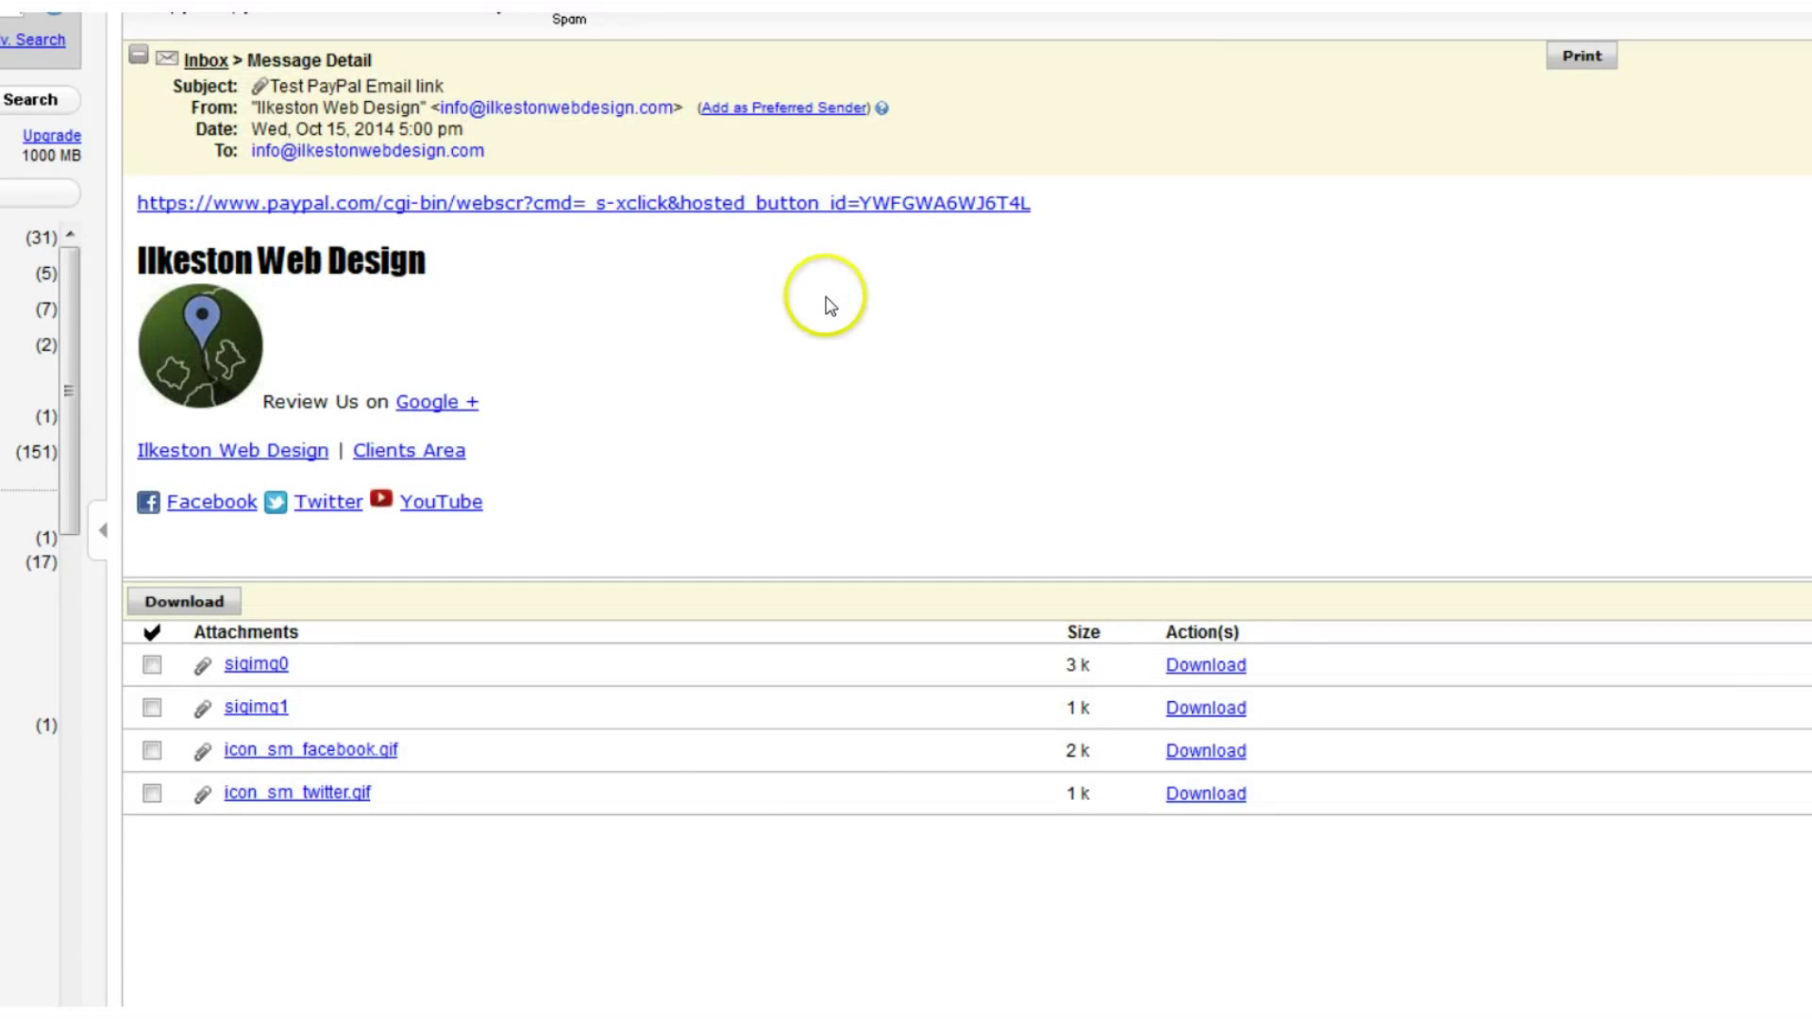
mouse_move(655, 213)
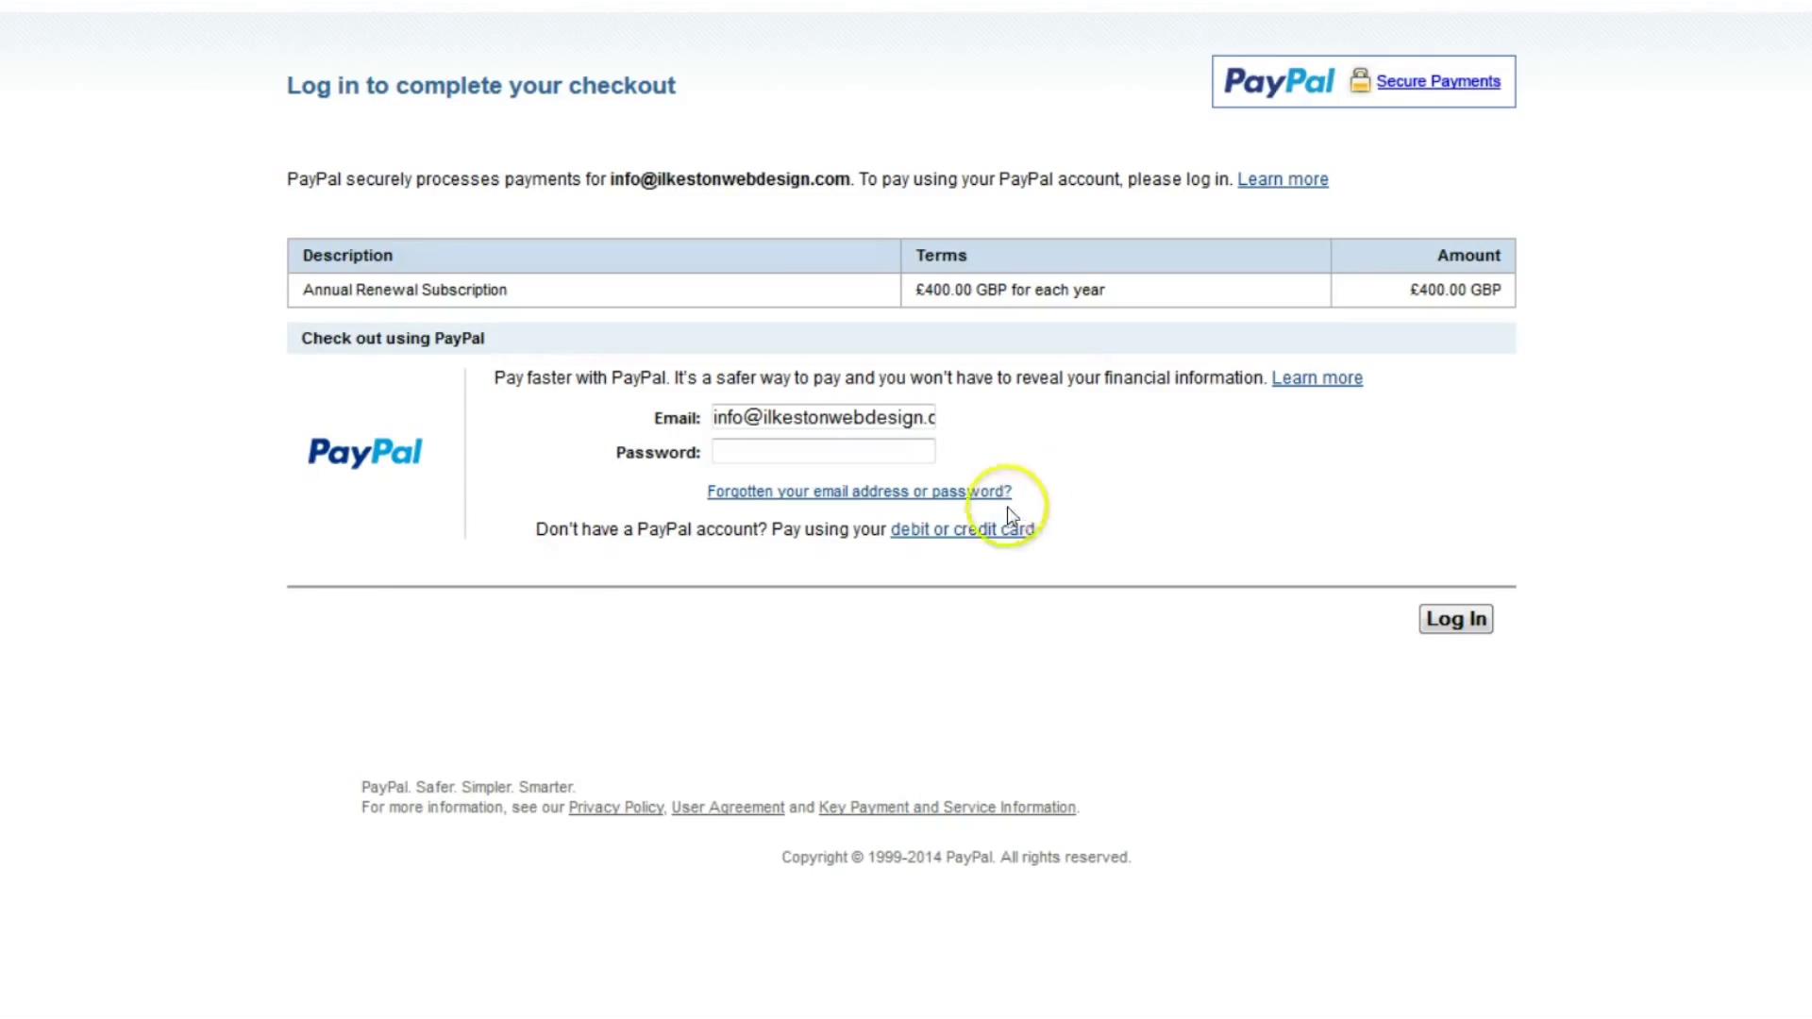
mouse_move(991, 532)
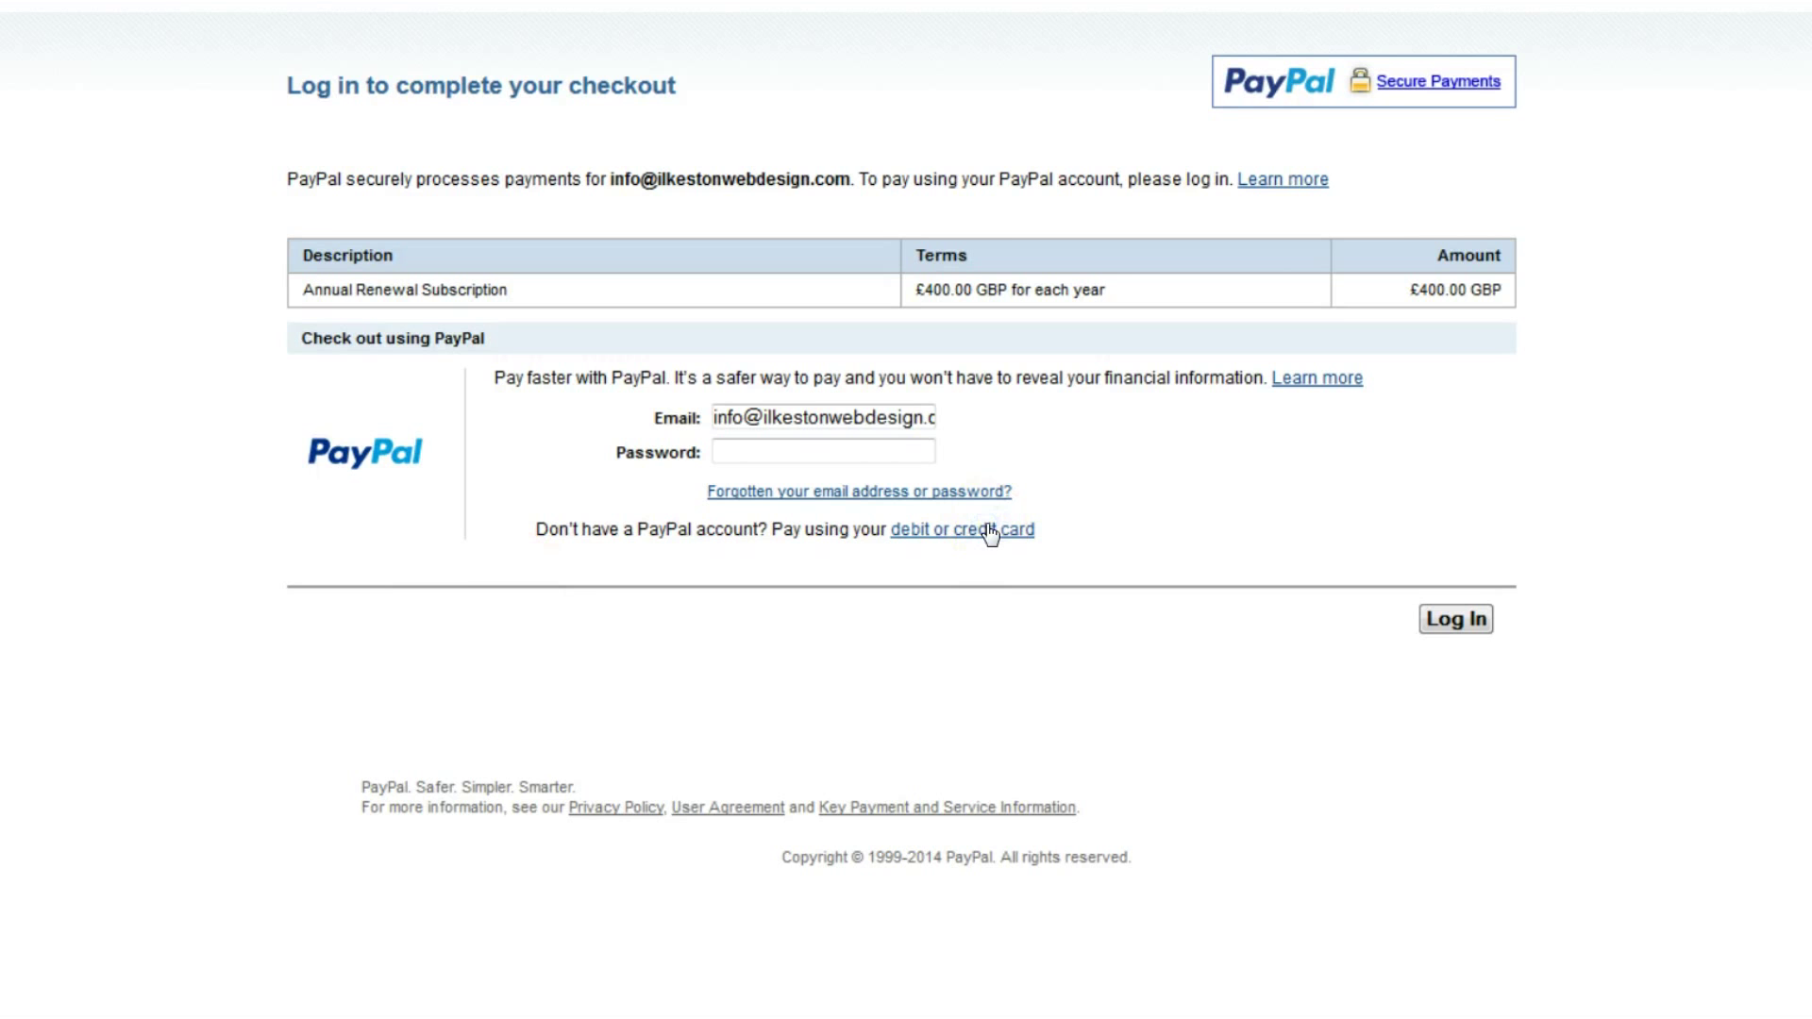
left_click(962, 529)
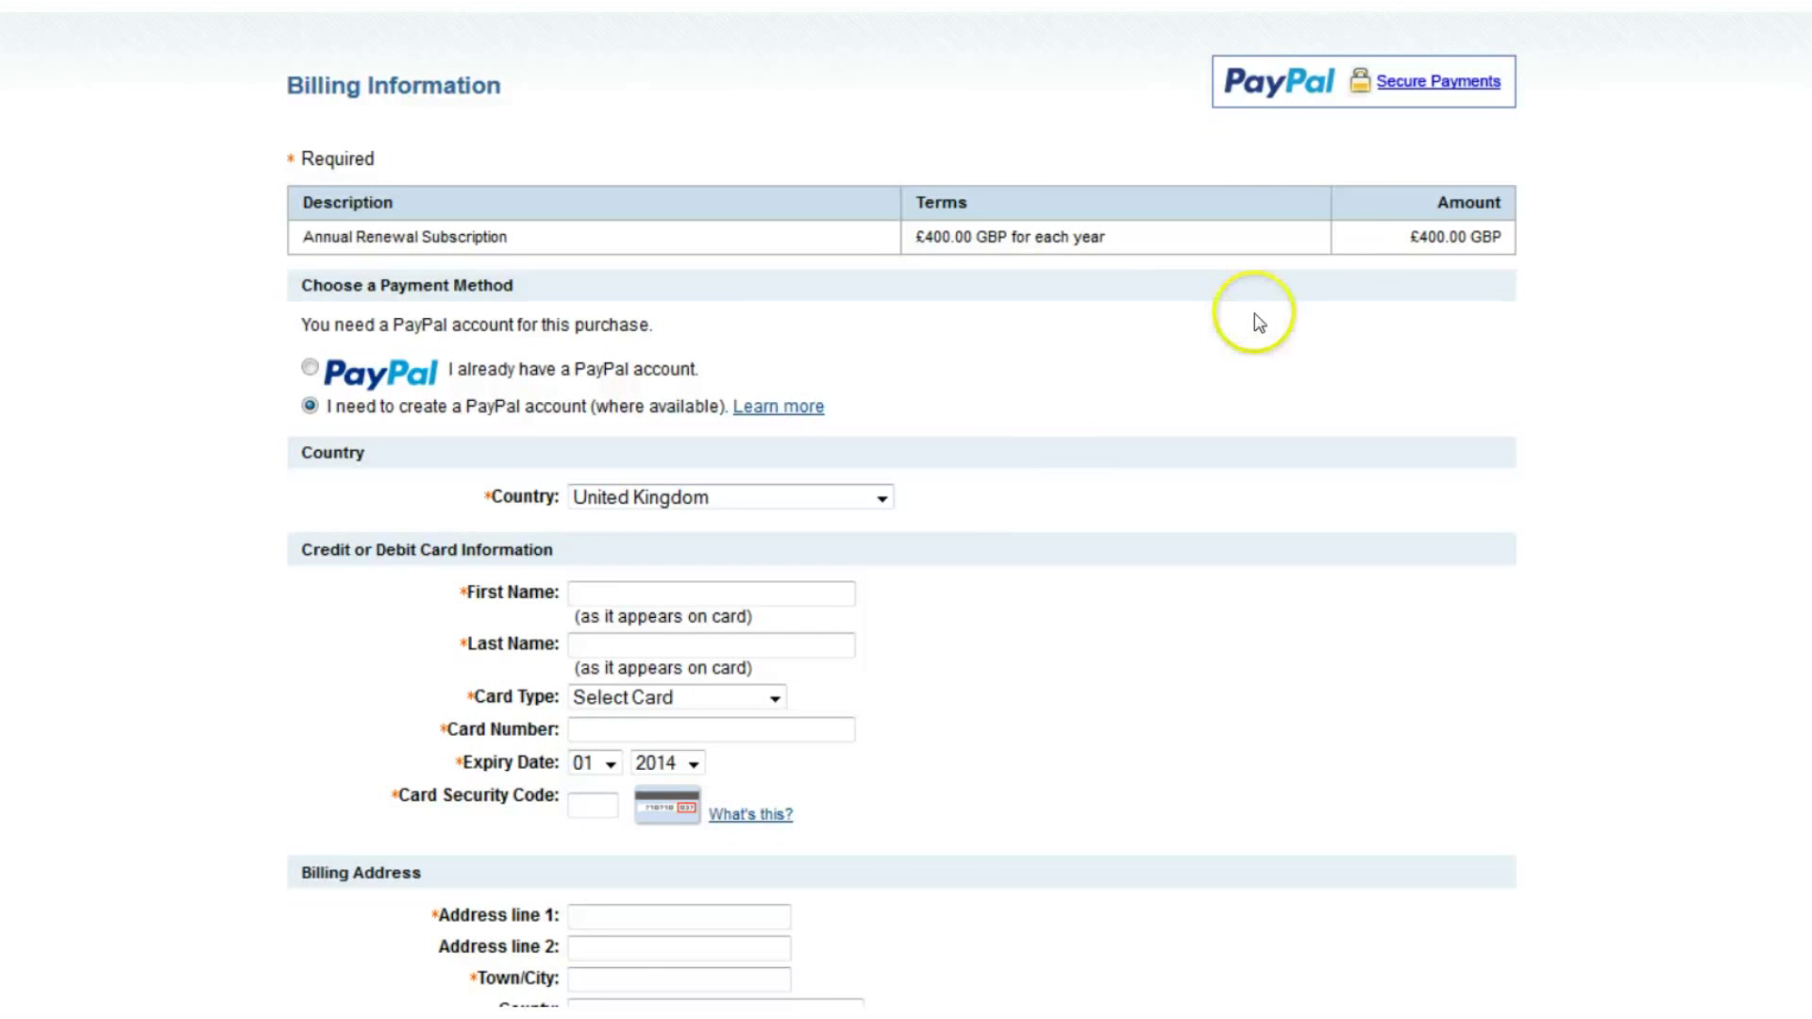
scroll("down", 3)
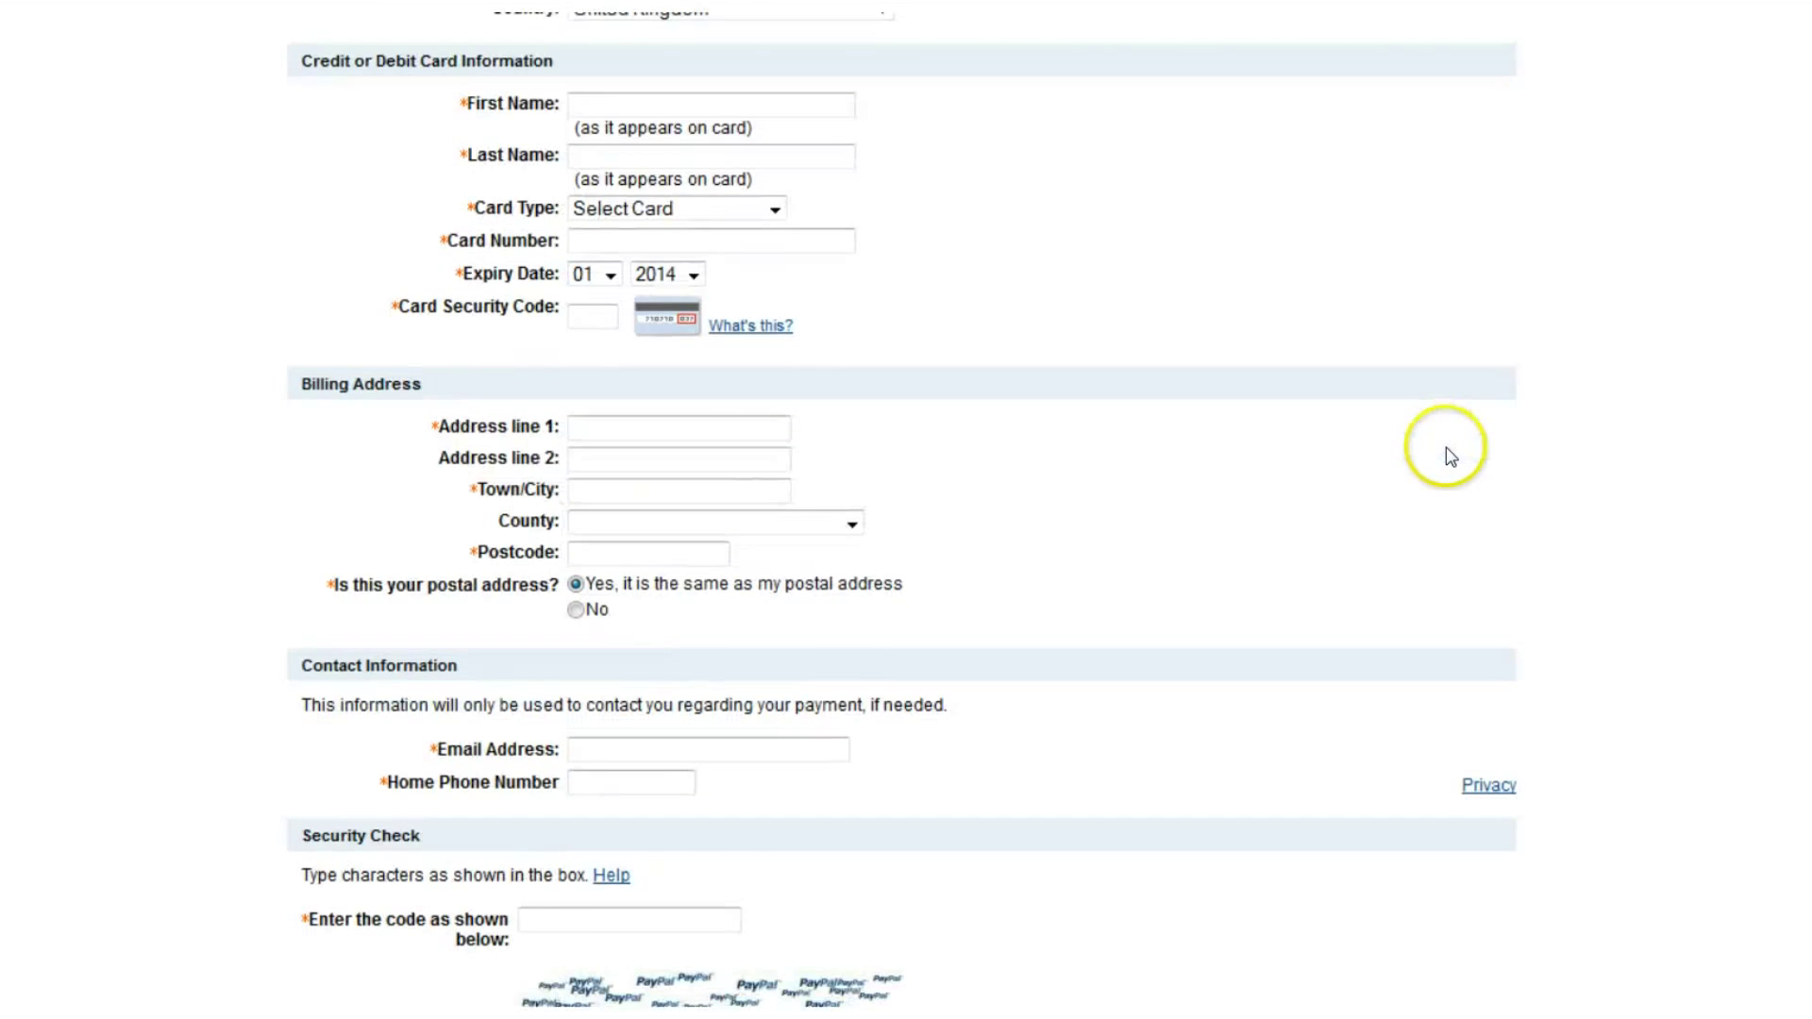
scroll("up", 3)
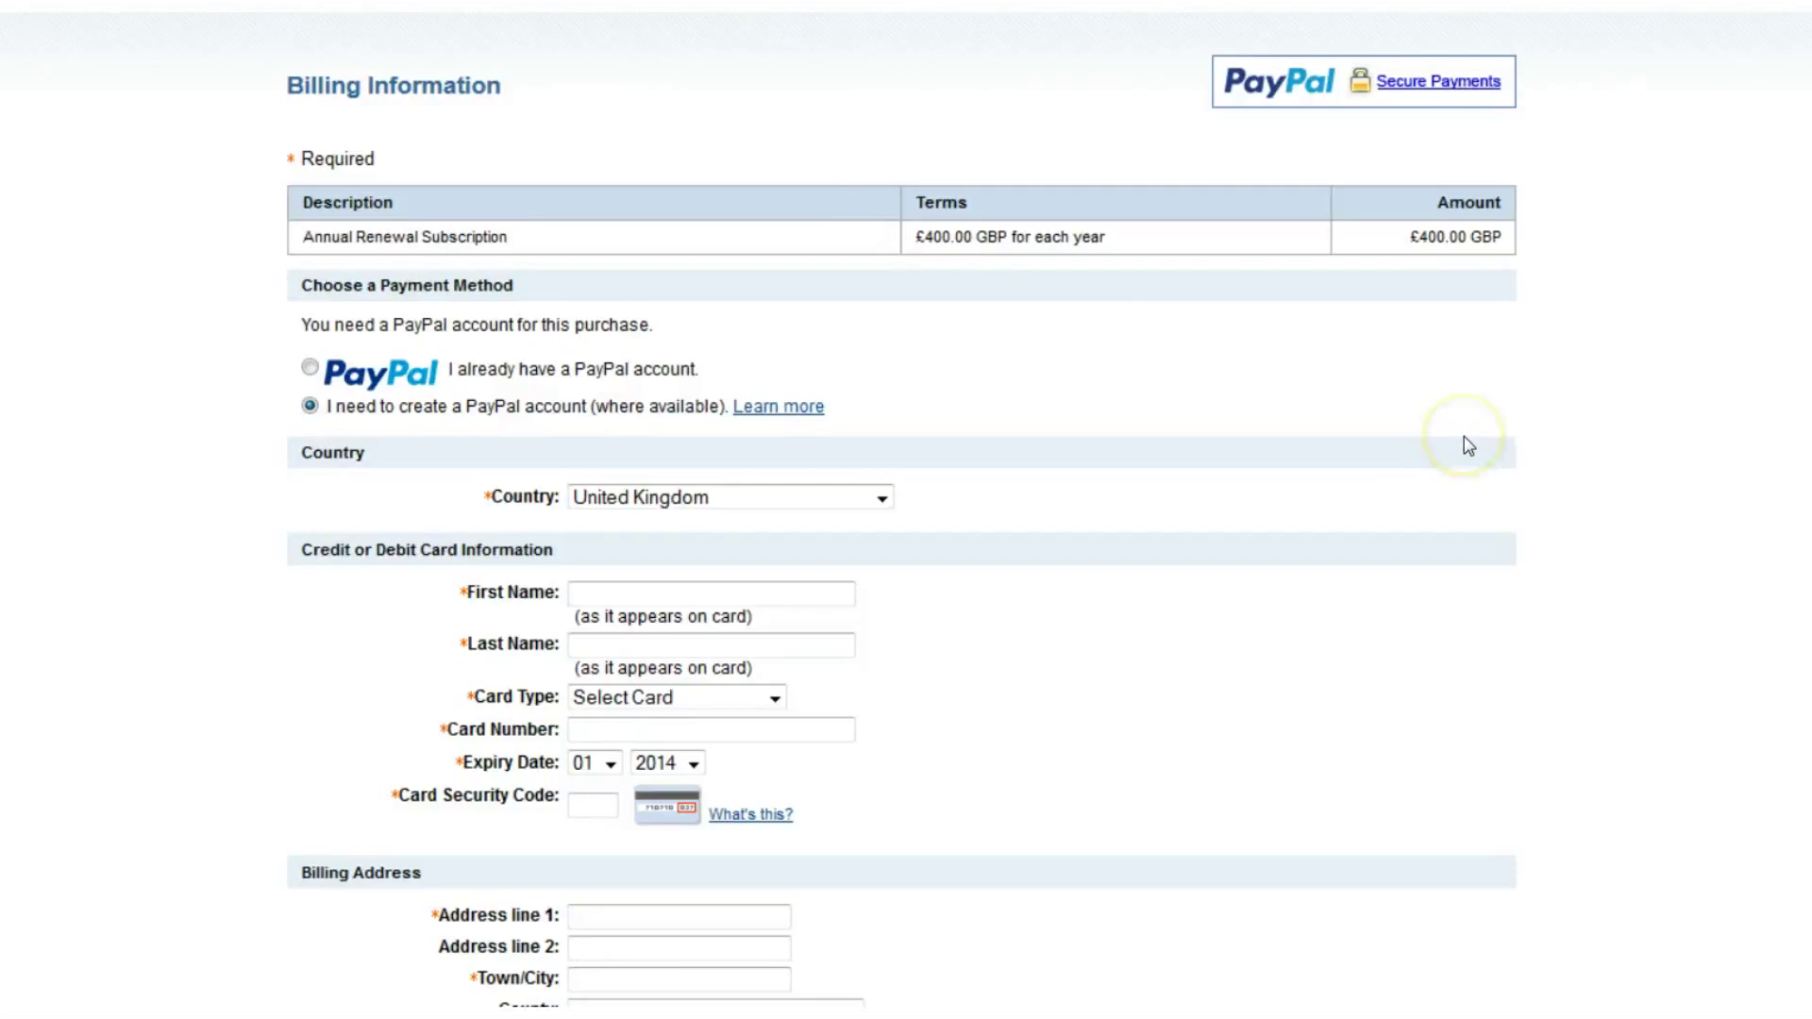
mouse_move(1468, 445)
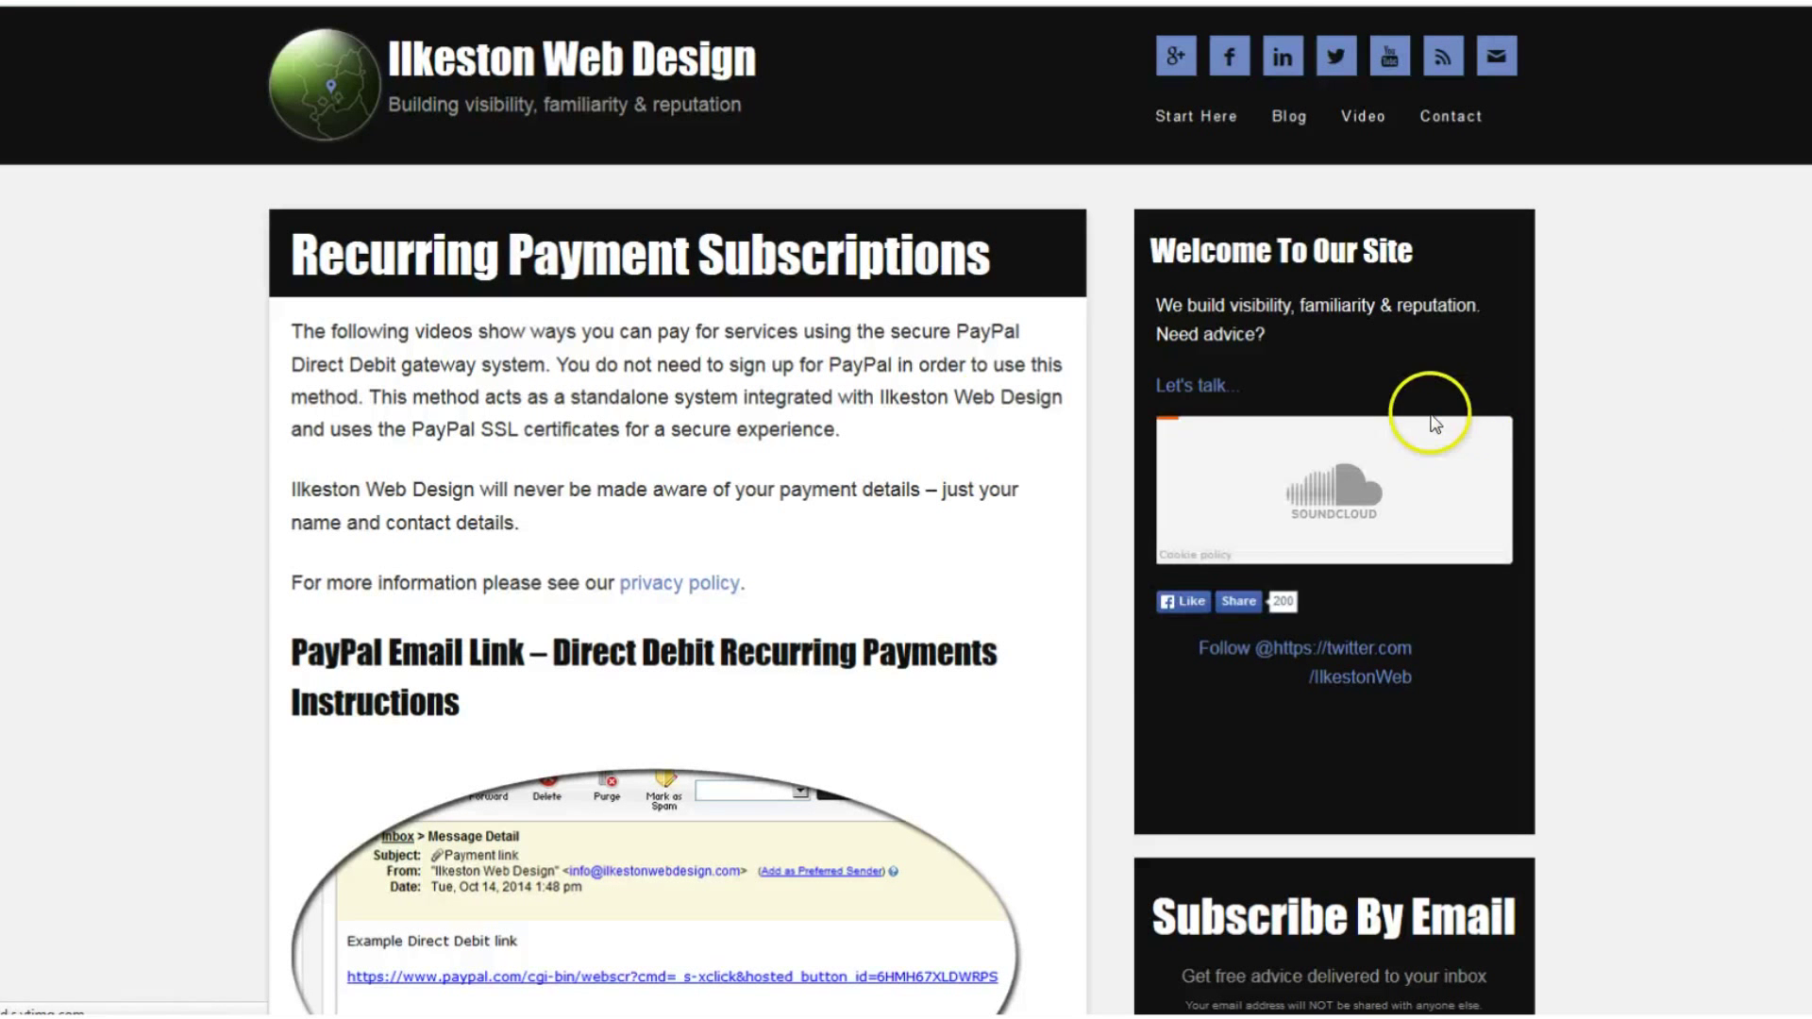
scroll("down", 3)
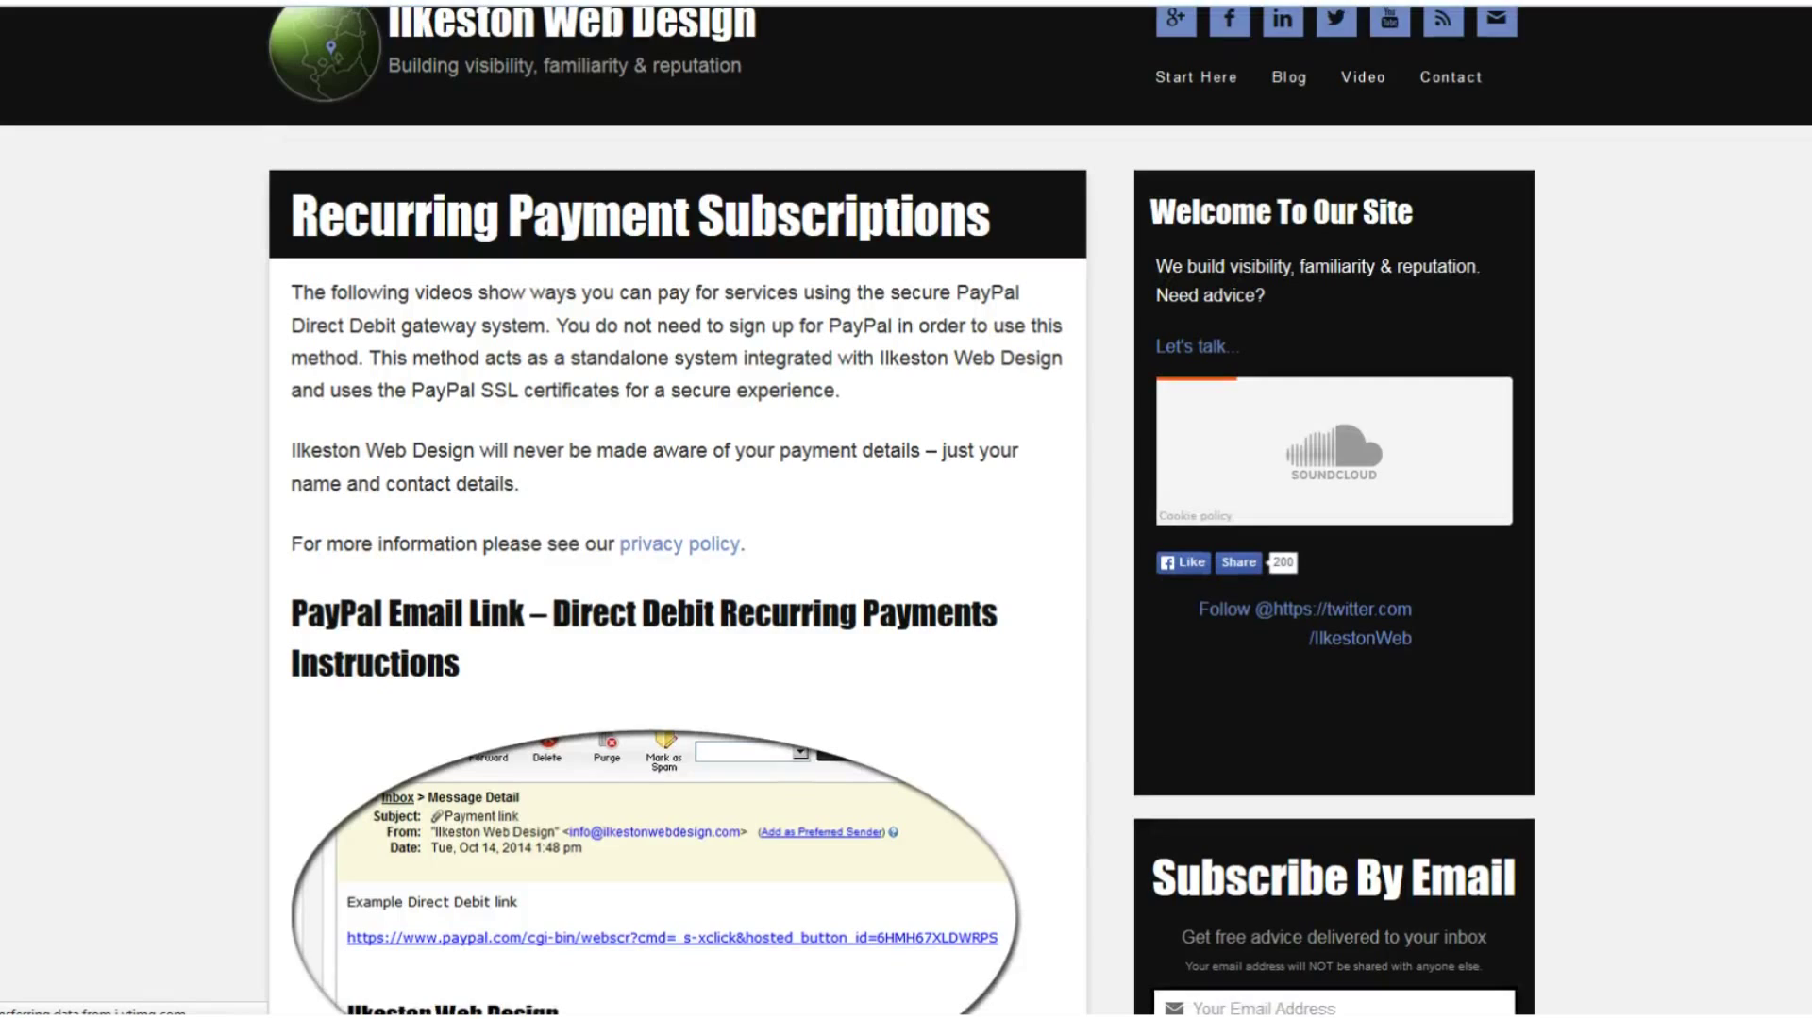
scroll("down", 3)
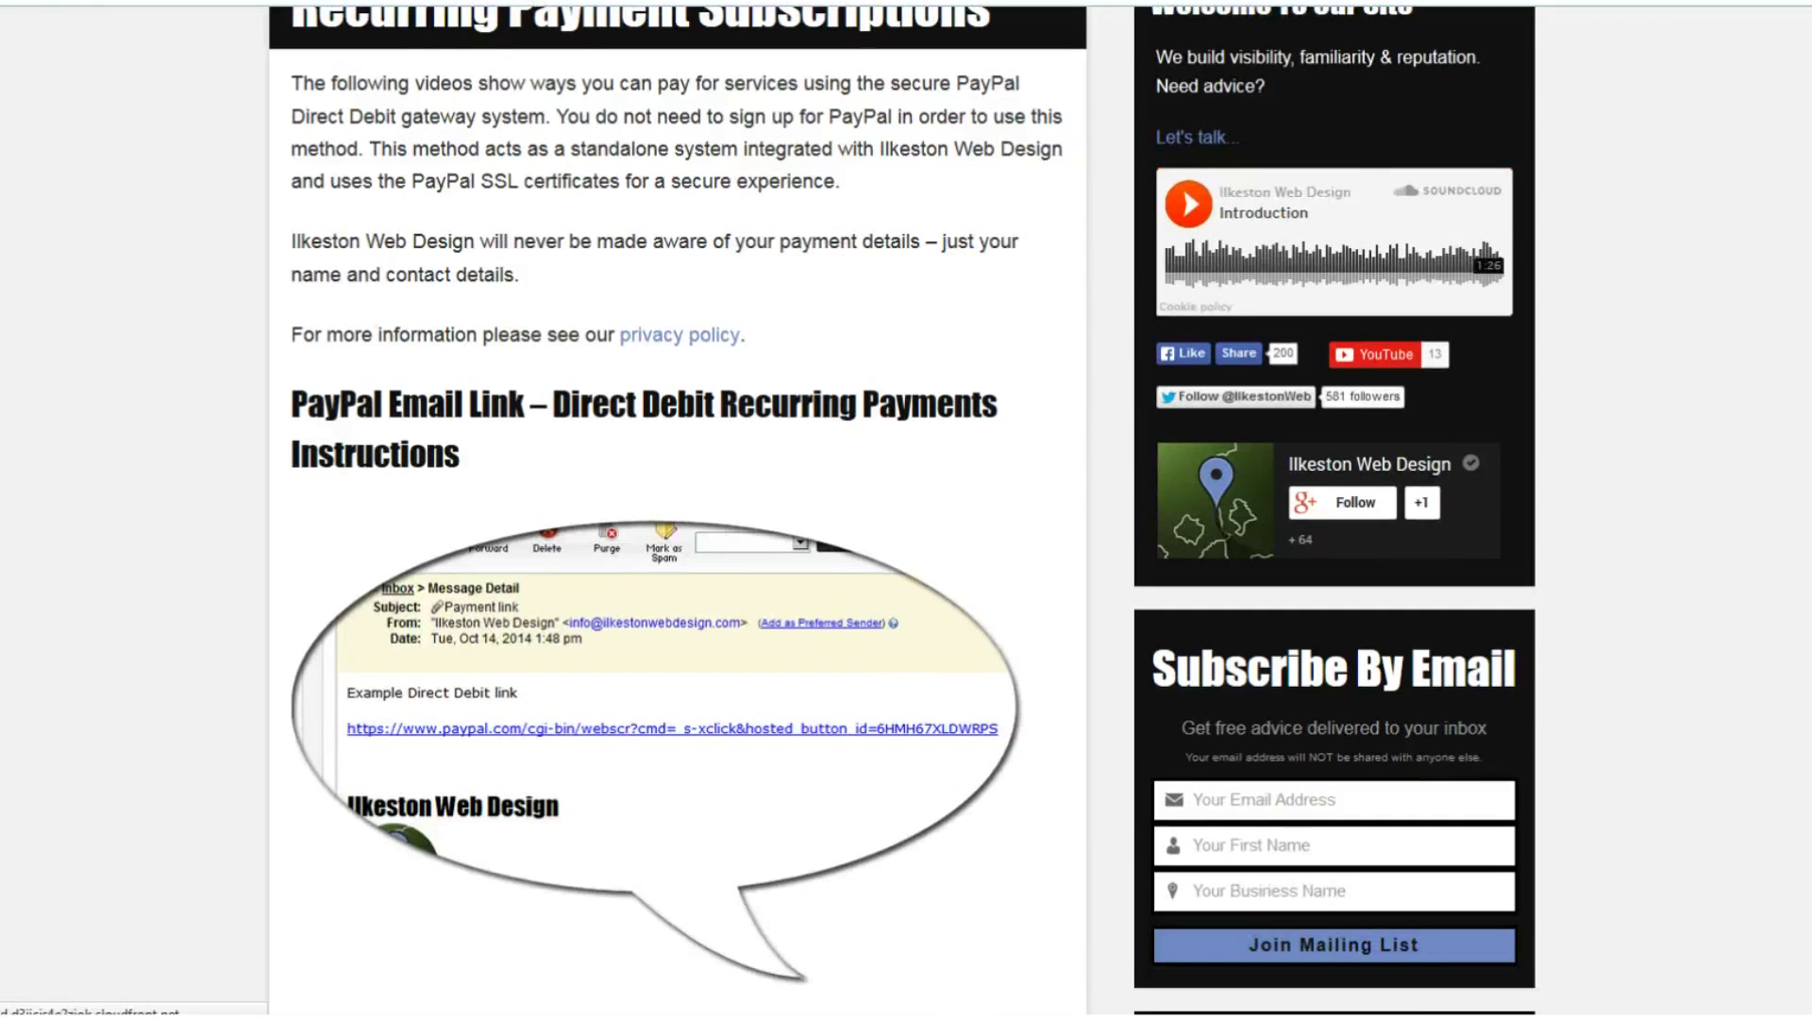
scroll("down", 3)
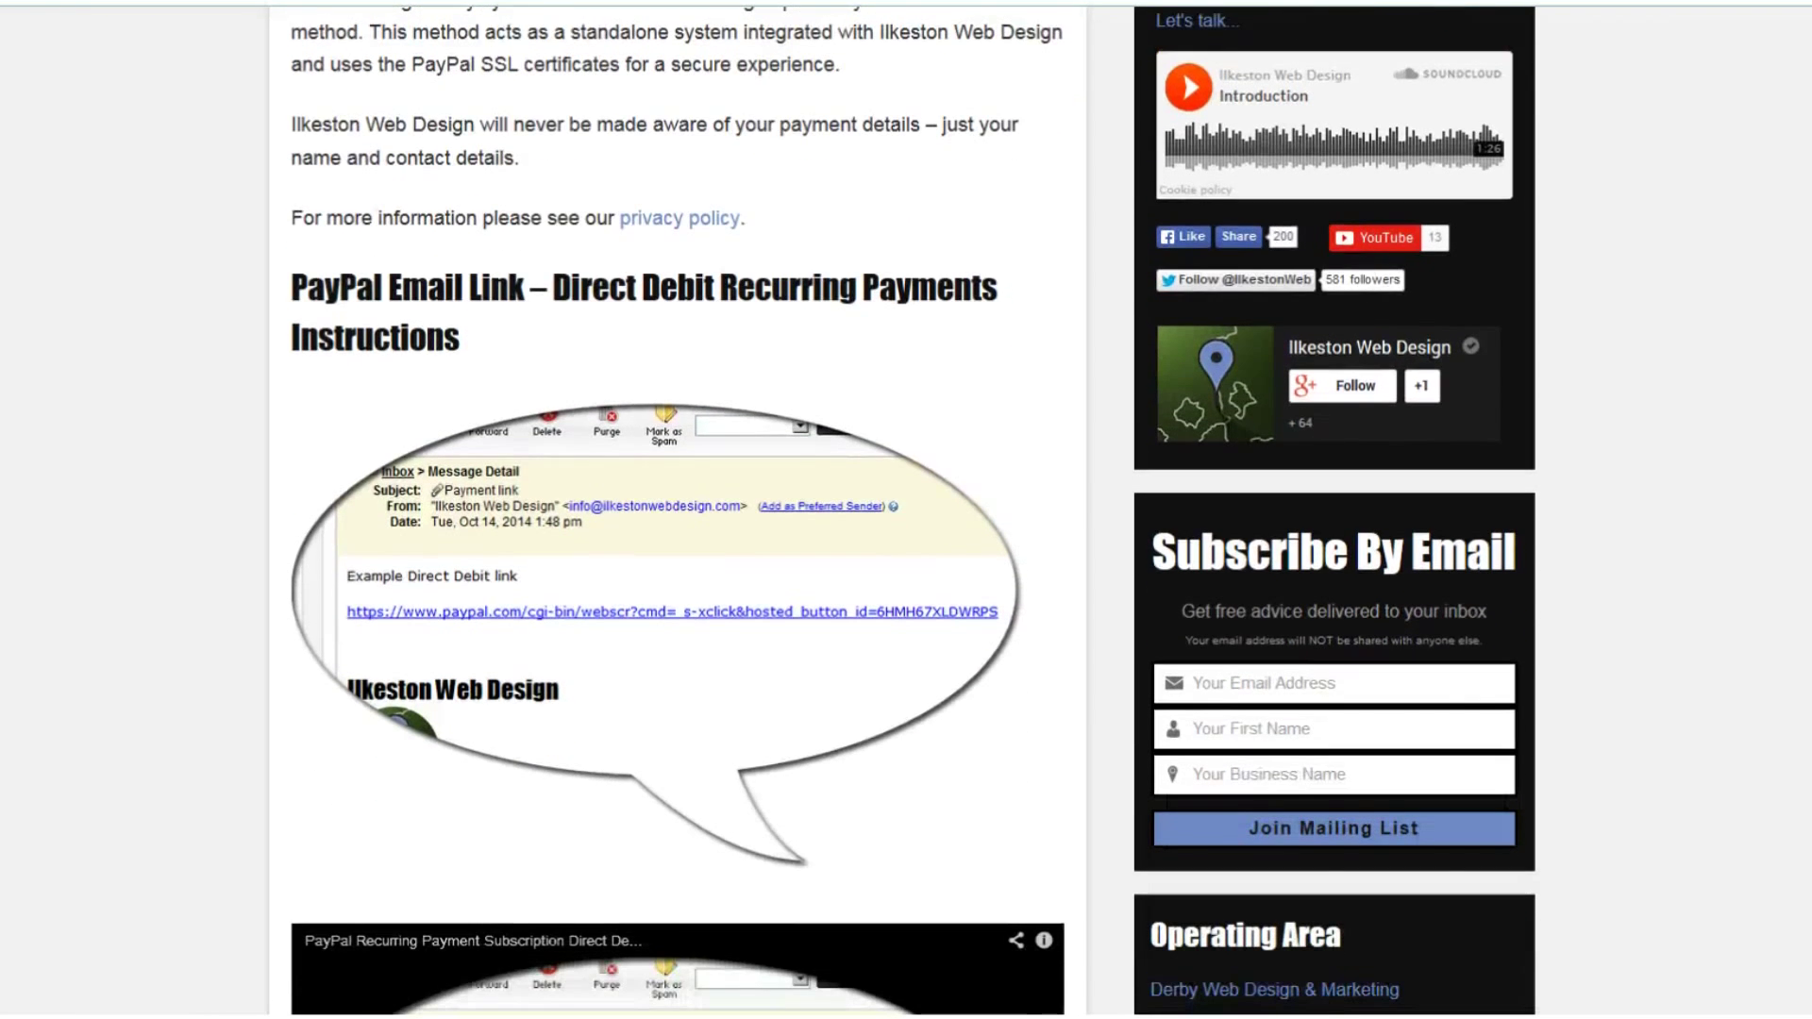
scroll("down", 3)
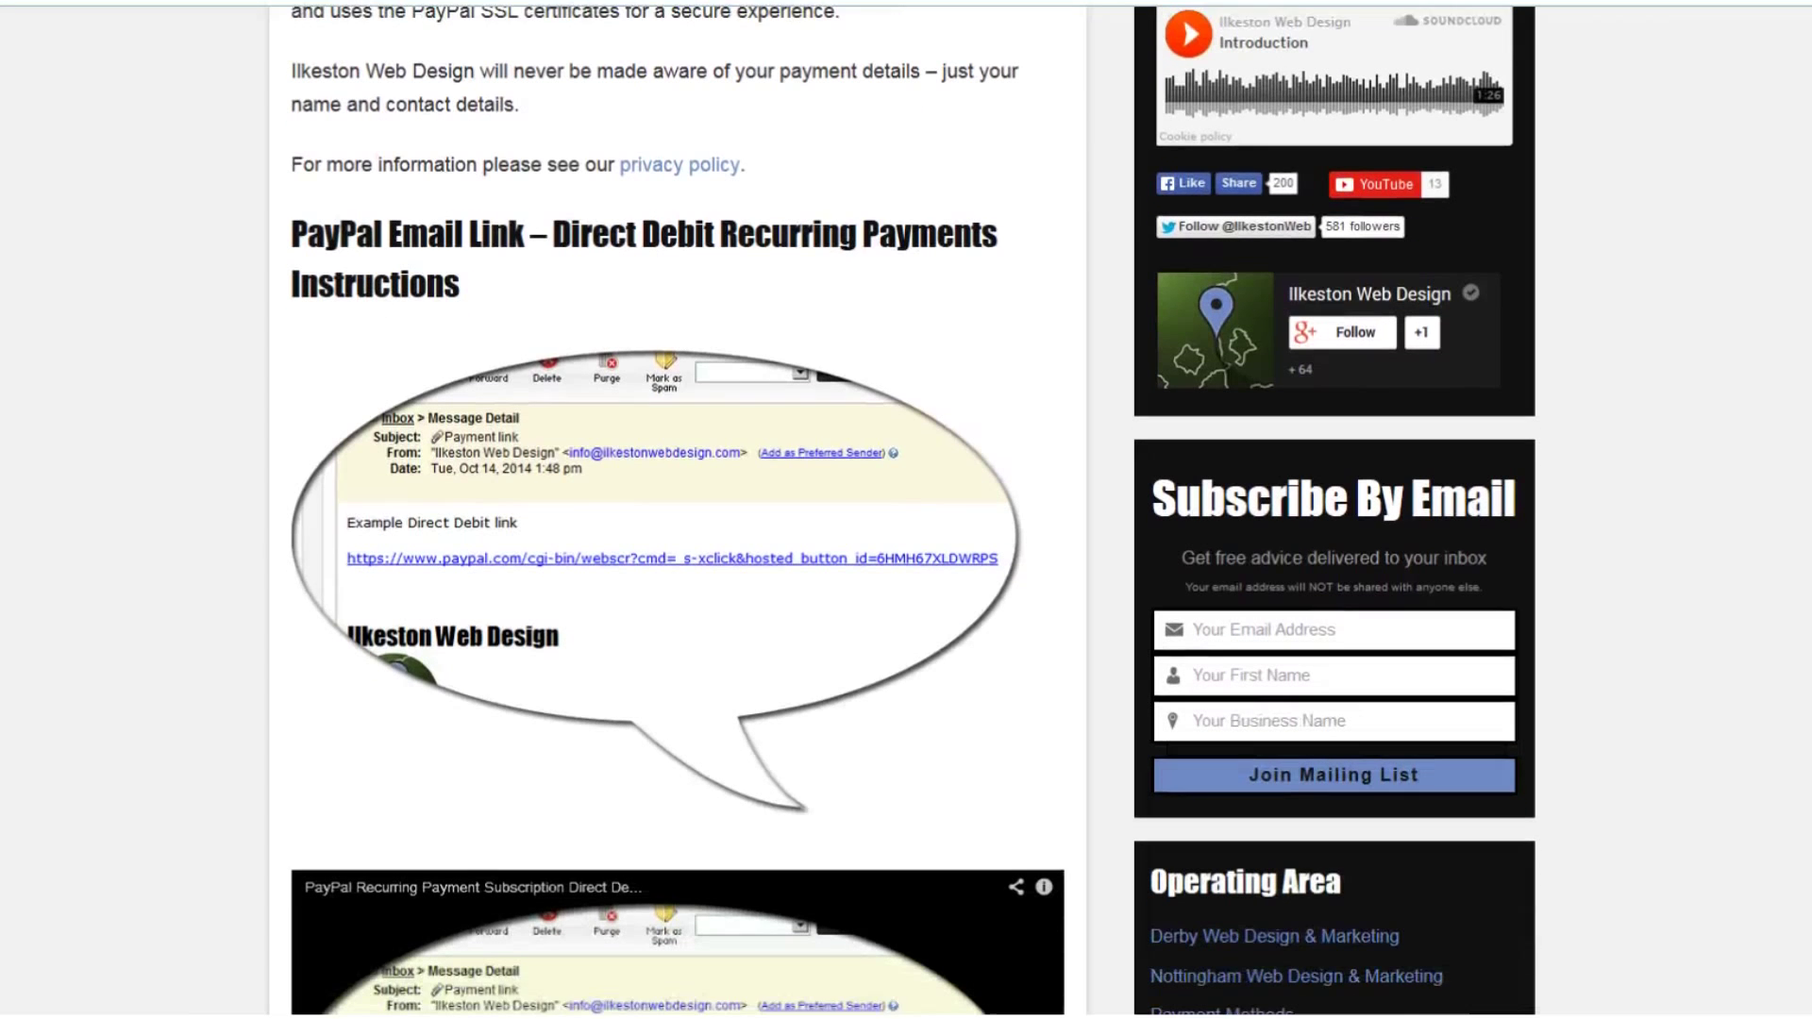
scroll("down", 3)
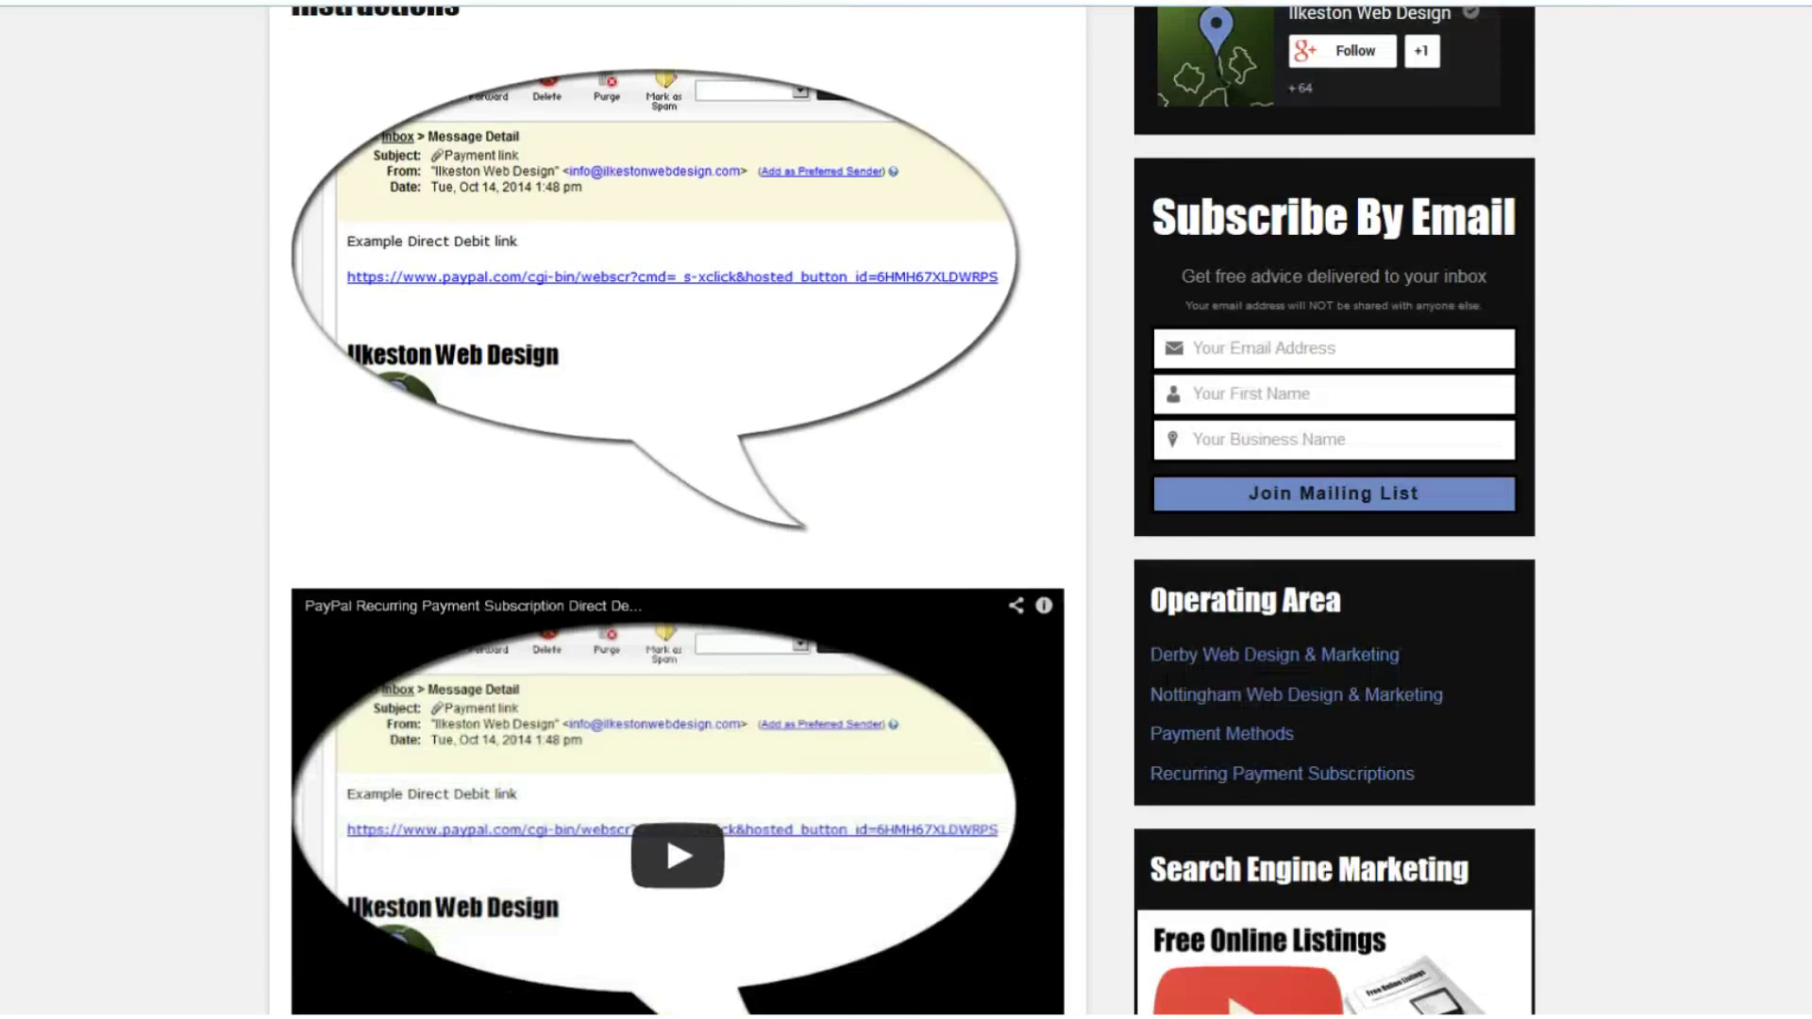
scroll("down", 3)
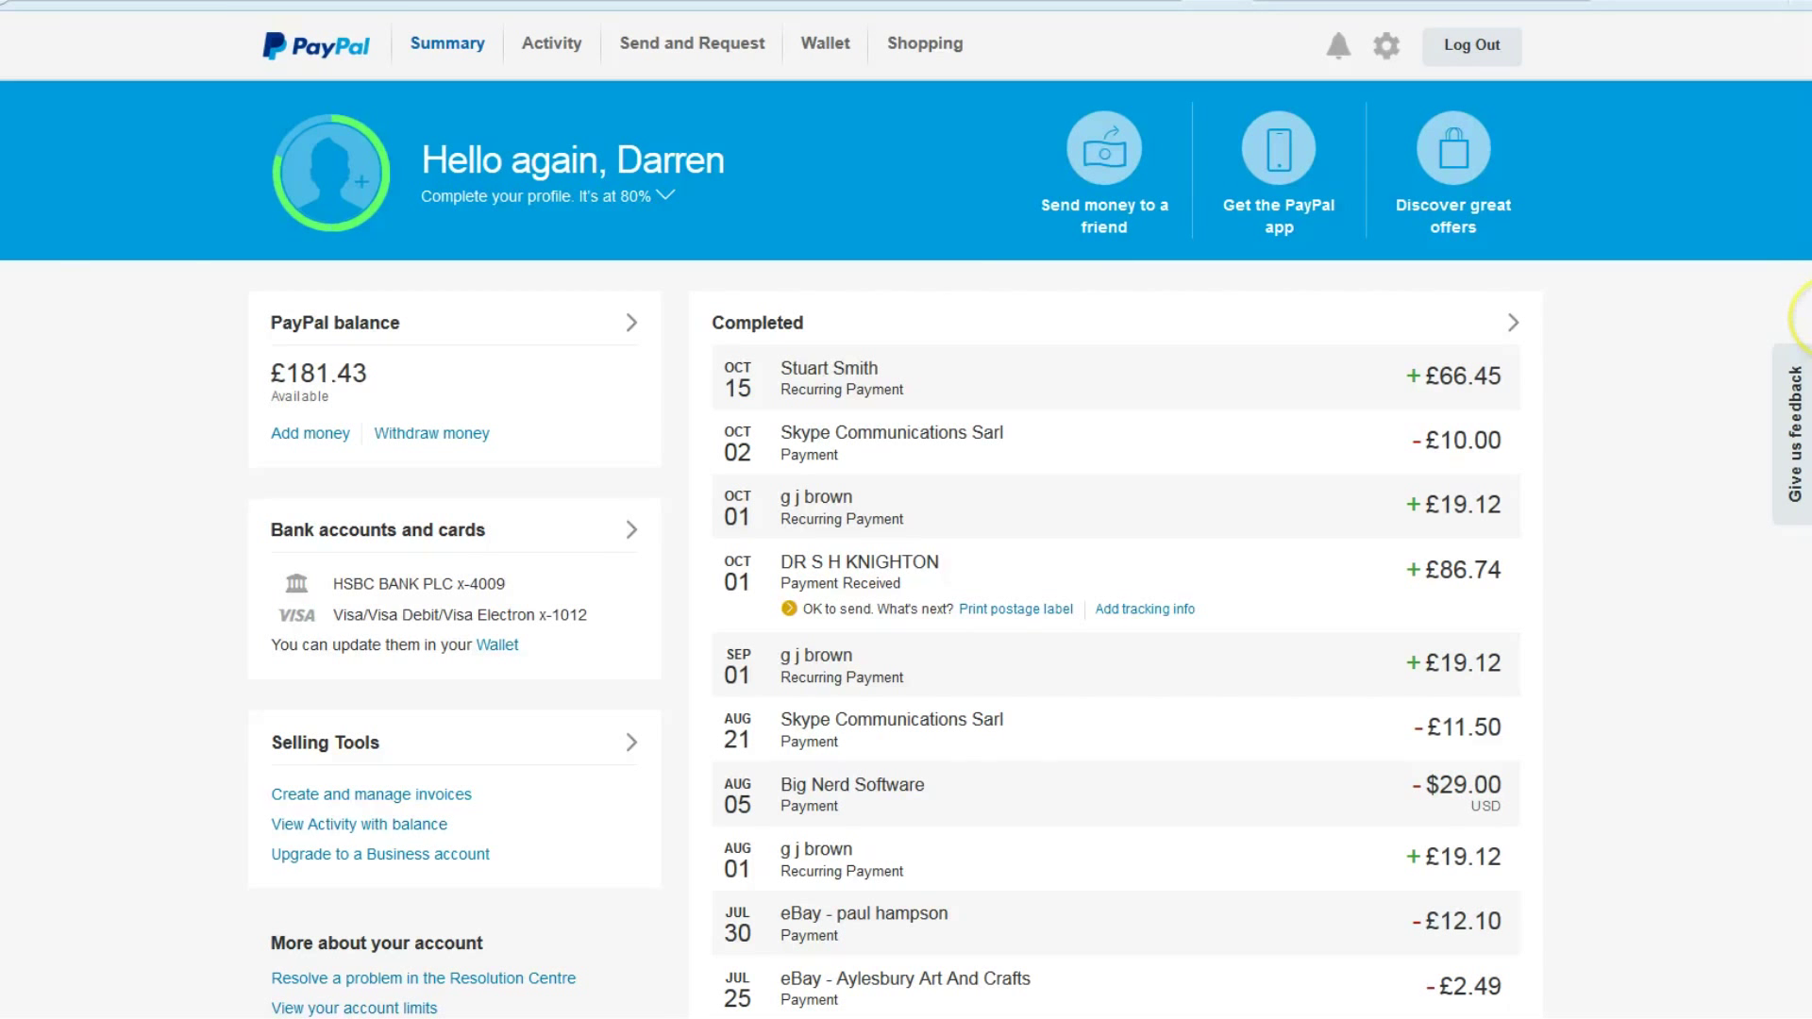
Switch to the Classic Site and start a new saved button with item name 'Annual Bill'.
scroll("down", 3)
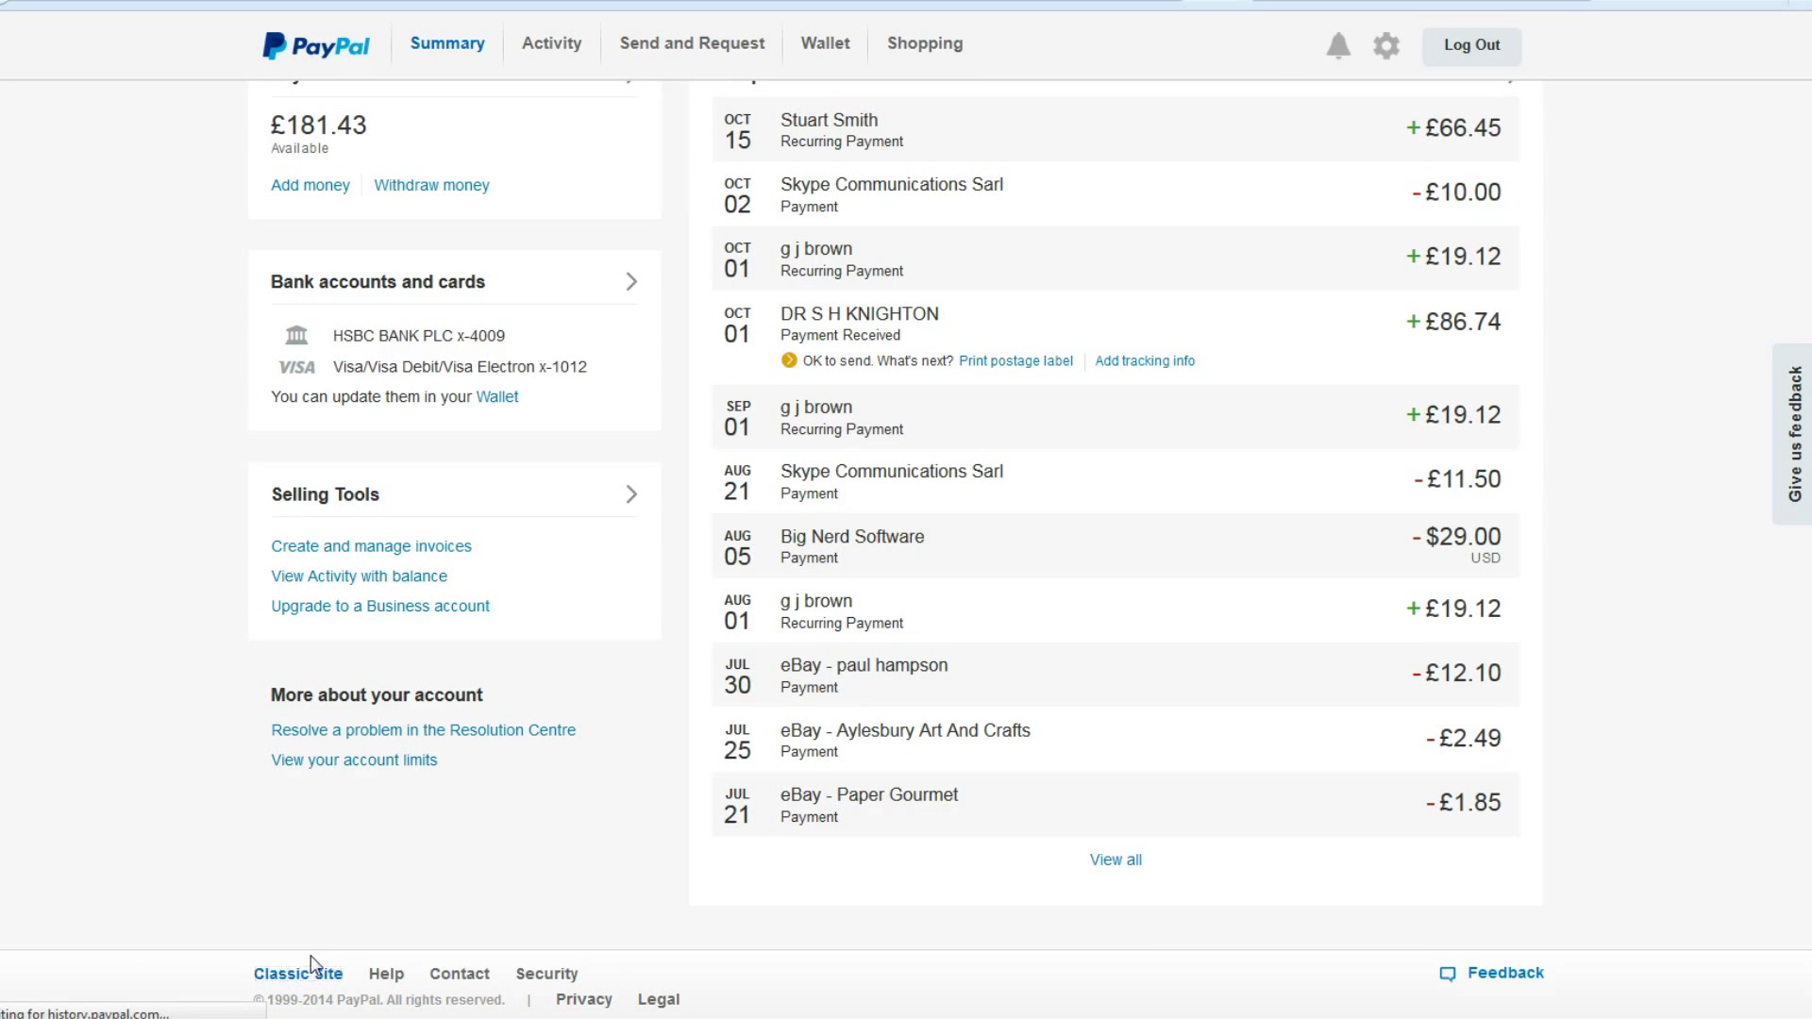
left_click(295, 972)
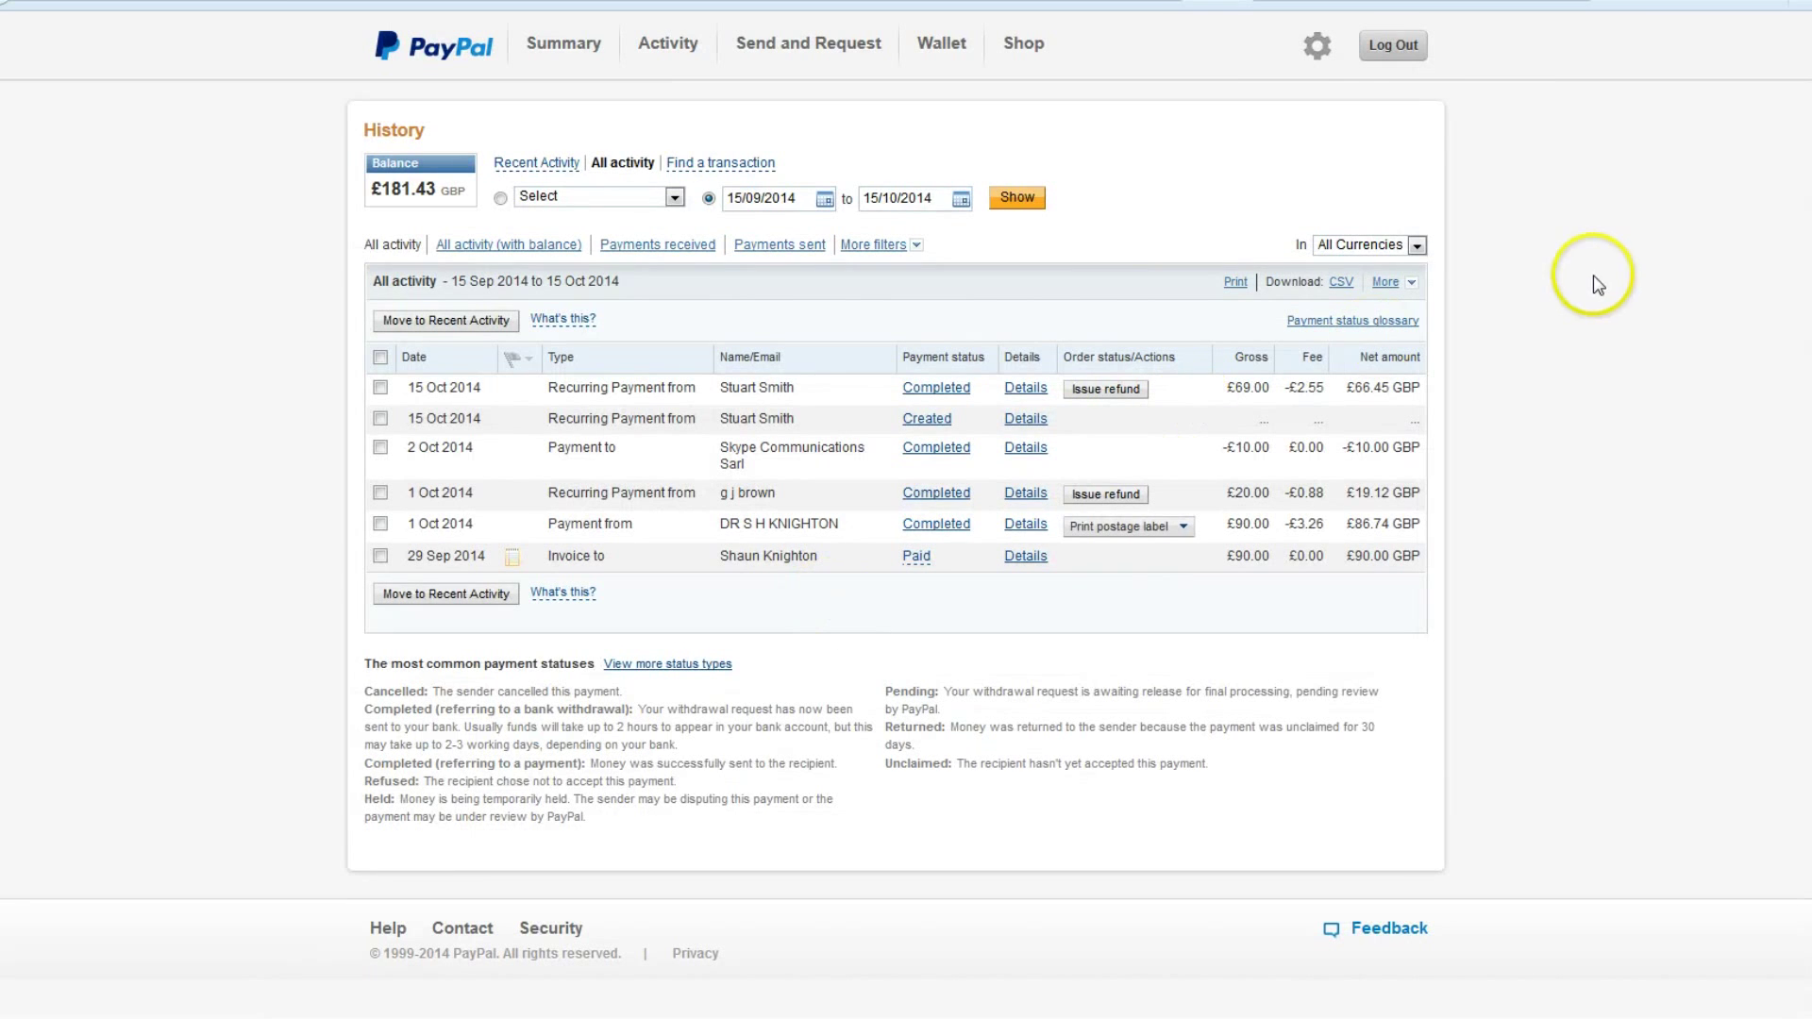
mouse_move(1317, 45)
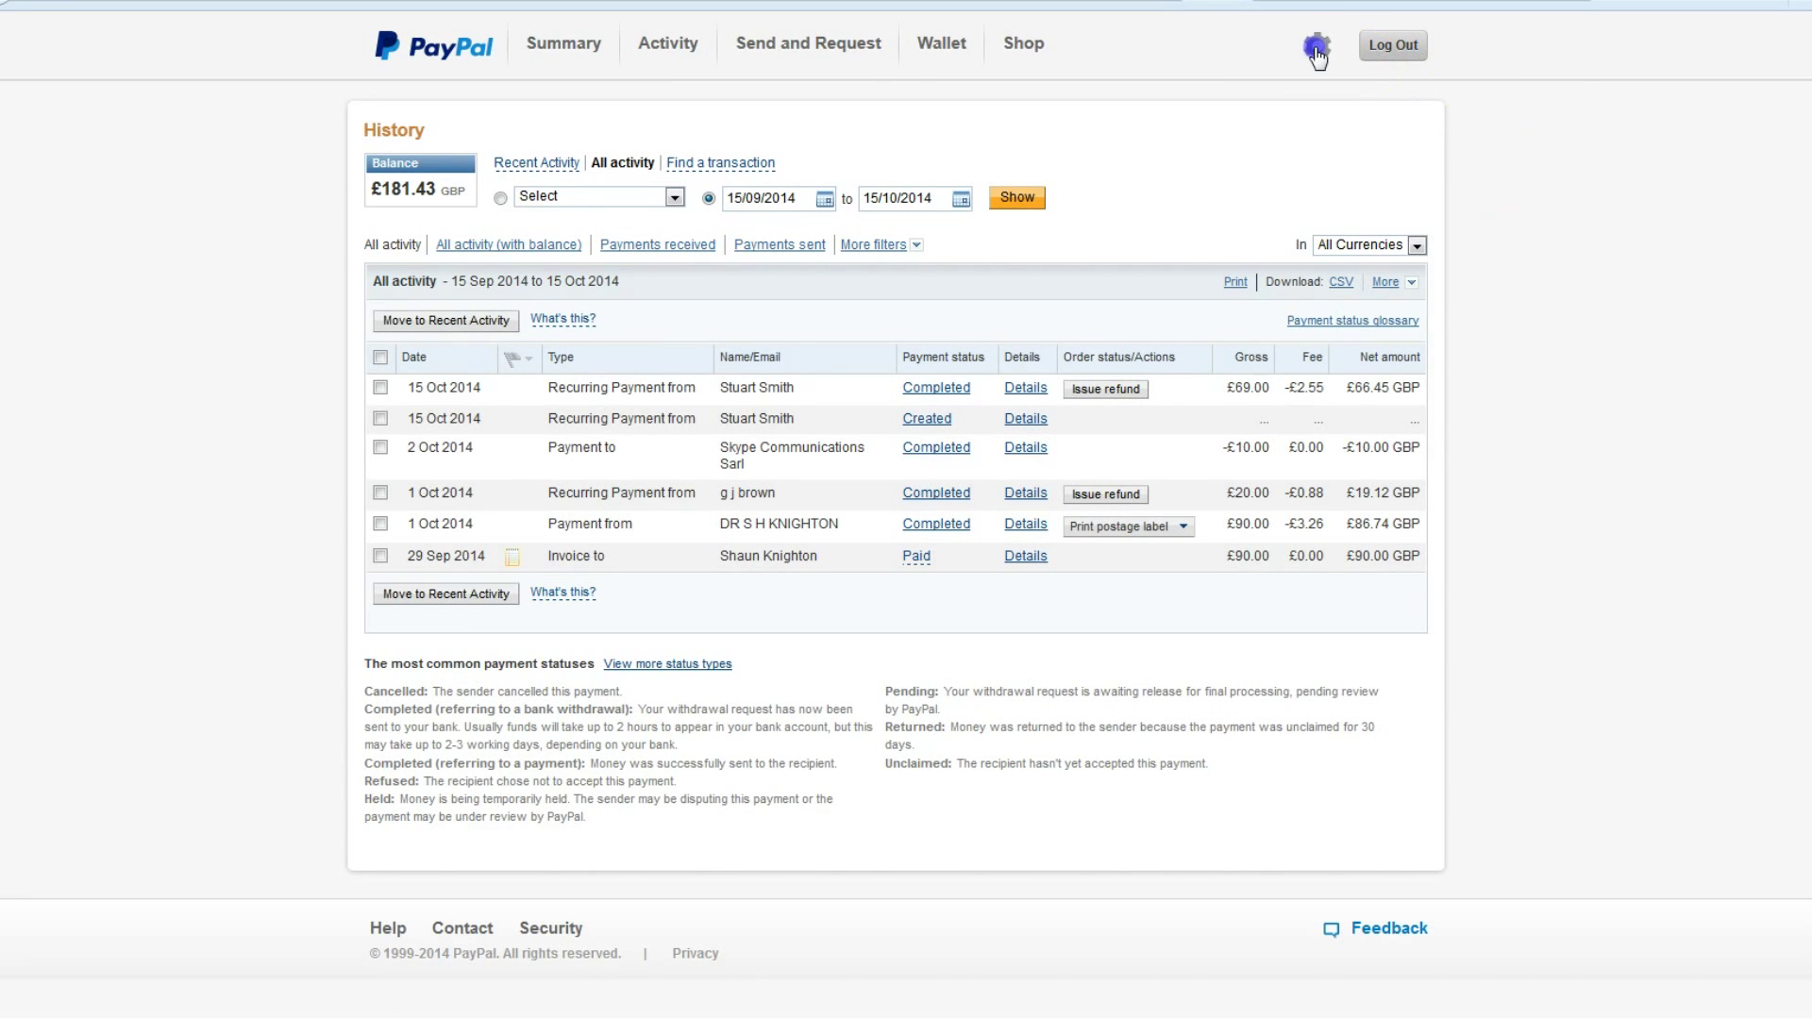
left_click(1317, 44)
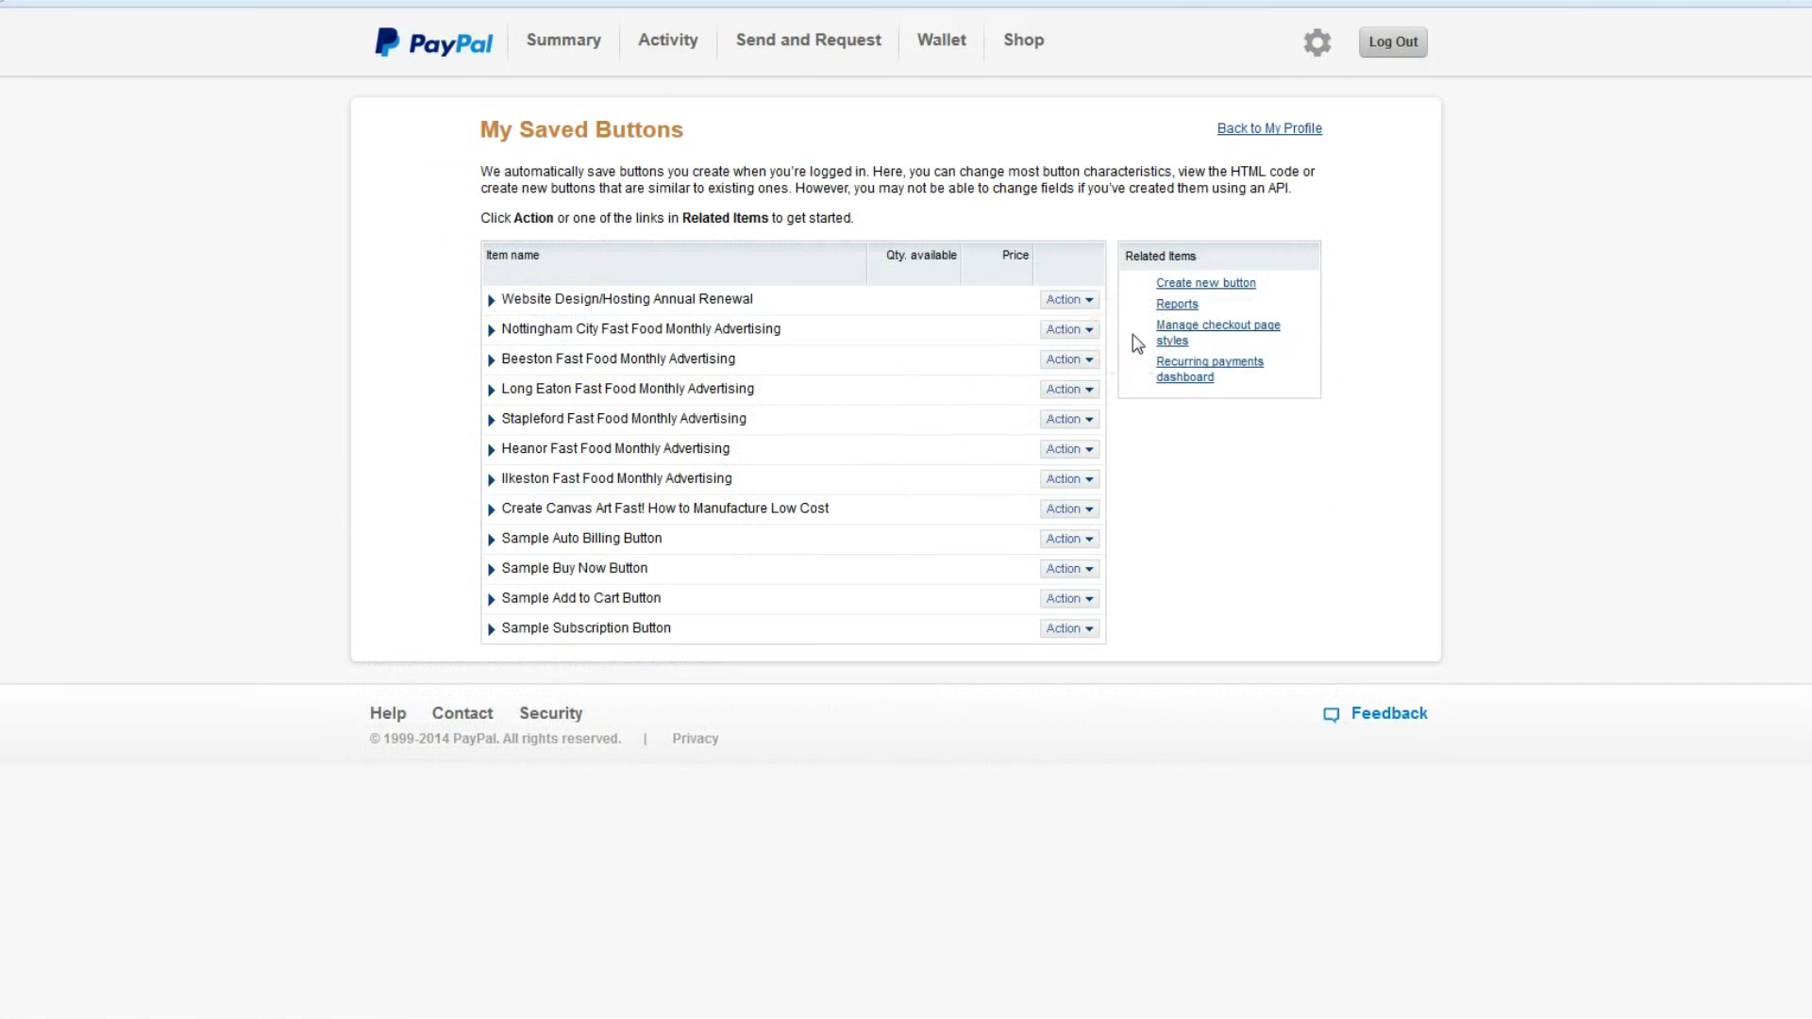
left_click(1205, 283)
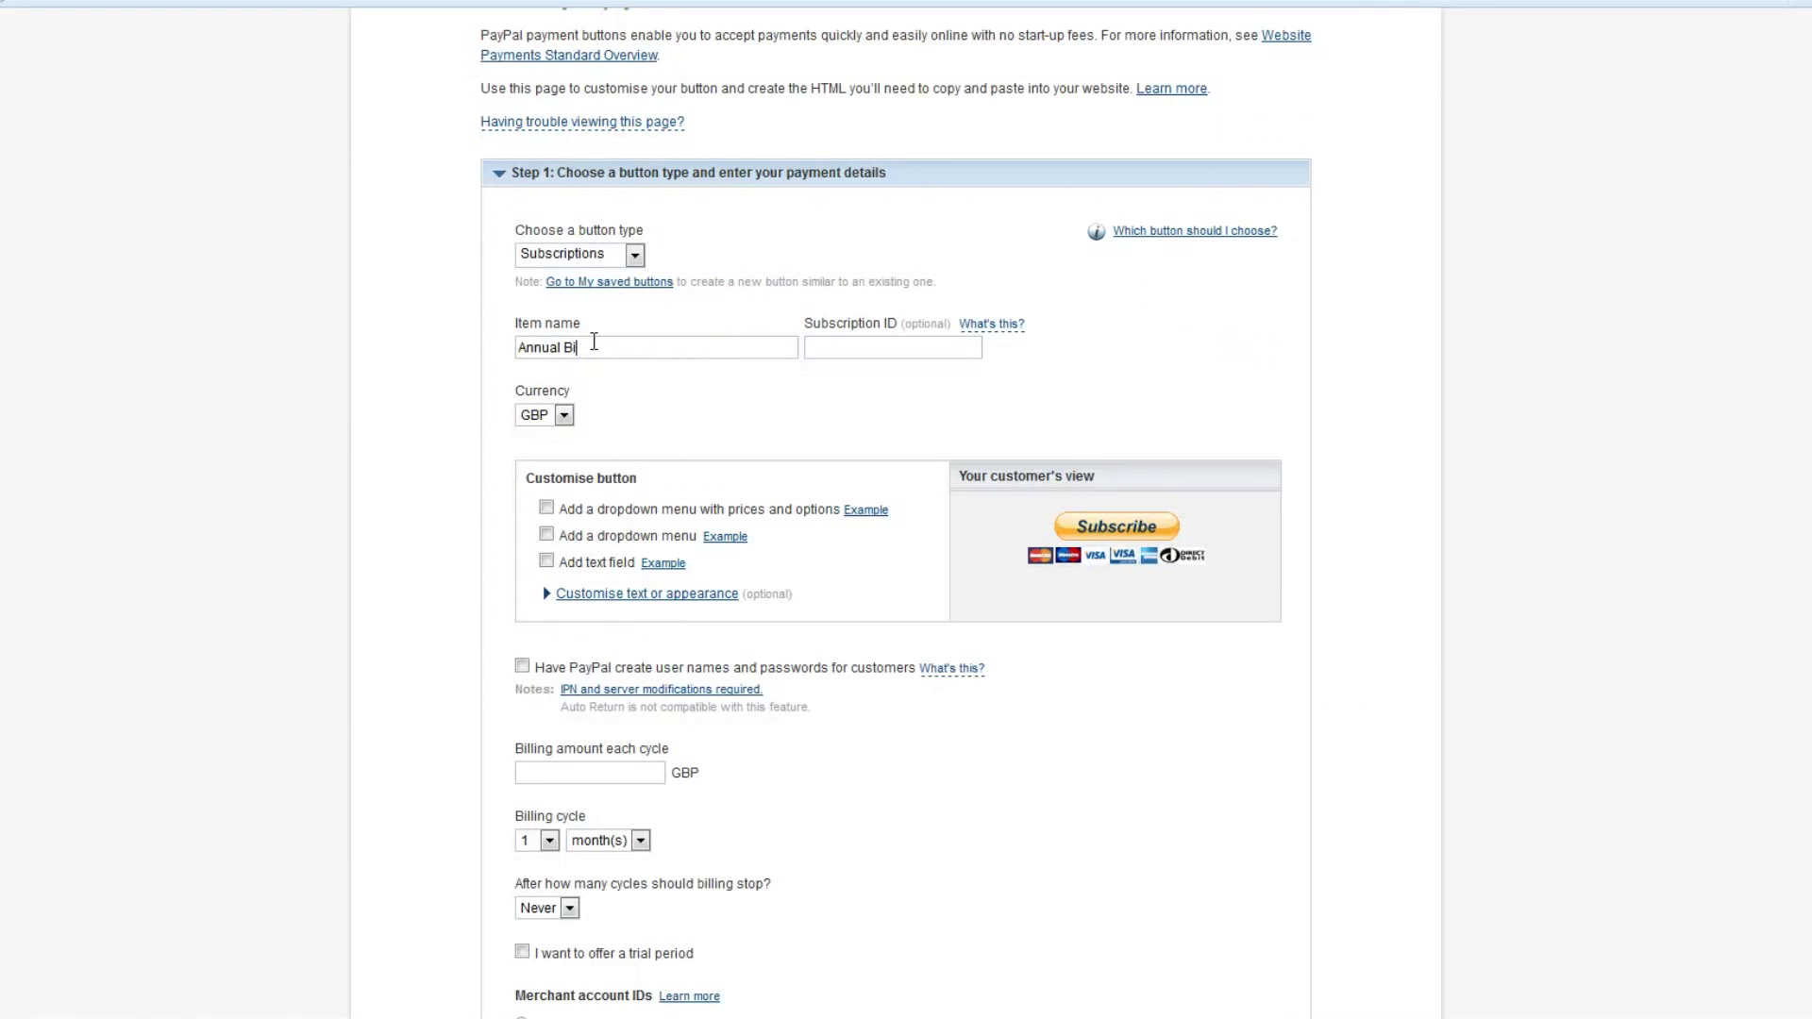
type("ll")
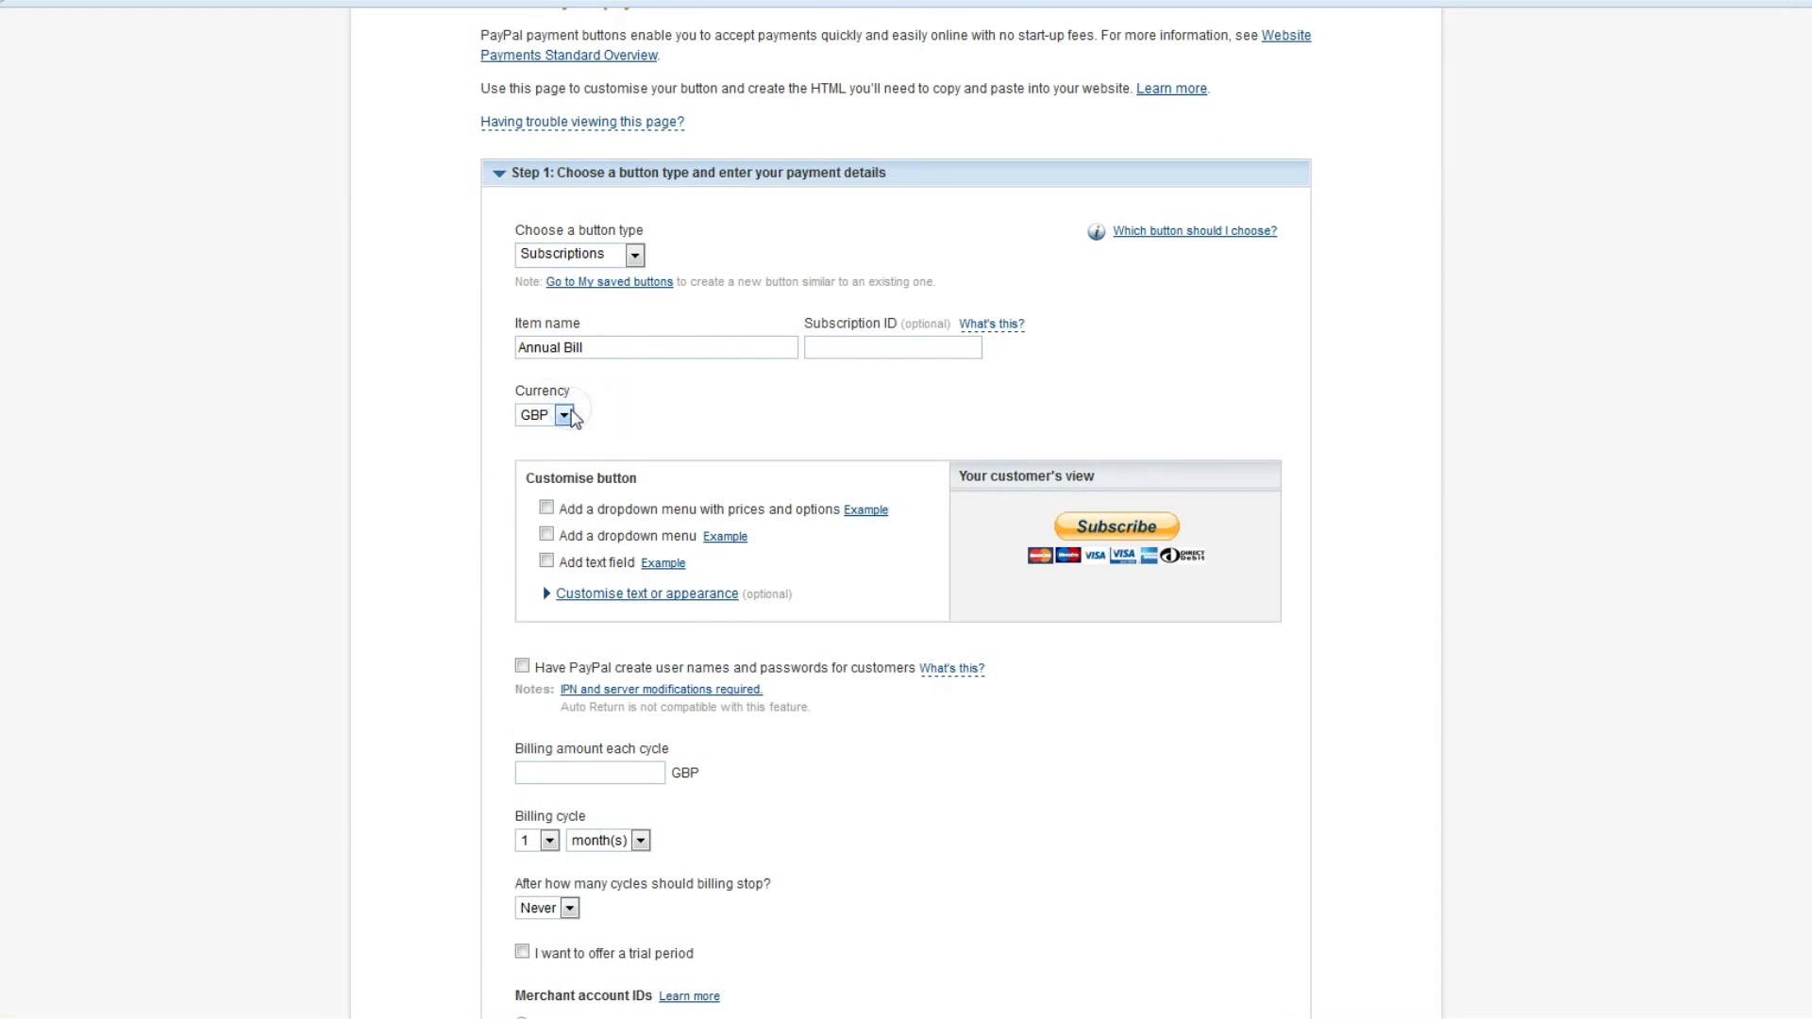